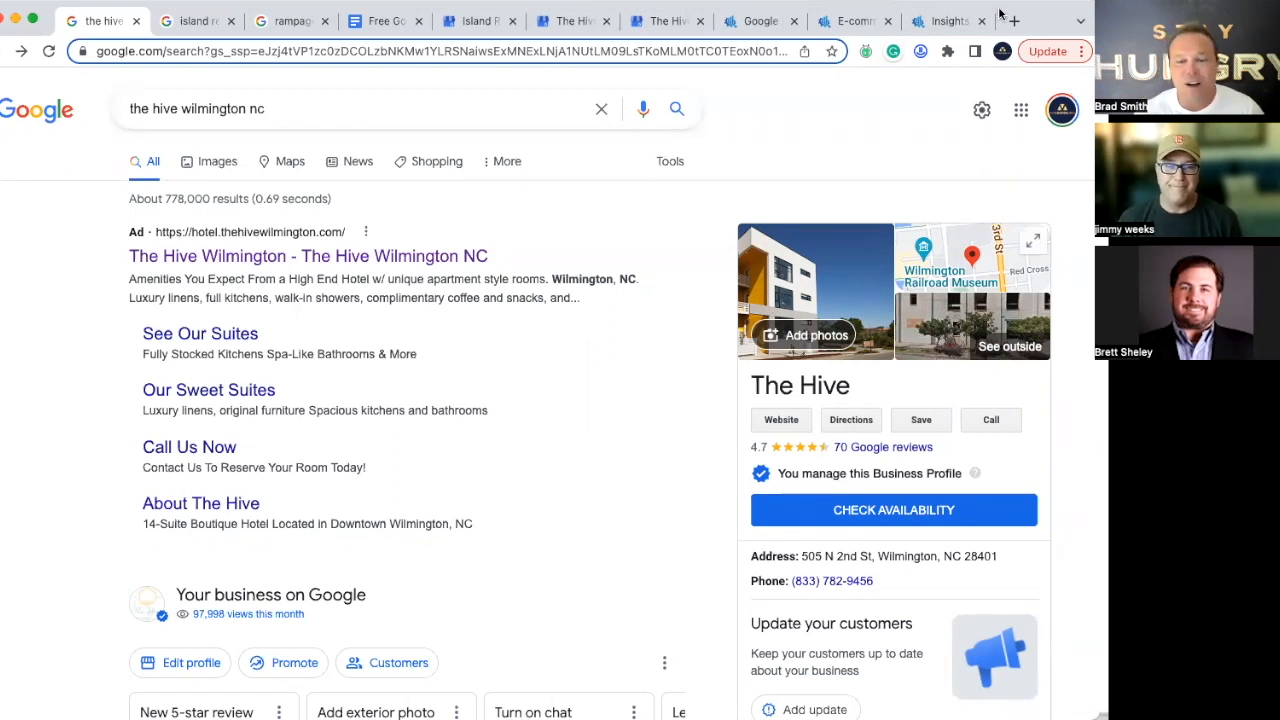
mouse_move(704, 396)
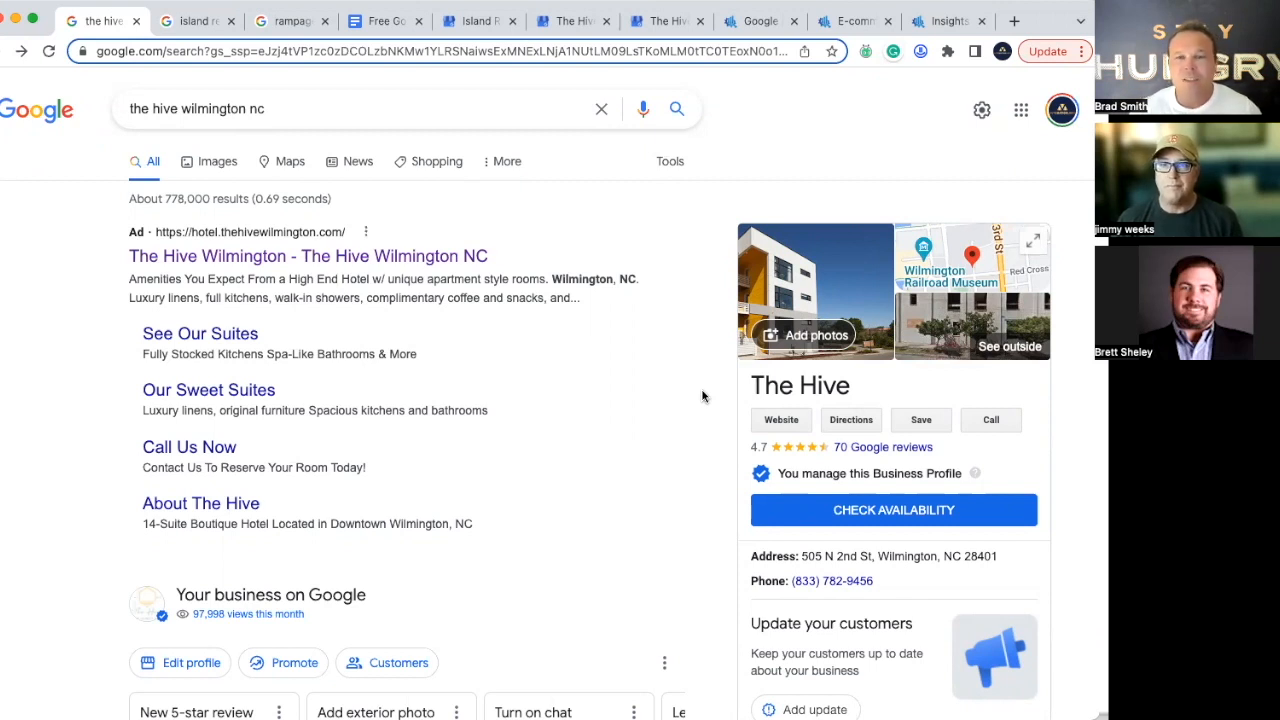
Step: Switch from The Hive search results to its Maps listing showing location, rating and booking details
scroll(down, 3)
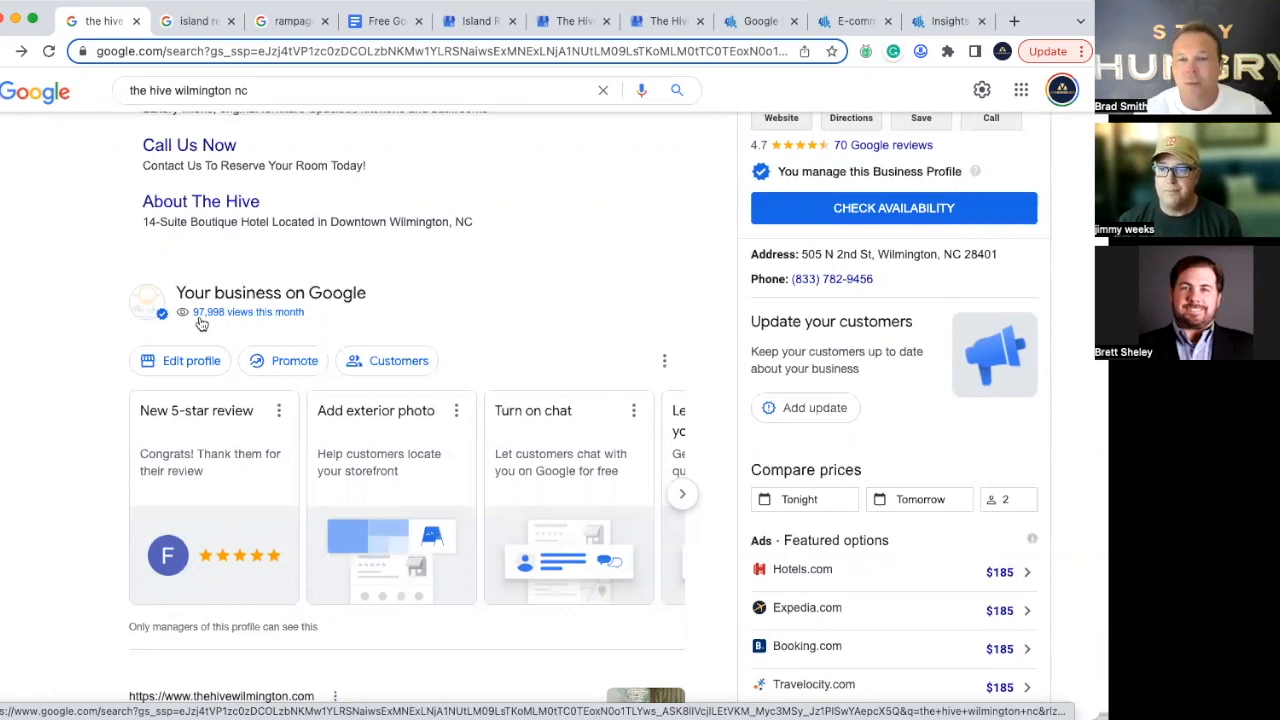
scroll(up, 3)
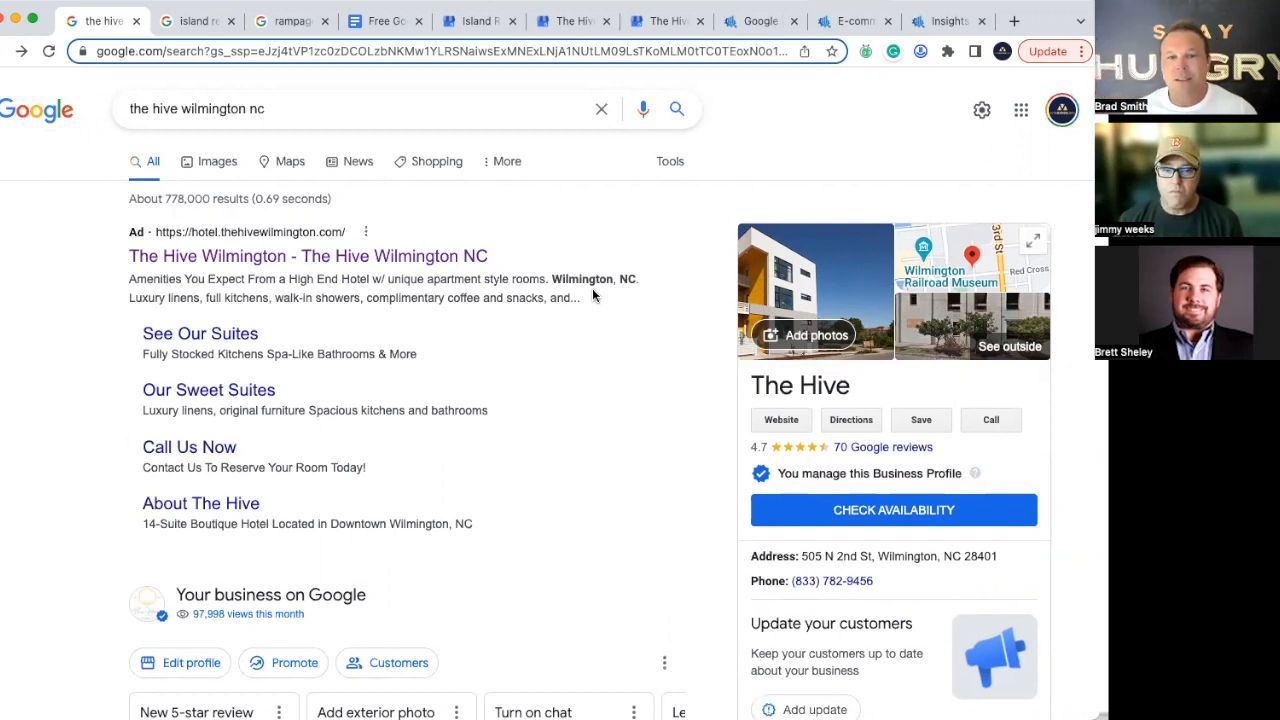
mouse_move(604, 400)
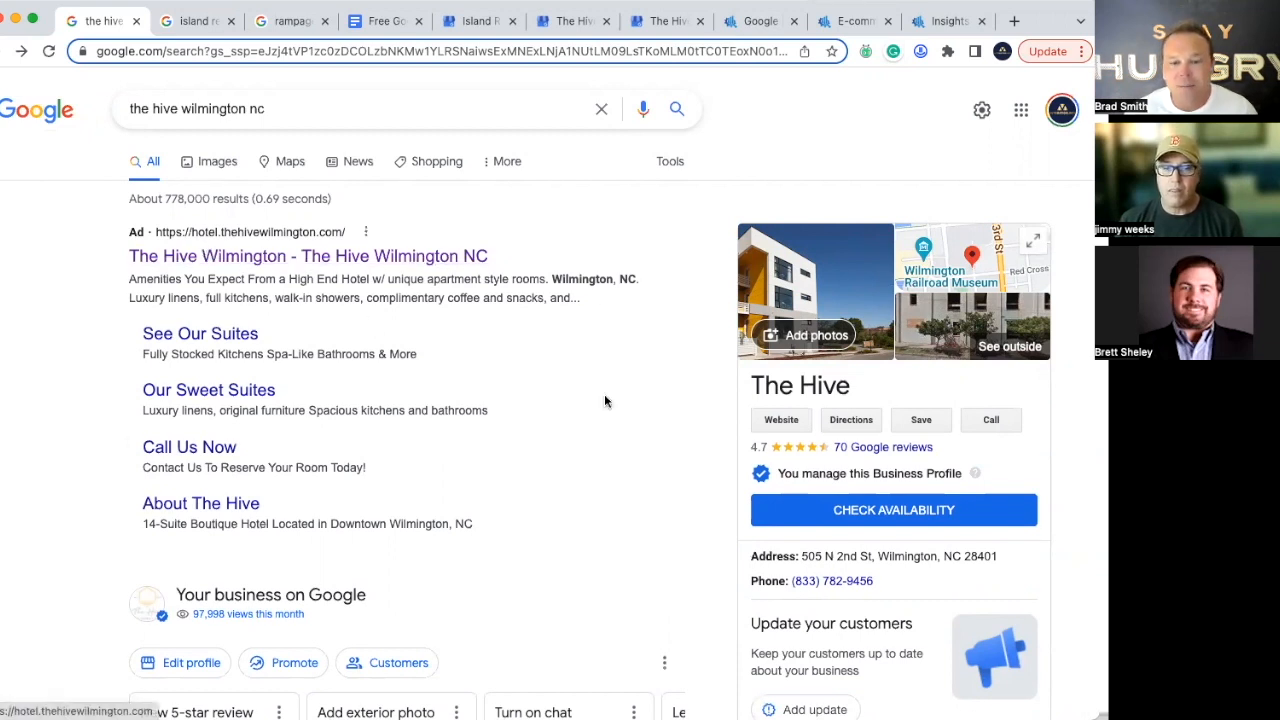
scroll(down, 3)
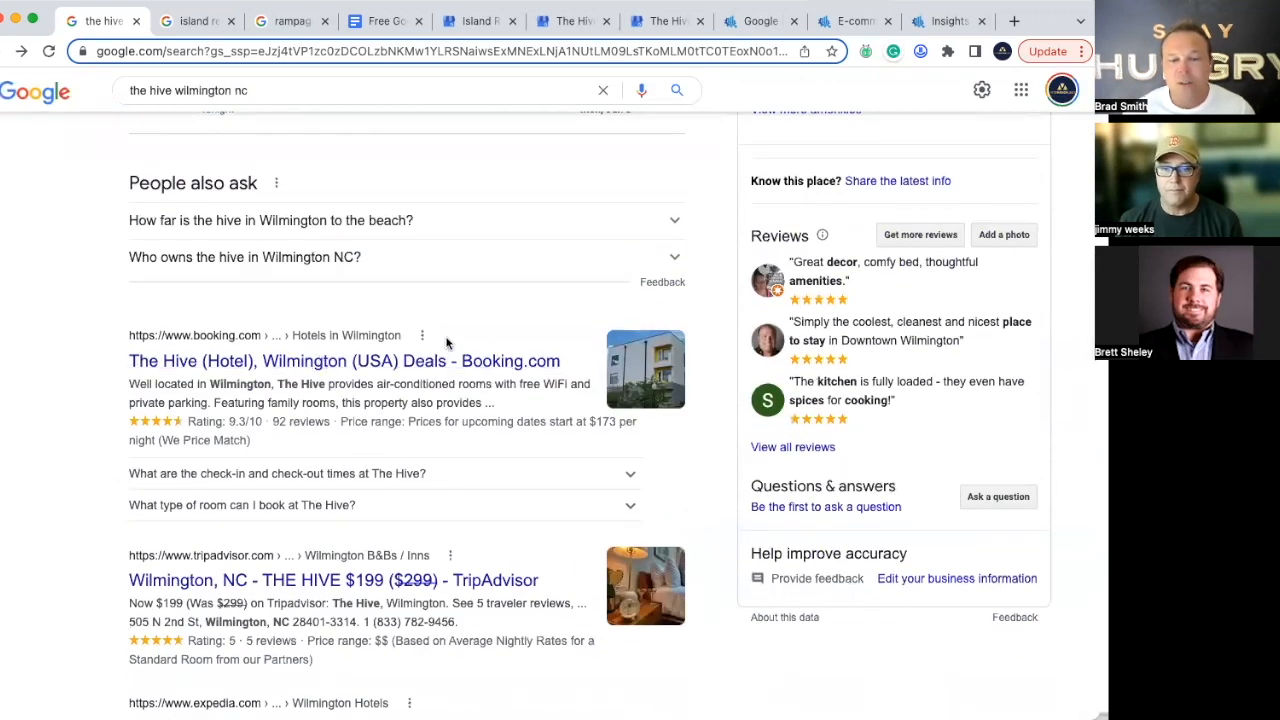
scroll(down, 3)
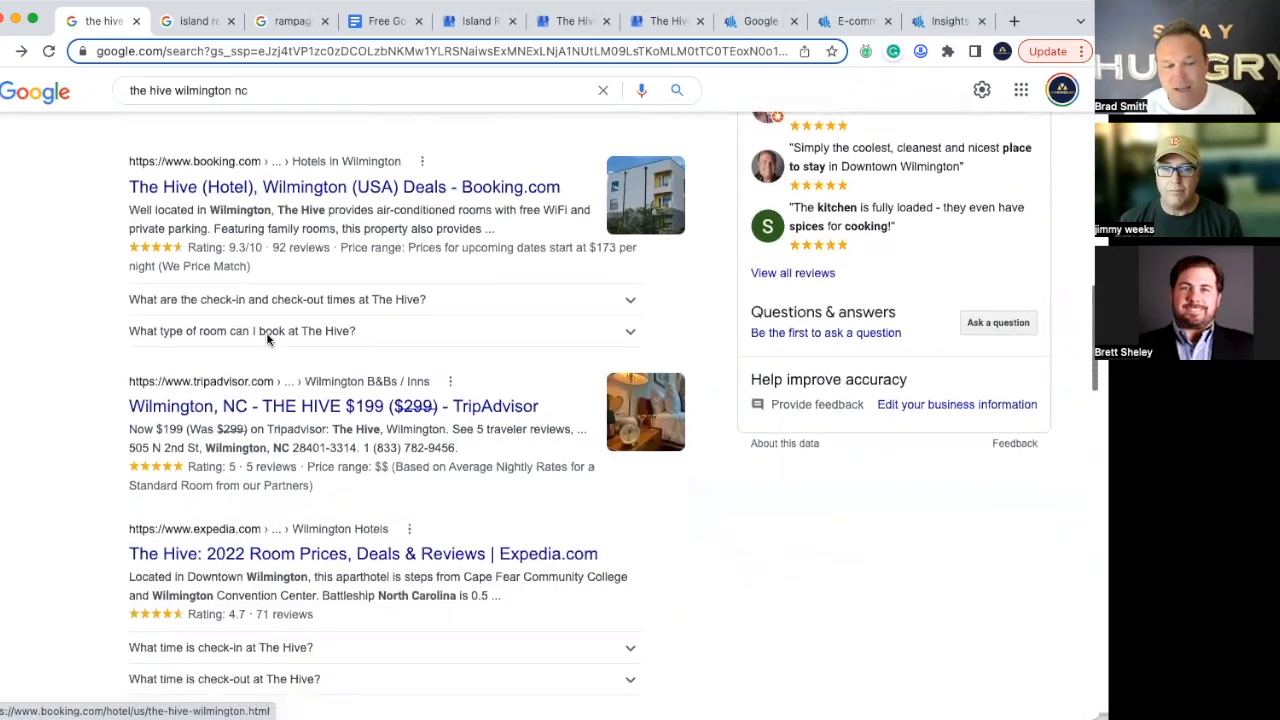
scroll(up, 3)
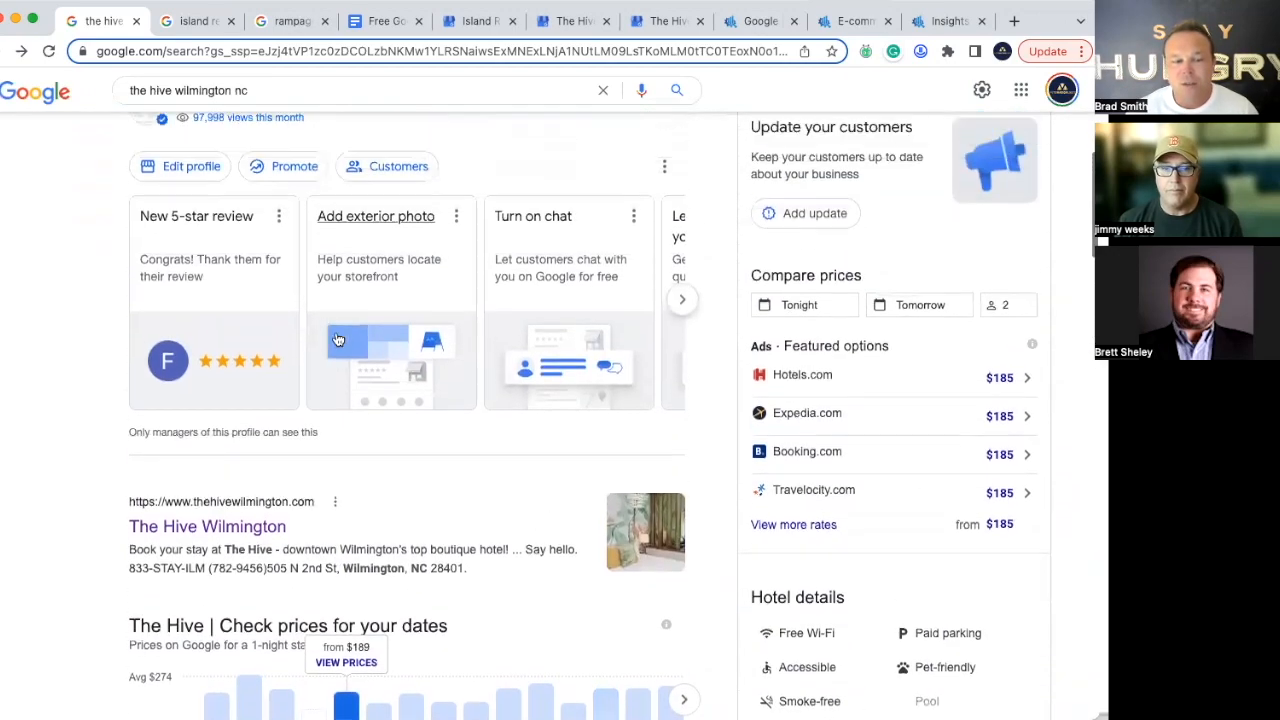
scroll(up, 3)
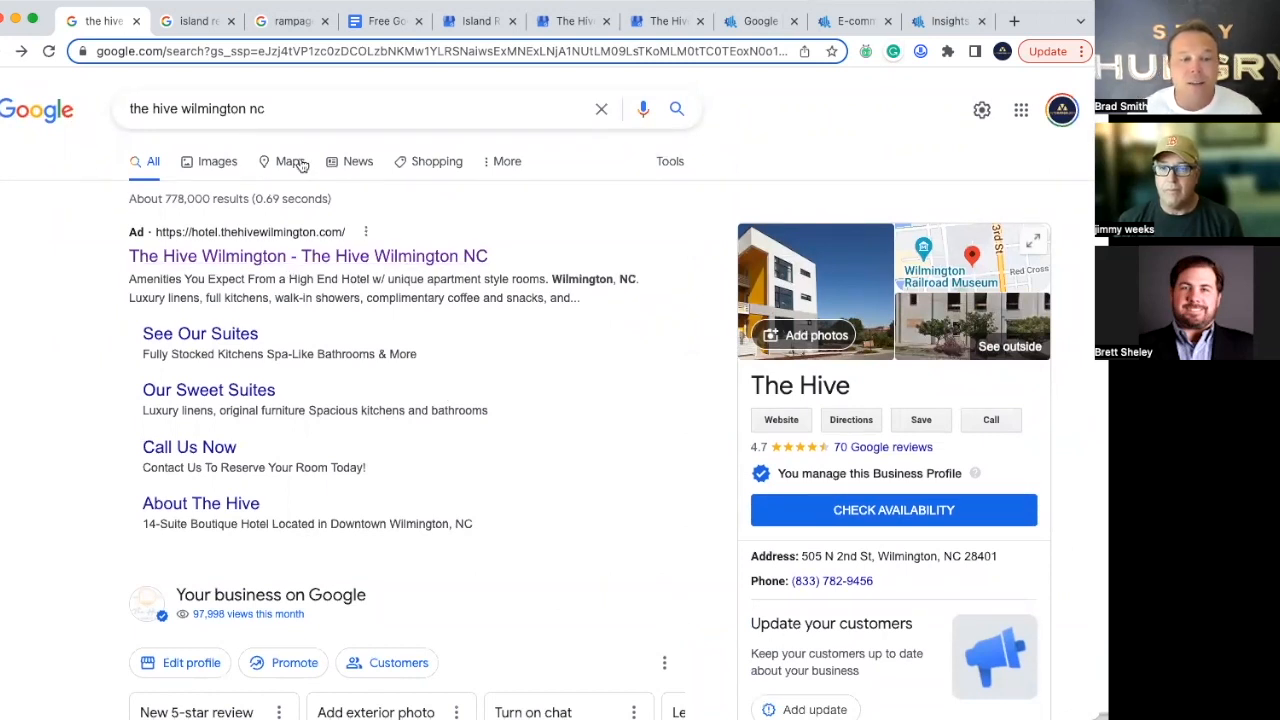
click(290, 160)
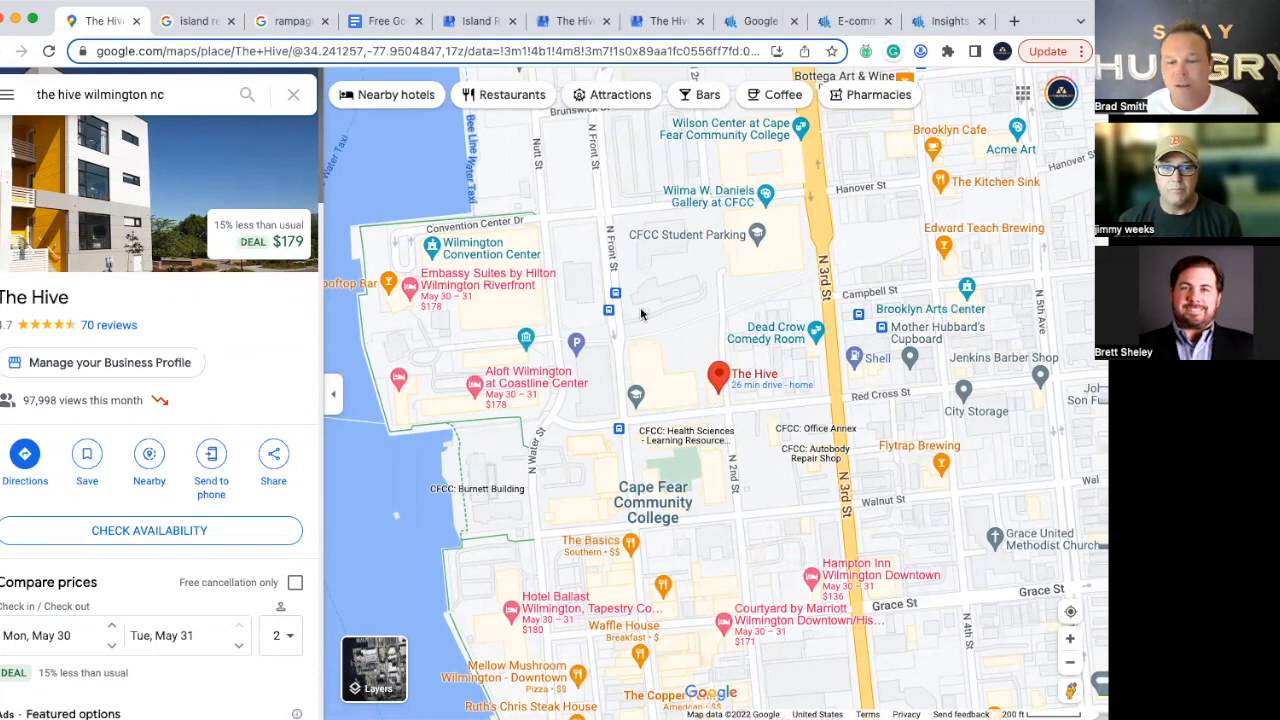
mouse_move(192, 508)
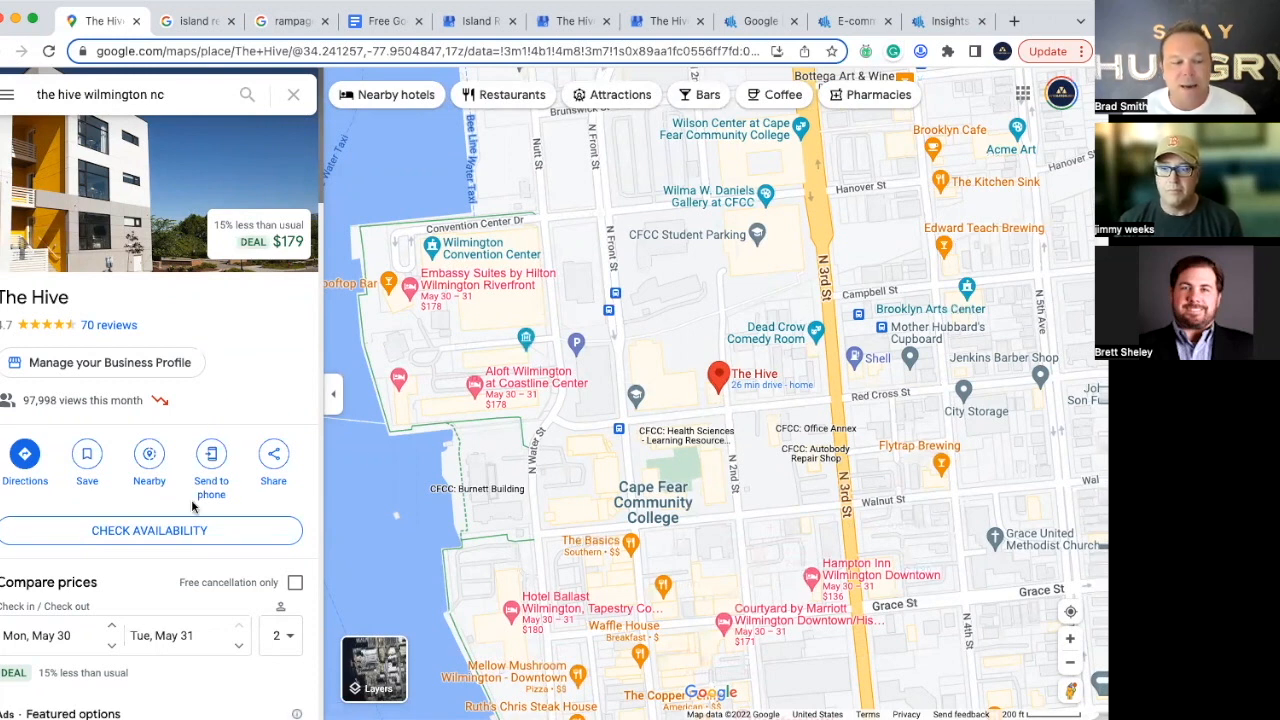
scroll(down, 3)
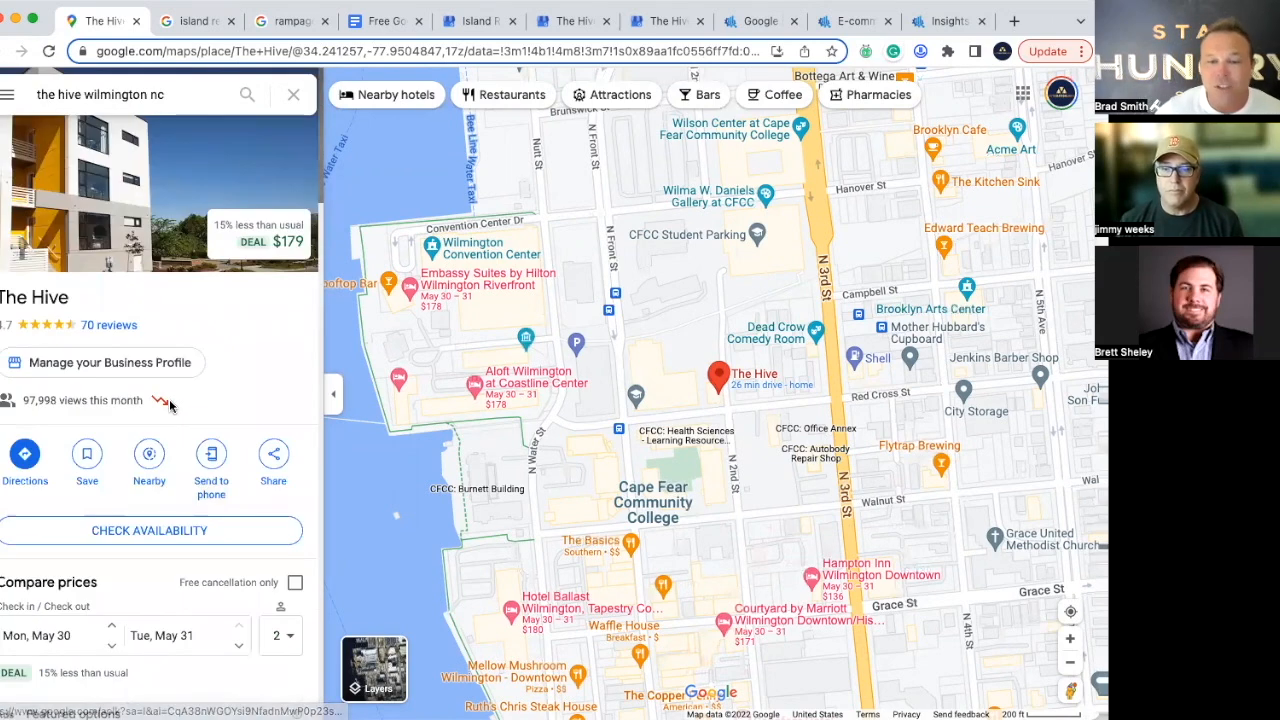
mouse_move(196, 20)
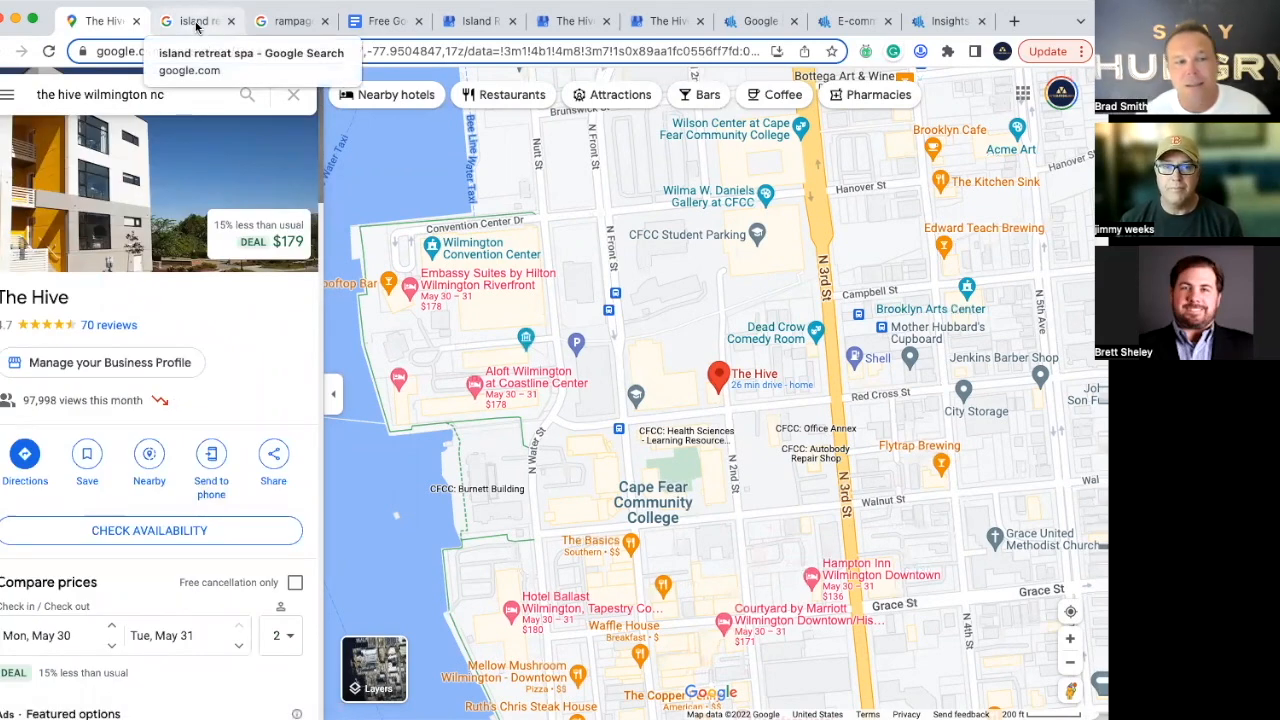
Step: Review the Island Retreat Spa results and business panel, then move to the Rampage Coffee Saskatoon results
click(190, 20)
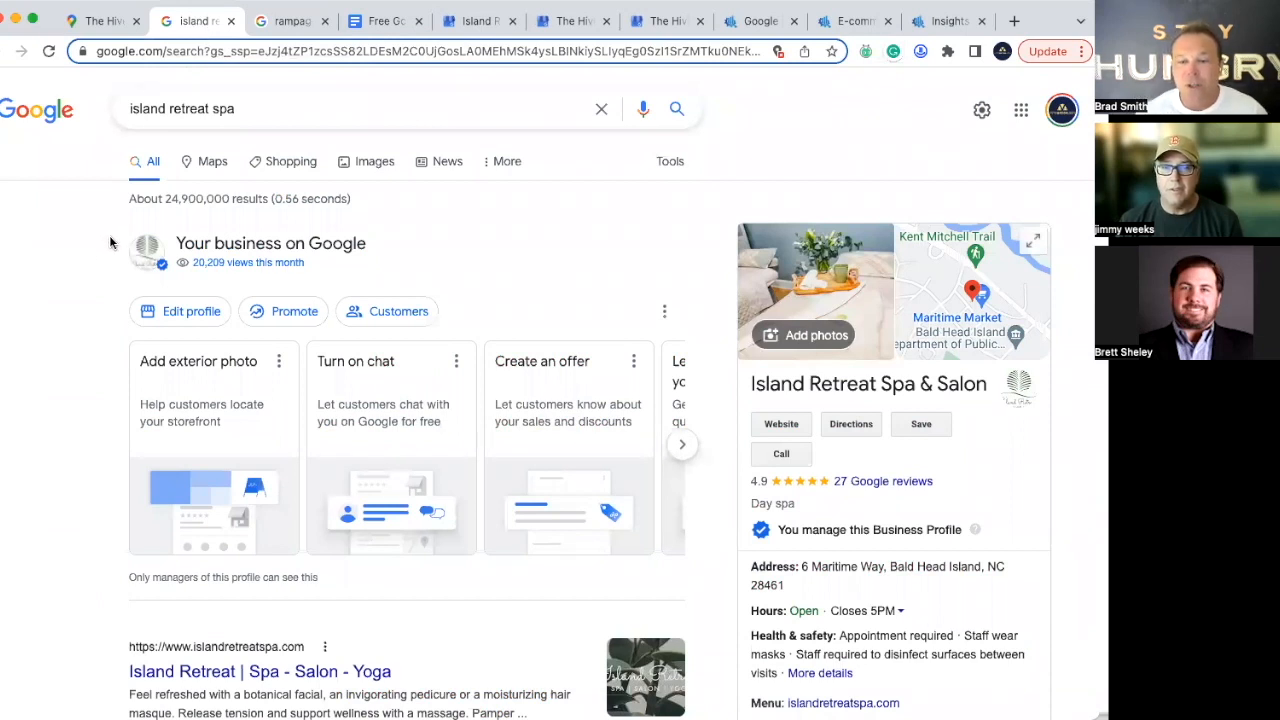
mouse_move(522, 280)
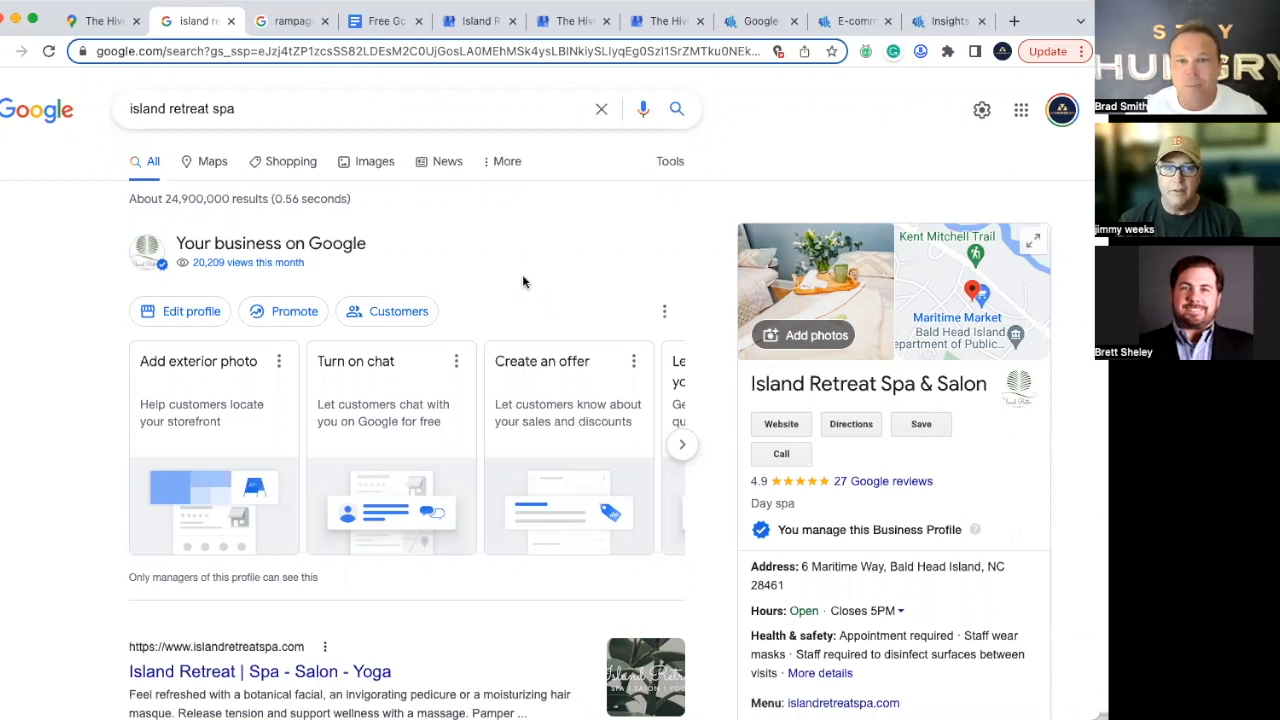
mouse_move(684, 398)
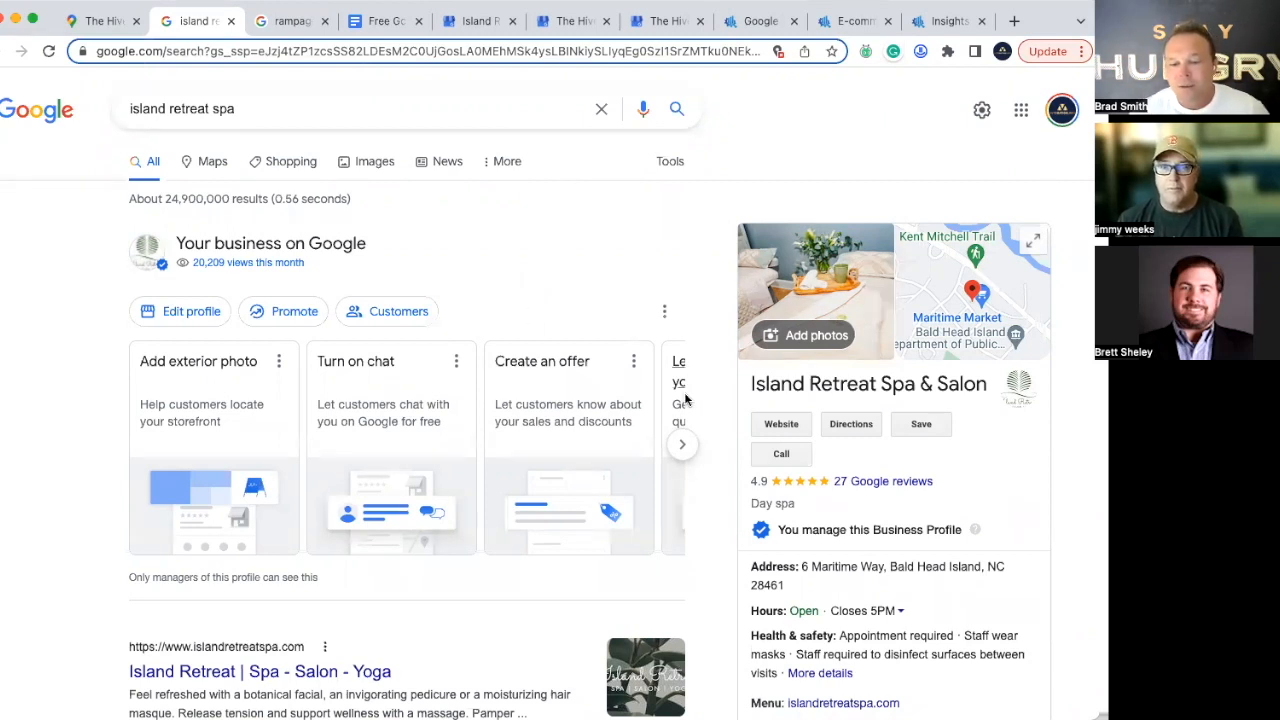
scroll(down, 3)
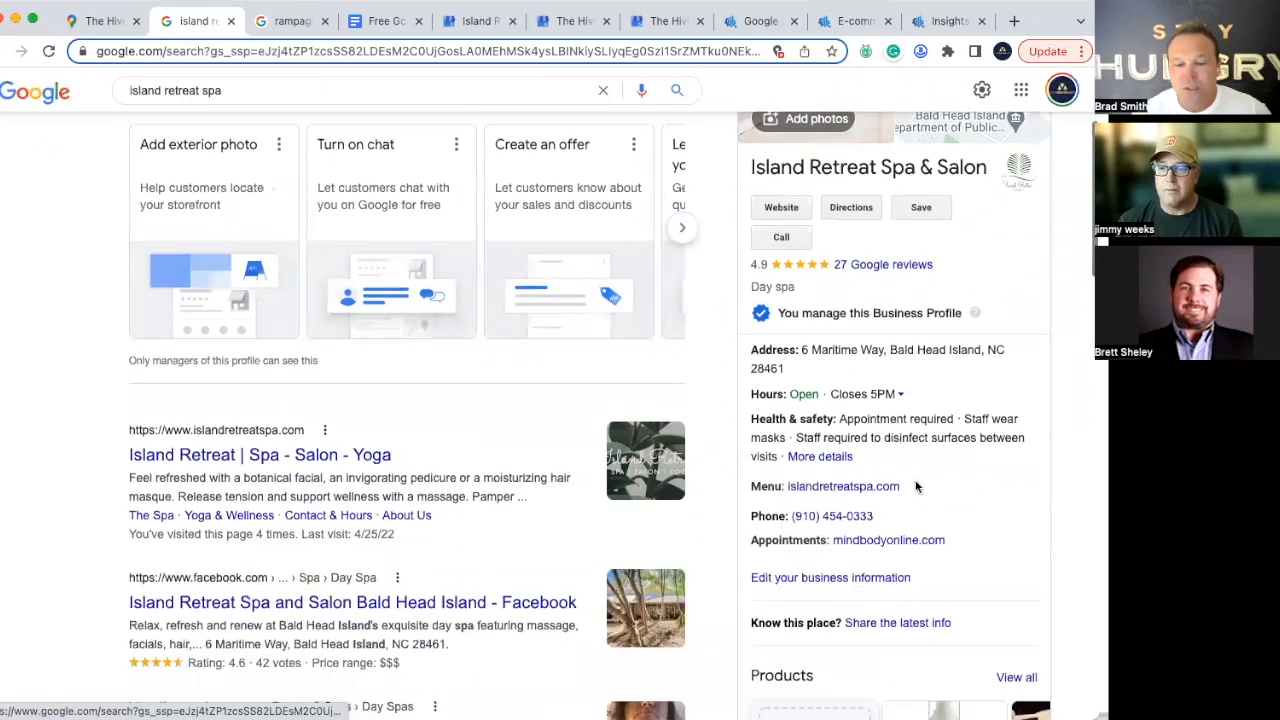
scroll(down, 3)
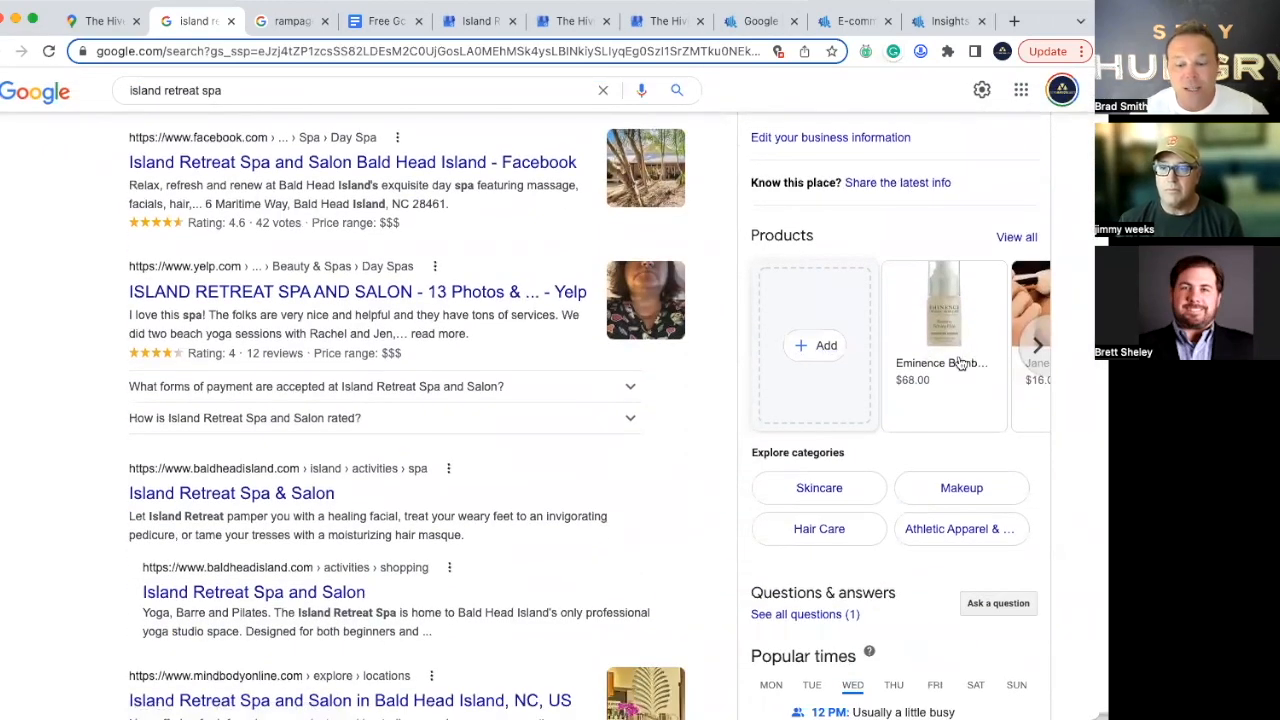
scroll(up, 3)
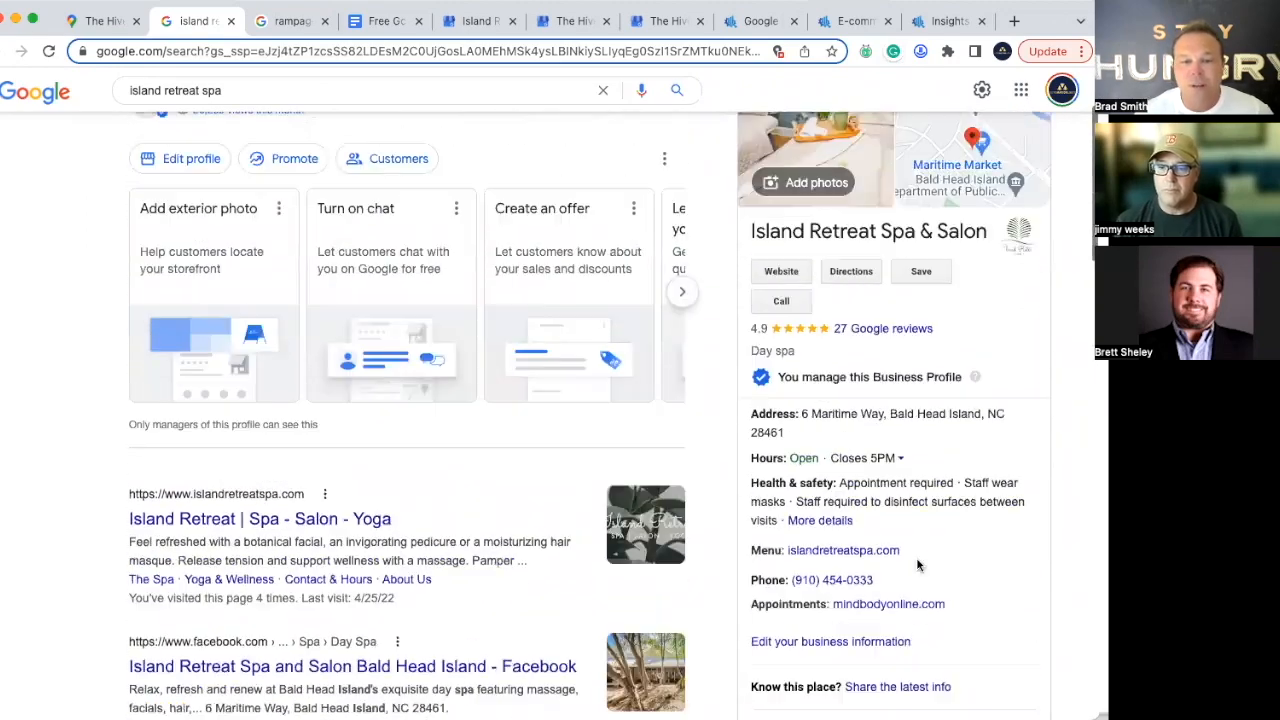
scroll(up, 3)
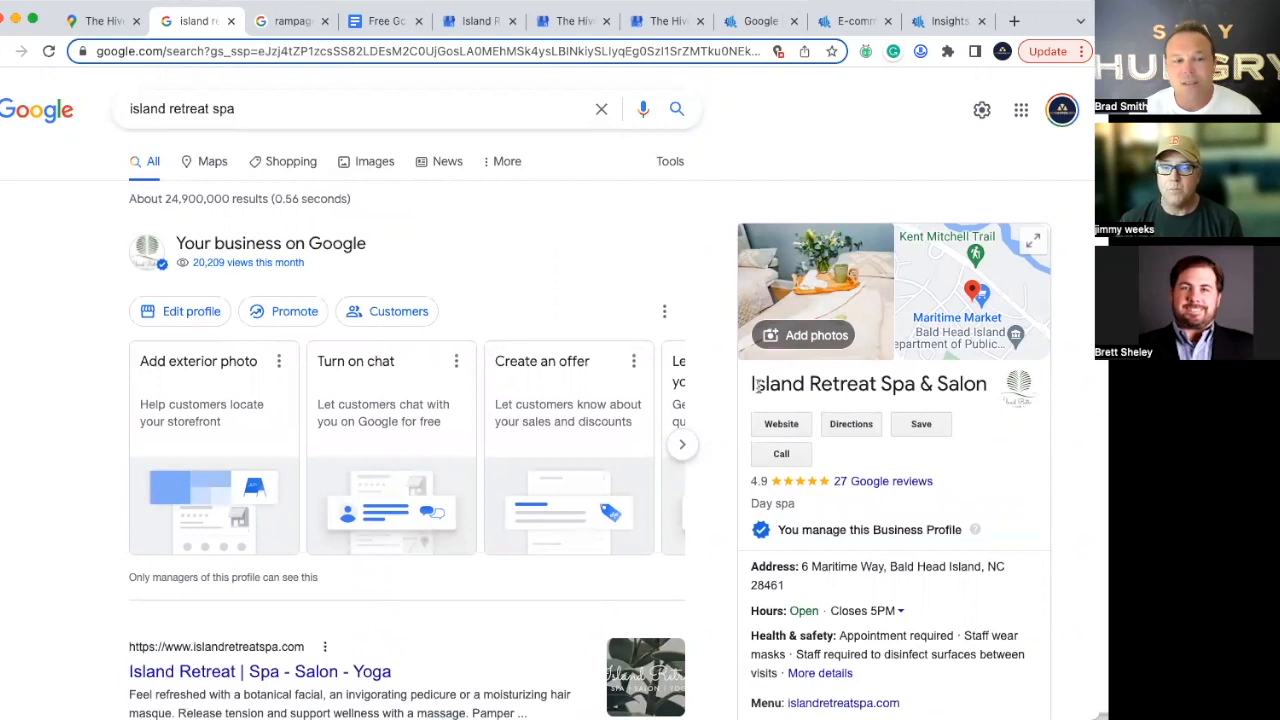
click(290, 20)
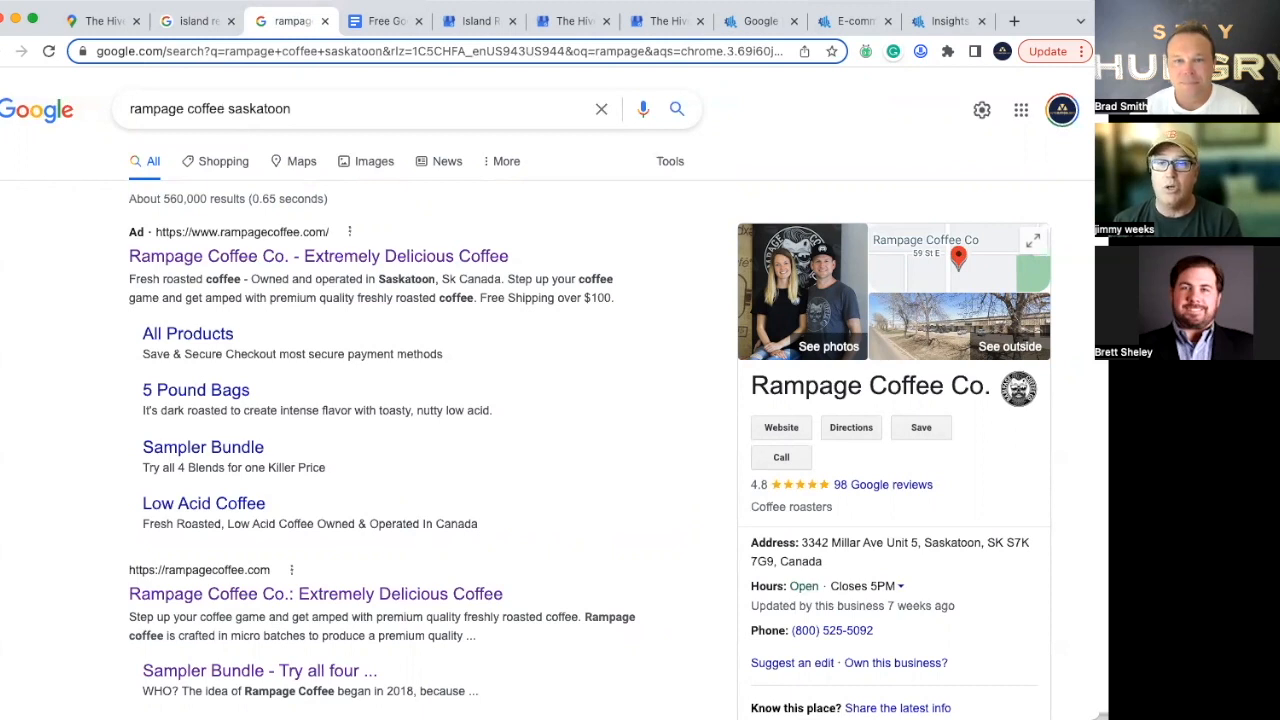
mouse_move(964, 208)
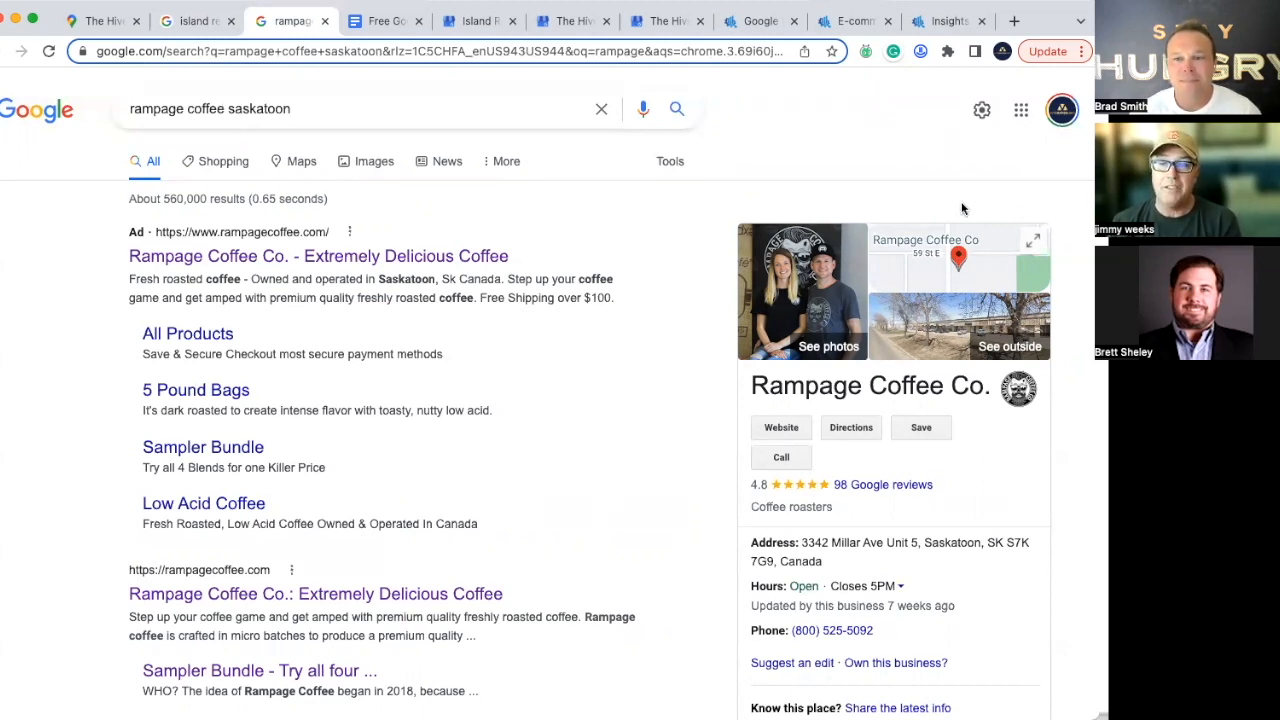
mouse_move(966, 210)
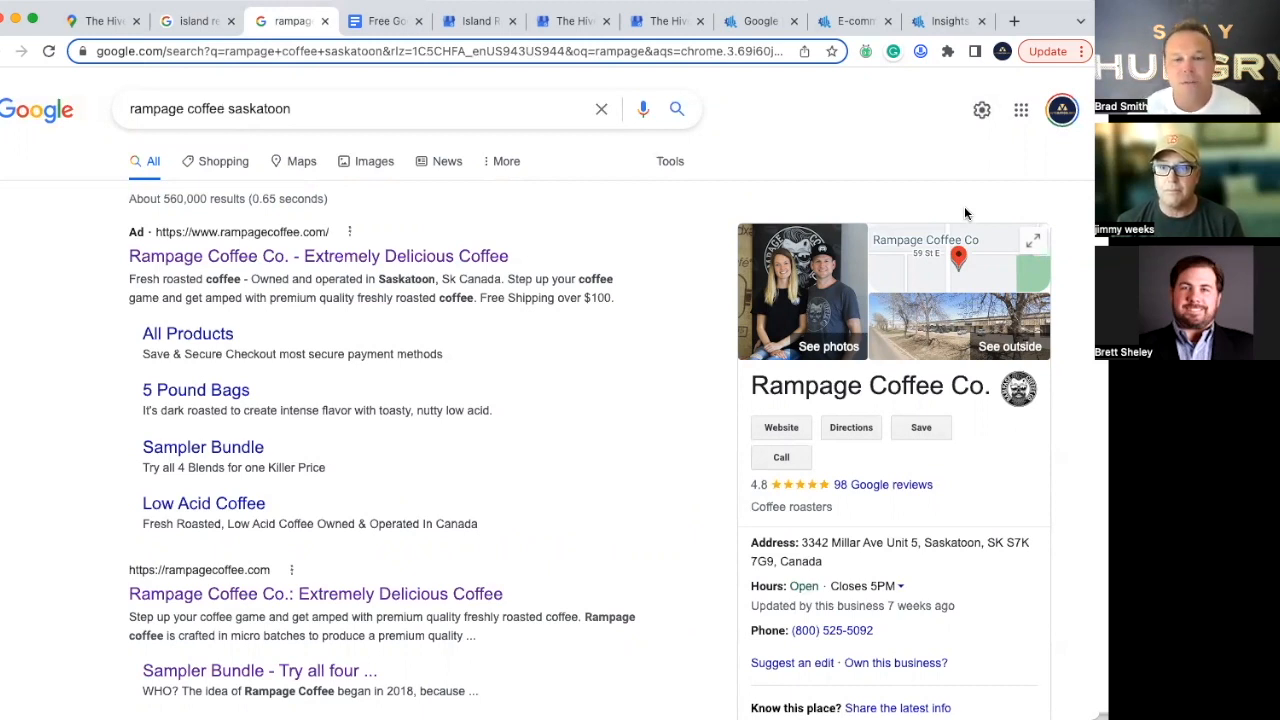
mouse_move(984, 504)
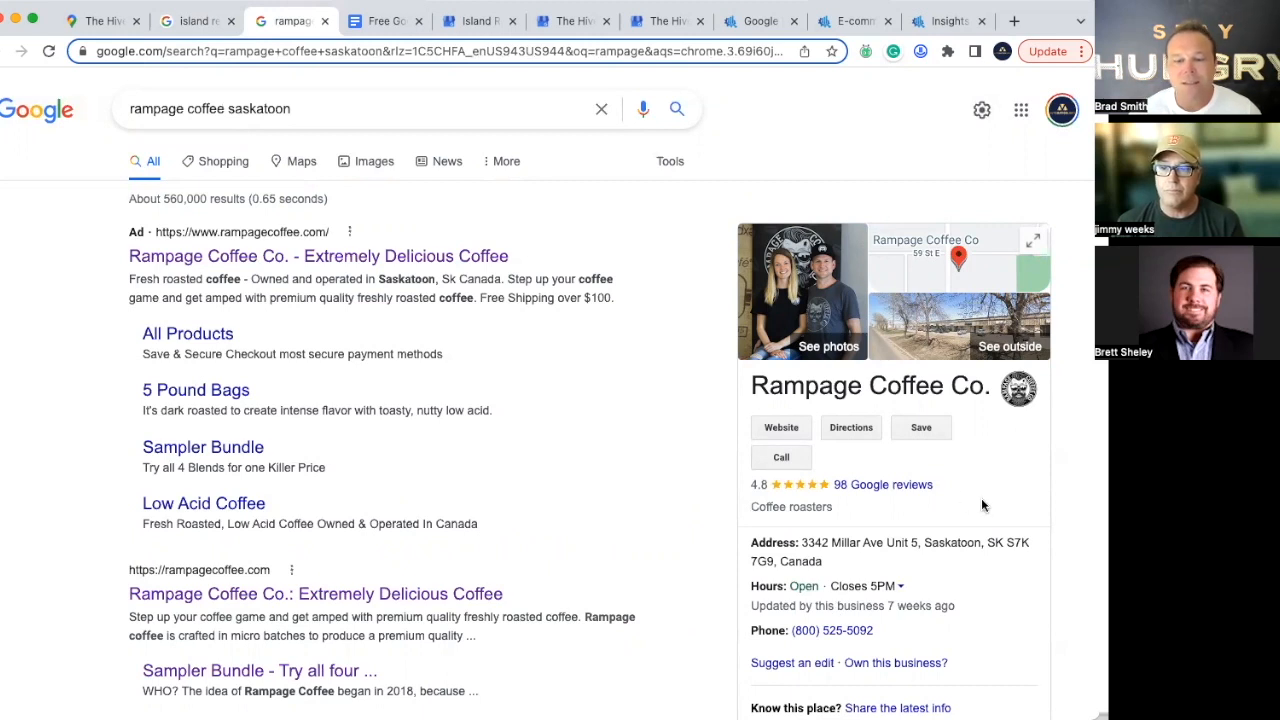
scroll(down, 3)
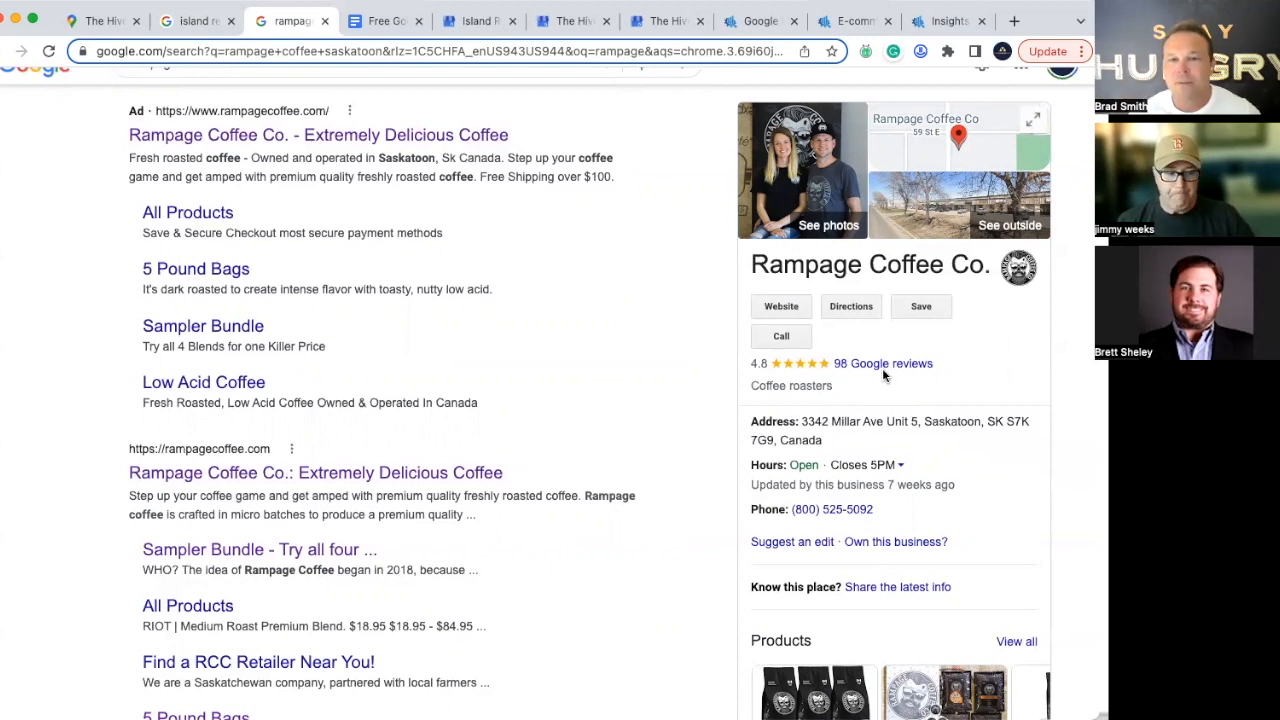
scroll(down, 3)
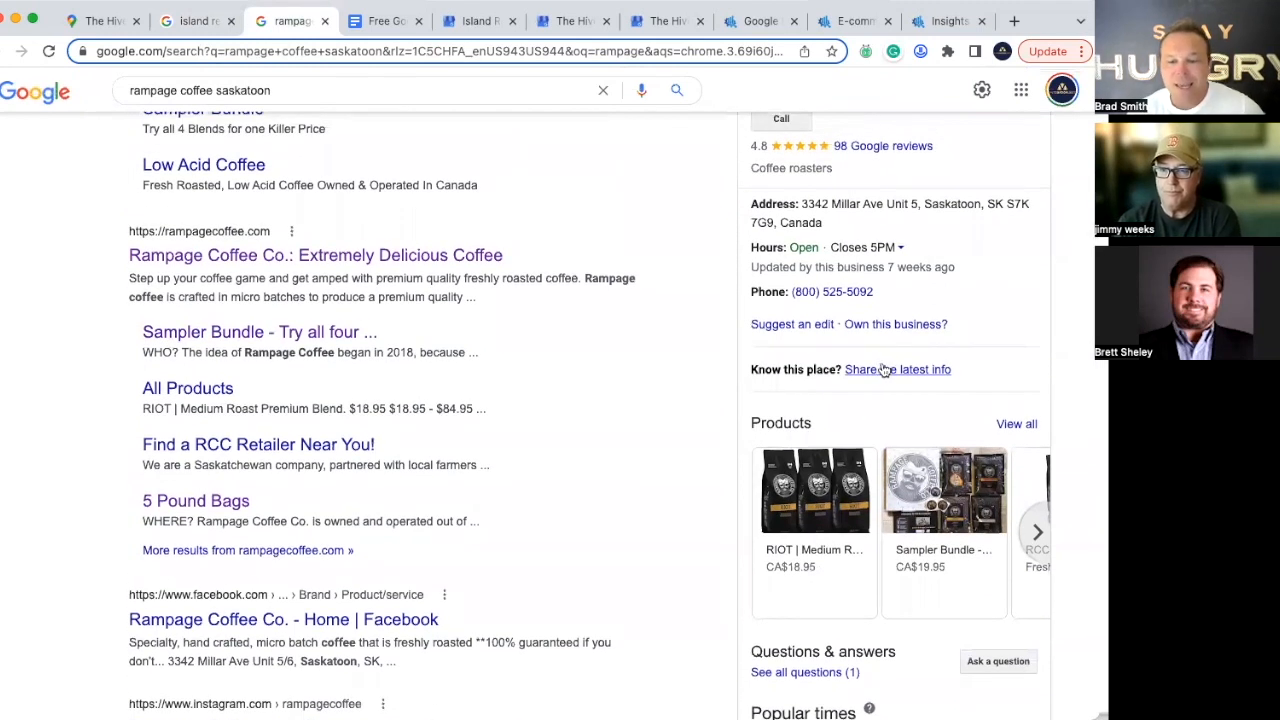
mouse_move(1032, 512)
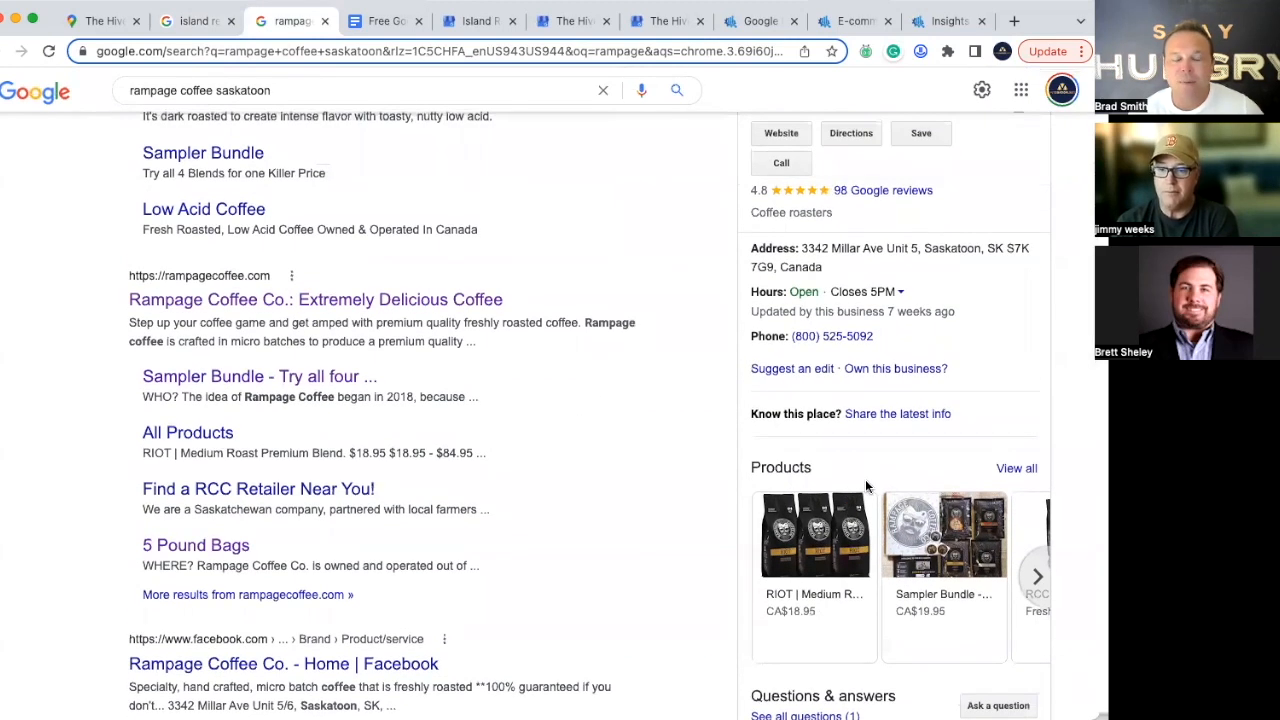
scroll(down, 3)
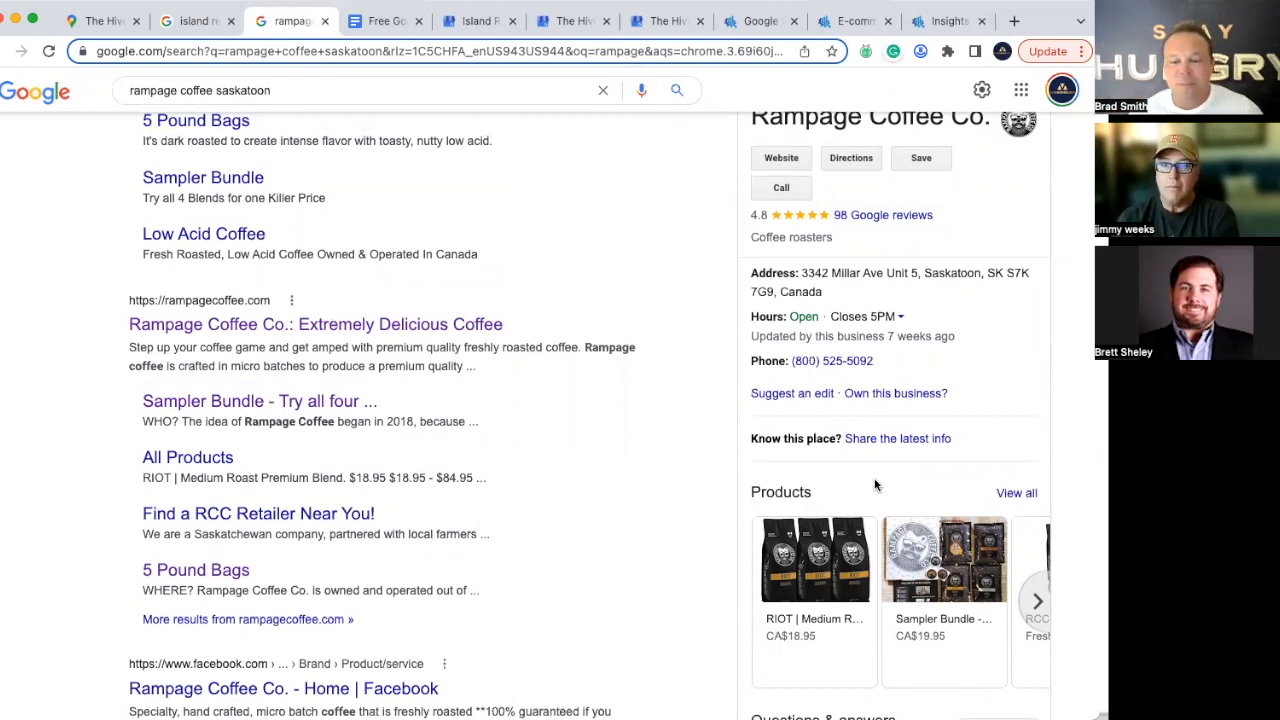
mouse_move(900, 492)
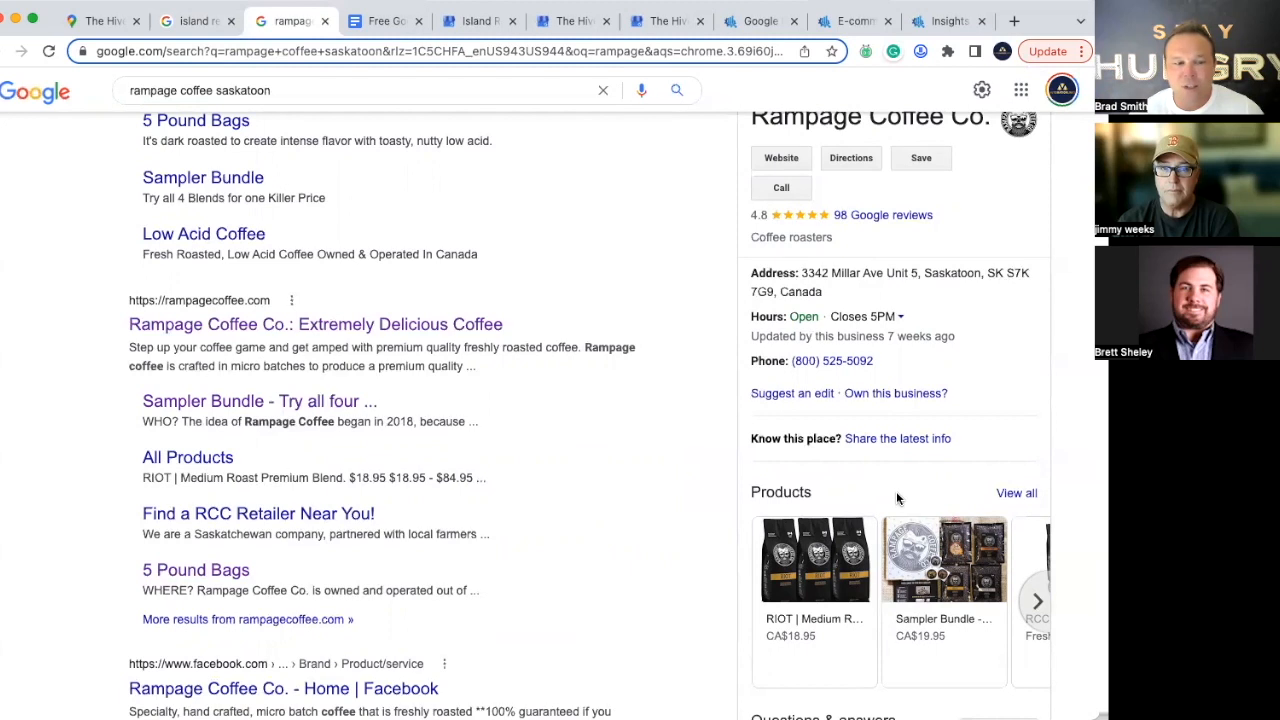
scroll(down, 3)
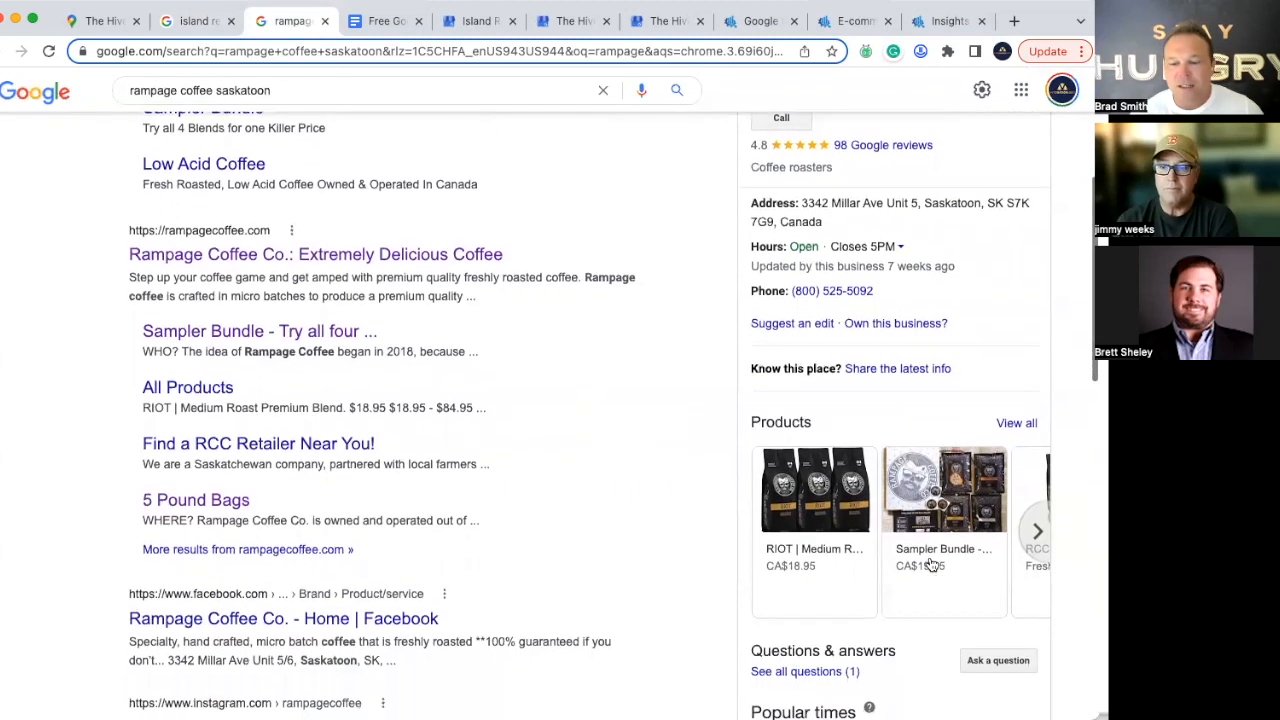
scroll(down, 3)
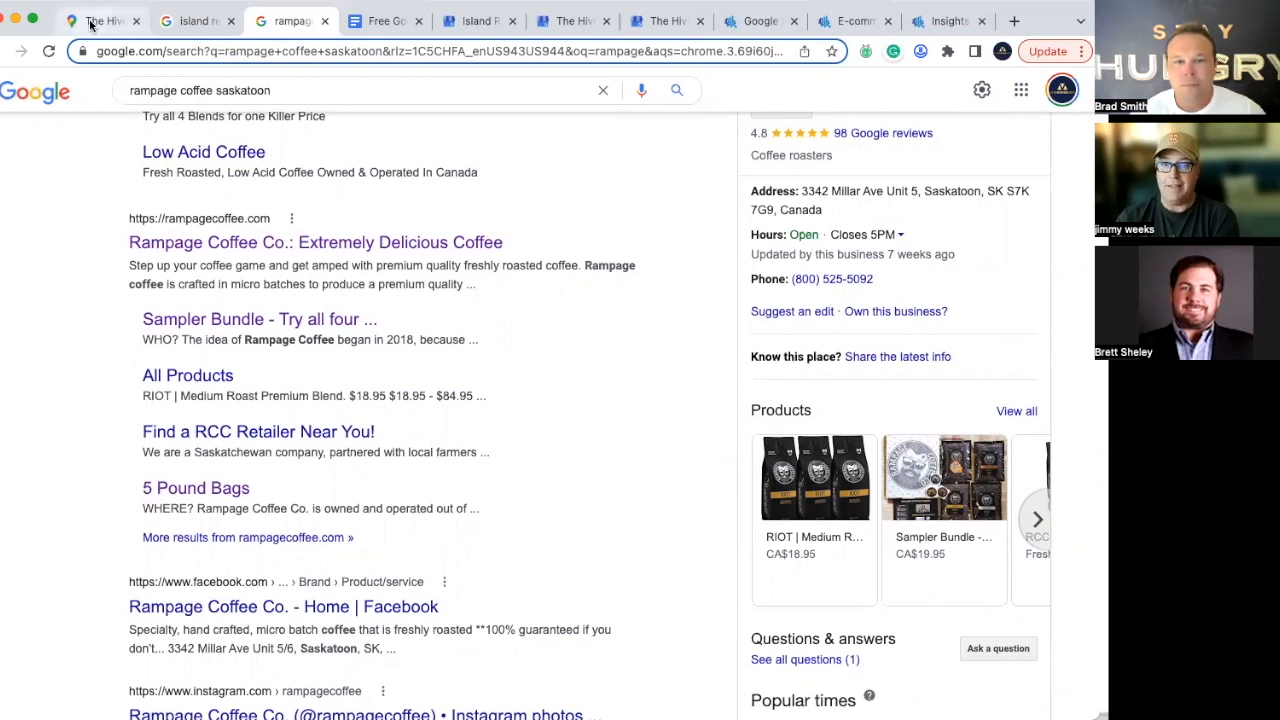
Step: Return to The Hive's page, then bring up Island Retreat Spa & Salon's insights with photo-view comparisons
click(100, 20)
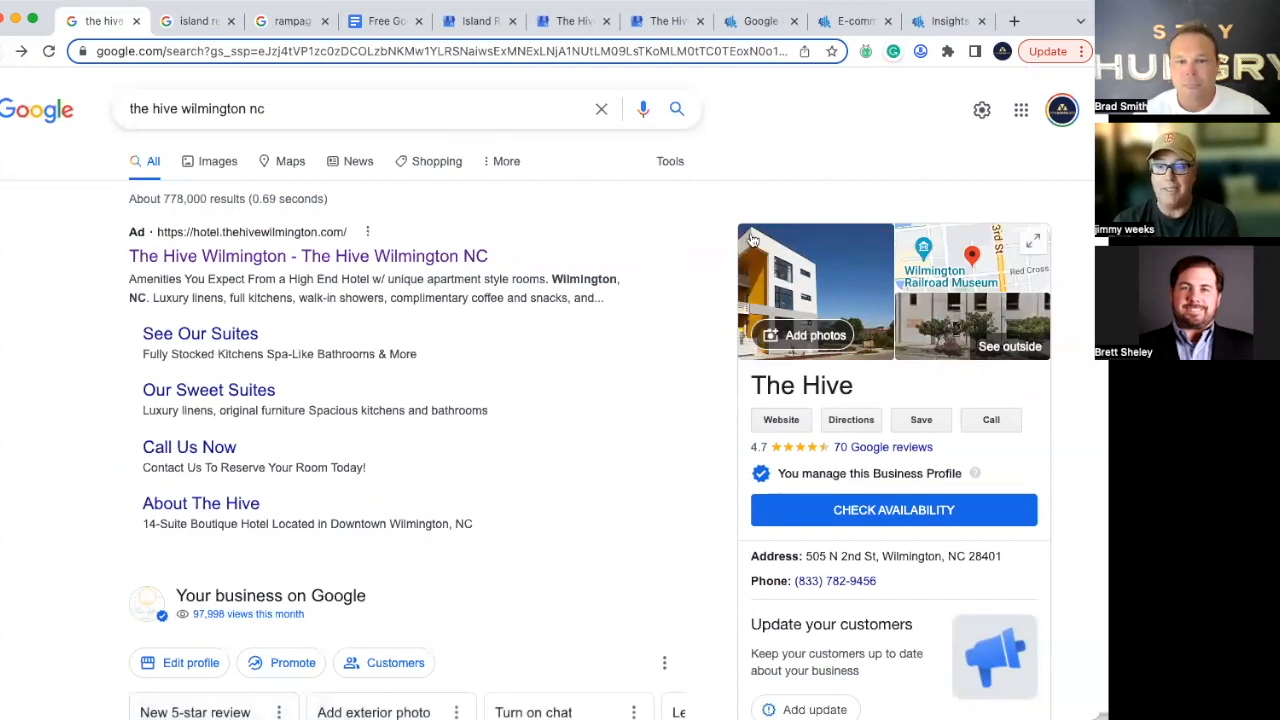
mouse_move(600, 244)
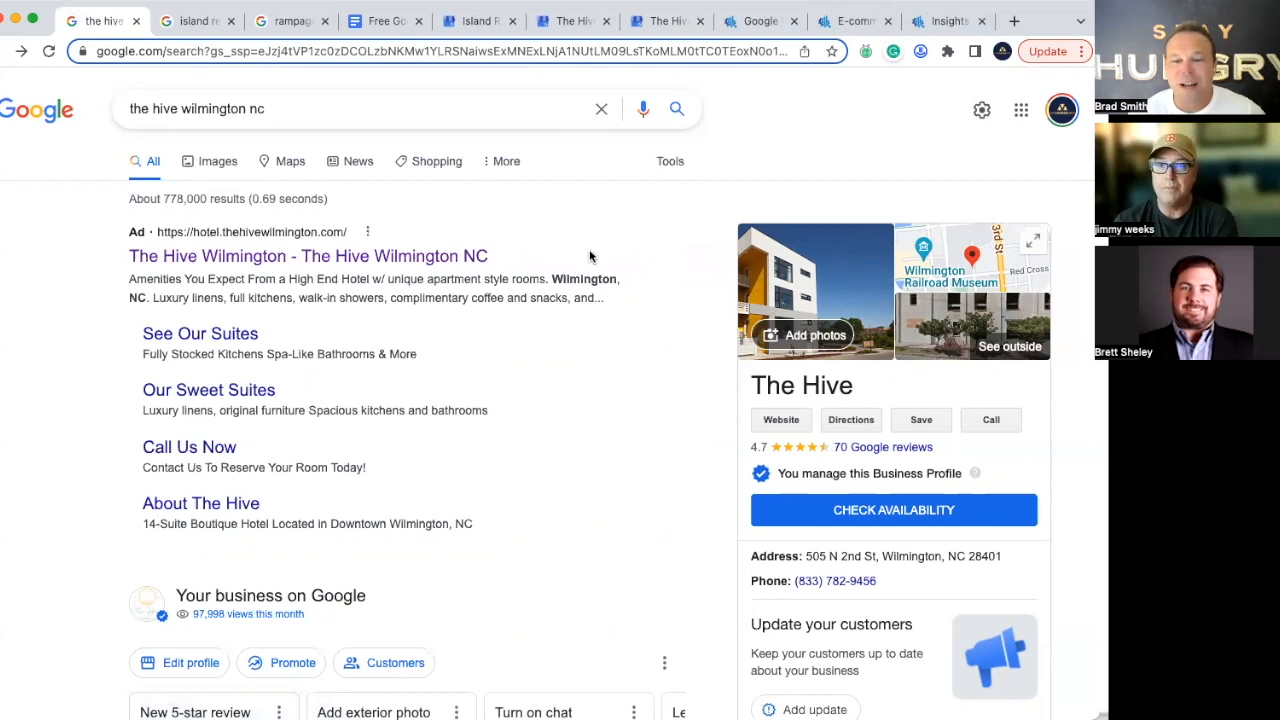
click(478, 20)
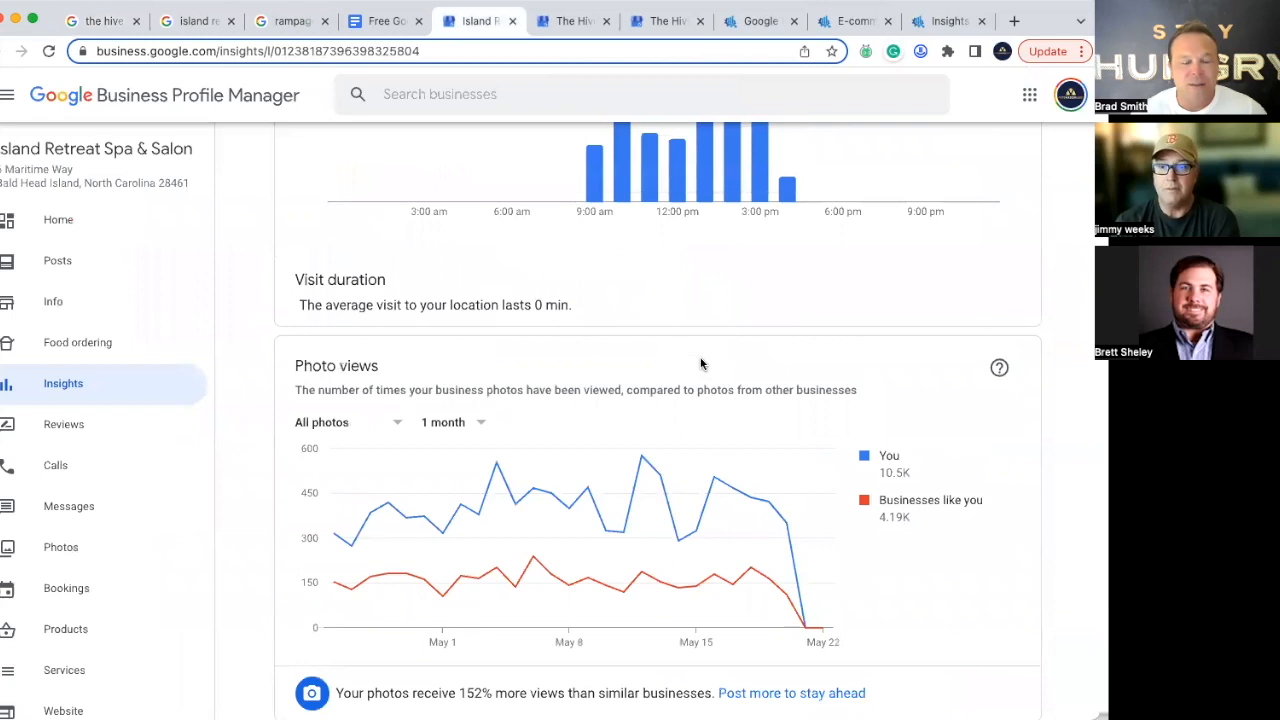
Step: From The Hive's insights, load the new profile performance report with views and search appearances
click(572, 20)
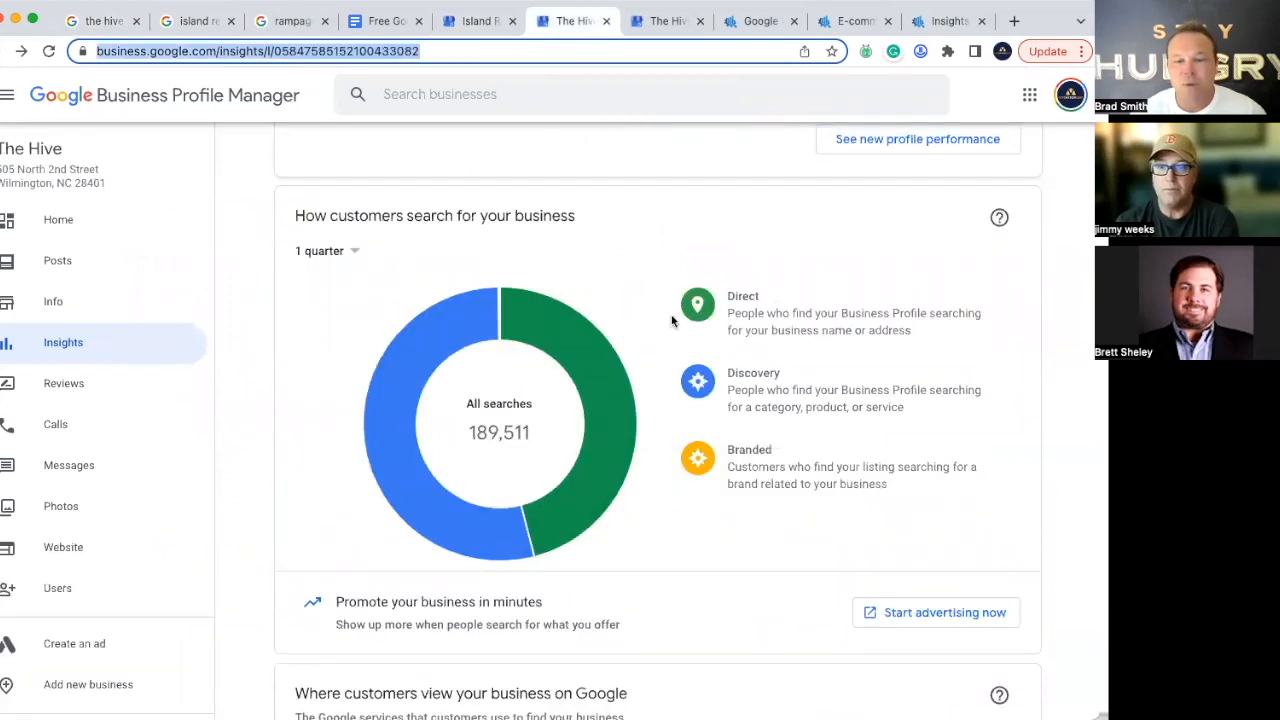
scroll(up, 3)
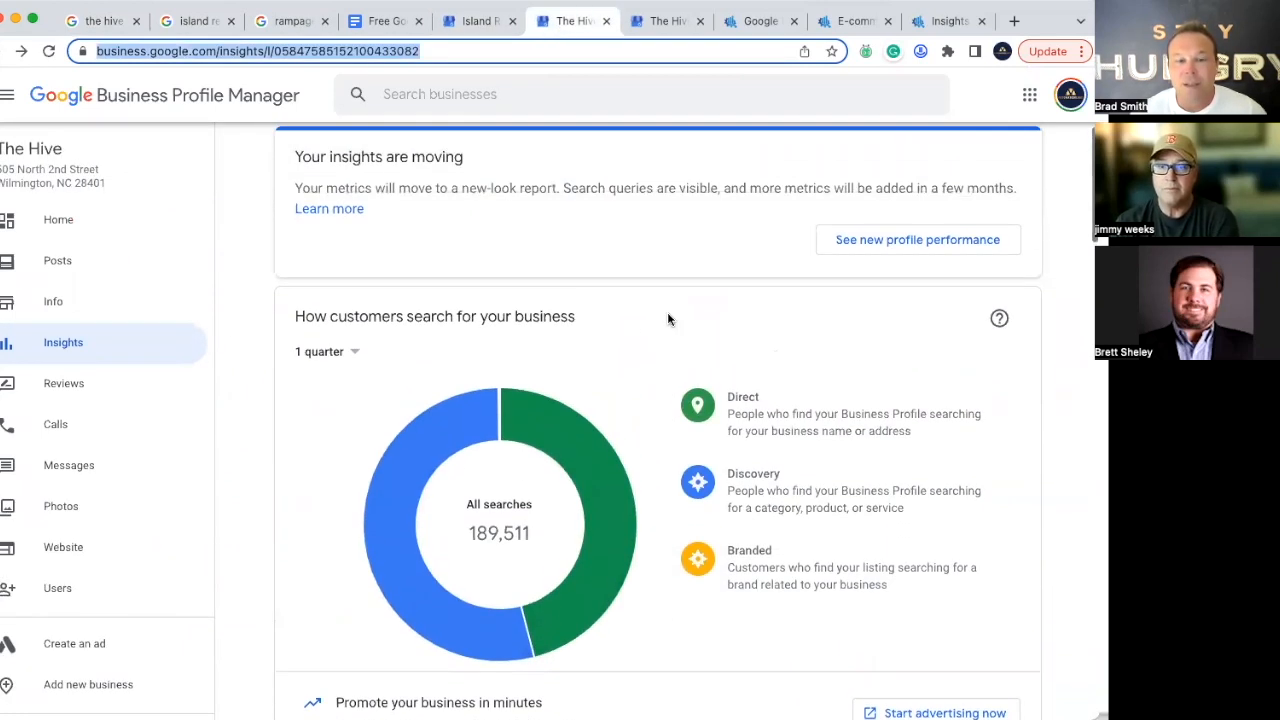
mouse_move(572, 280)
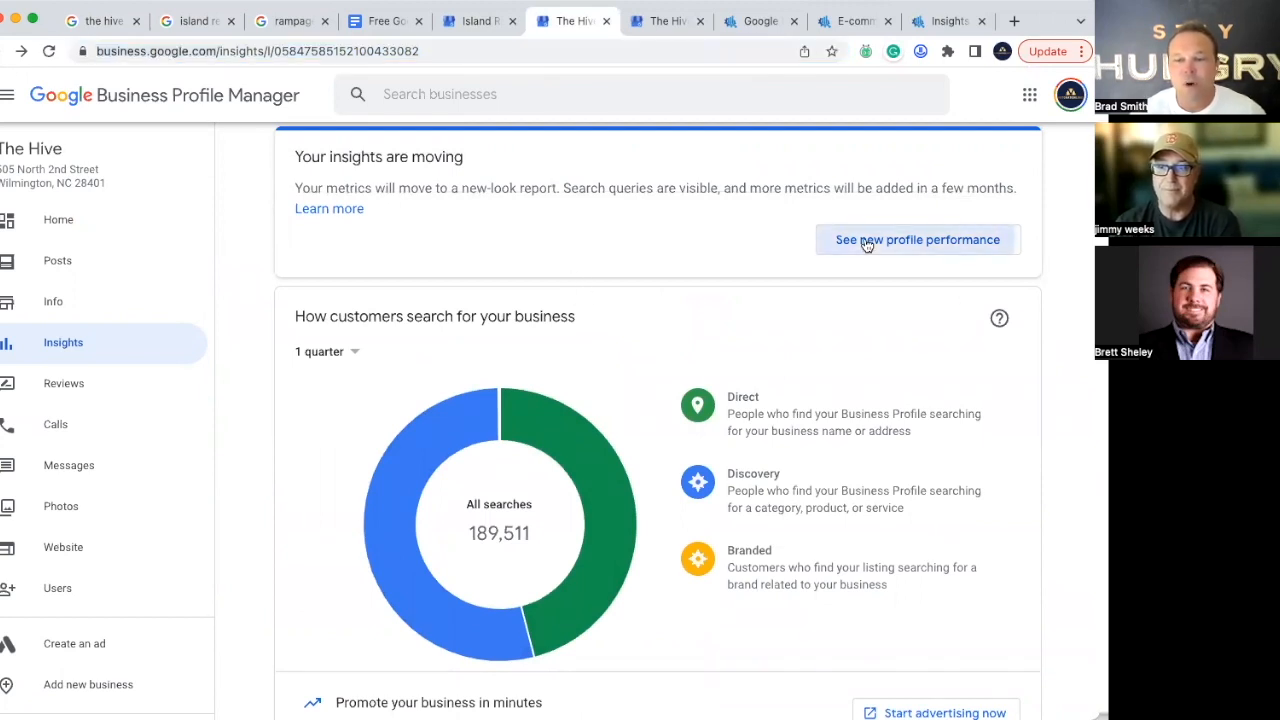
click(916, 240)
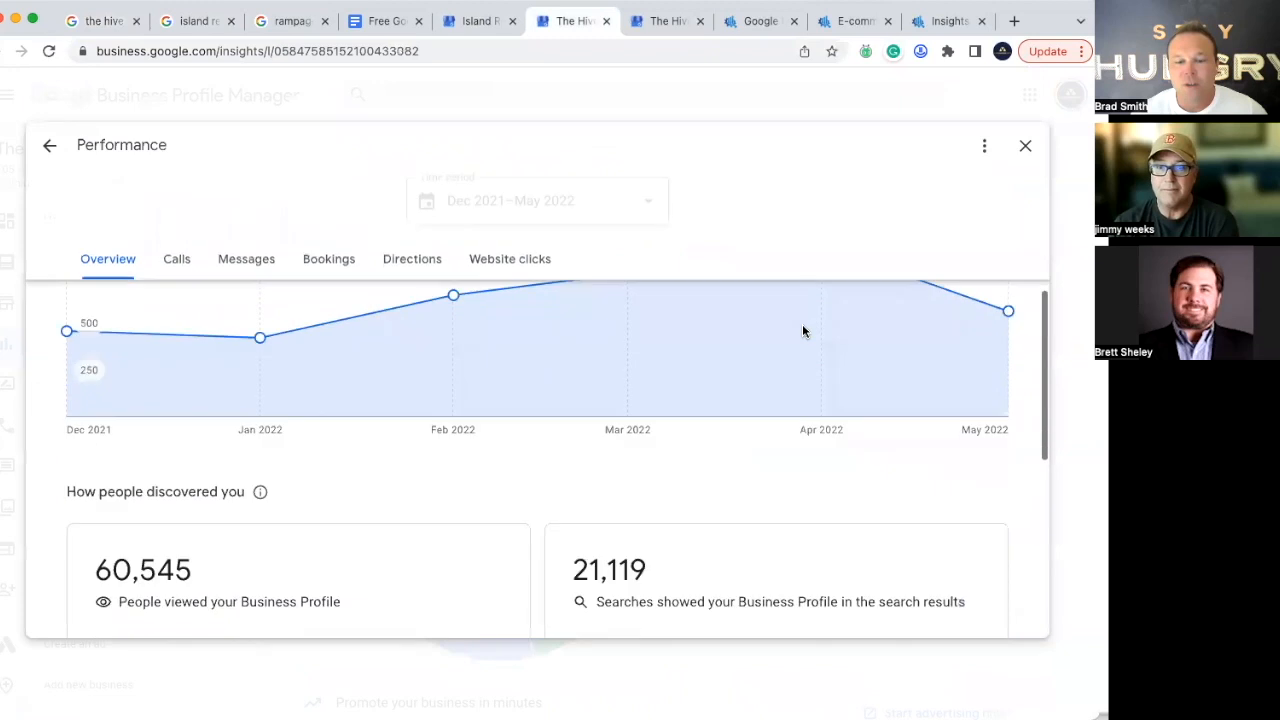
Step: Expand 'See more' to show The Hive's full searches breakdown led by 'hotels'
scroll(down, 3)
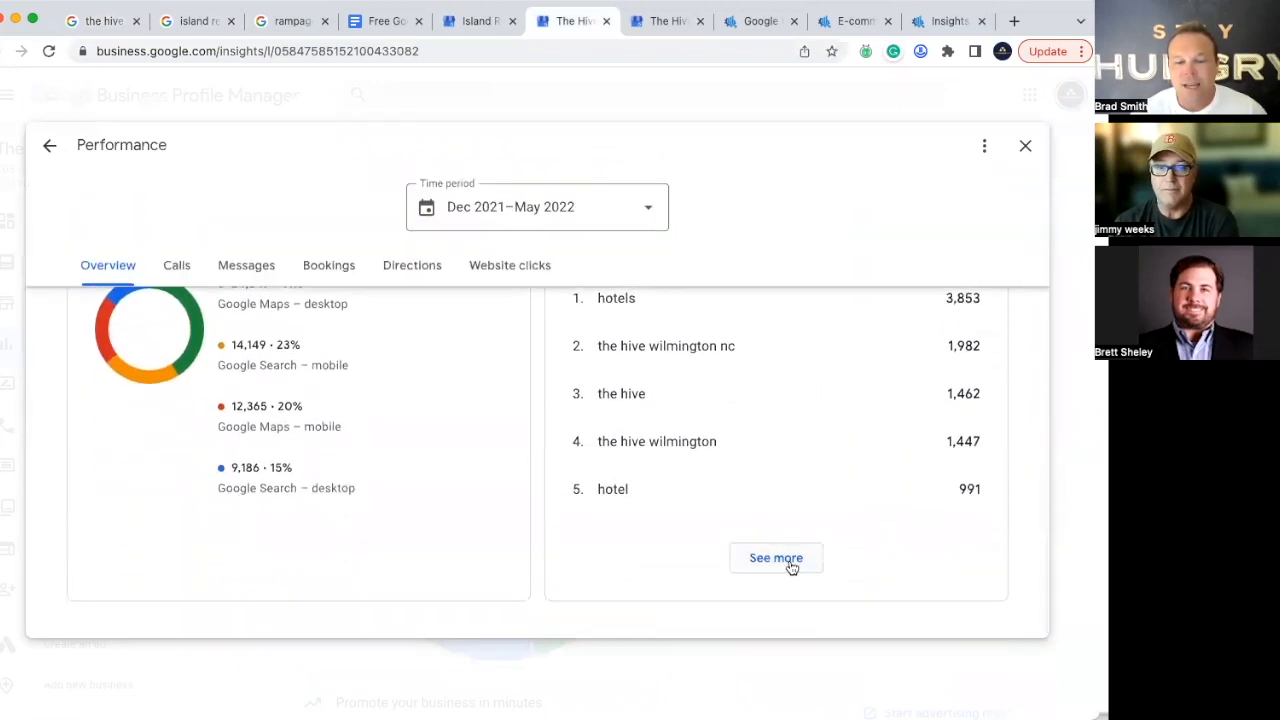
click(776, 558)
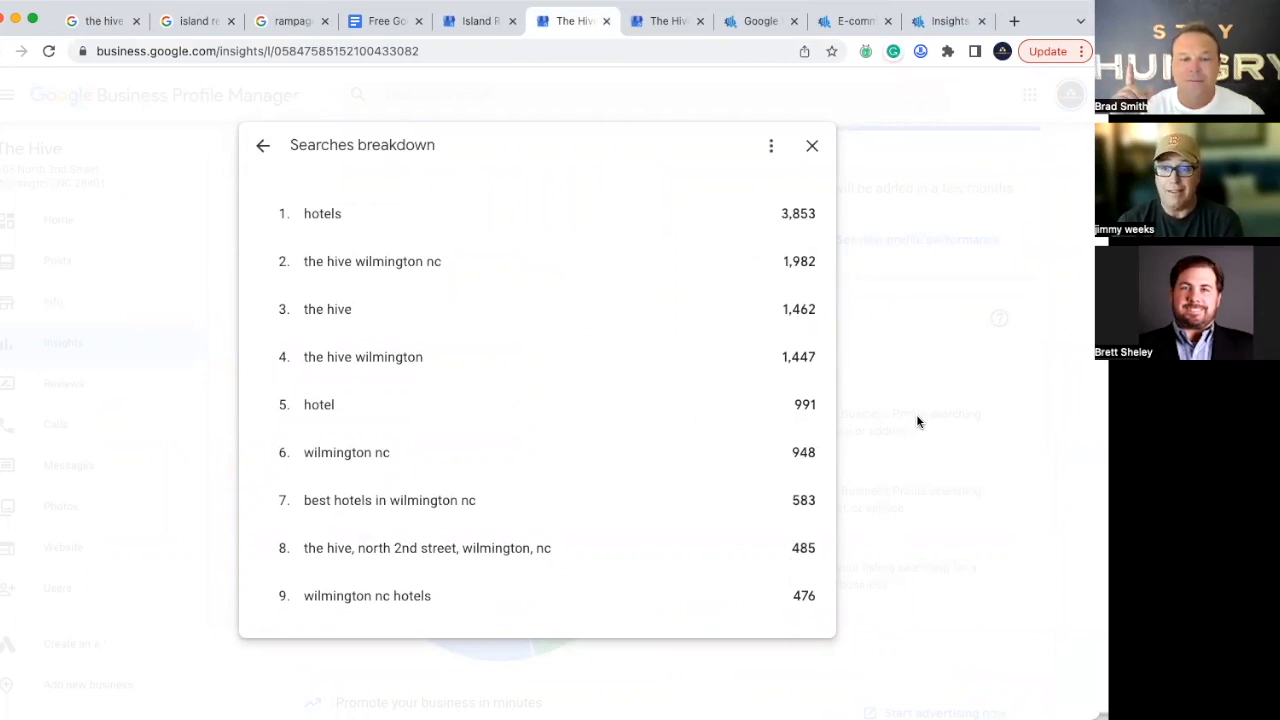
mouse_move(908, 418)
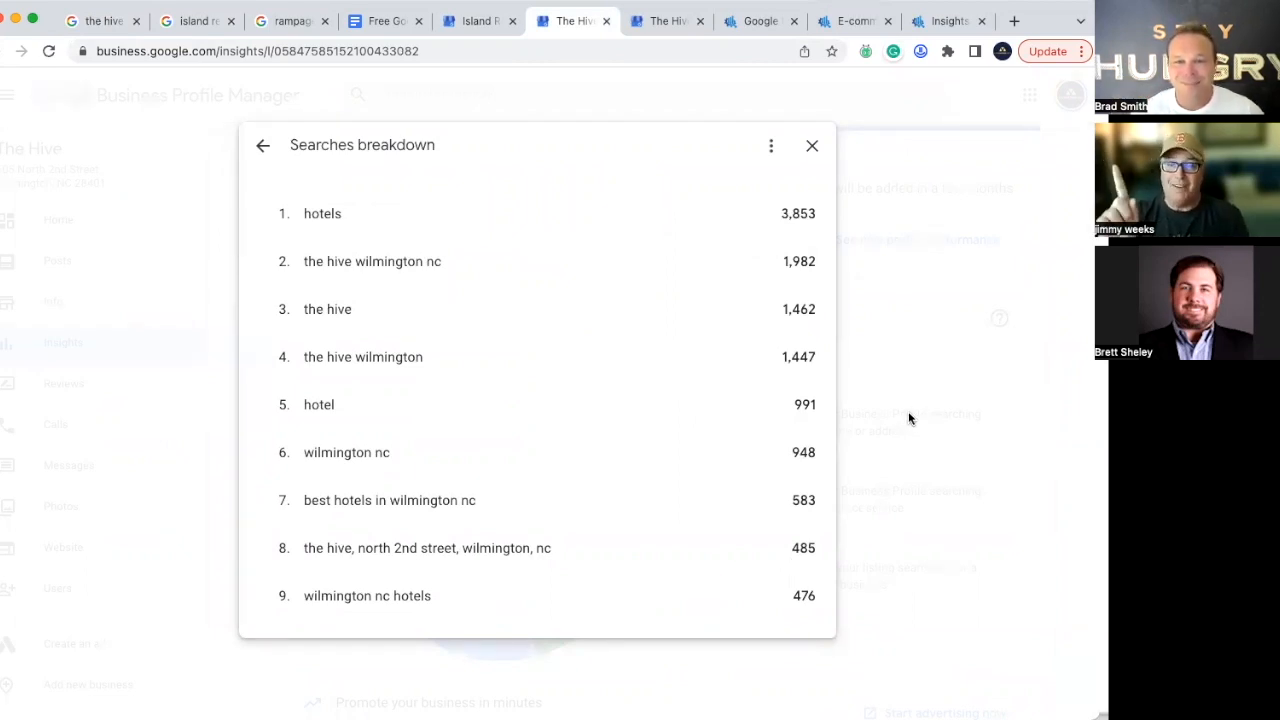
mouse_move(892, 406)
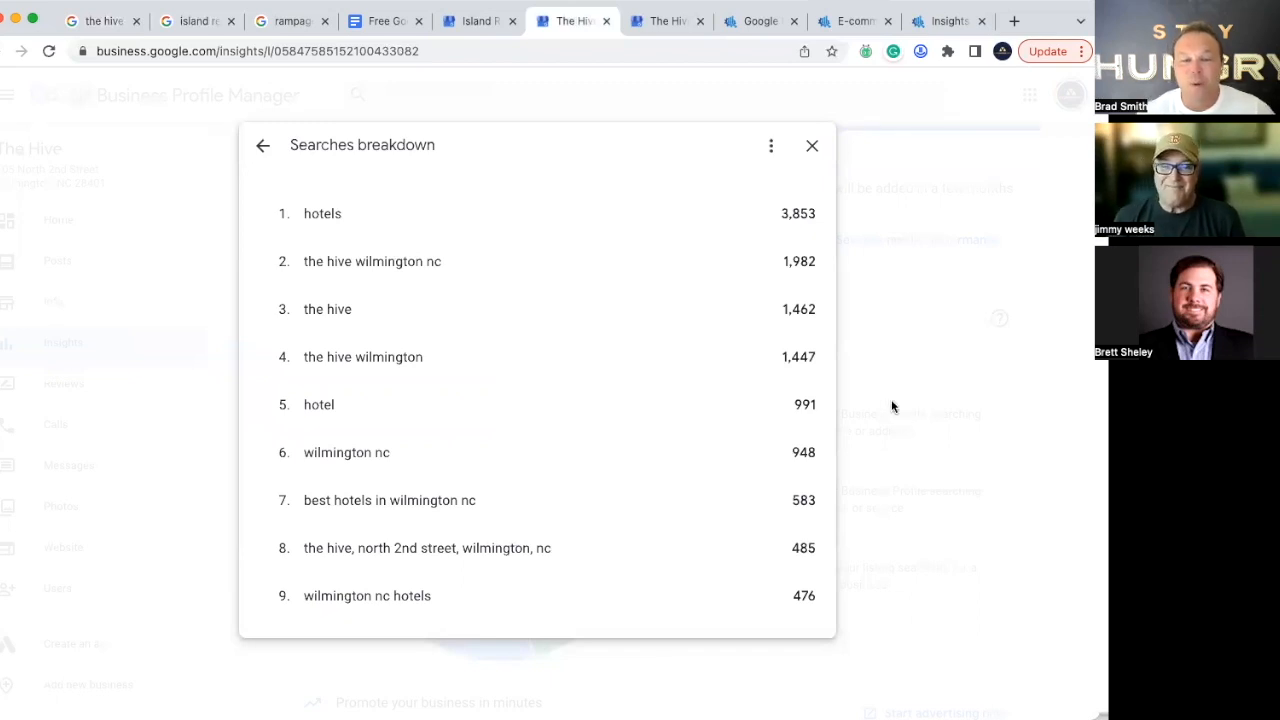
mouse_move(404, 292)
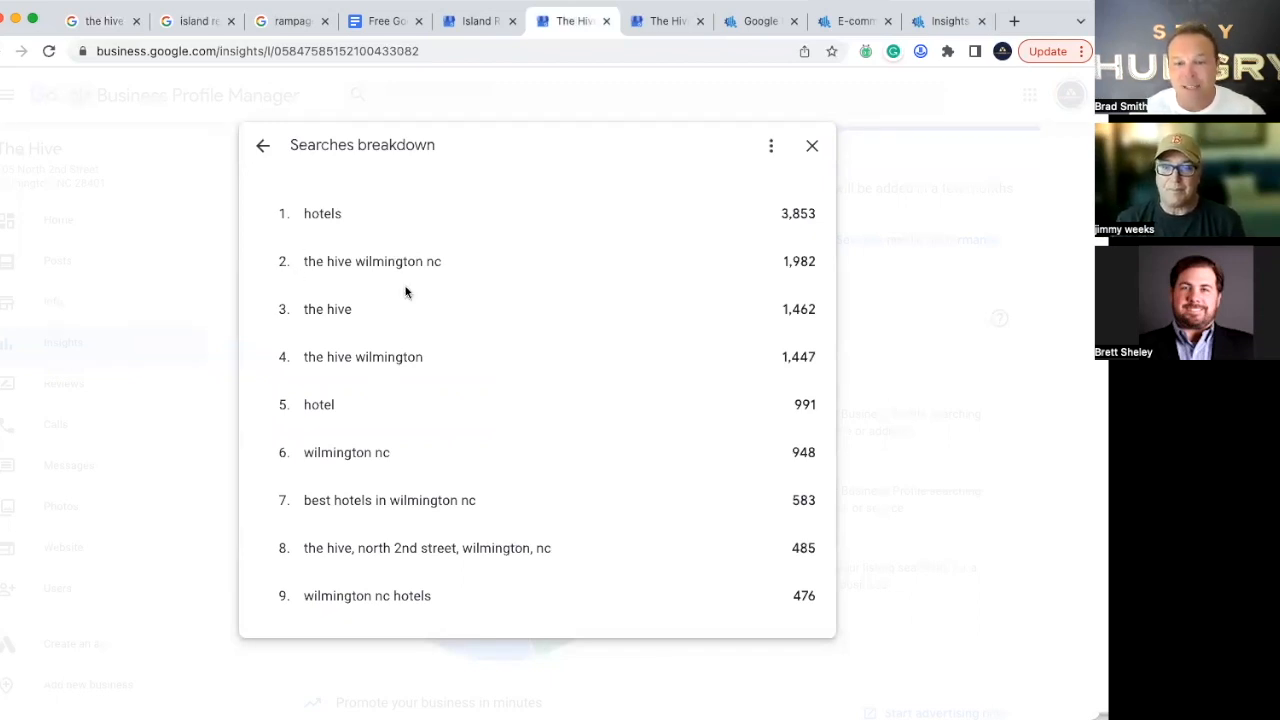
mouse_move(392, 280)
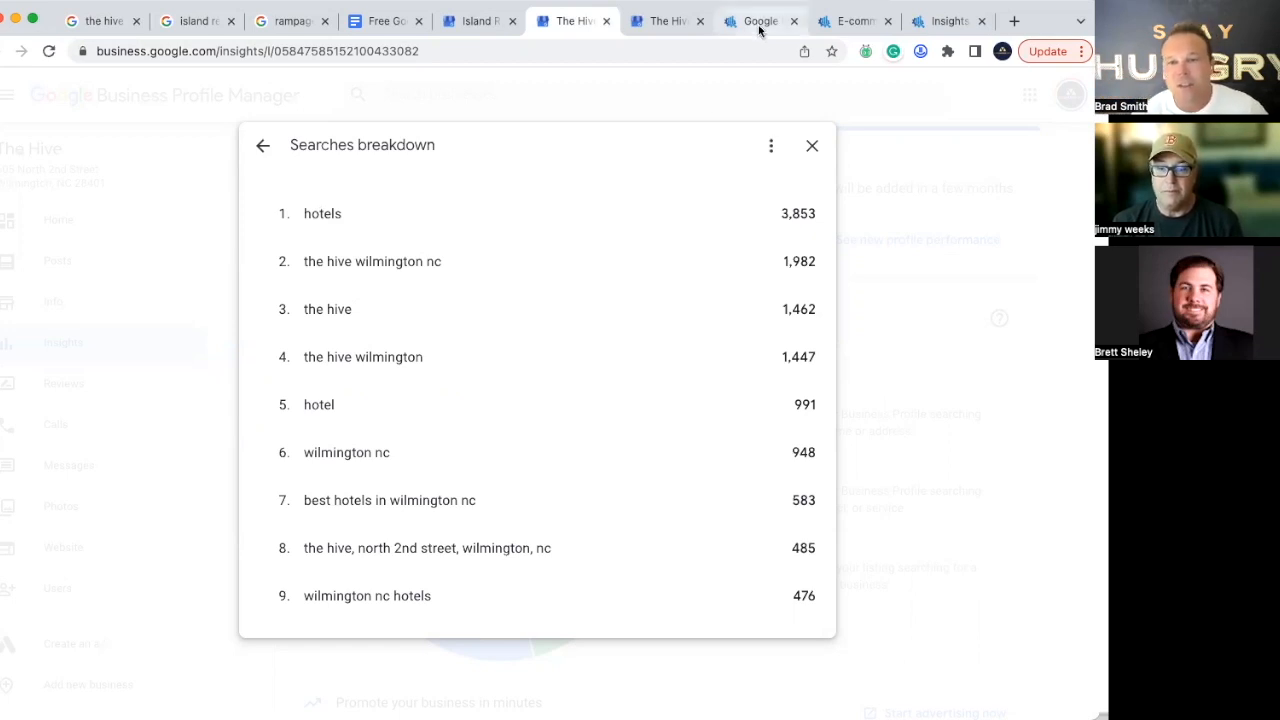
Step: Show Rampage Coffee's Google My Profile dashboard, then move to the workshop worksheet in Google Docs
click(760, 20)
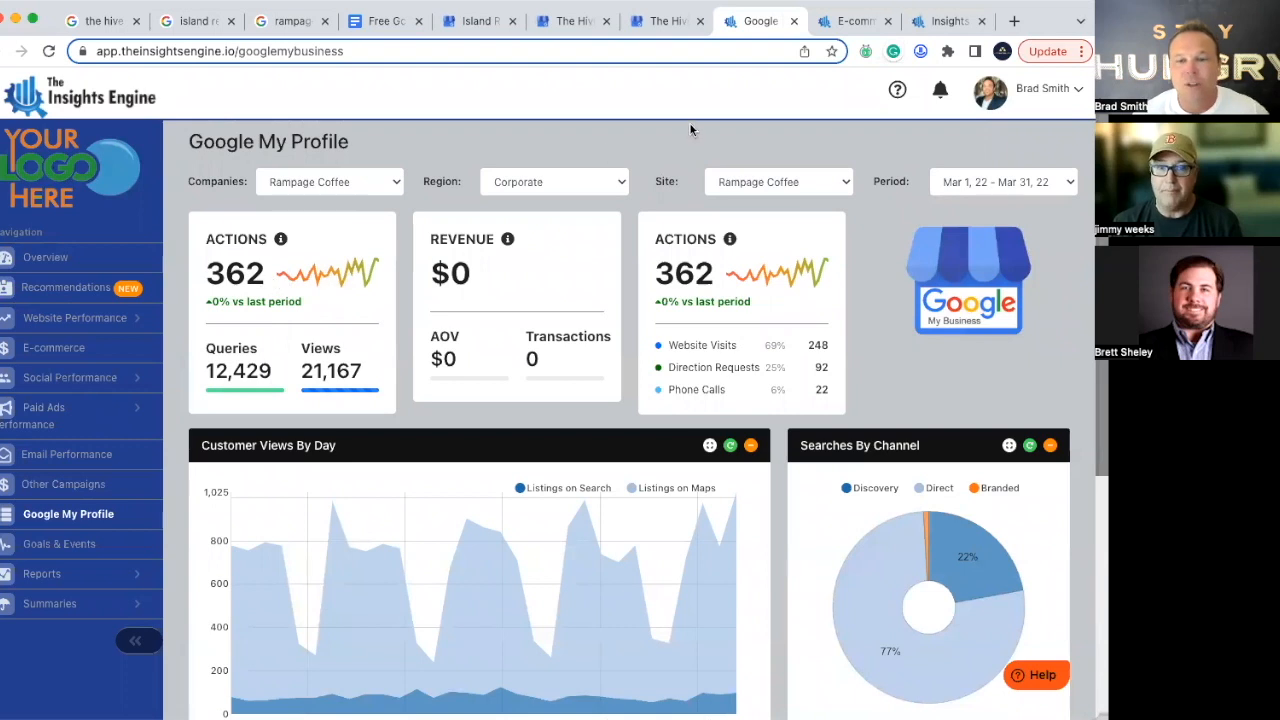
mouse_move(630, 122)
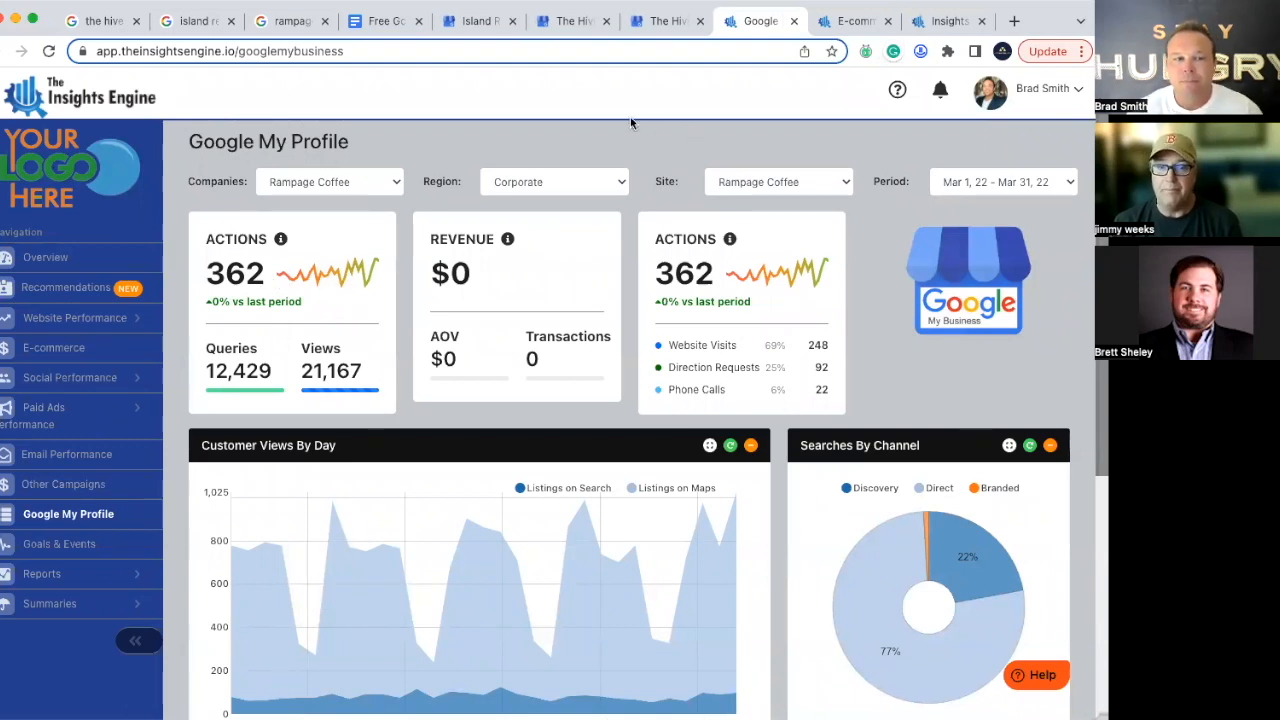
click(384, 20)
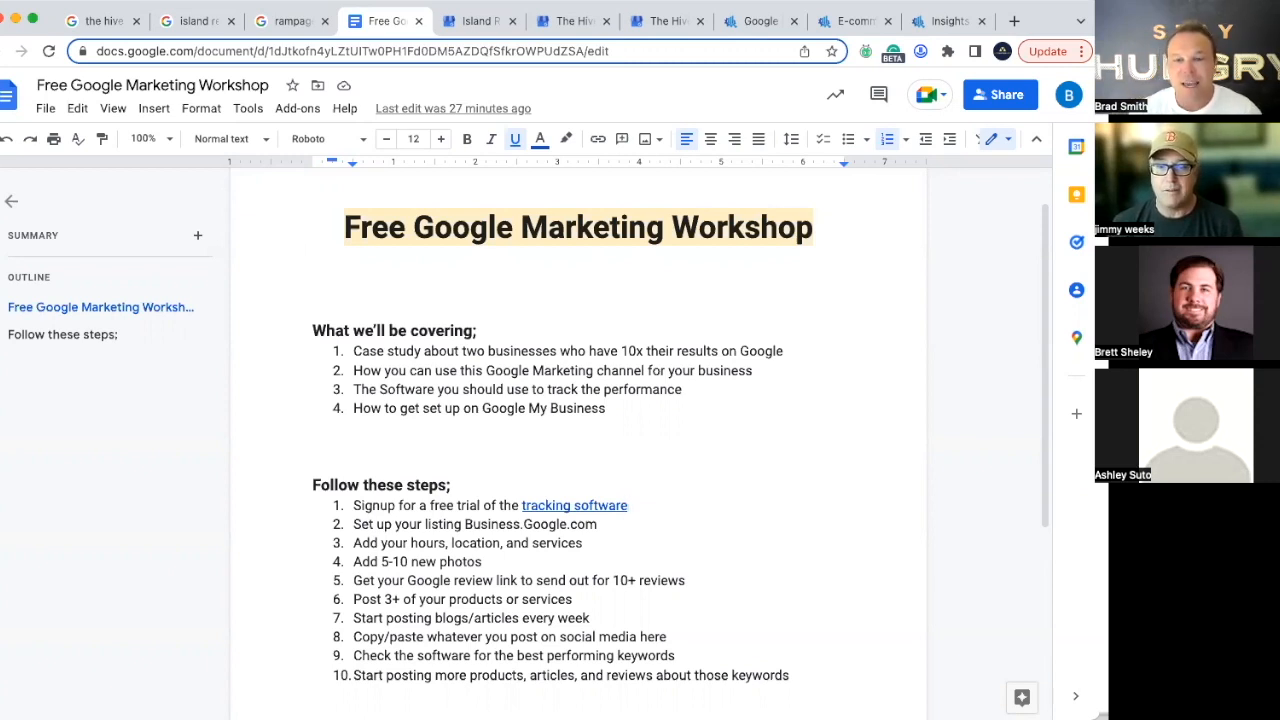
mouse_move(532, 210)
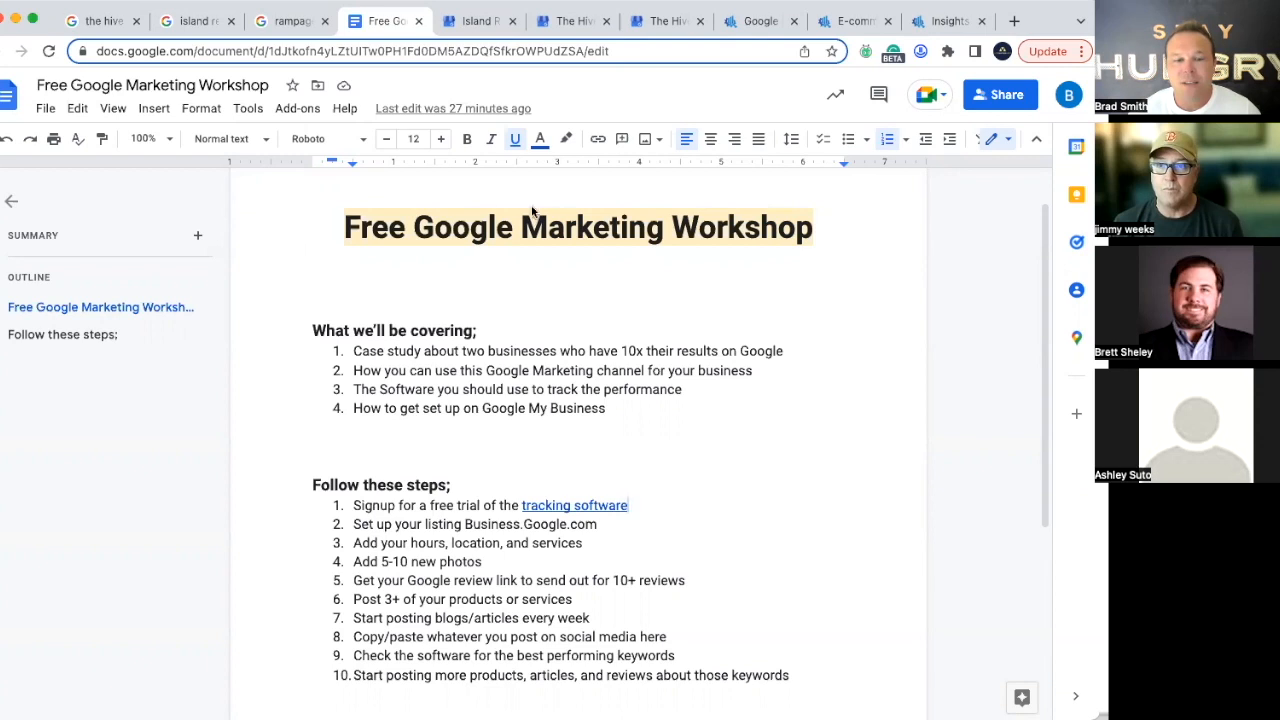
mouse_move(630, 388)
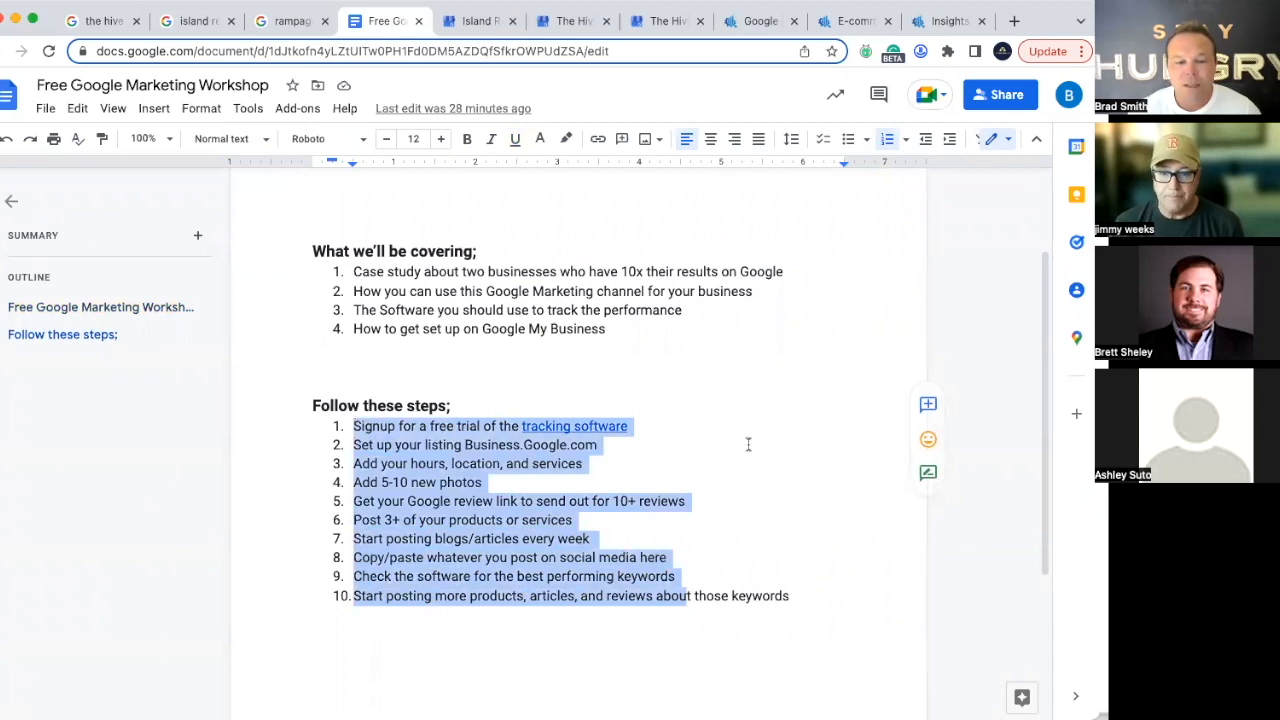
scroll(up, 3)
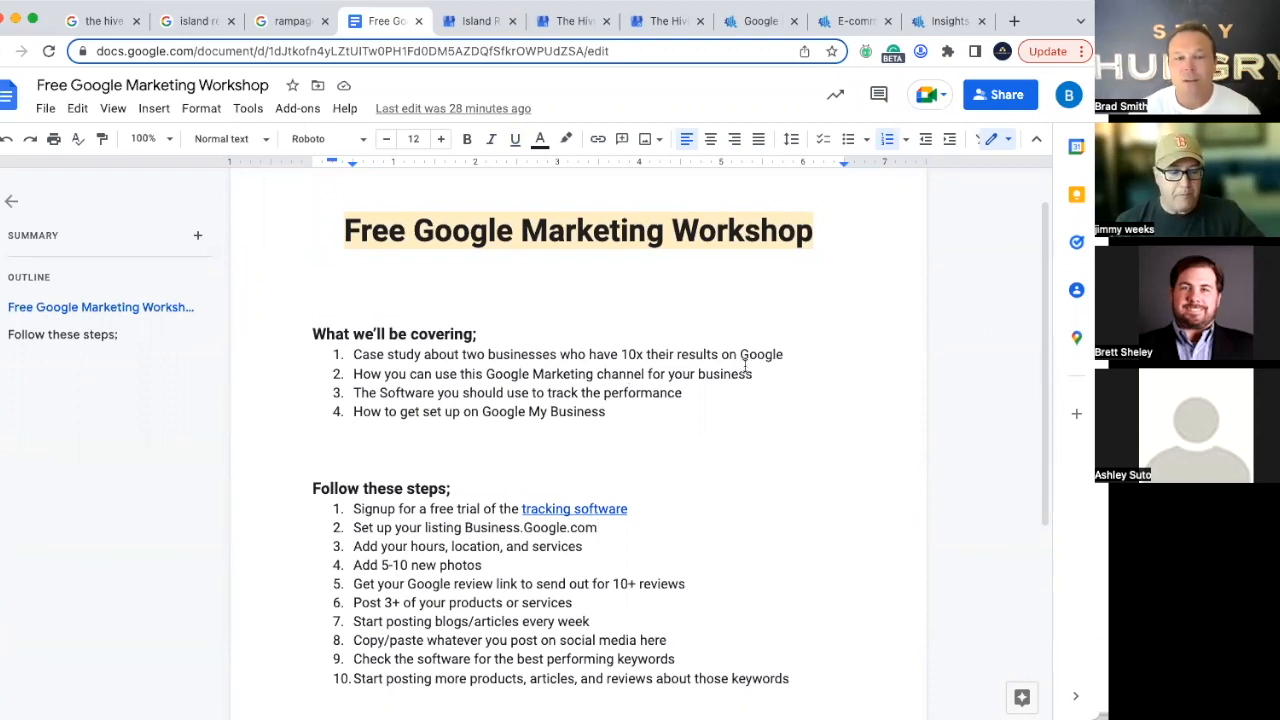
Step: Revisit The Hive search results, then show Island Retreat Spa's results with its managed profile tools
click(96, 20)
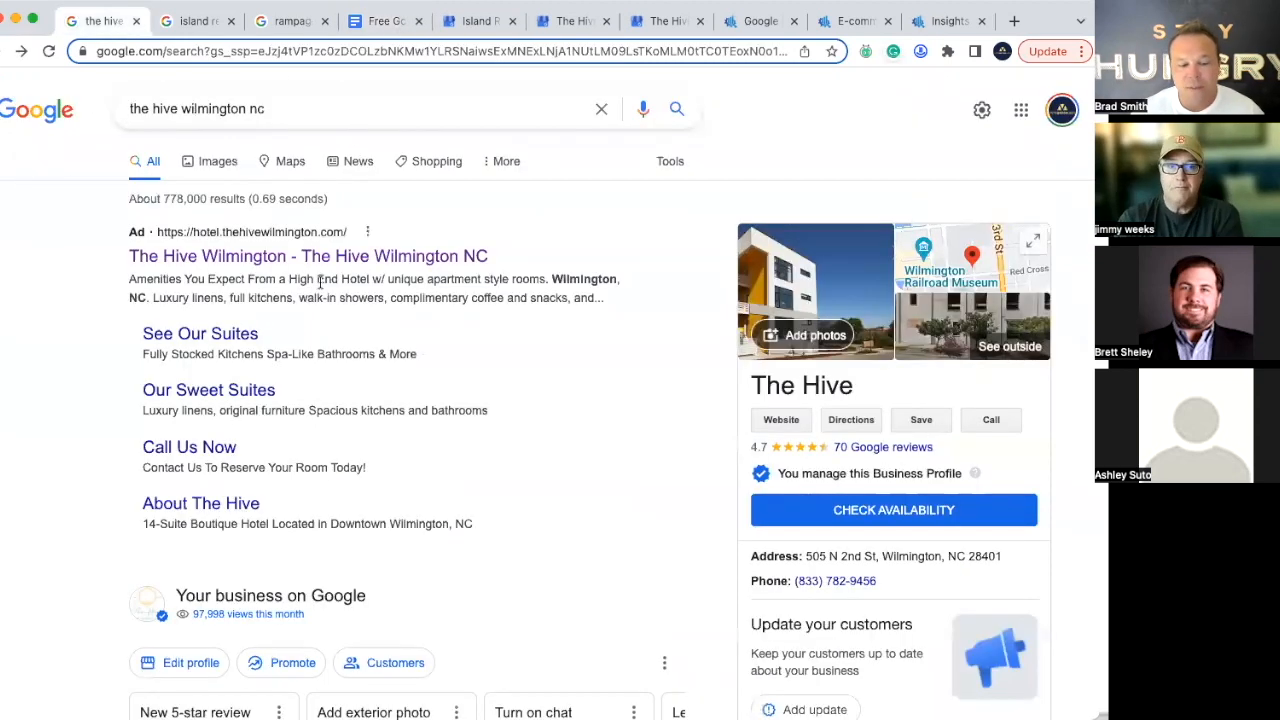
scroll(down, 3)
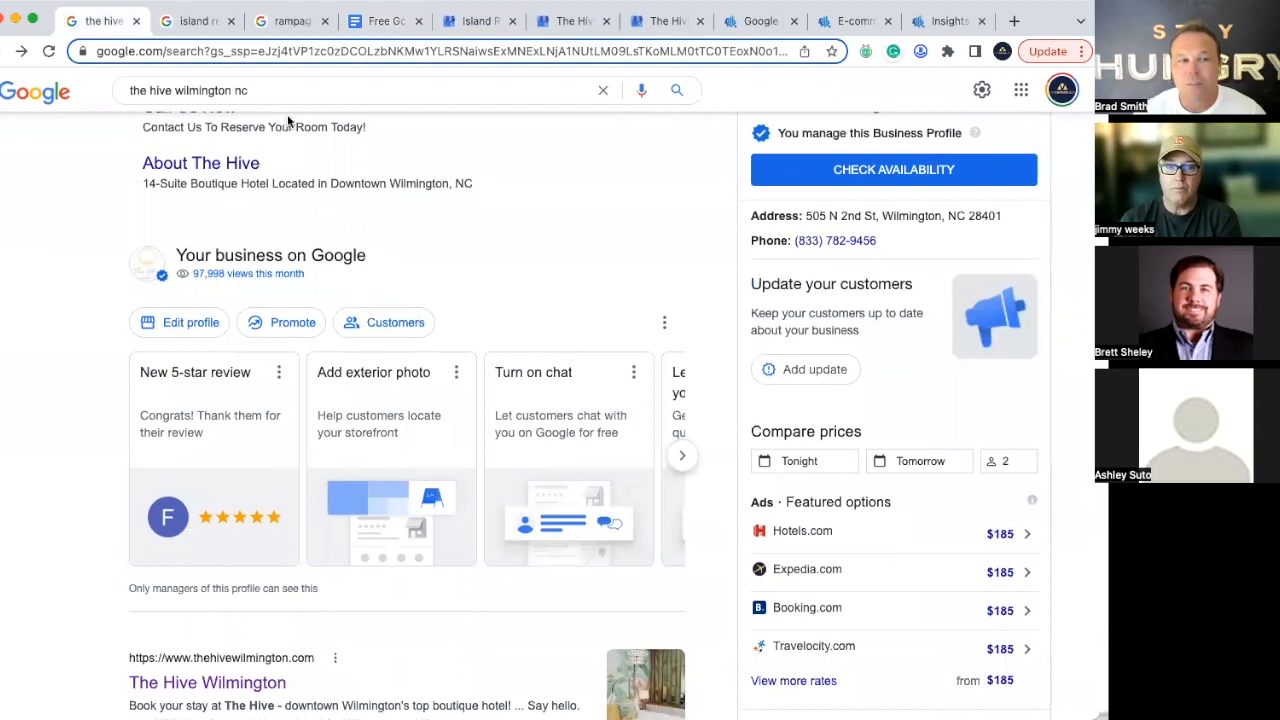
click(196, 20)
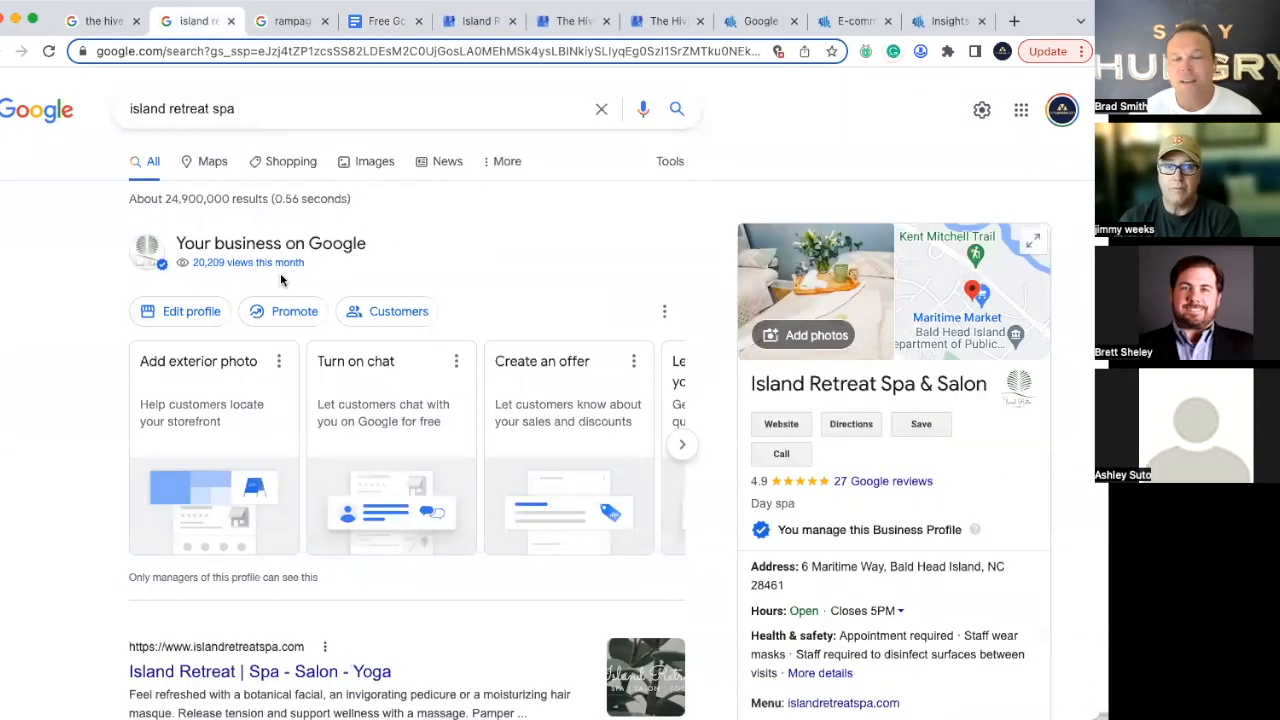
mouse_move(500, 264)
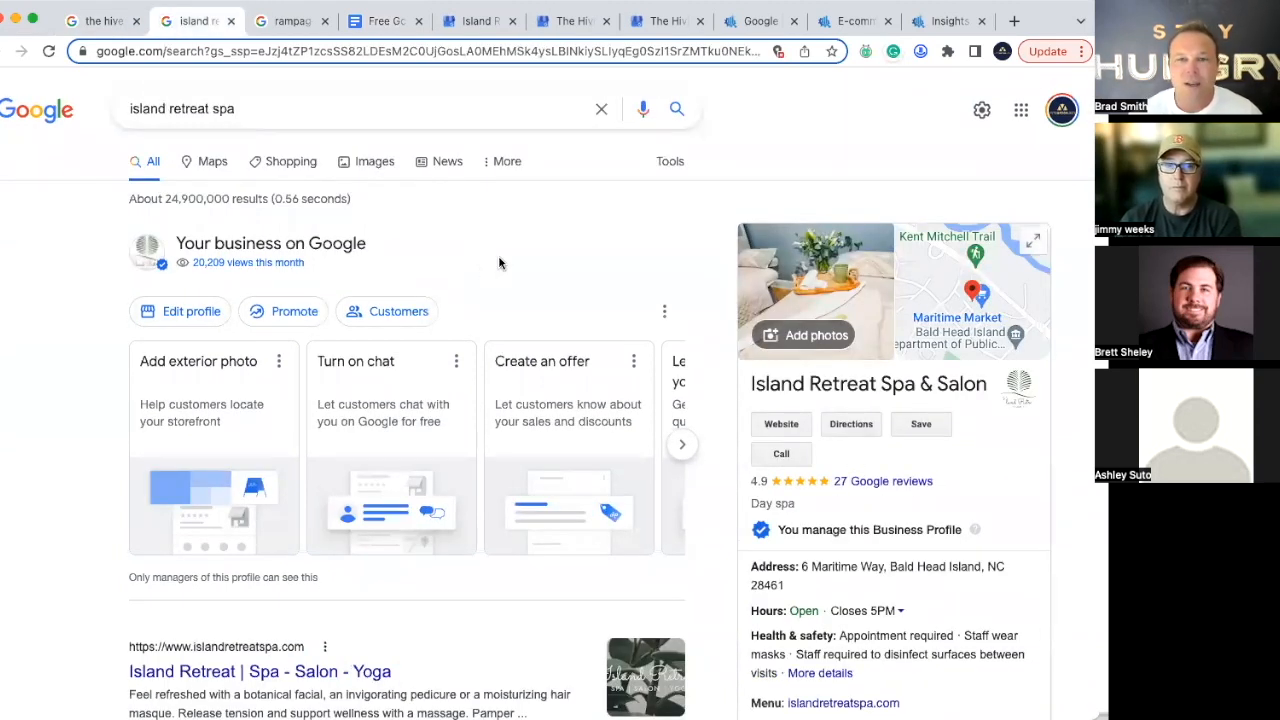
mouse_move(472, 258)
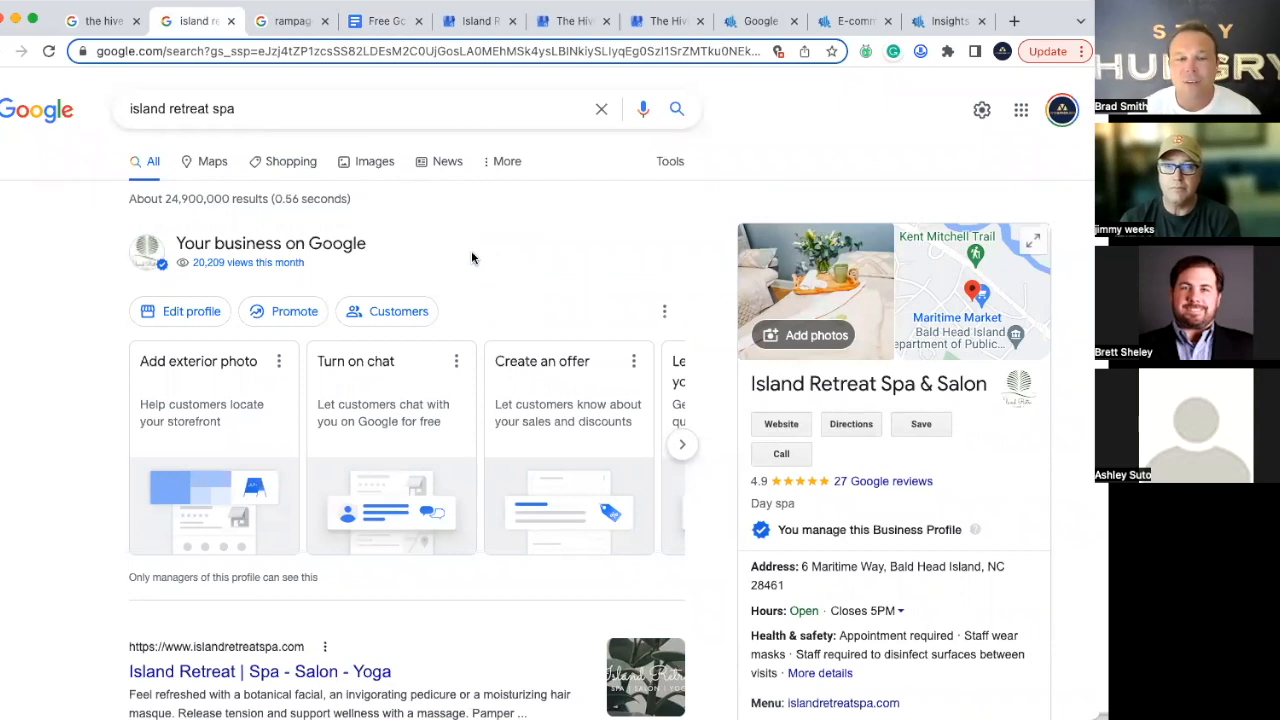
Step: Bring the Free Google Marketing Workshop worksheet back up and review its numbered steps
click(384, 20)
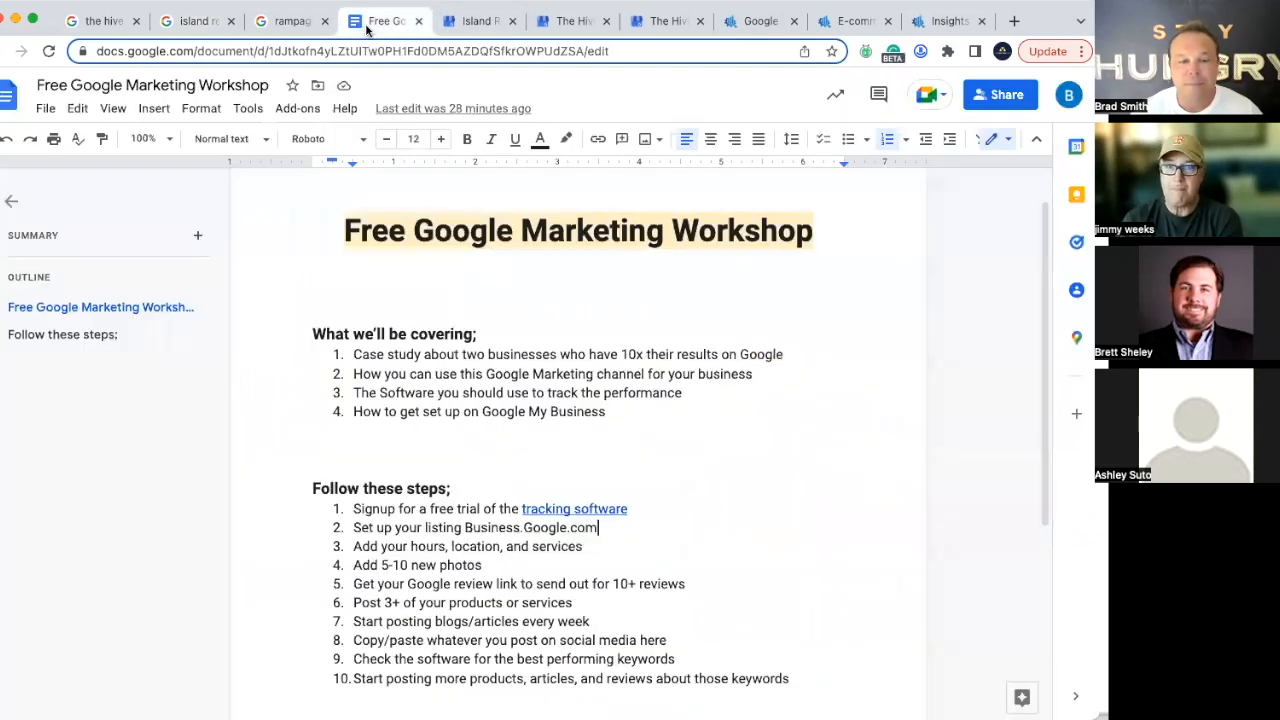
scroll(down, 3)
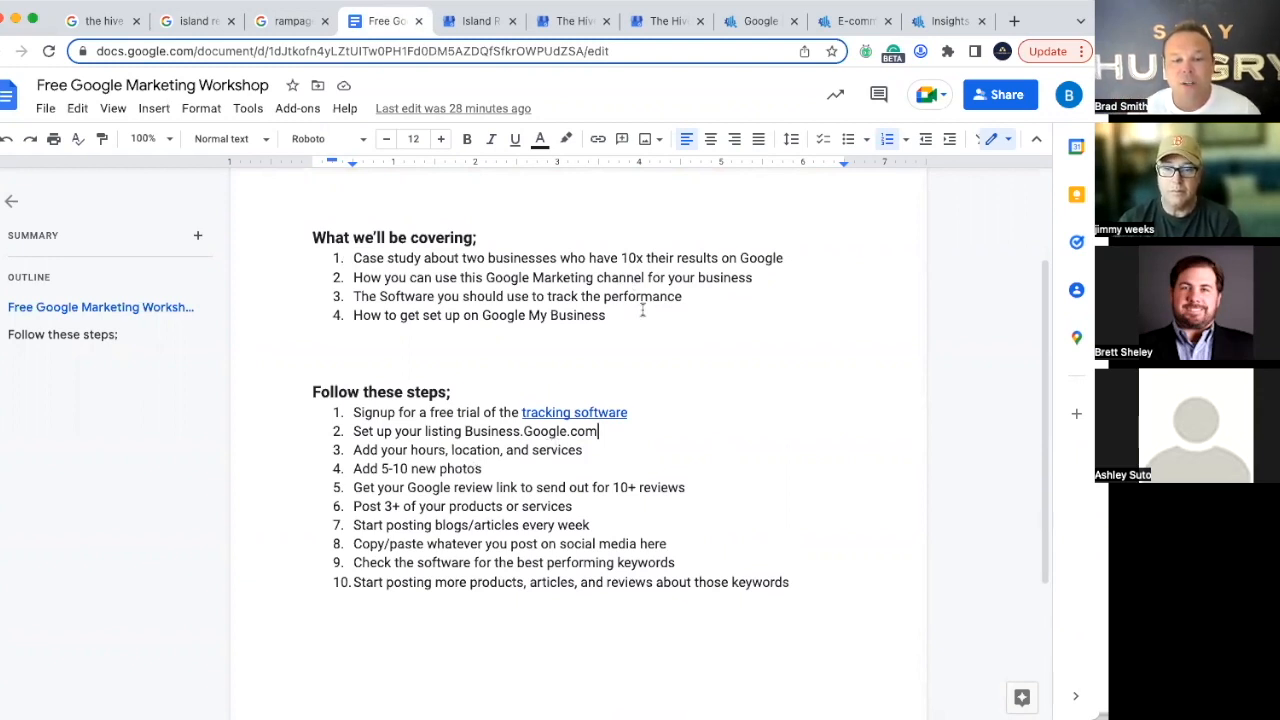
mouse_move(708, 300)
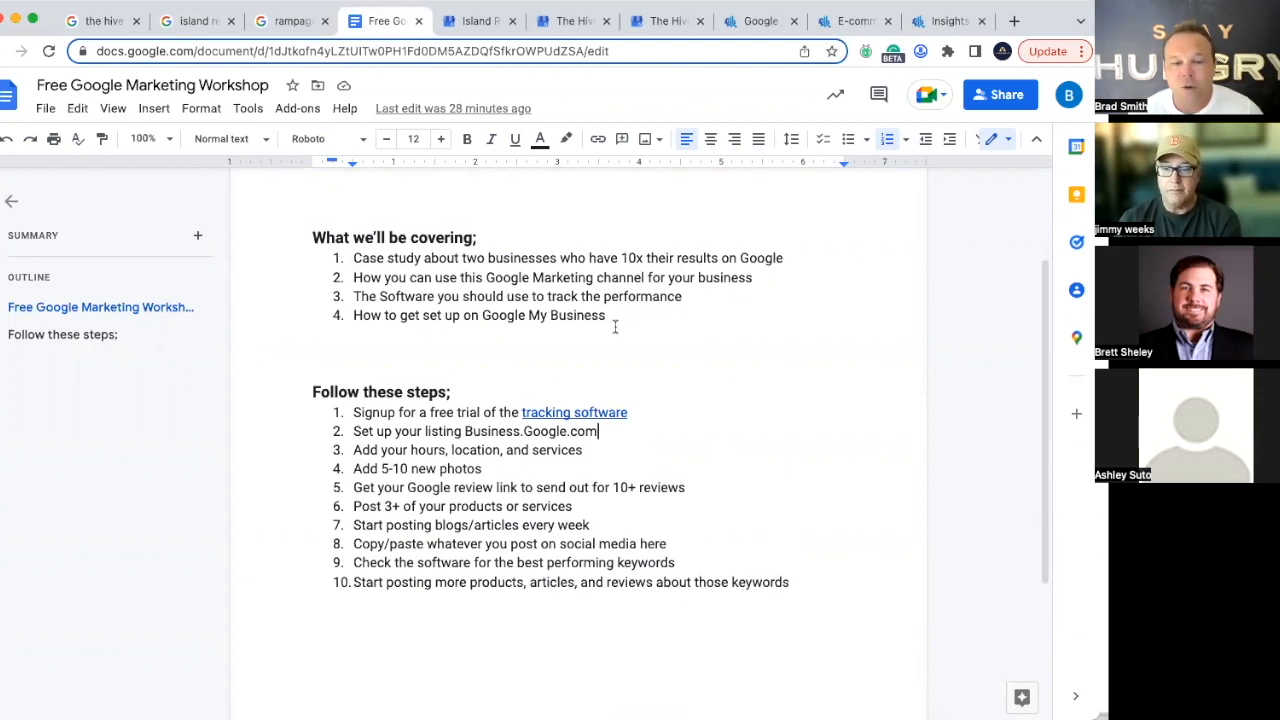
scroll(up, 3)
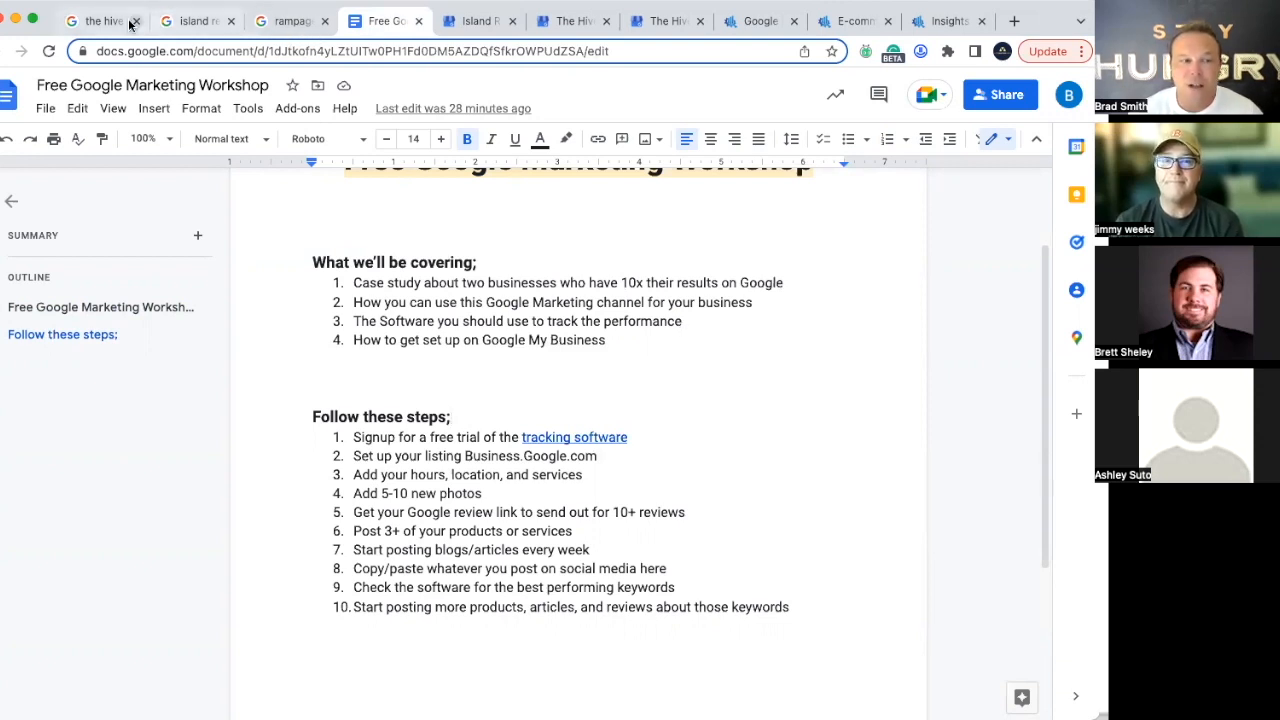
Step: On The Hive results tab, enter 'busines.go' in the address bar toward business.google.com
click(96, 20)
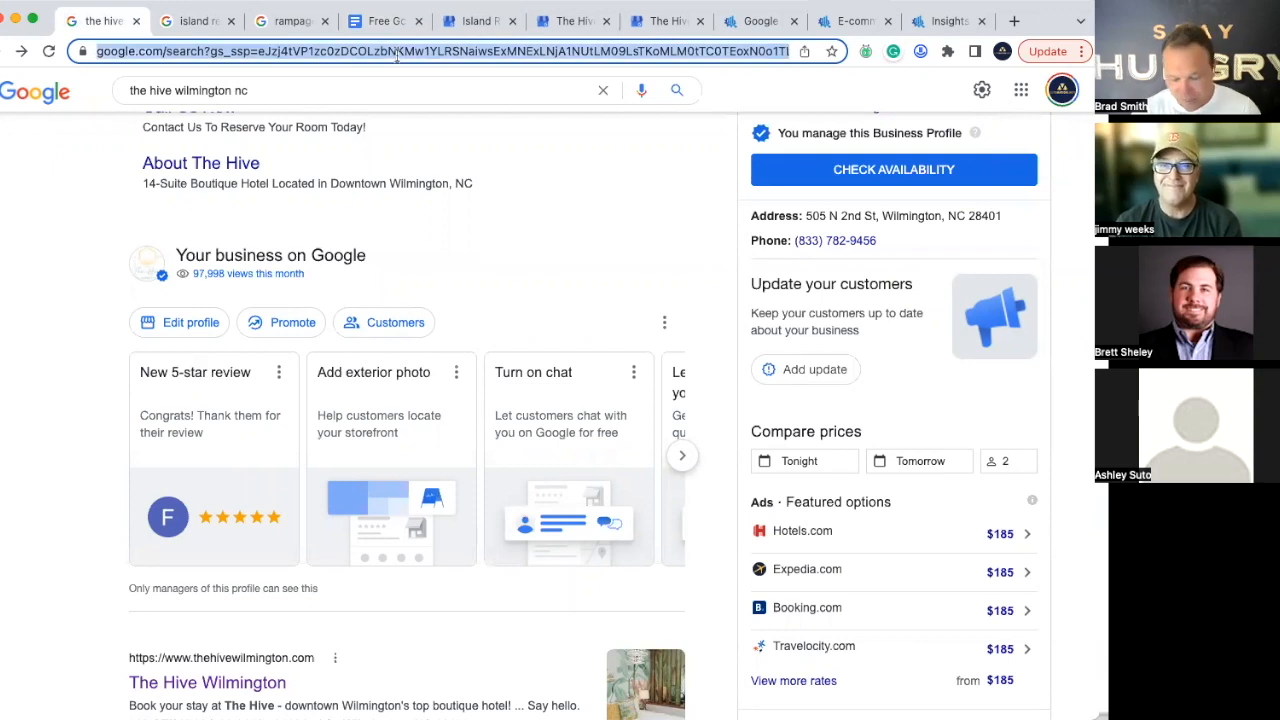
text(busines.goo)
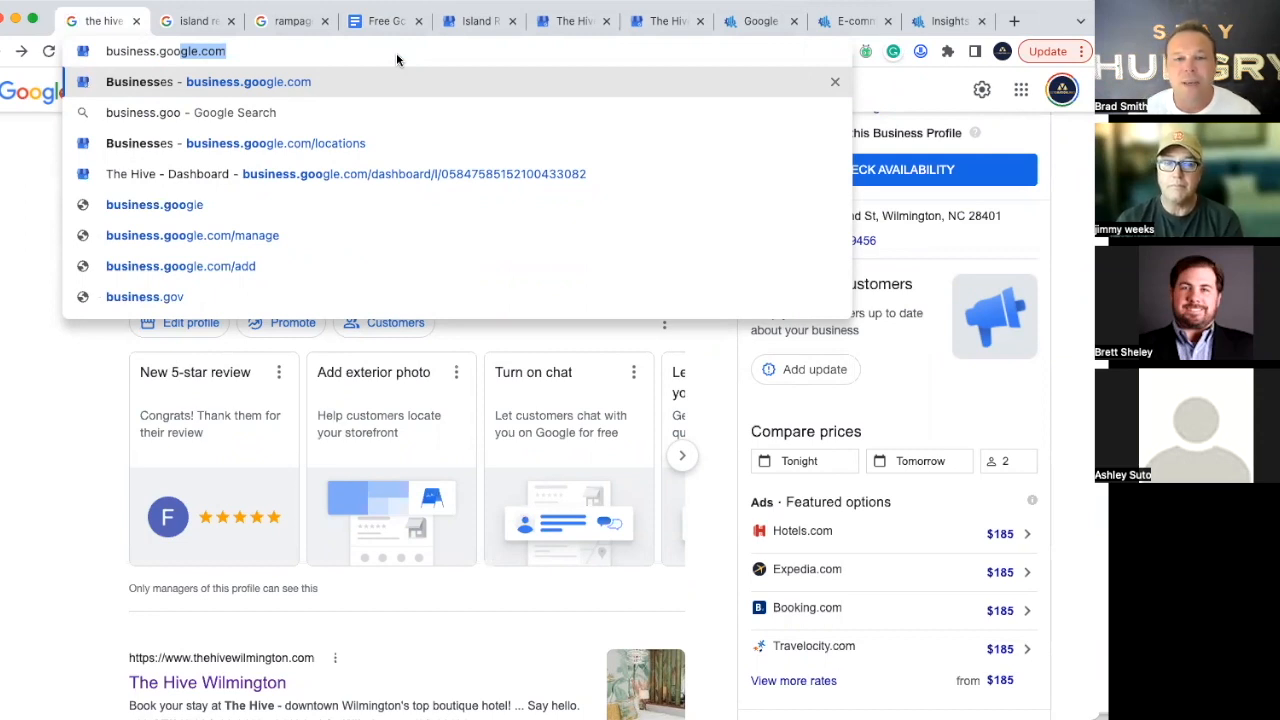
mouse_move(876, 88)
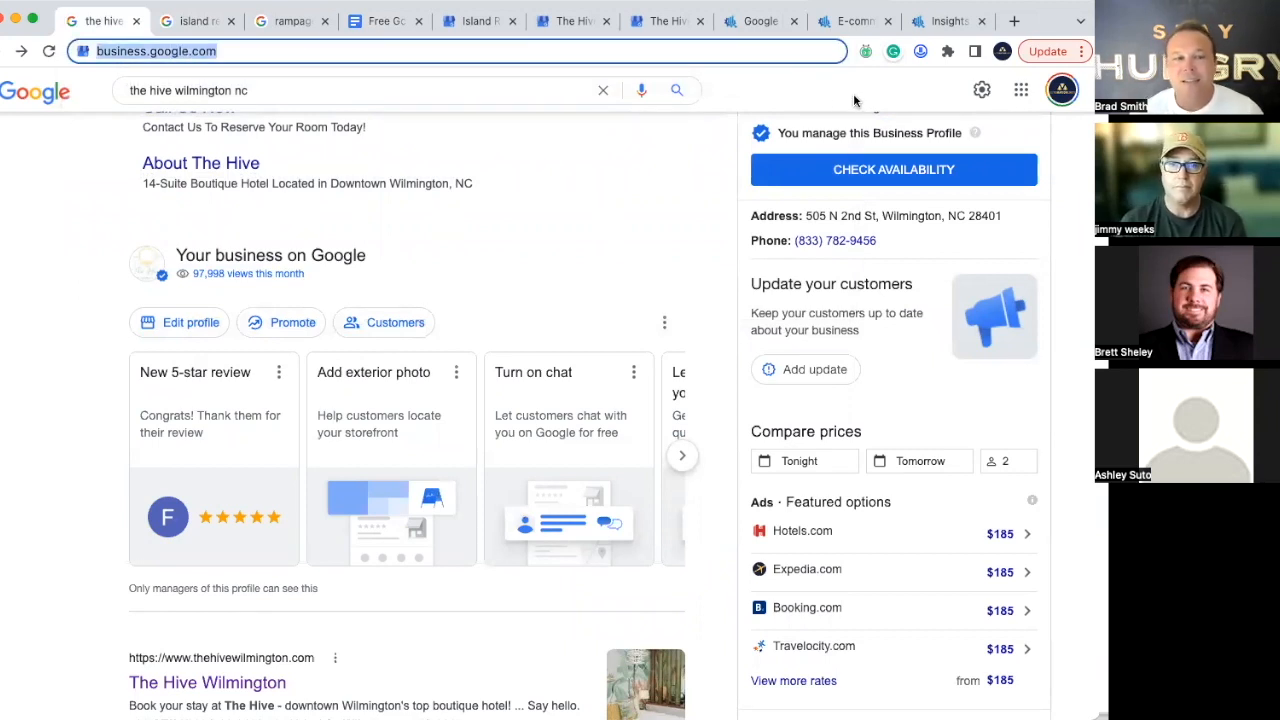
Step: Show Island Retreat Spa & Salon's search insights with 27,835 total searches and 46.5K quarterly views
click(478, 20)
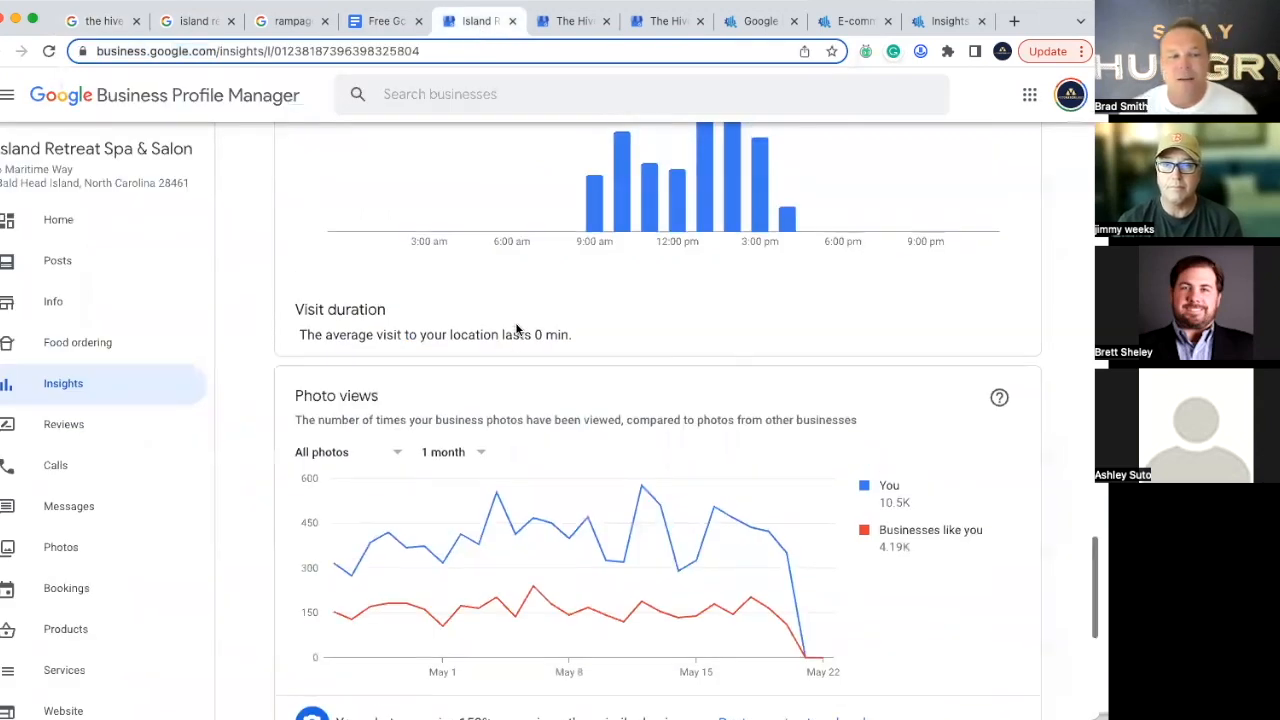
scroll(up, 3)
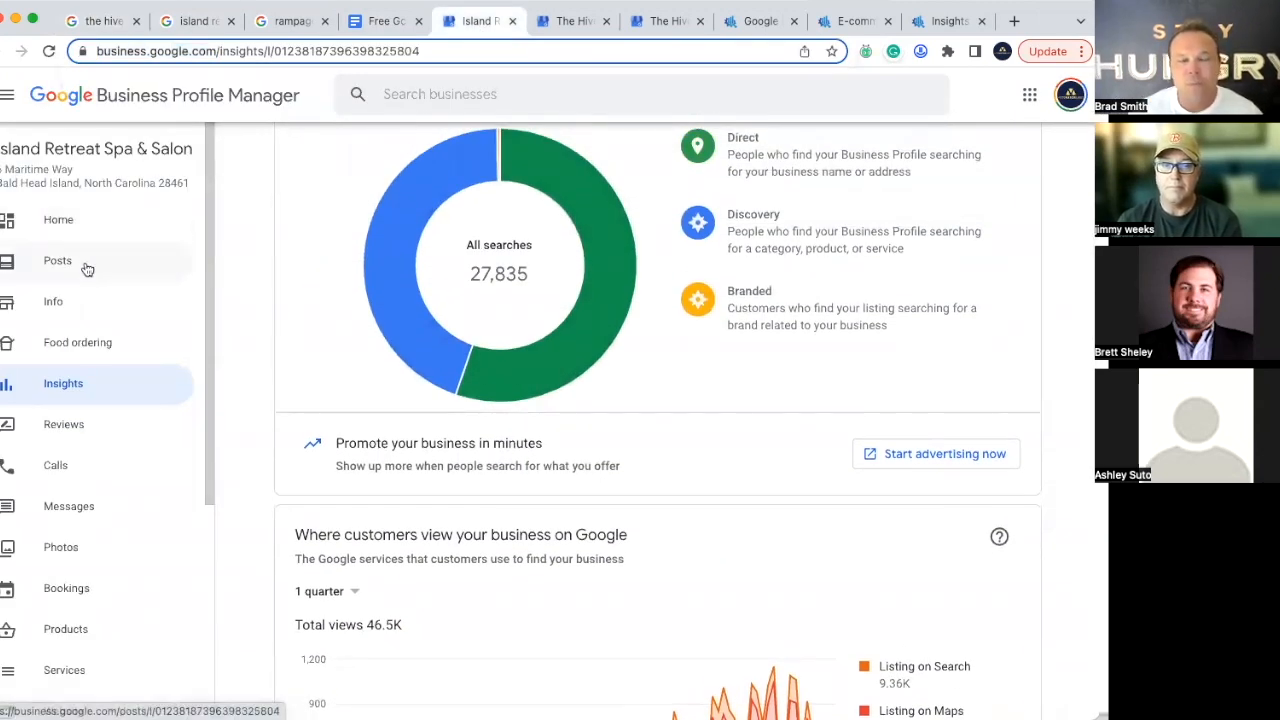
scroll(down, 3)
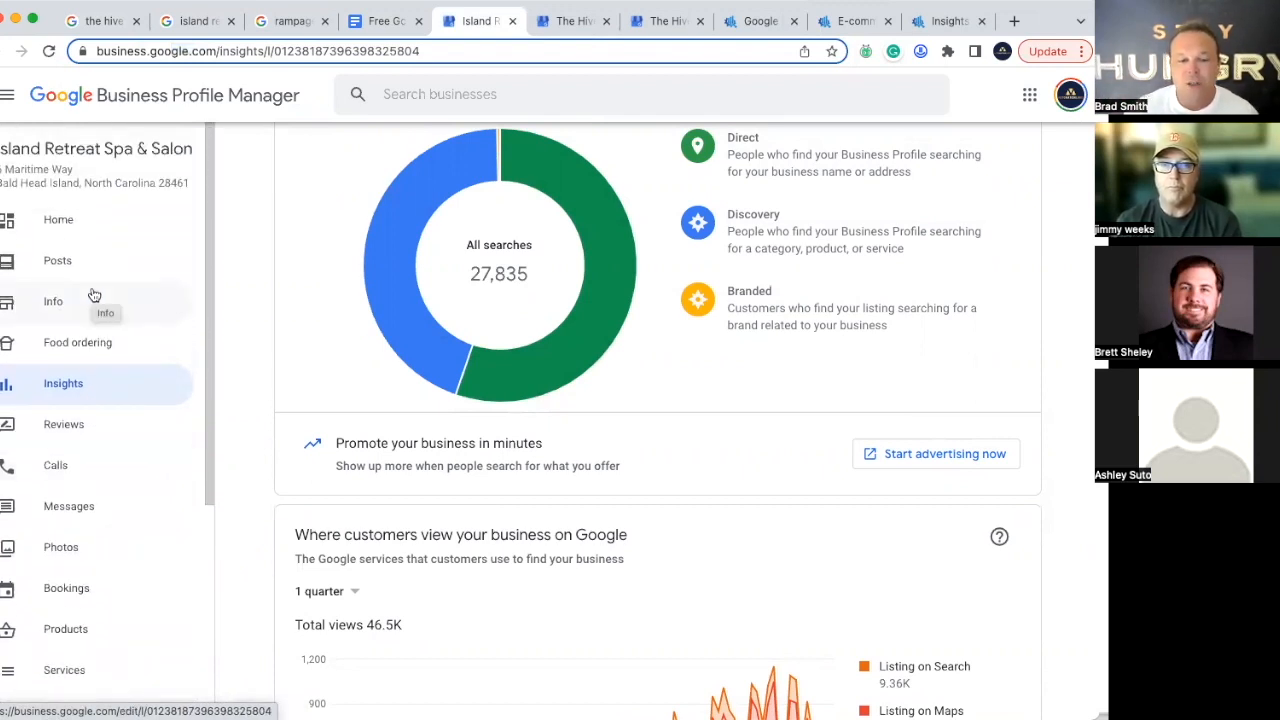
mouse_move(448, 220)
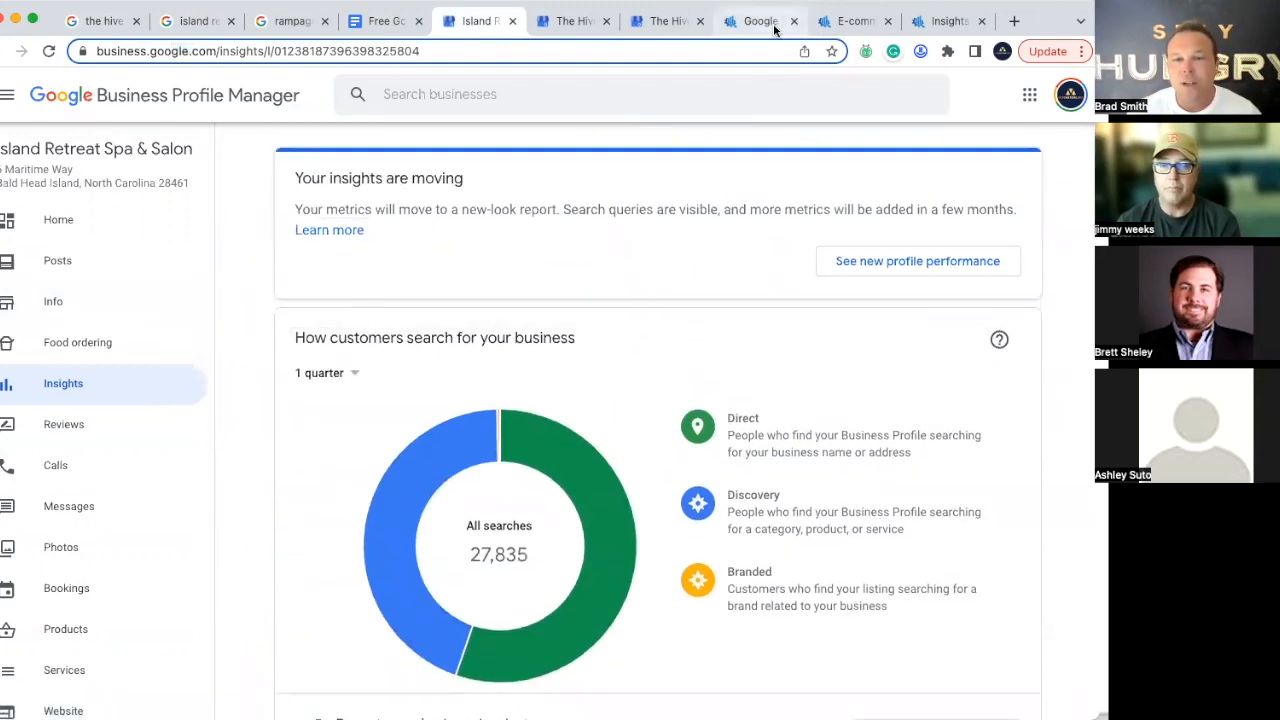
Step: Show Rampage Coffee's Google My Profile dashboard with its actions, queries and views
click(760, 20)
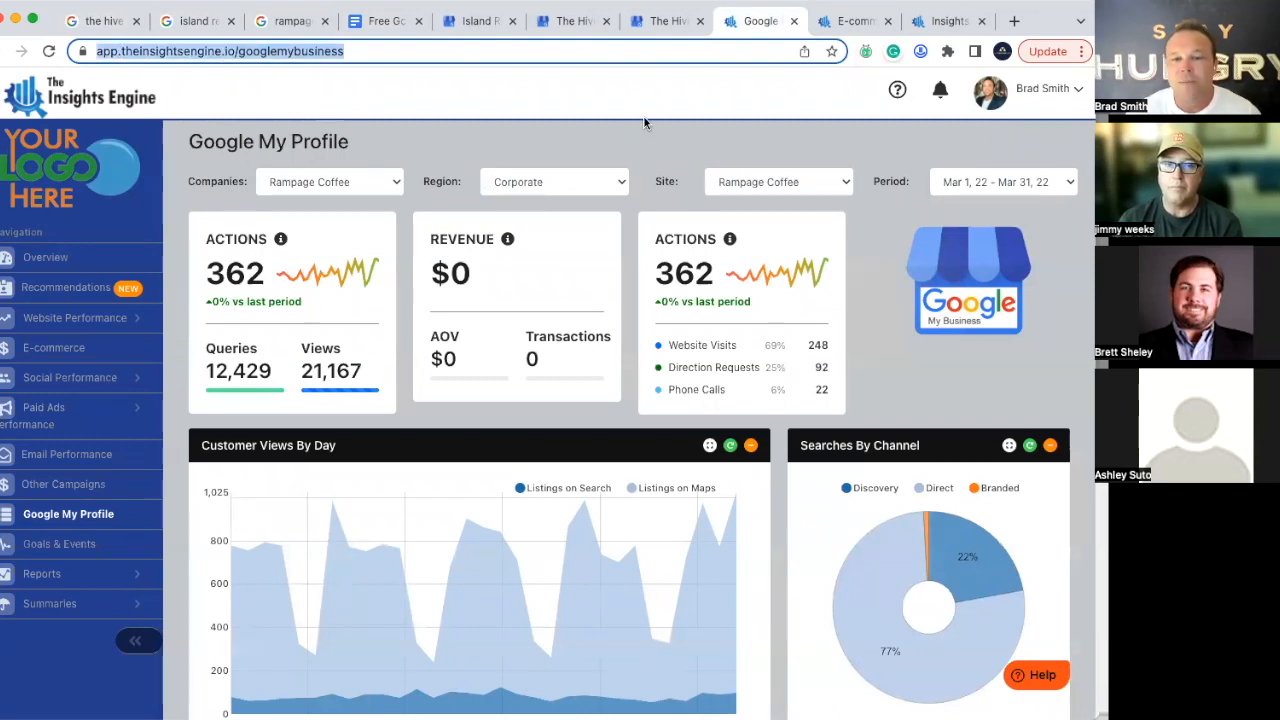
mouse_move(724, 122)
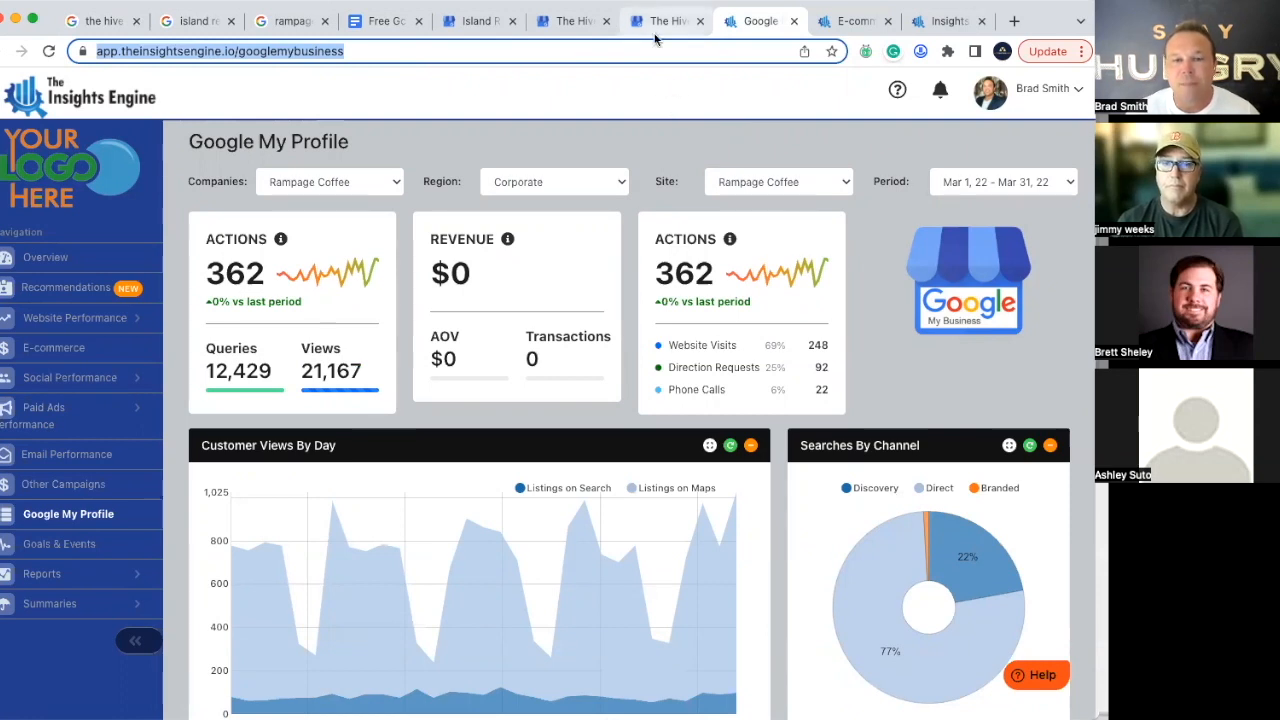
mouse_move(680, 162)
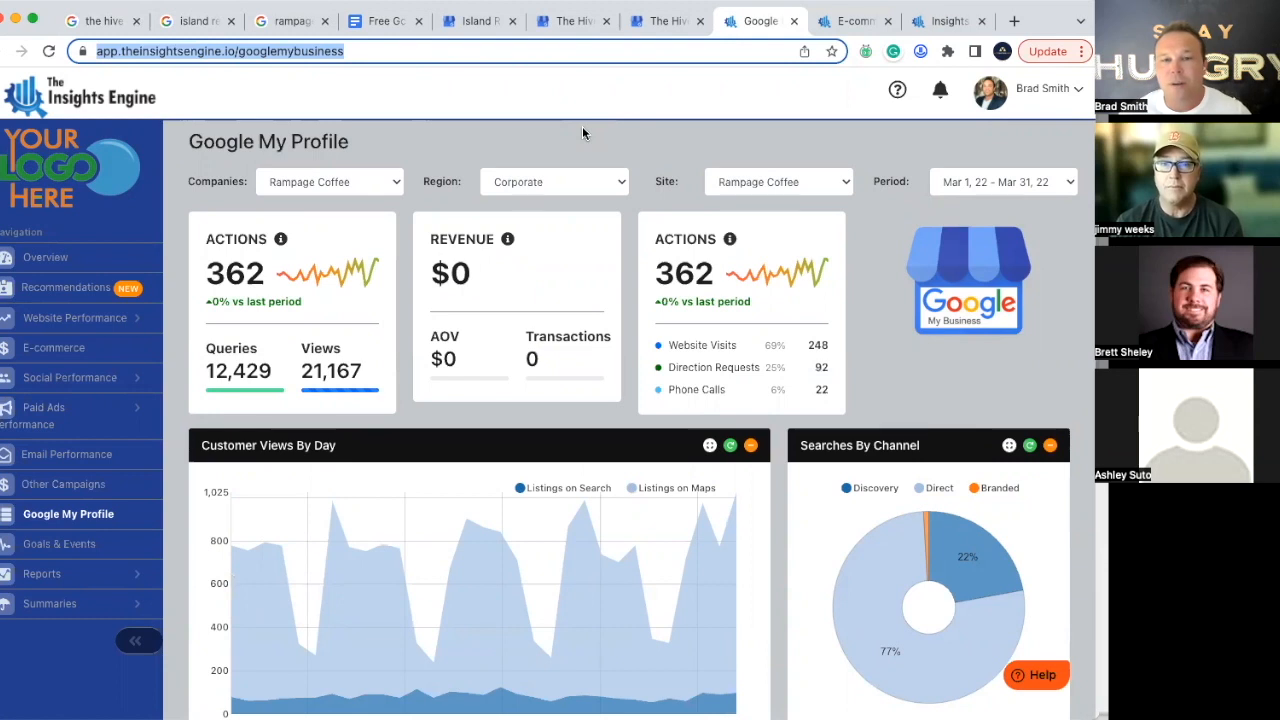
mouse_move(336, 270)
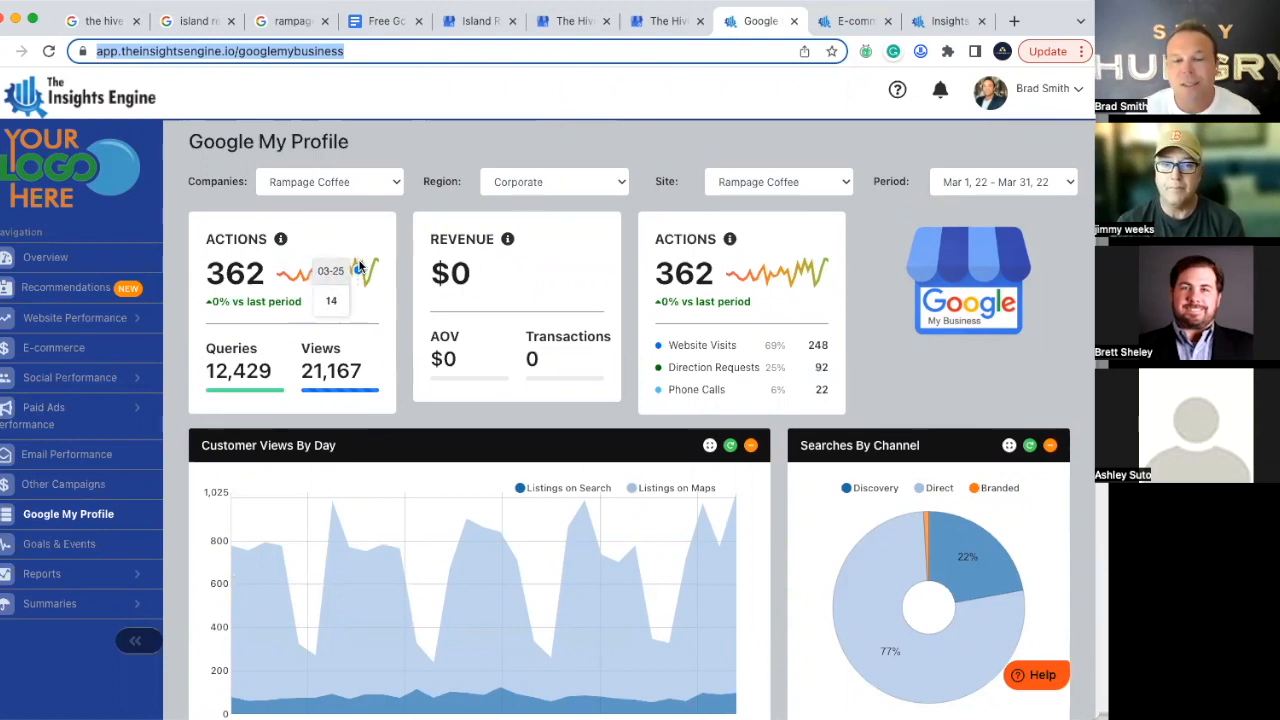
mouse_move(850, 304)
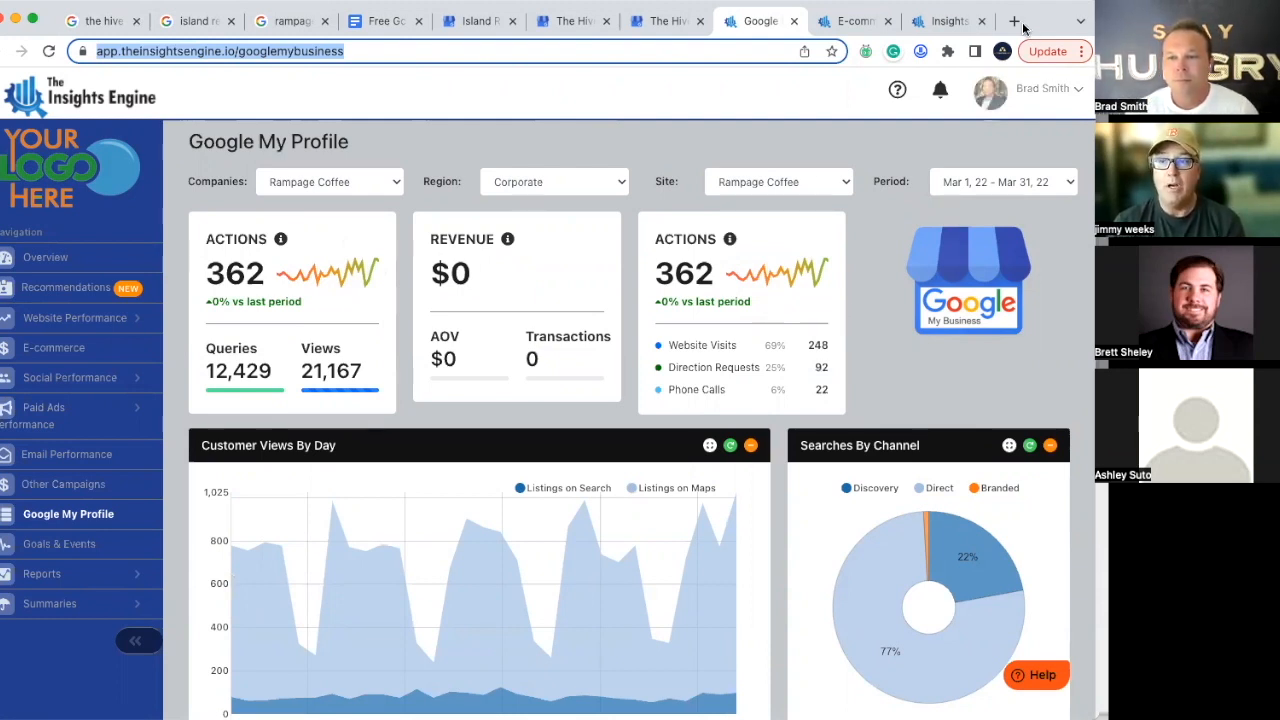
Step: Show theinsightsengine.io homepage scrolled to the Powerful Integrations section
click(1014, 20)
text(theinsightsengine.io)
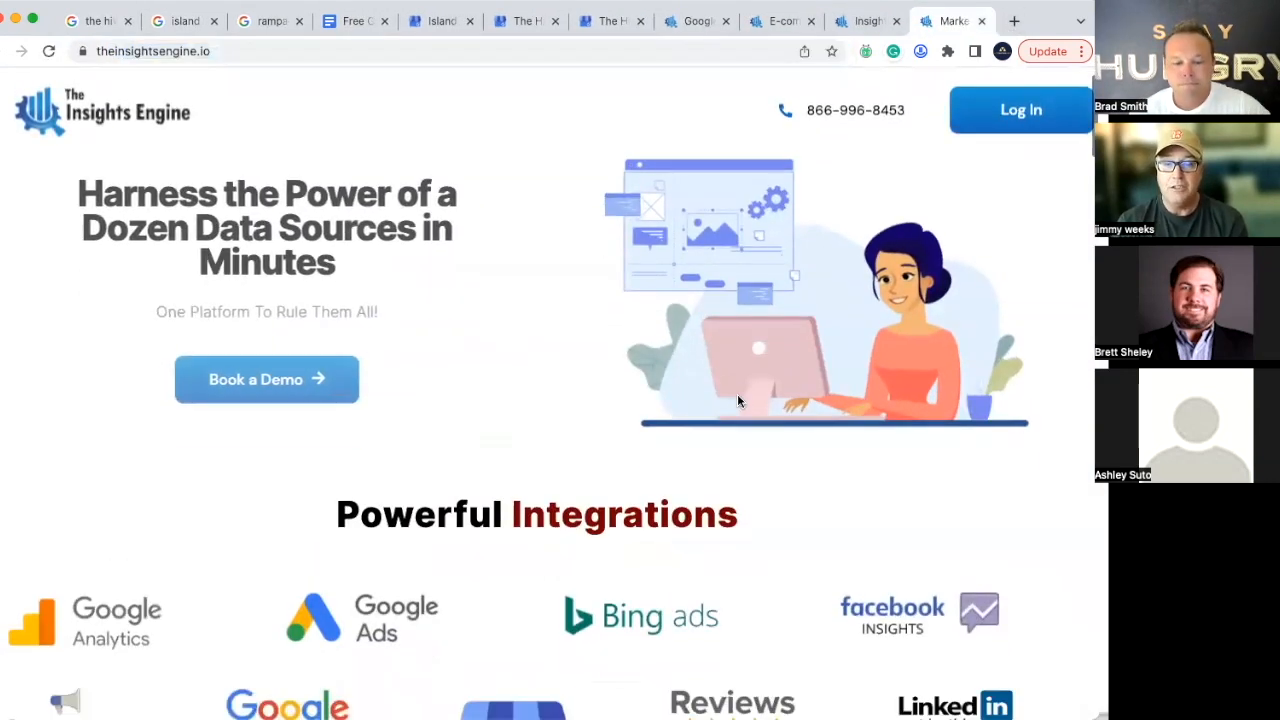
scroll(down, 3)
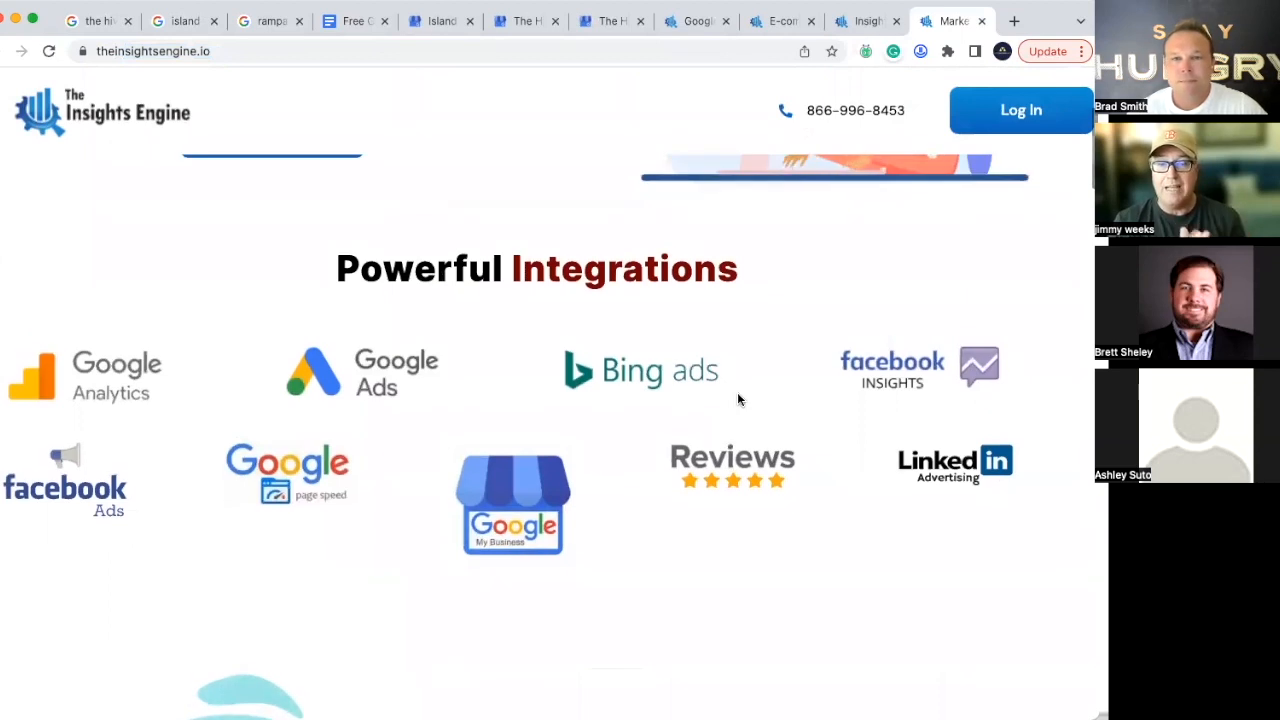
mouse_move(768, 558)
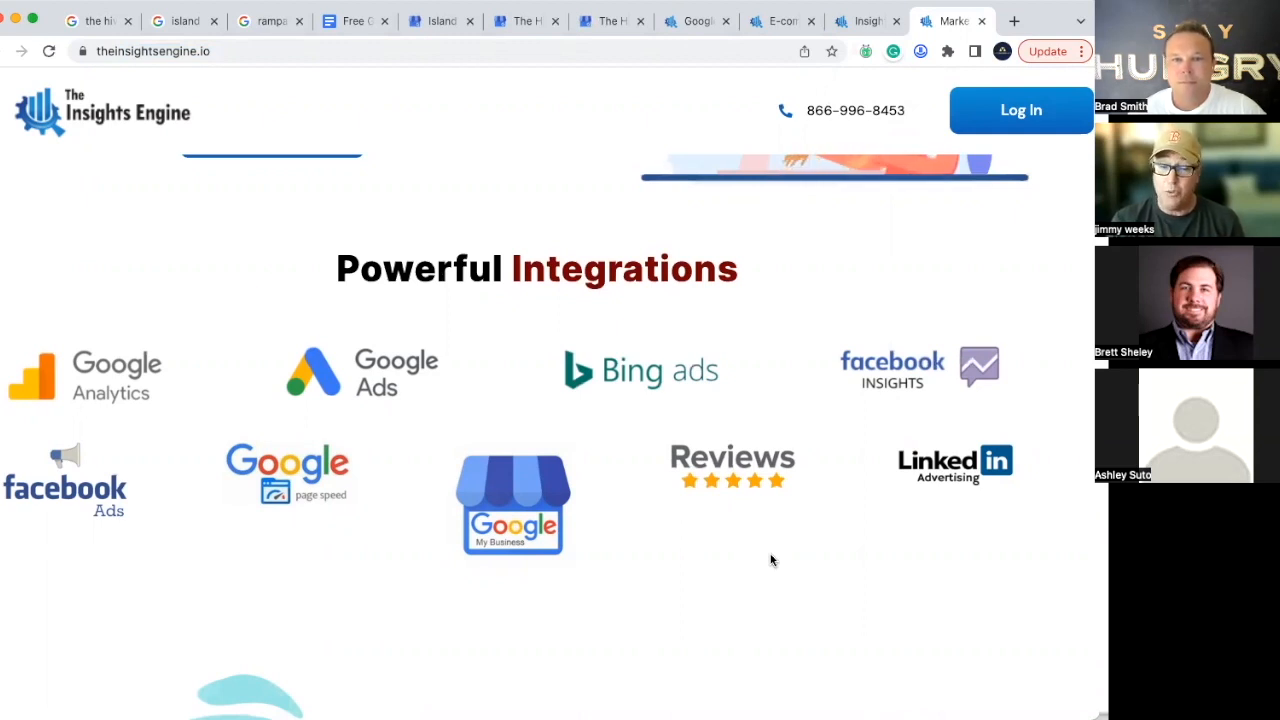
mouse_move(500, 476)
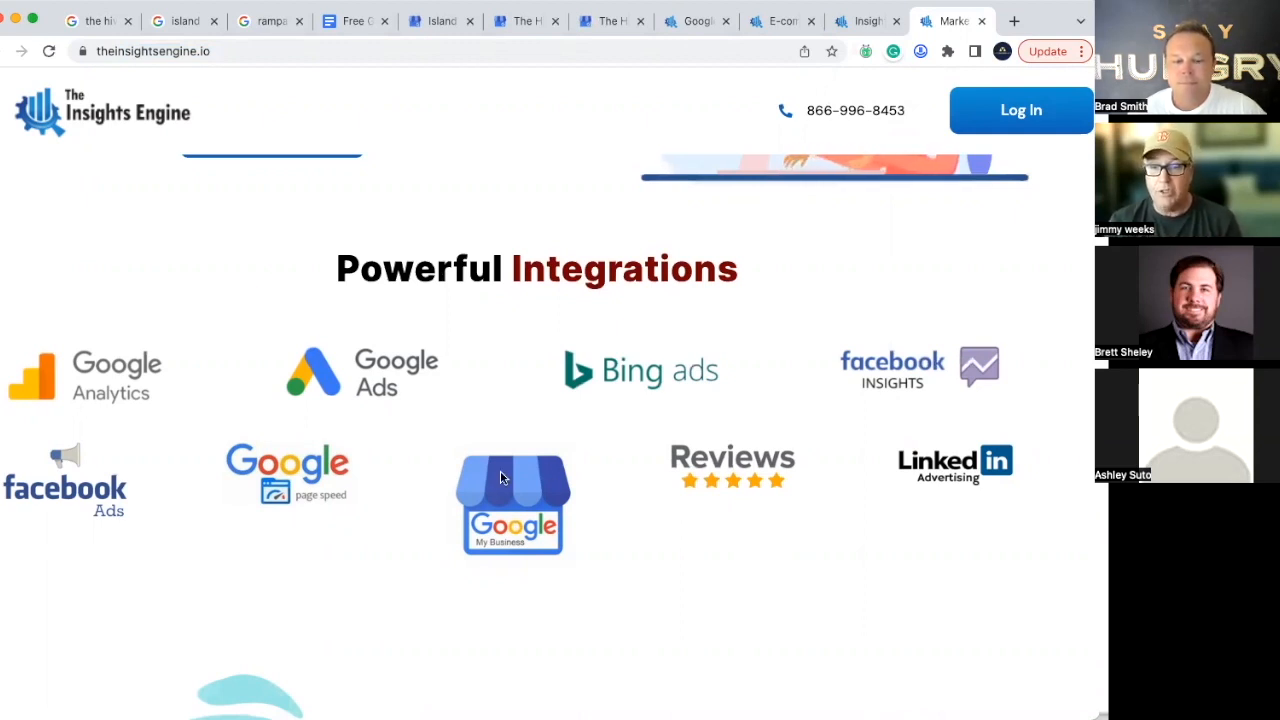
mouse_move(822, 496)
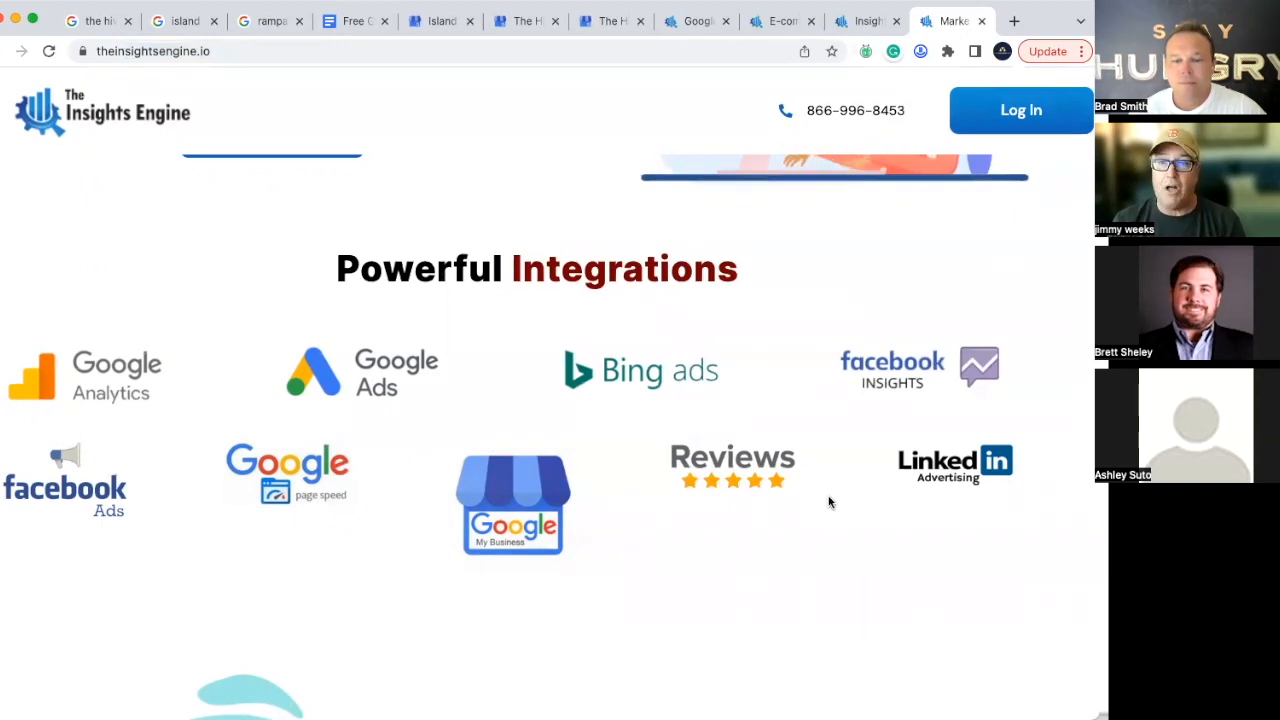
mouse_move(782, 20)
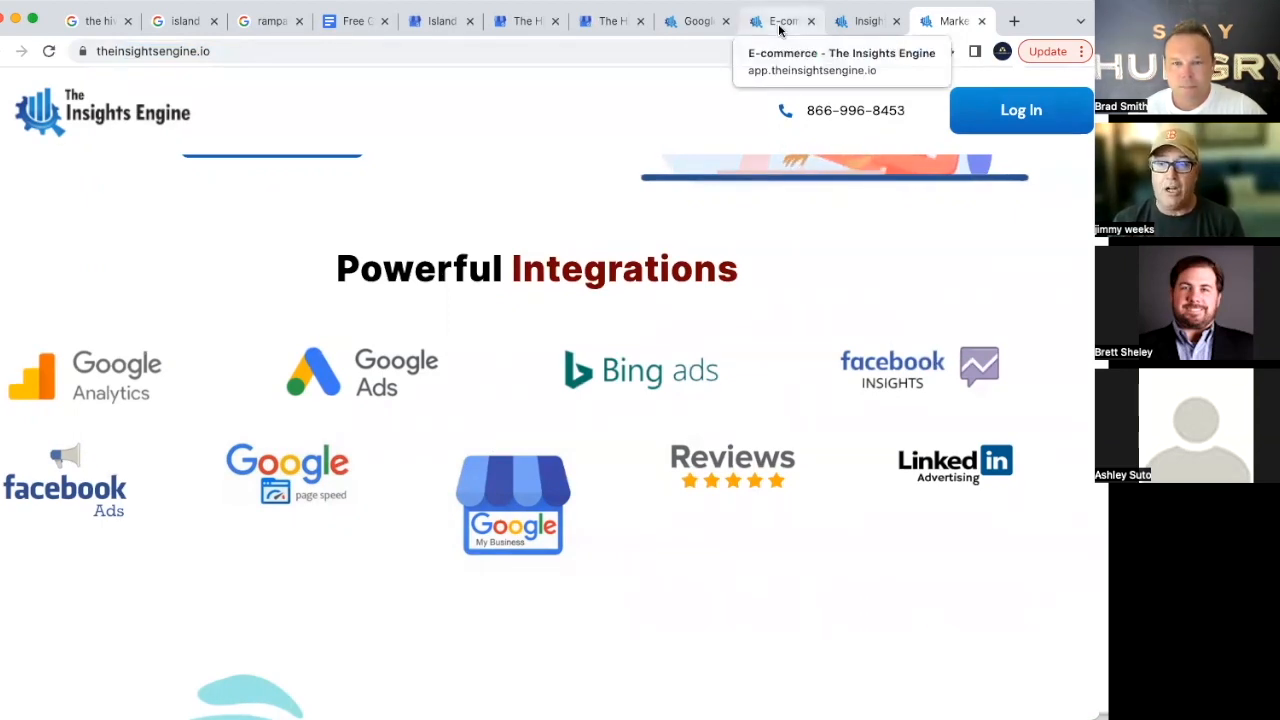
Step: Show the E-commerce dashboard and scroll to its product revenue tables
click(780, 20)
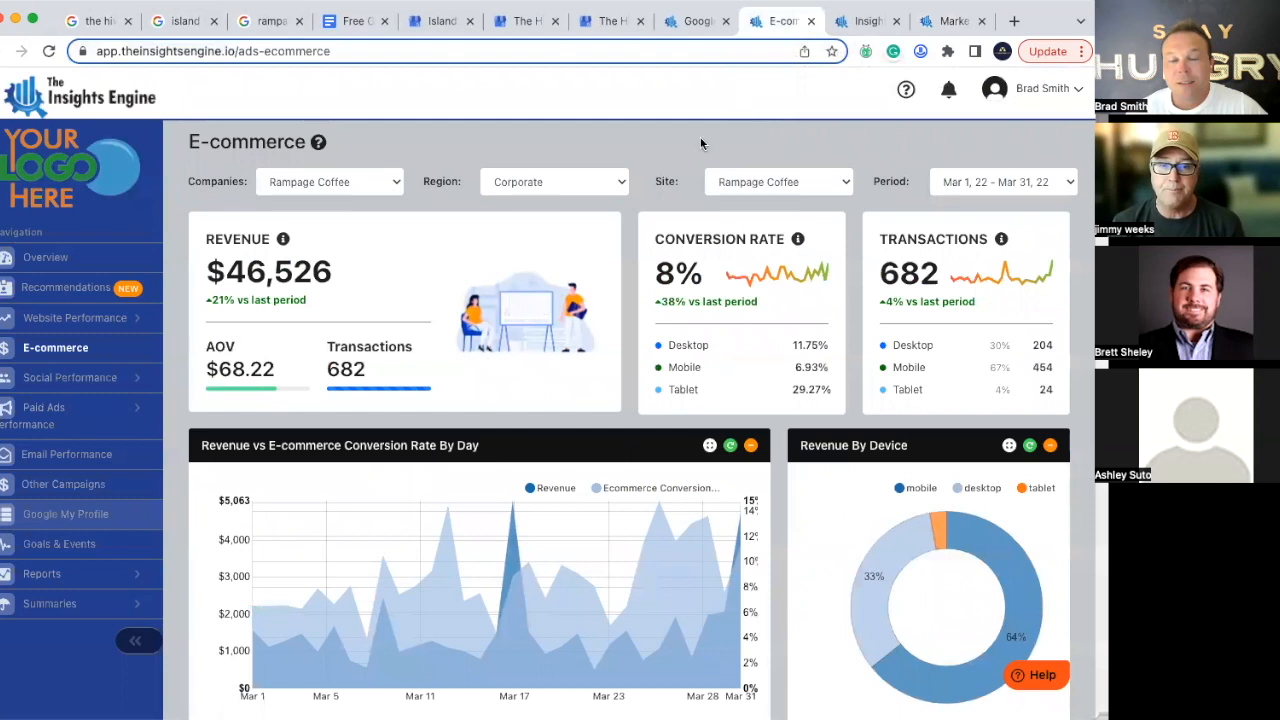
mouse_move(700, 108)
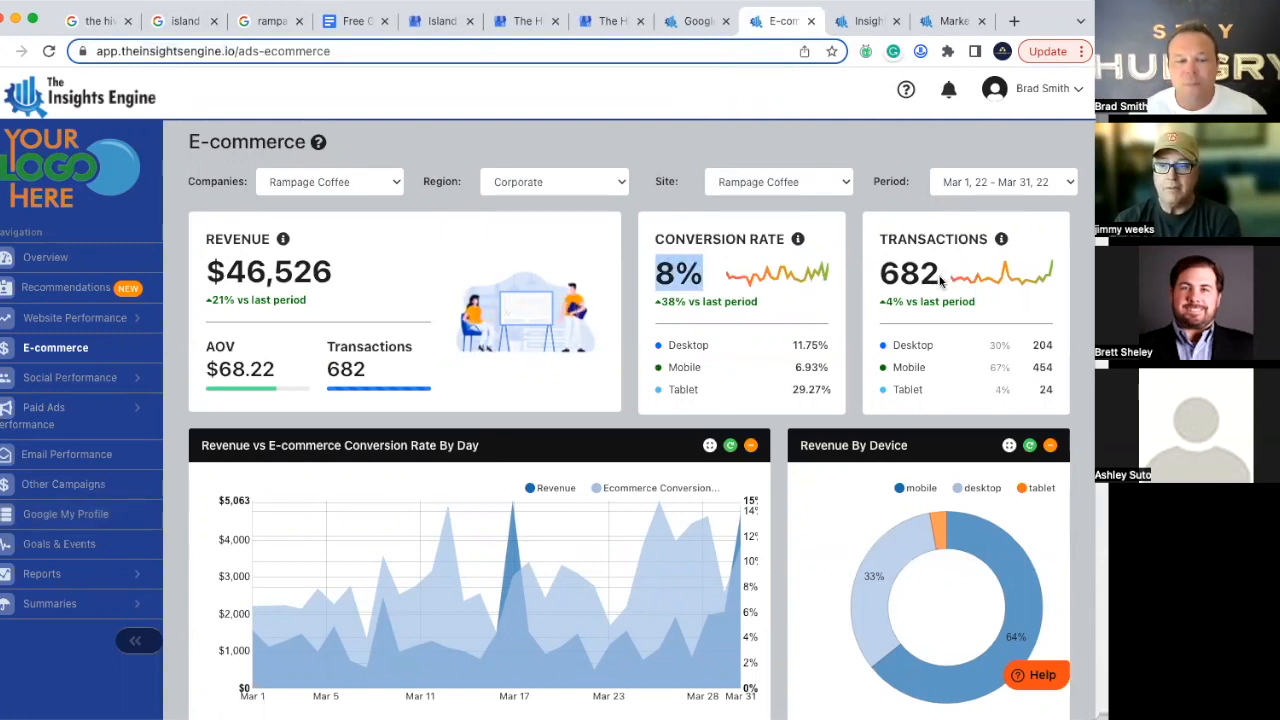
scroll(down, 3)
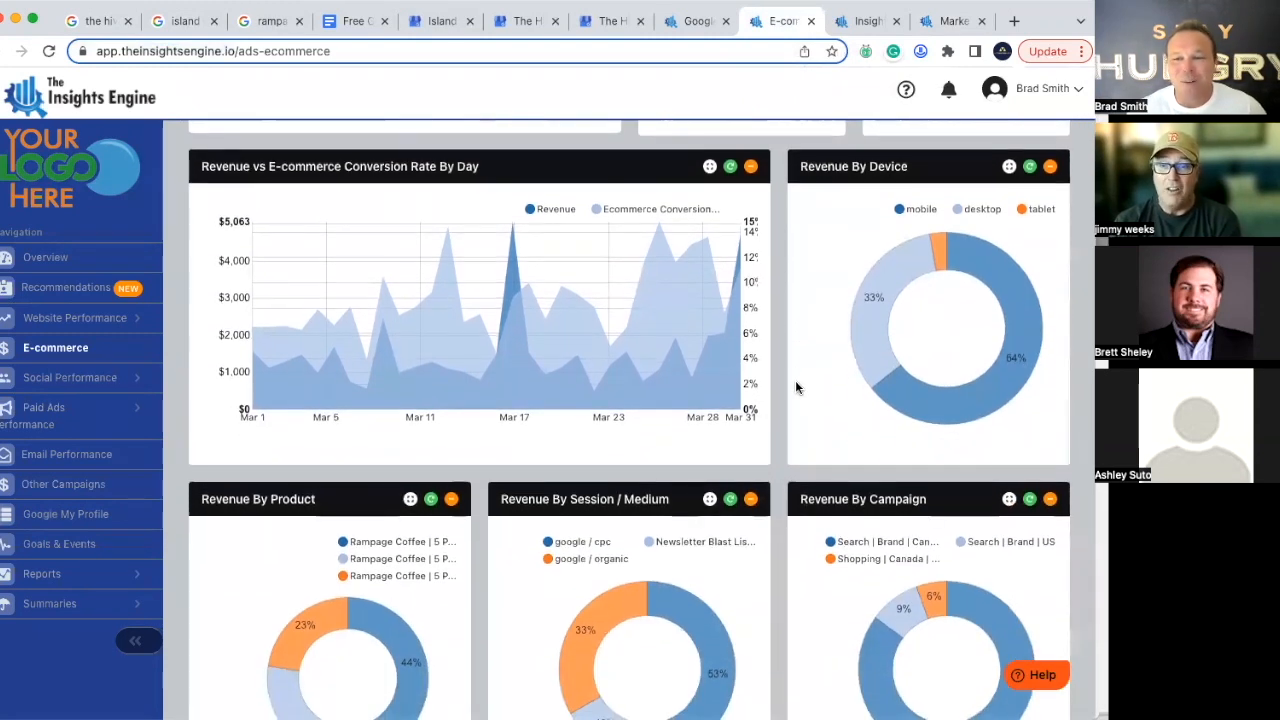
scroll(up, 3)
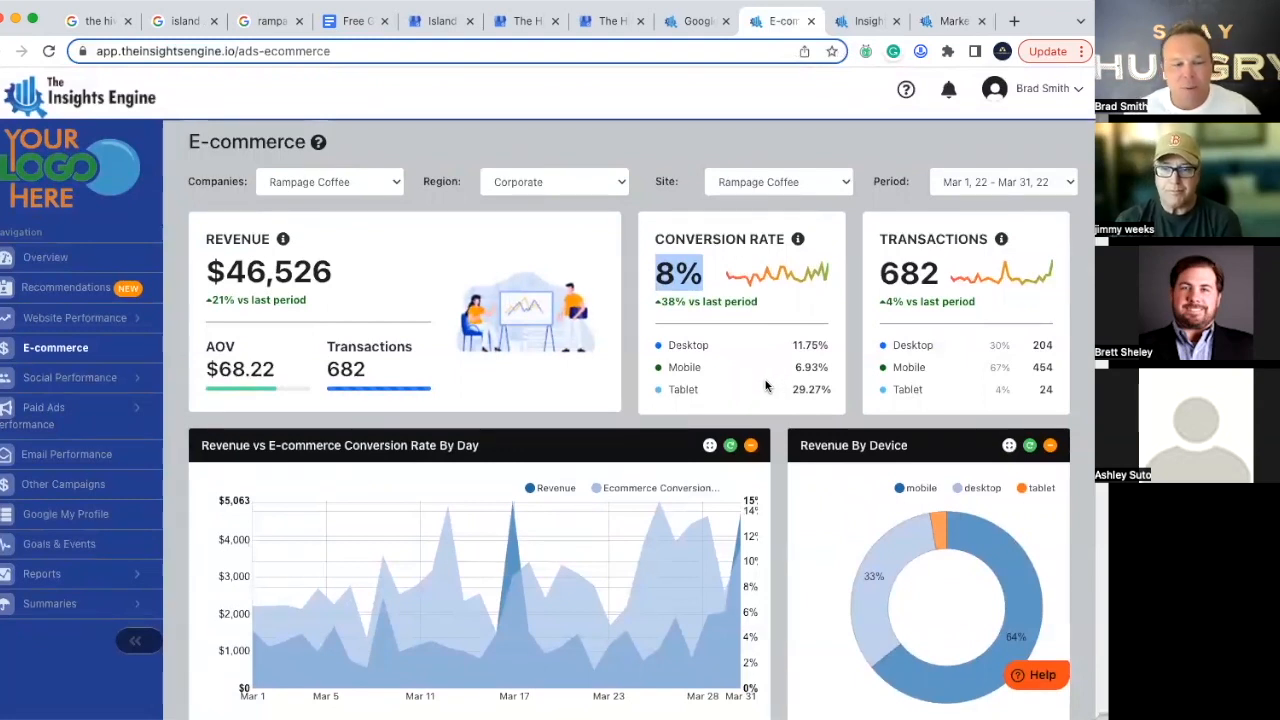
scroll(down, 3)
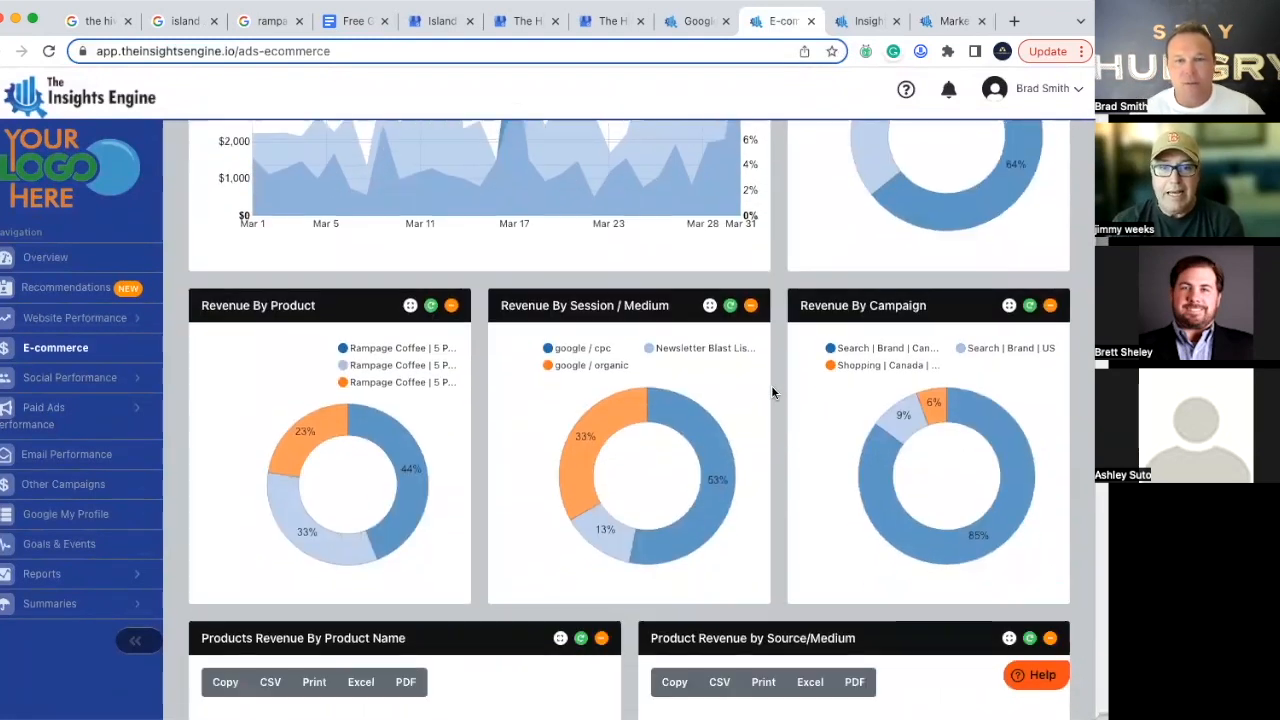
scroll(down, 3)
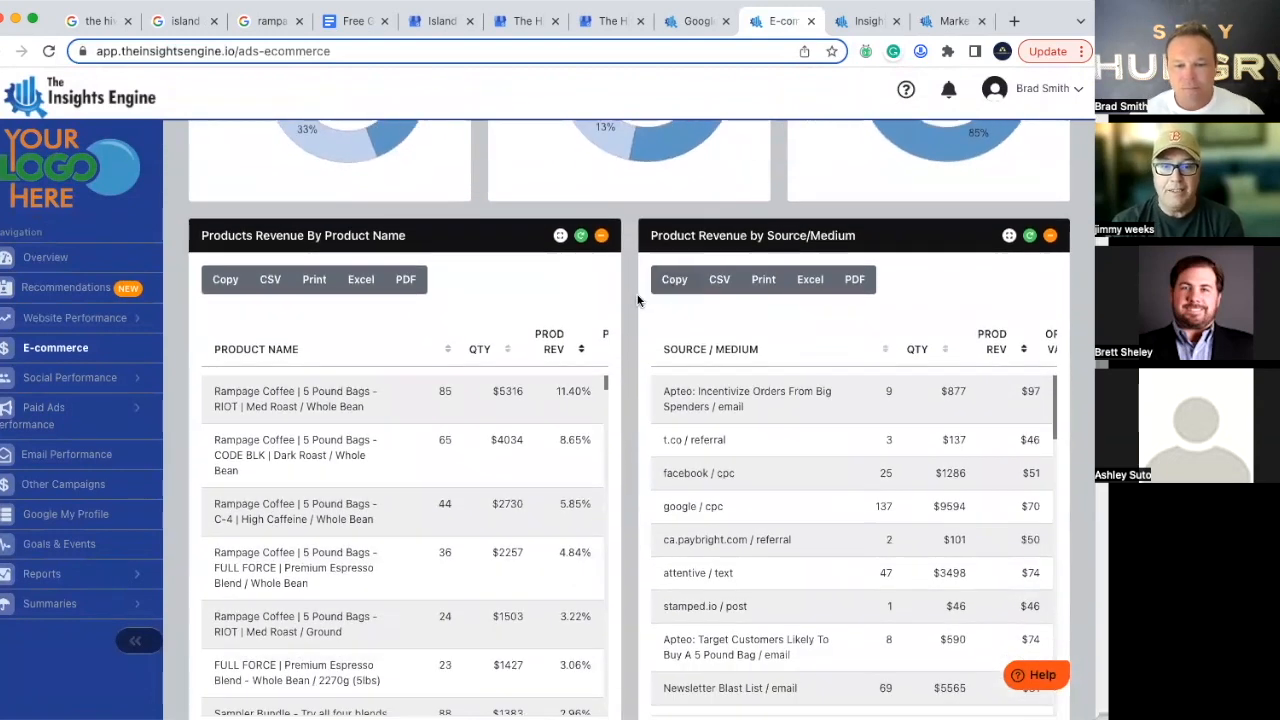
scroll(down, 3)
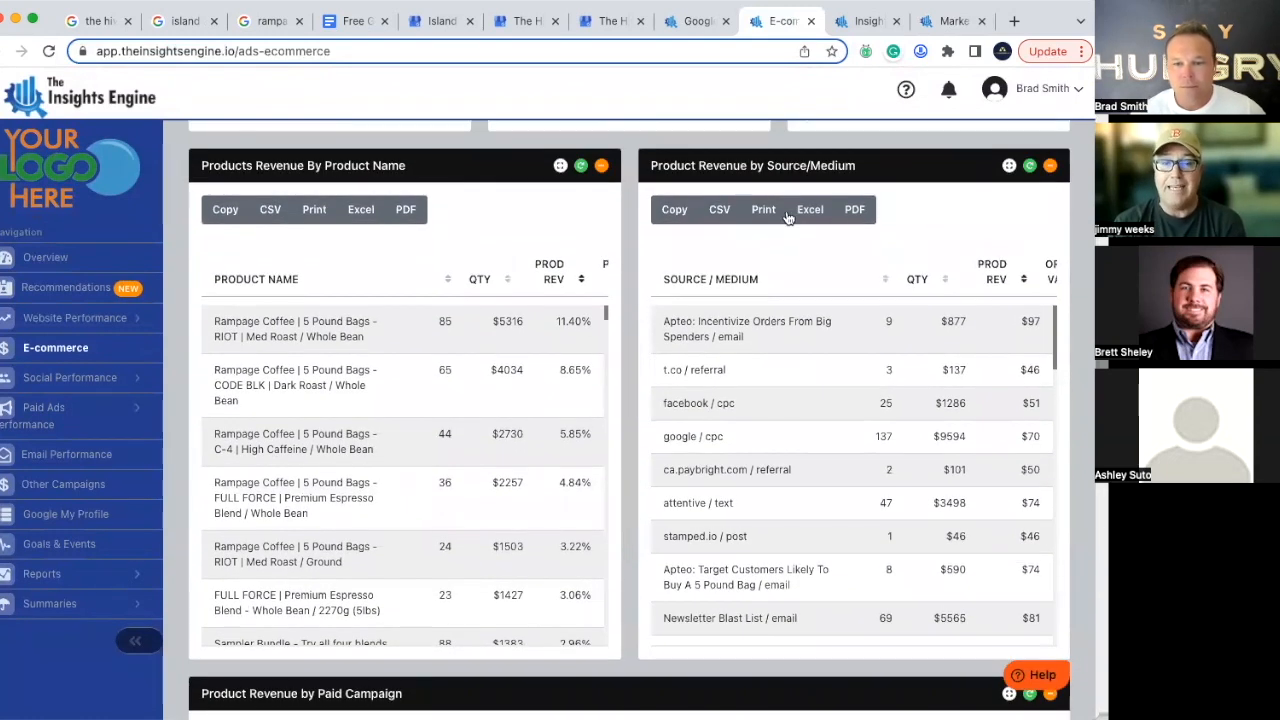
double_click(304, 164)
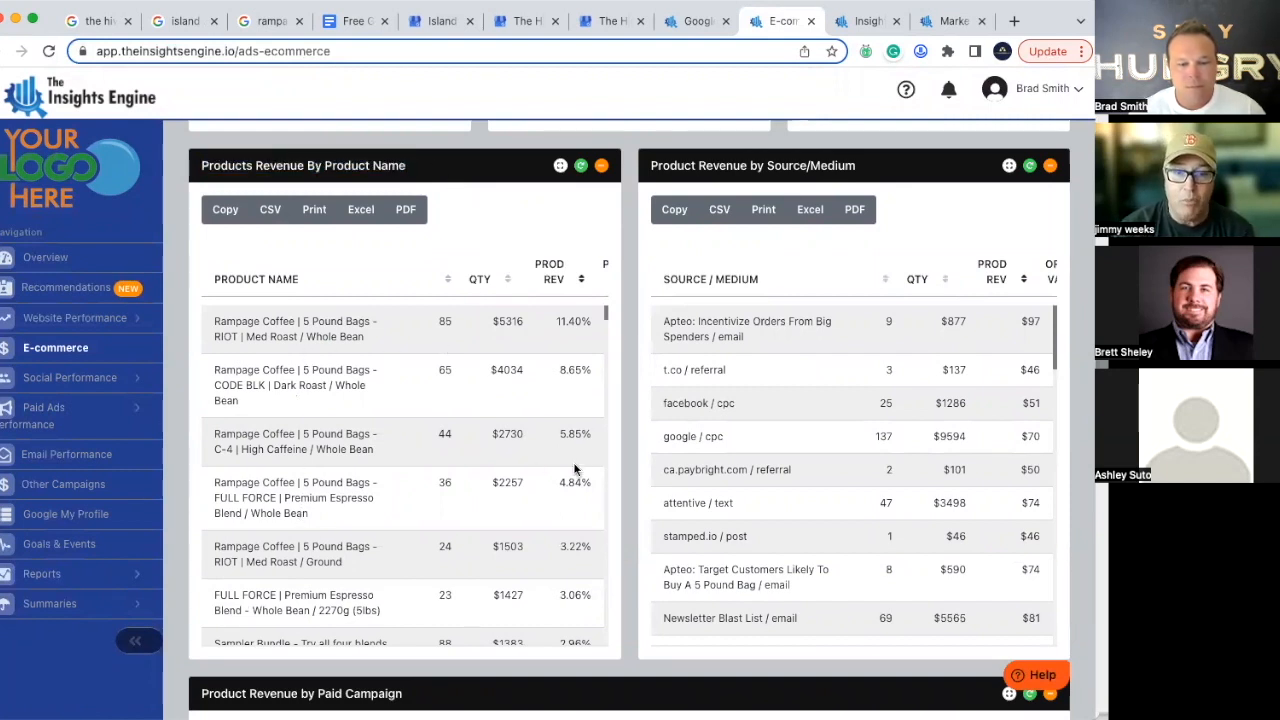
mouse_move(636, 462)
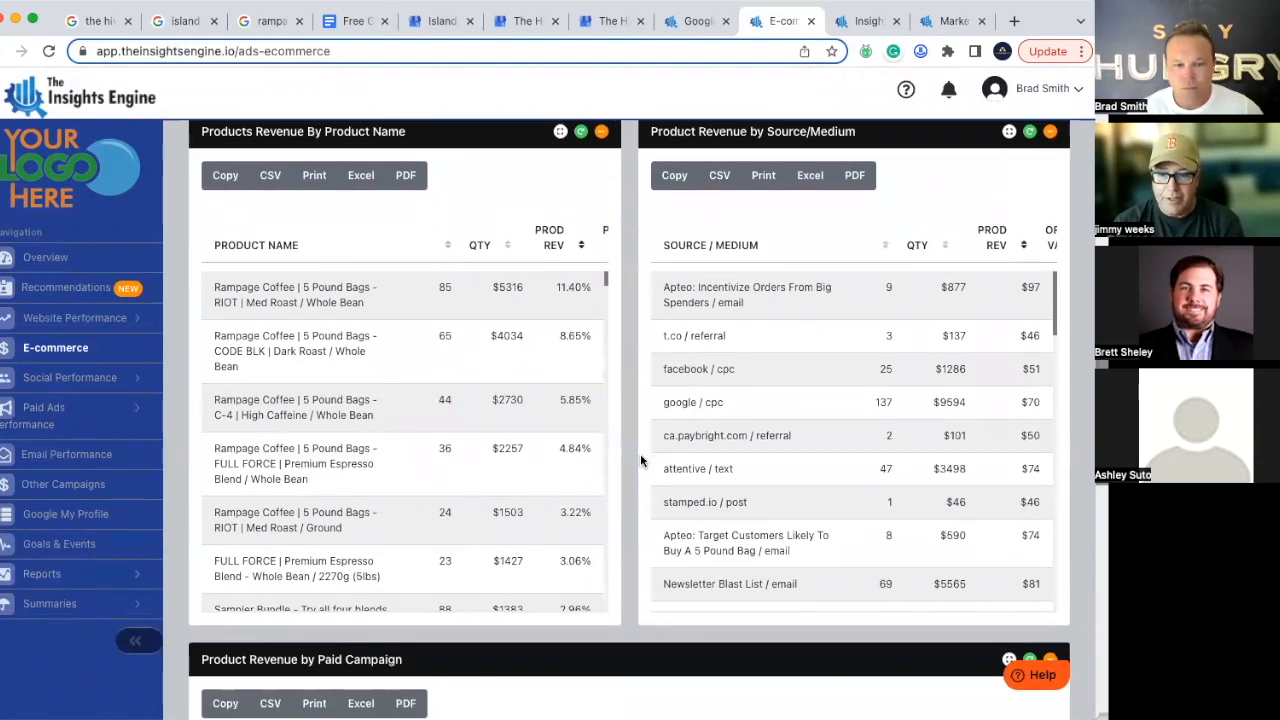
Step: Highlight the google / cpc row at 137 orders and $9,594 revenue
scroll(down, 3)
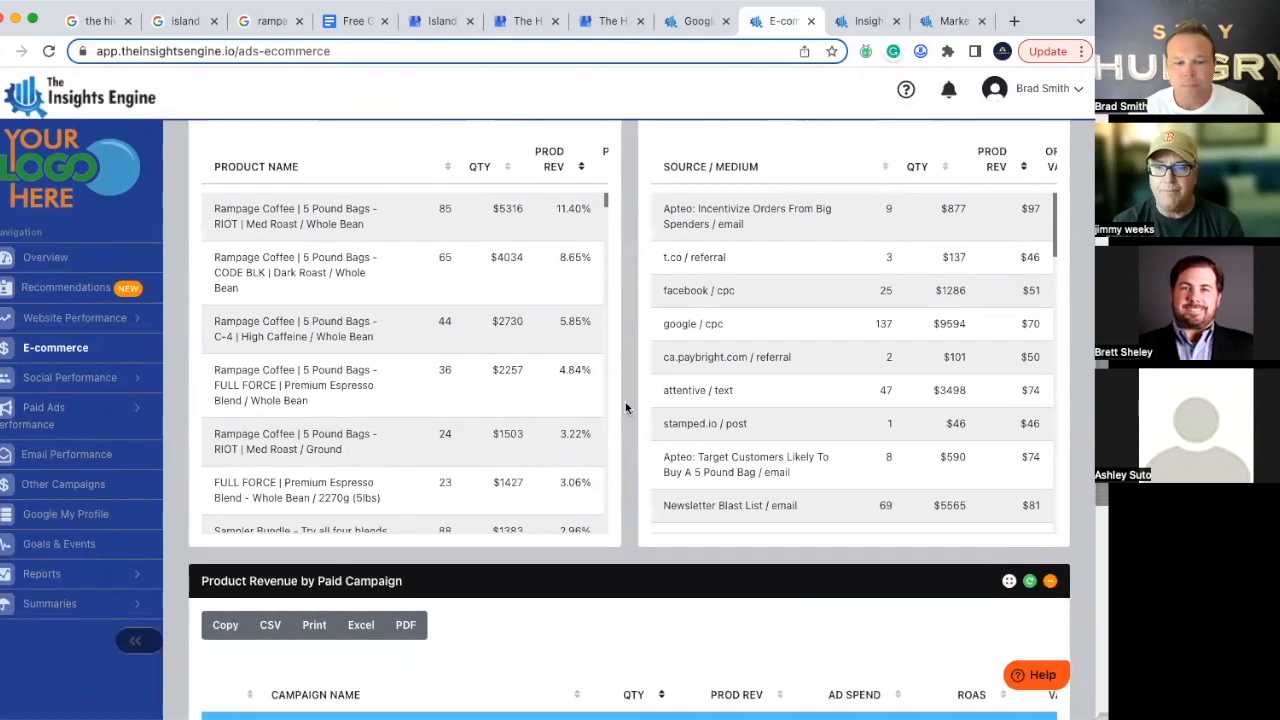
scroll(up, 3)
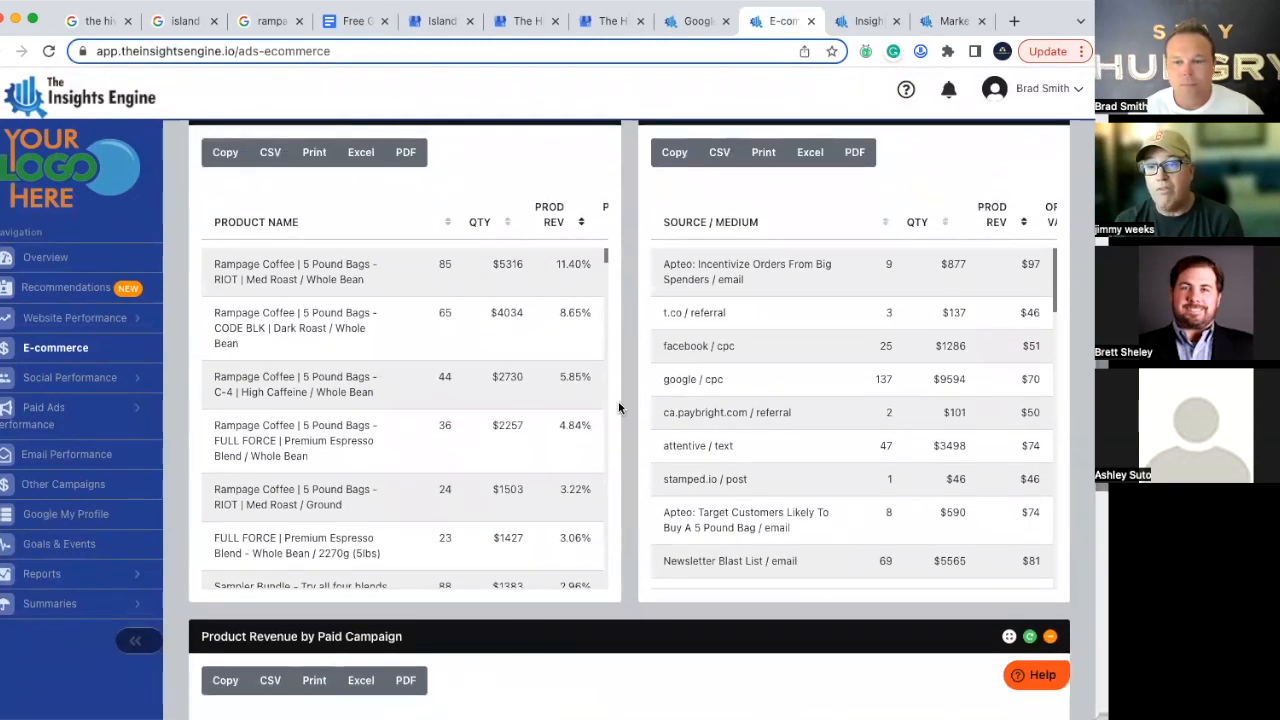
mouse_move(700, 538)
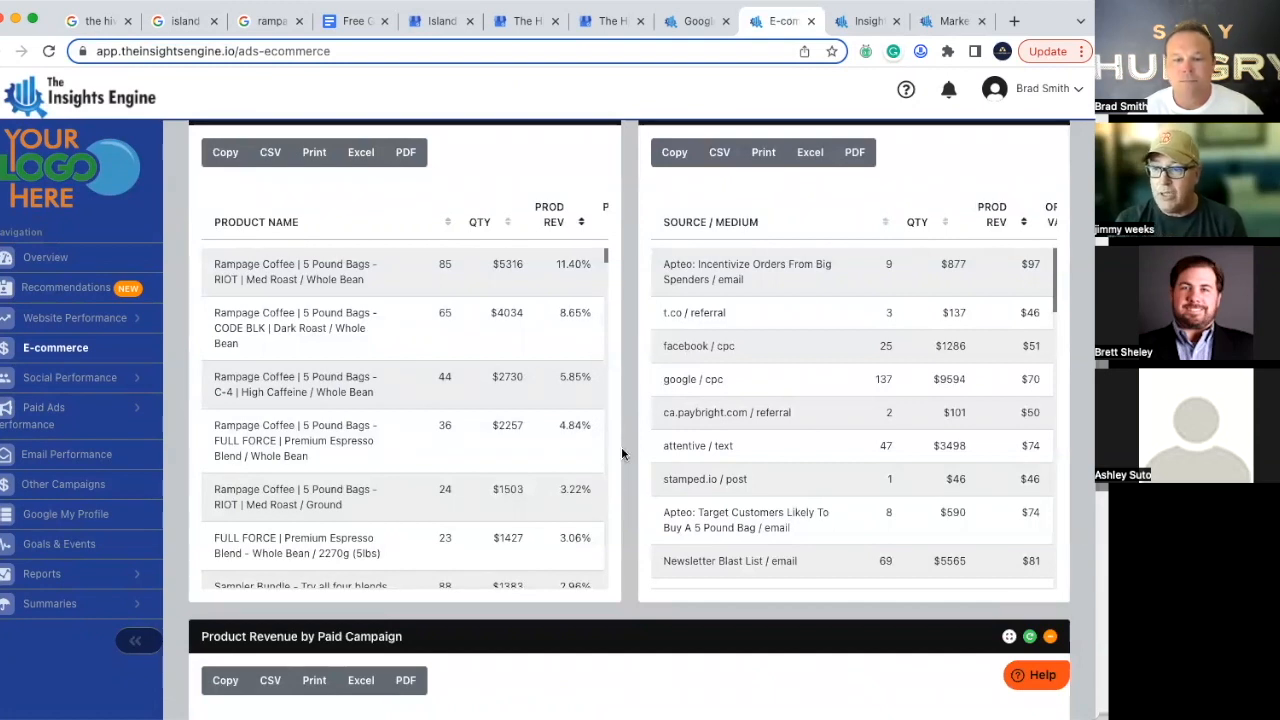
click(692, 380)
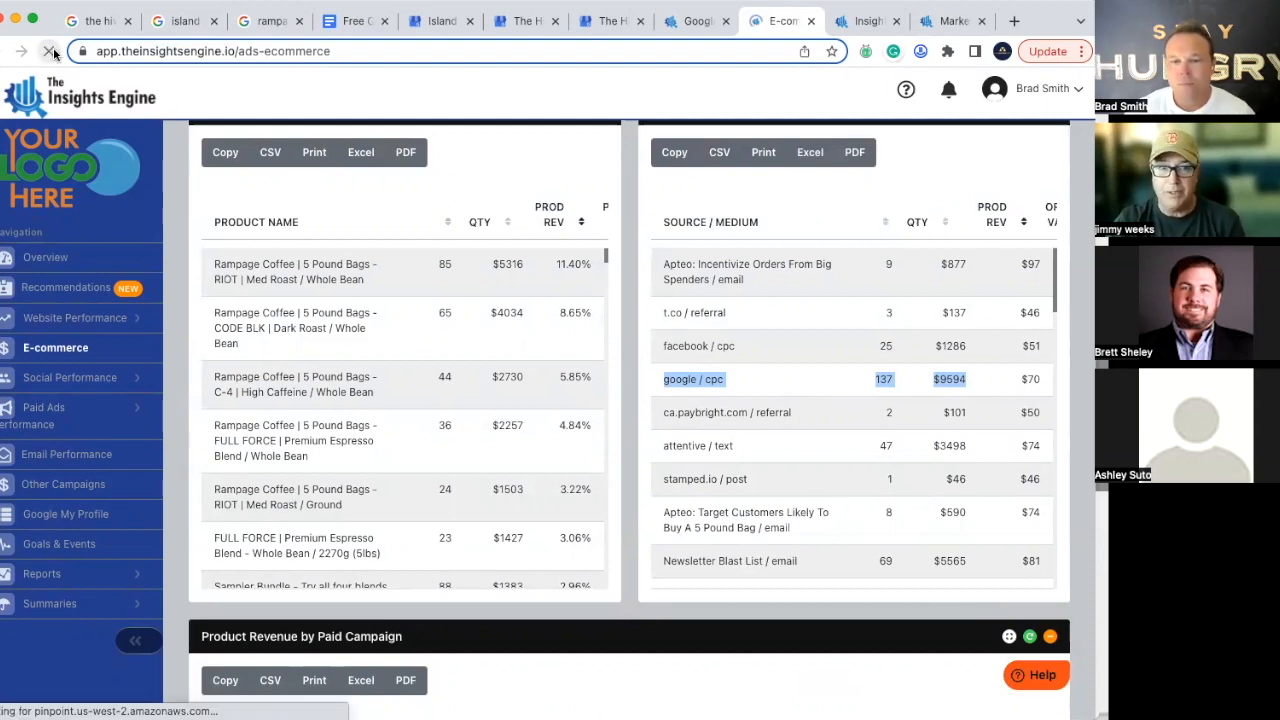
Step: Reload the E-commerce dashboard with Rampage Coffee as the company and scroll to the revenue tables
click(48, 52)
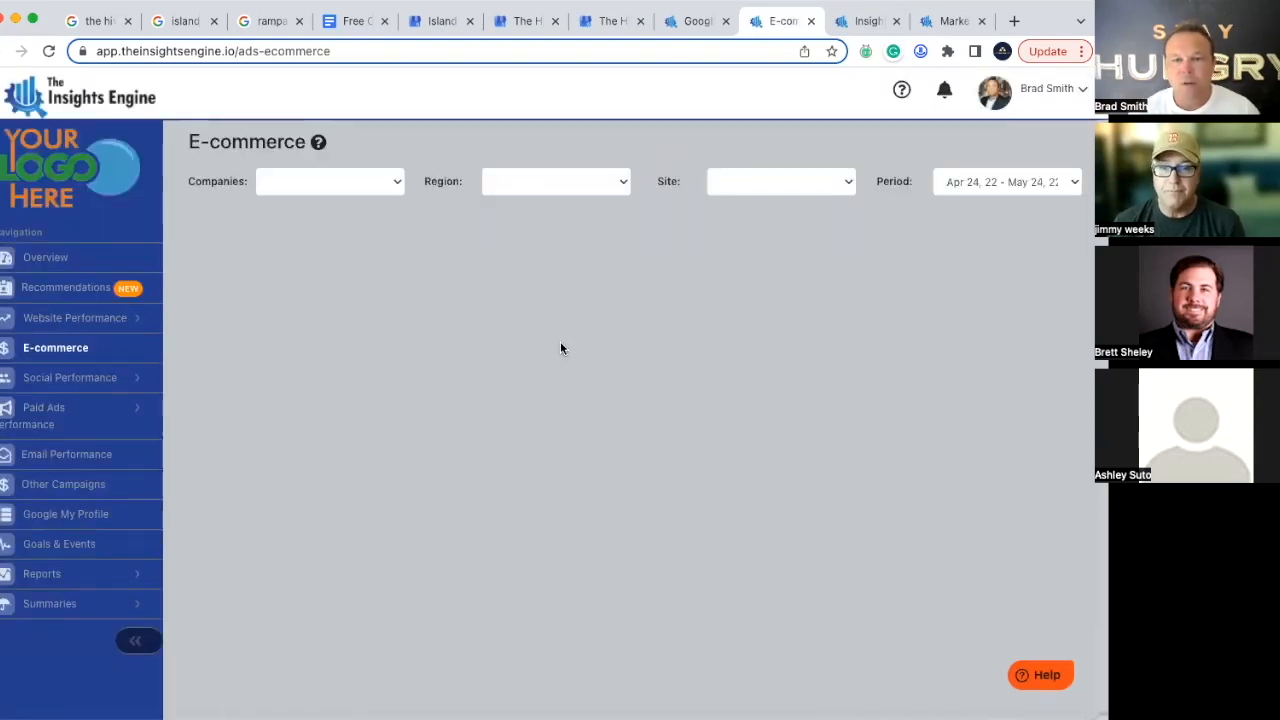
click(330, 180)
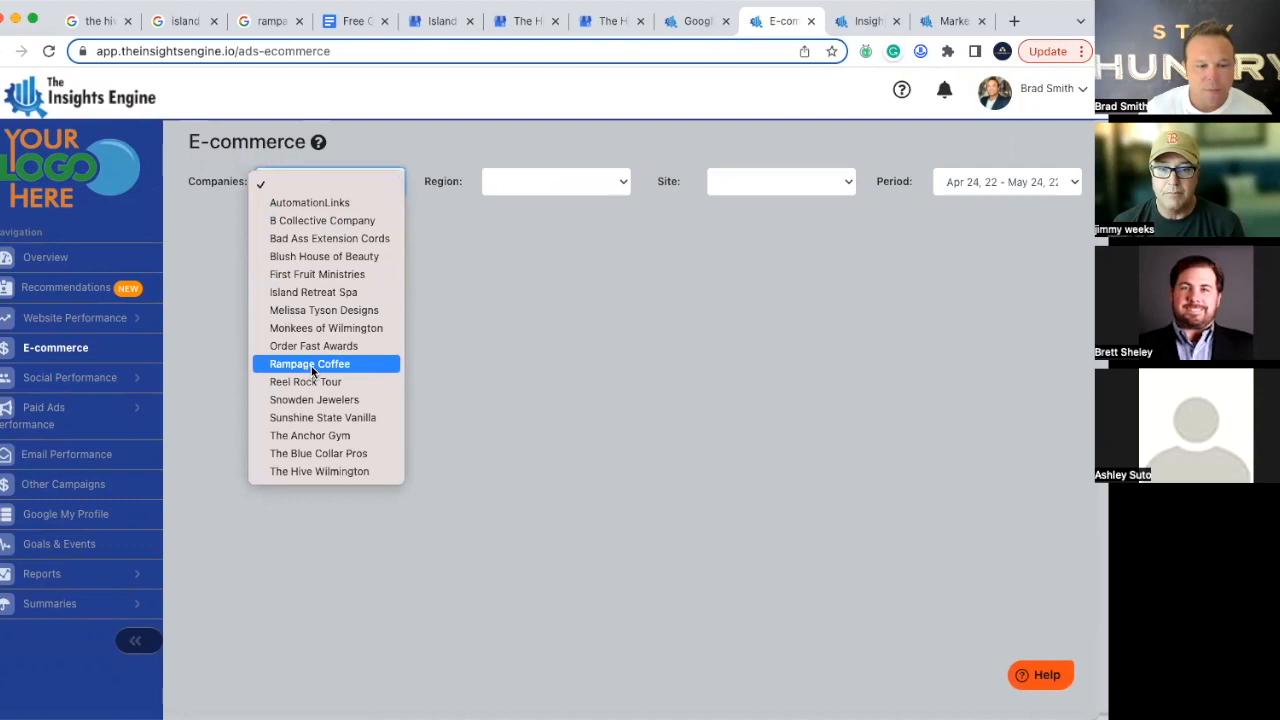
click(310, 364)
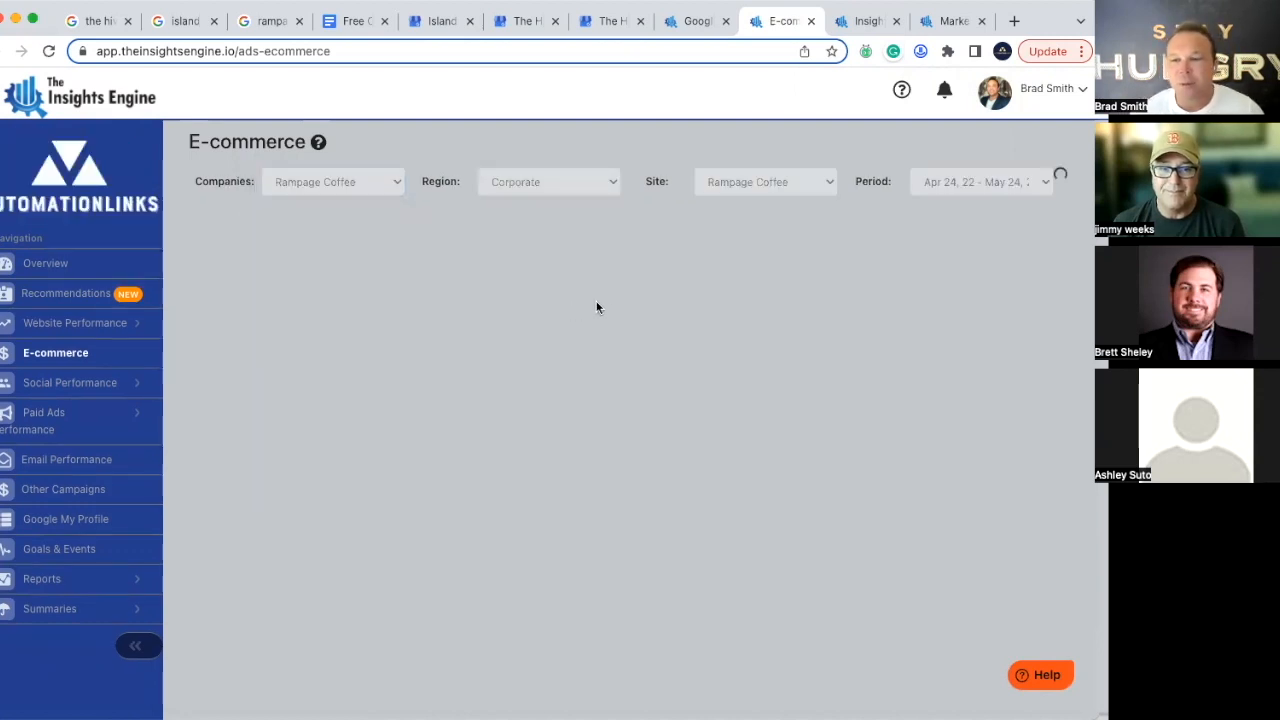
mouse_move(628, 310)
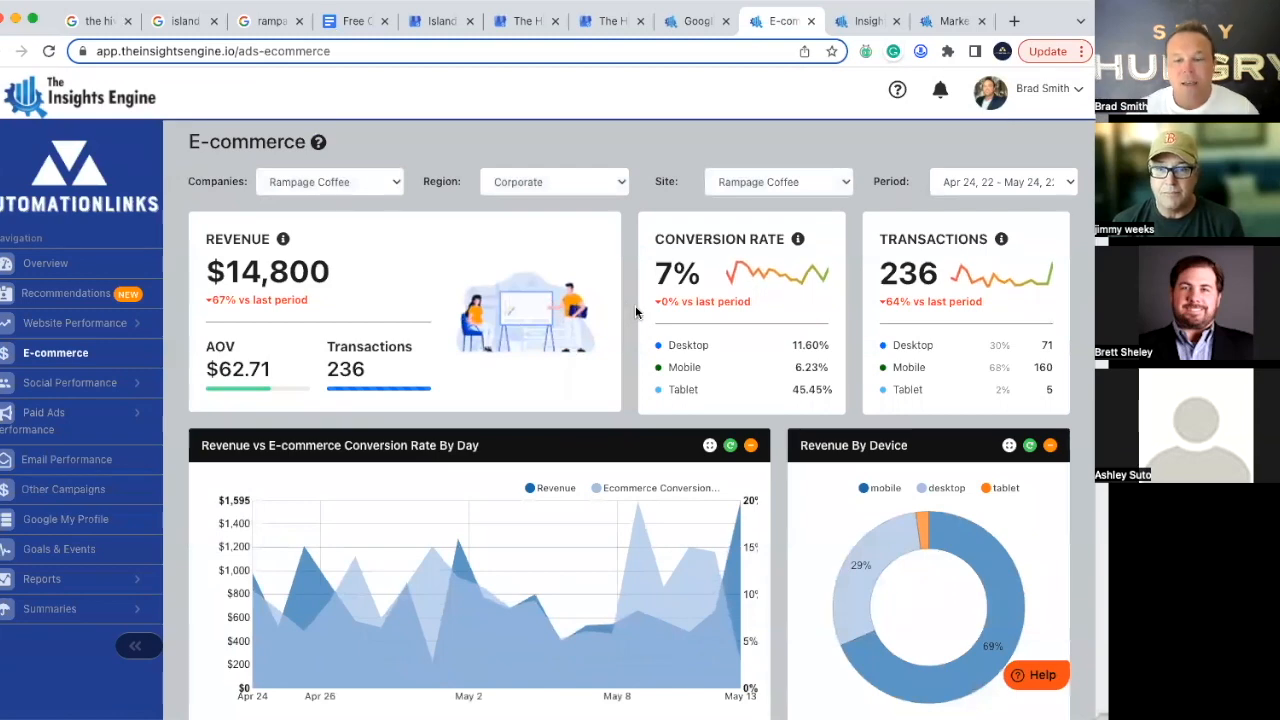
scroll(down, 3)
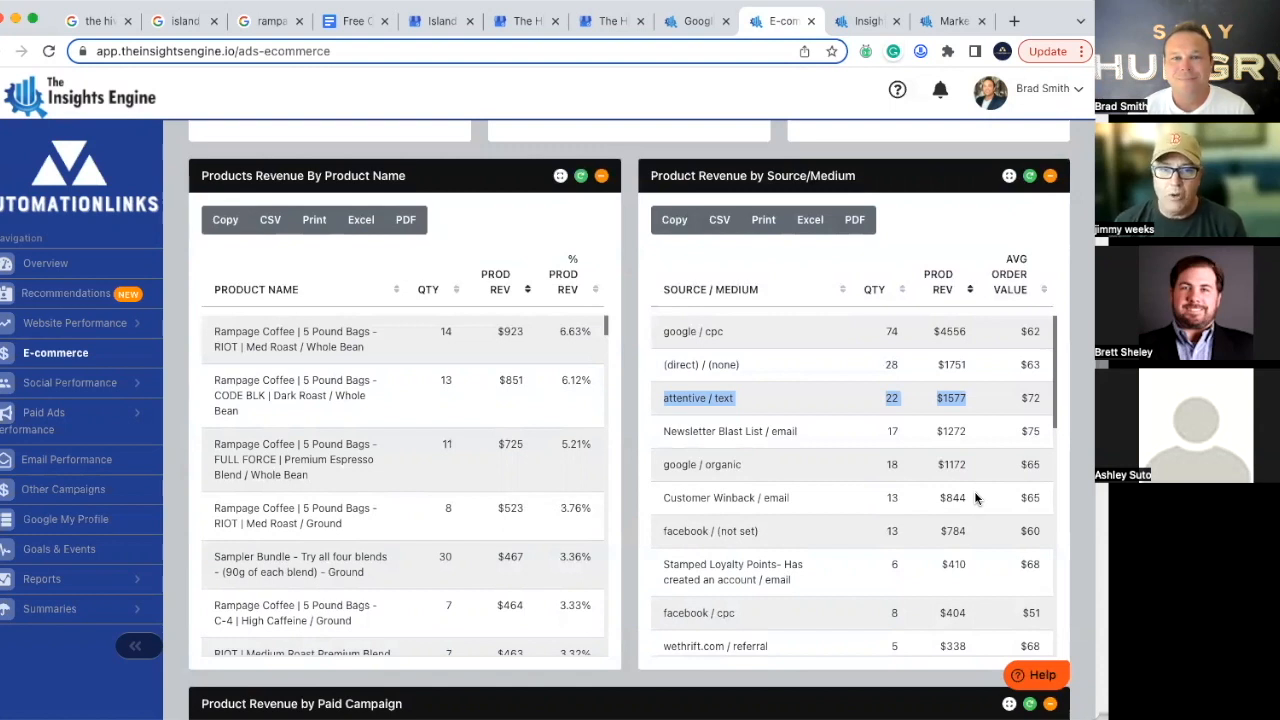
Step: Change the reporting period to Apr 1, 22 - Apr 30, 22
scroll(up, 3)
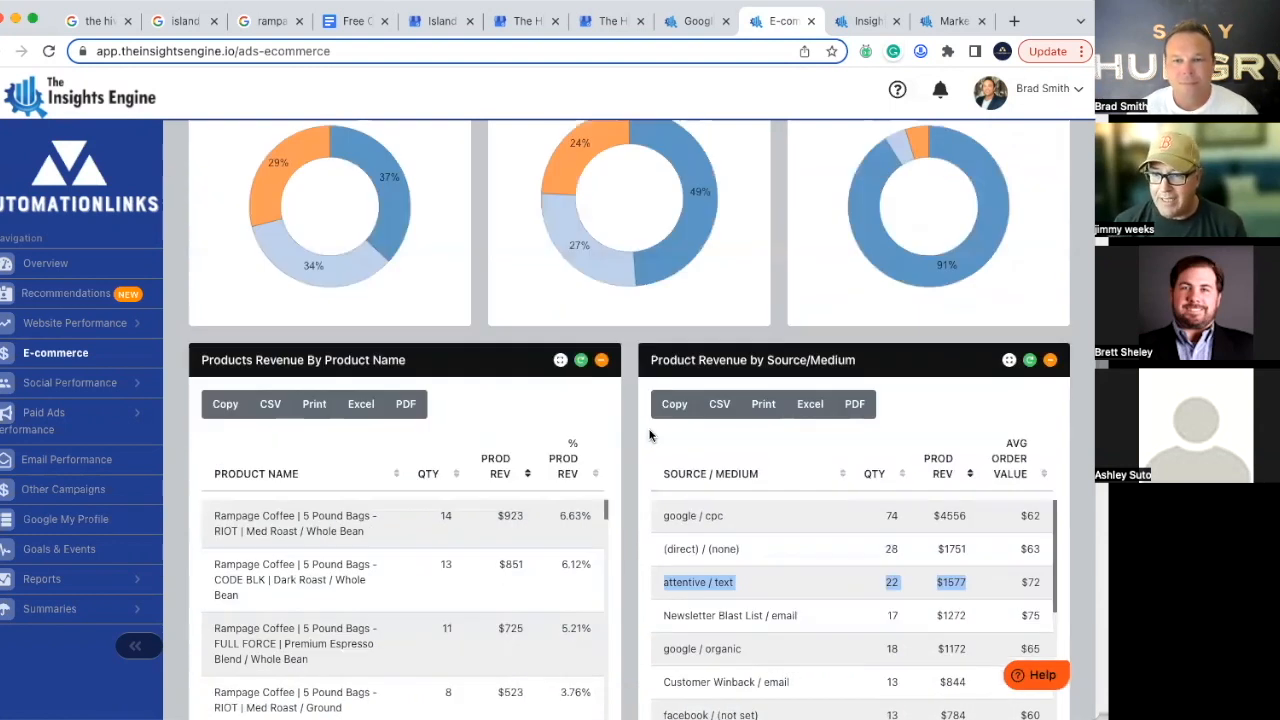
click(998, 180)
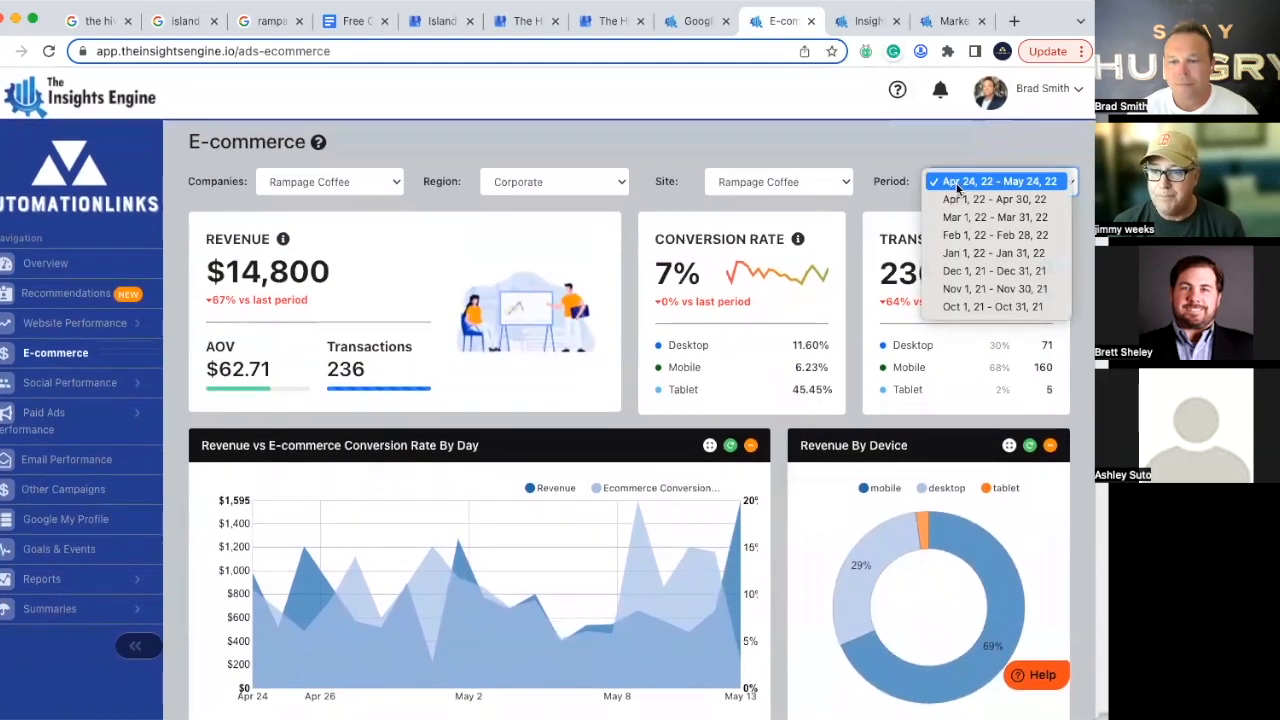
click(984, 200)
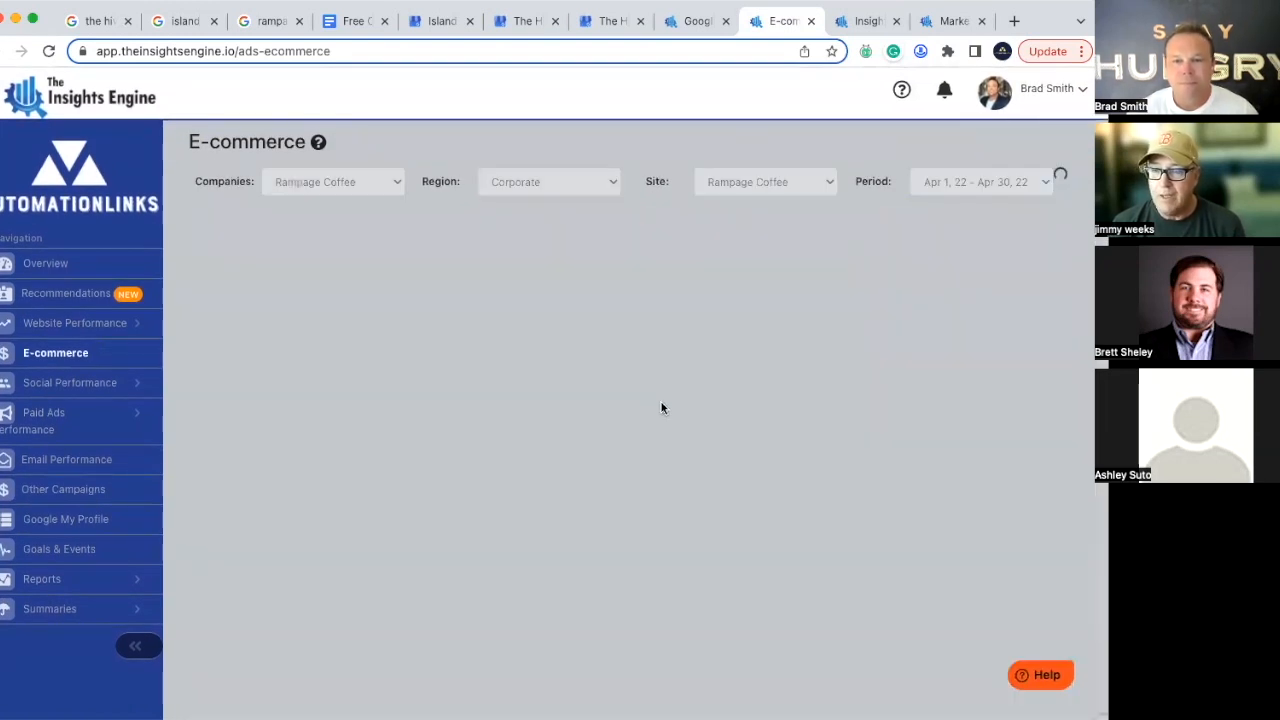
mouse_move(644, 404)
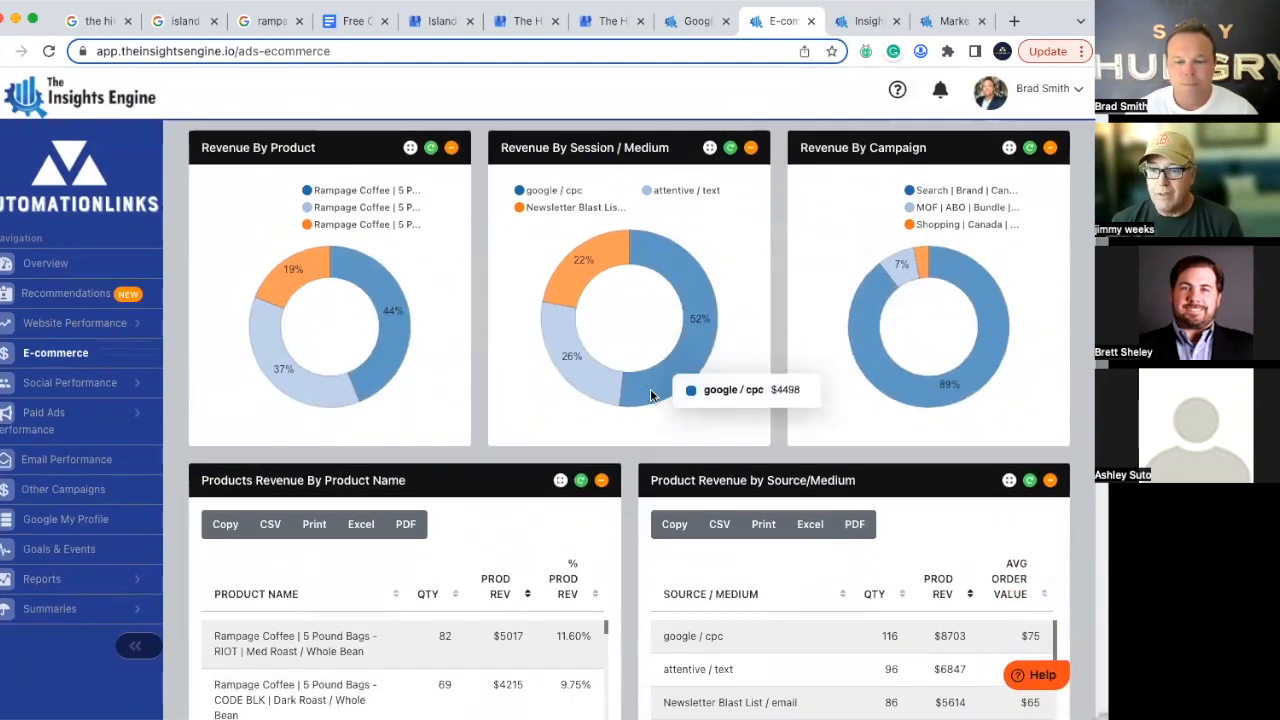
scroll(down, 3)
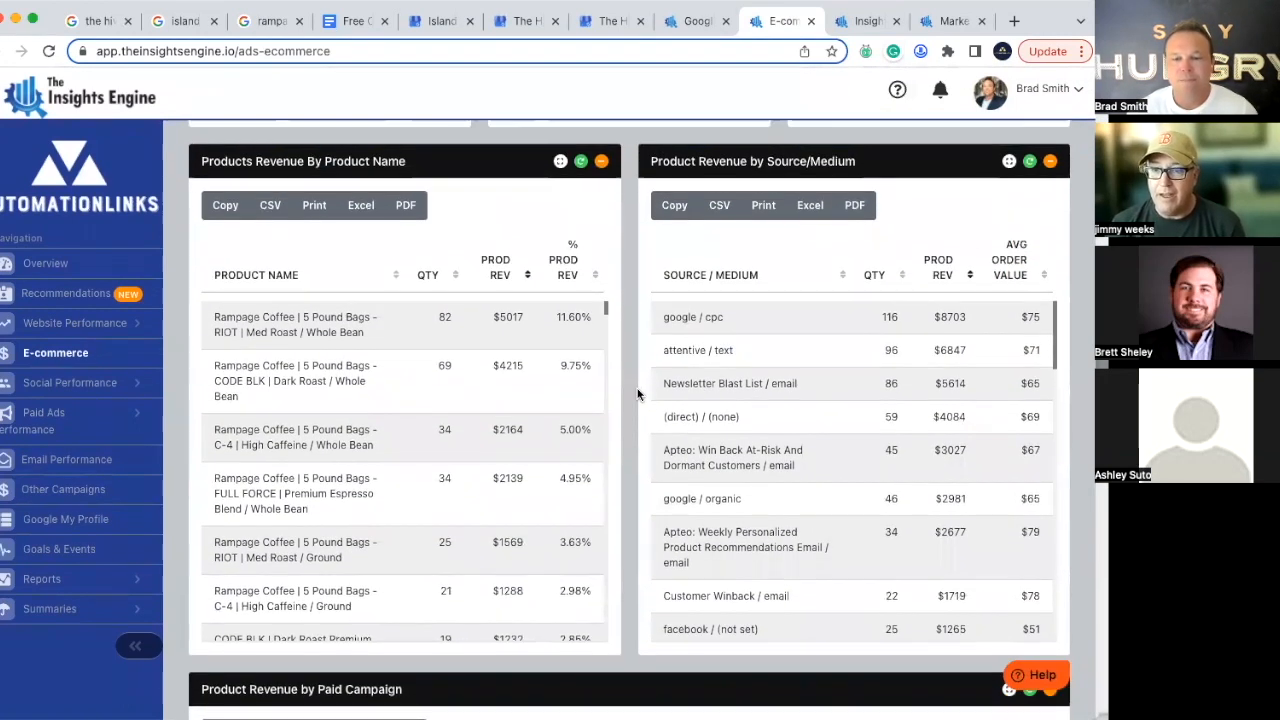
mouse_move(918, 350)
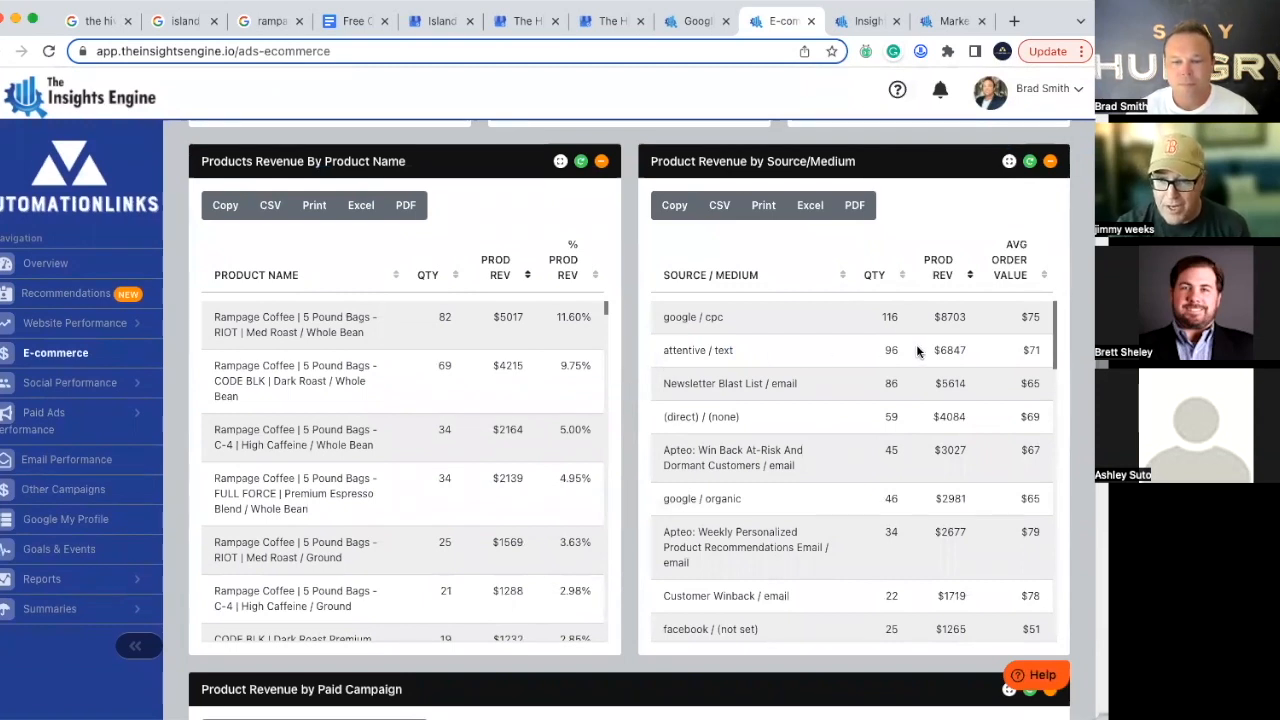
Step: Highlight the attentive / text revenue figures and scroll through the refreshed tables
double_click(698, 350)
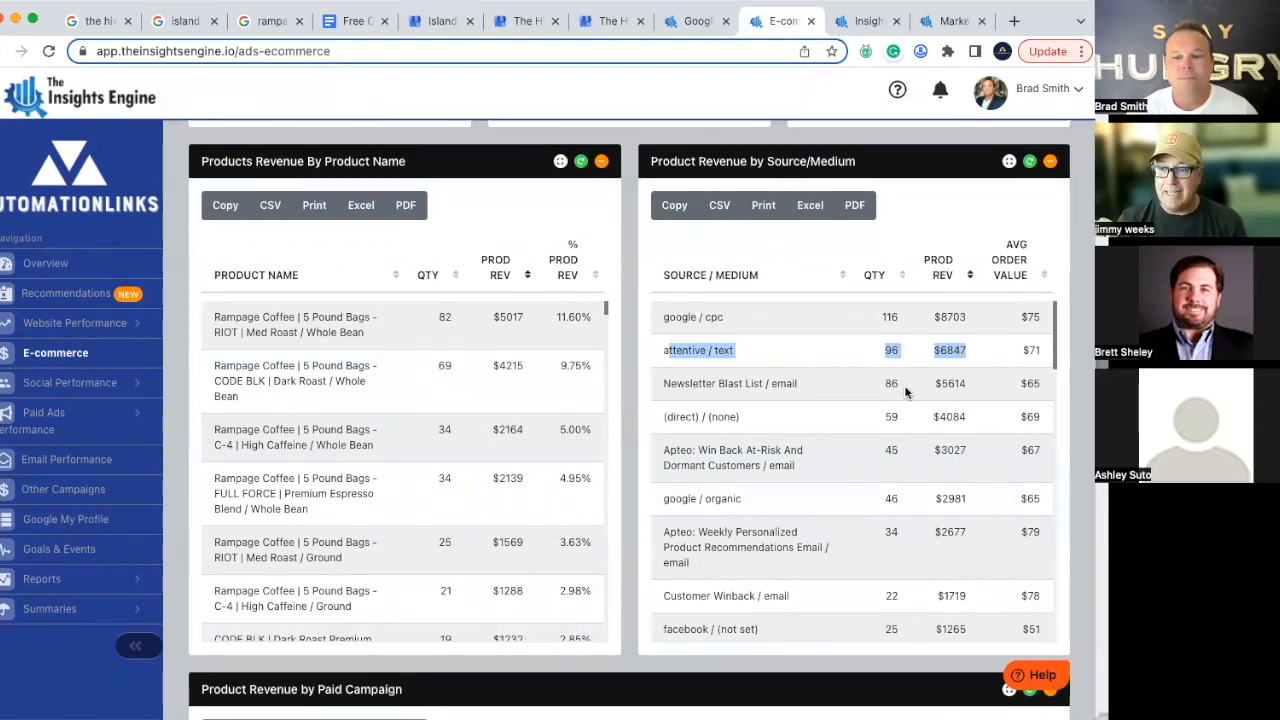
mouse_move(640, 324)
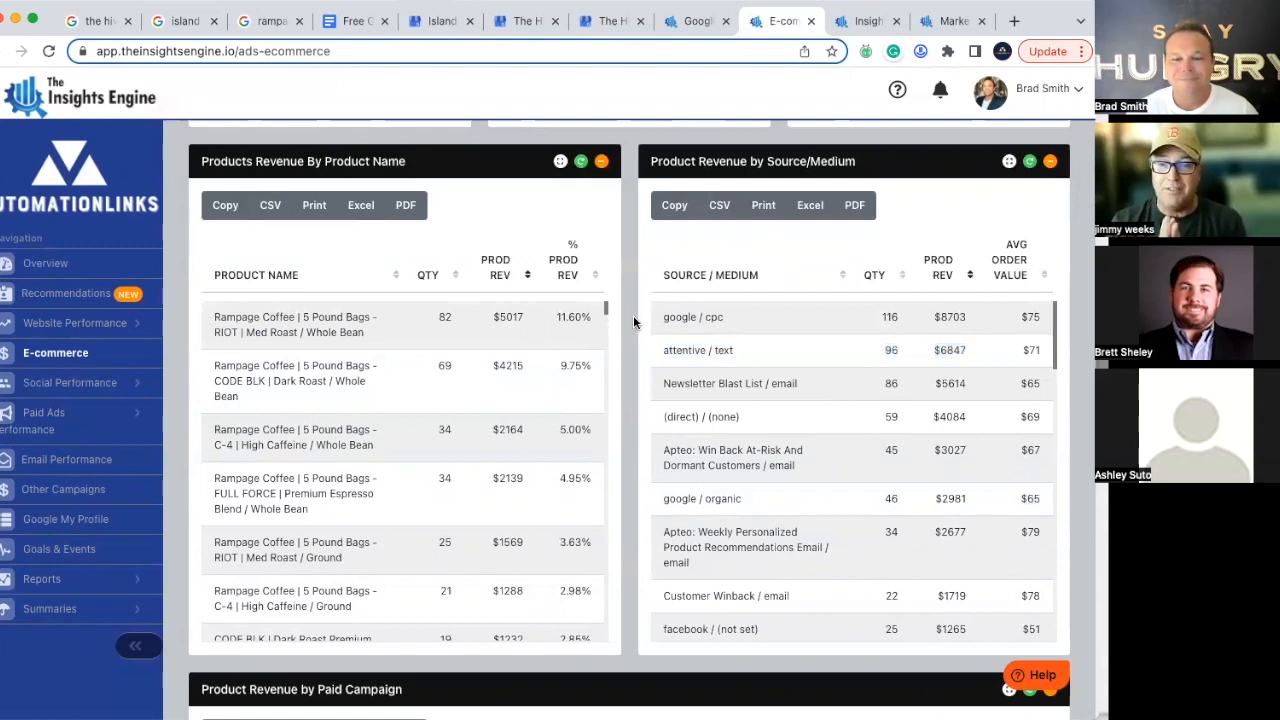
scroll(down, 3)
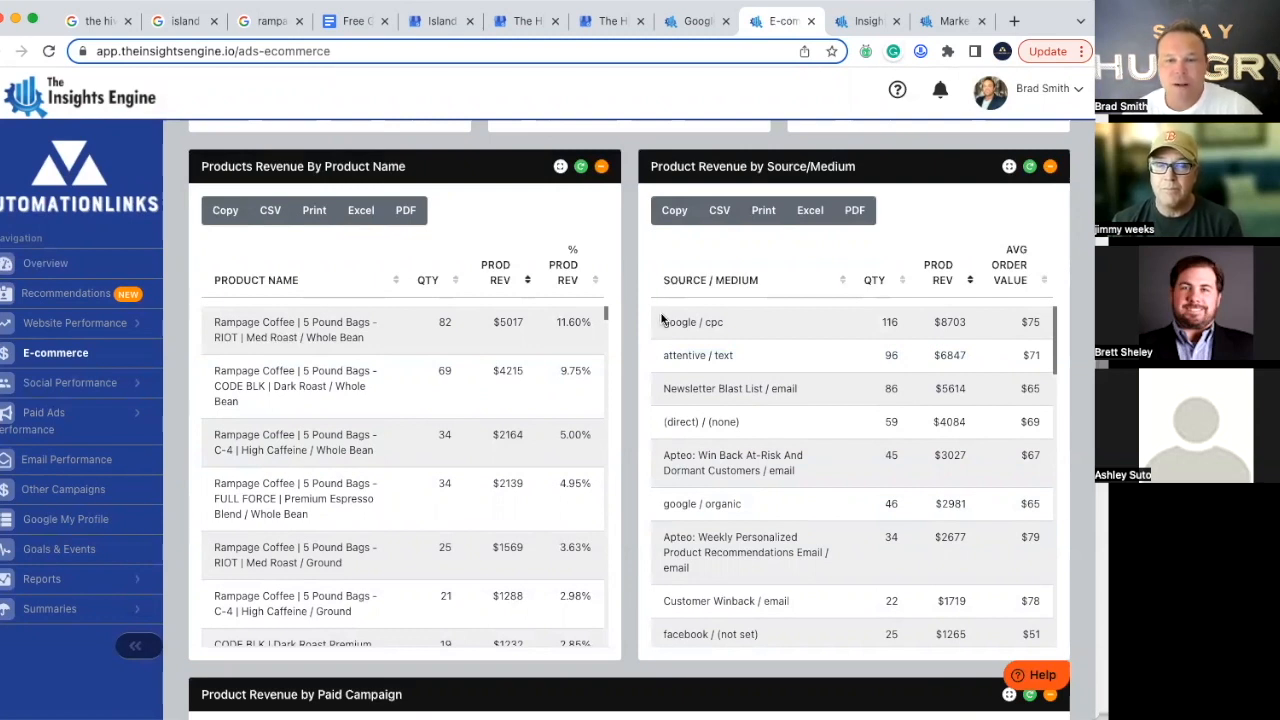
mouse_move(736, 388)
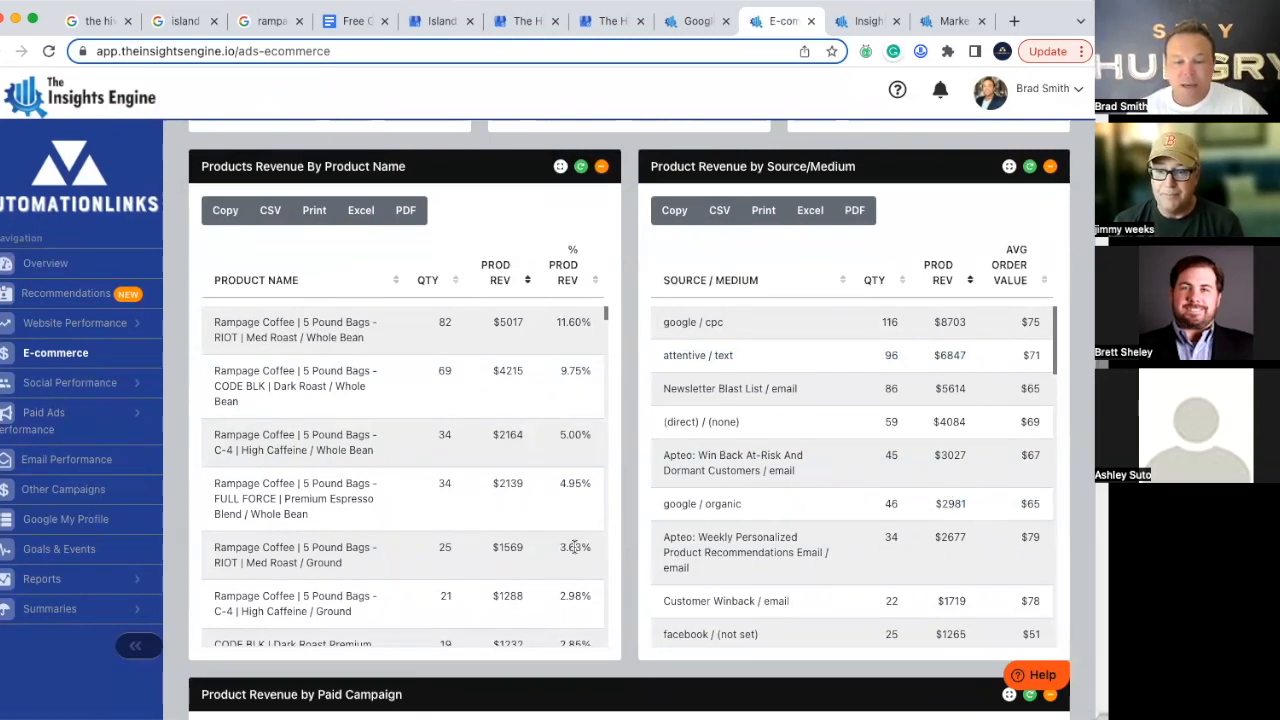
scroll(down, 3)
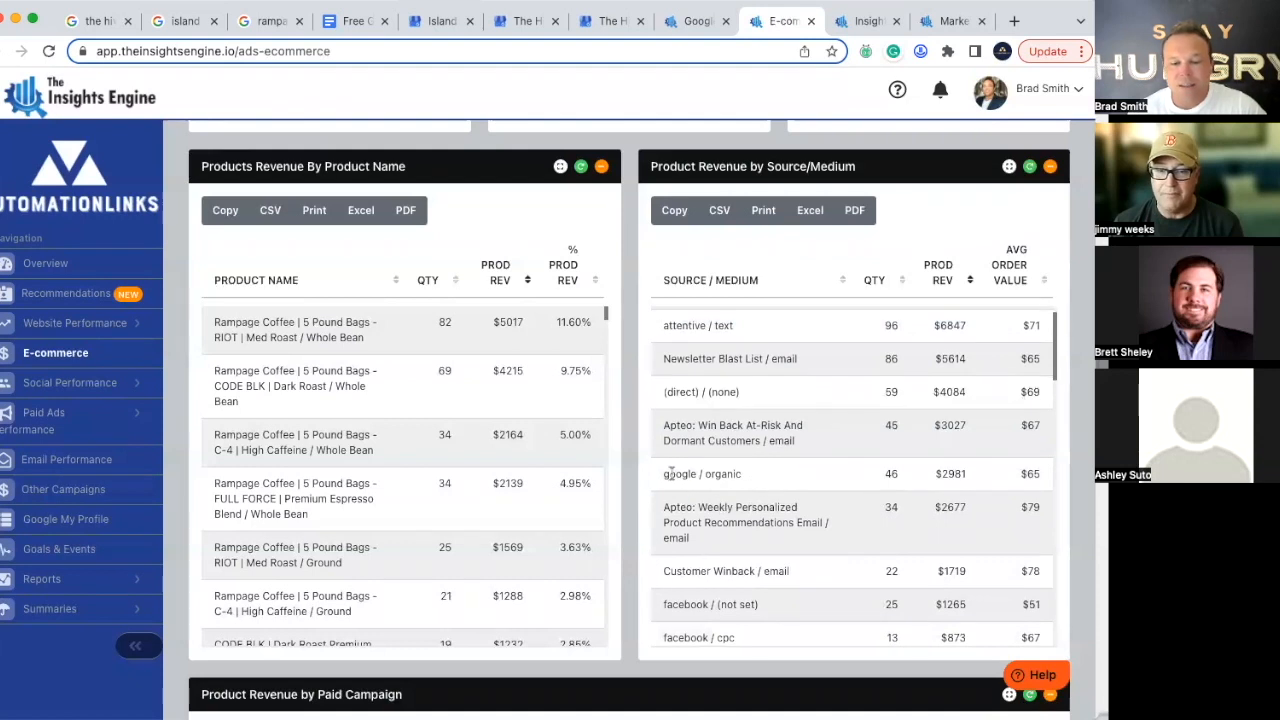
mouse_move(1000, 480)
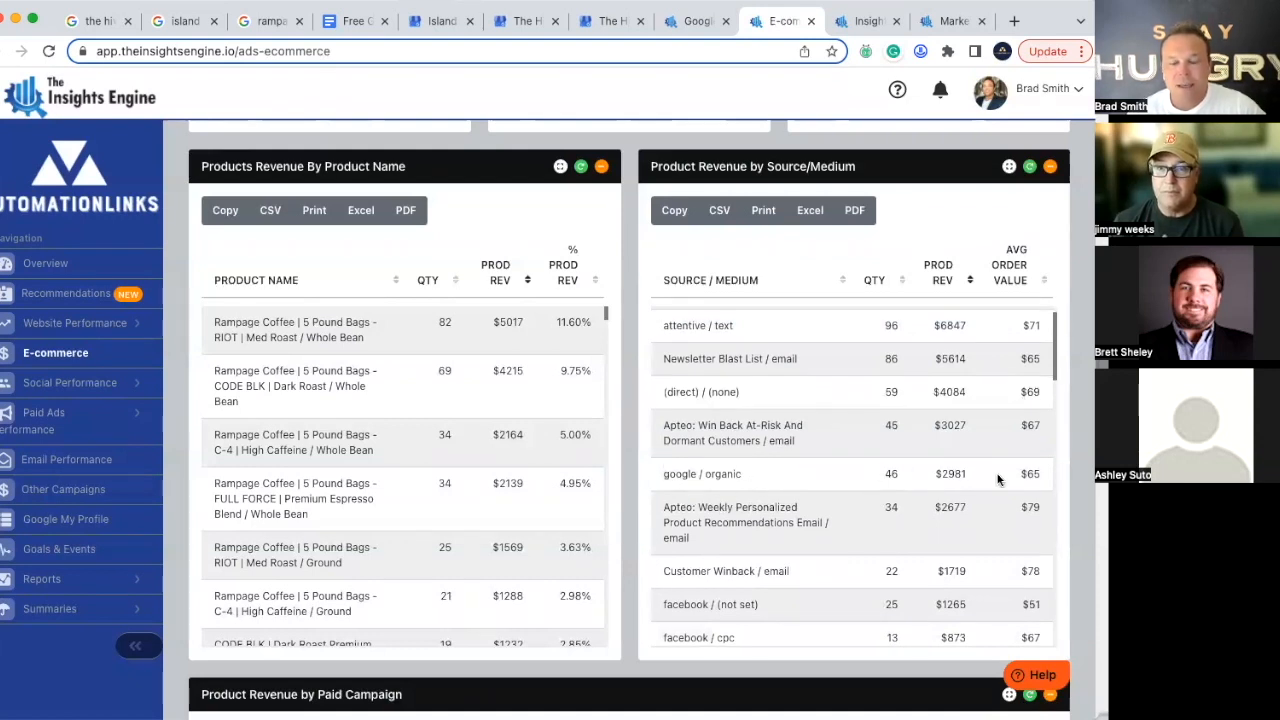
mouse_move(800, 500)
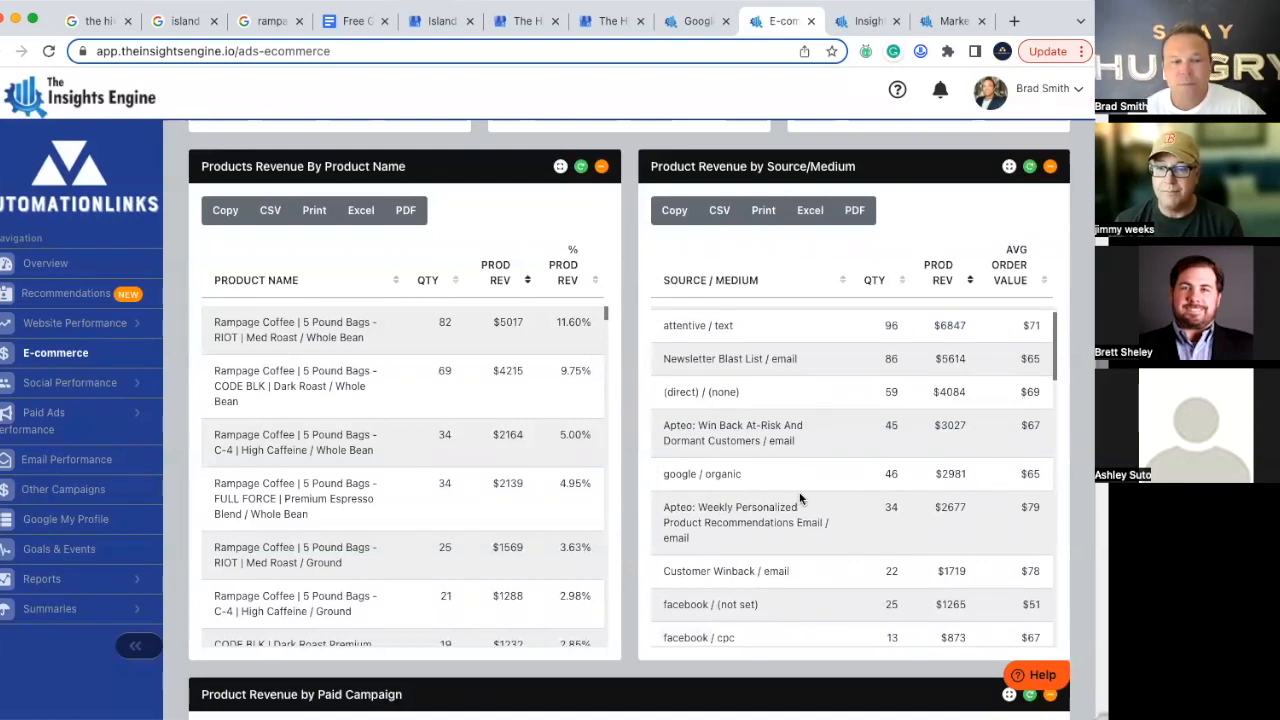
scroll(down, 3)
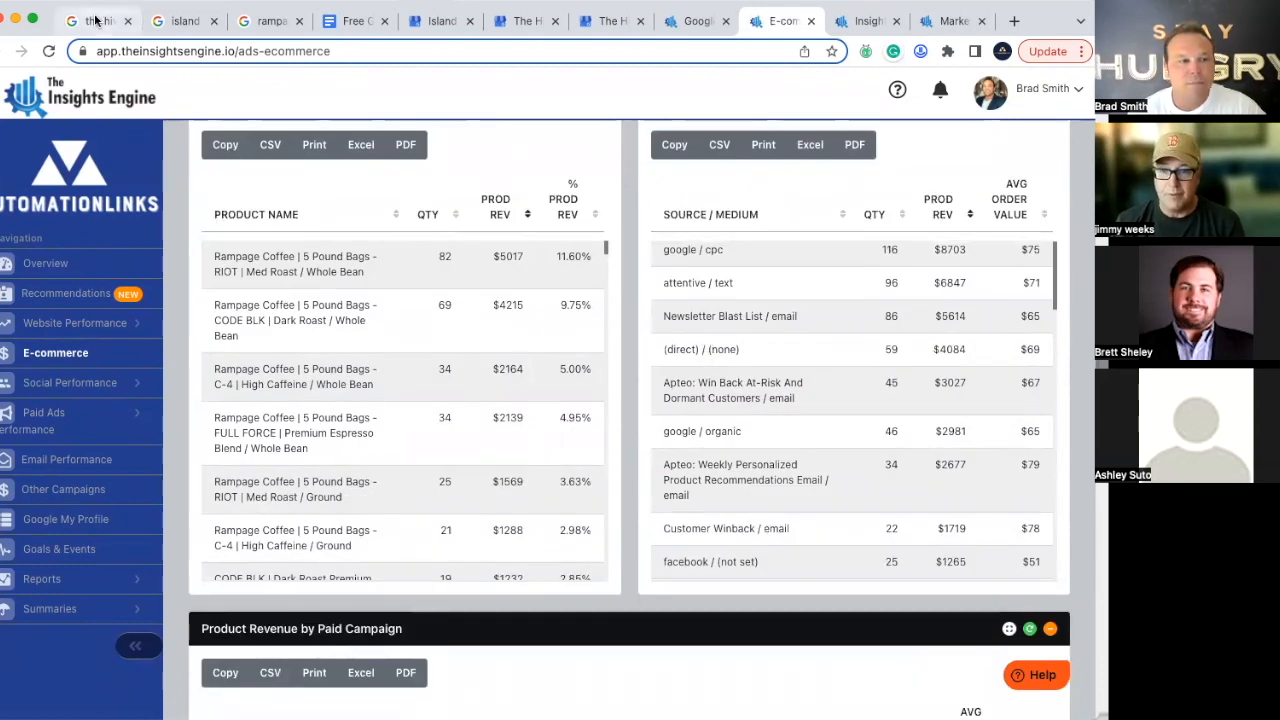
Step: Bring up The Hive's Business Profile insights and scroll through the photo views chart
click(180, 20)
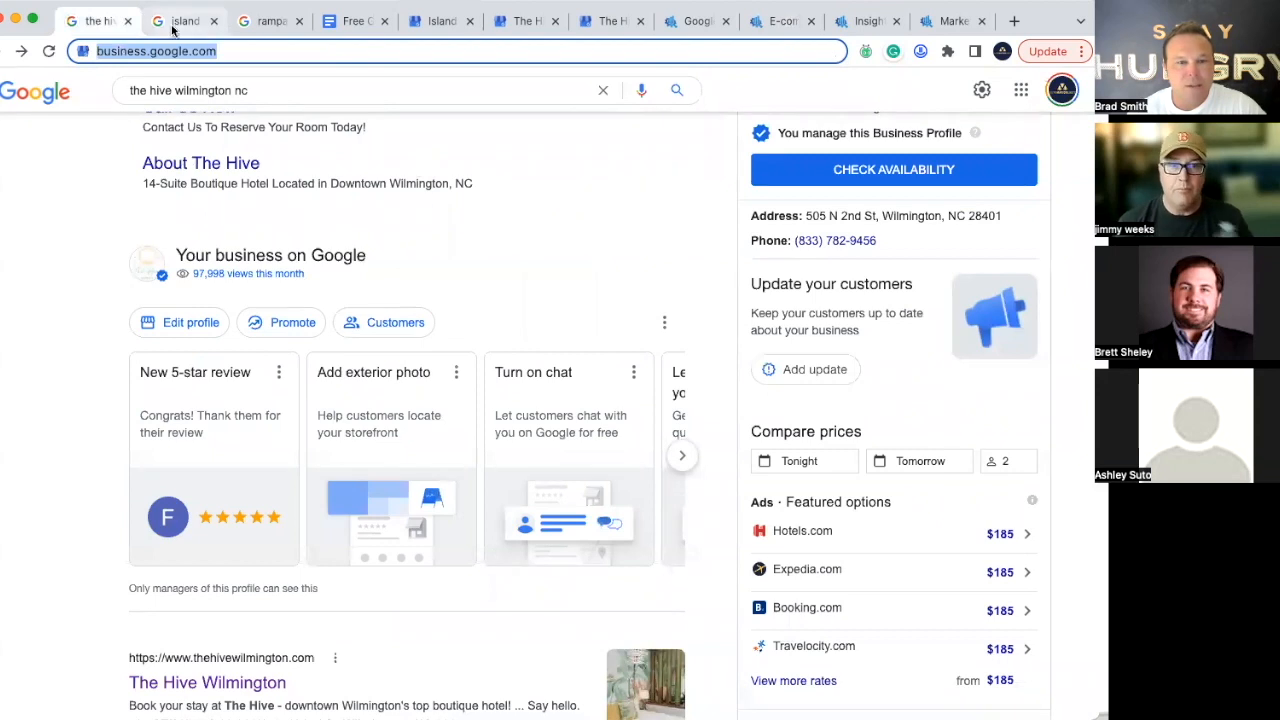
click(524, 20)
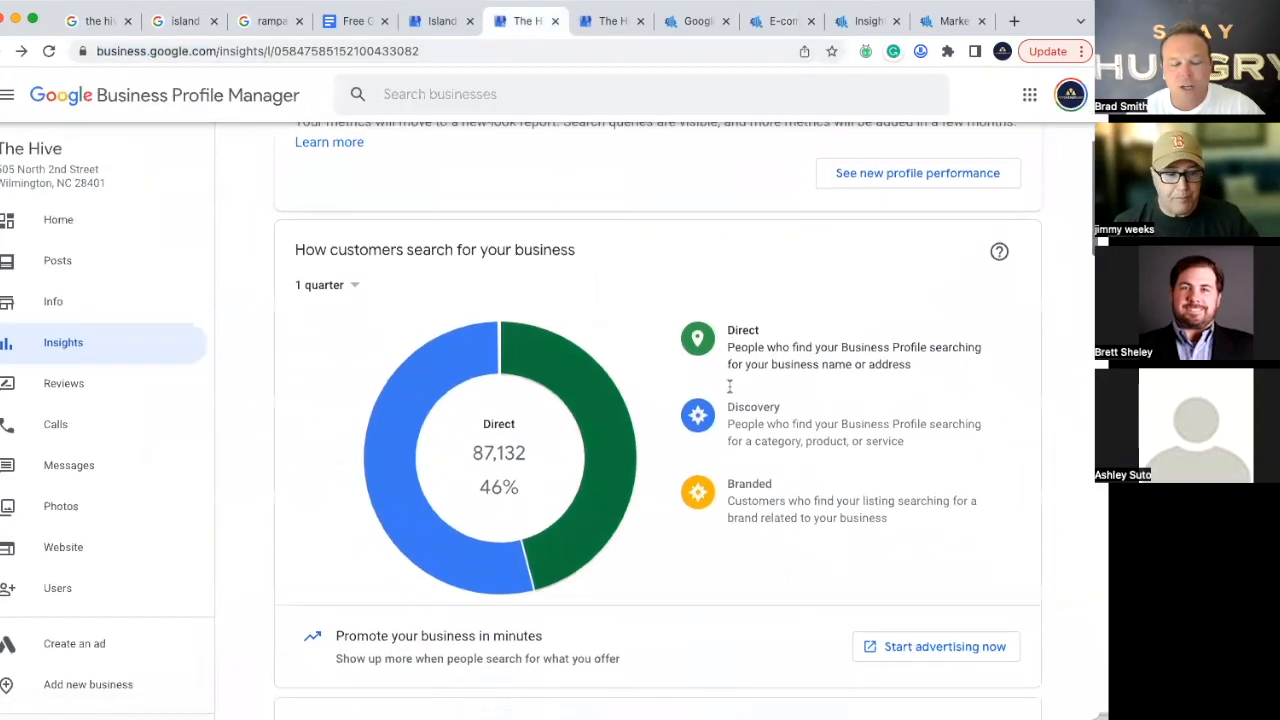
scroll(down, 3)
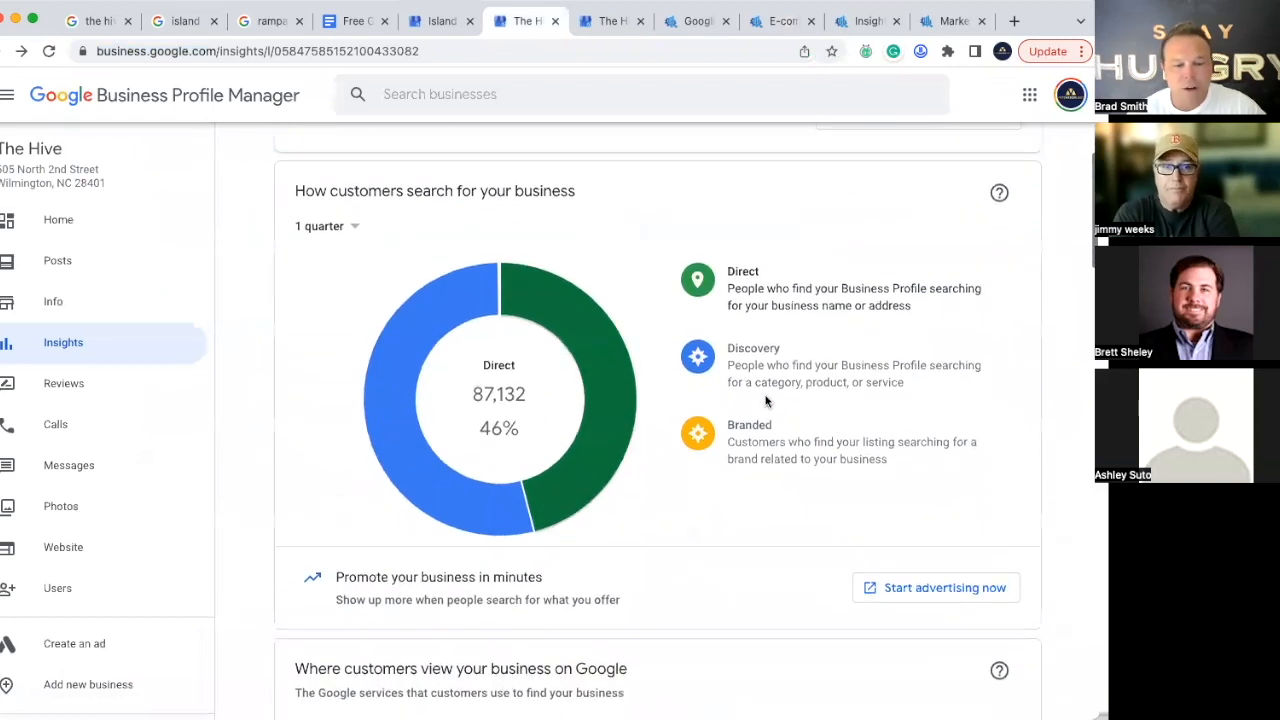
scroll(down, 3)
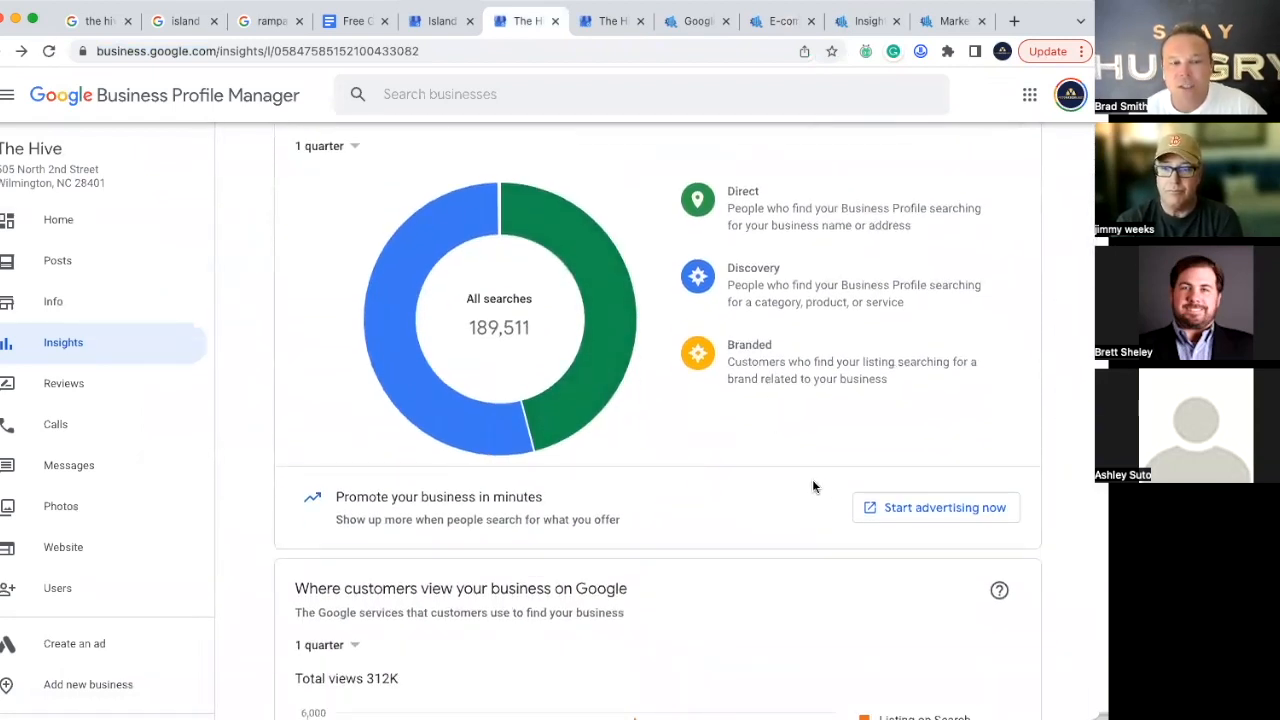
scroll(down, 3)
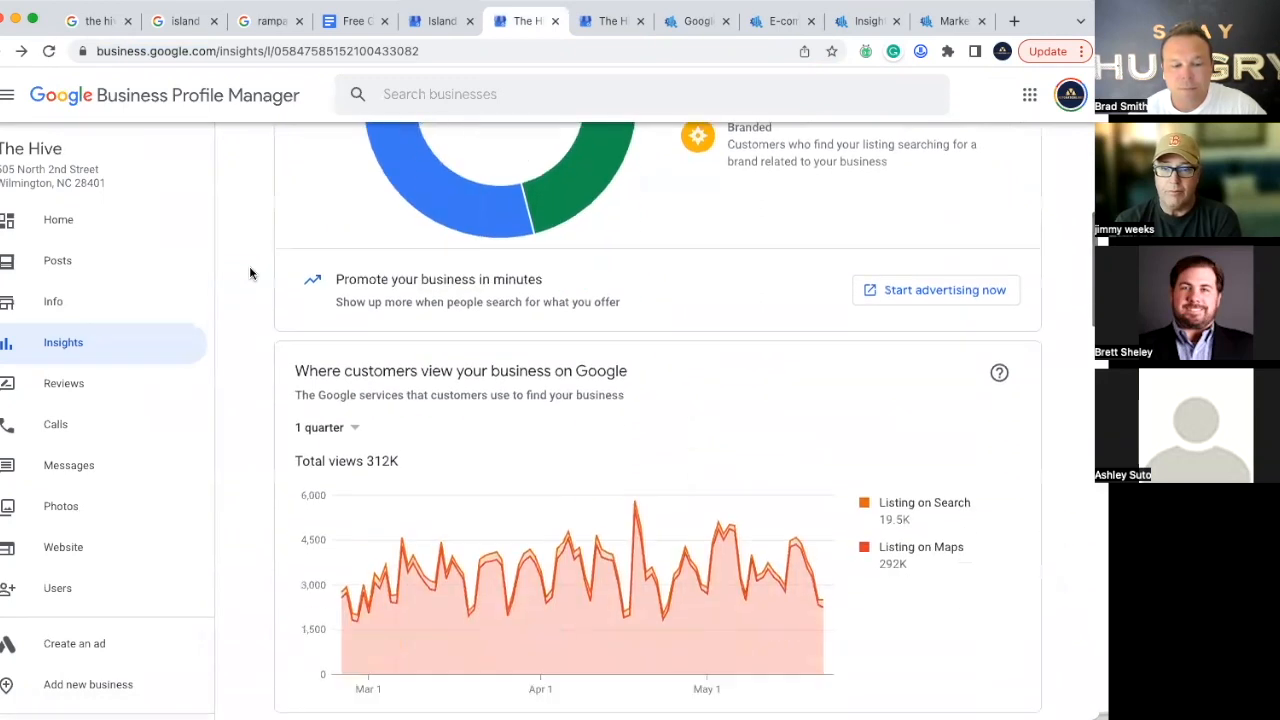
scroll(down, 3)
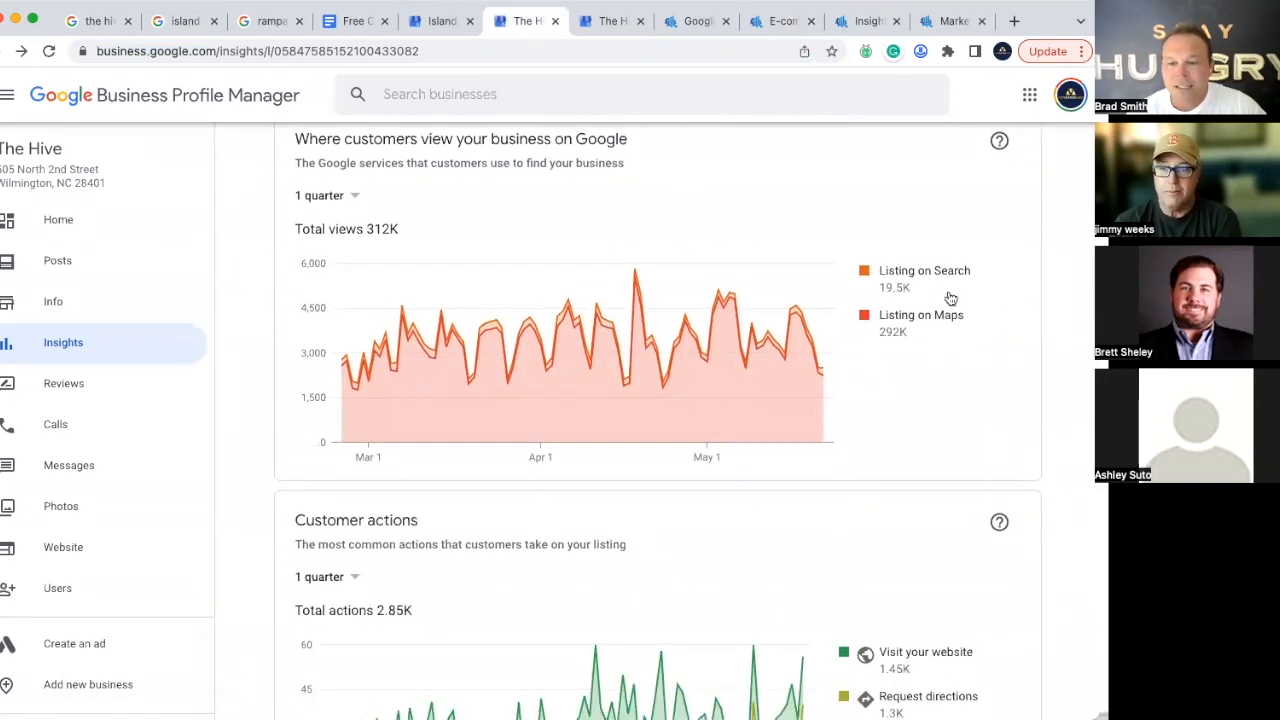
mouse_move(916, 340)
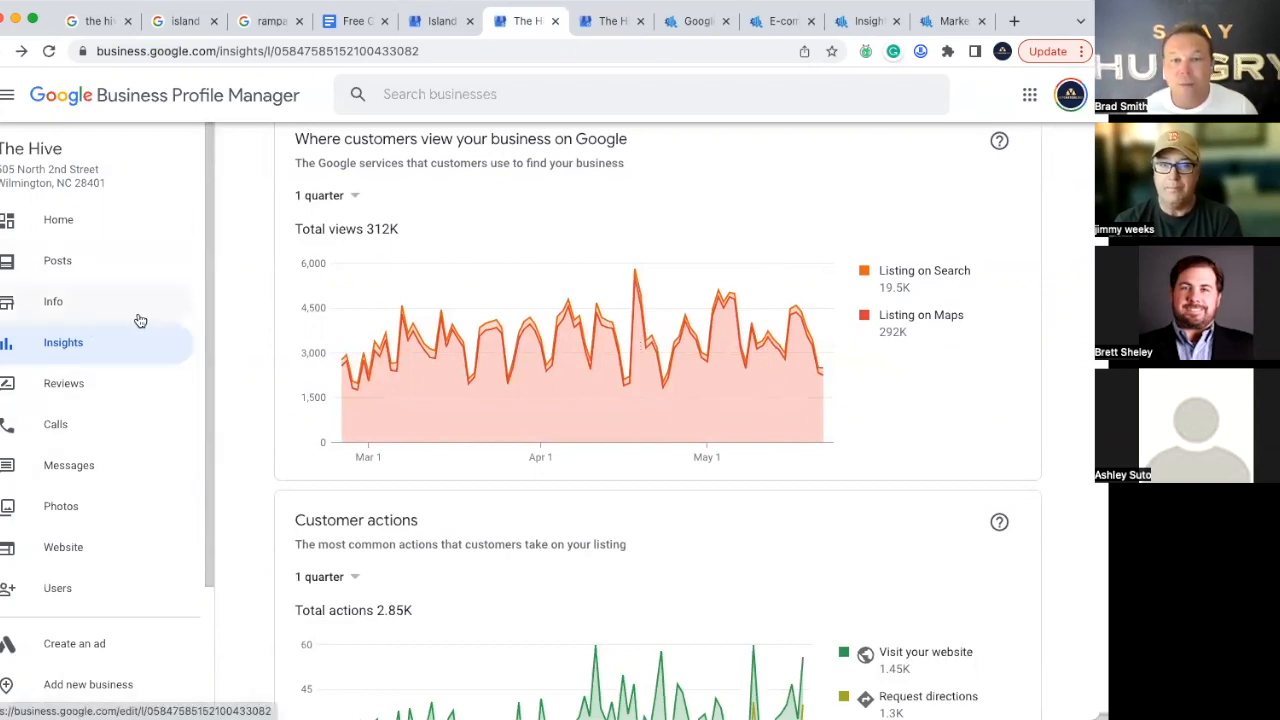
mouse_move(912, 348)
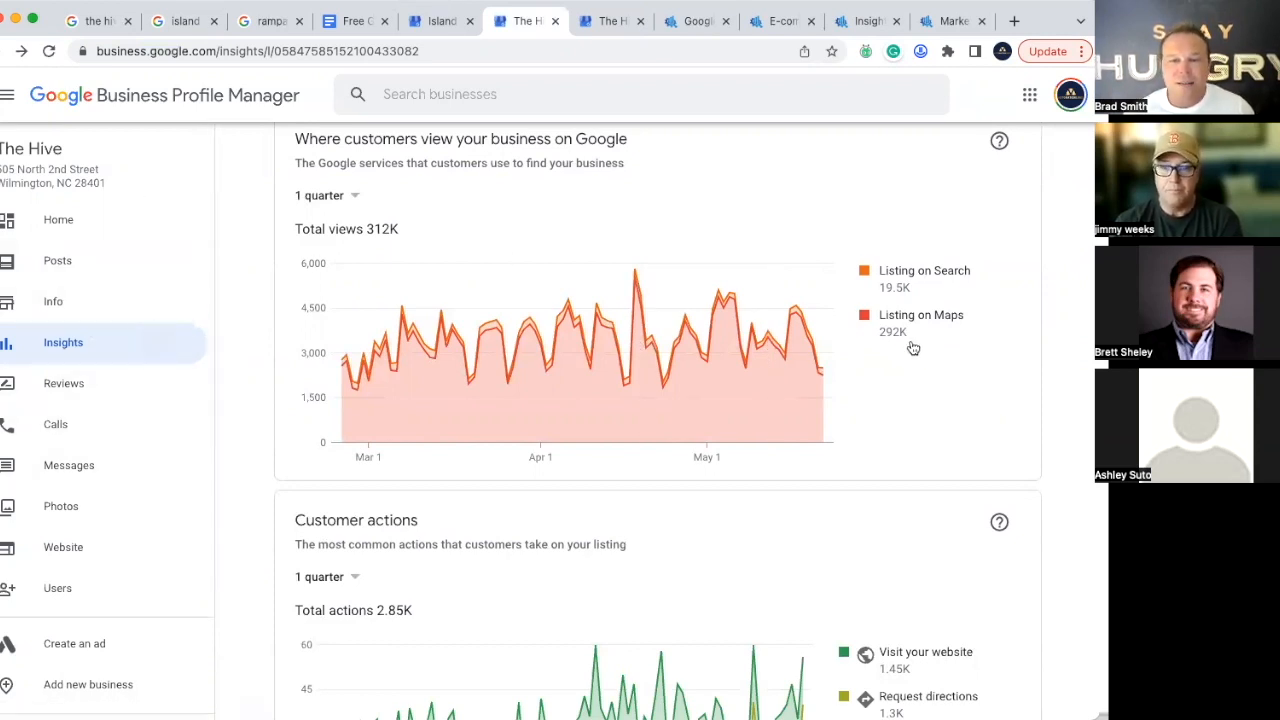
scroll(down, 3)
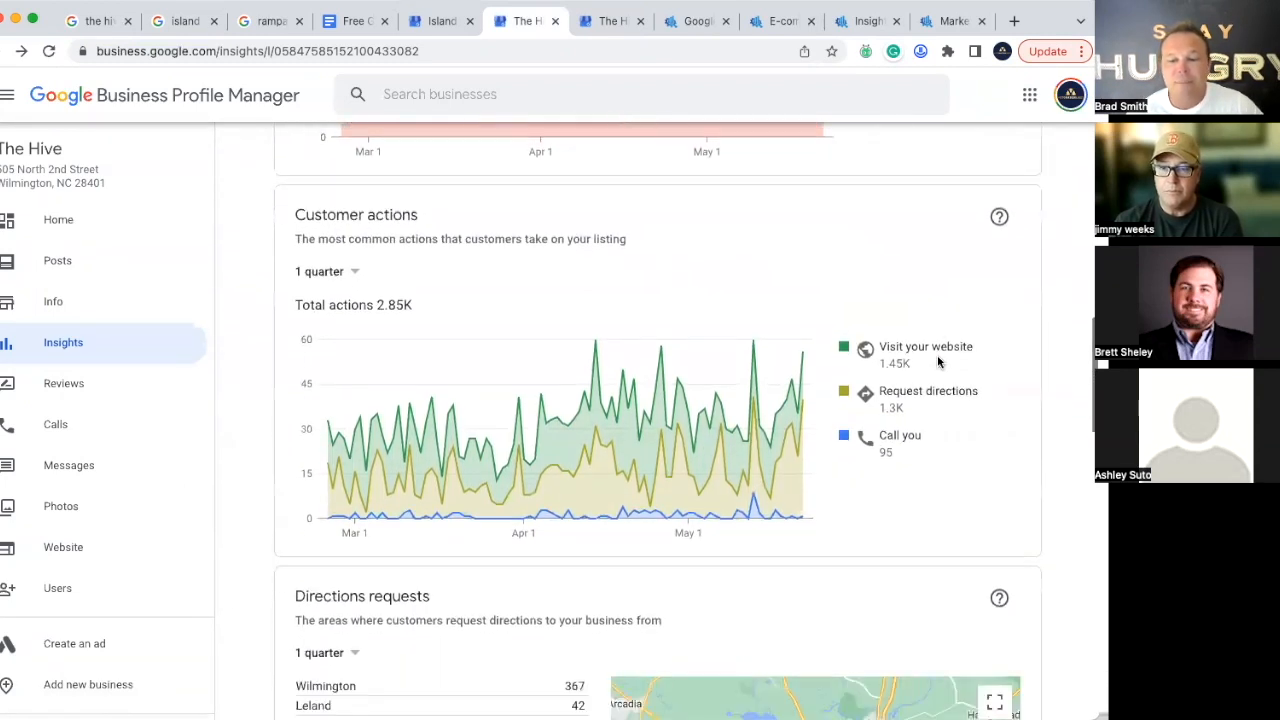
scroll(down, 3)
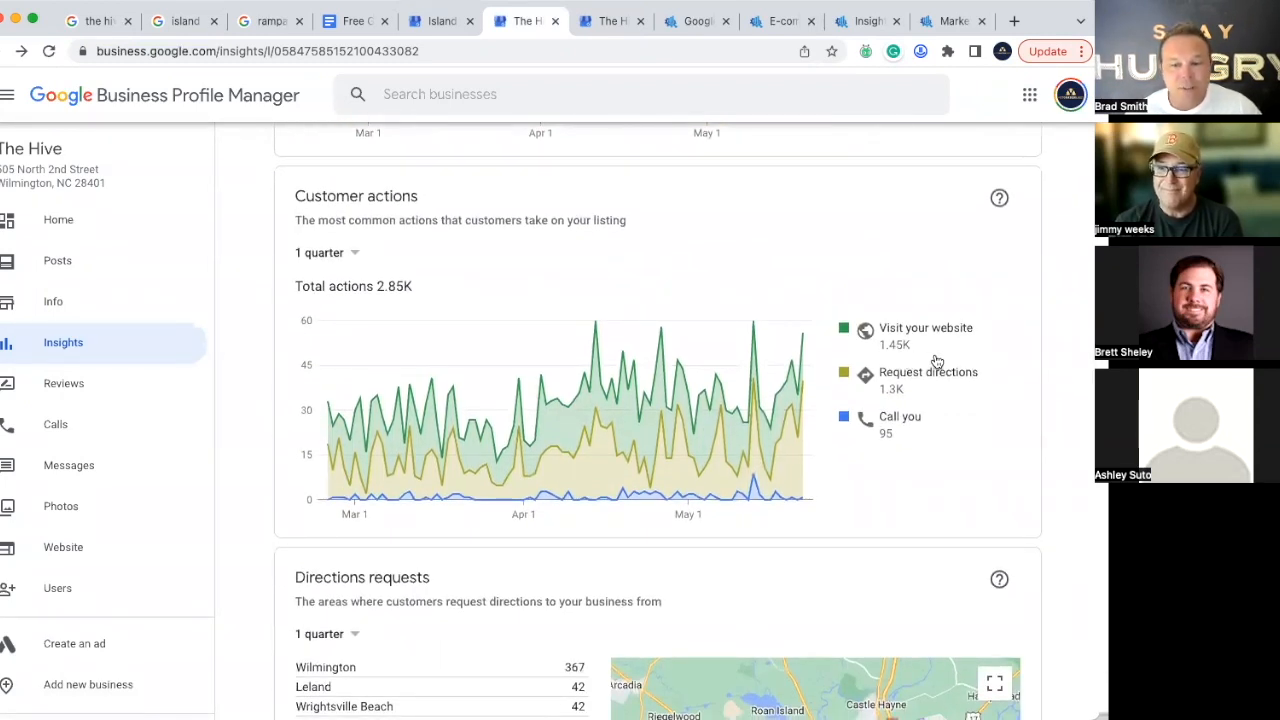
mouse_move(960, 406)
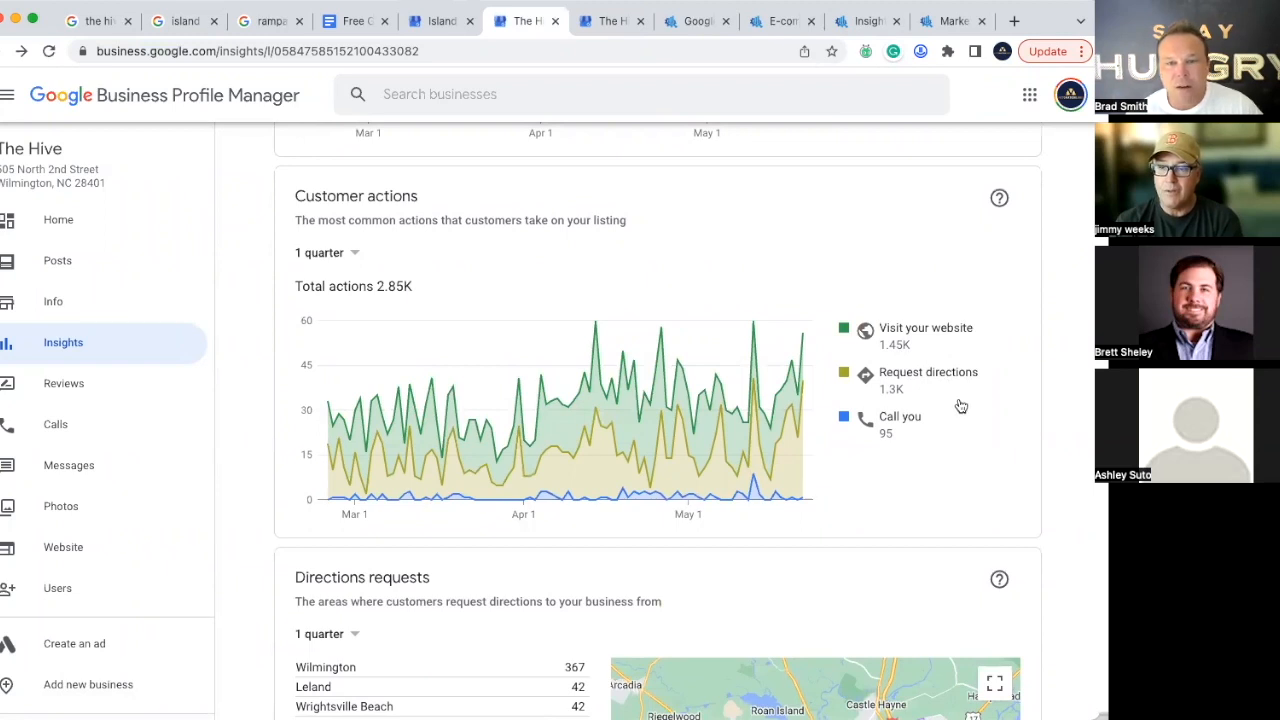
Step: Review The Hive's customer actions chart, then return to the e-commerce revenue report
scroll(down, 3)
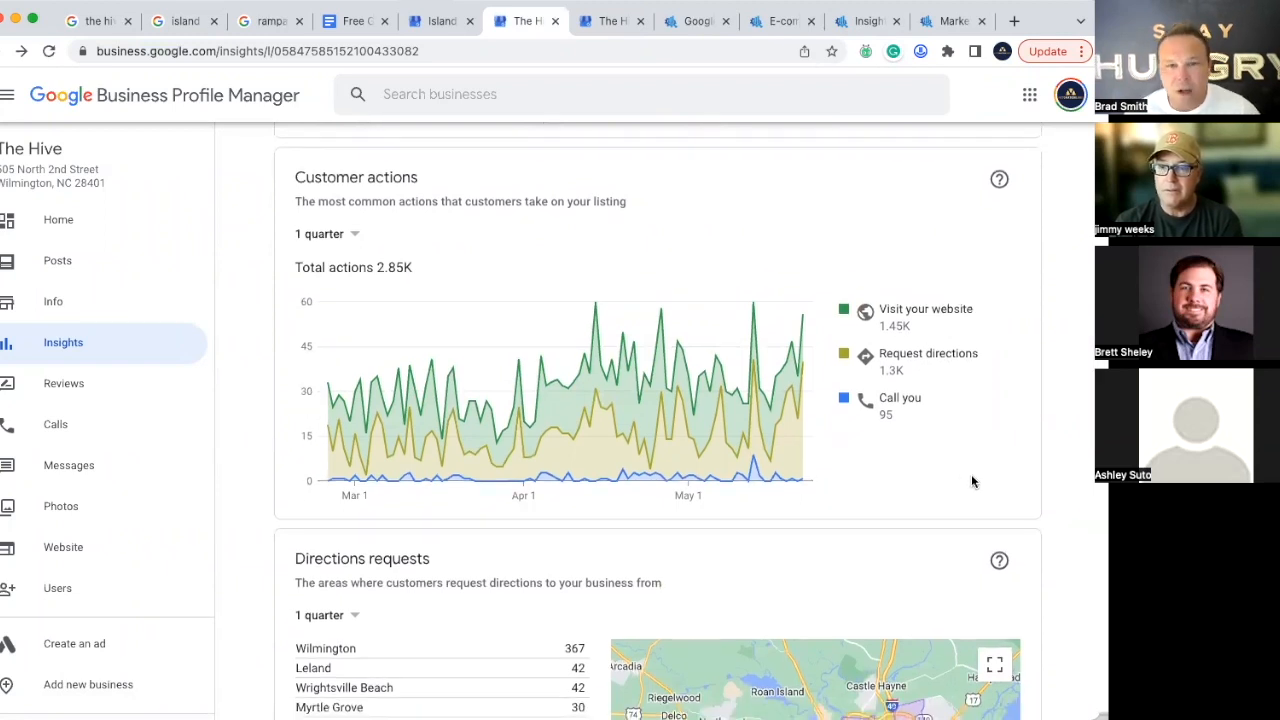
scroll(down, 3)
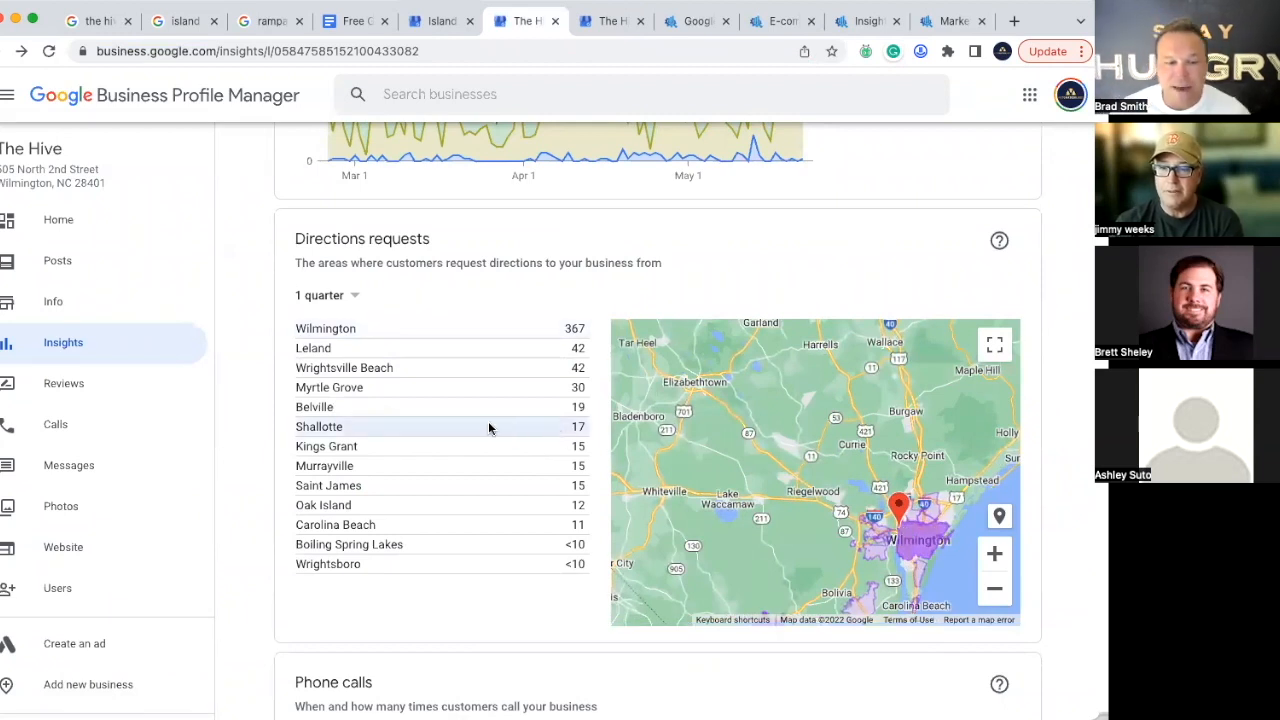
scroll(down, 3)
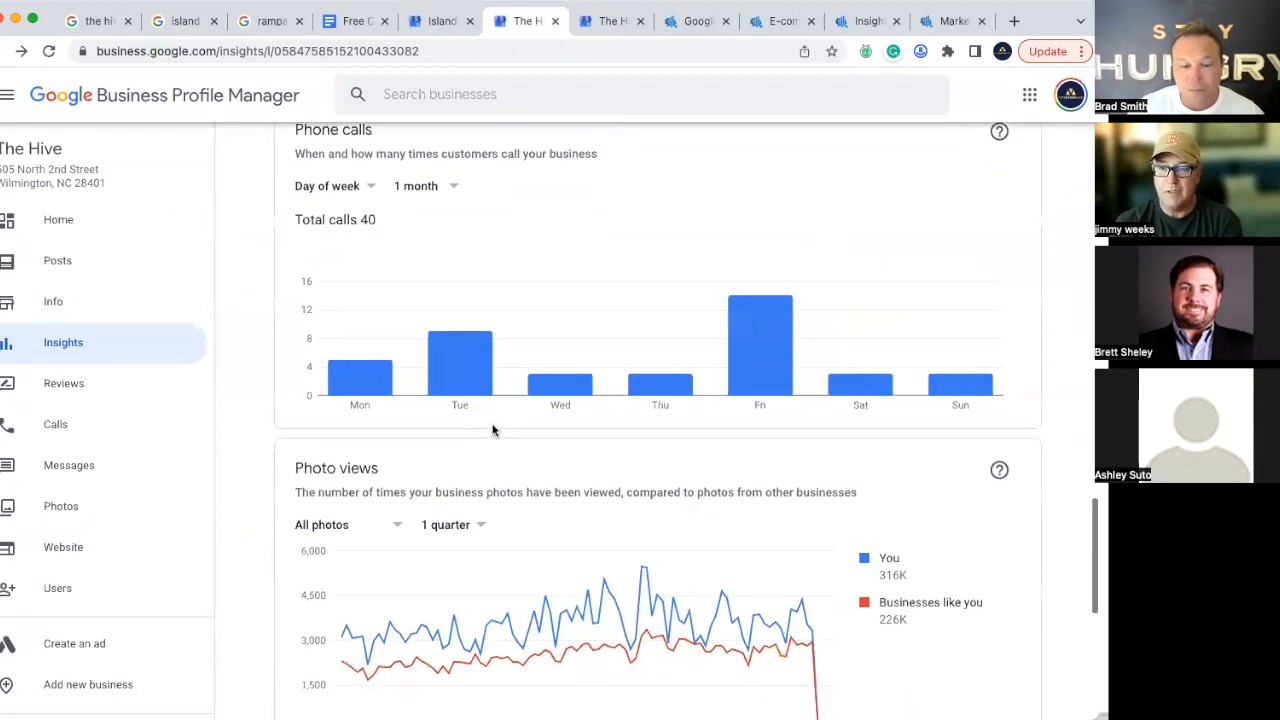
scroll(down, 3)
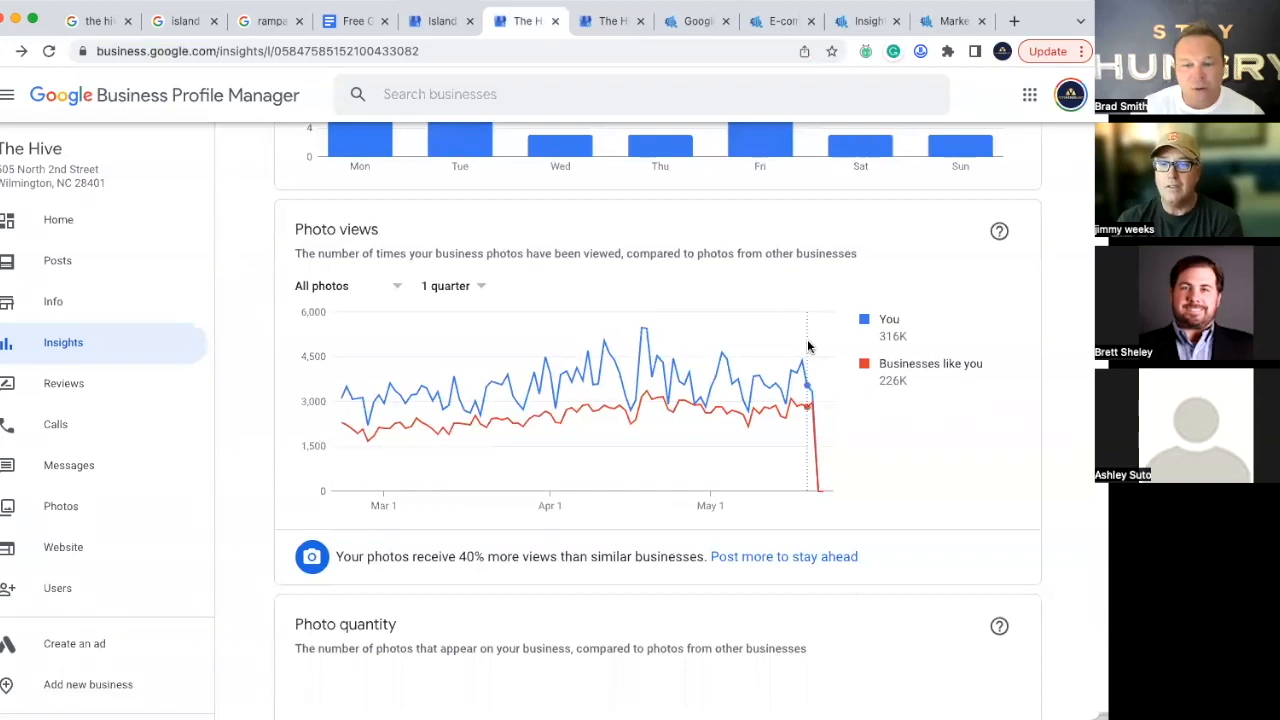
mouse_move(964, 500)
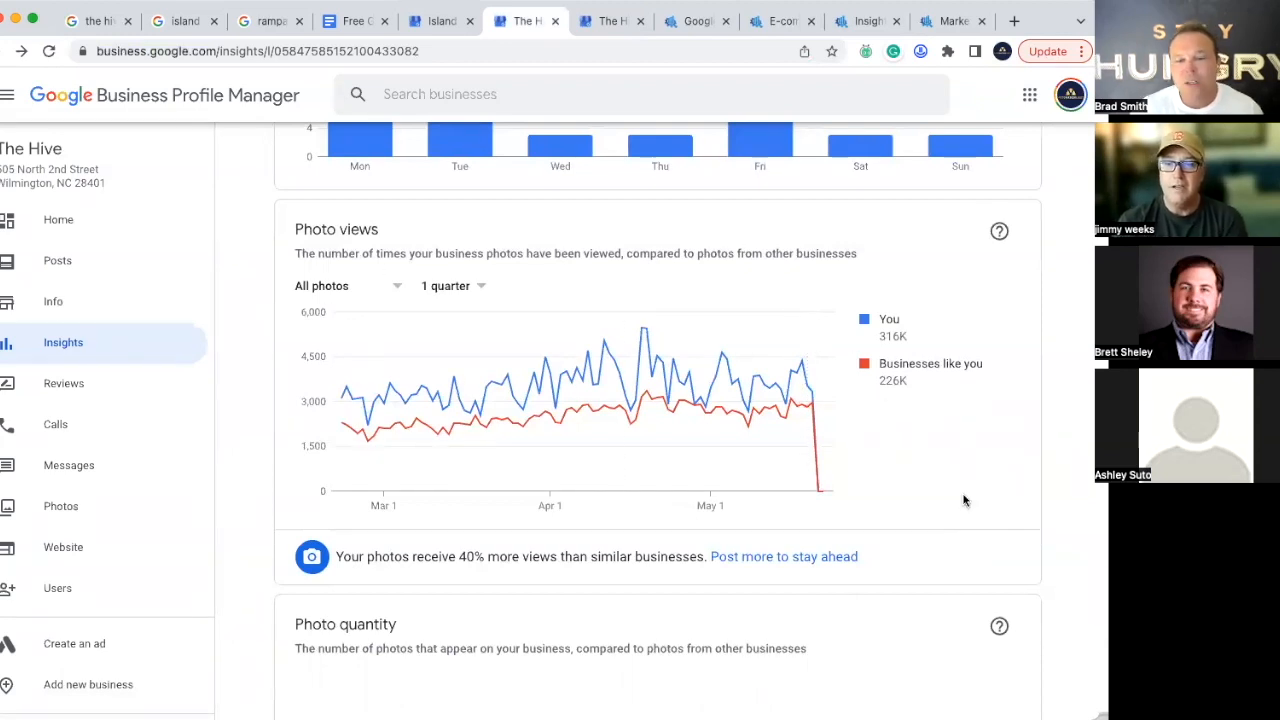
scroll(up, 3)
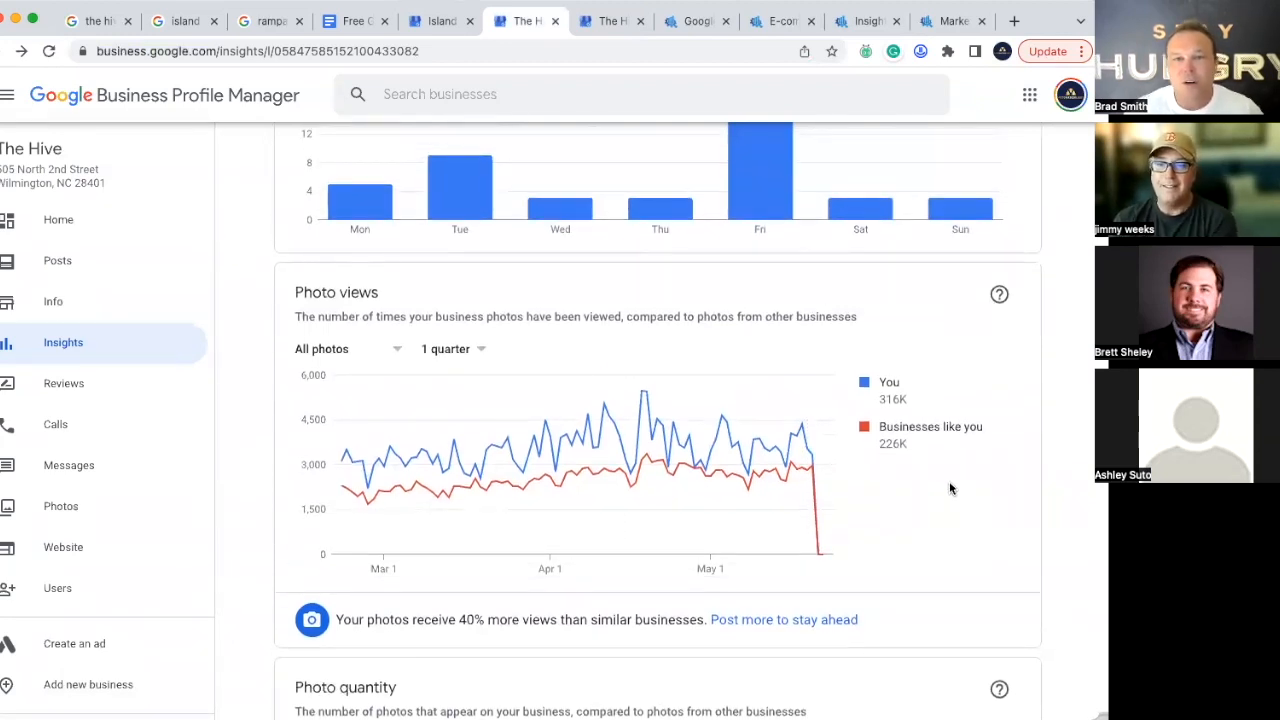
mouse_move(948, 484)
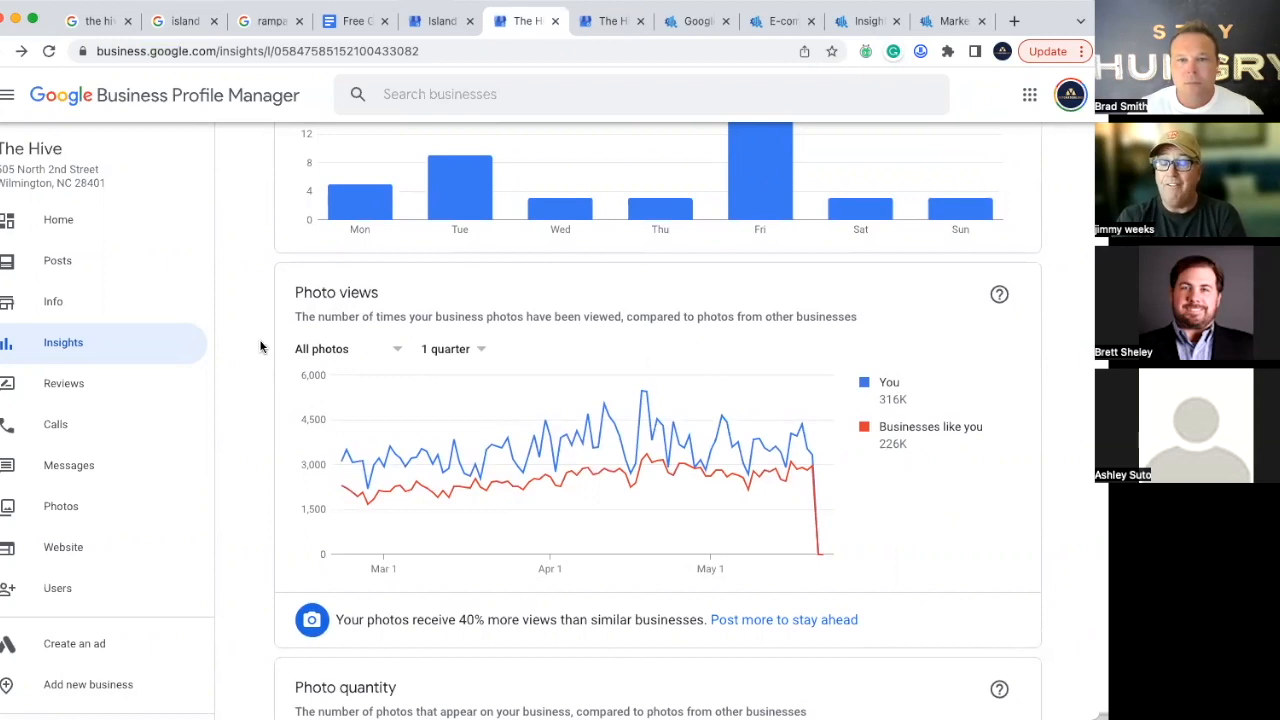
scroll(down, 3)
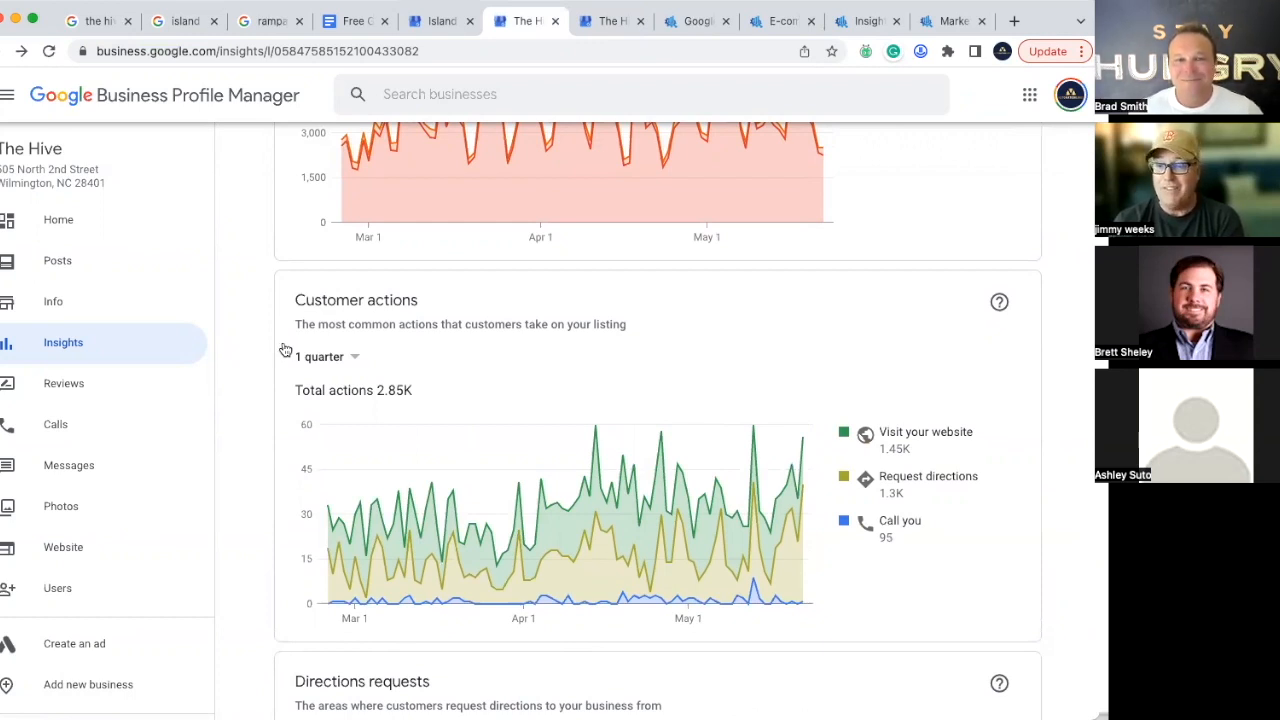
mouse_move(272, 348)
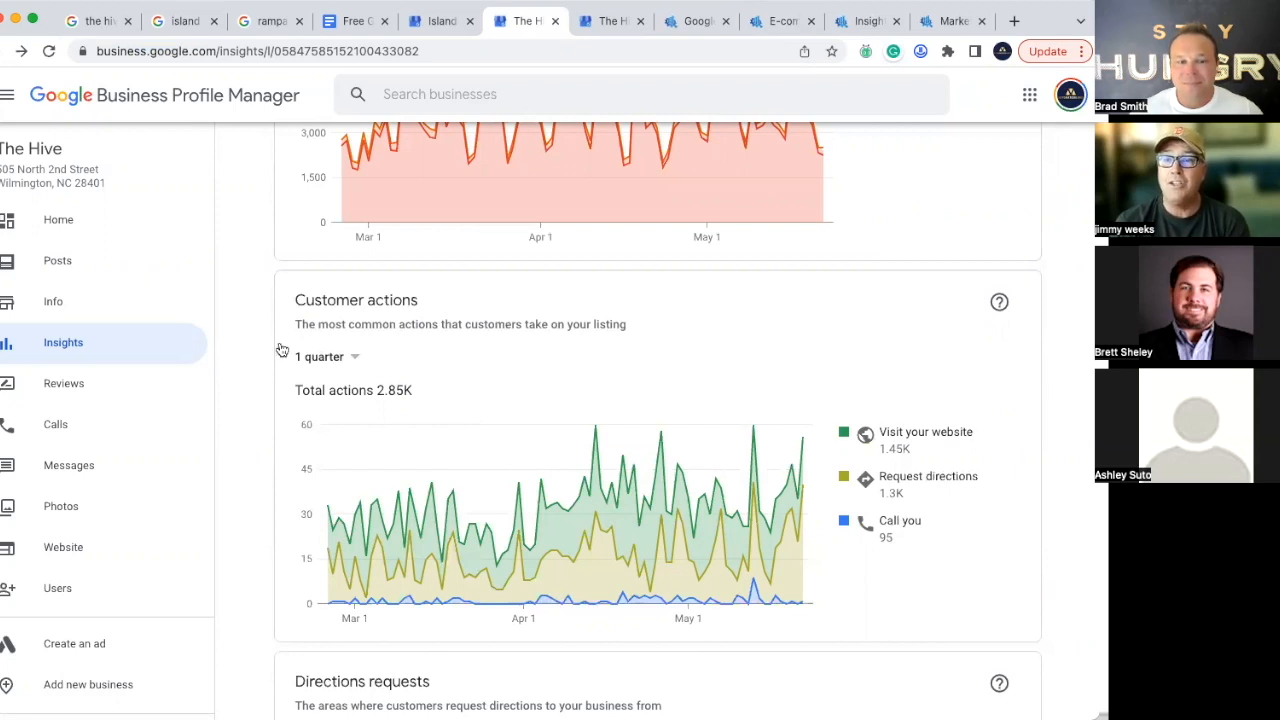
mouse_move(252, 308)
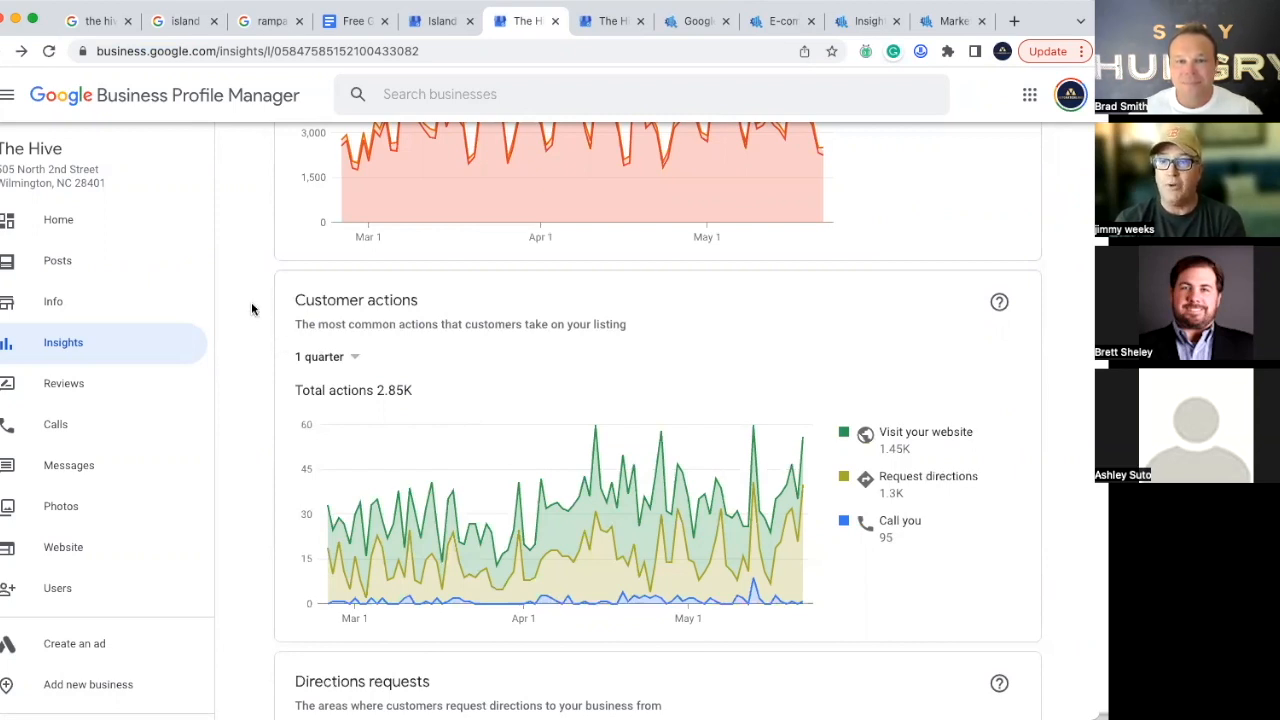
click(782, 20)
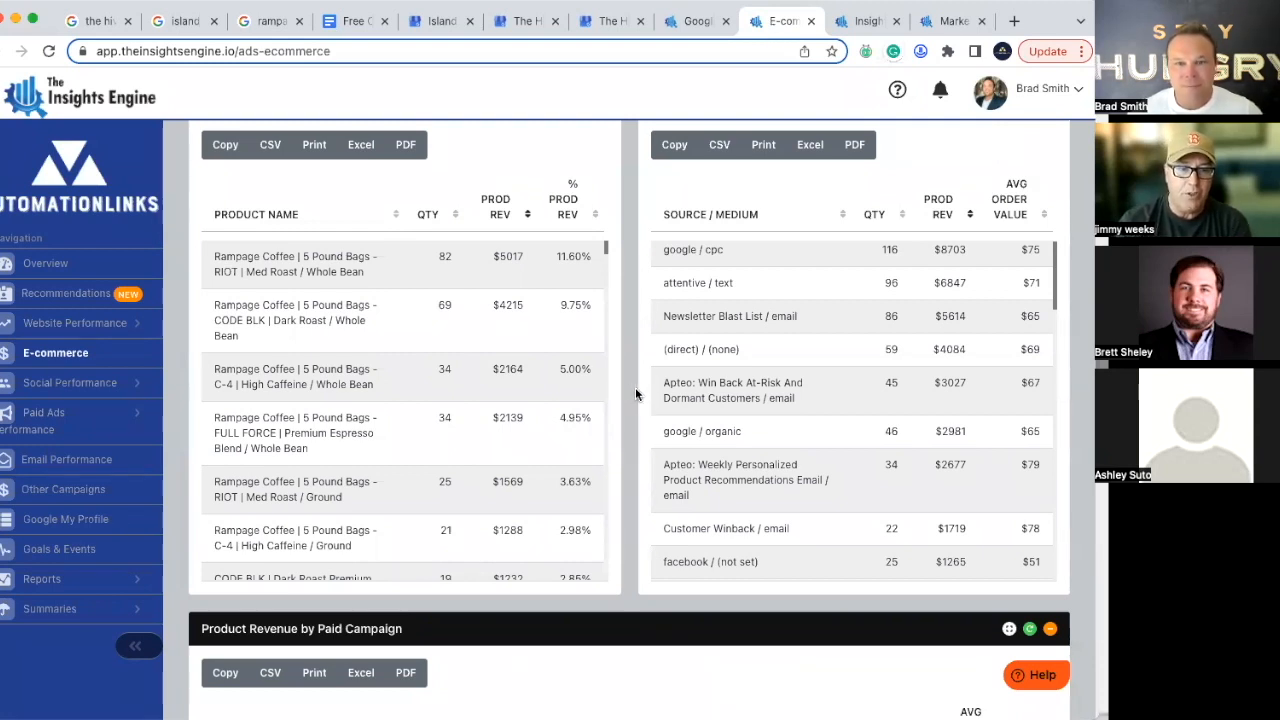
Step: Show Rampage Coffee's Website Traffic Performance report and emphasise the 4.56% conversion rate
scroll(up, 3)
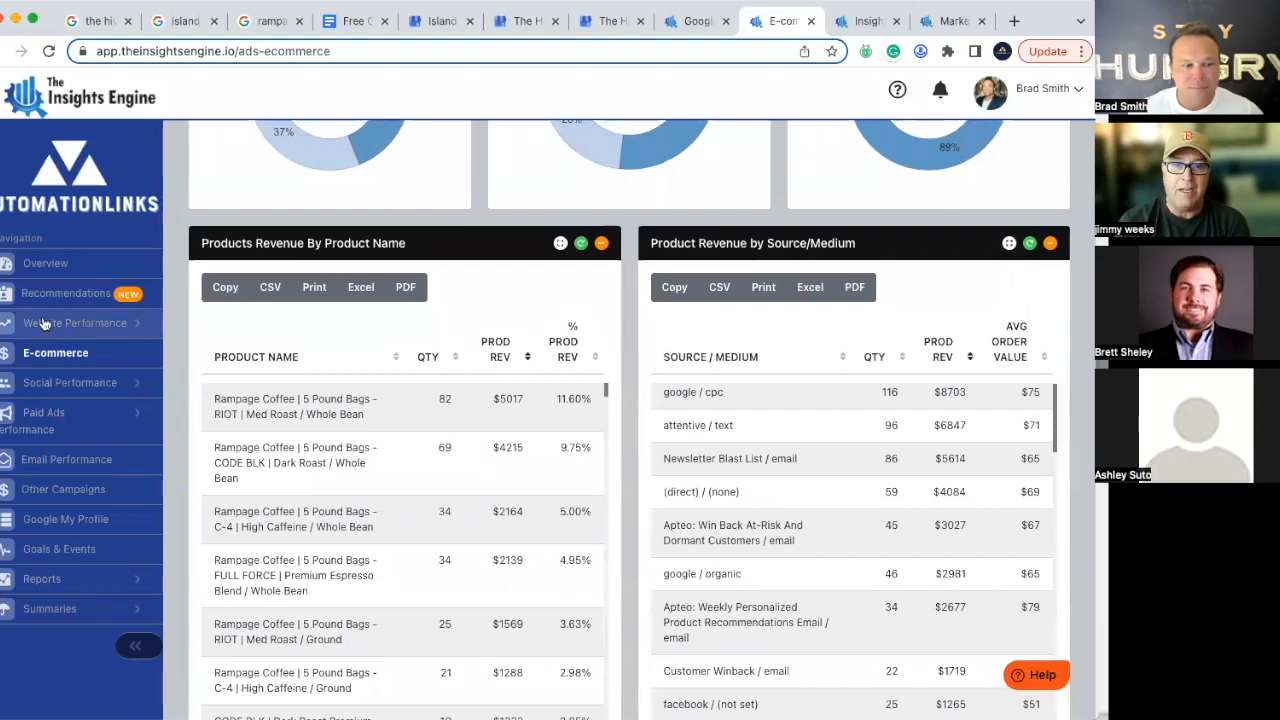
click(76, 322)
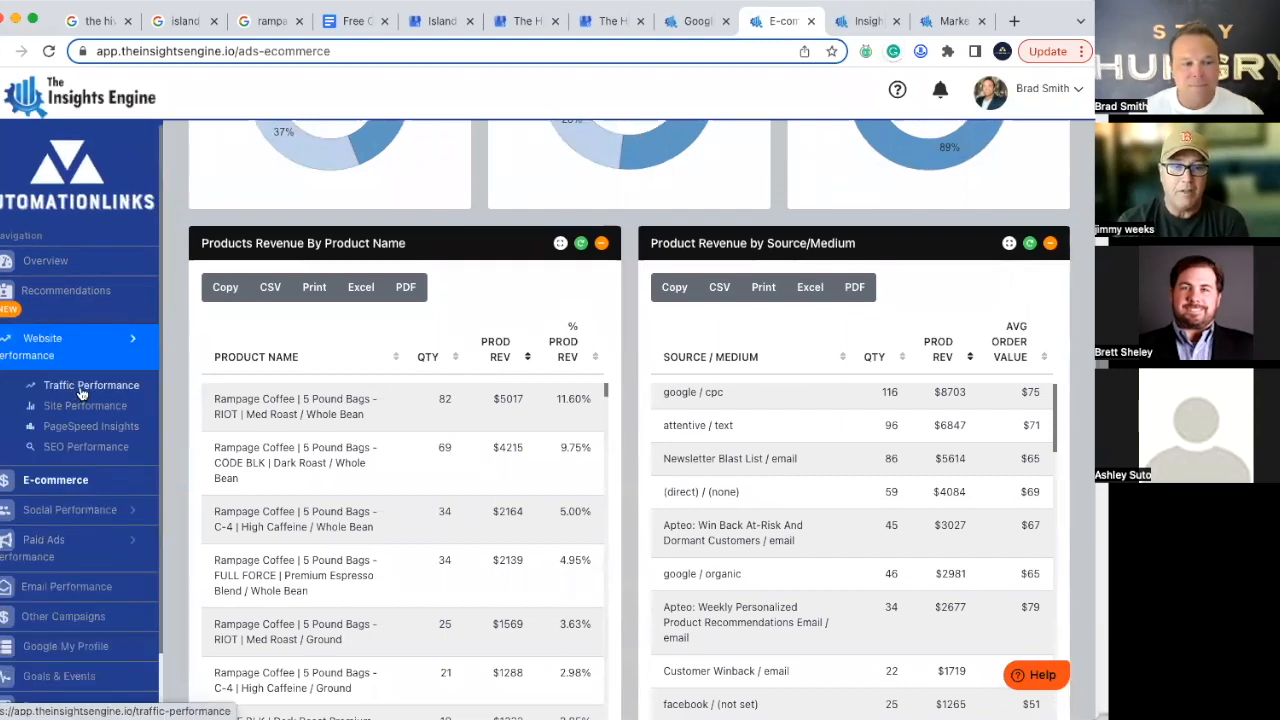
click(92, 384)
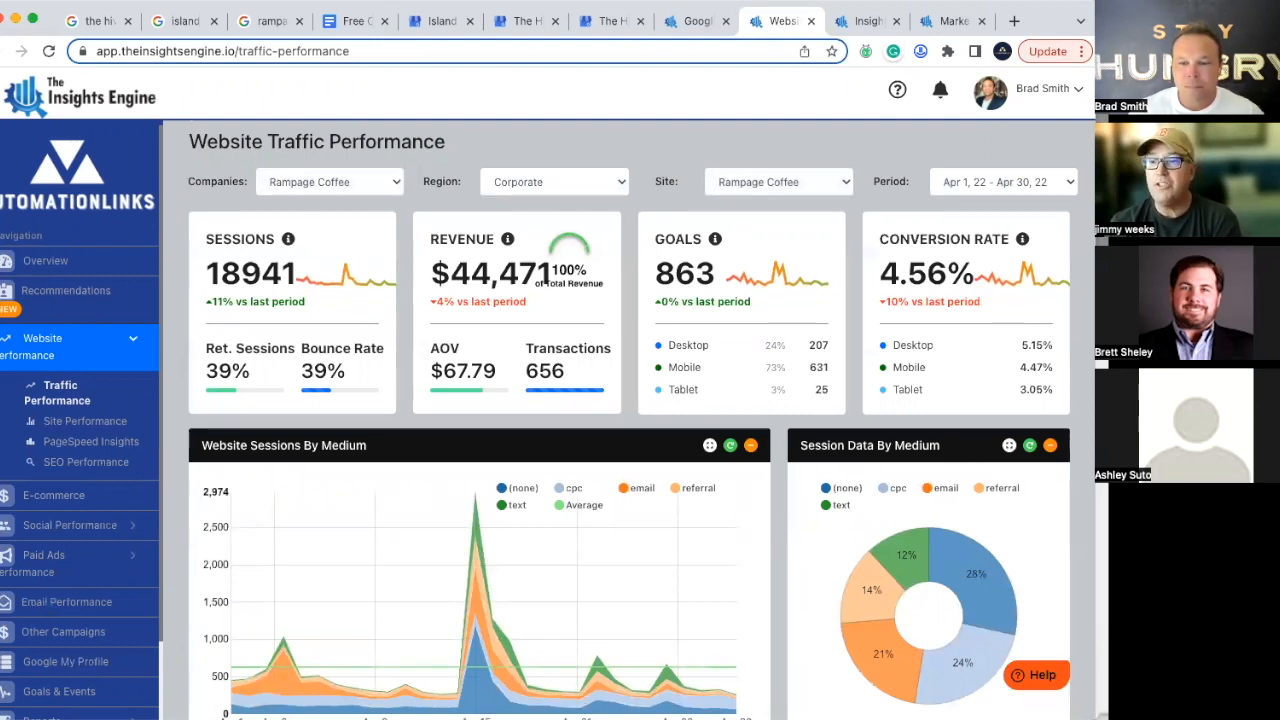
double_click(926, 272)
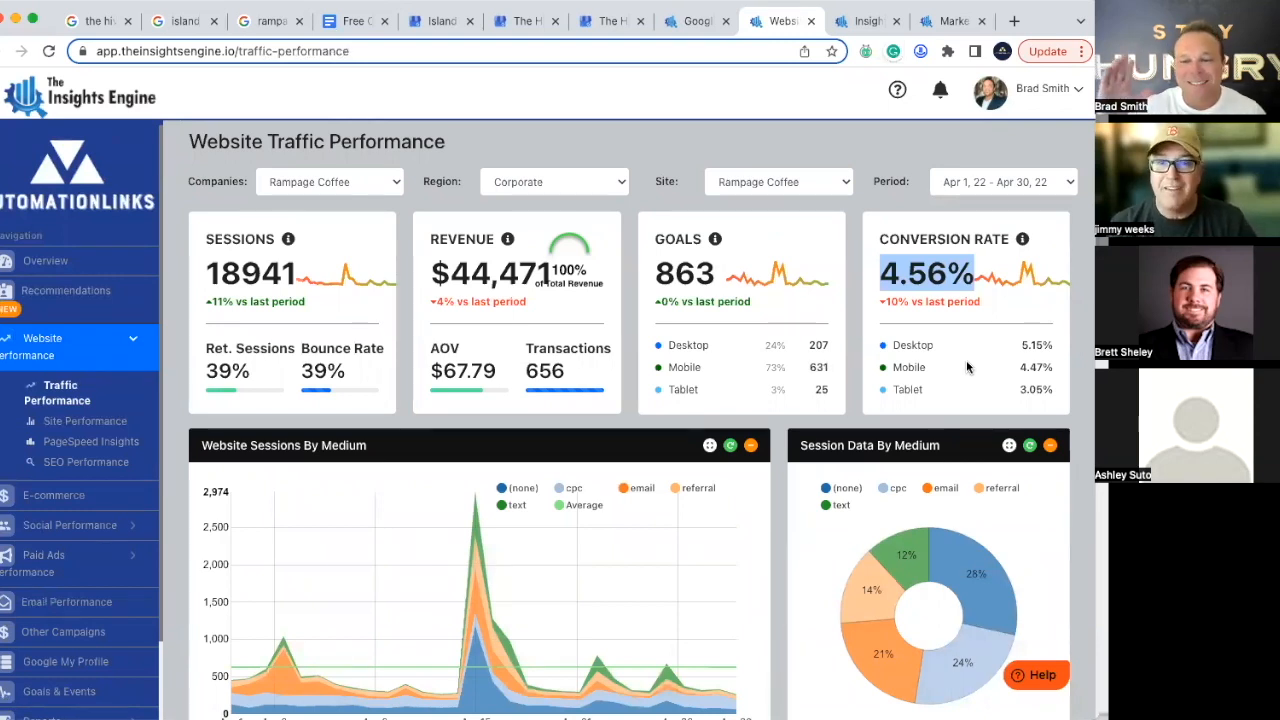
mouse_move(928, 364)
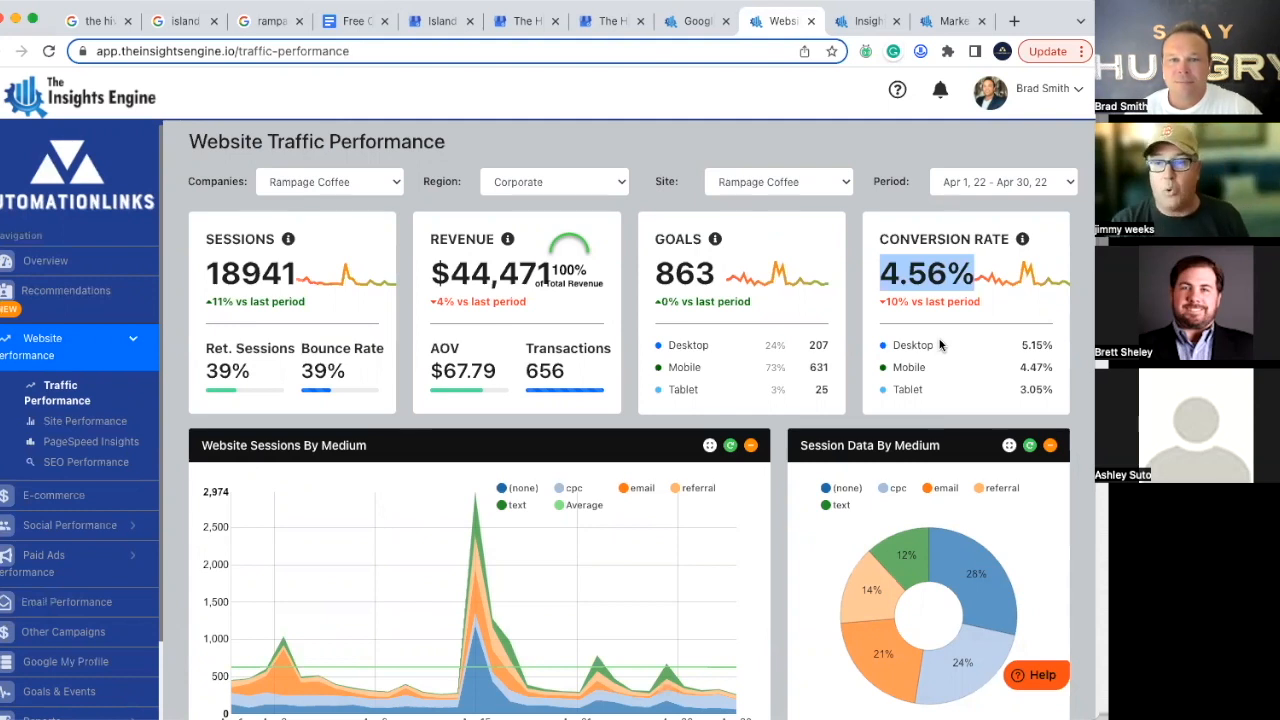
mouse_move(936, 344)
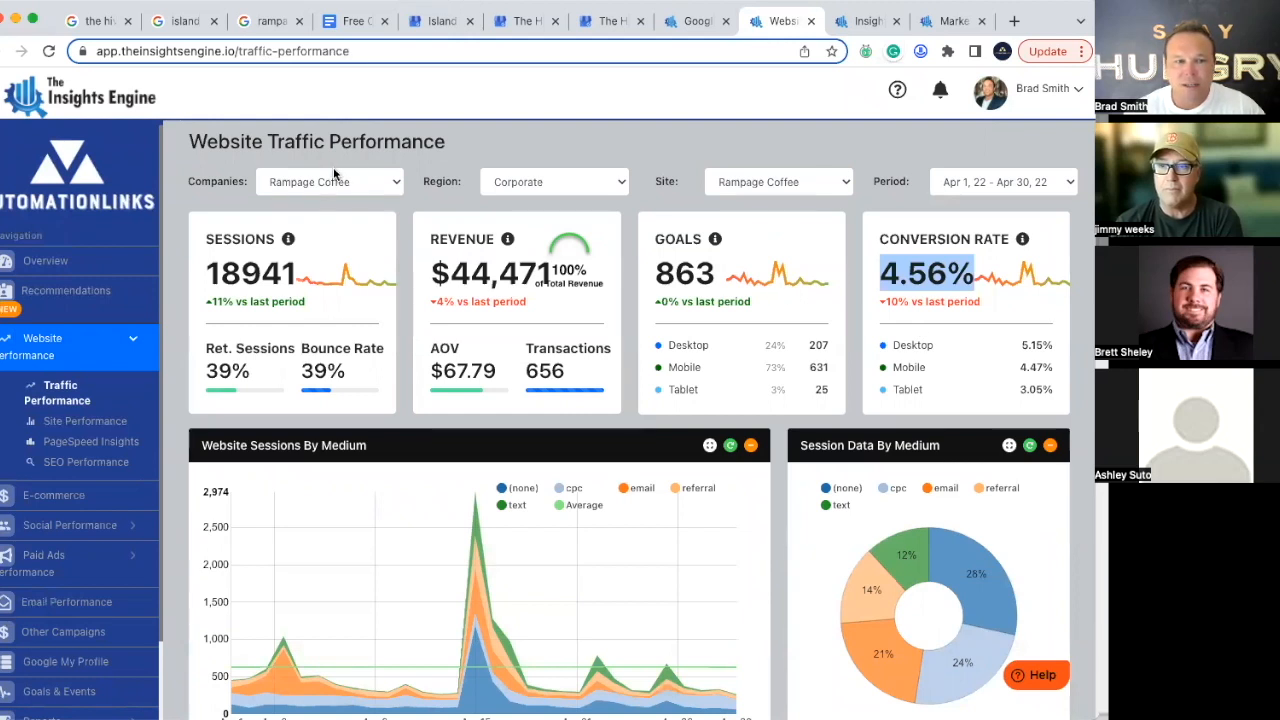
Step: Scroll up through The Hive search results, then return to the workshop worksheet document
click(96, 20)
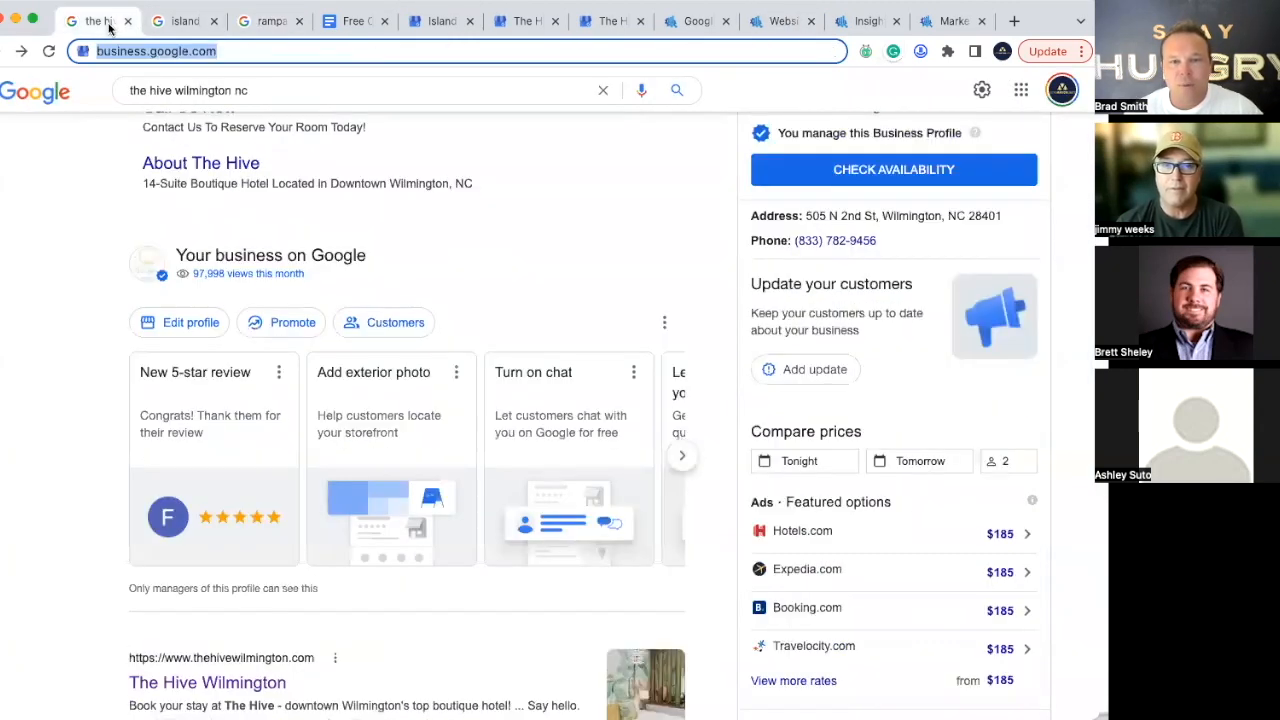
mouse_move(928, 452)
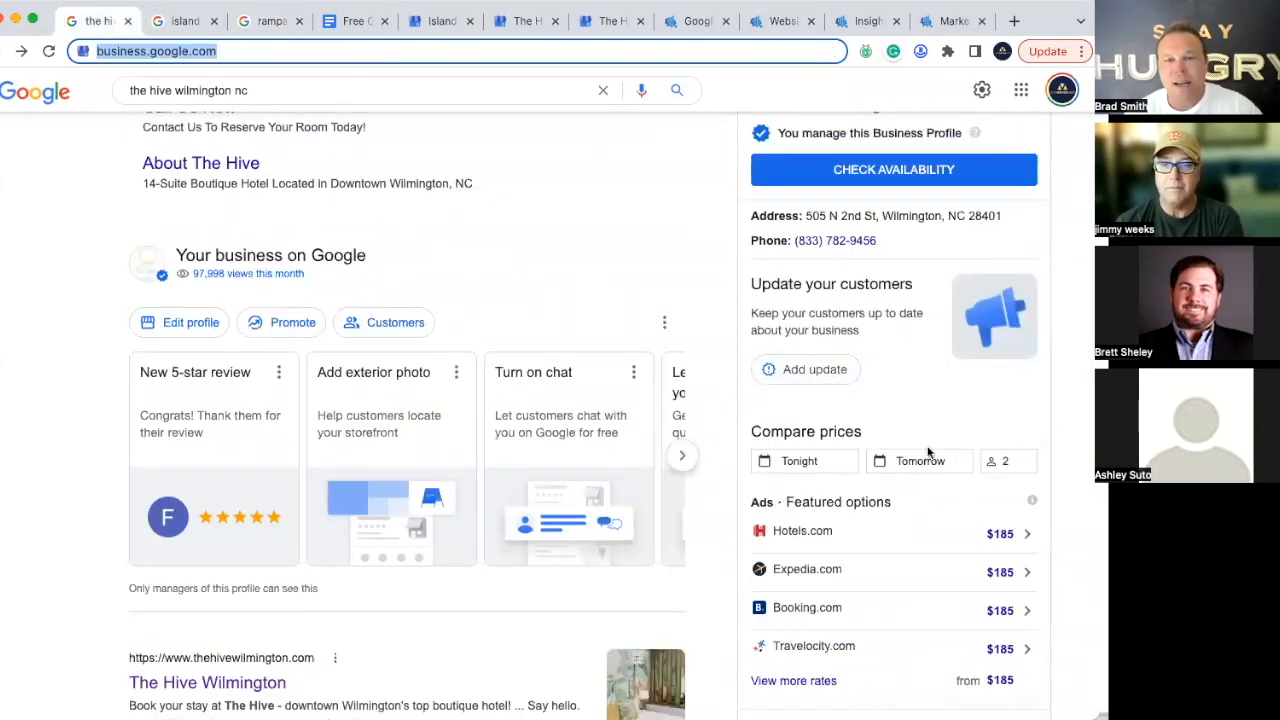
scroll(up, 3)
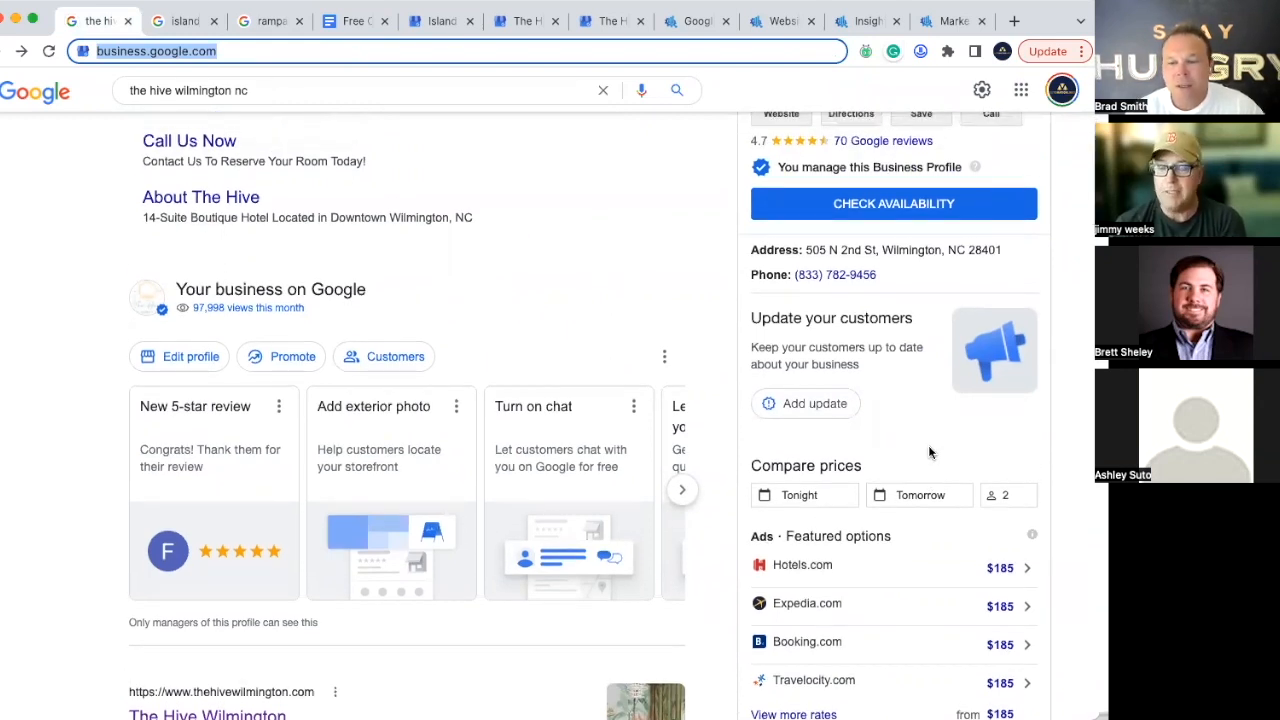
scroll(up, 3)
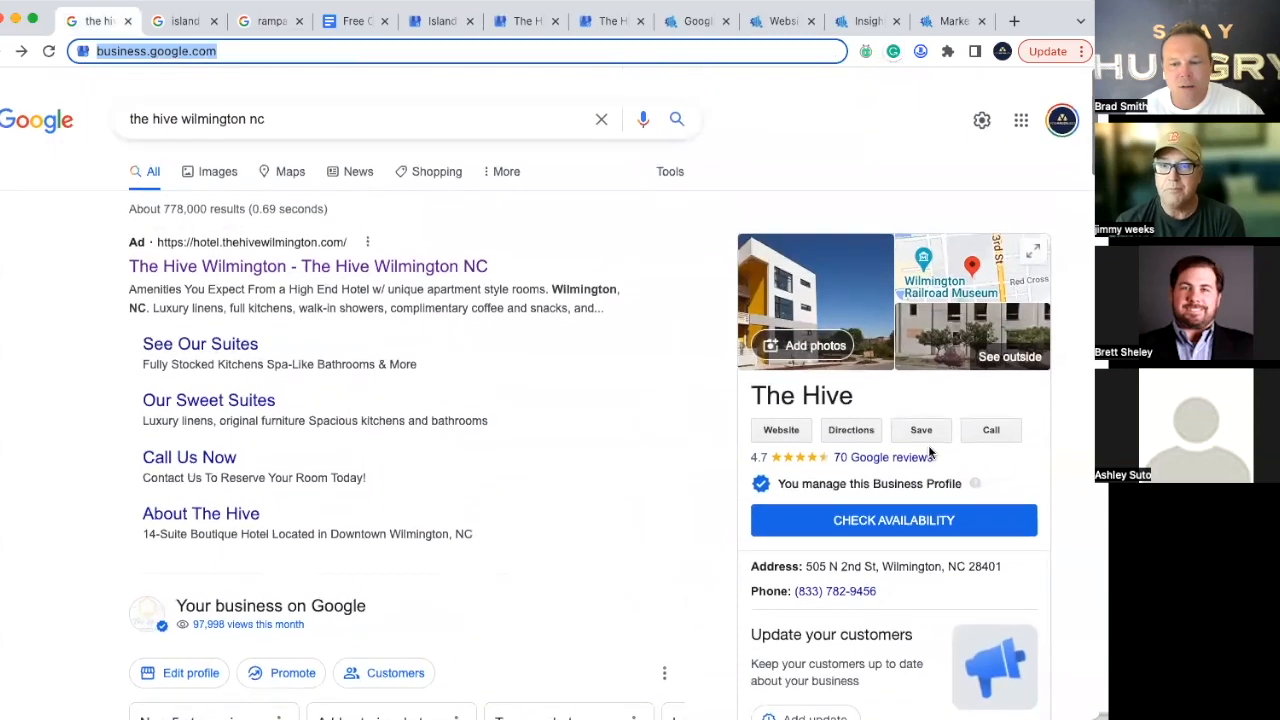
scroll(up, 3)
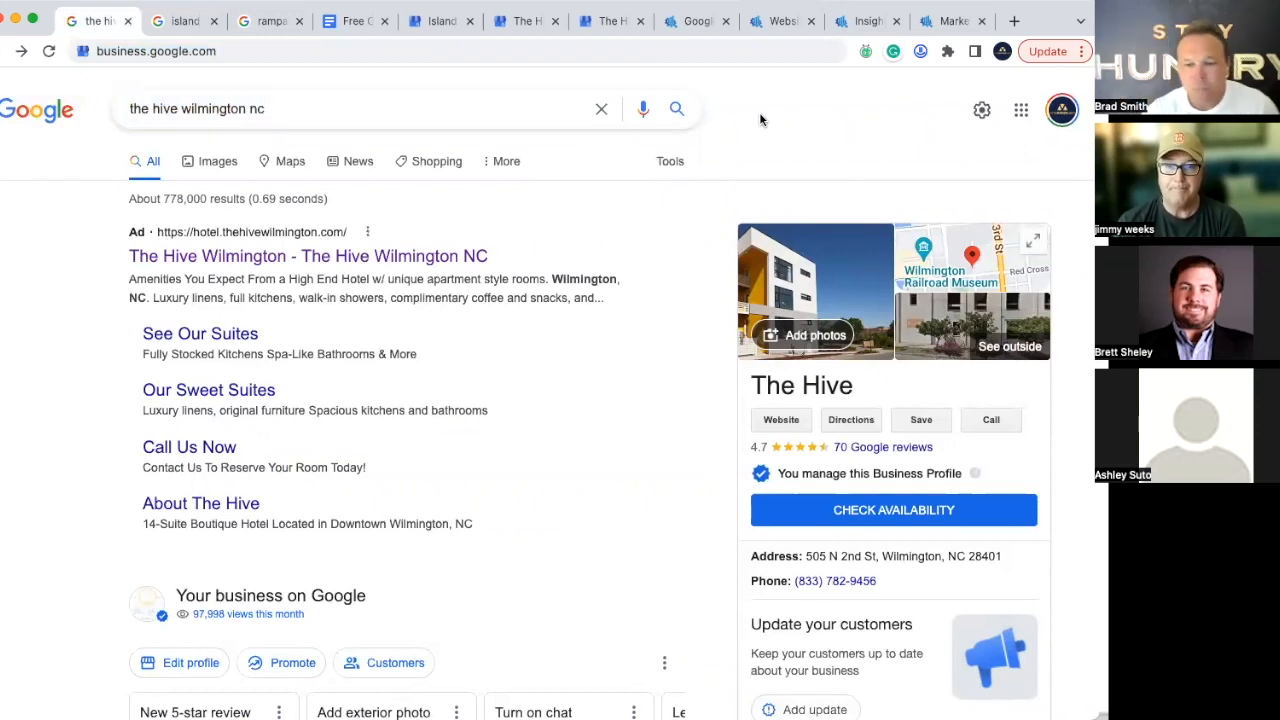
mouse_move(756, 122)
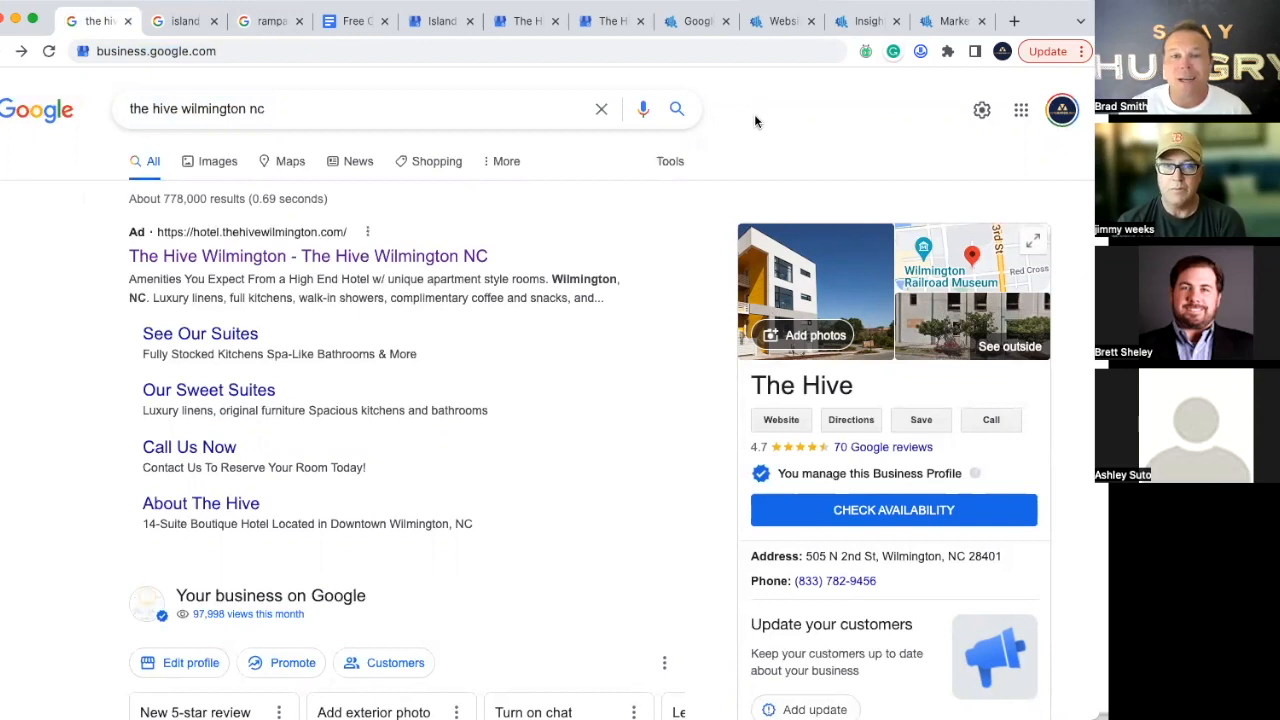
click(354, 20)
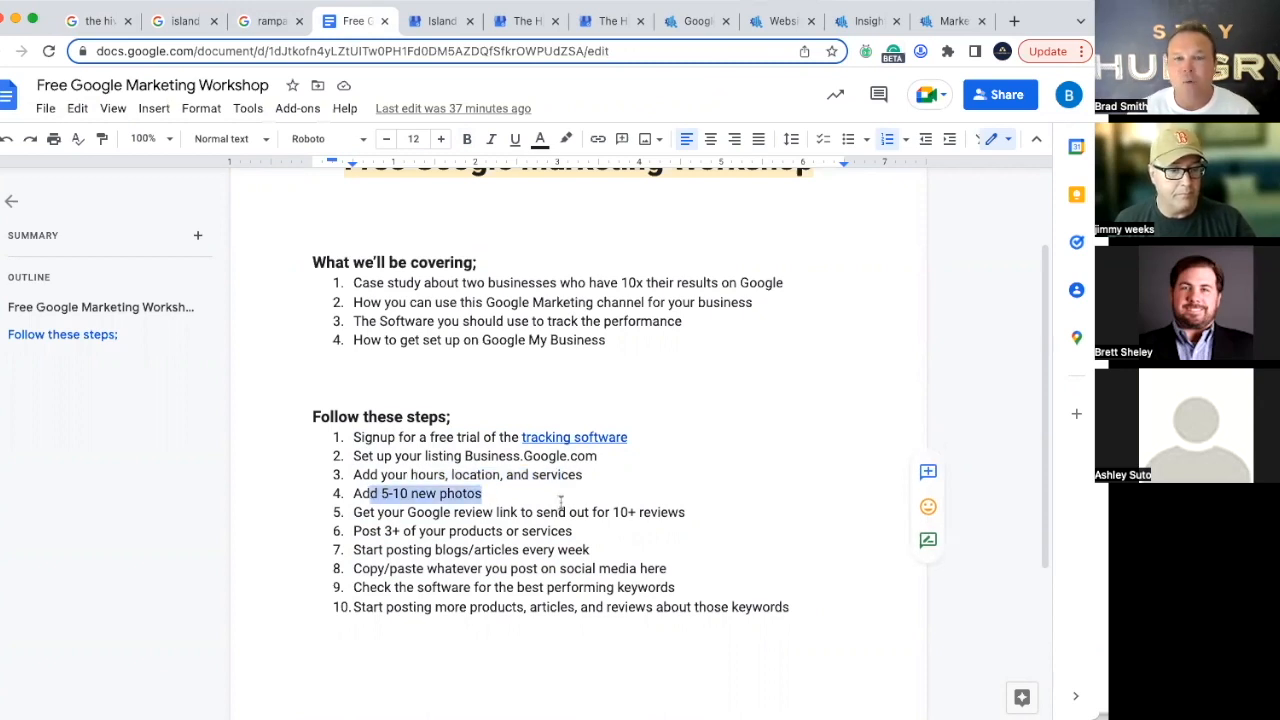
Step: Return to The Hive Wilmington Google search results
click(90, 20)
text(business.google.com)
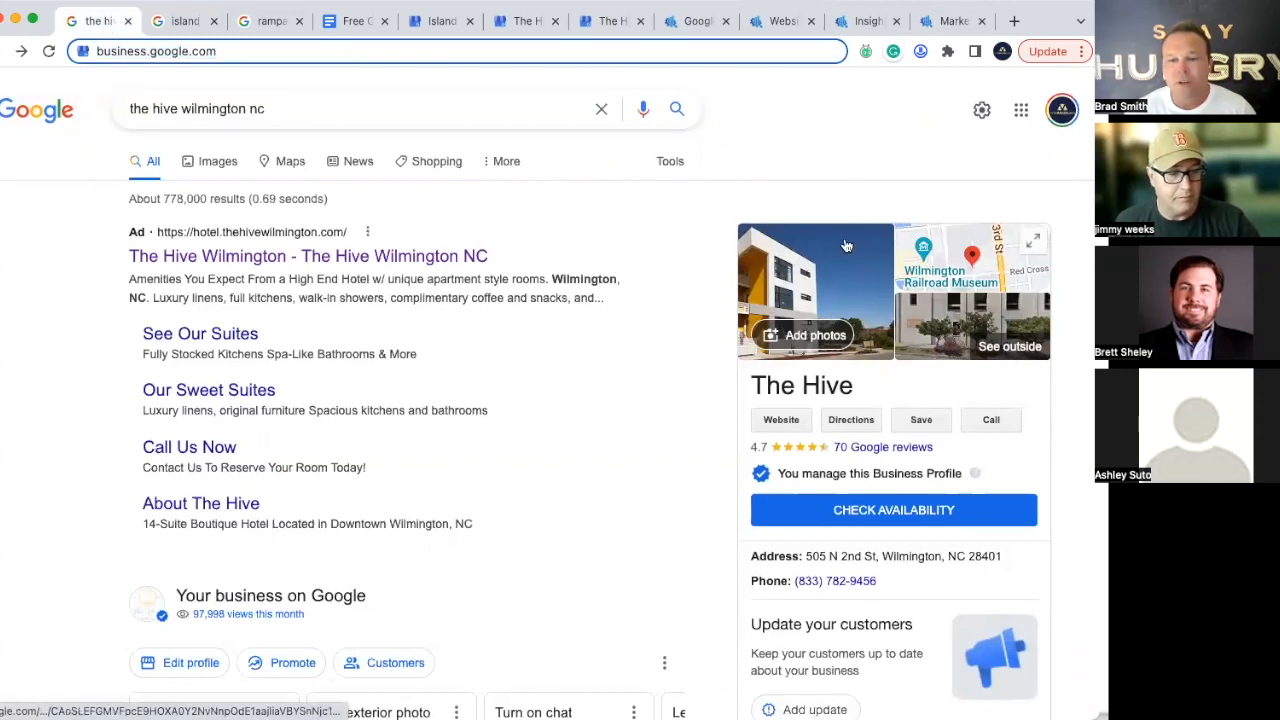
mouse_move(840, 182)
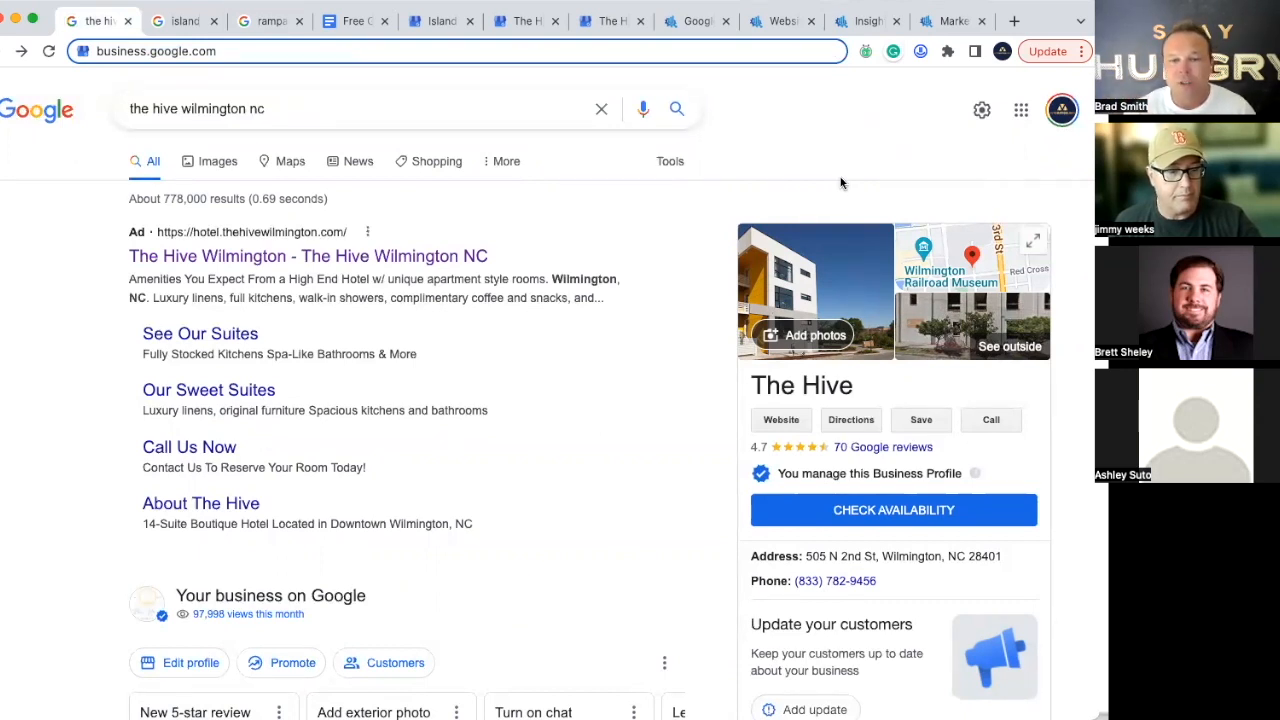
mouse_move(818, 284)
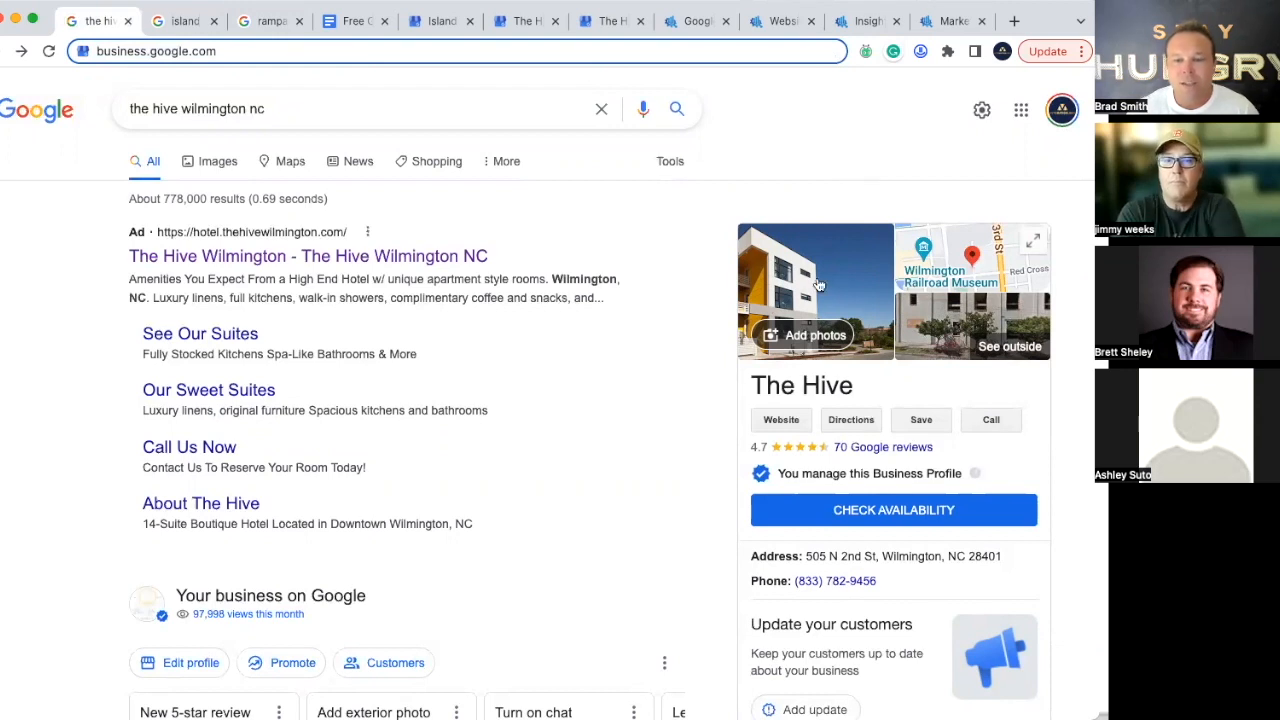
Step: Show the rampage coffee saskatoon search results with the Rampage Coffee Co. business panel
click(184, 20)
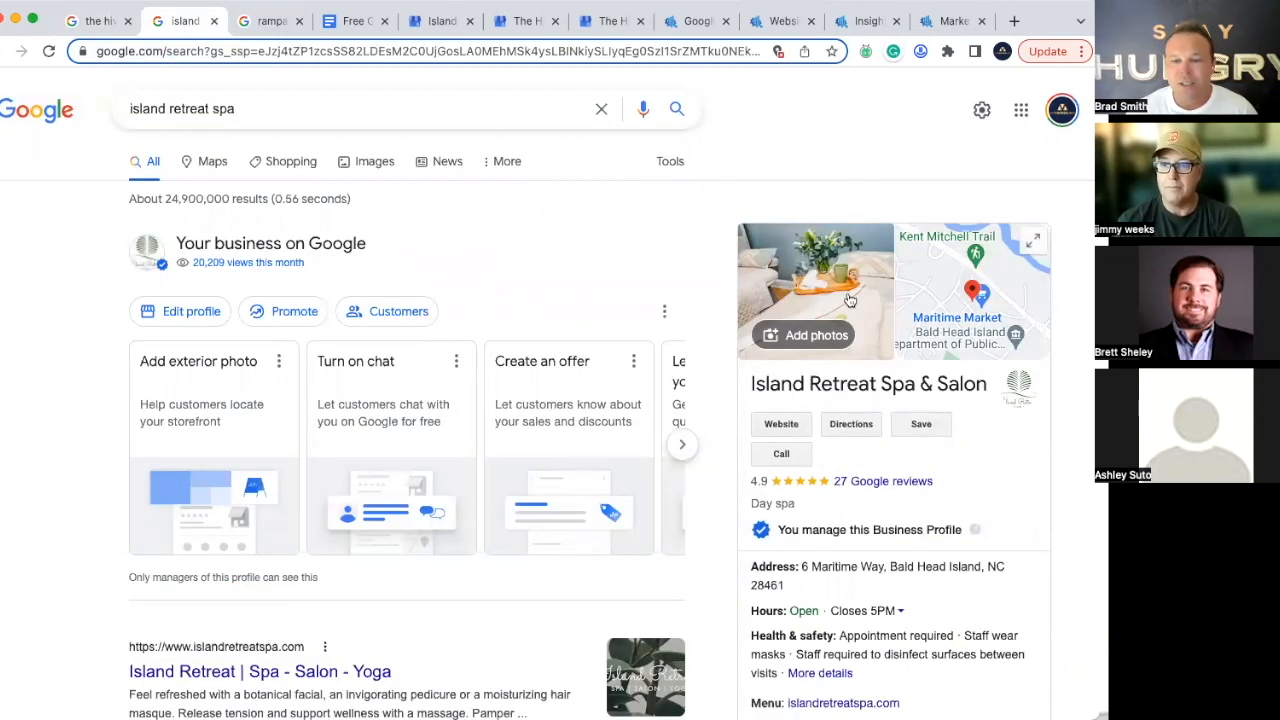
click(268, 20)
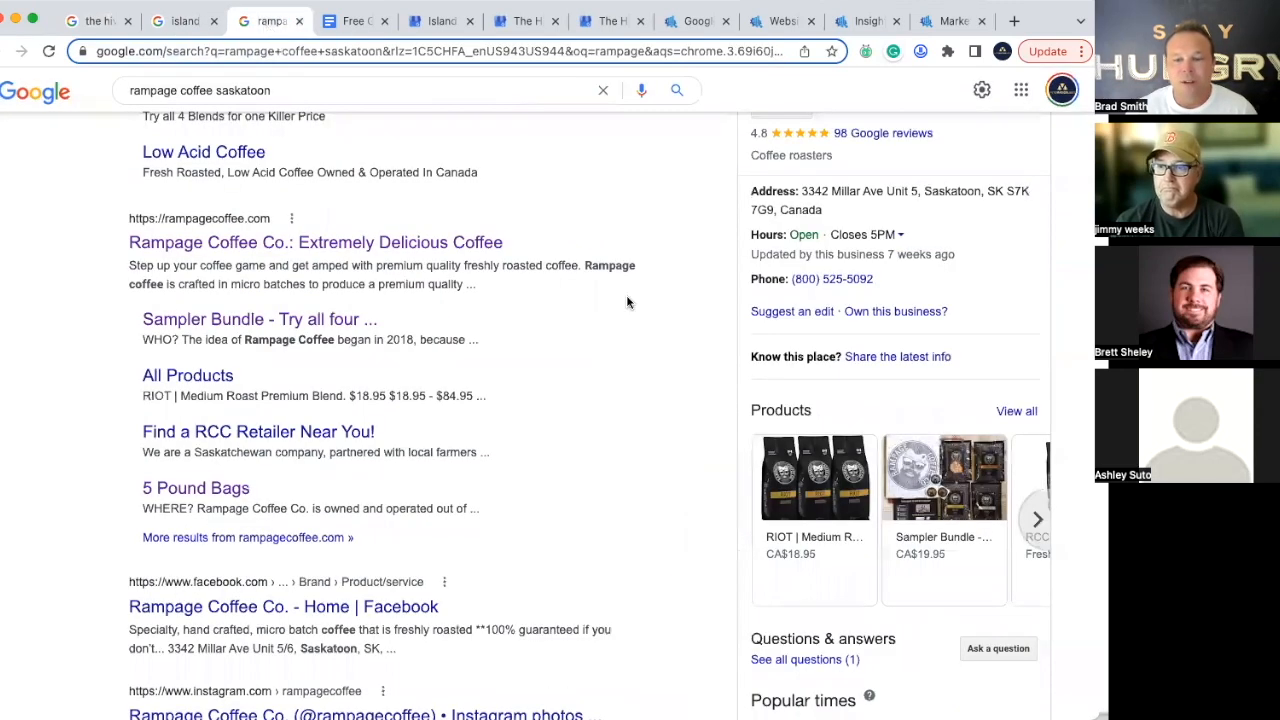
scroll(up, 3)
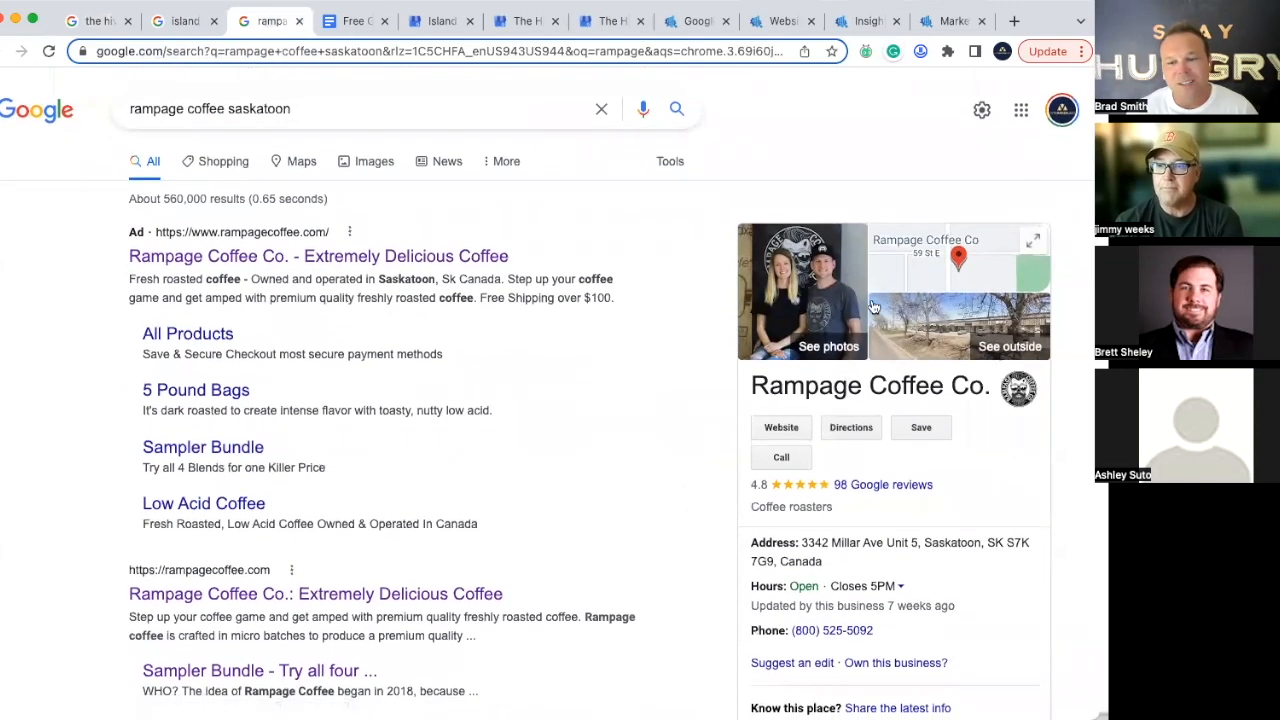
mouse_move(820, 196)
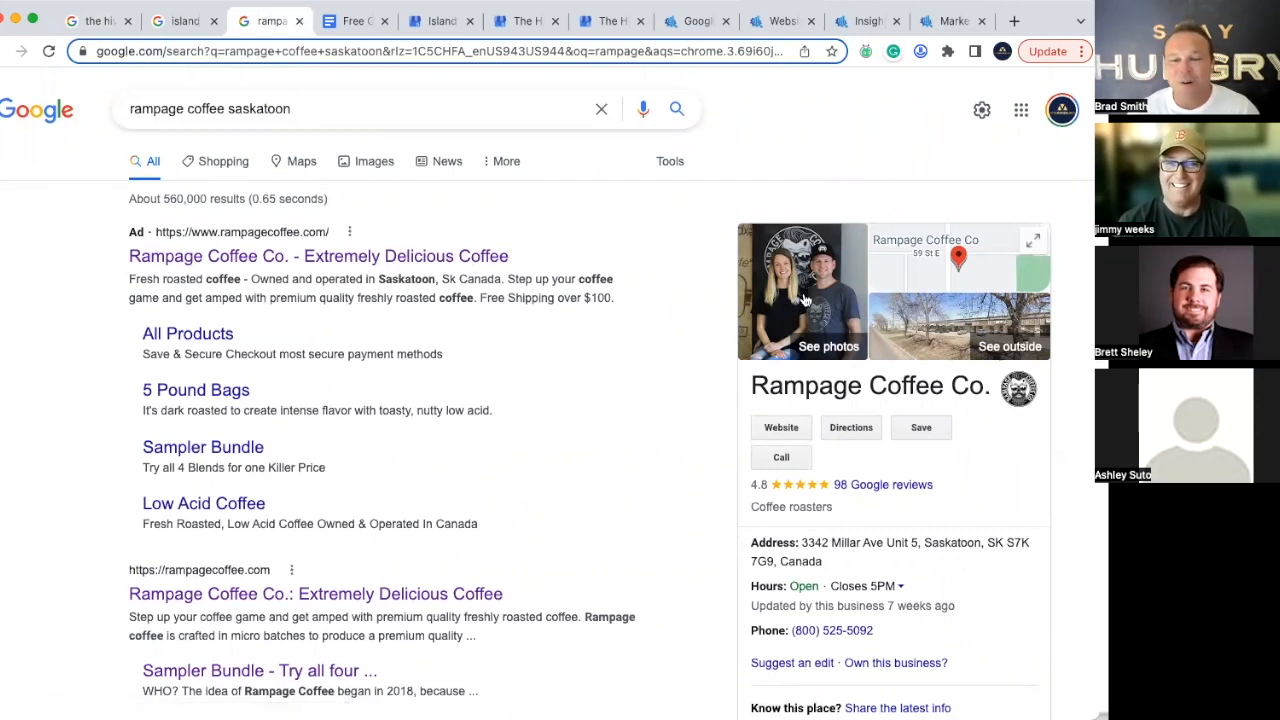
mouse_move(804, 290)
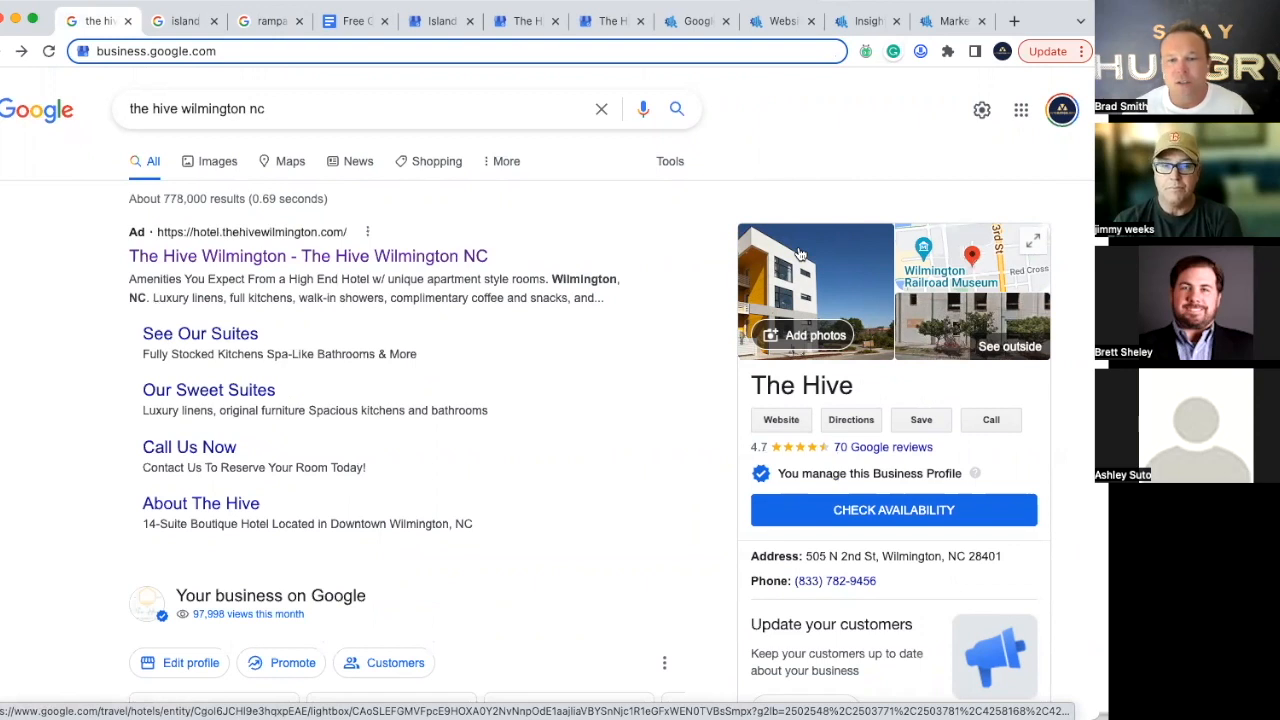
click(270, 20)
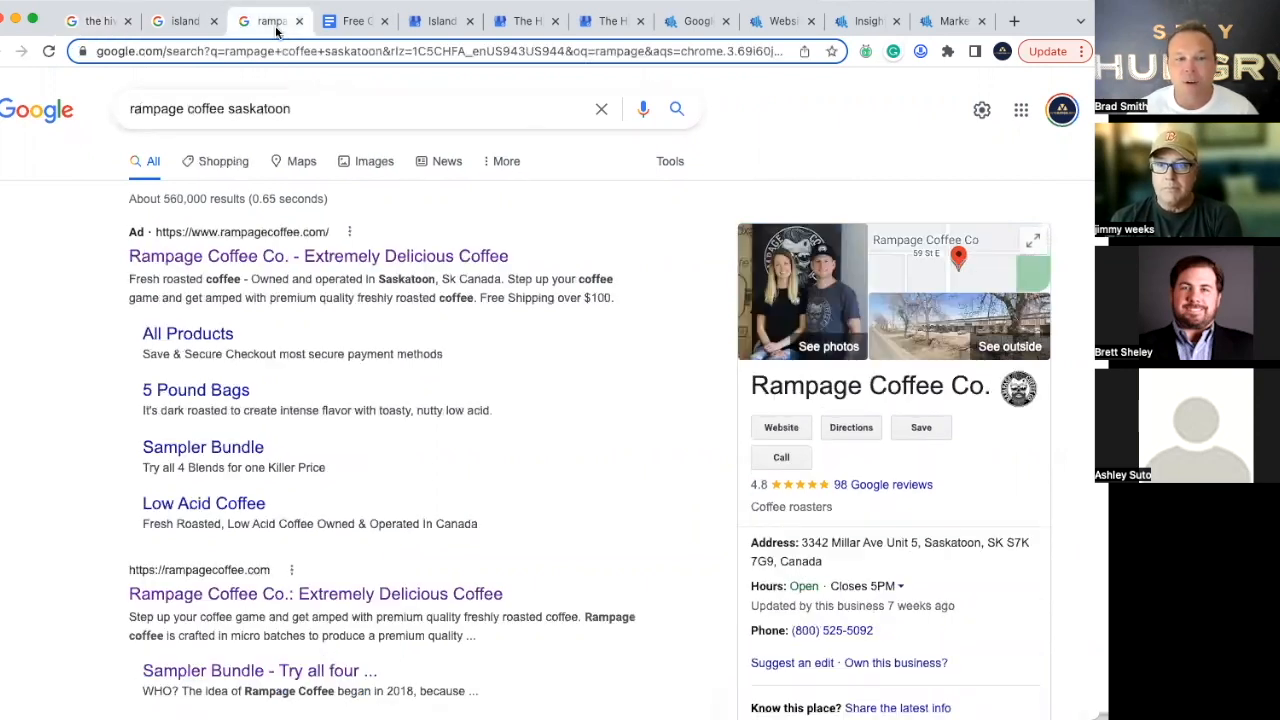
mouse_move(830, 174)
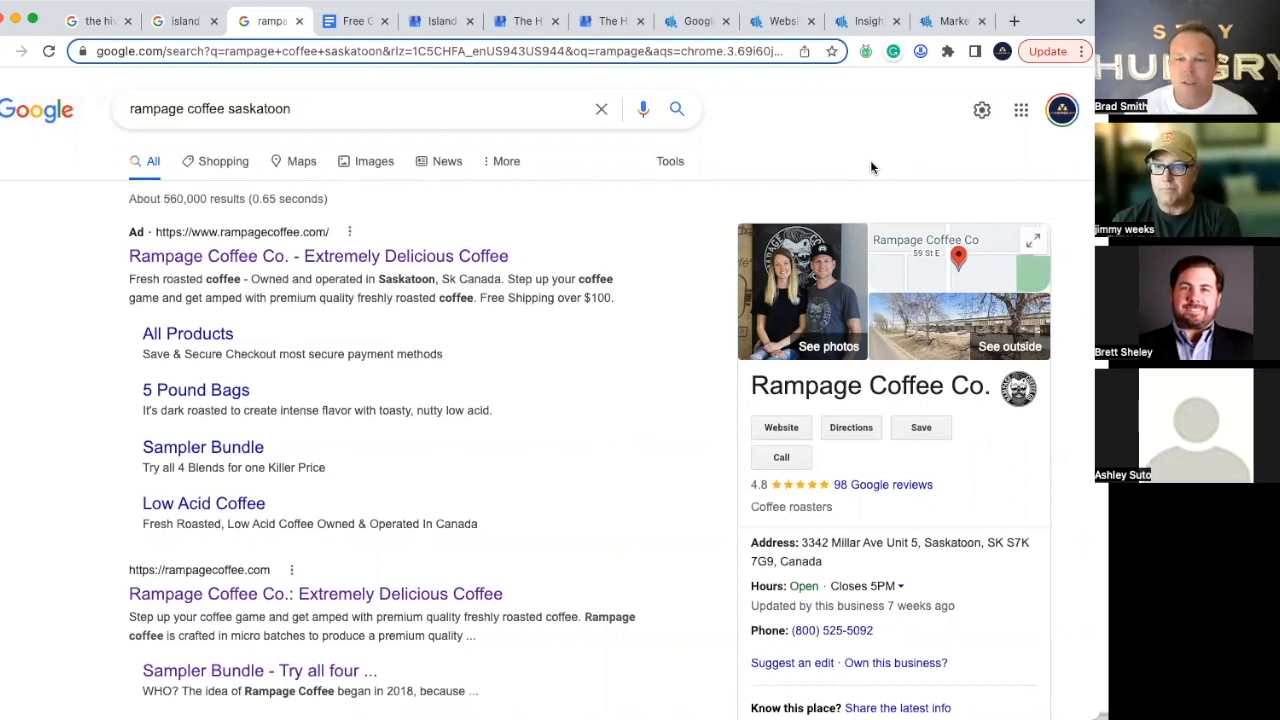
mouse_move(952, 292)
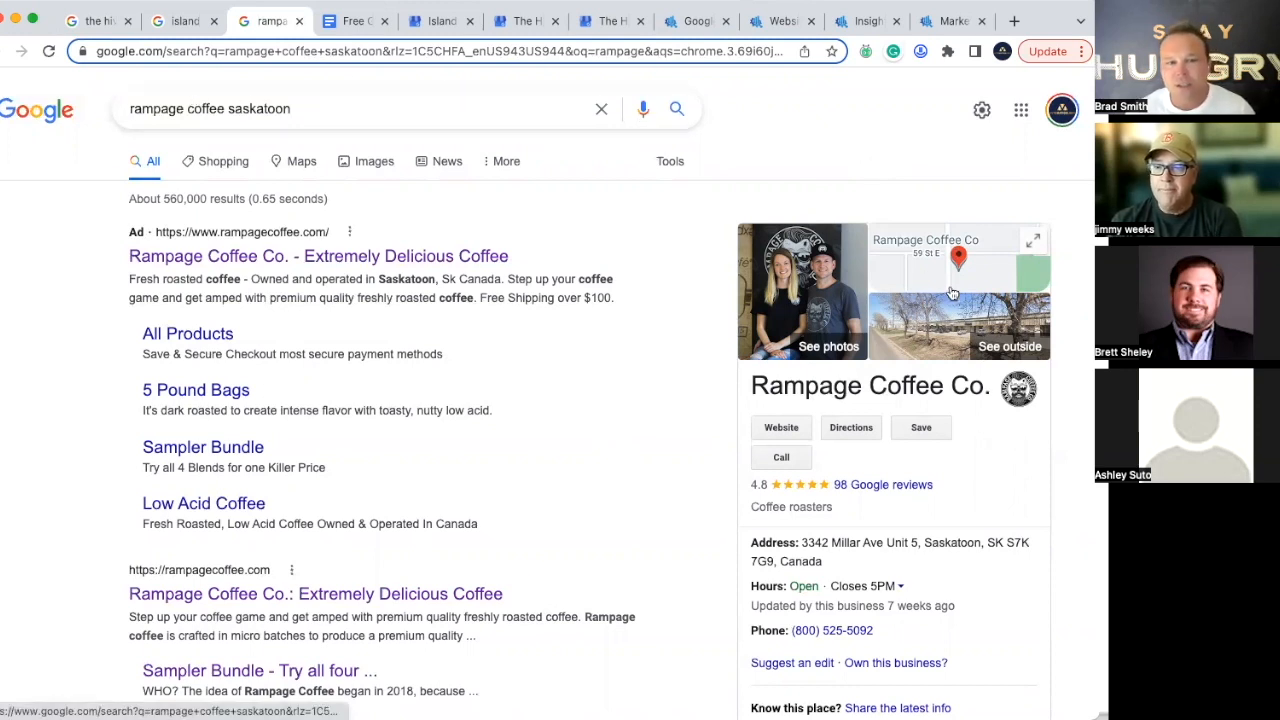
mouse_move(836, 224)
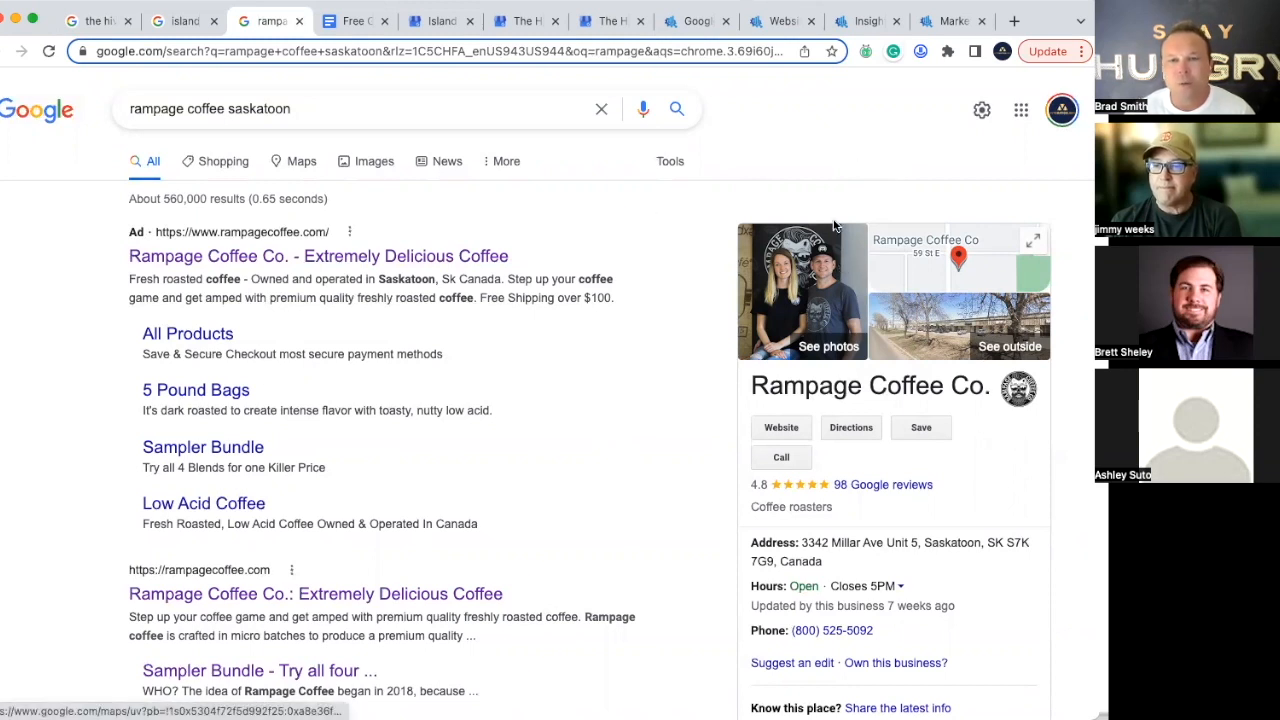
mouse_move(762, 216)
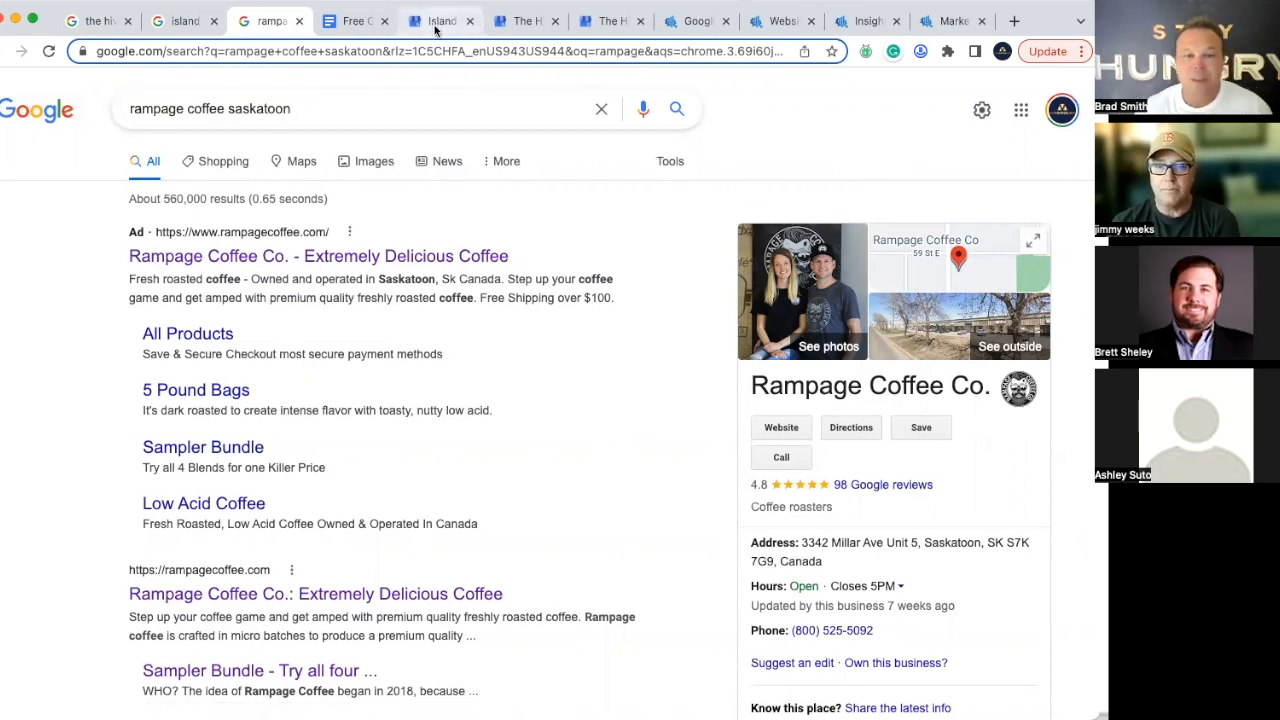
Step: Check The Hive's customer actions insights, glance at the worksheet, then return to its Wilmington search results
click(524, 20)
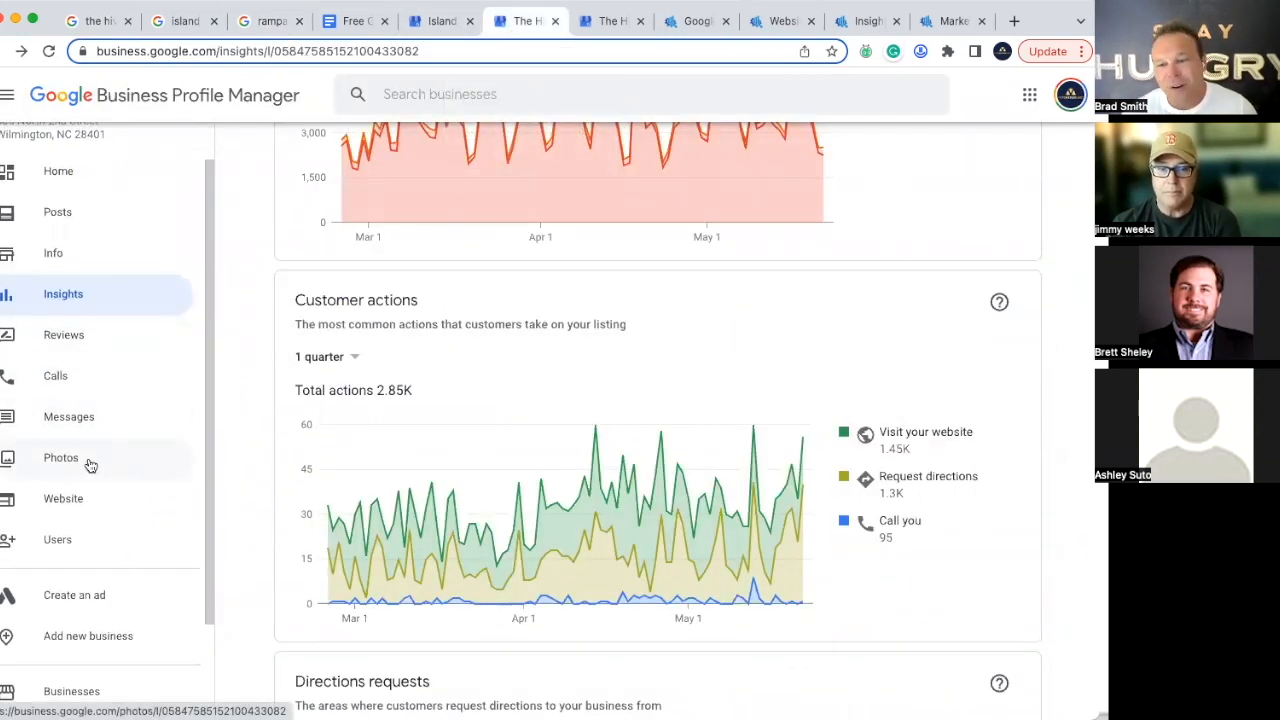
mouse_move(96, 466)
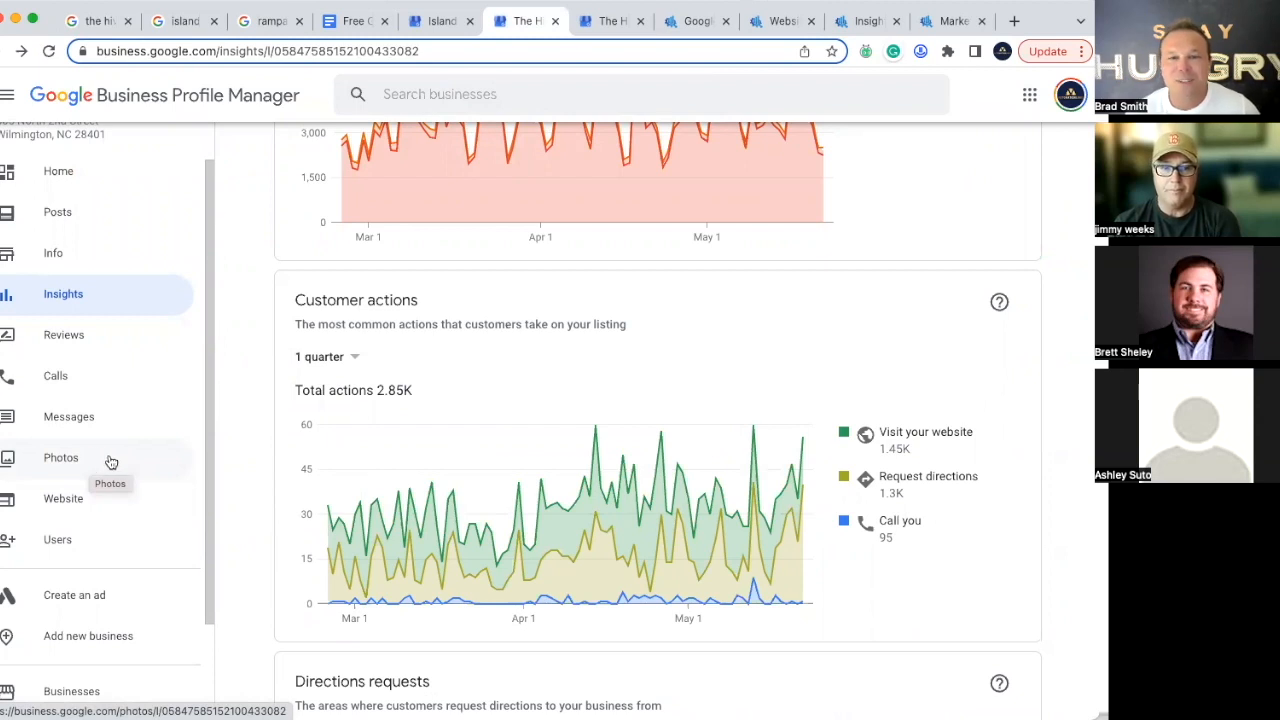
click(352, 20)
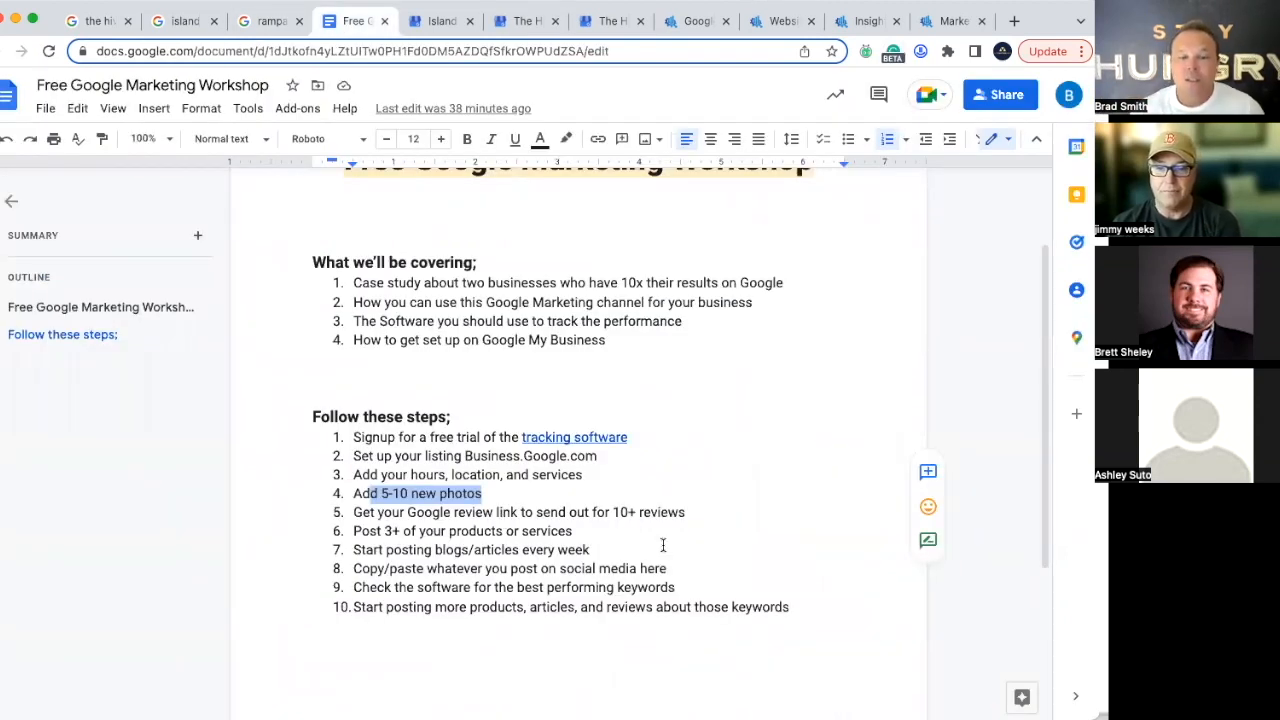
click(90, 20)
text(business.google.com)
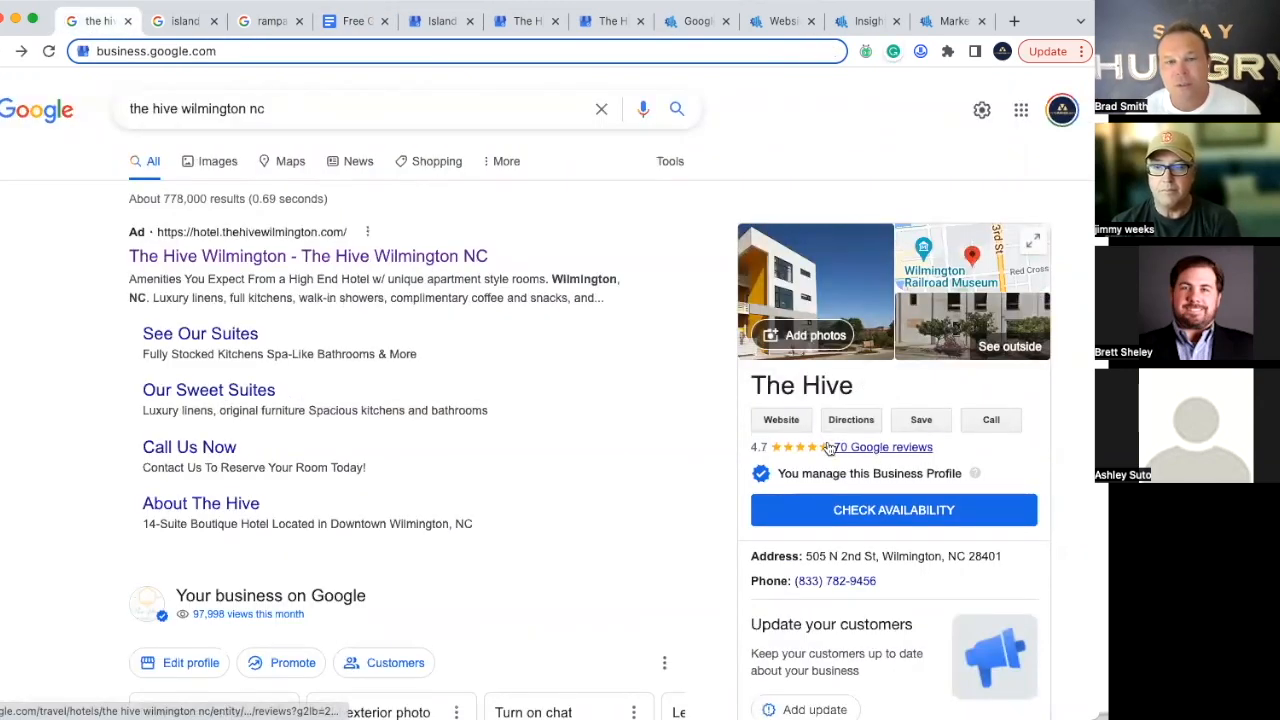
scroll(down, 3)
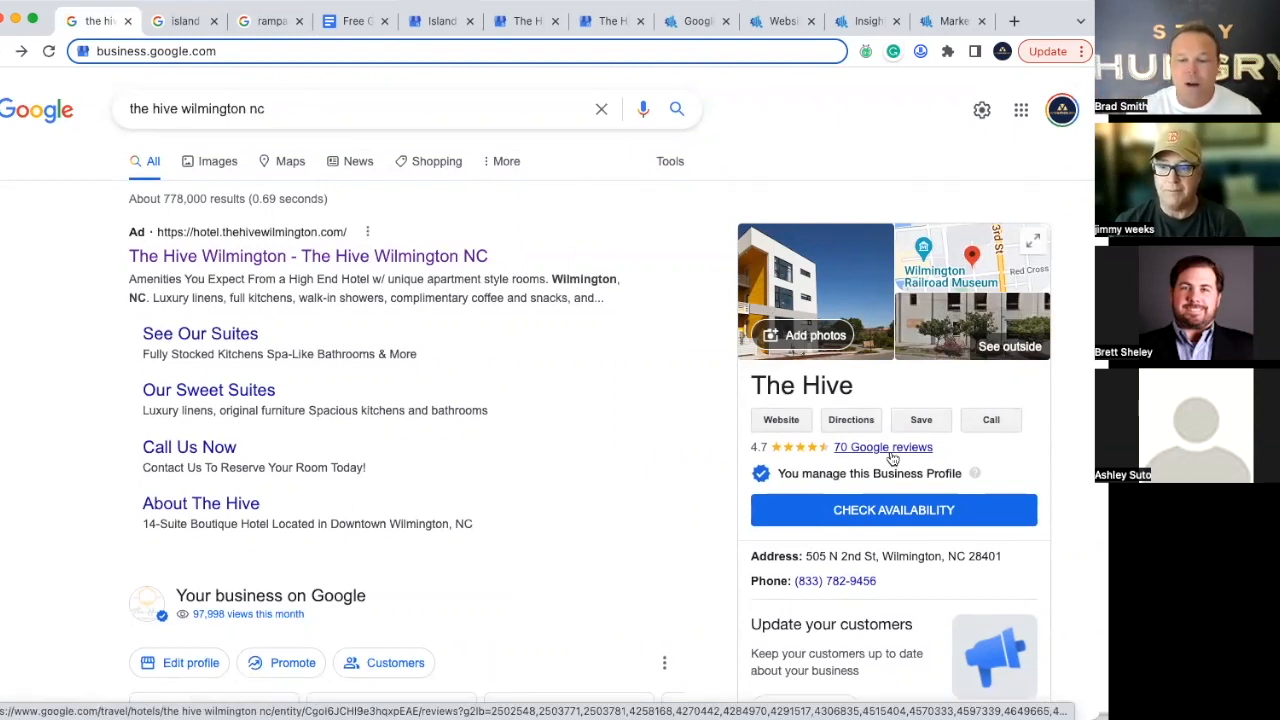
click(882, 448)
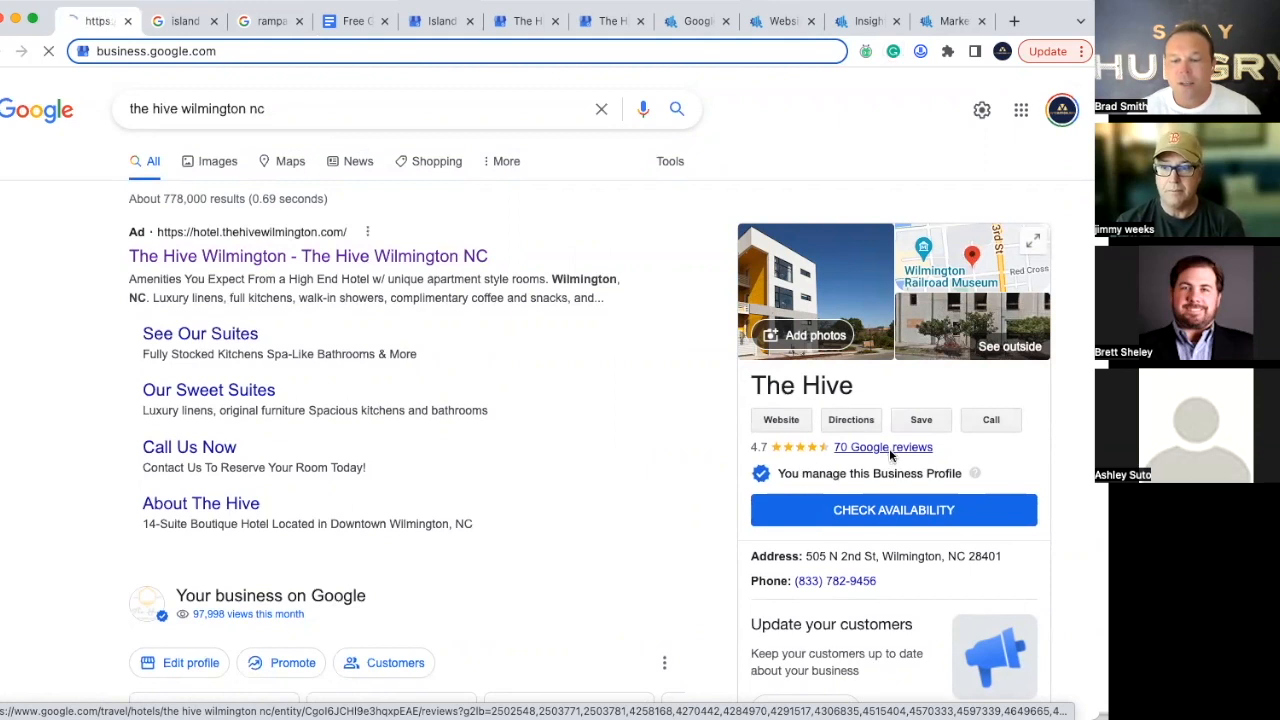
click(884, 448)
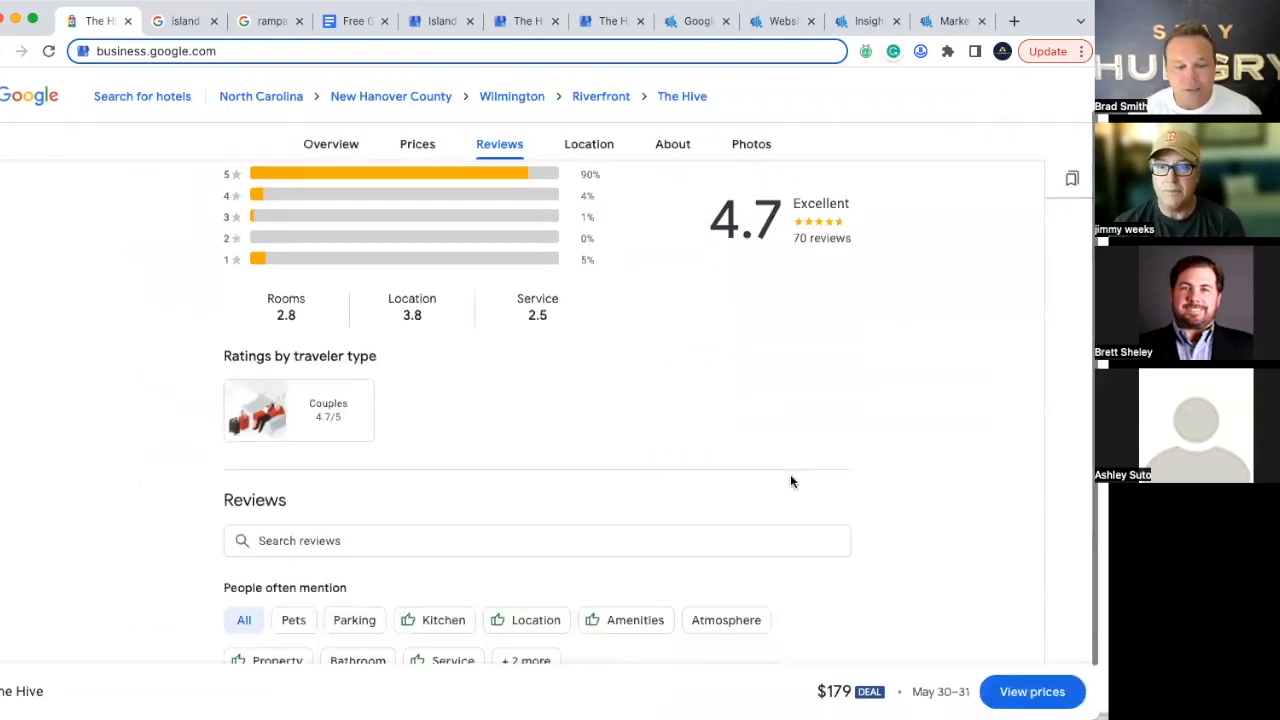
scroll(down, 3)
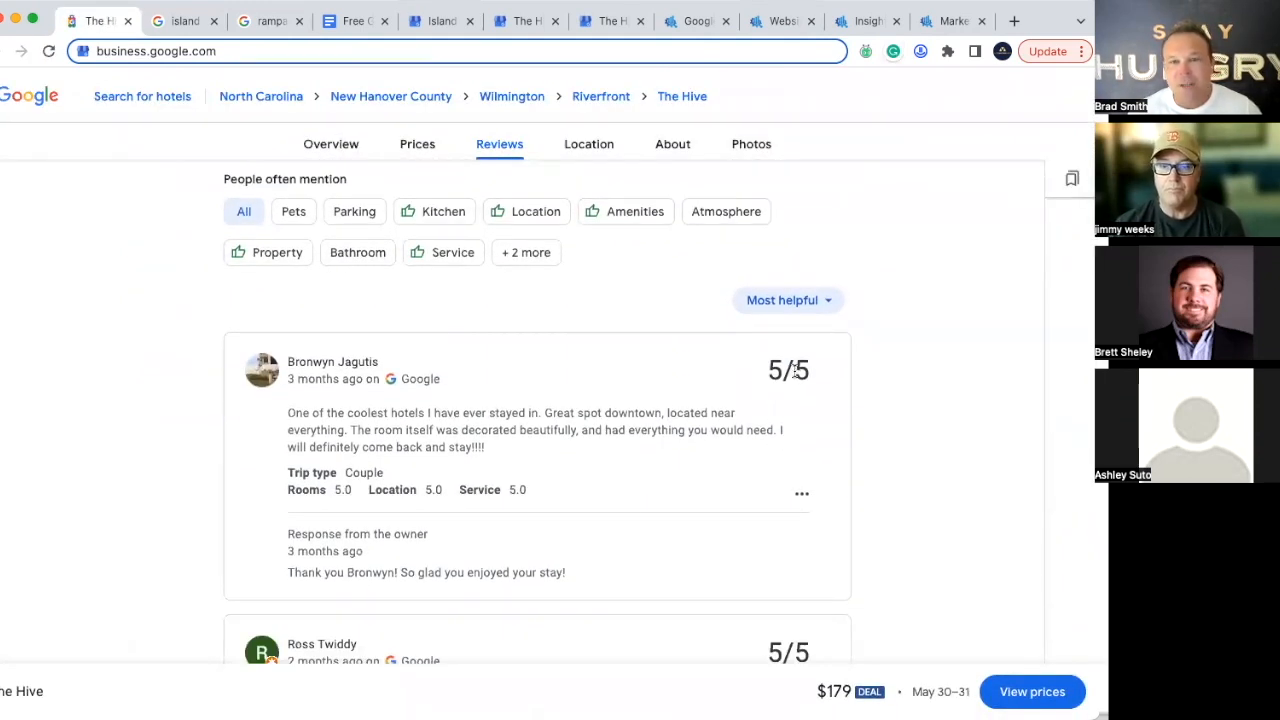
scroll(up, 3)
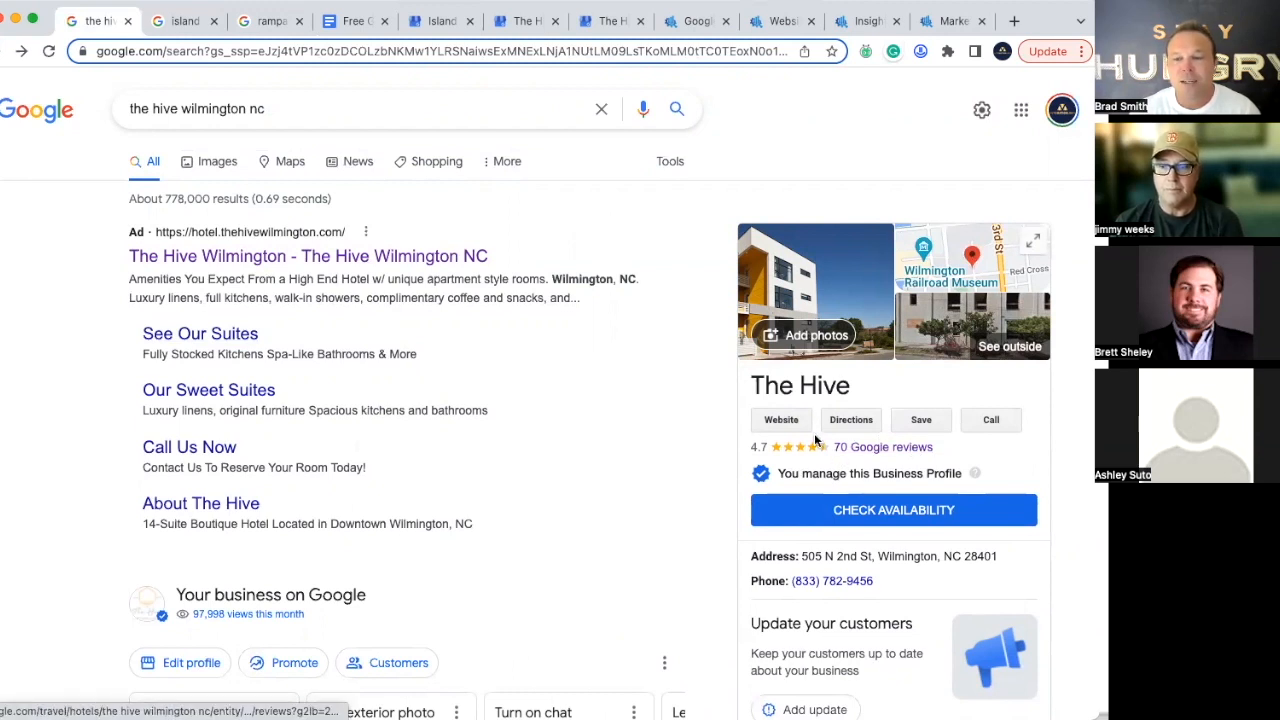
mouse_move(884, 448)
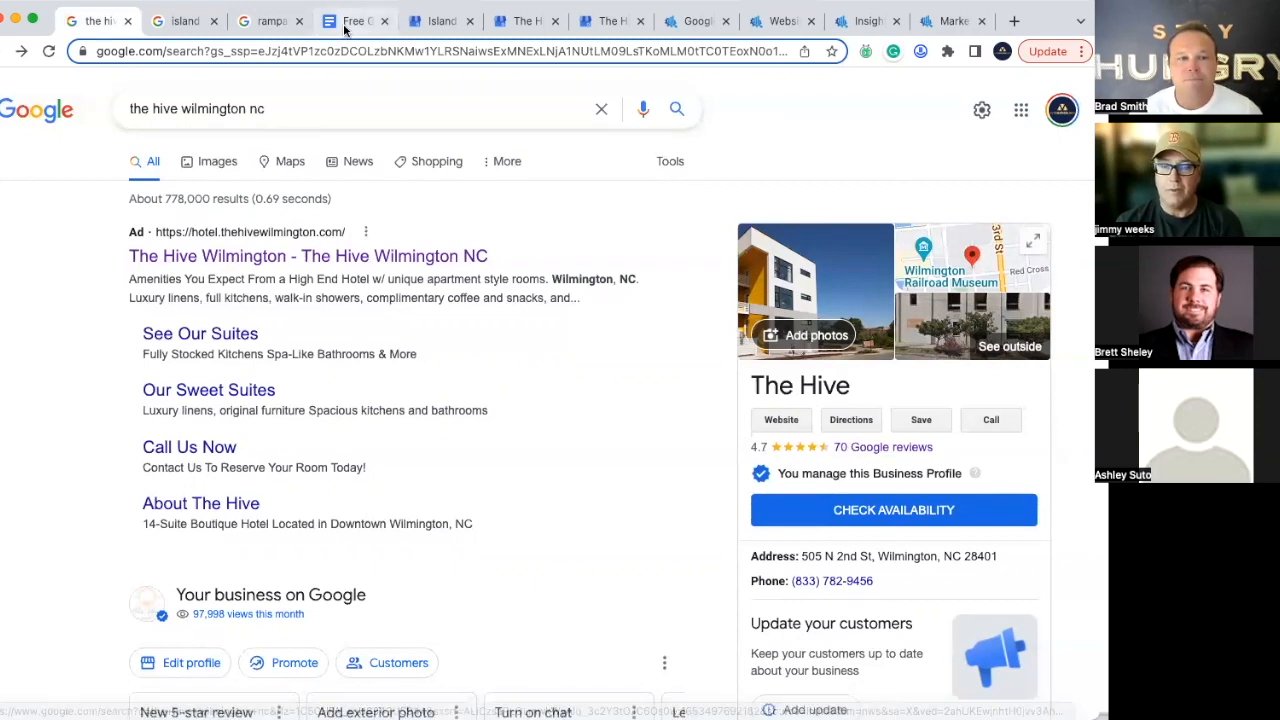
click(356, 20)
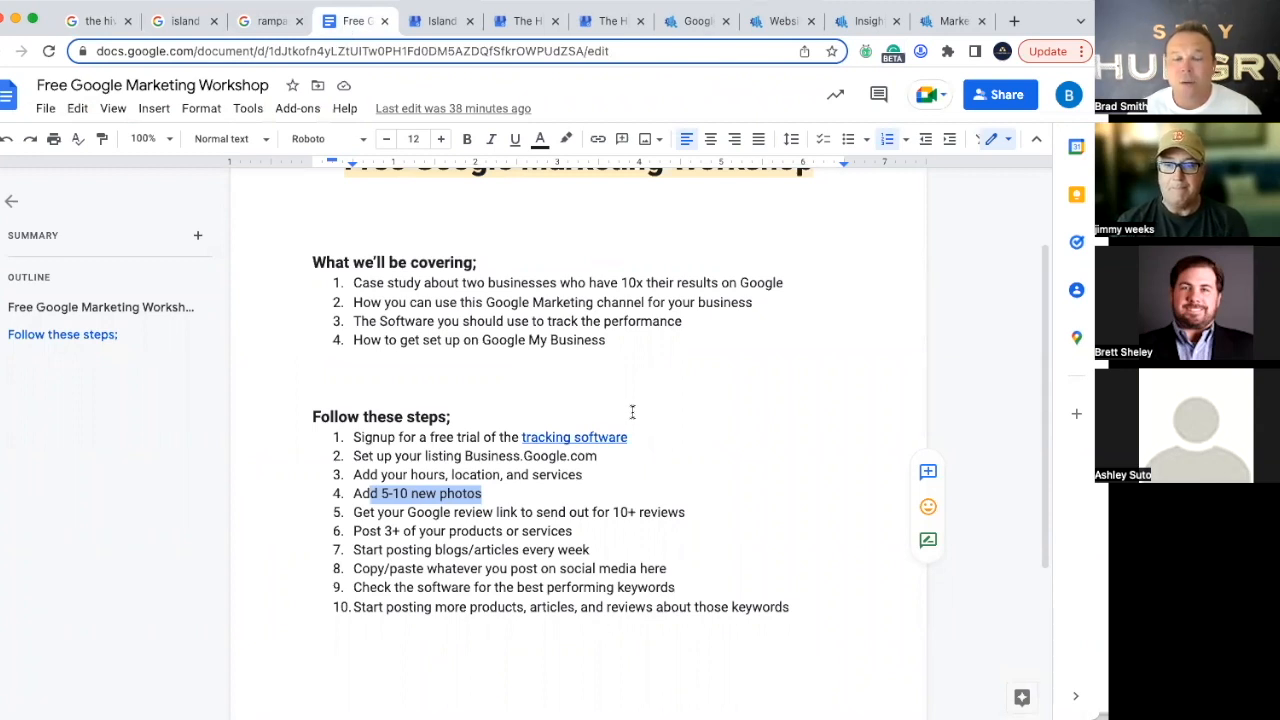
click(90, 20)
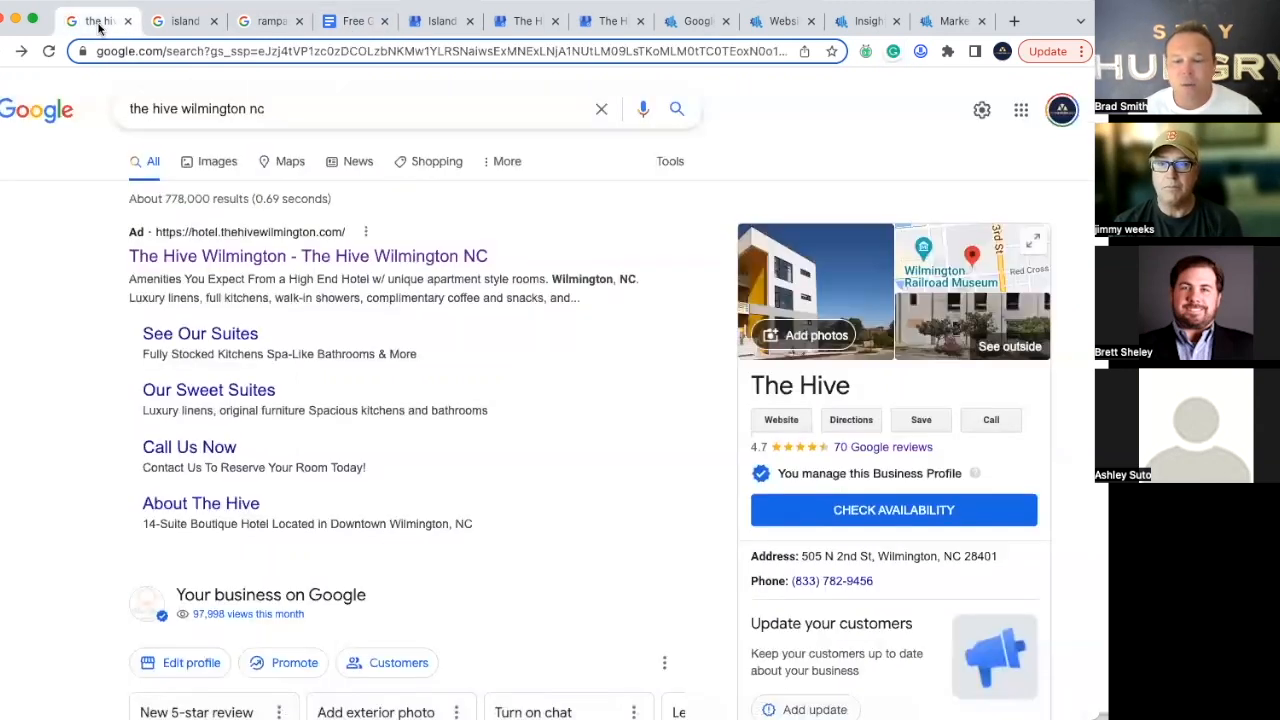
click(882, 448)
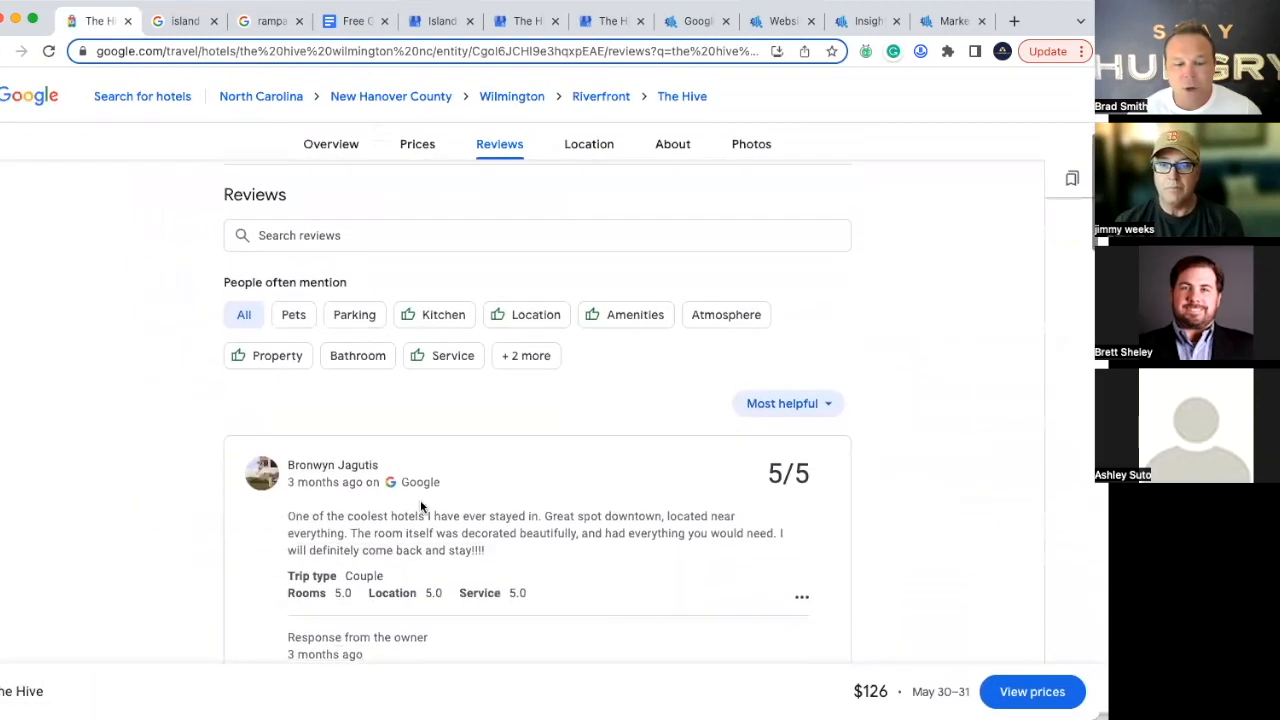
double_click(406, 516)
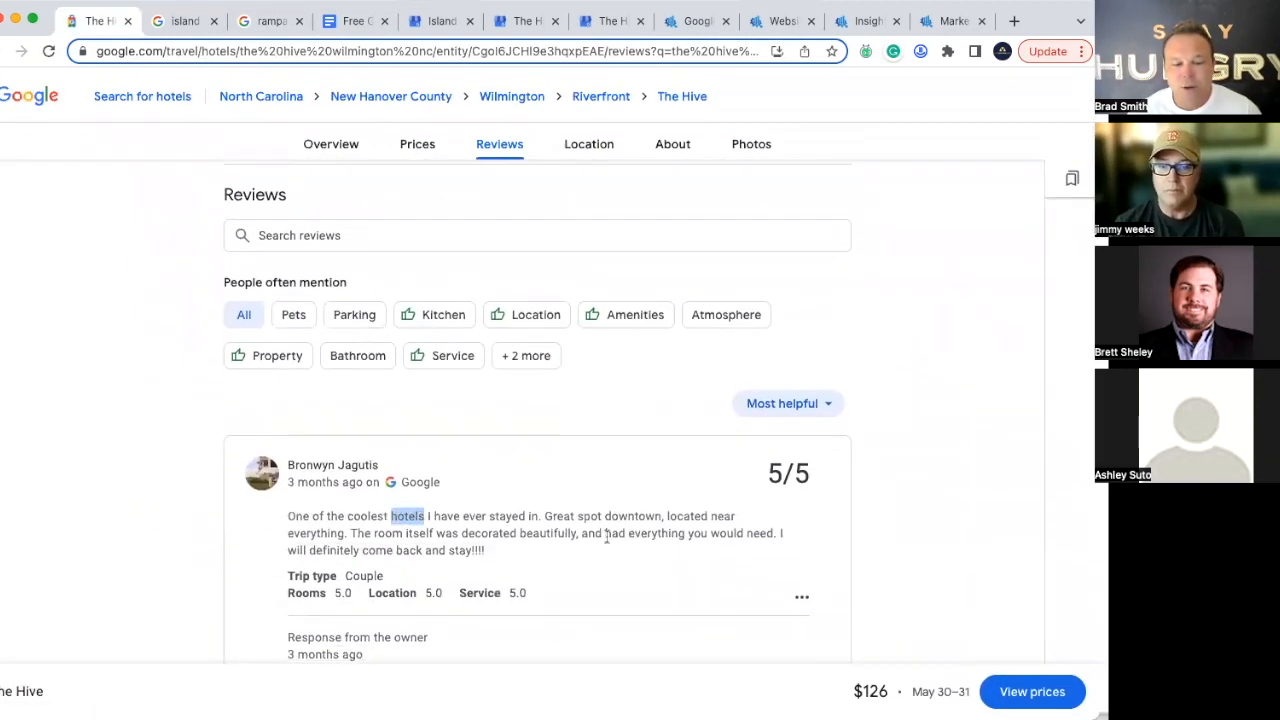
scroll(down, 3)
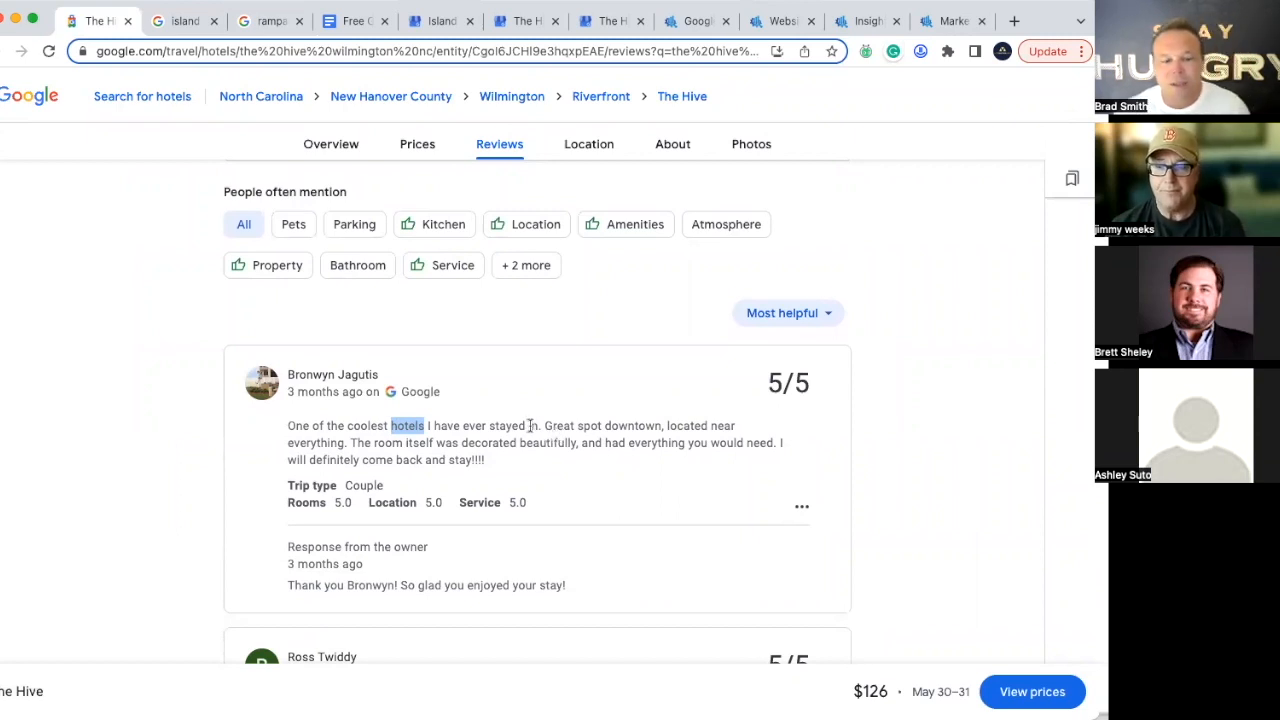
mouse_move(144, 168)
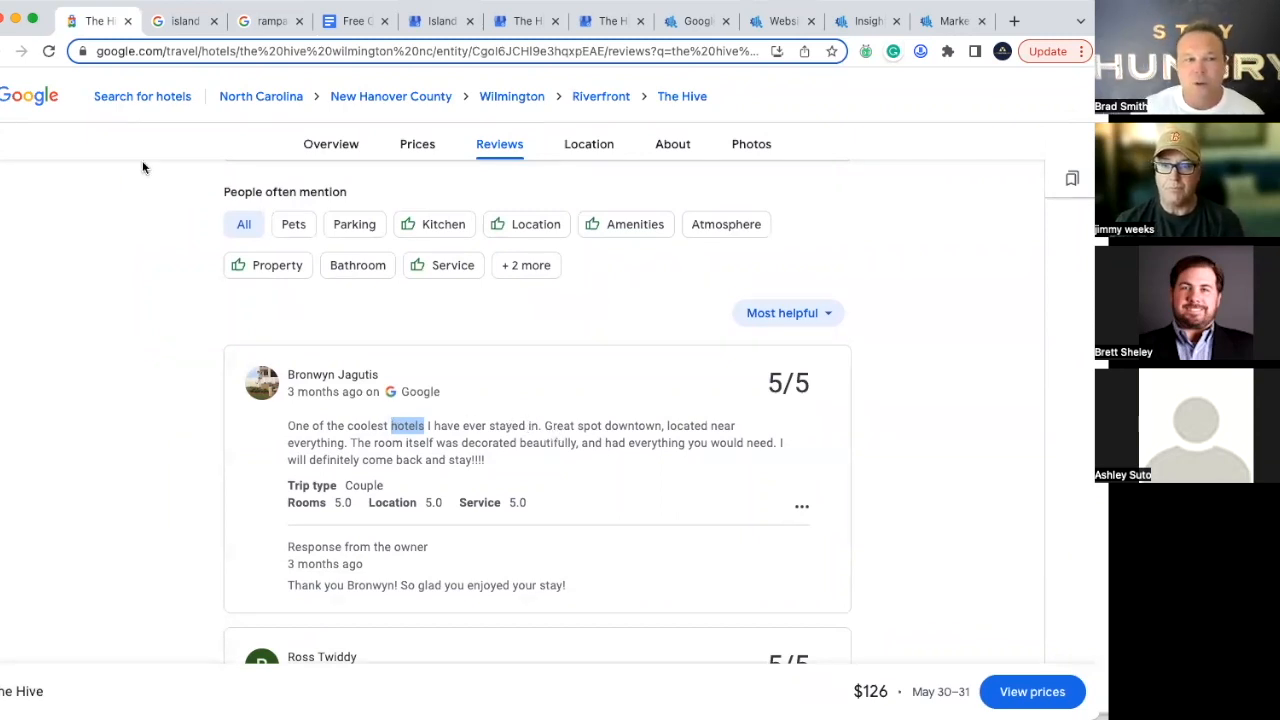
click(356, 20)
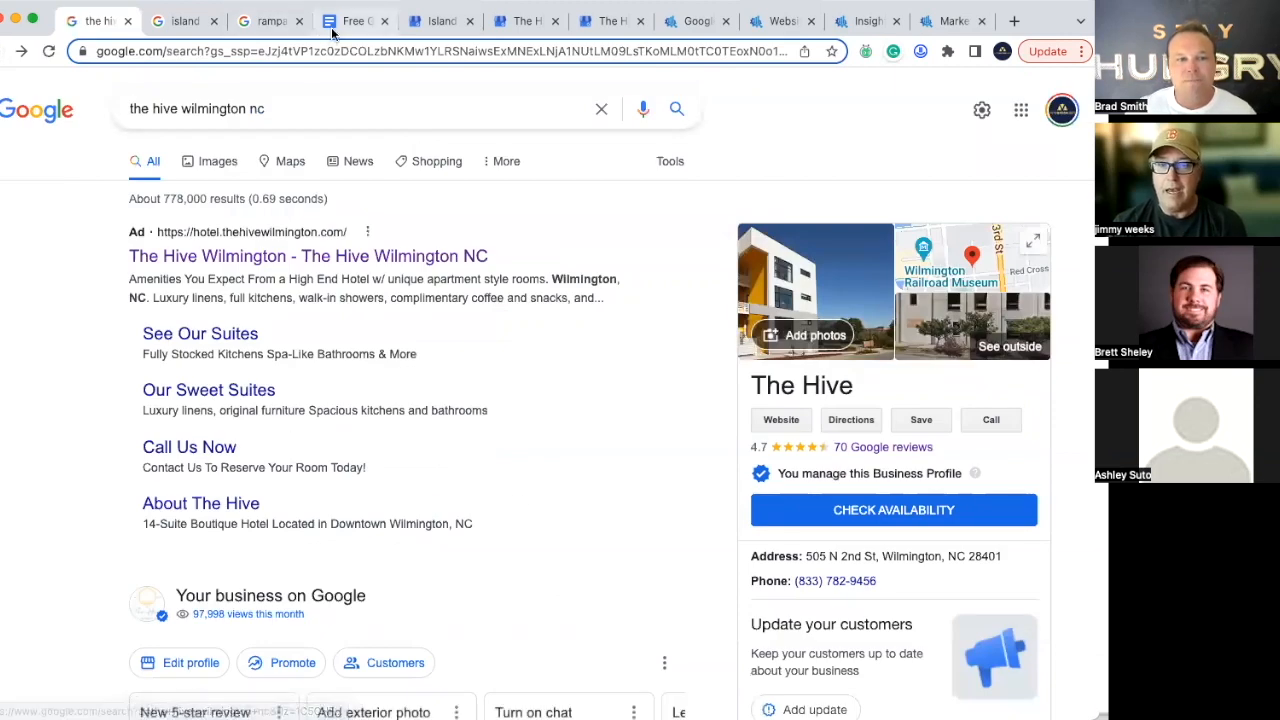
Step: Bring up the Rampage Coffee Saskatoon results and scroll to the Products carousel in its knowledge panel
click(354, 20)
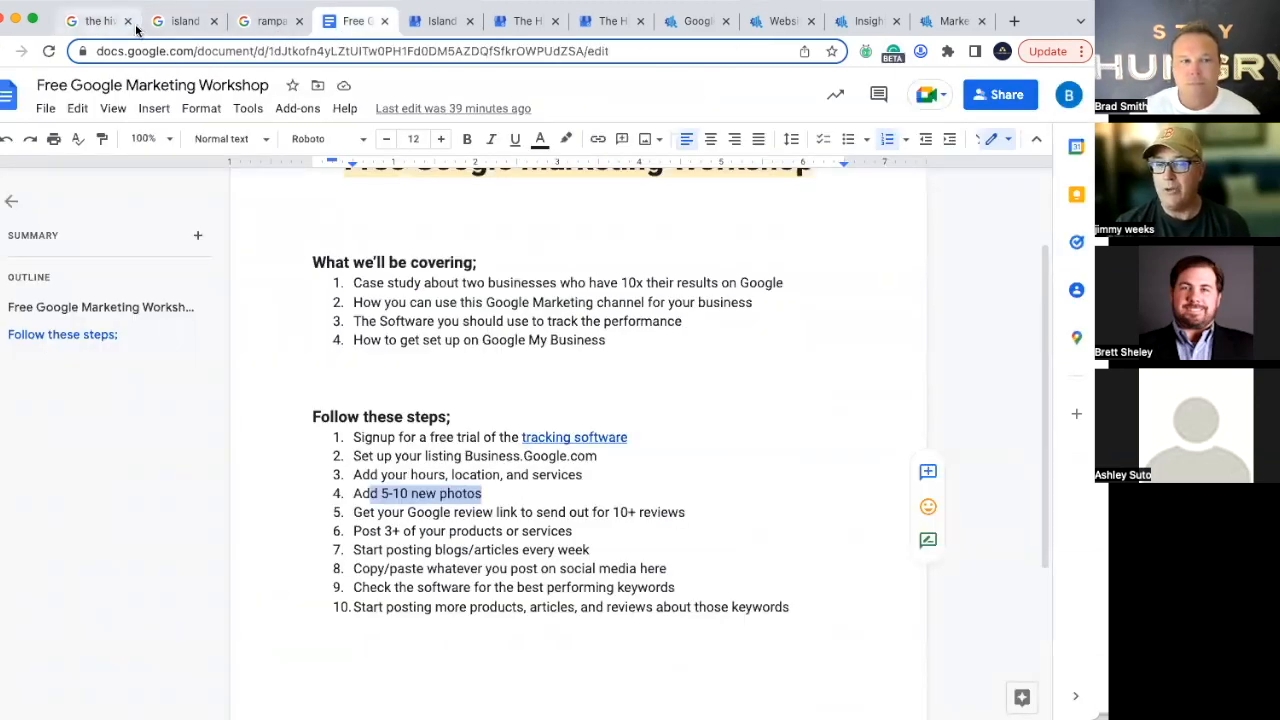
click(268, 20)
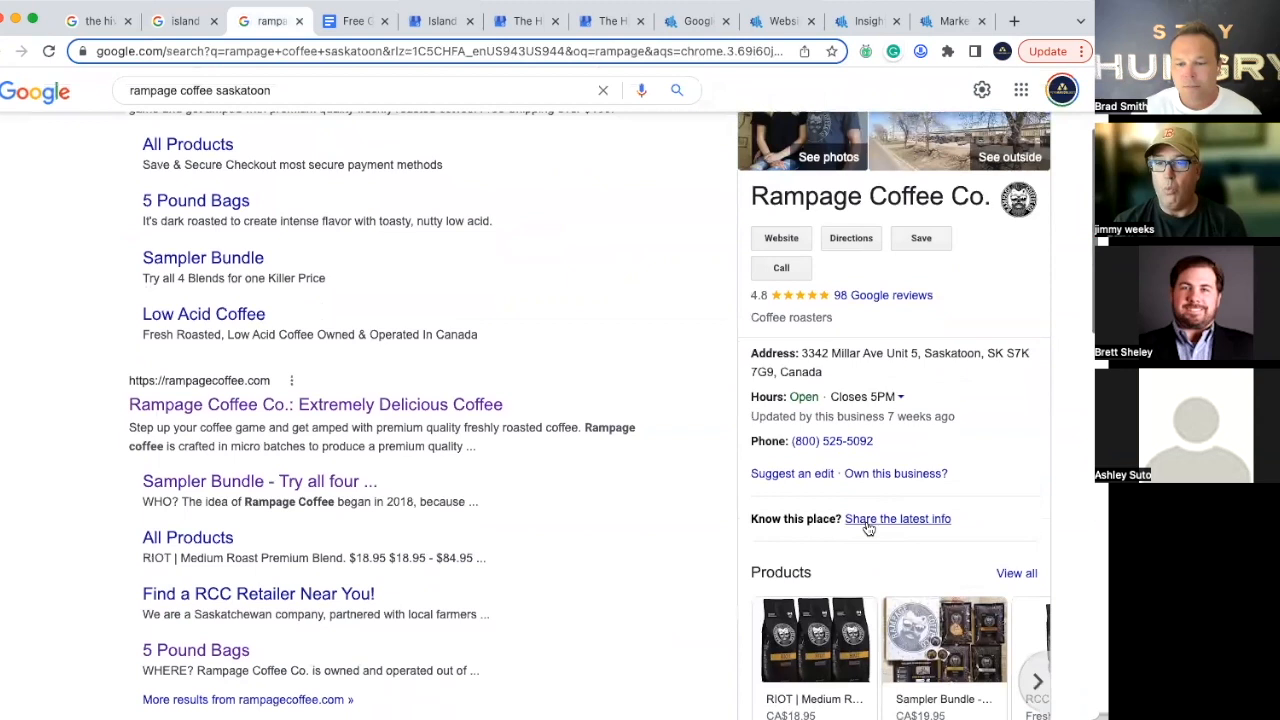
scroll(down, 3)
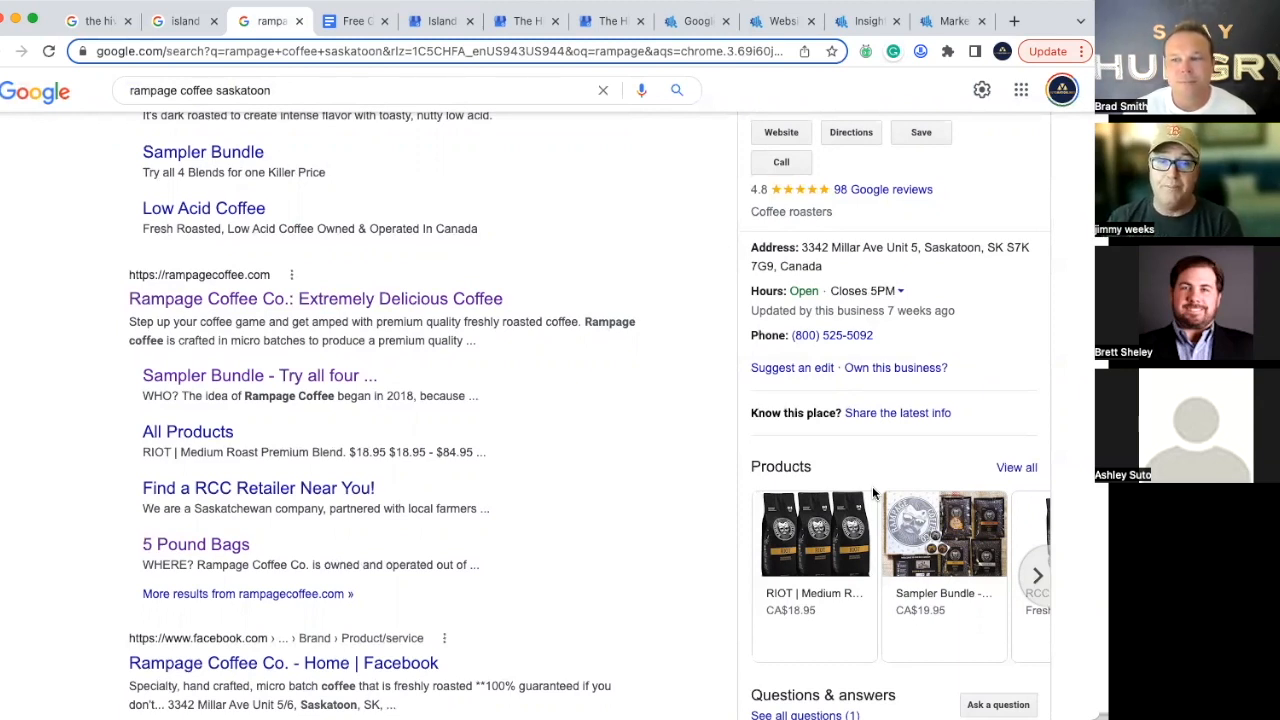
mouse_move(904, 472)
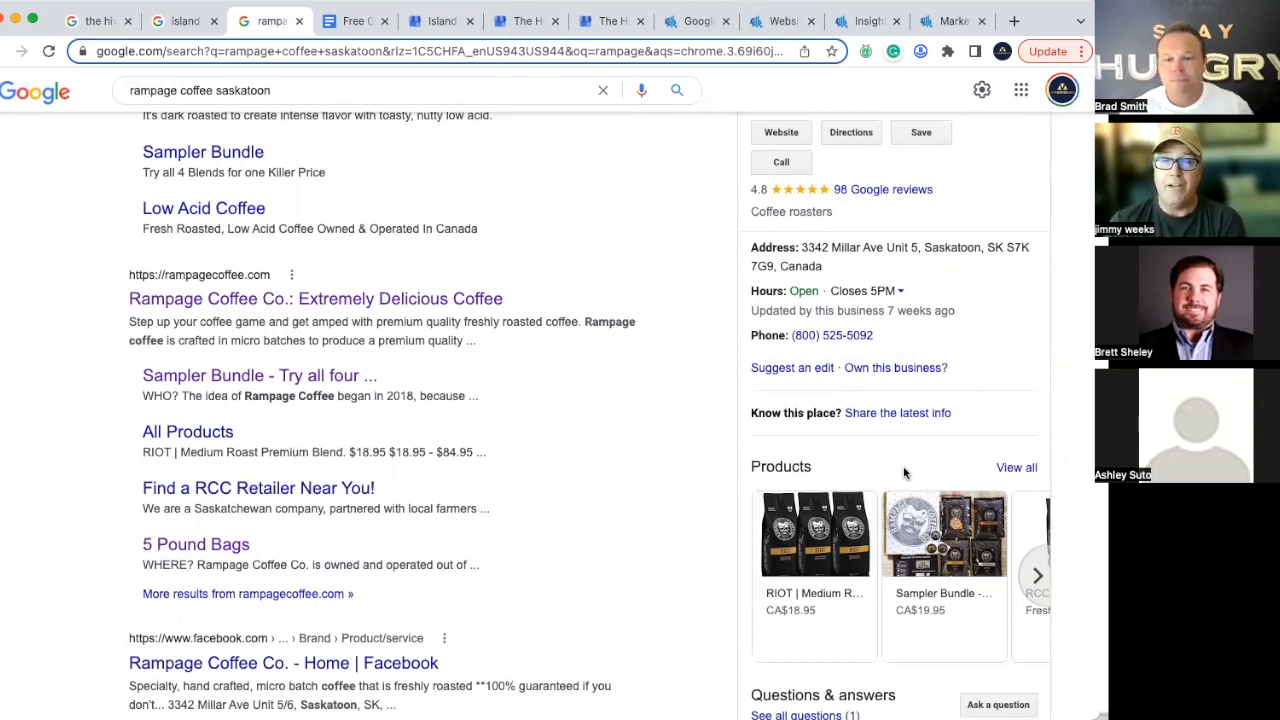
mouse_move(890, 452)
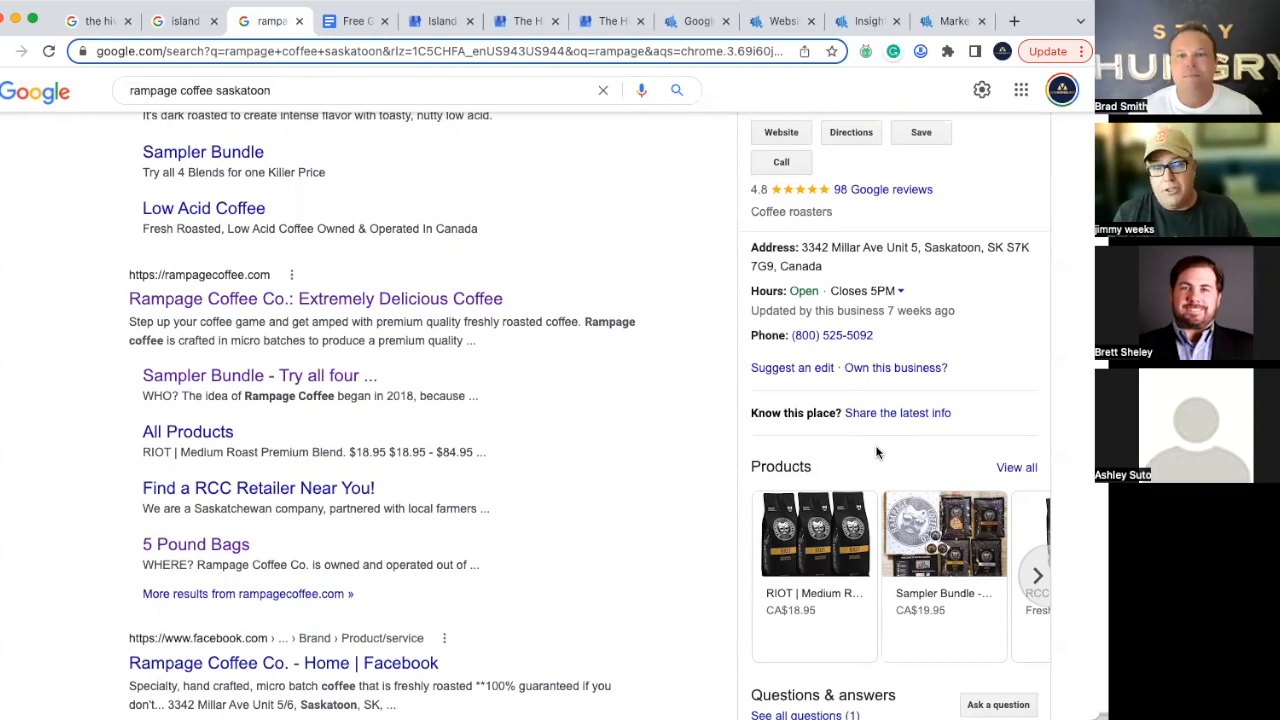
mouse_move(862, 452)
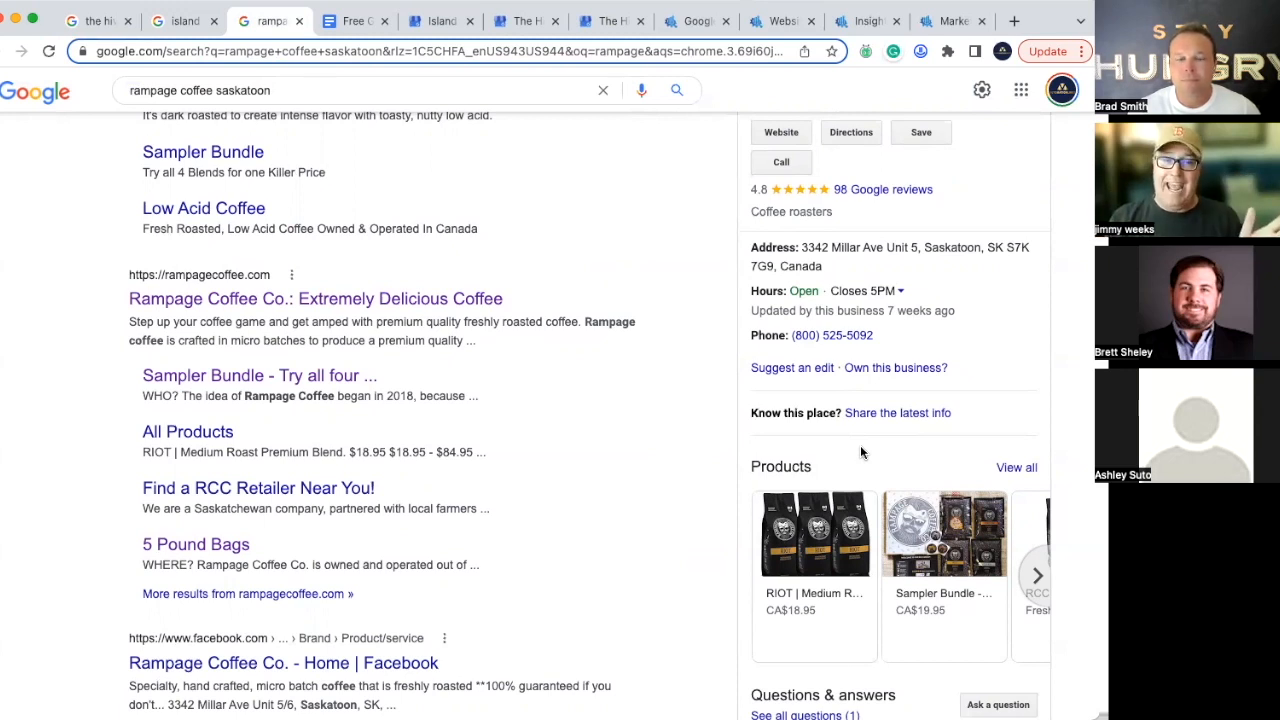
mouse_move(856, 448)
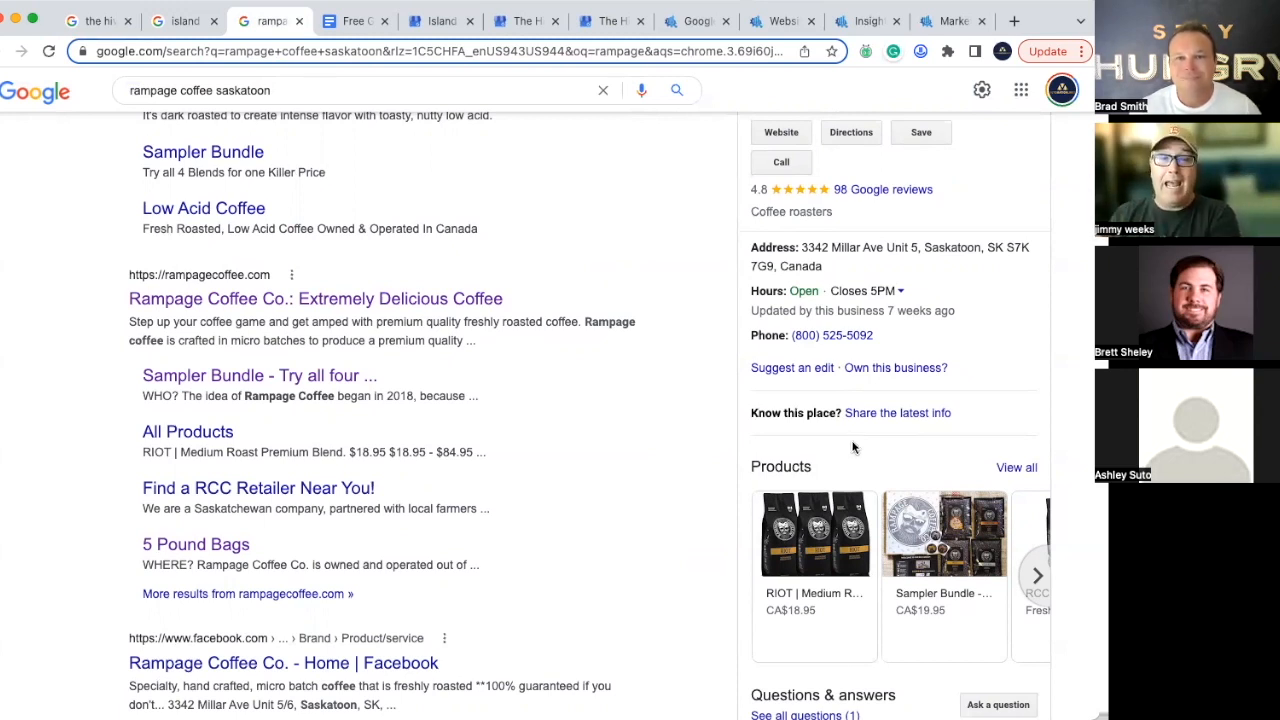
mouse_move(856, 448)
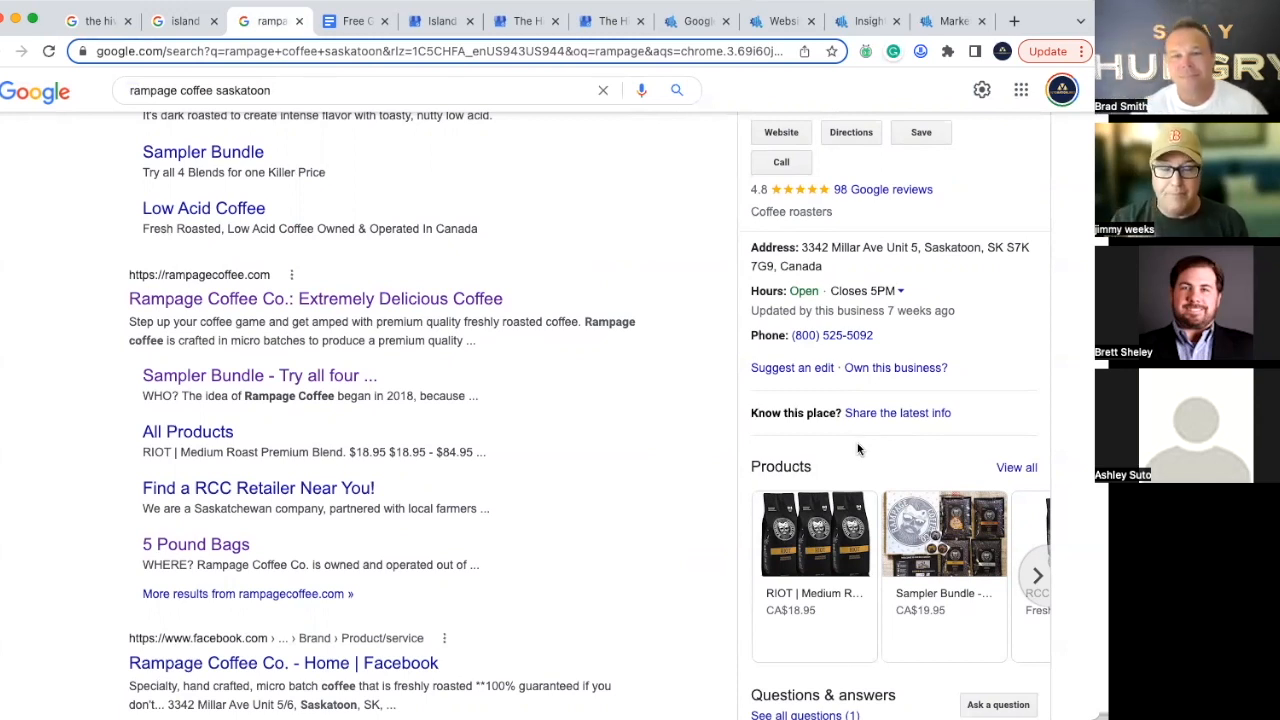
mouse_move(778, 242)
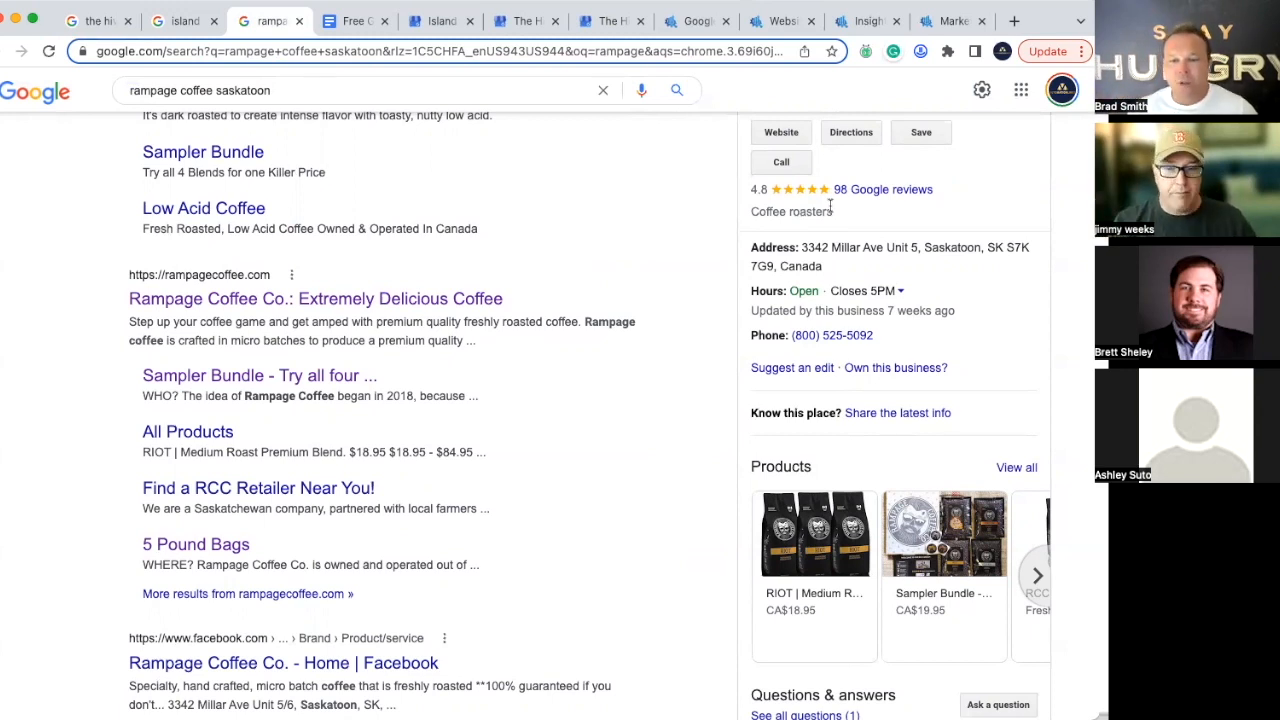
mouse_move(904, 156)
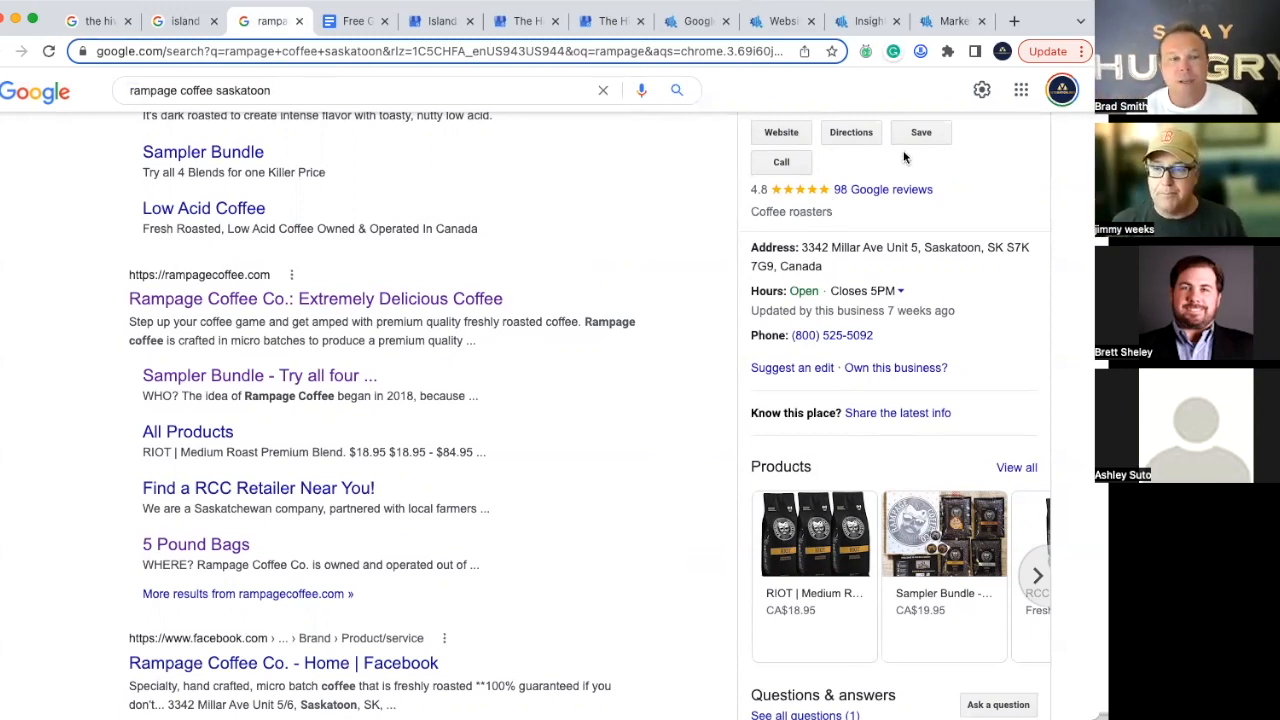
click(352, 20)
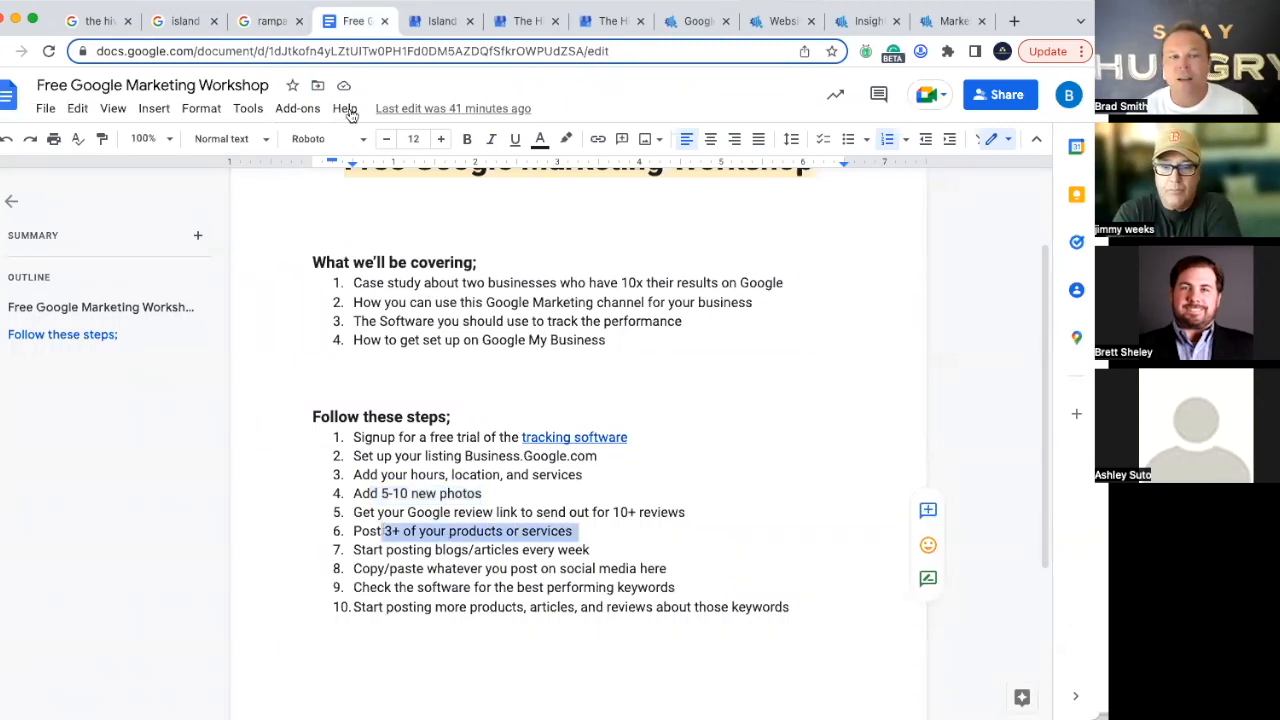
click(268, 20)
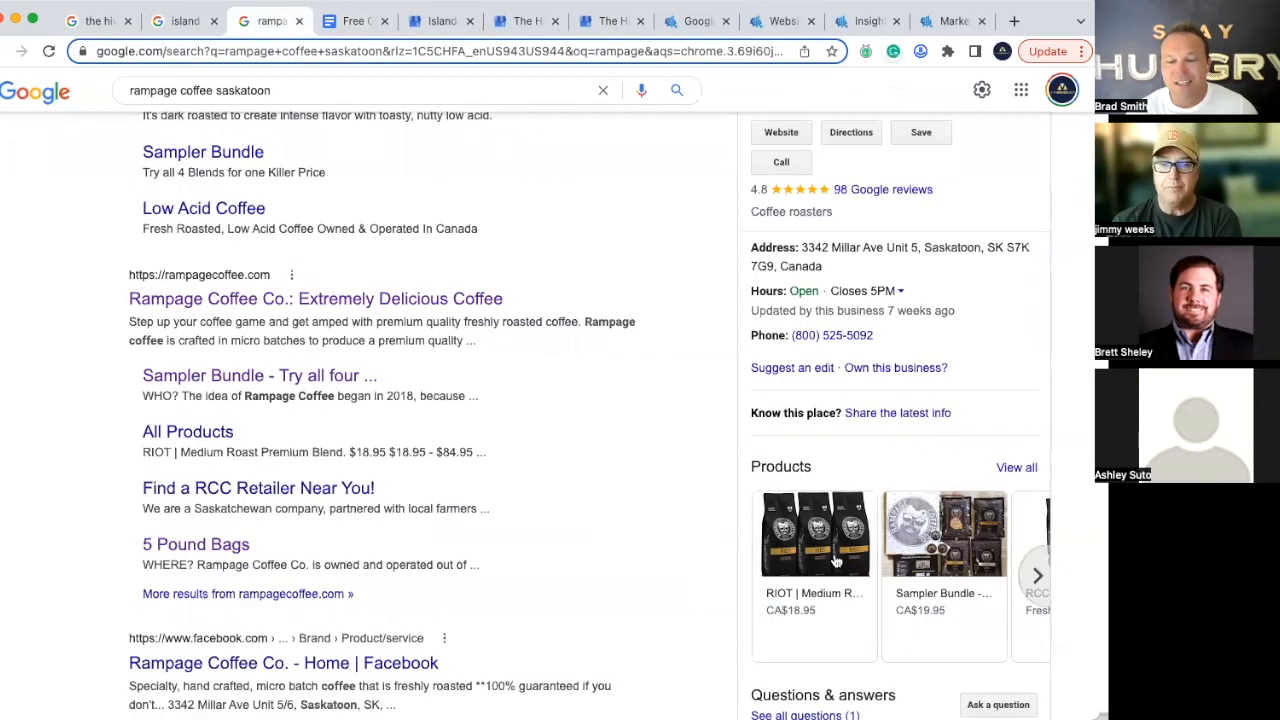
scroll(down, 3)
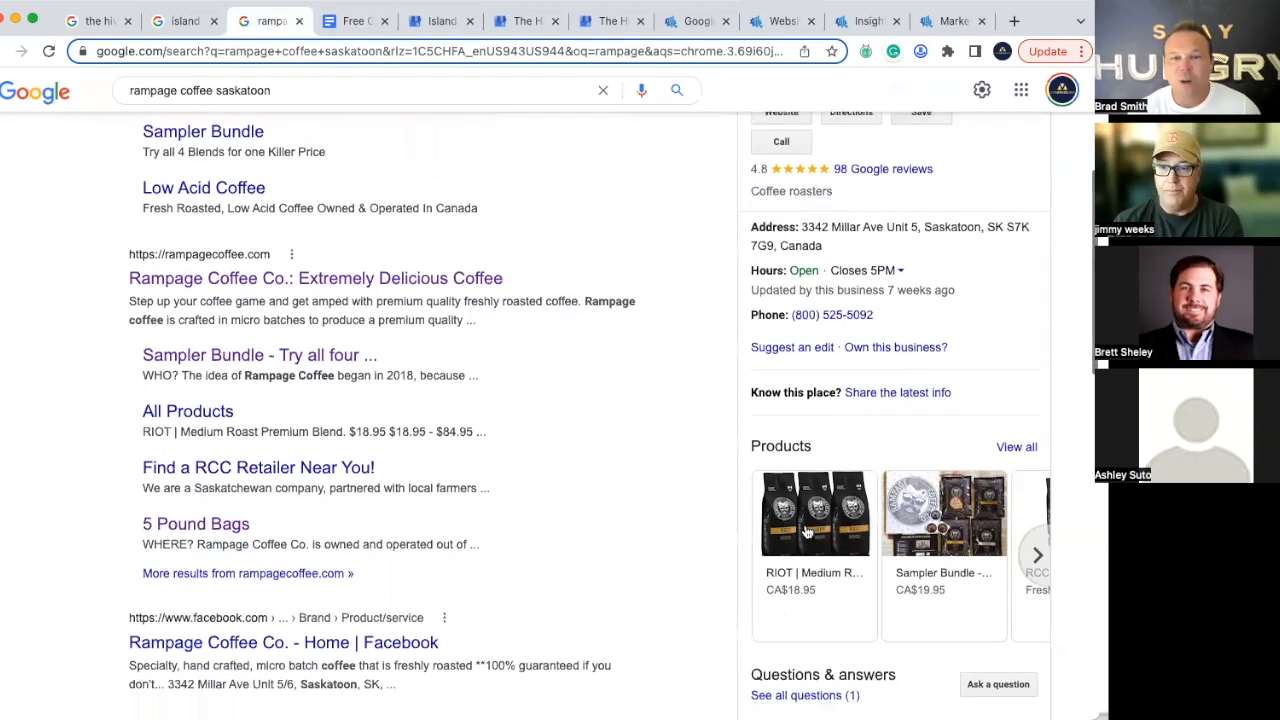
scroll(down, 3)
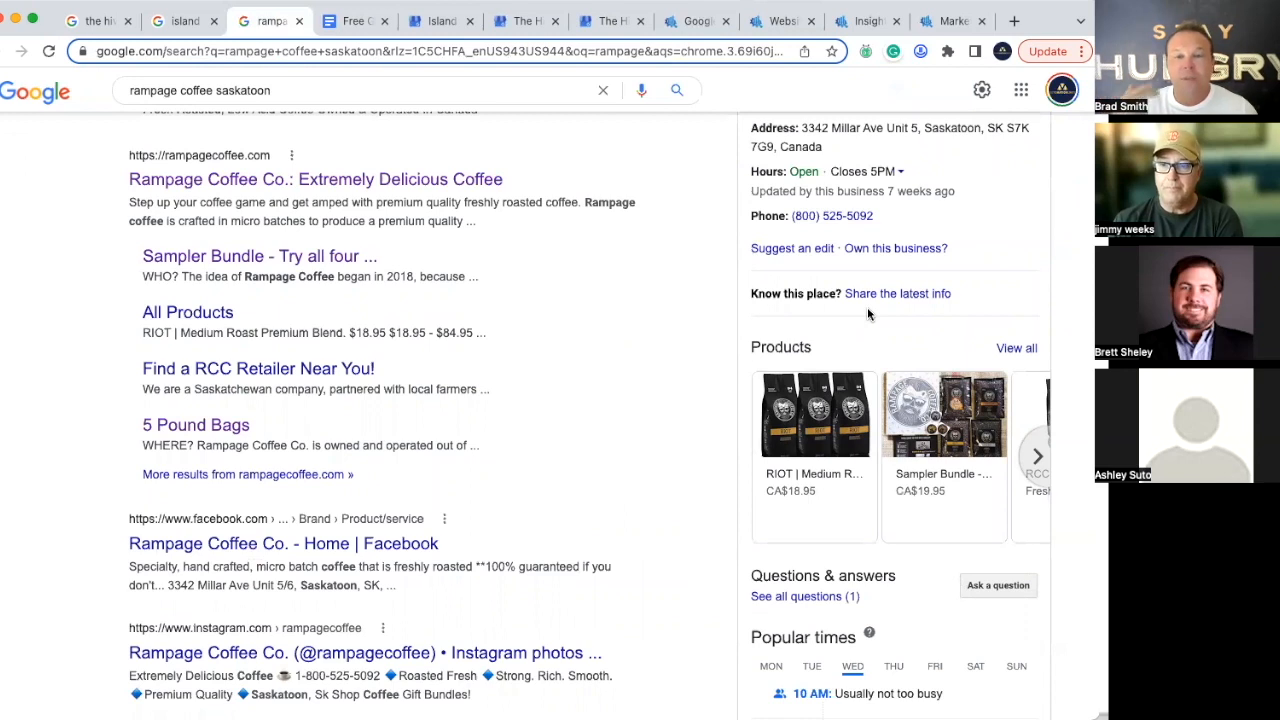
mouse_move(908, 452)
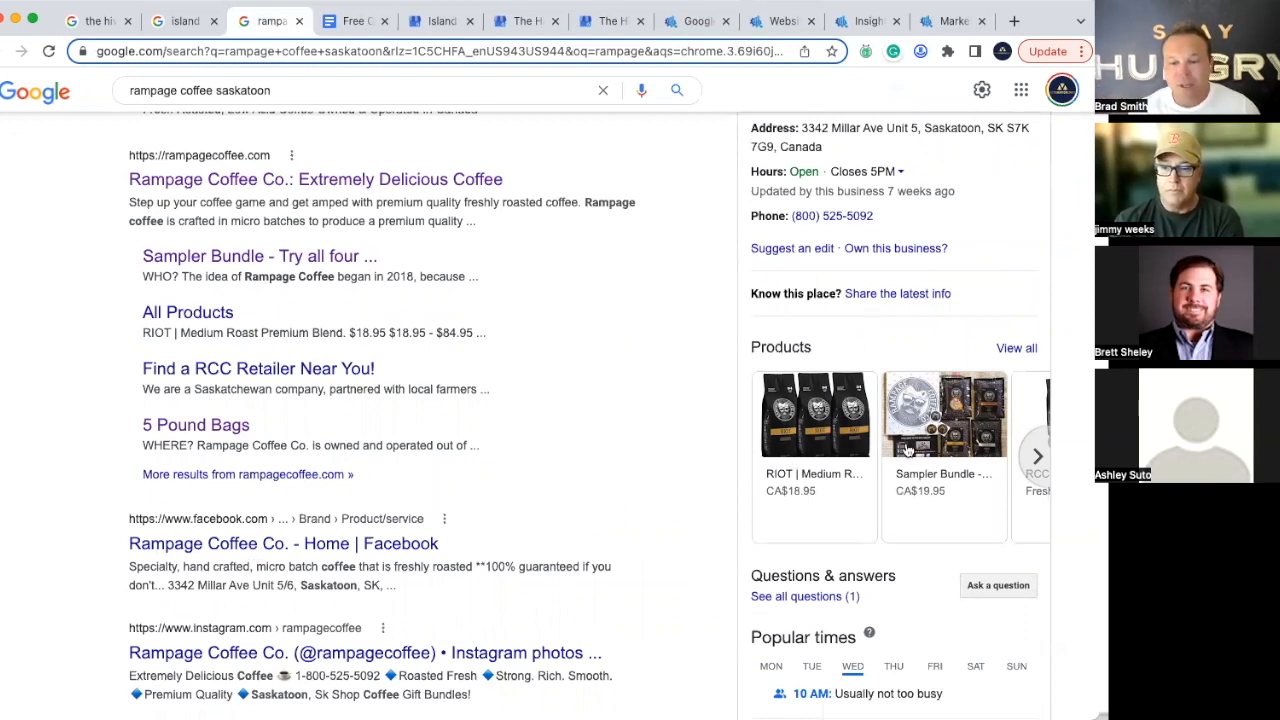
mouse_move(828, 352)
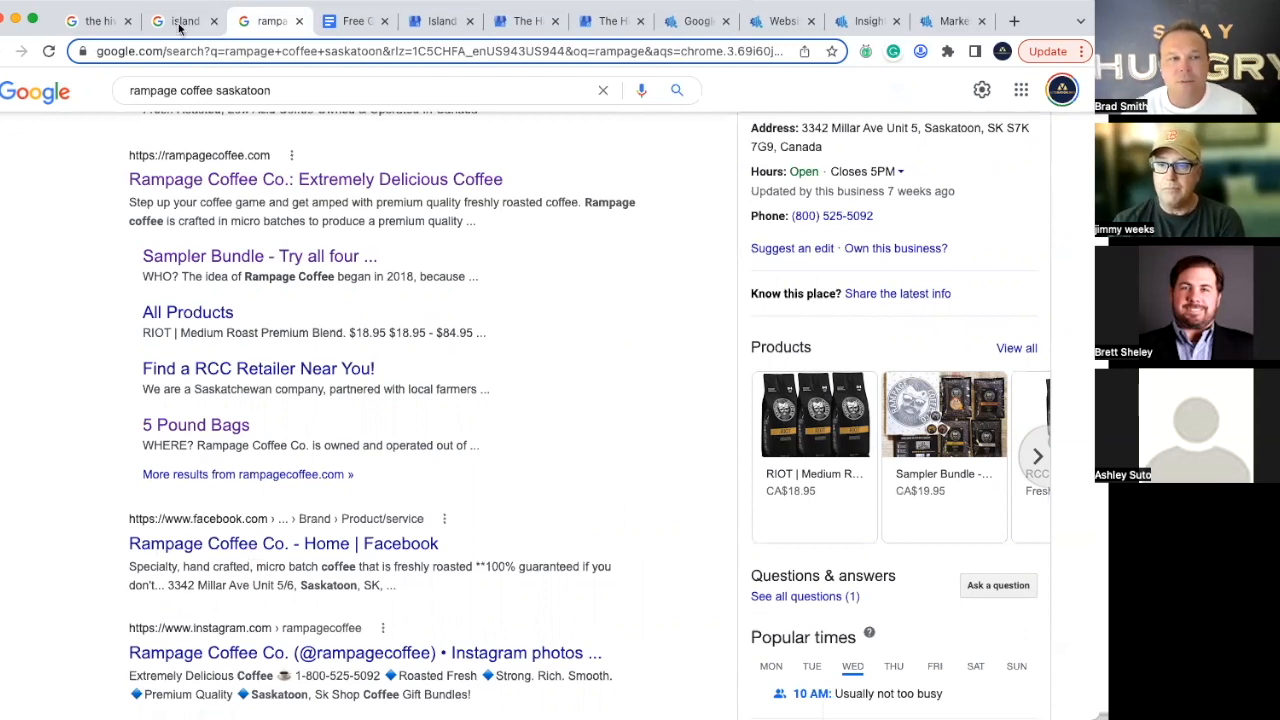
Step: Show the Island Retreat Spa results and advance its profile's Products carousel to further beauty products
click(184, 20)
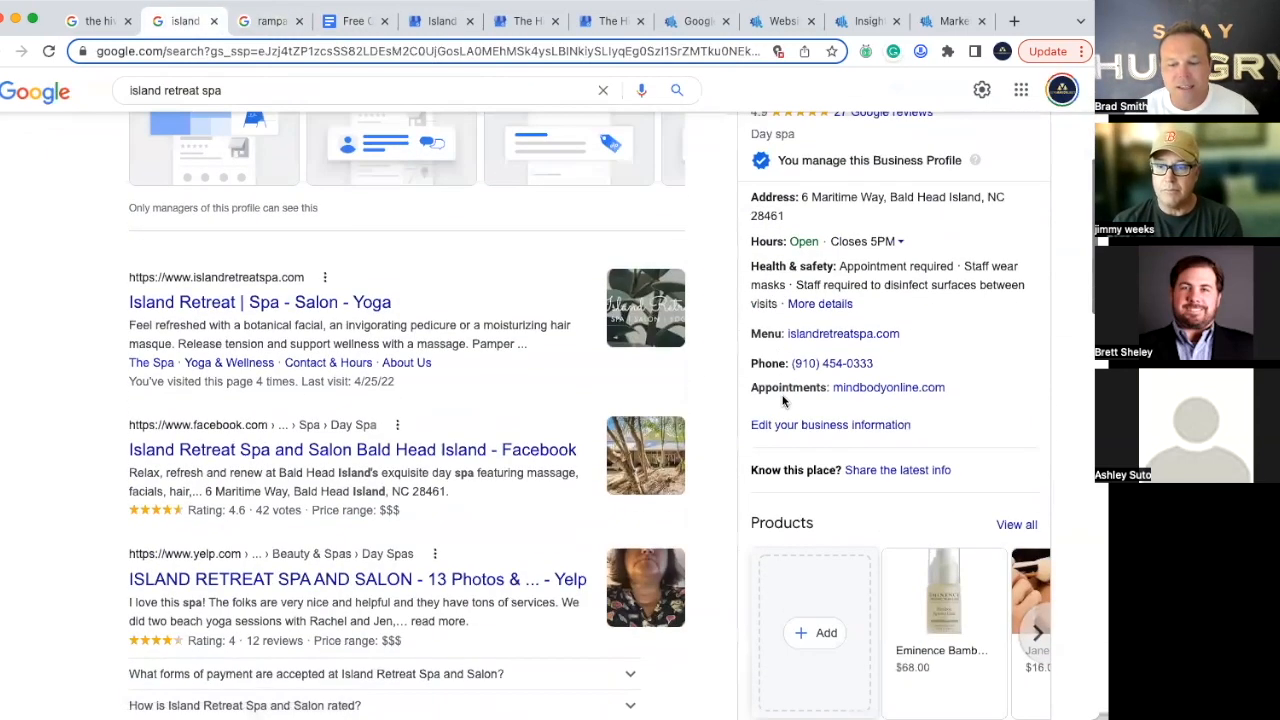
scroll(down, 3)
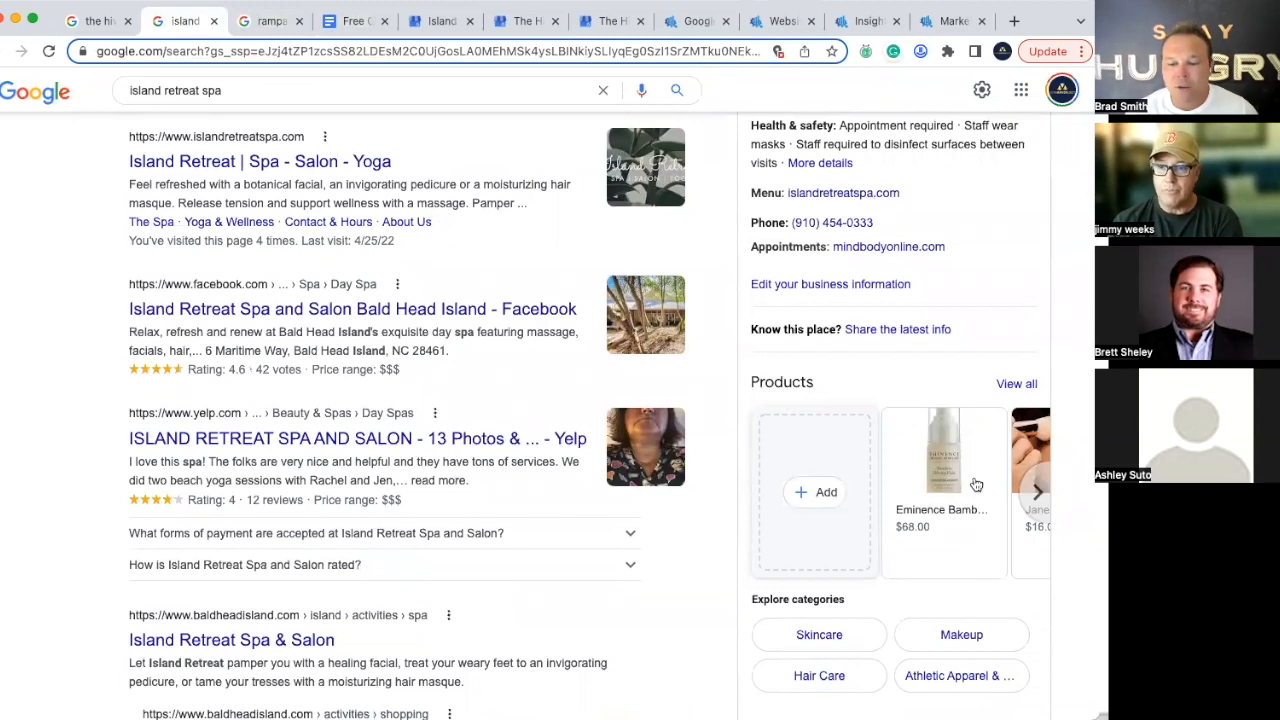
mouse_move(960, 460)
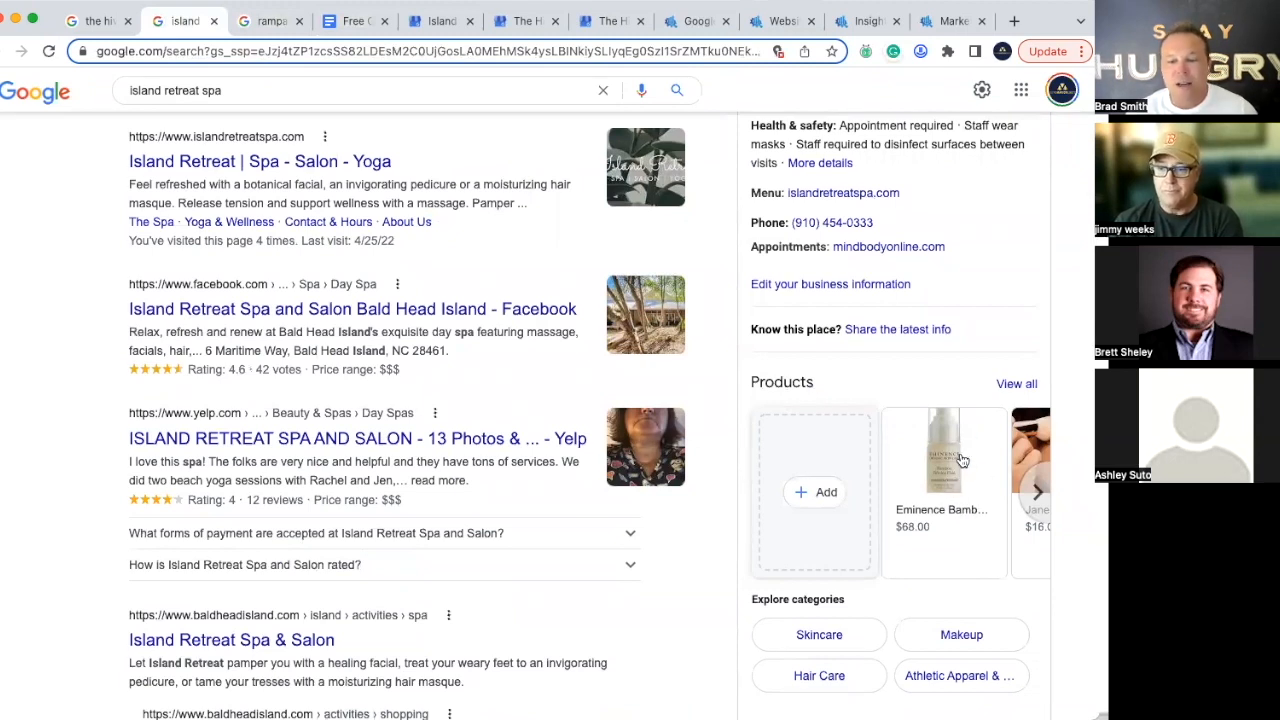
click(1036, 492)
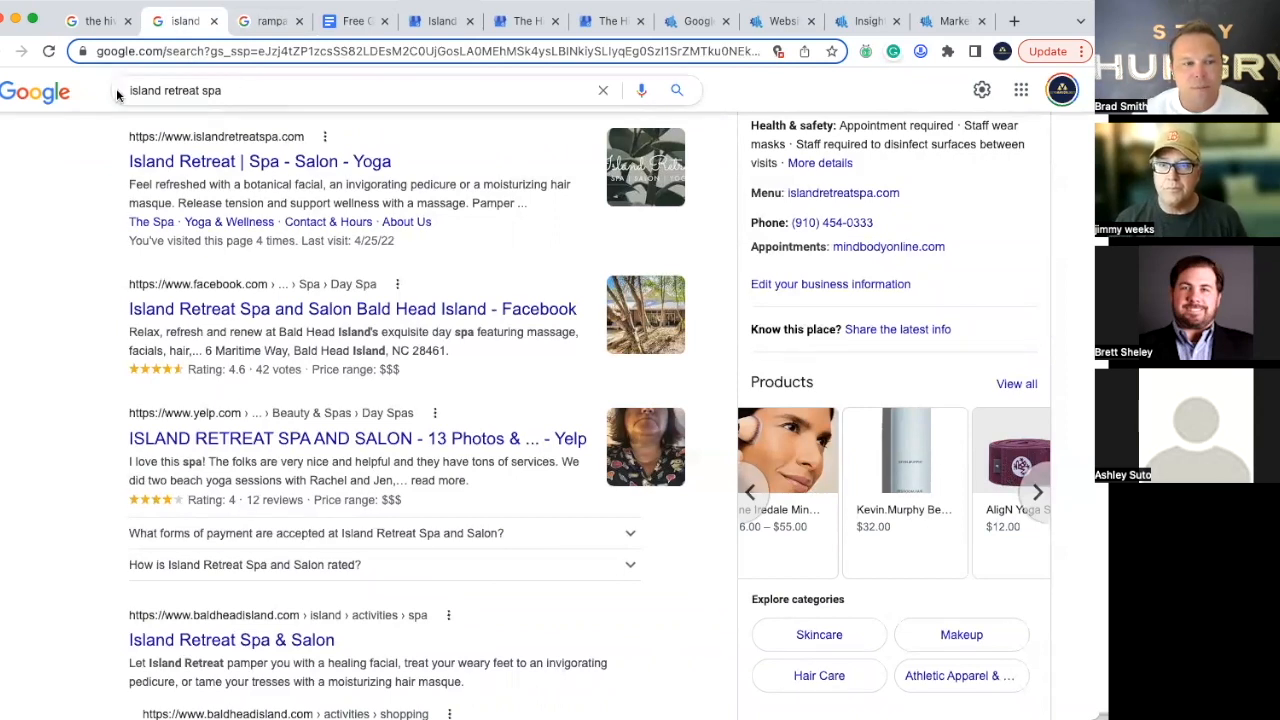
mouse_move(930, 488)
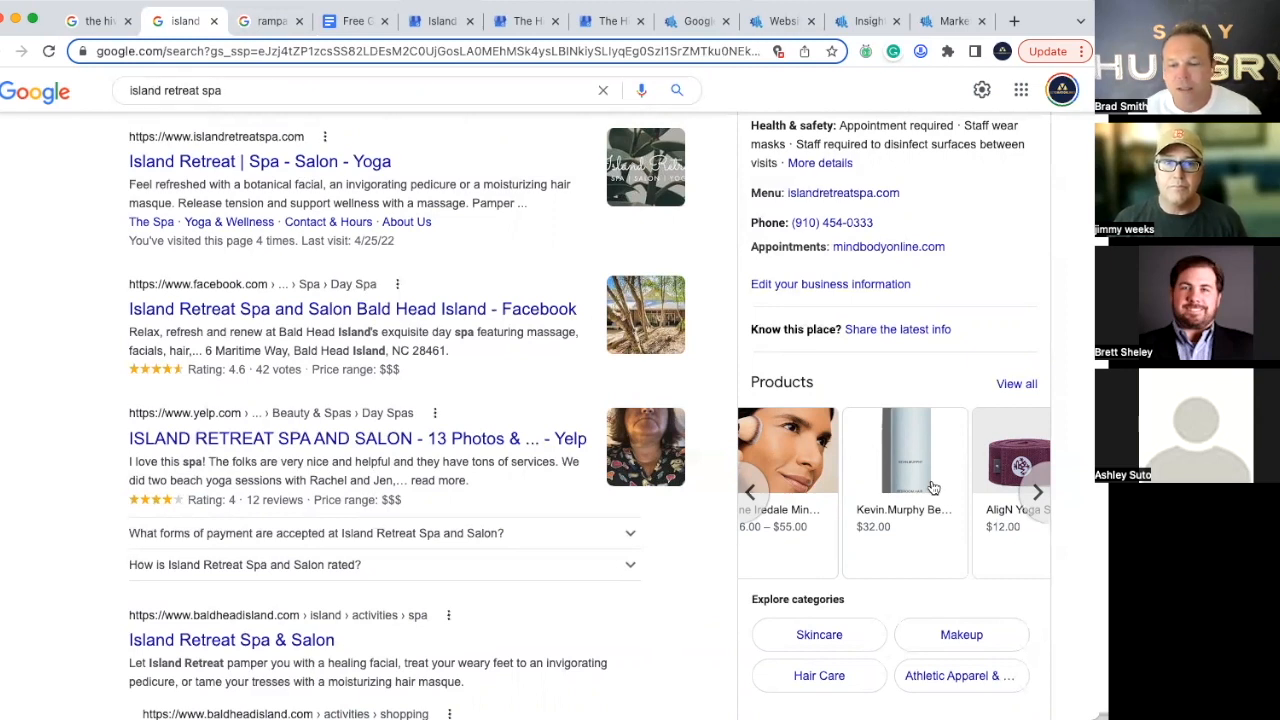
mouse_move(912, 472)
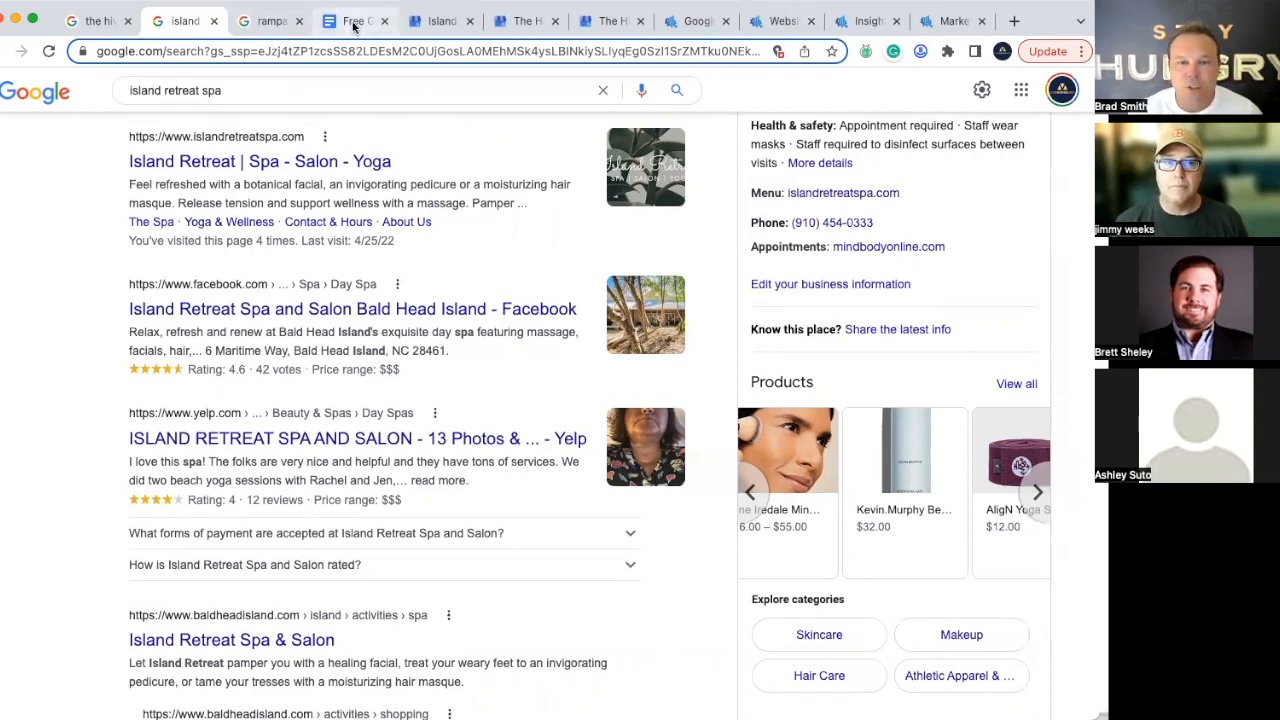
Step: Glance at the worksheet and the profile dashboard, then return to the Island Retreat Spa results
click(352, 20)
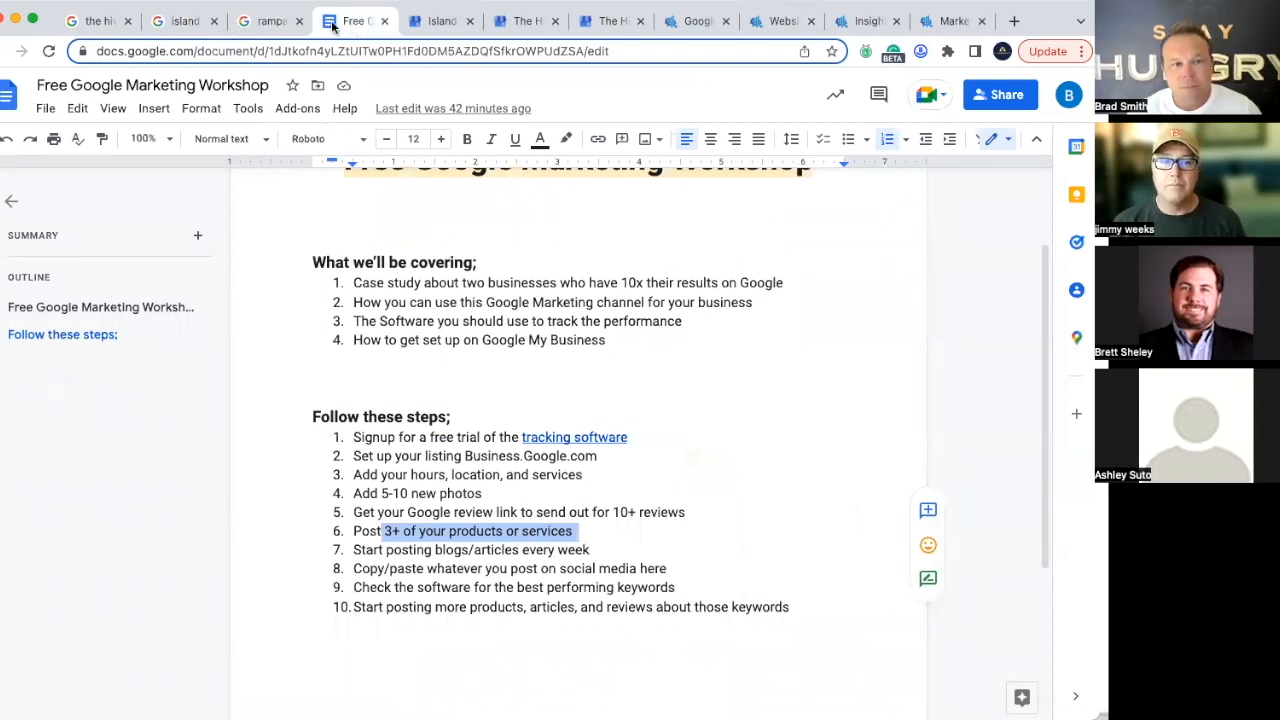
click(264, 20)
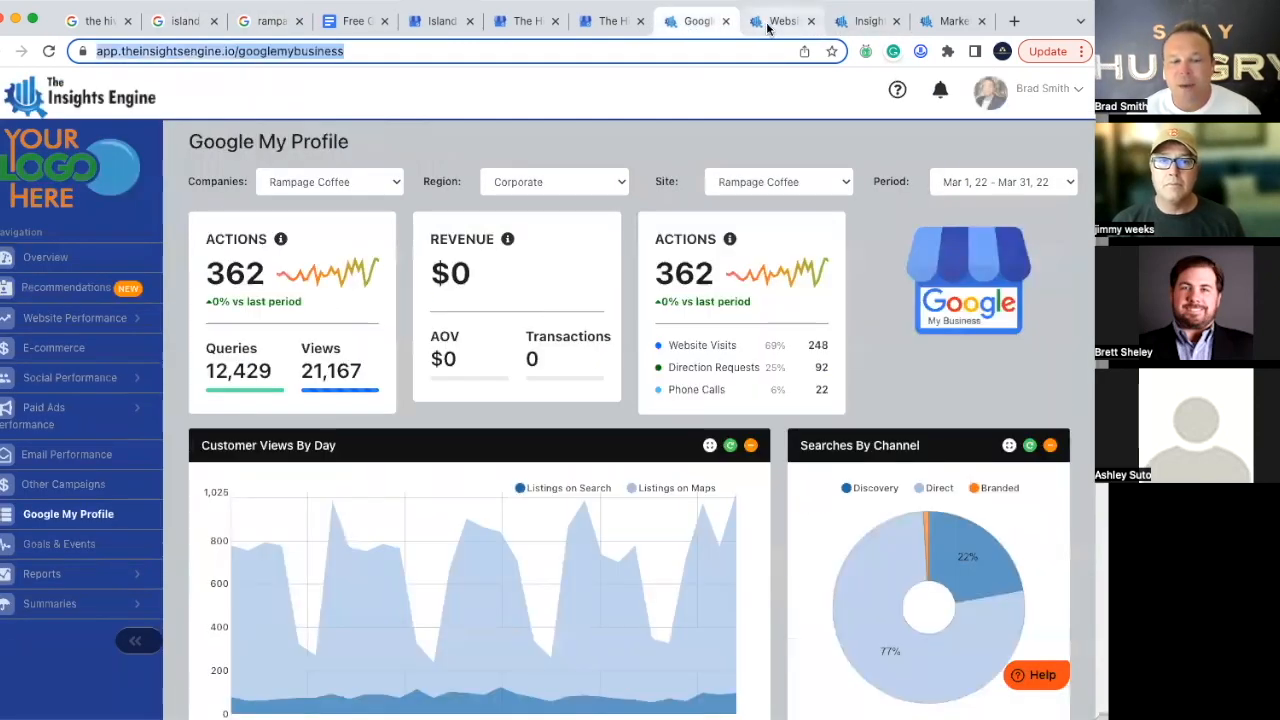
click(784, 20)
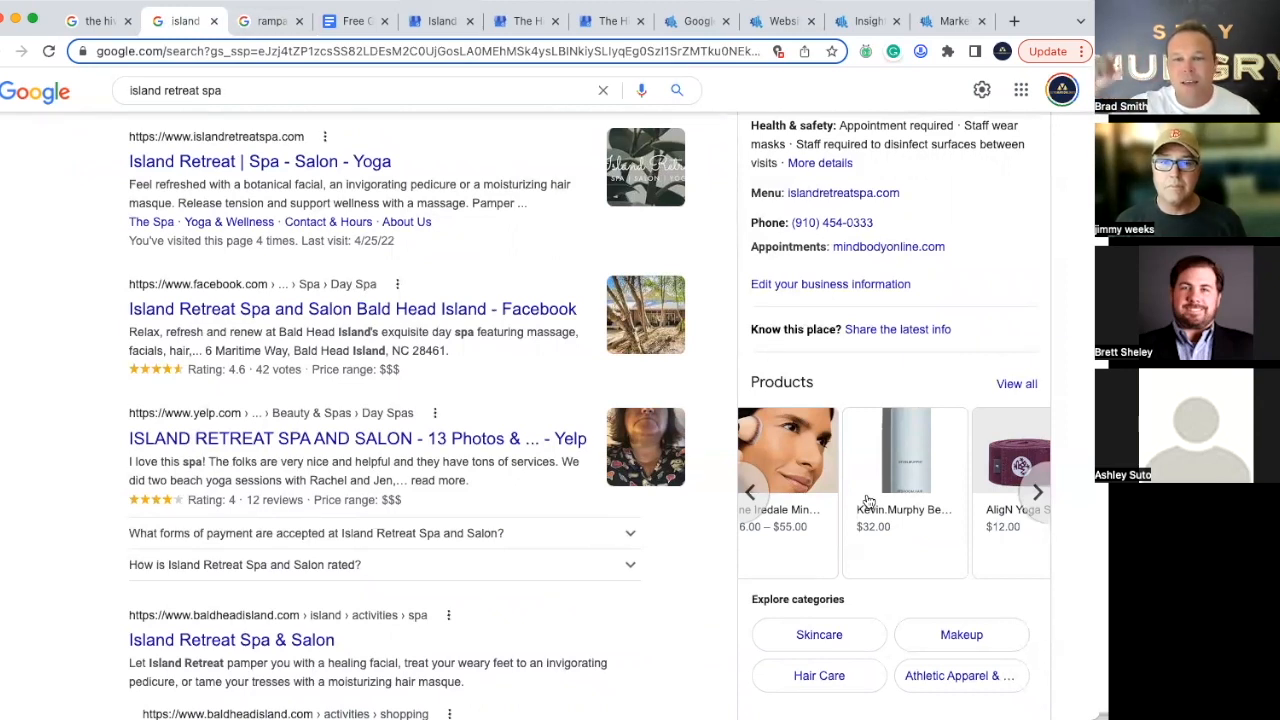
mouse_move(918, 476)
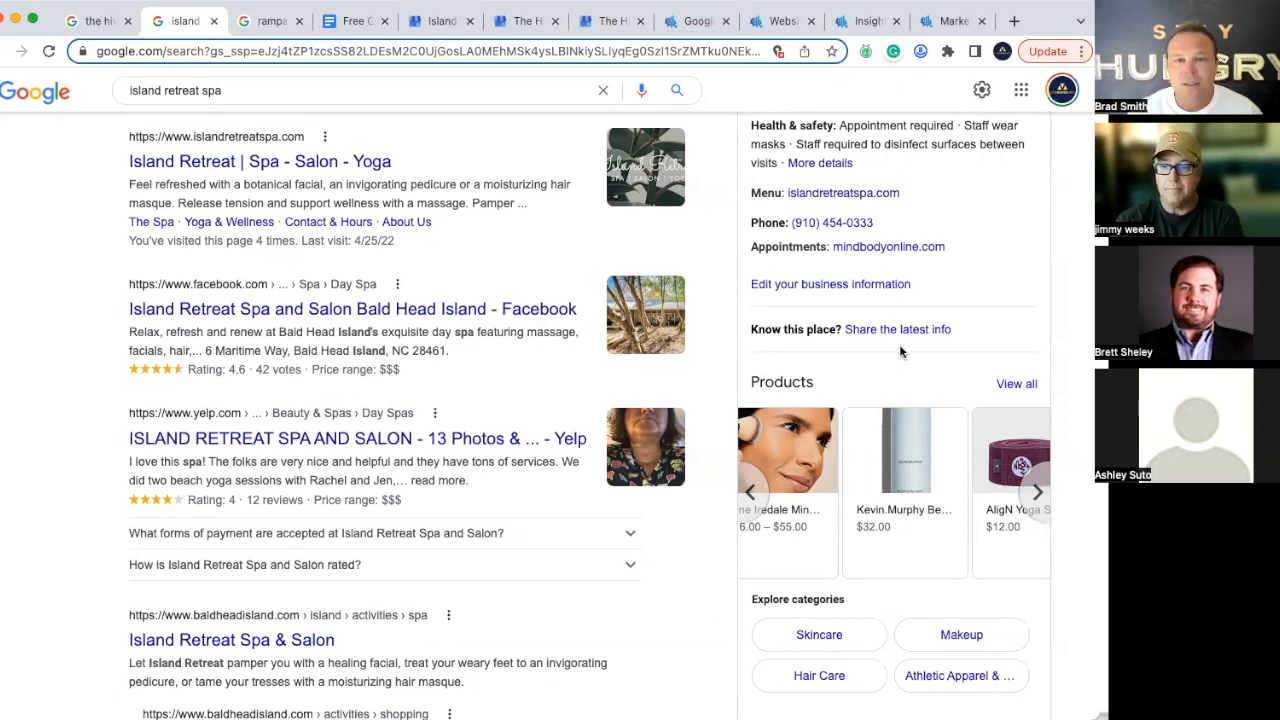
mouse_move(896, 352)
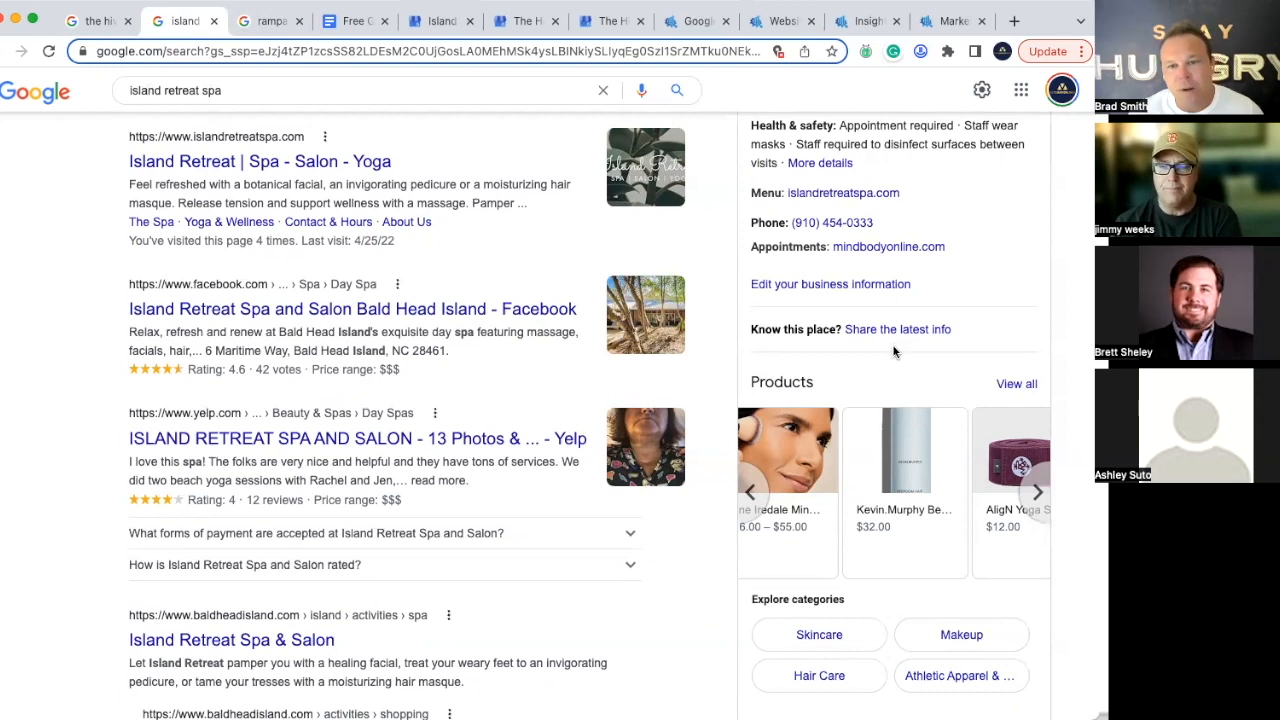
Step: View Rampage Coffee's Website Traffic Performance dashboard, then return to the workshop worksheet at step 6
click(780, 20)
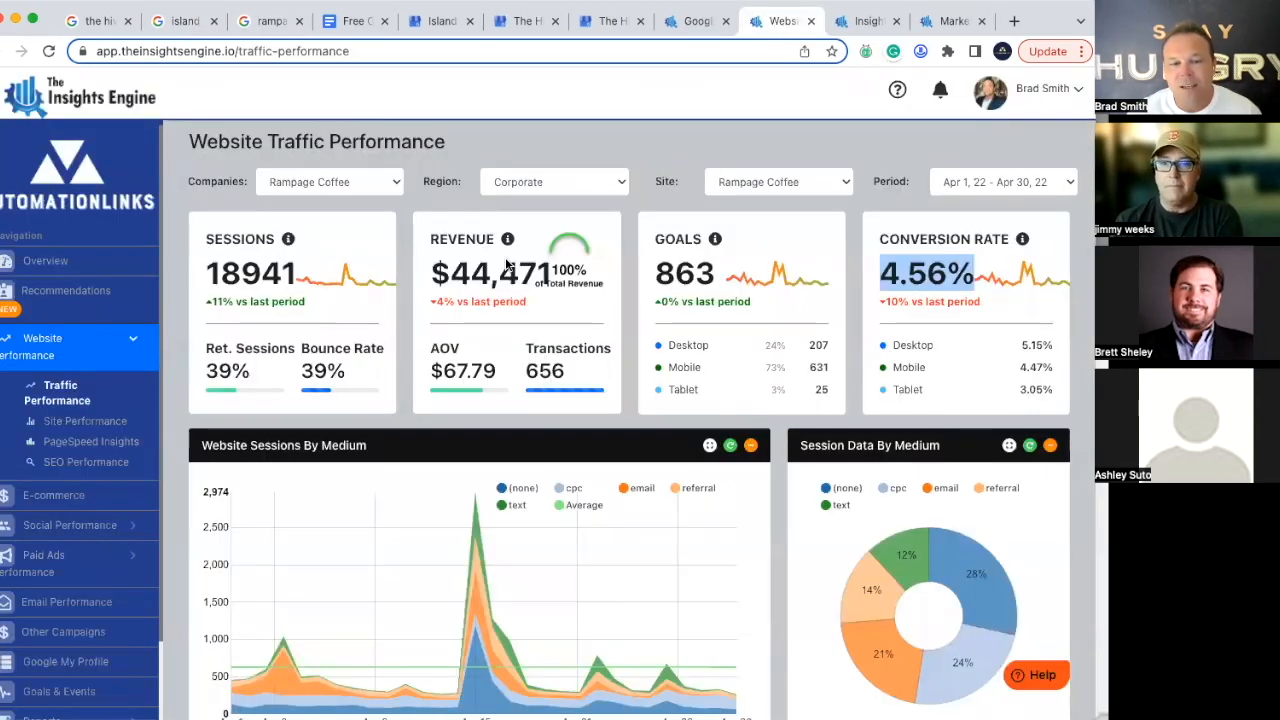
mouse_move(622, 100)
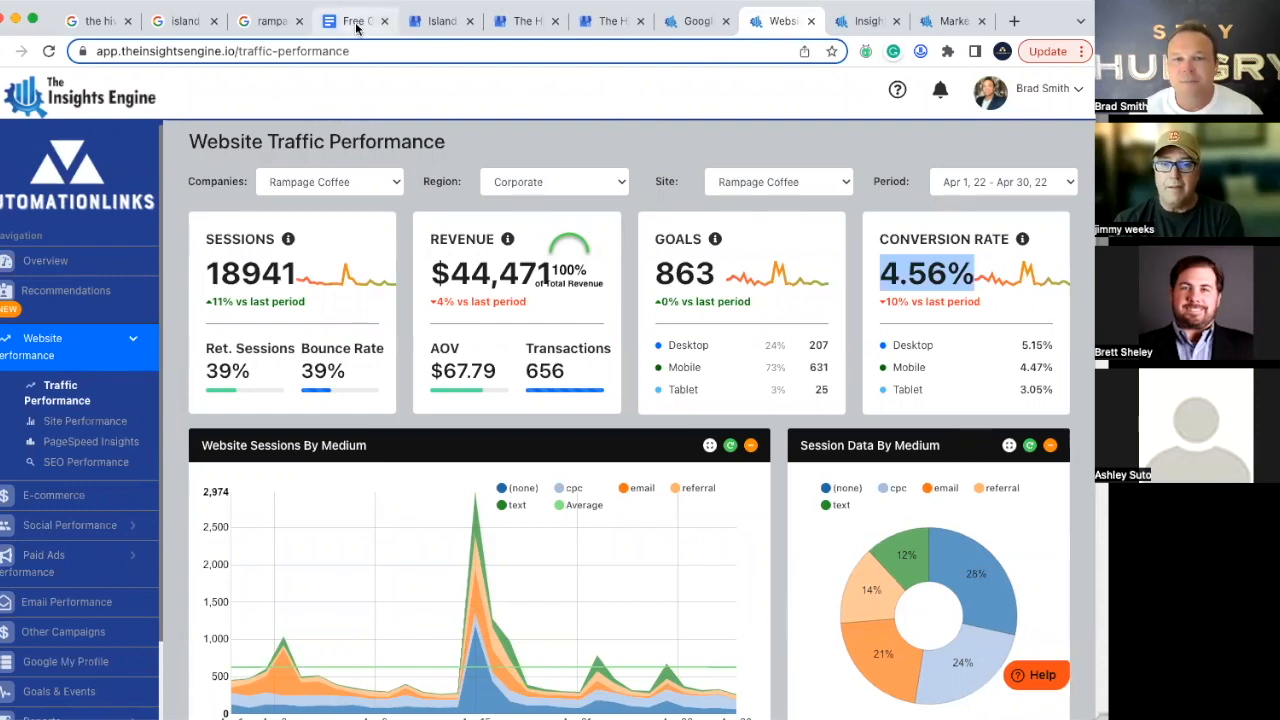
click(352, 20)
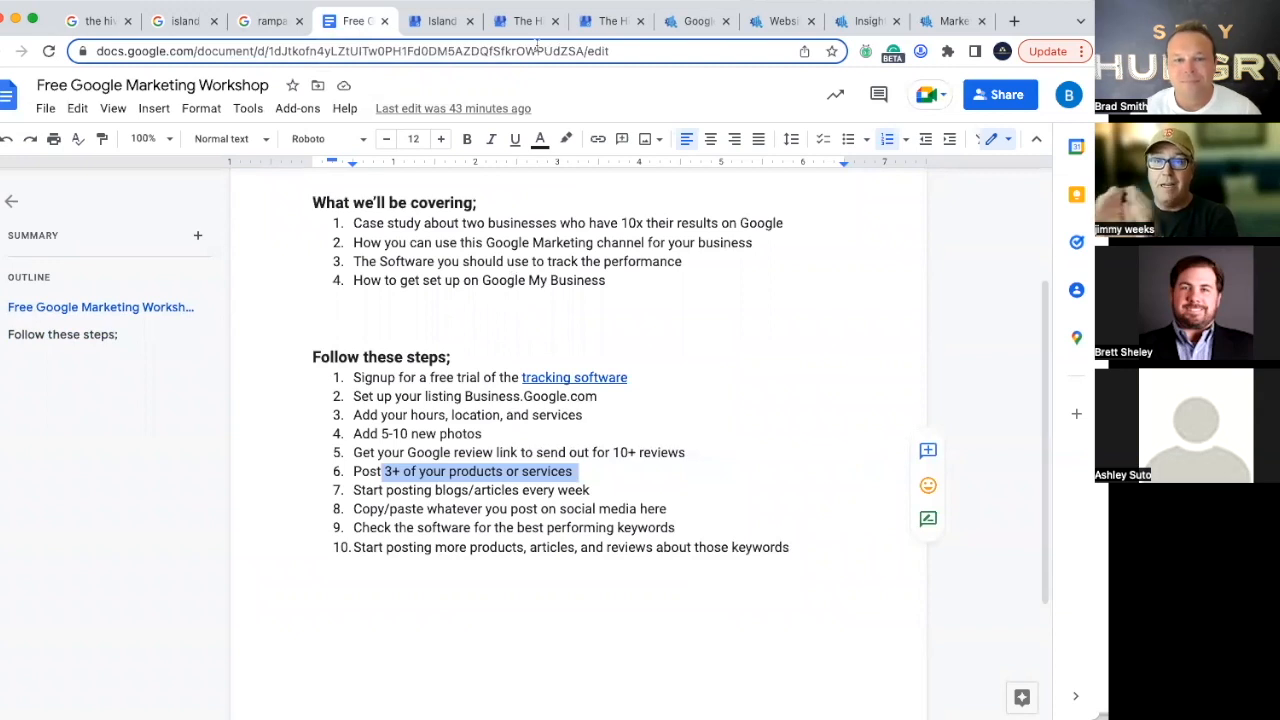
Step: Start Island Retreat Spa & Salon's first offer post from the Offers tab of its Posts page
click(436, 20)
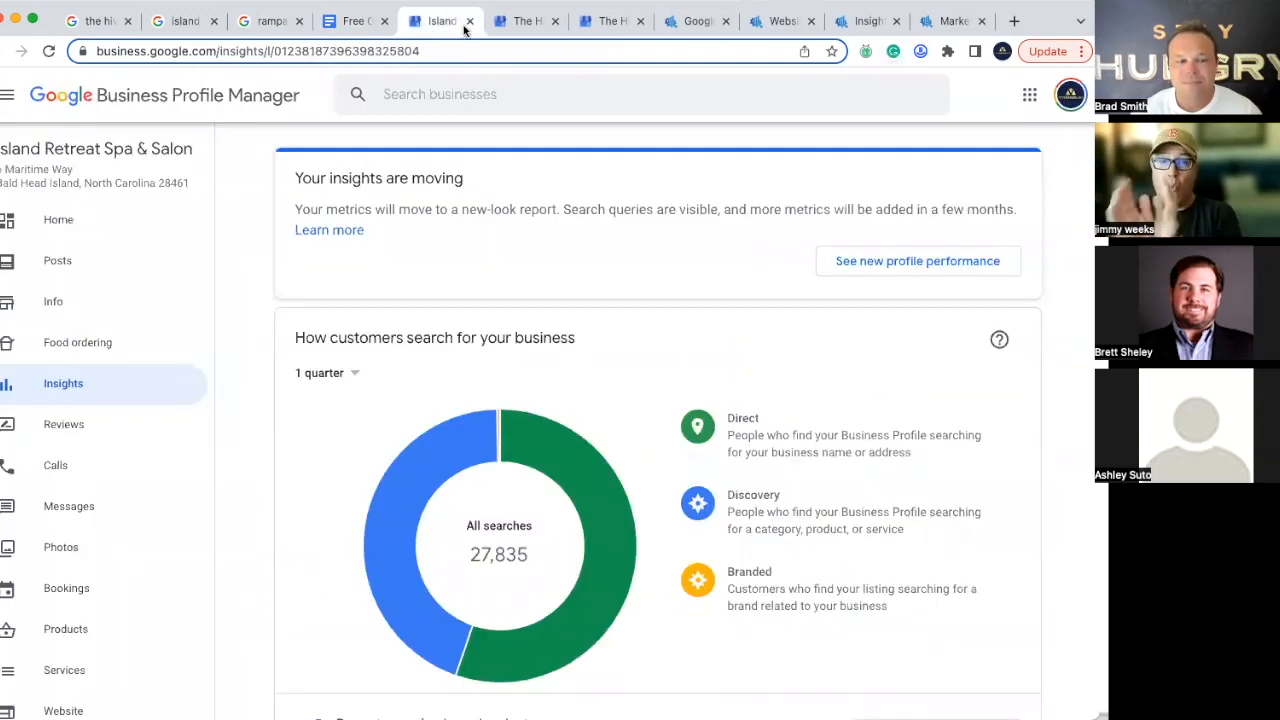
mouse_move(84, 260)
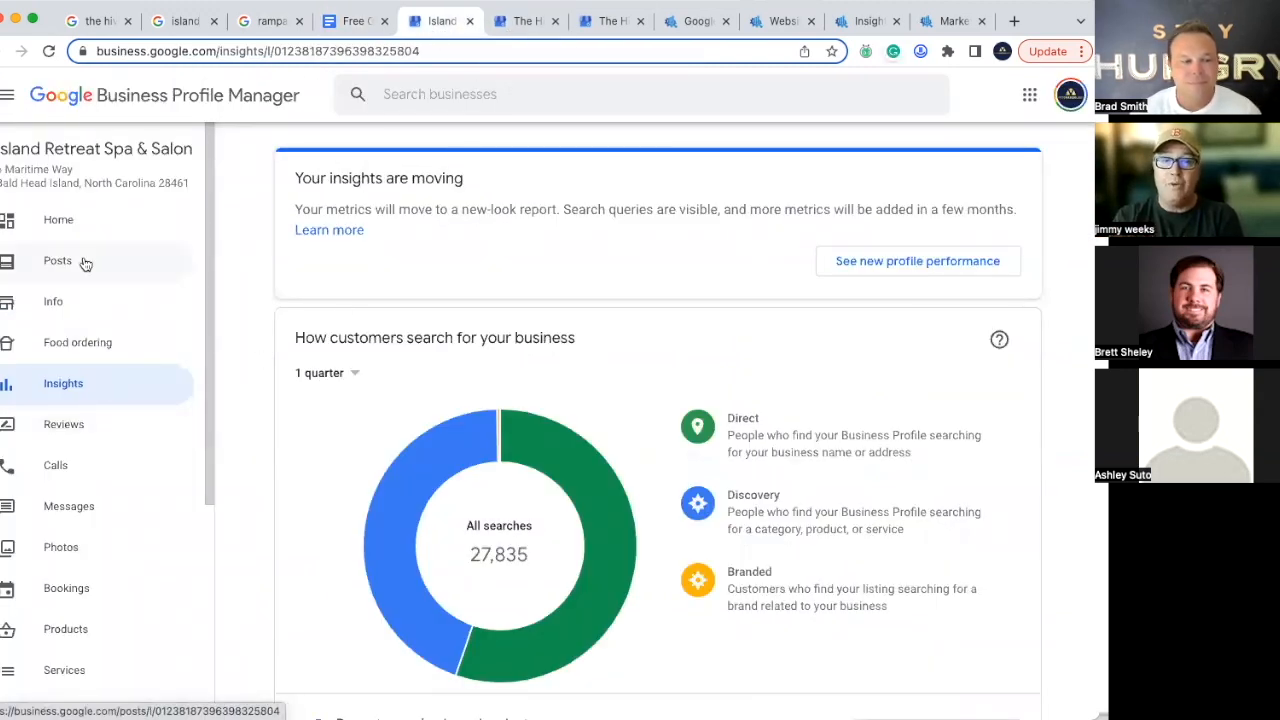
click(56, 260)
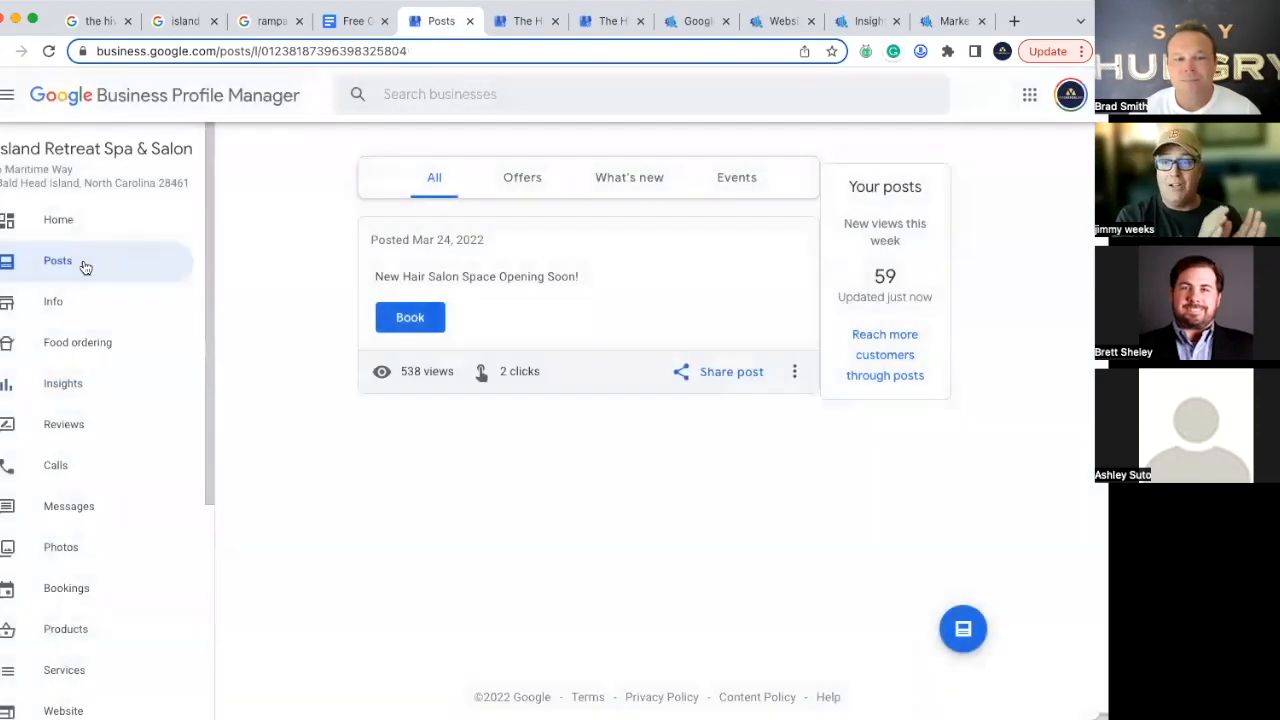
click(522, 176)
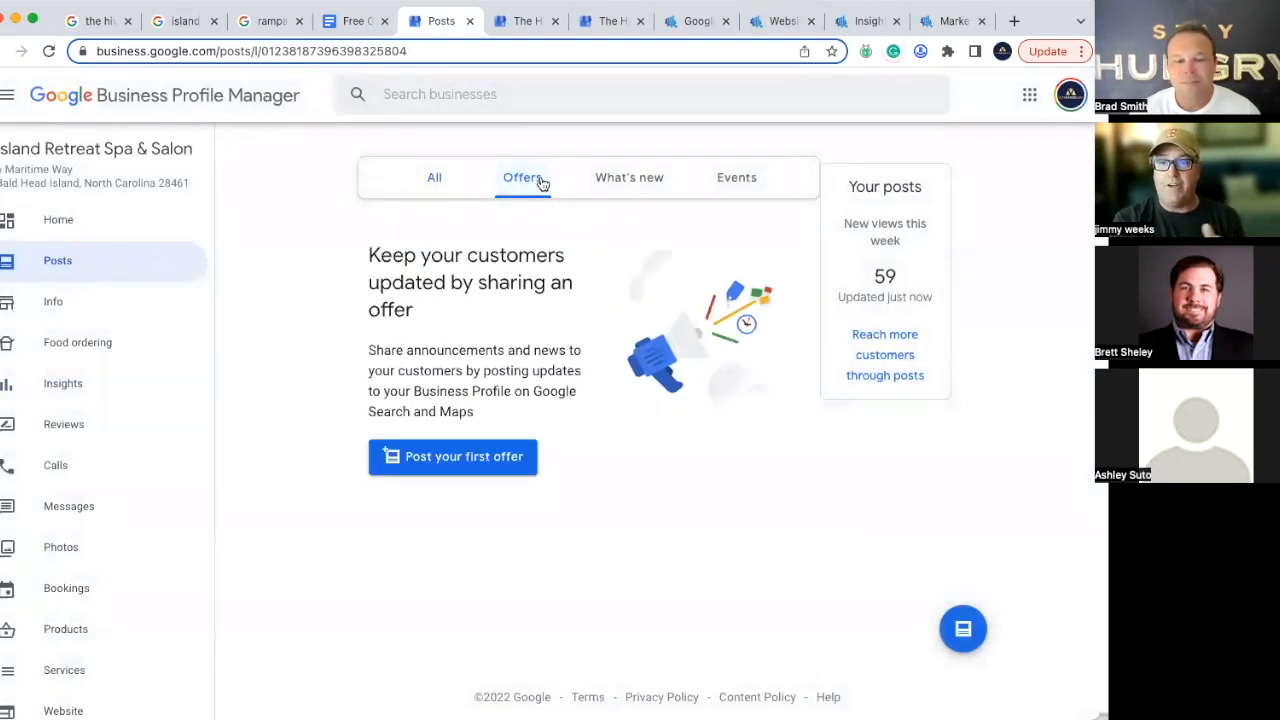
click(452, 456)
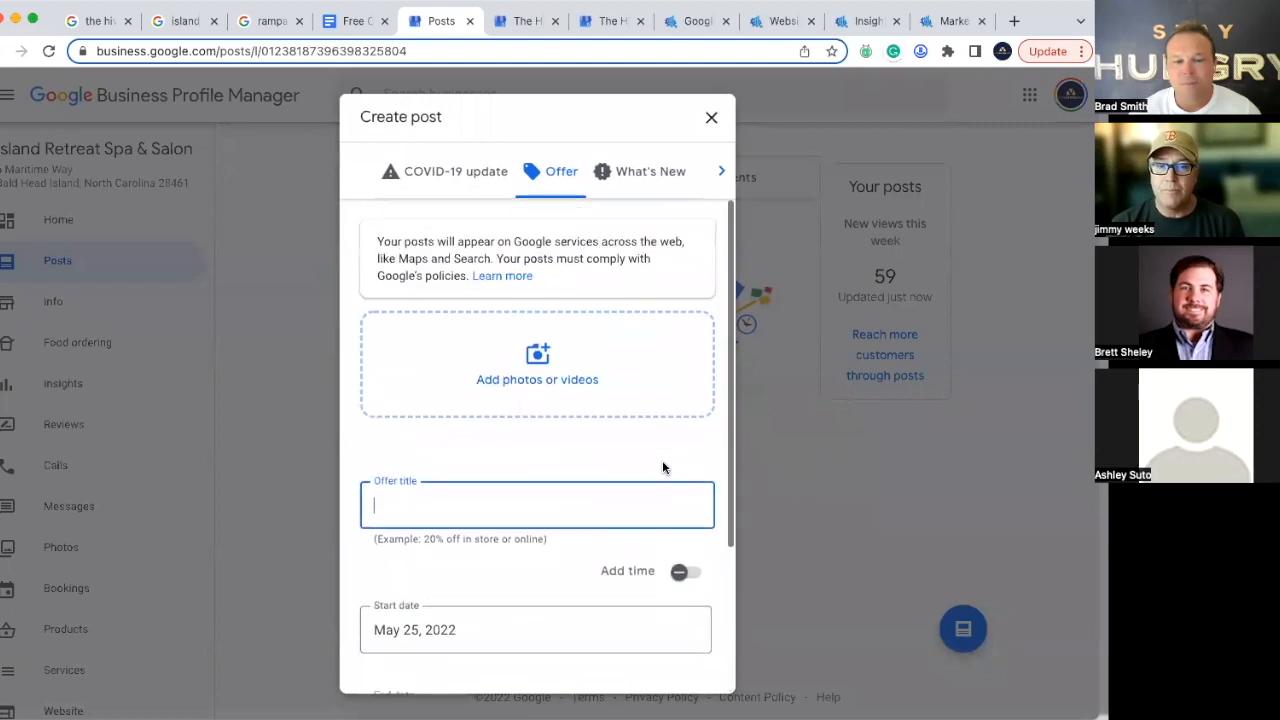
mouse_move(816, 444)
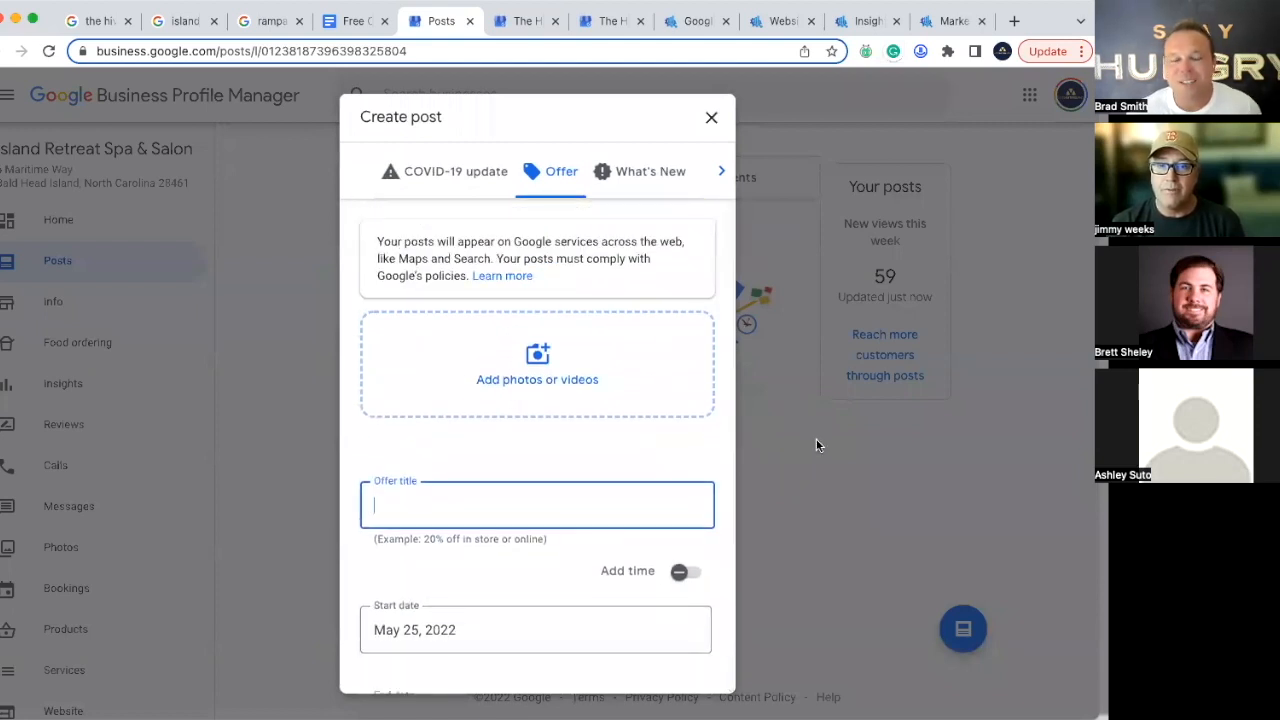
mouse_move(822, 432)
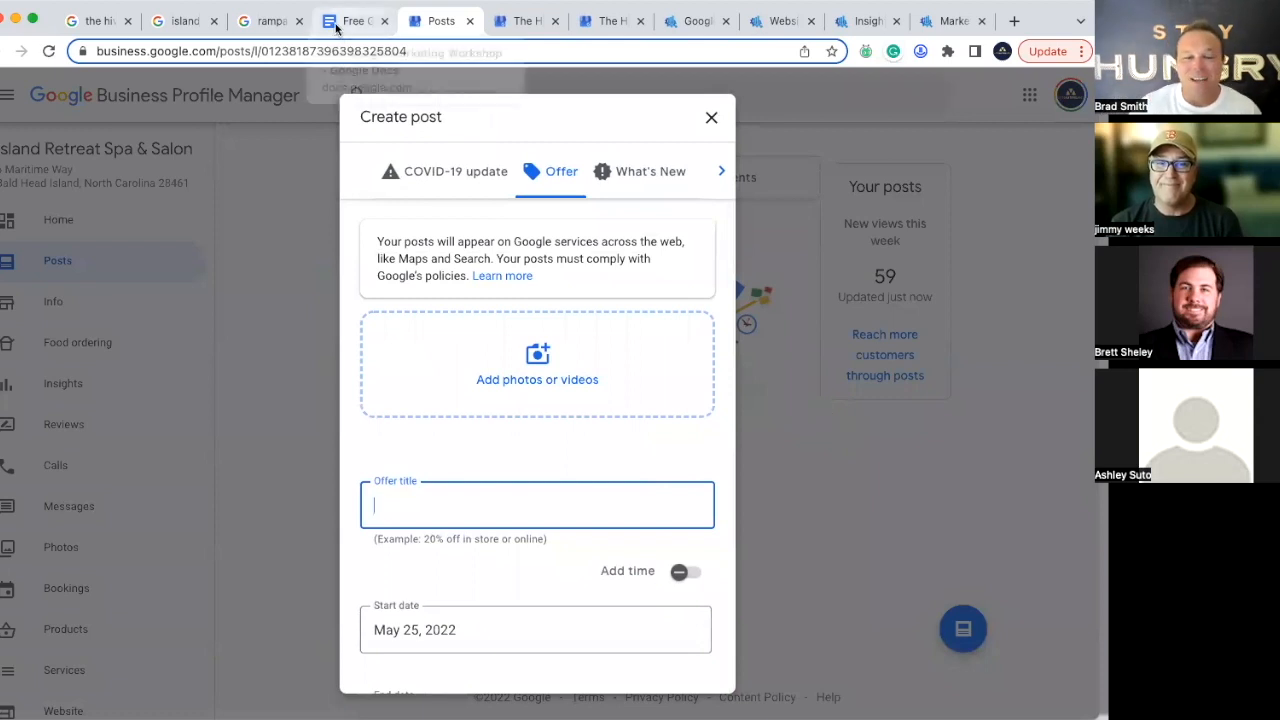
Step: Check the review-link step in the worksheet, then return to the blank offer post form
click(356, 20)
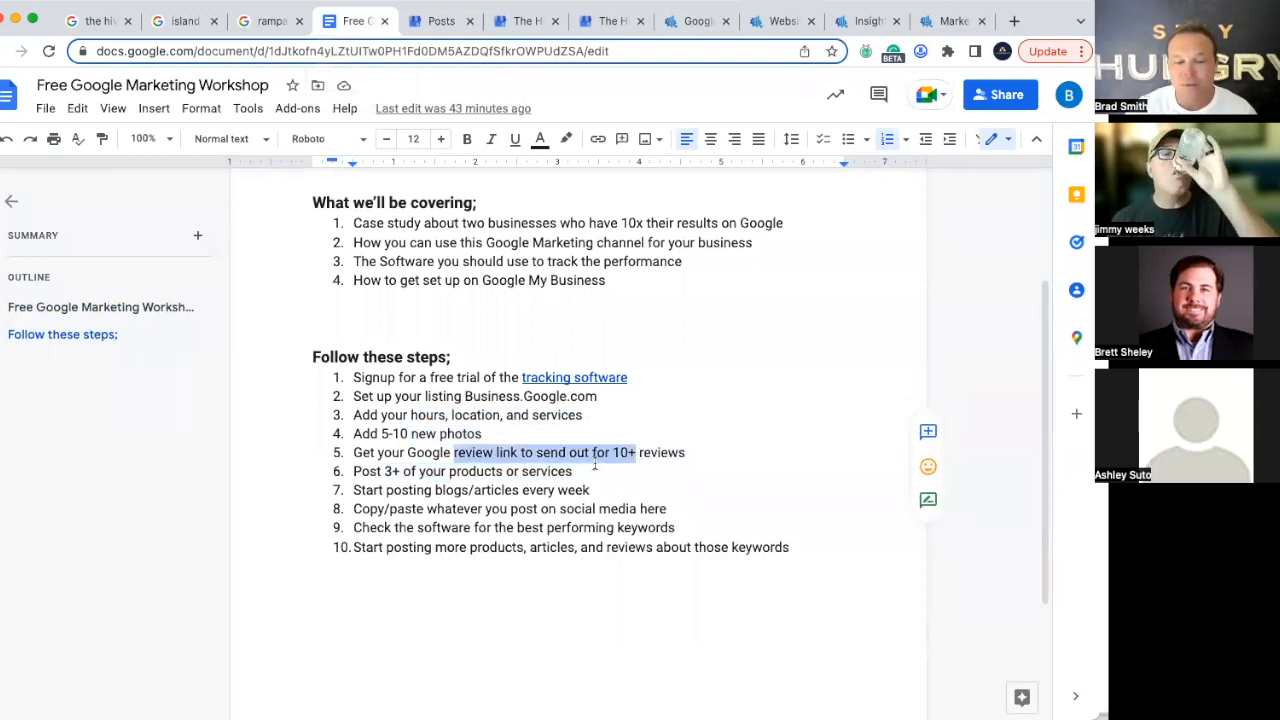
click(476, 490)
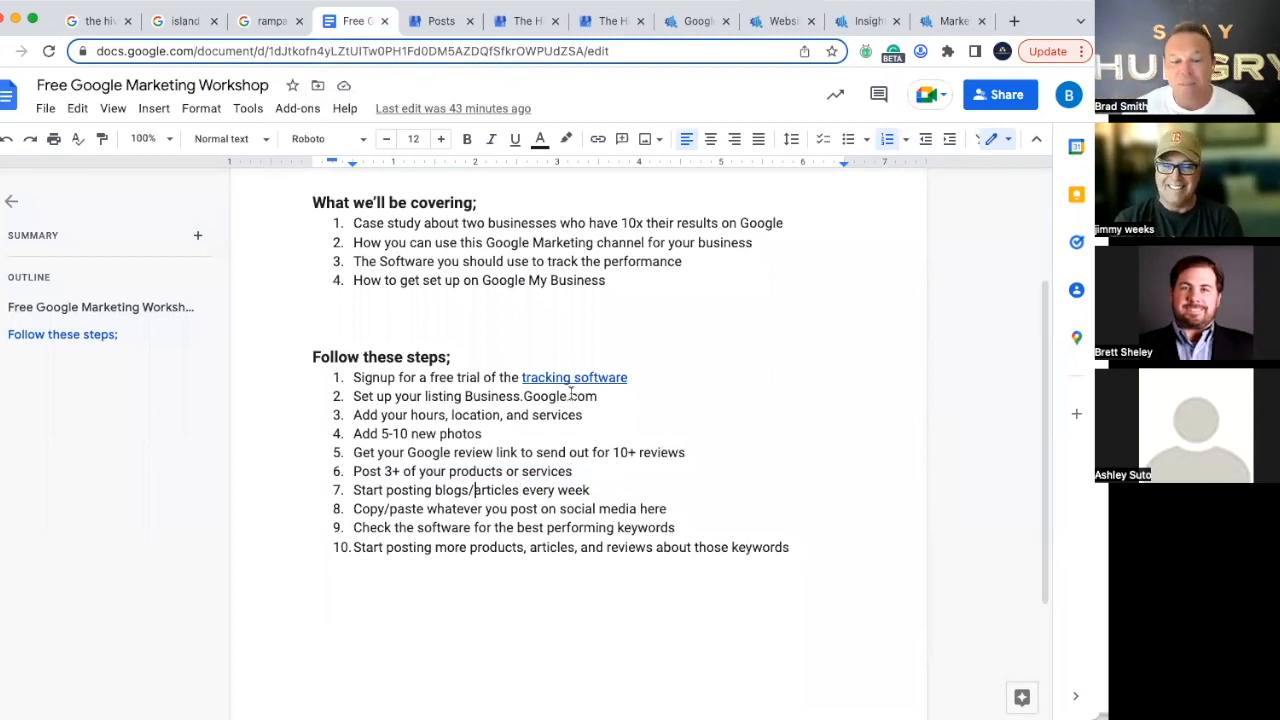
click(440, 20)
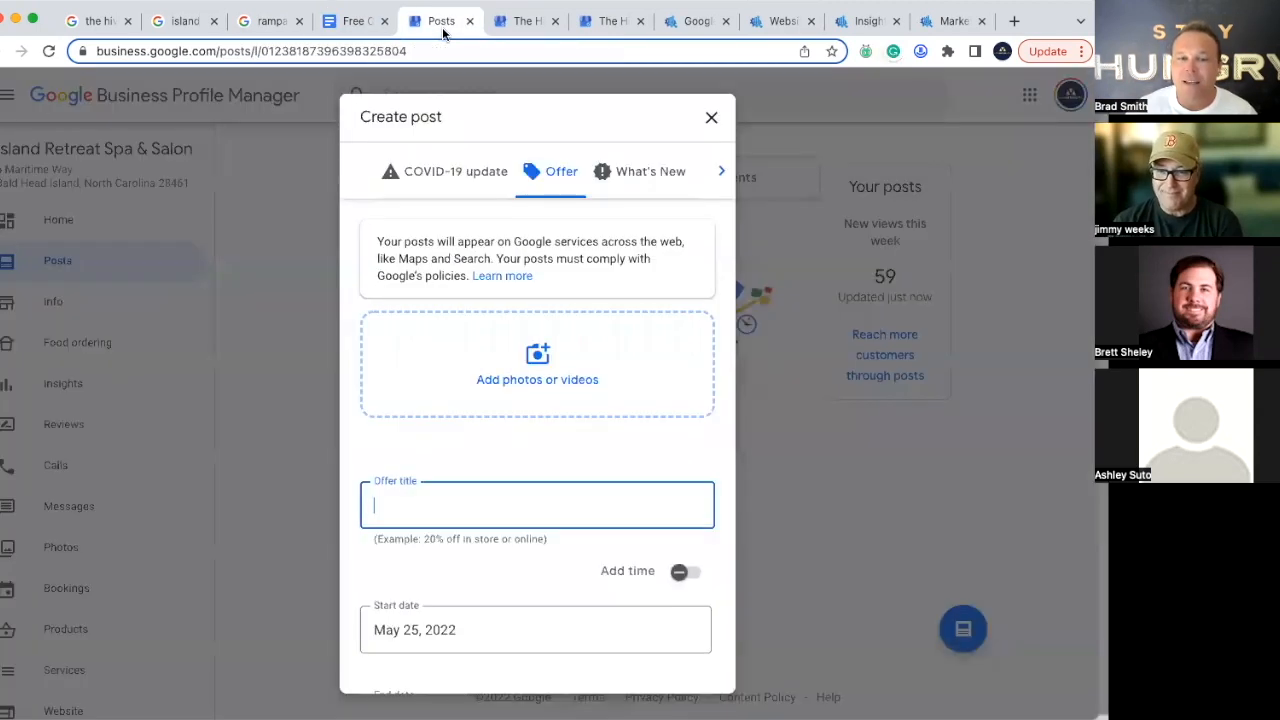
click(650, 178)
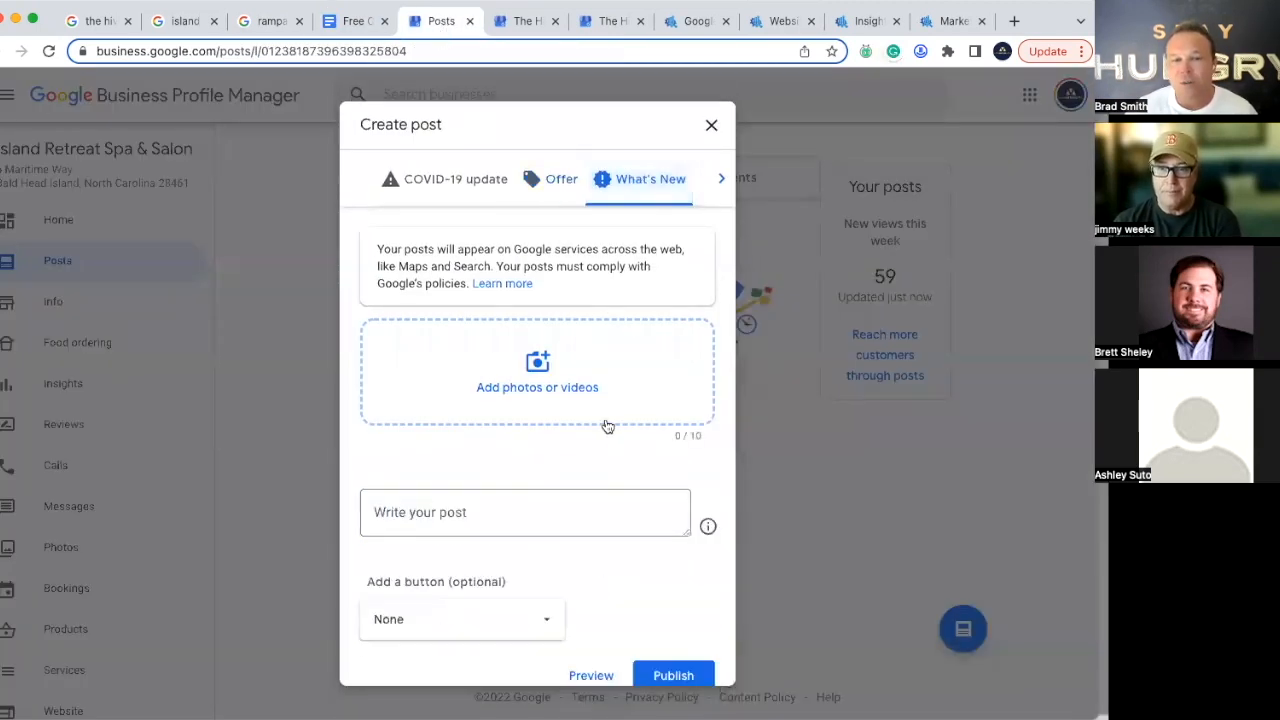
mouse_move(556, 380)
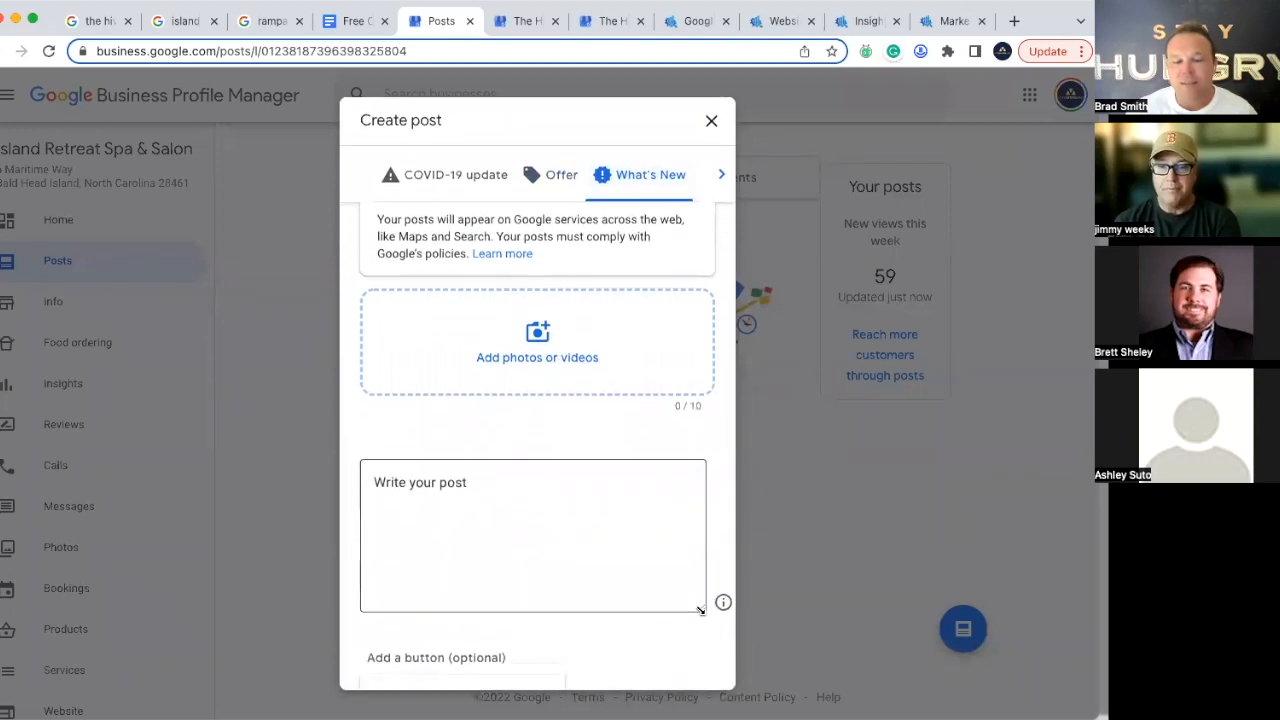
click(532, 536)
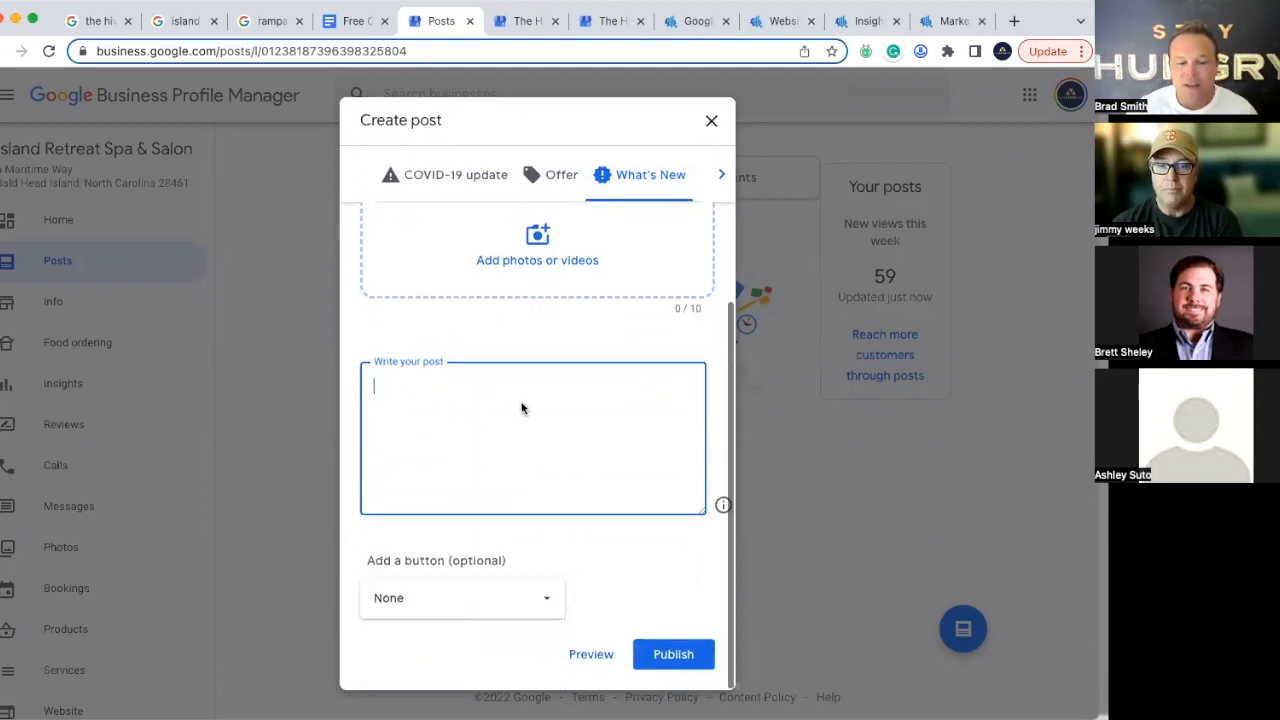
click(460, 596)
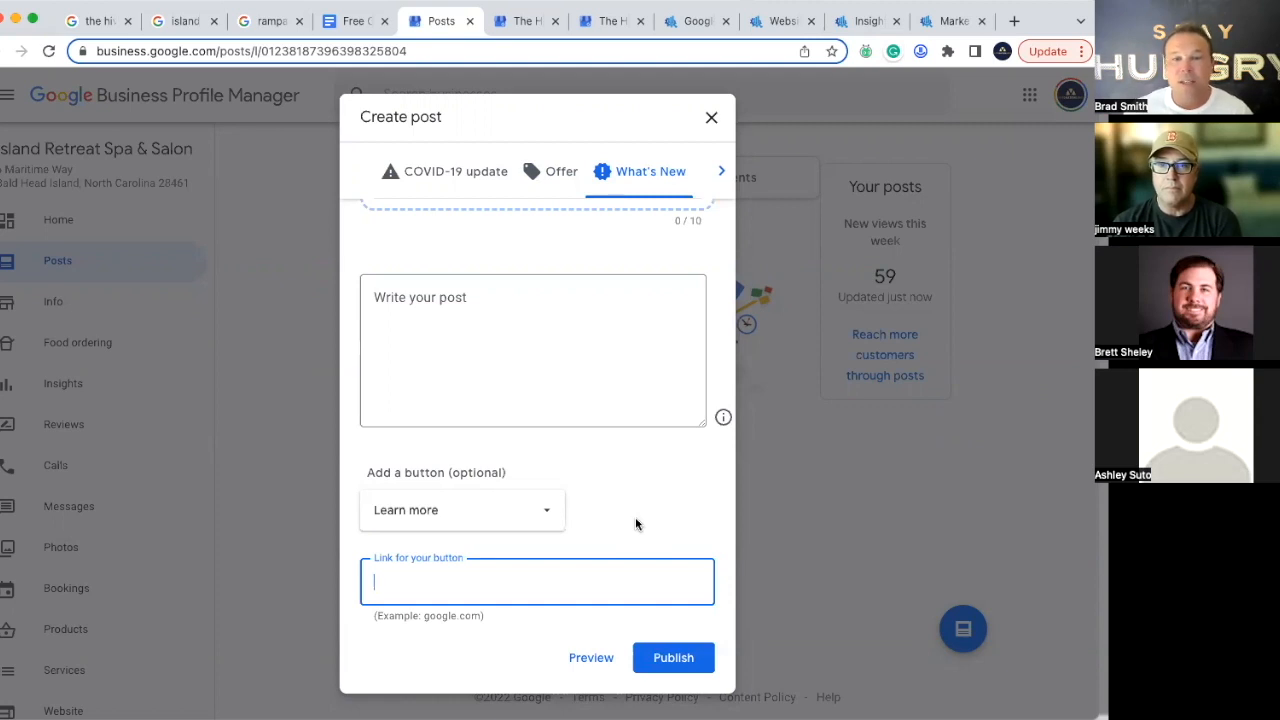
mouse_move(600, 458)
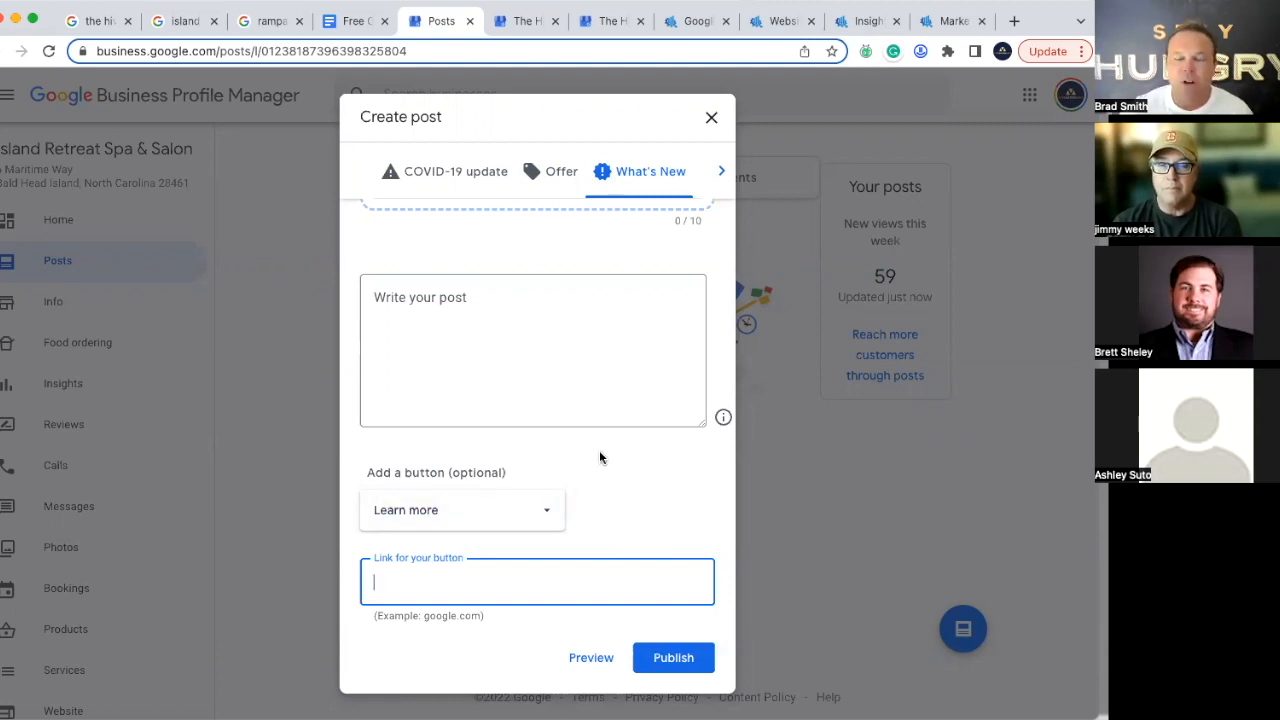
scroll(up, 3)
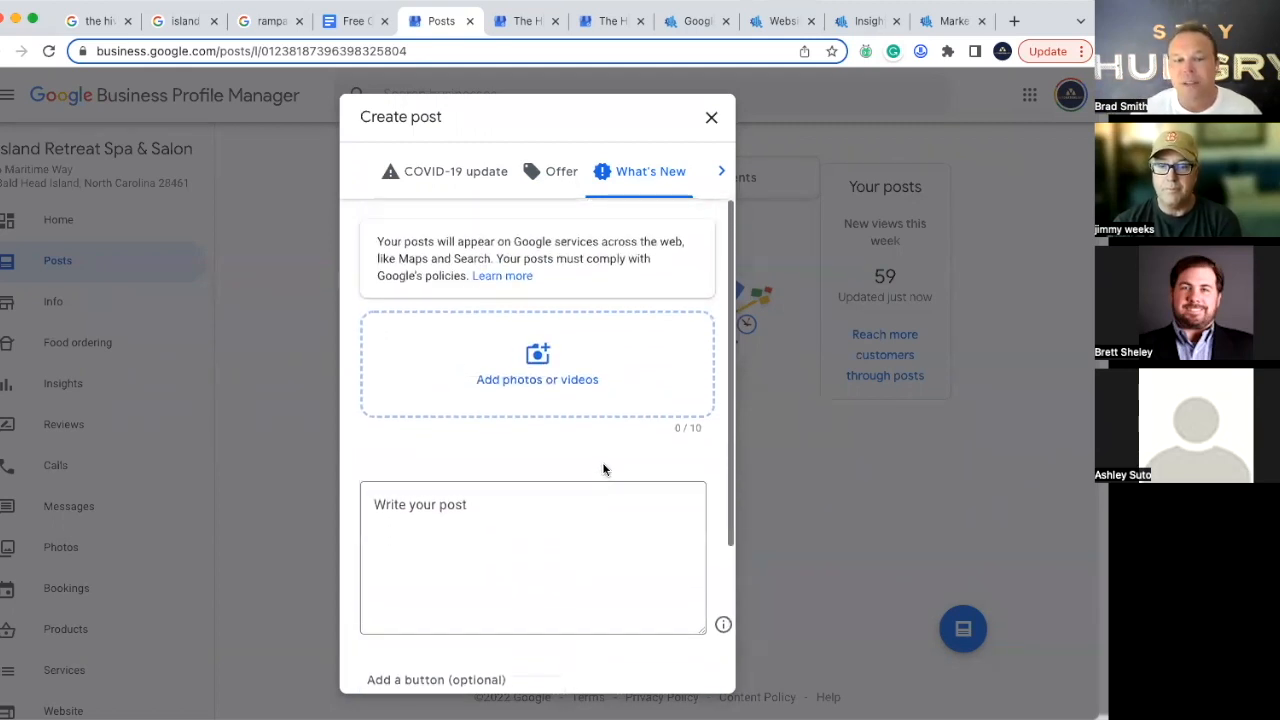
click(352, 20)
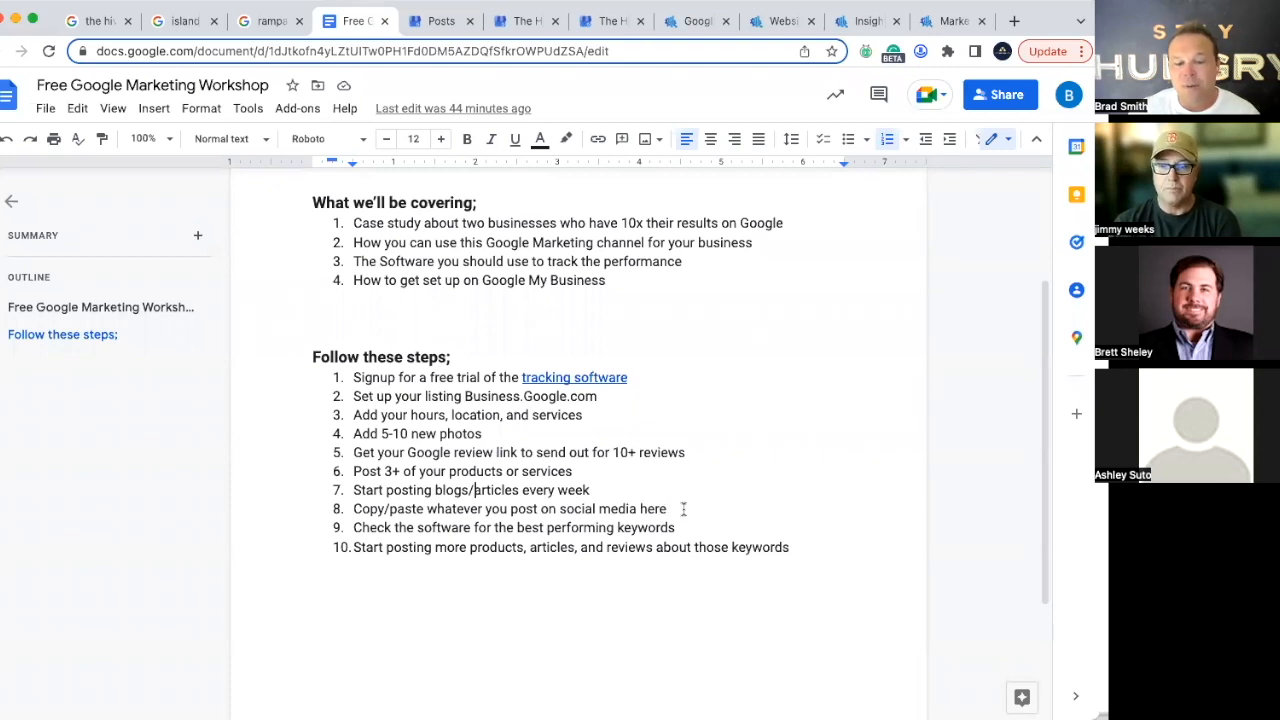
double_click(600, 508)
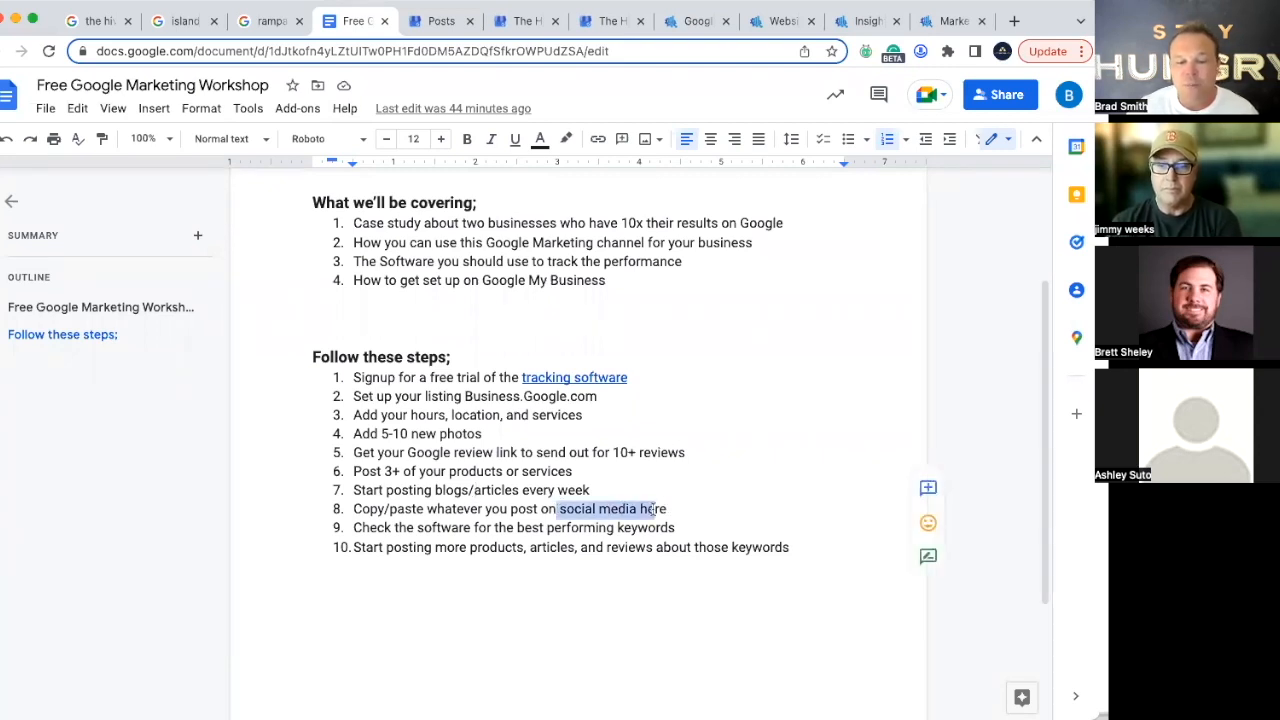
click(440, 20)
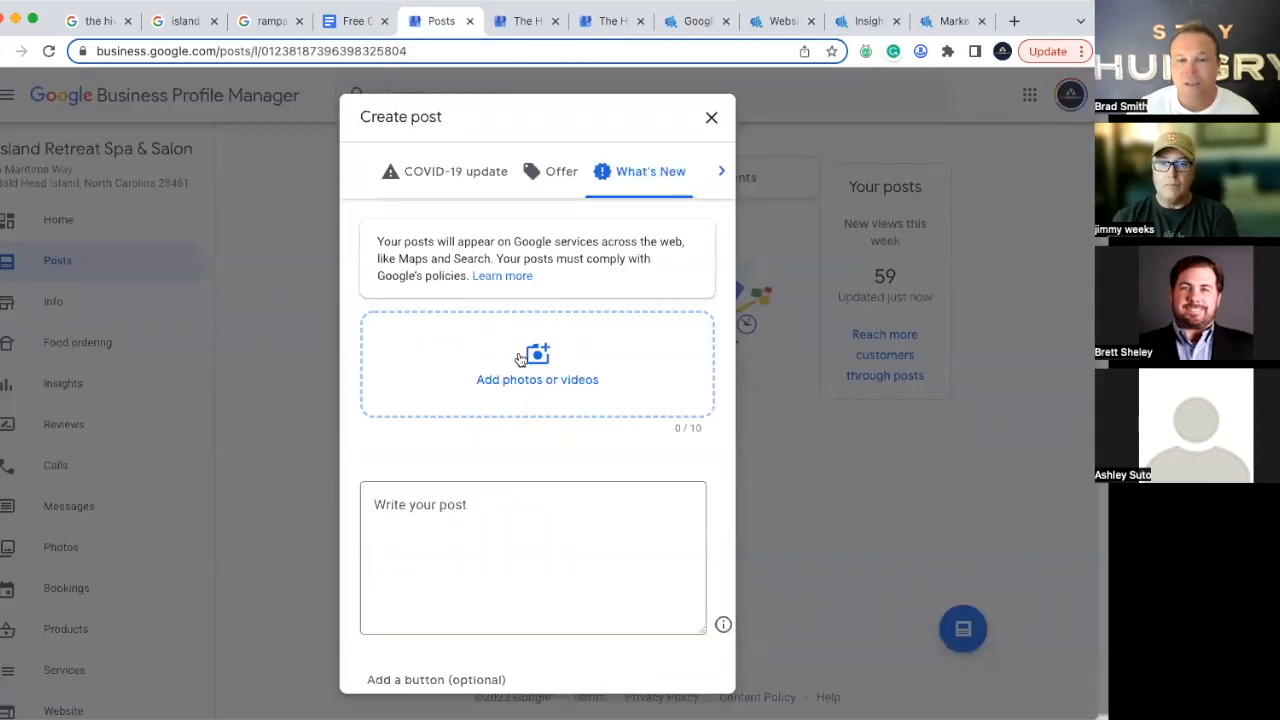
mouse_move(658, 314)
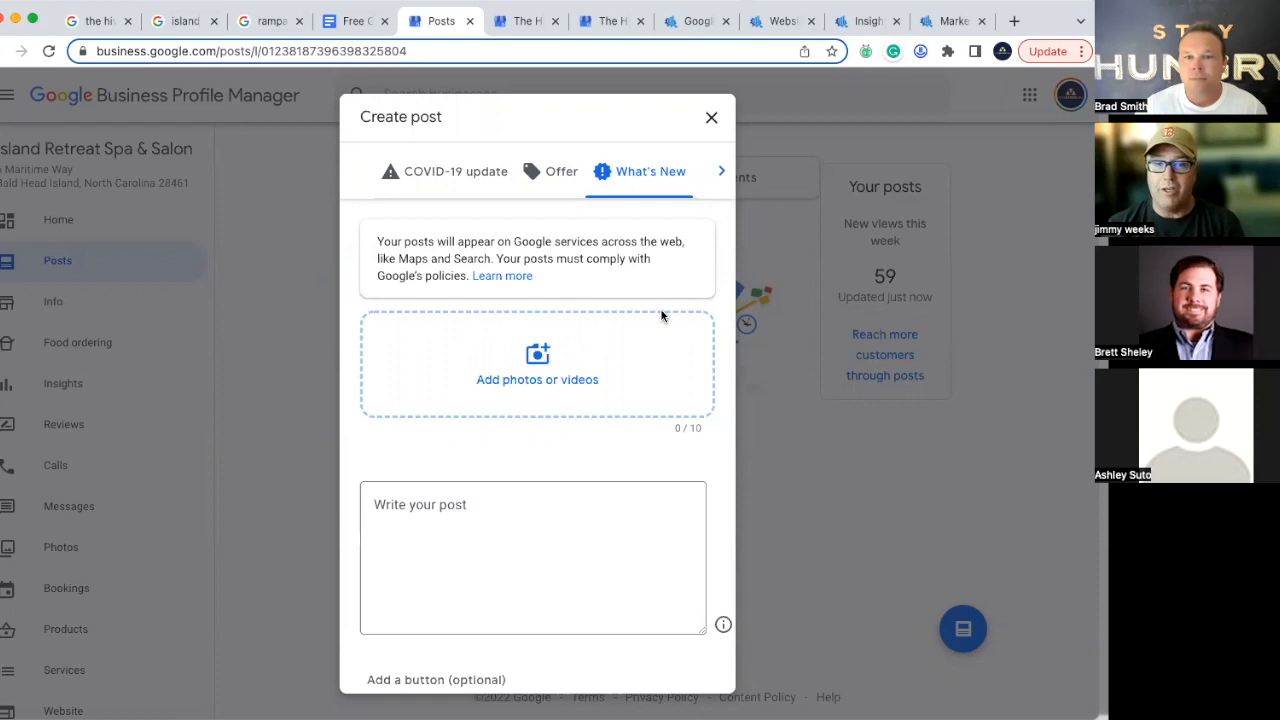
mouse_move(652, 316)
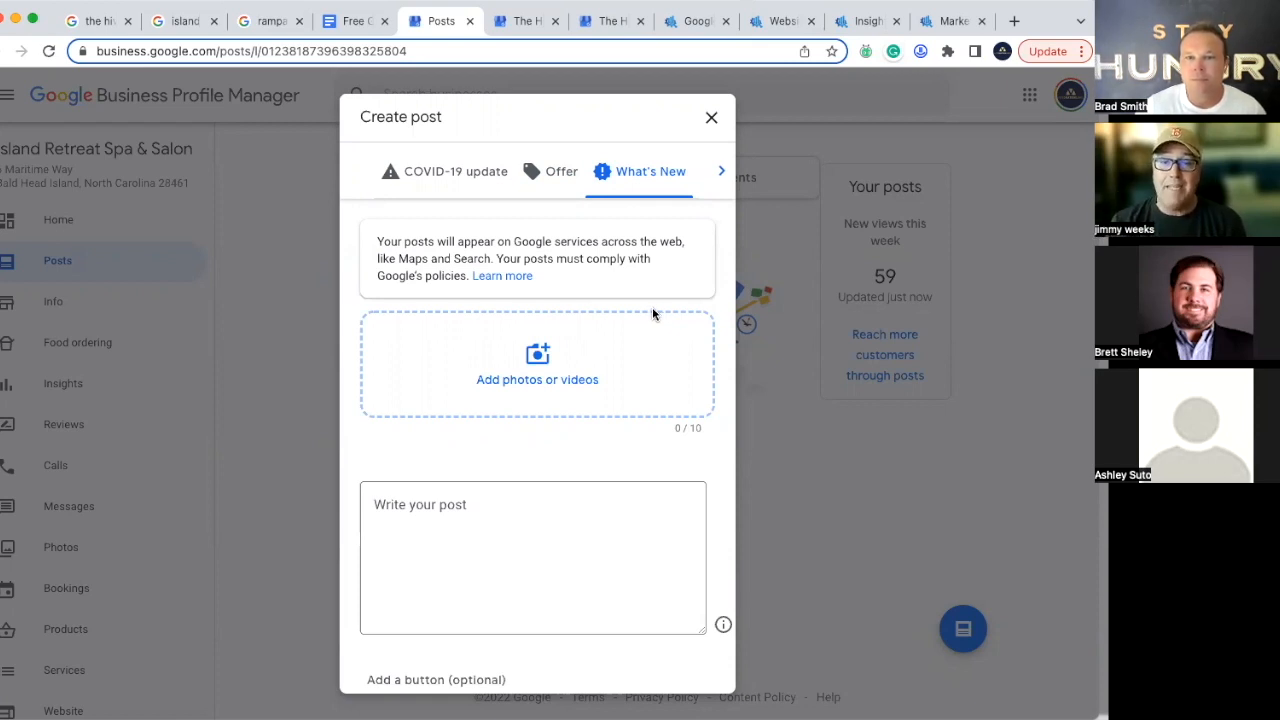
Step: Look at the COVID-19 update post type, then close the Create post dialog back to the empty Offers list
click(444, 172)
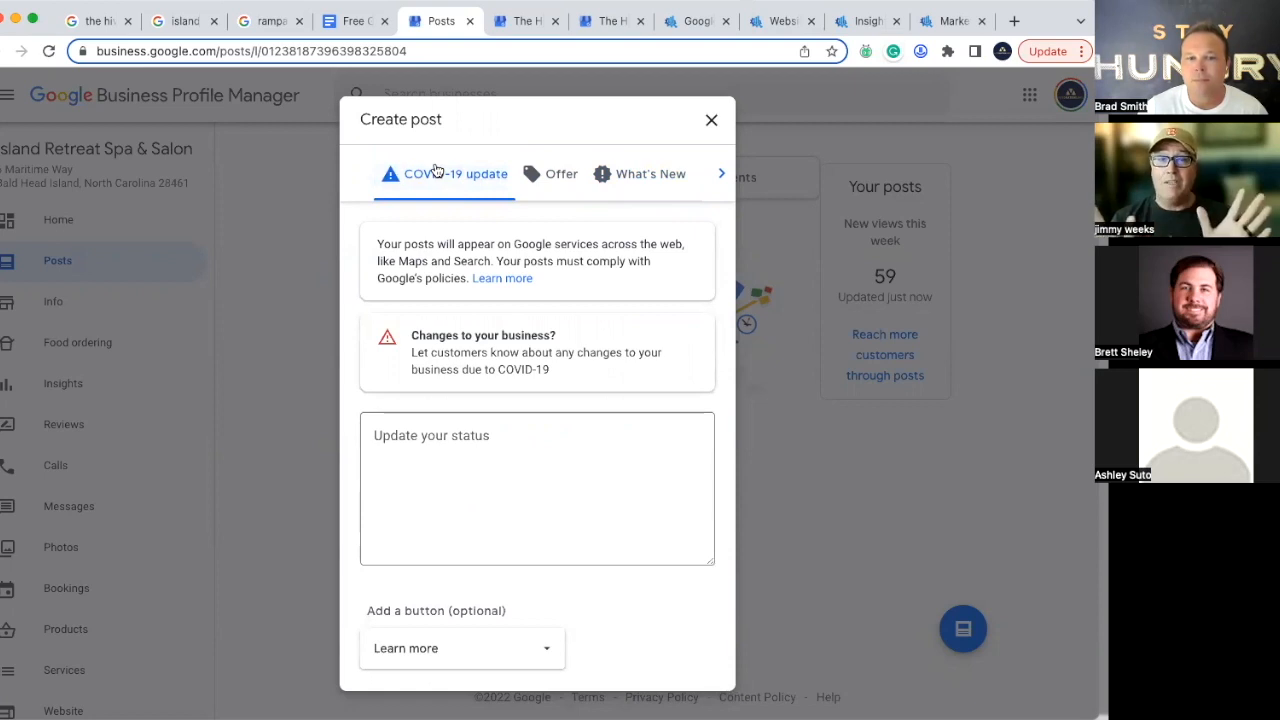
mouse_move(438, 172)
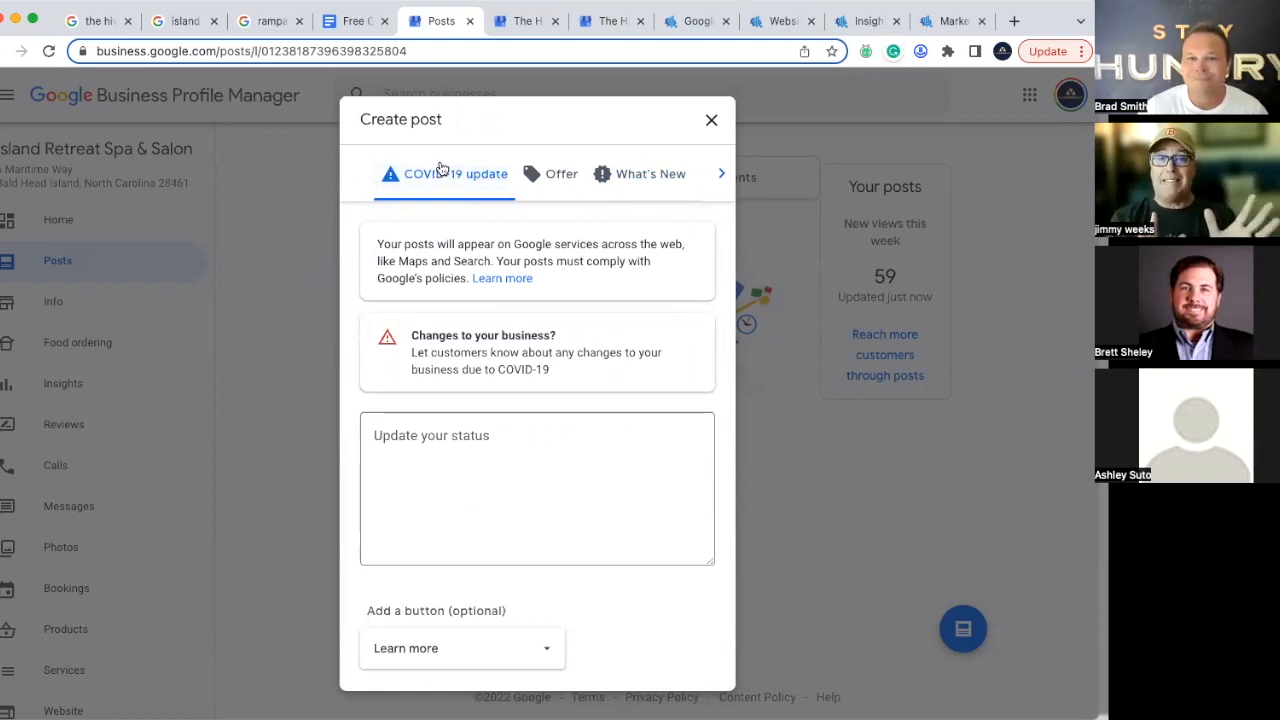
mouse_move(730, 176)
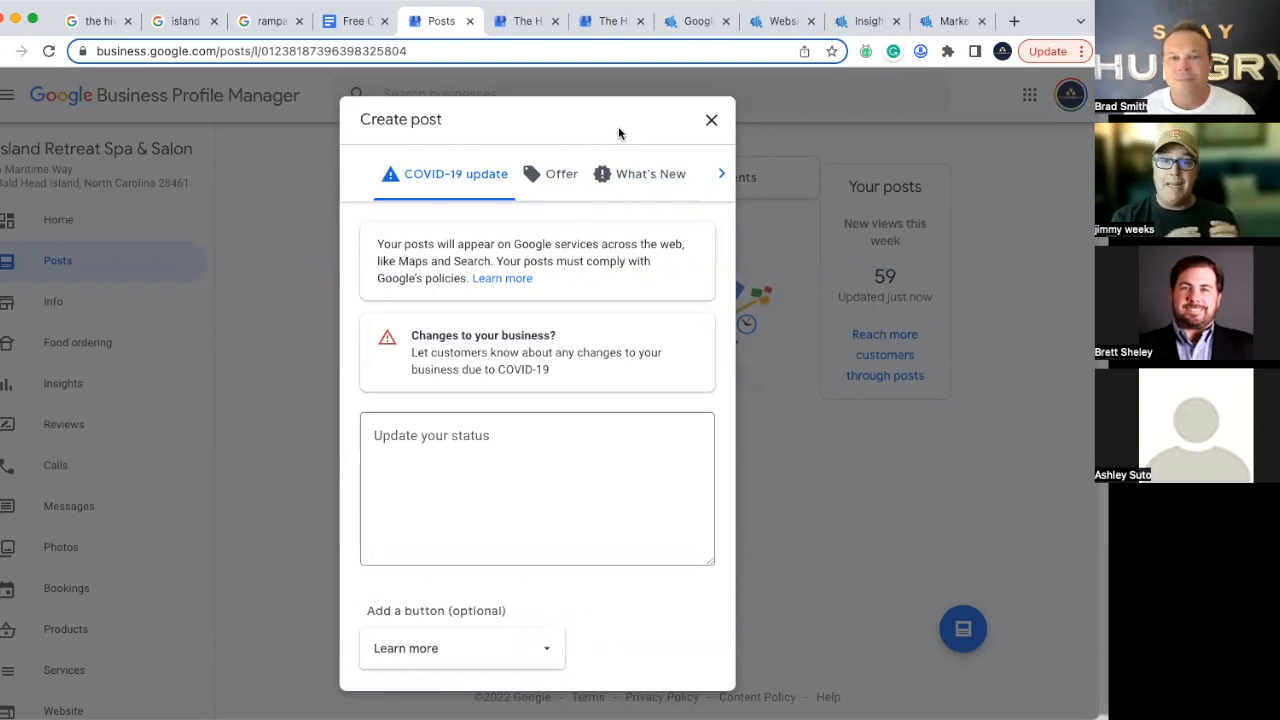
mouse_move(592, 132)
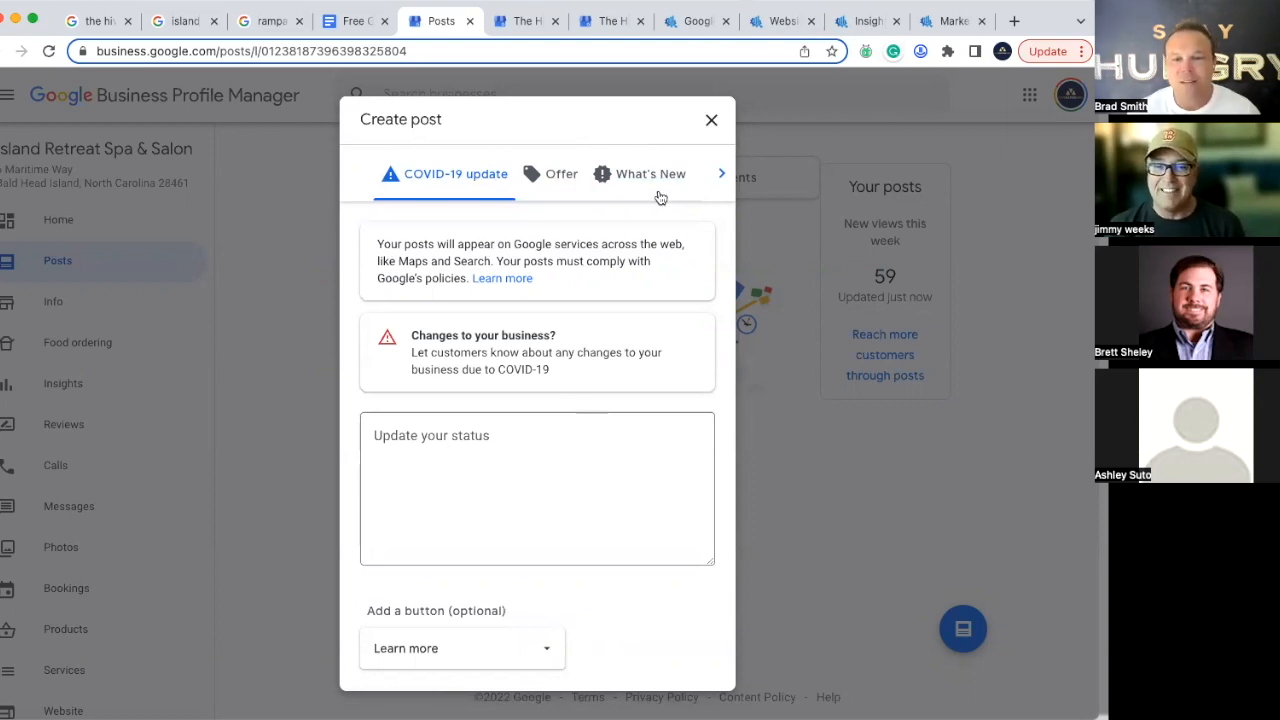
click(712, 120)
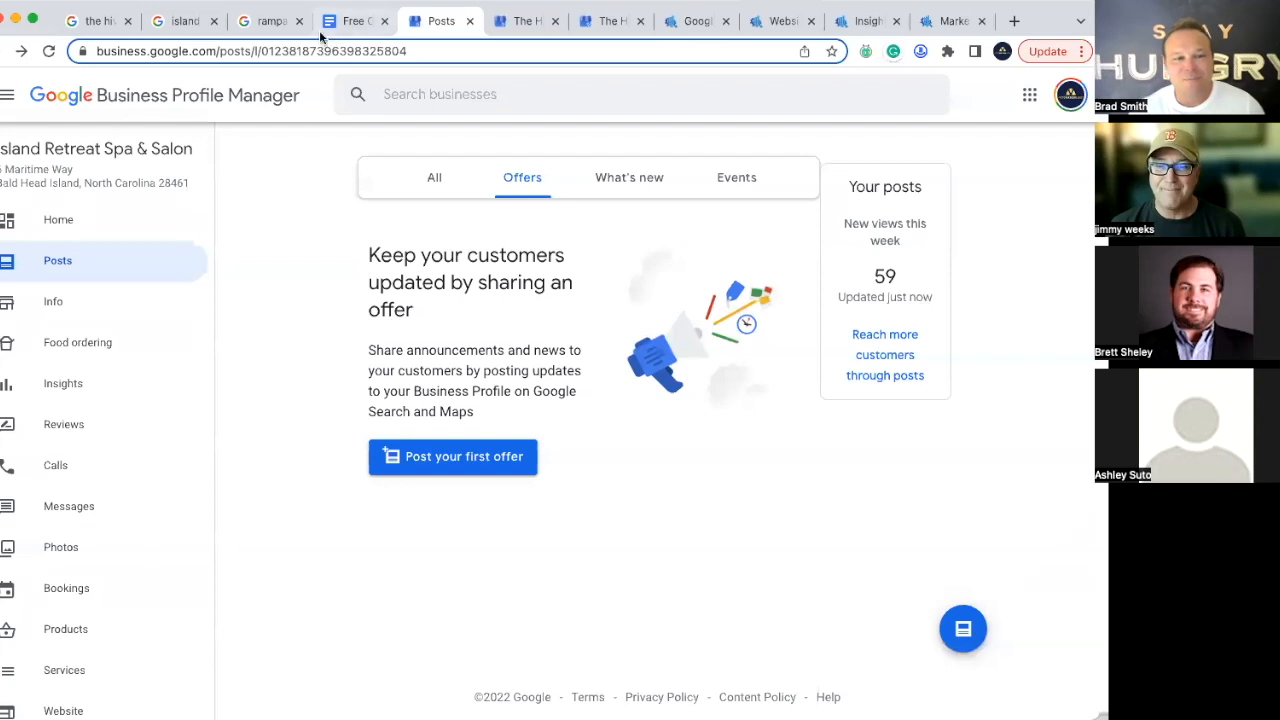
Step: Highlight 'best performing keywords' in worksheet step 9, then switch to The Hive's customer actions insights
click(356, 20)
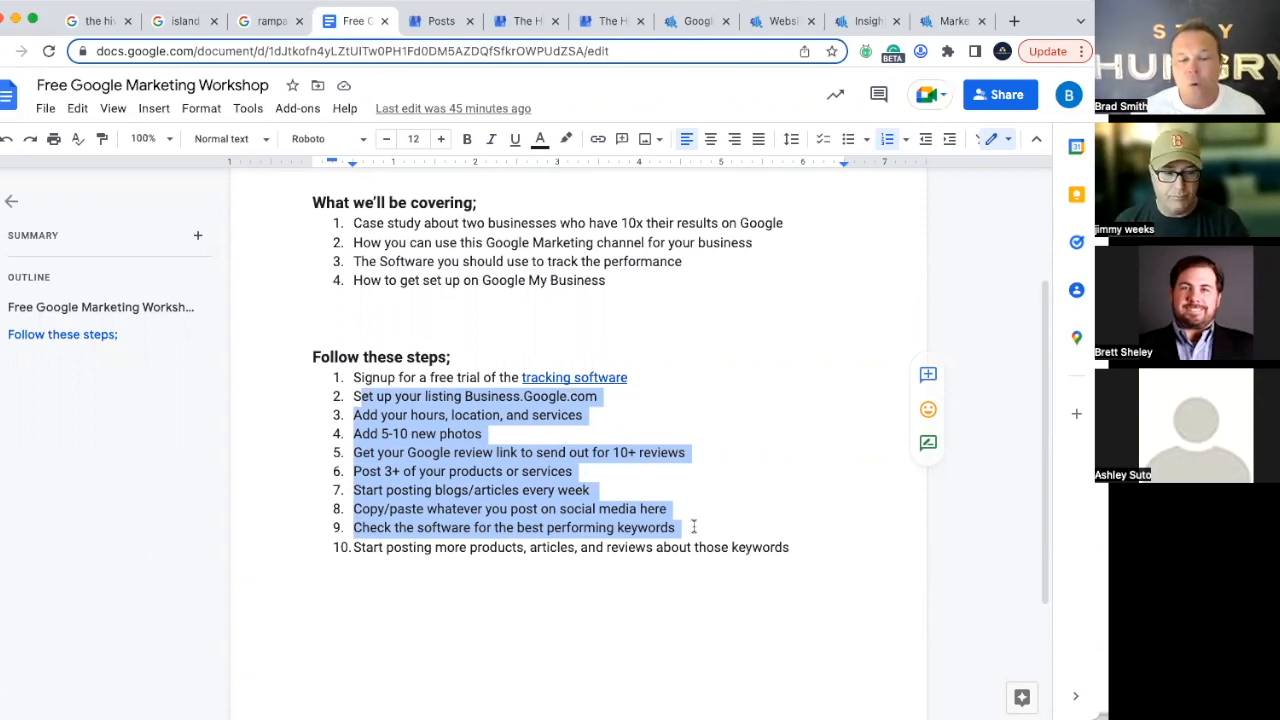
click(440, 388)
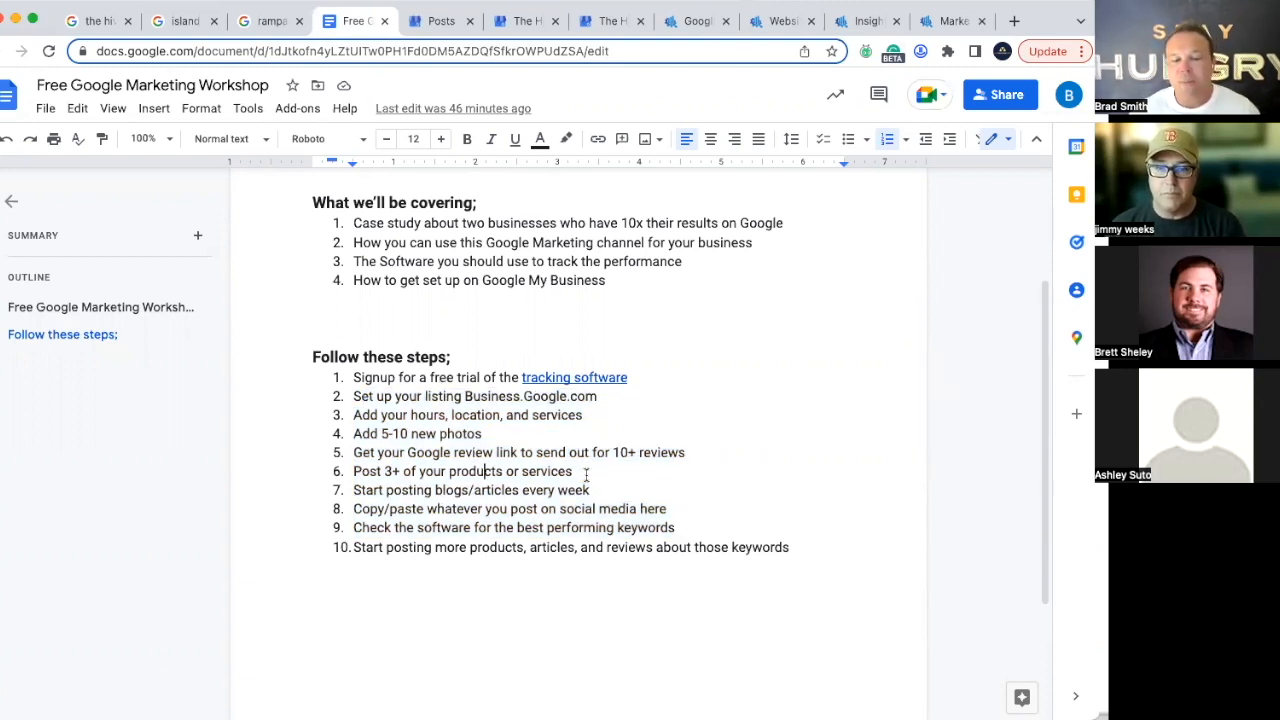
double_click(540, 528)
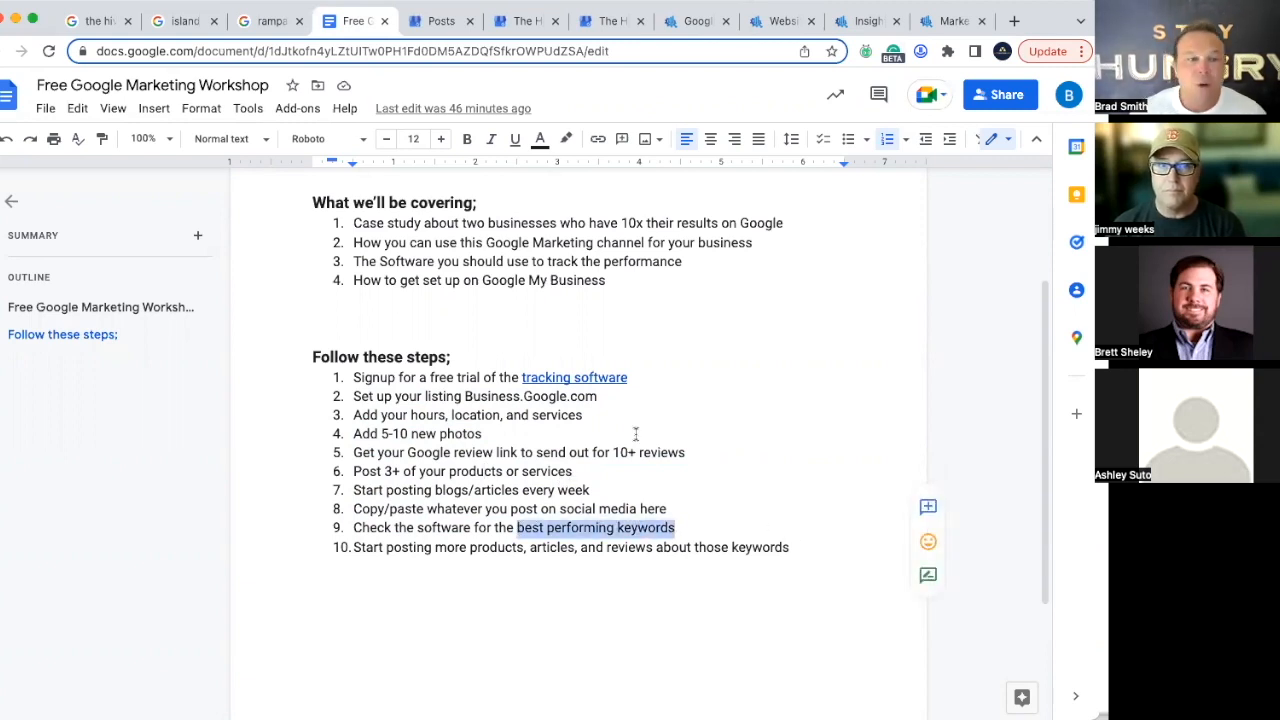
click(524, 20)
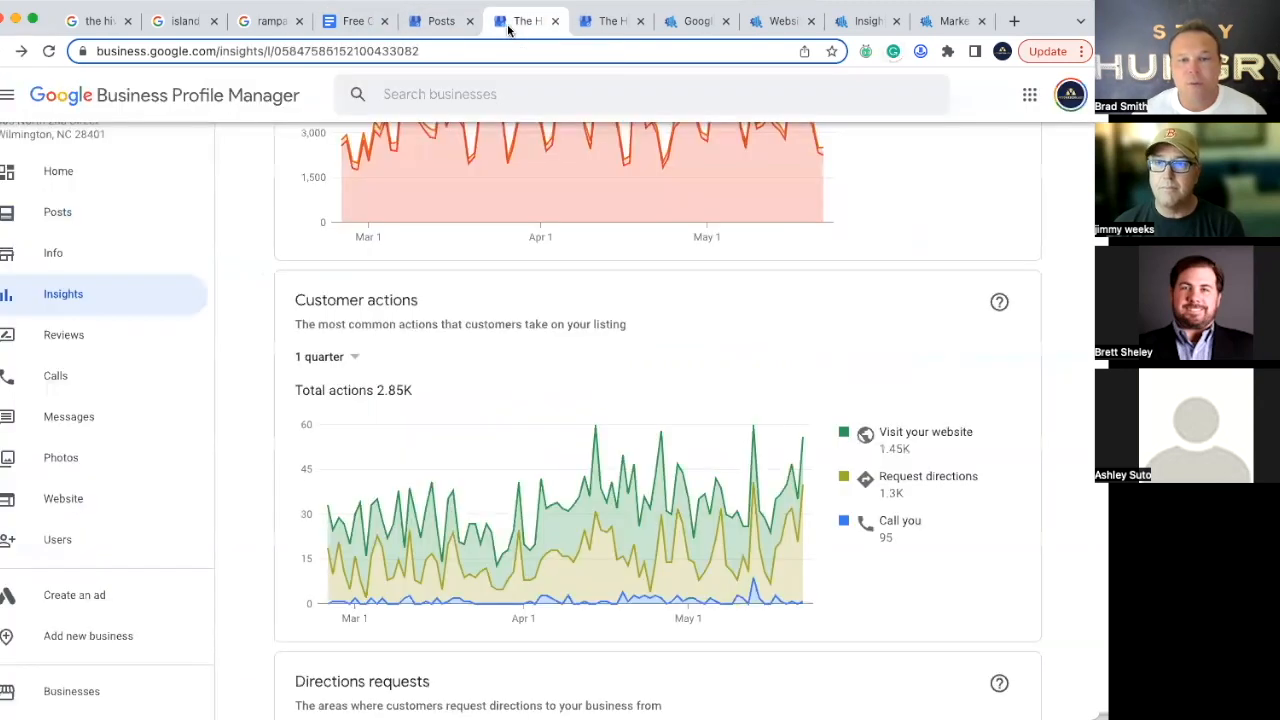
Step: Show The Hive's new profile performance report for Dec 2021–May 2022 with platform and search-term breakdowns expanded
scroll(up, 3)
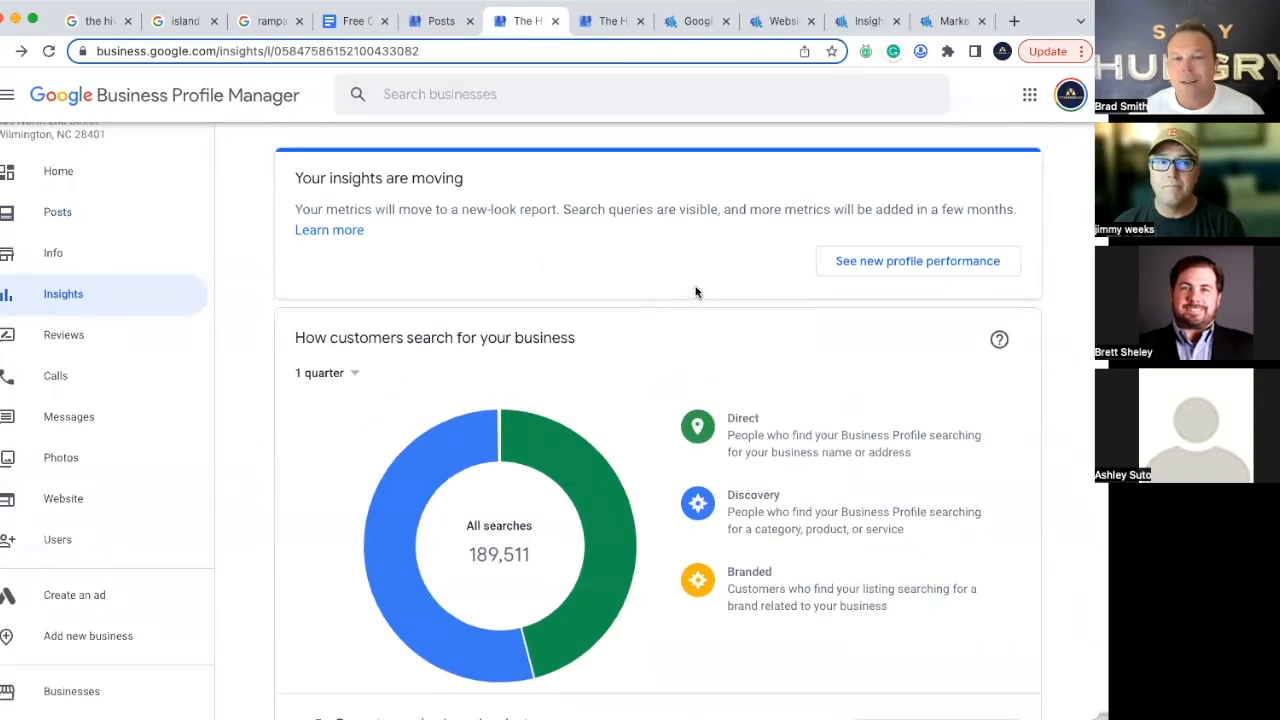
scroll(down, 3)
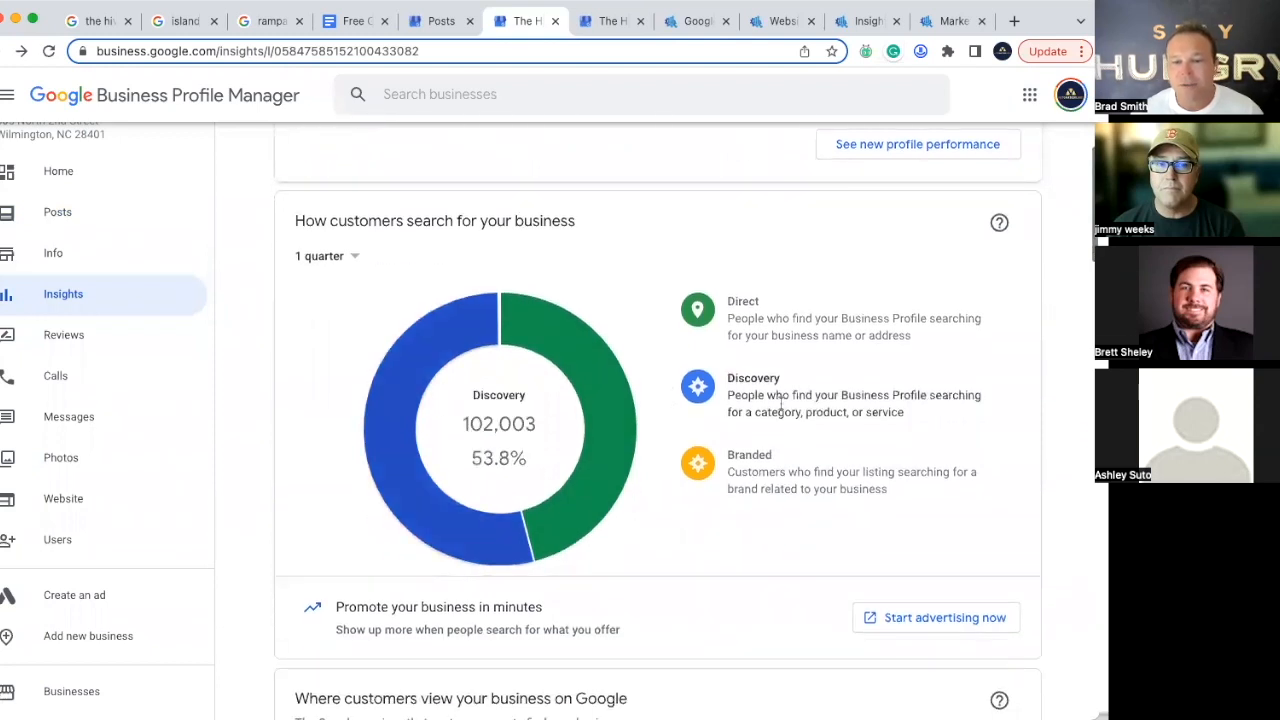
click(916, 144)
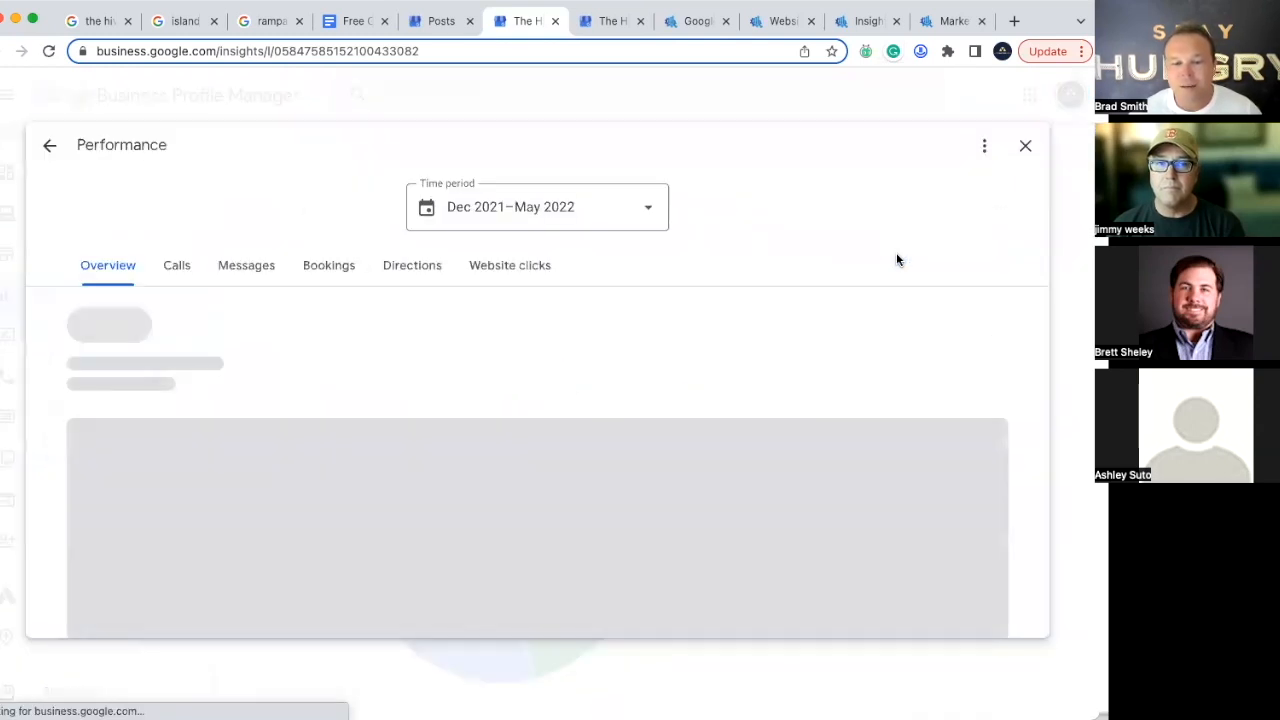
scroll(down, 3)
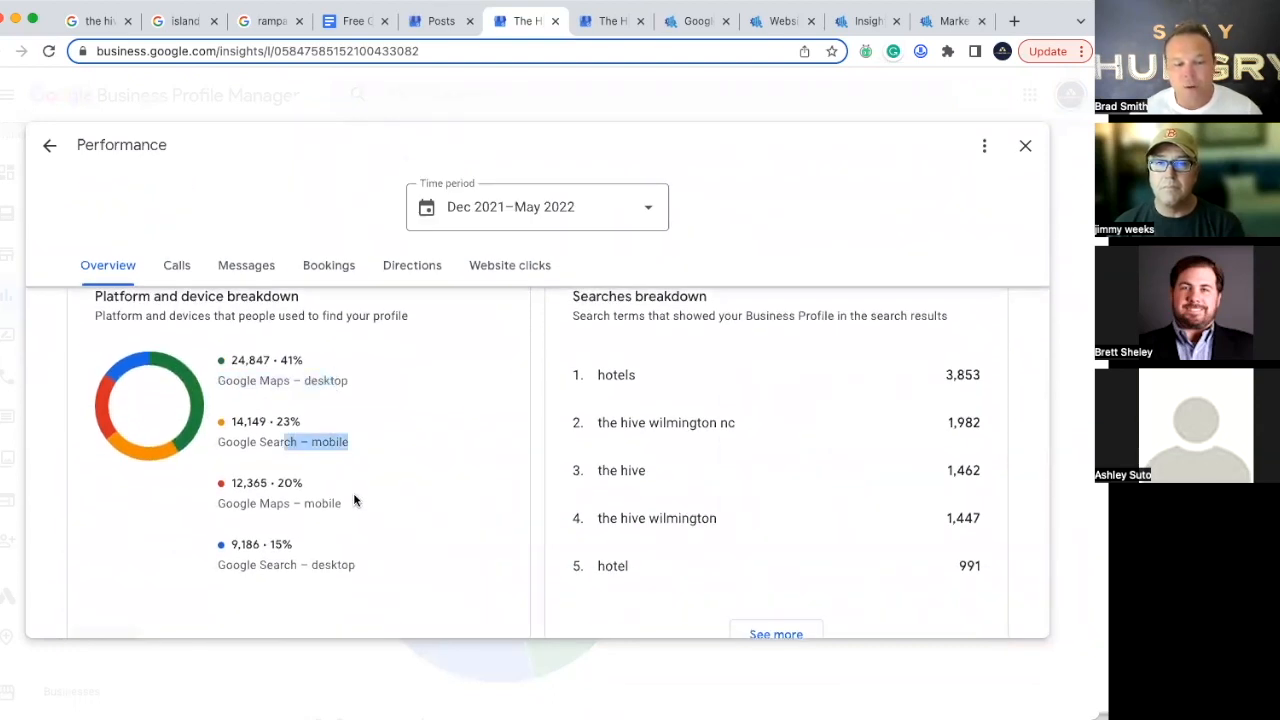
scroll(down, 3)
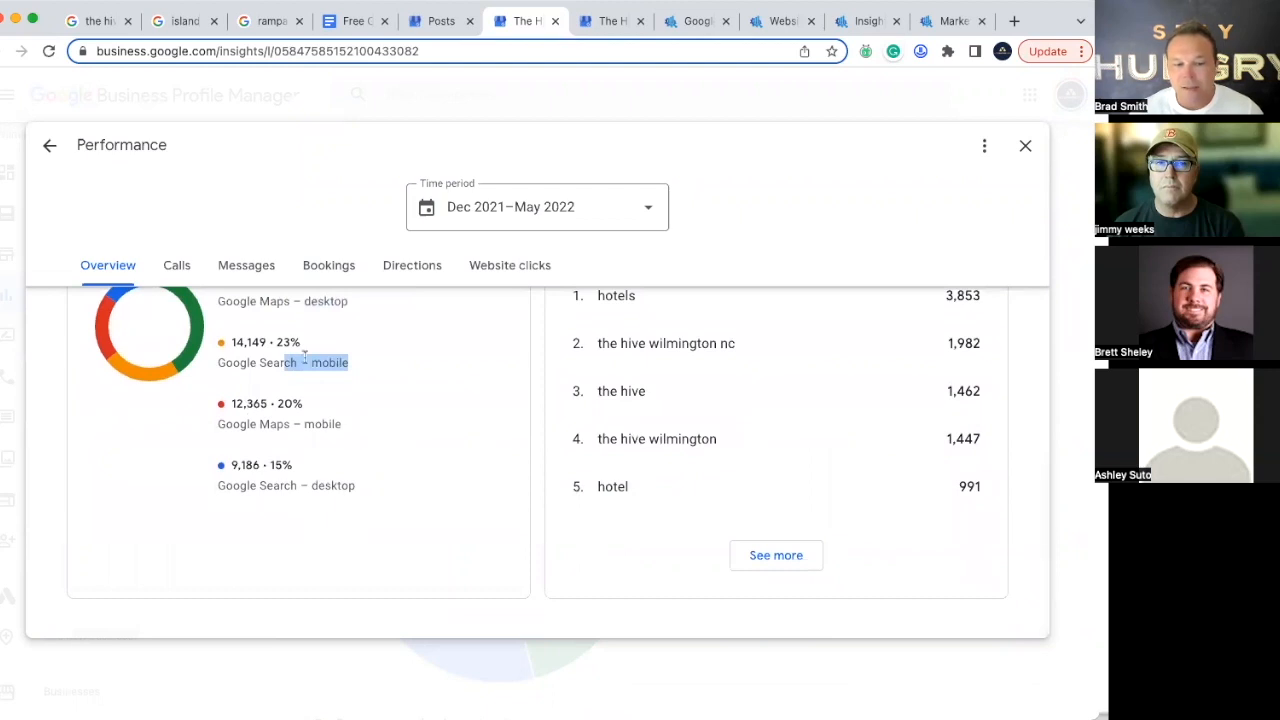
click(776, 556)
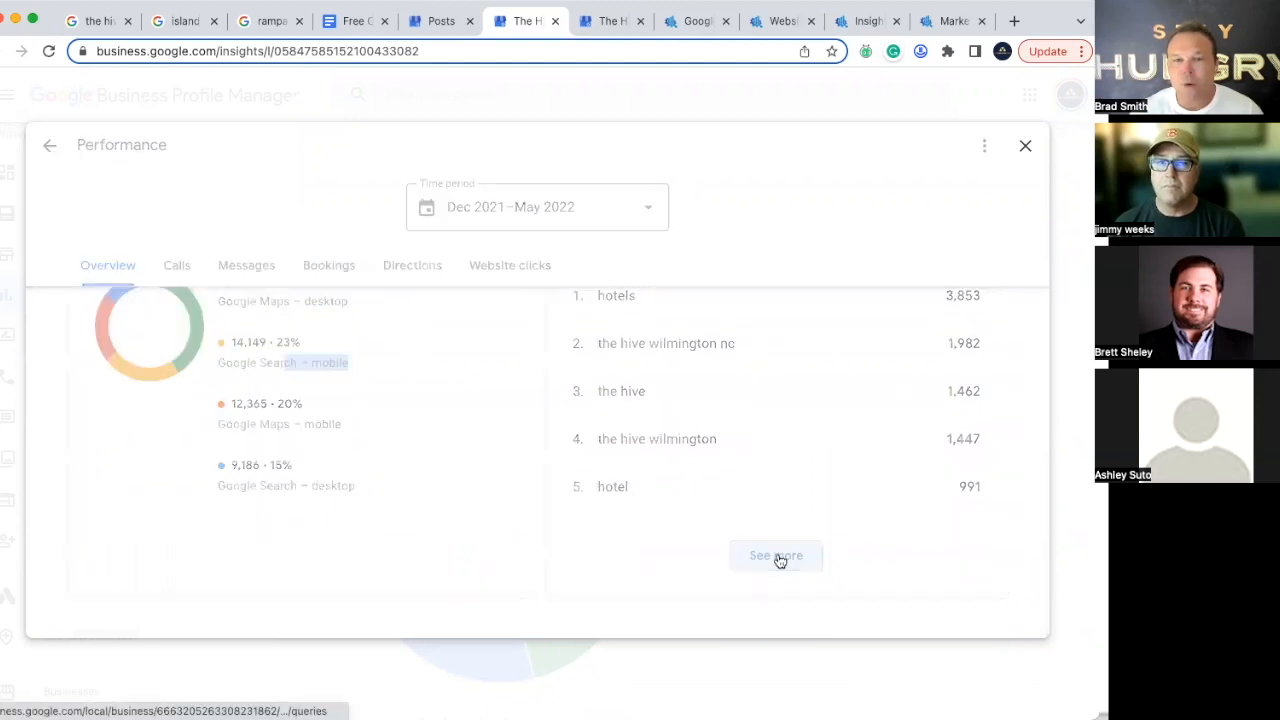
Step: Browse The Hive's full searches breakdown, then return to Island Retreat Spa & Salon's posts page
click(776, 556)
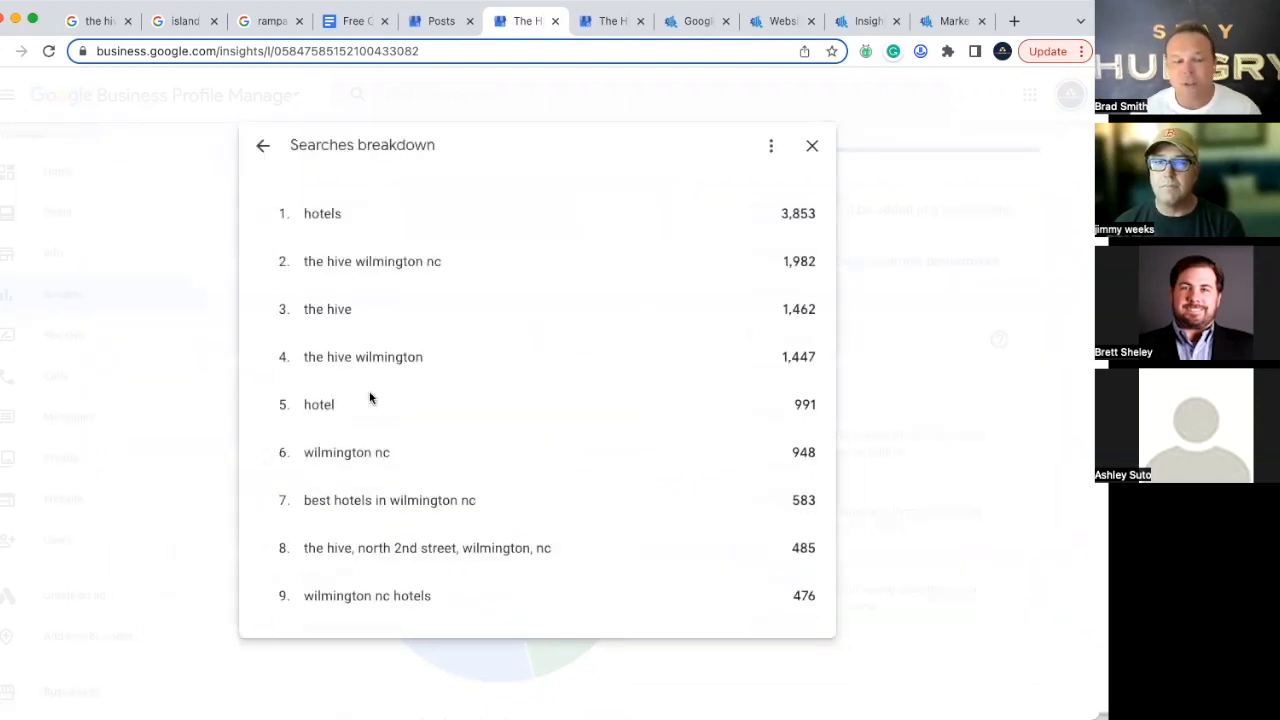
mouse_move(568, 150)
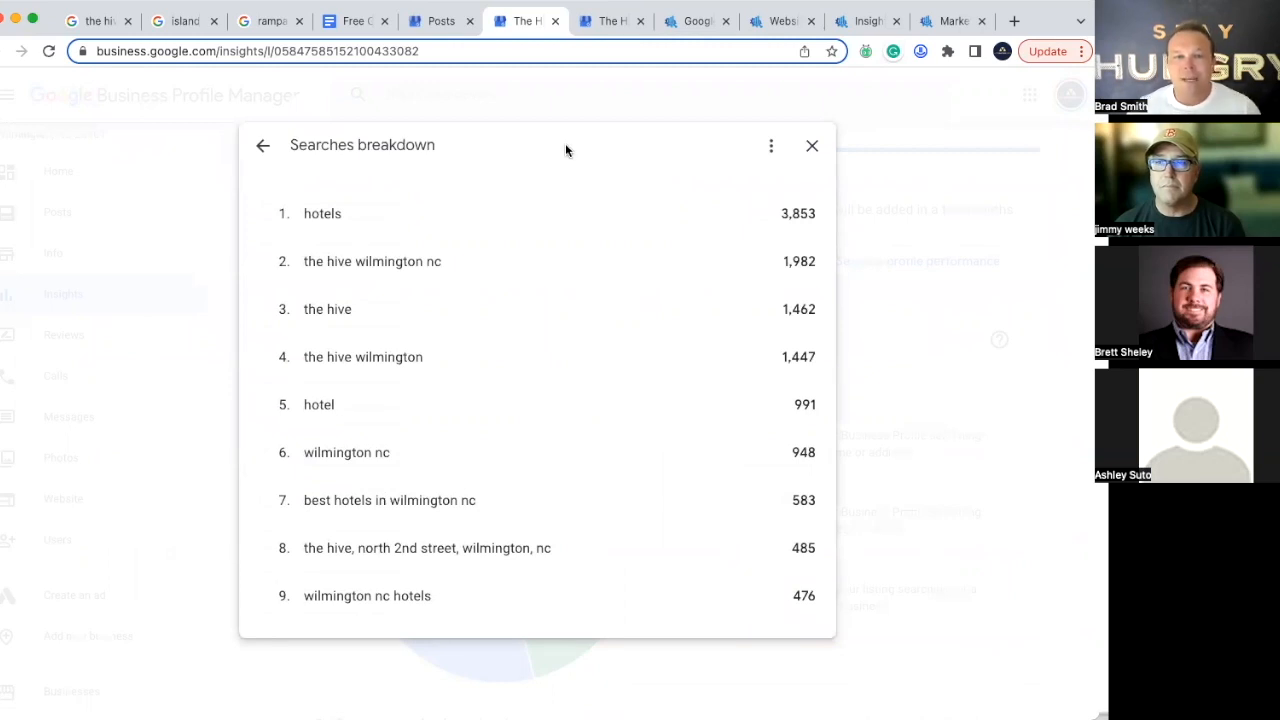
mouse_move(658, 436)
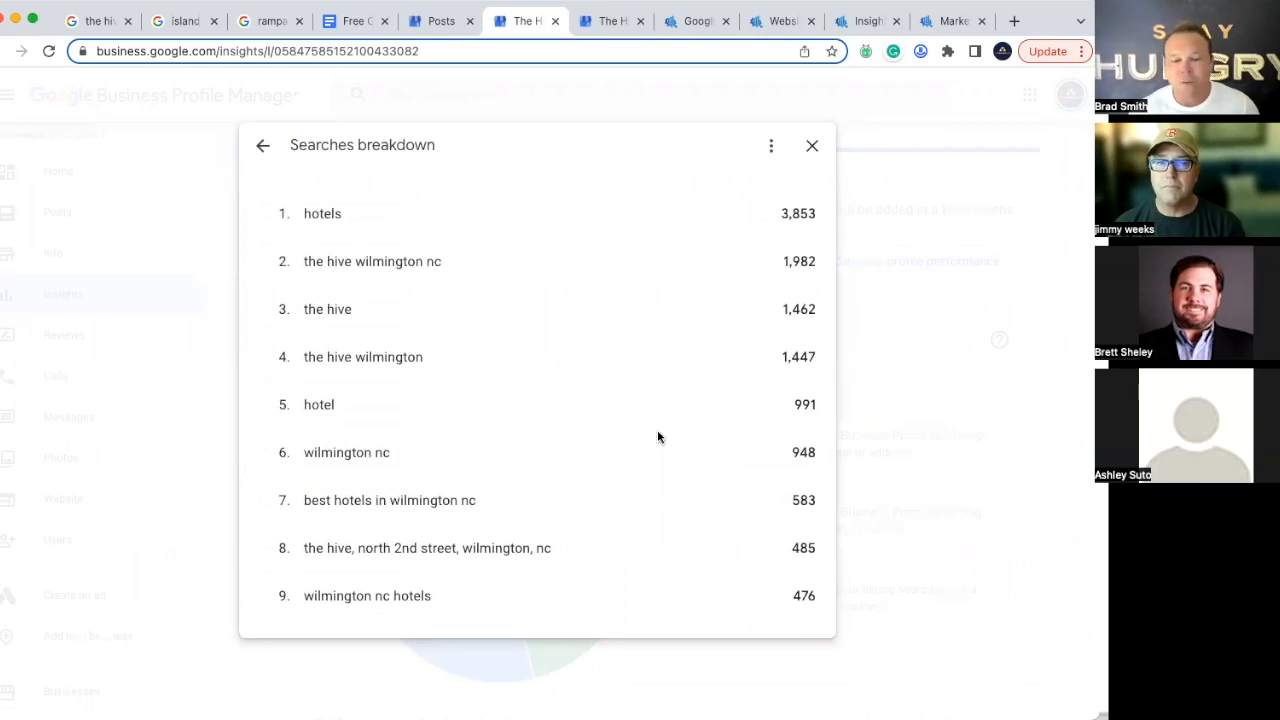
double_click(804, 500)
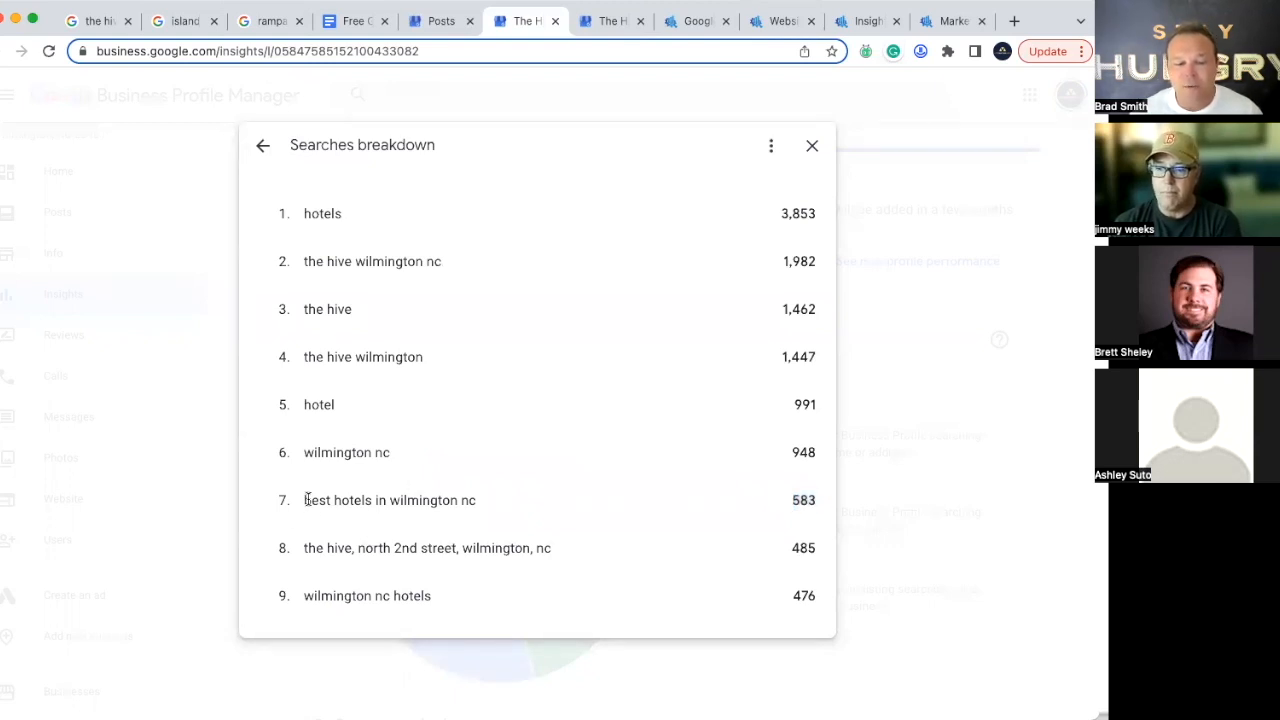
mouse_move(520, 512)
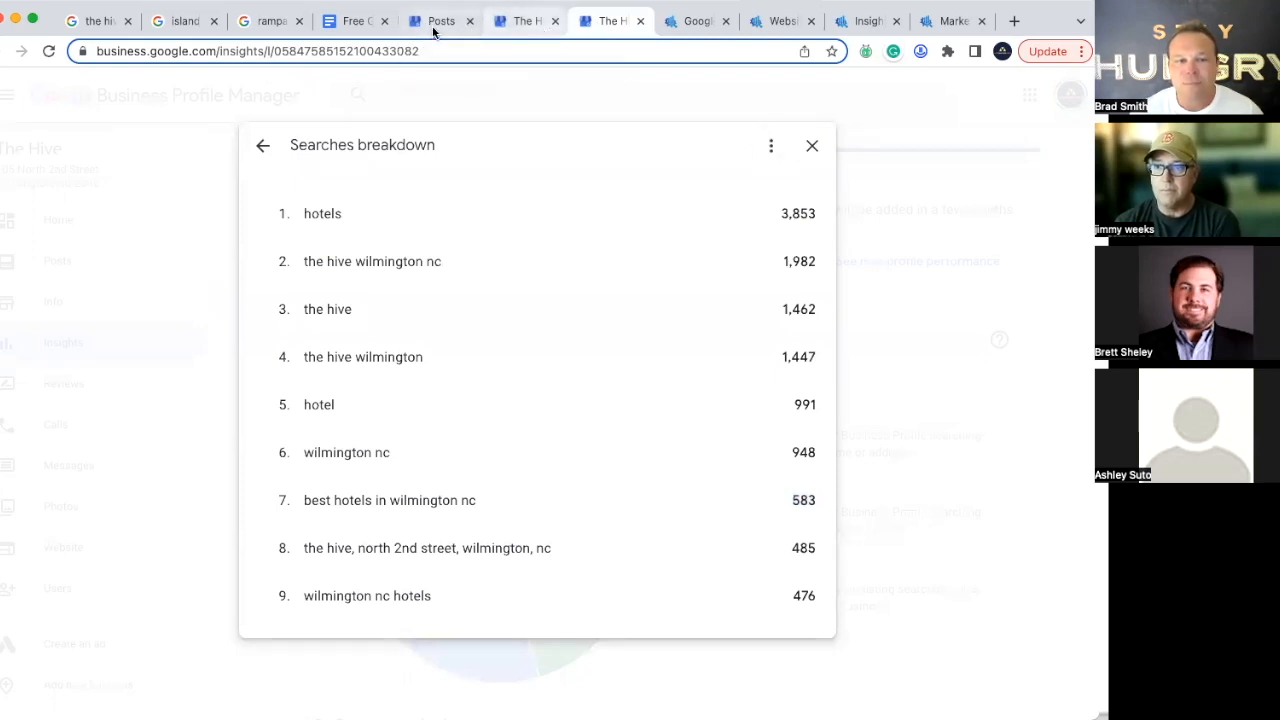
click(434, 20)
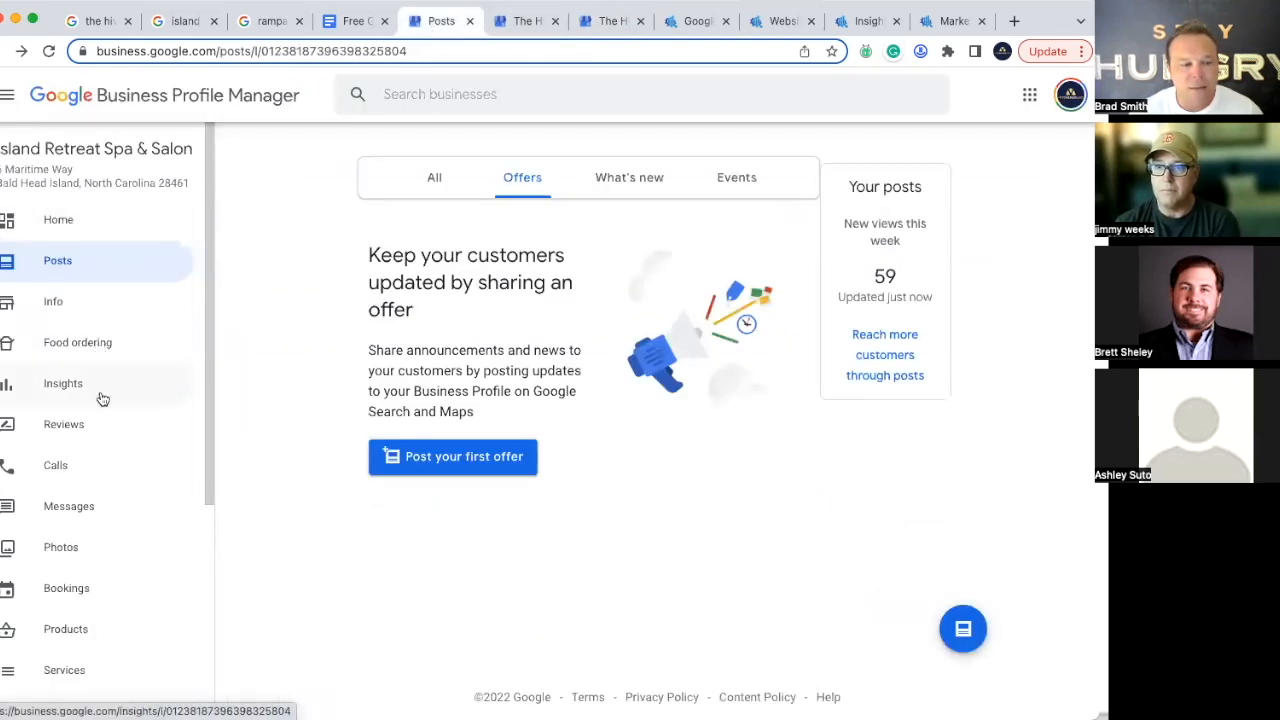
Step: Show Island Retreat Spa's performance report with its full search-term list, led by 'bald head island' (753)
click(64, 384)
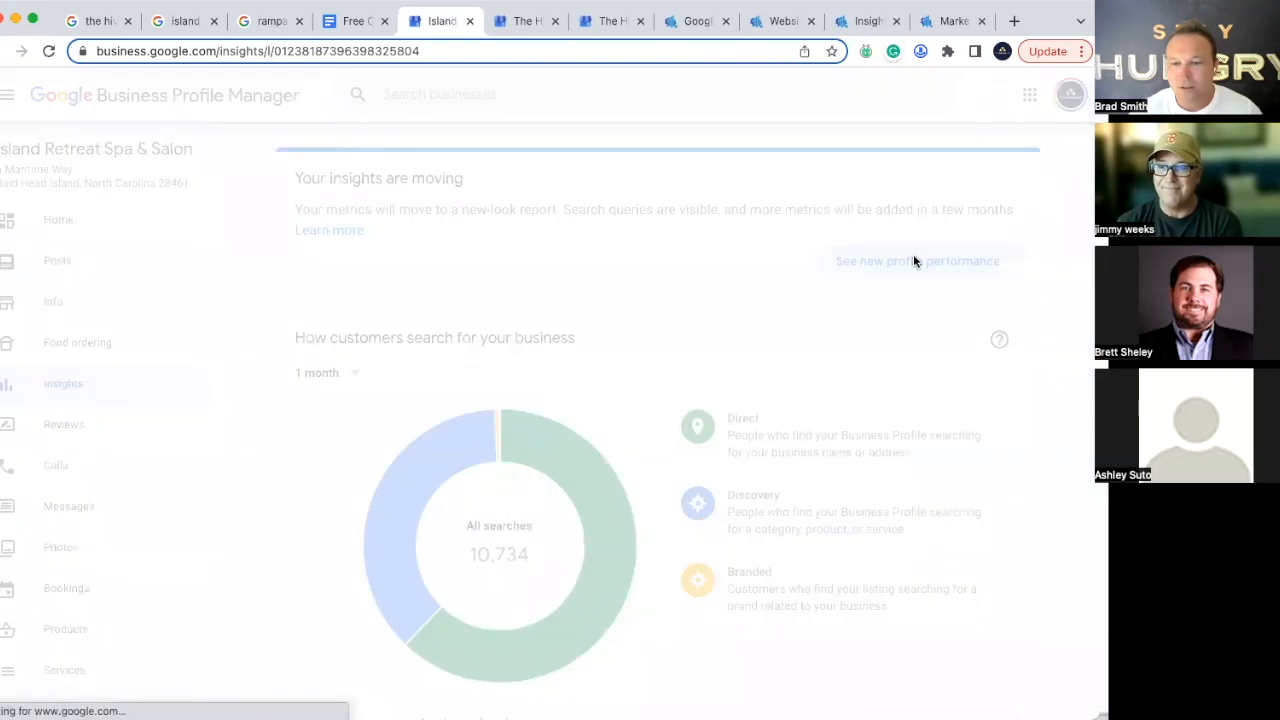
click(916, 260)
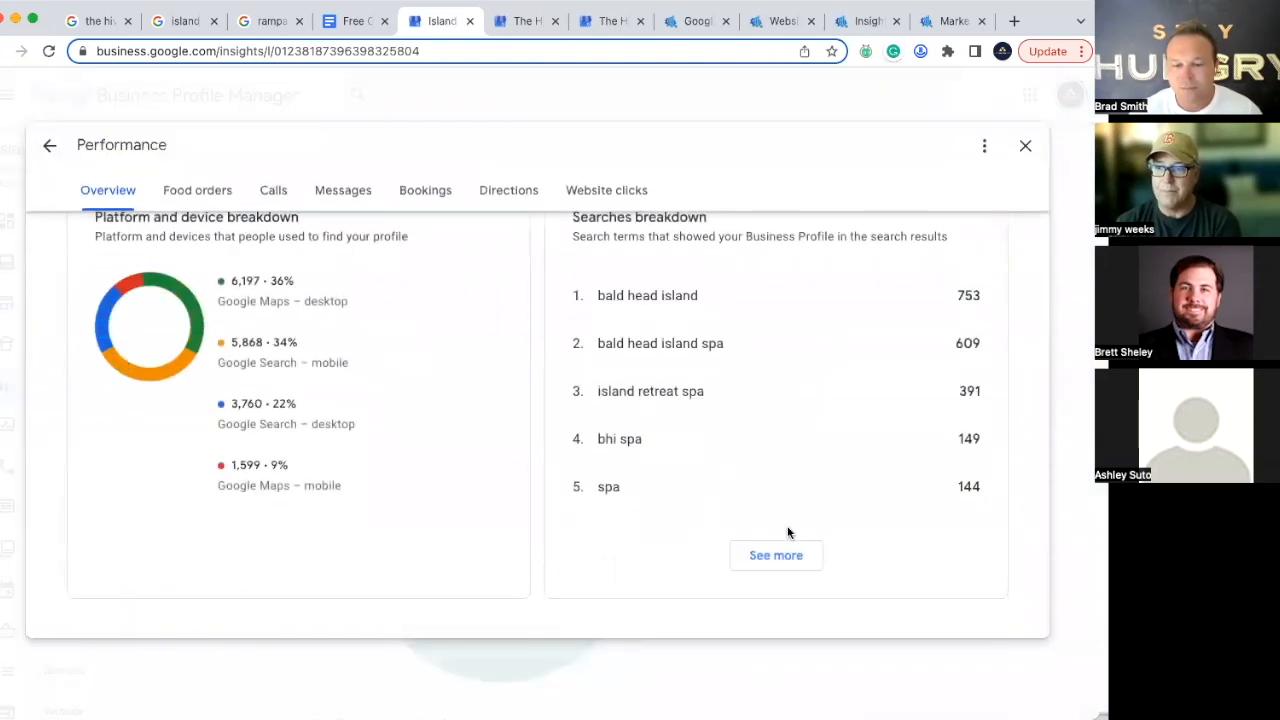
click(776, 556)
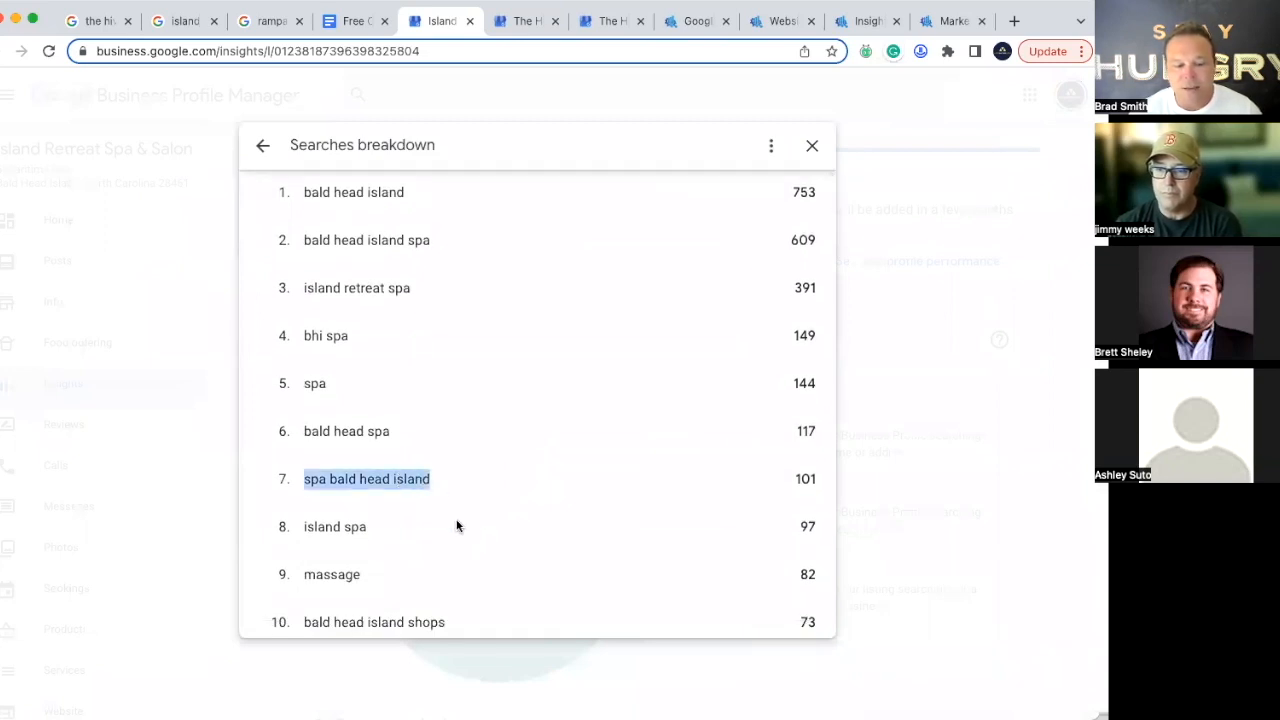
scroll(down, 3)
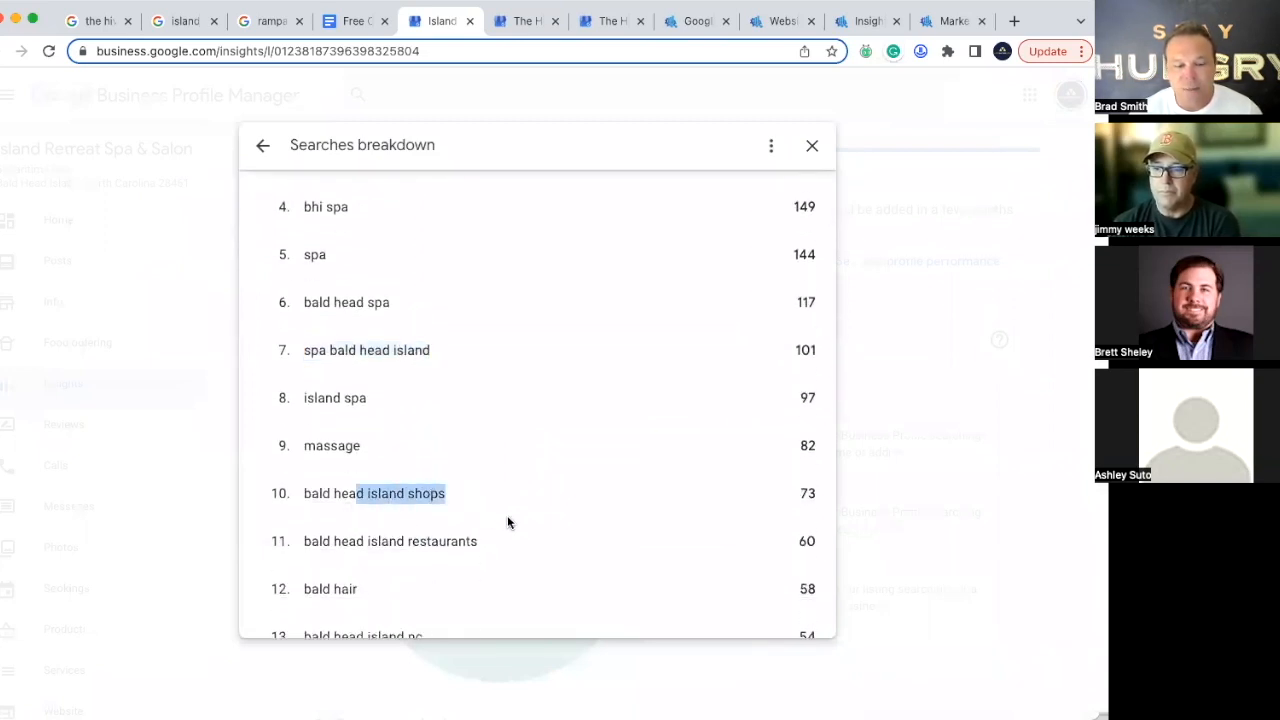
scroll(down, 3)
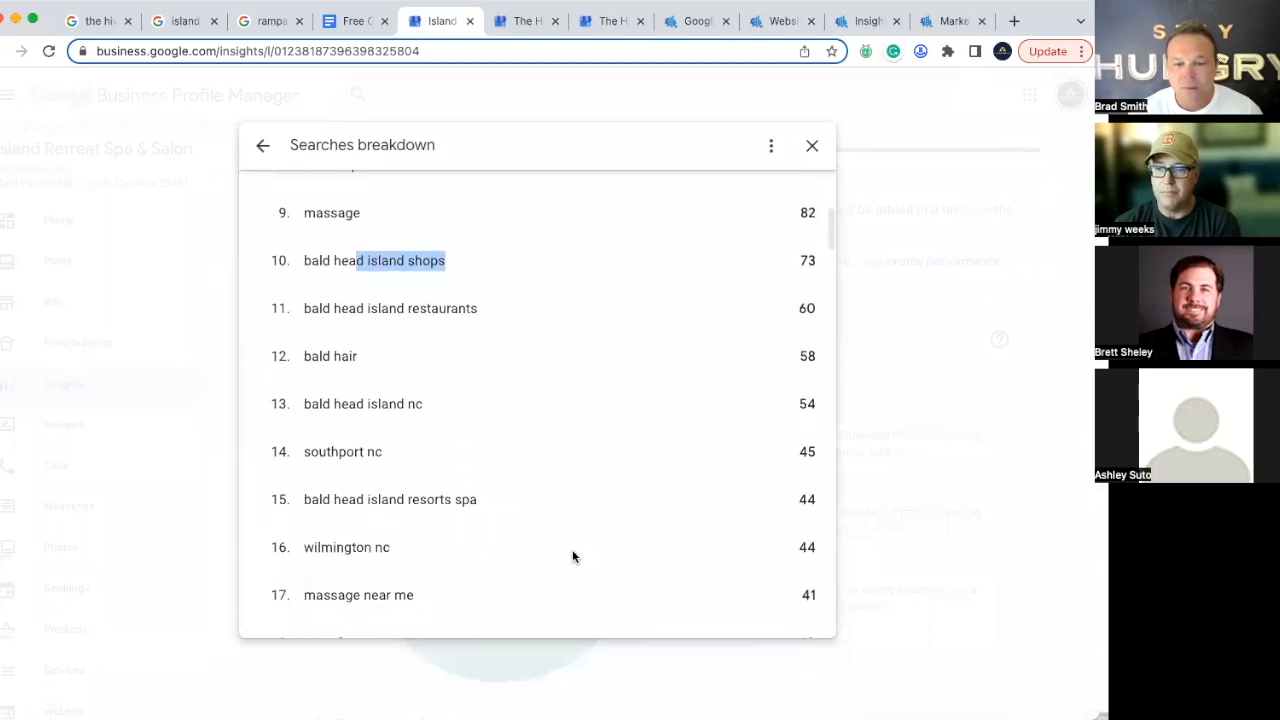
Step: Highlight the 'bald hair' search term, then switch to the Insights Engine website traffic dashboard
double_click(328, 356)
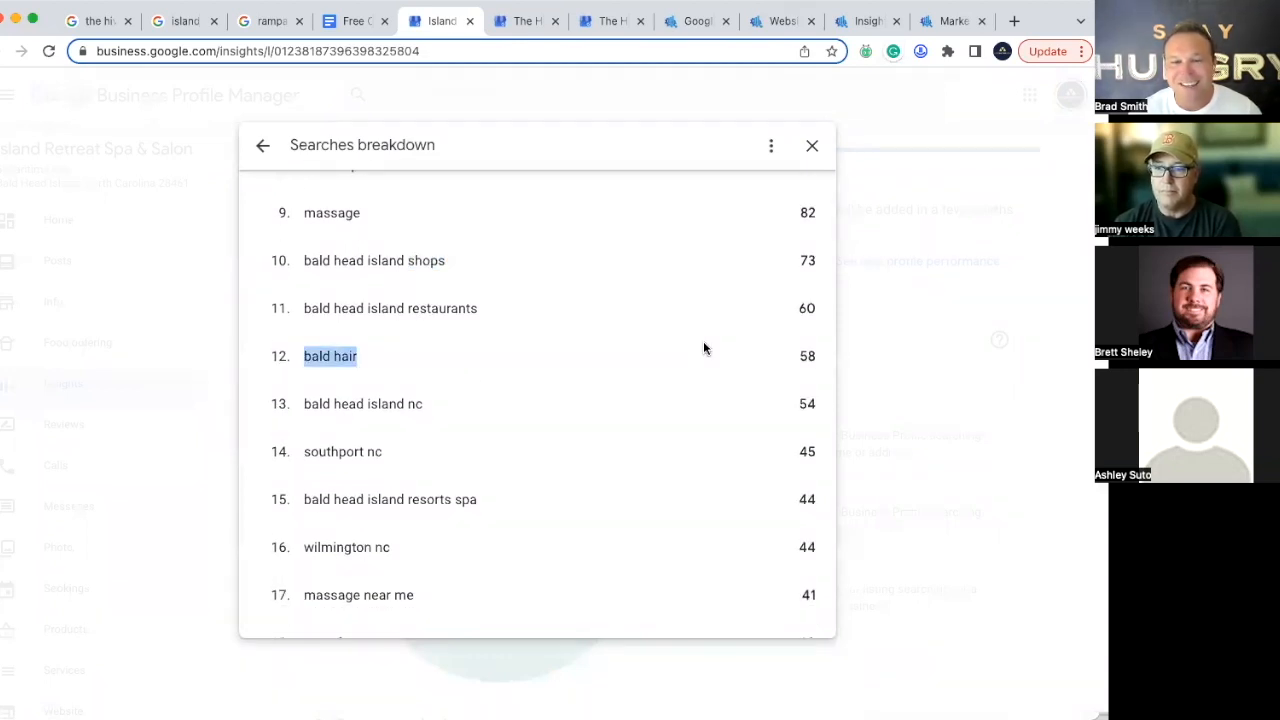
mouse_move(810, 362)
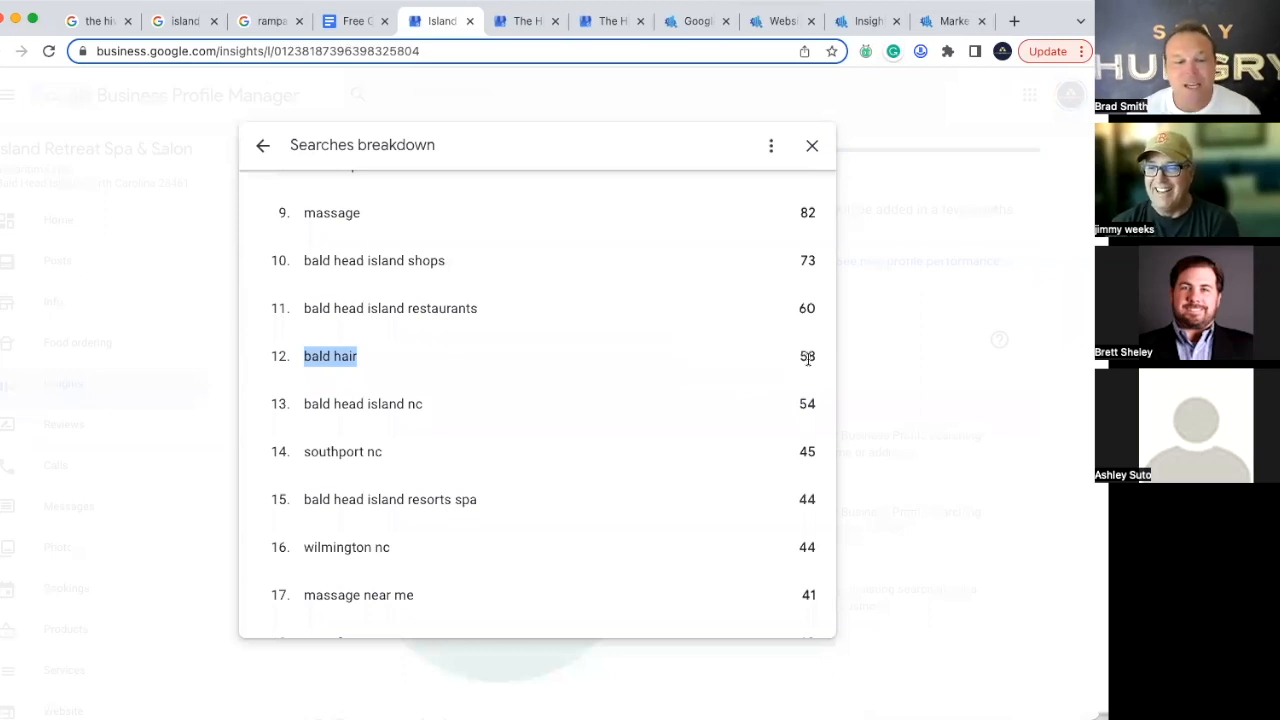
scroll(up, 3)
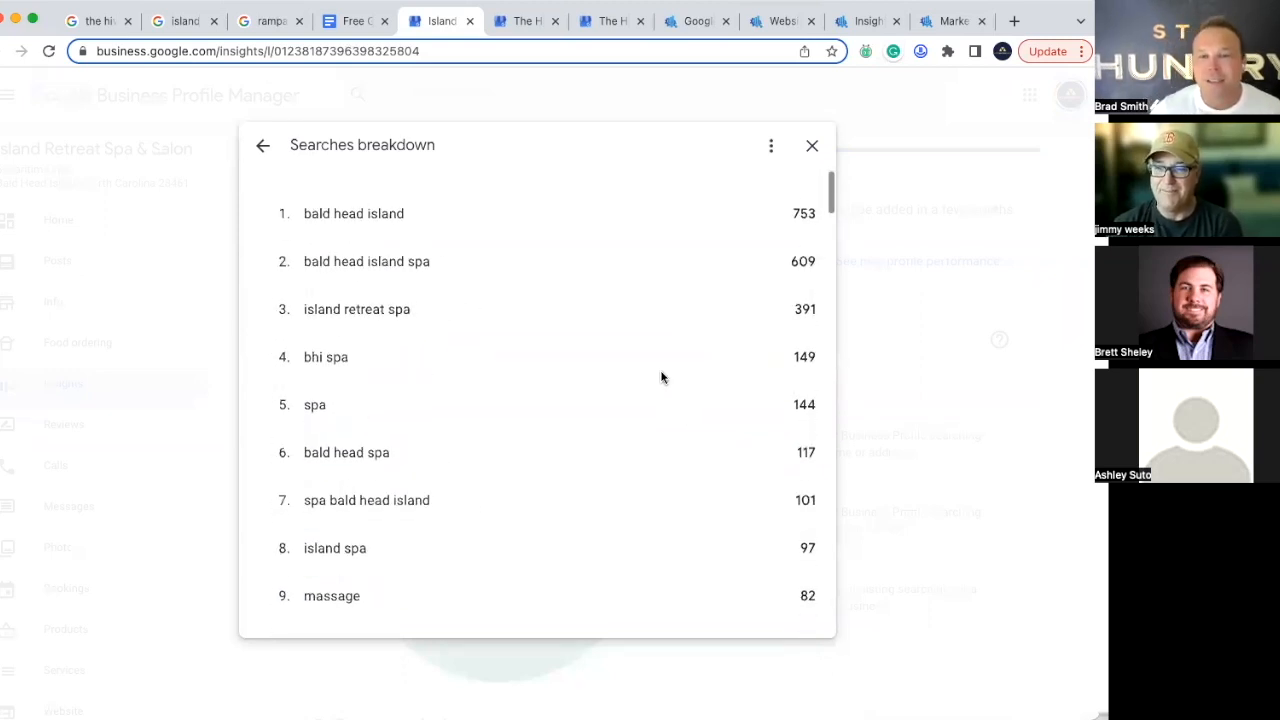
mouse_move(596, 344)
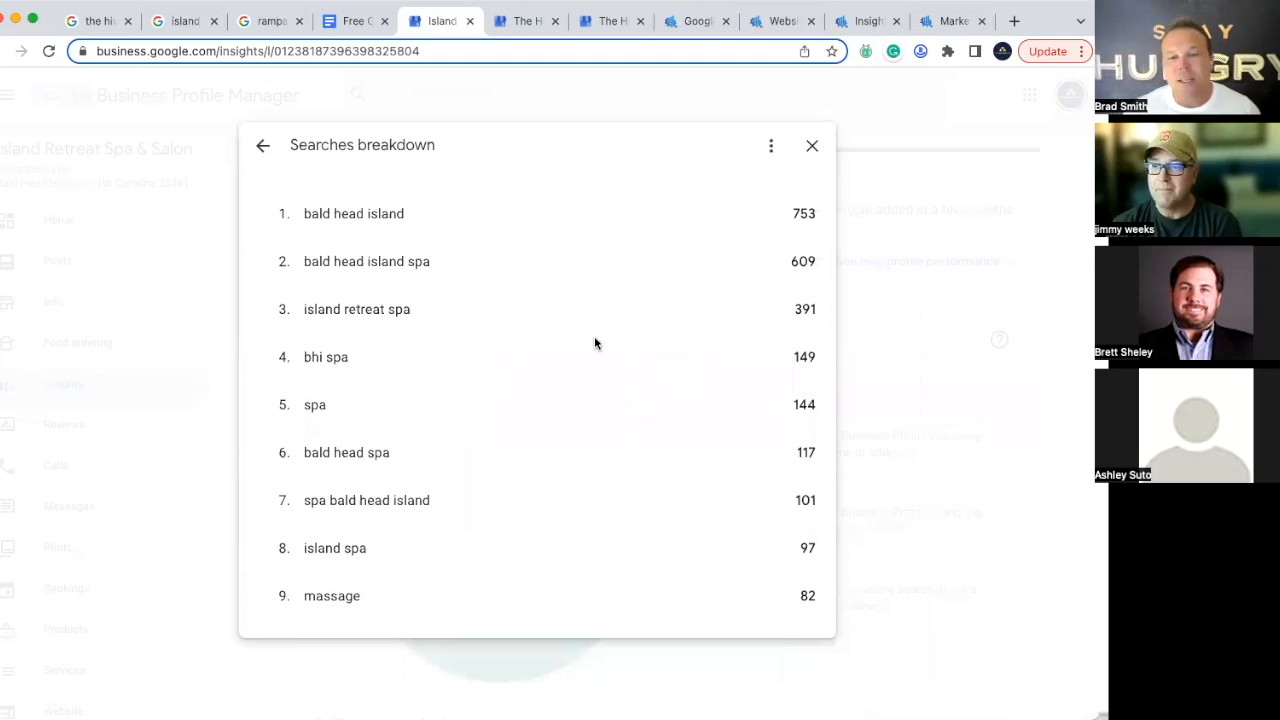
mouse_move(552, 264)
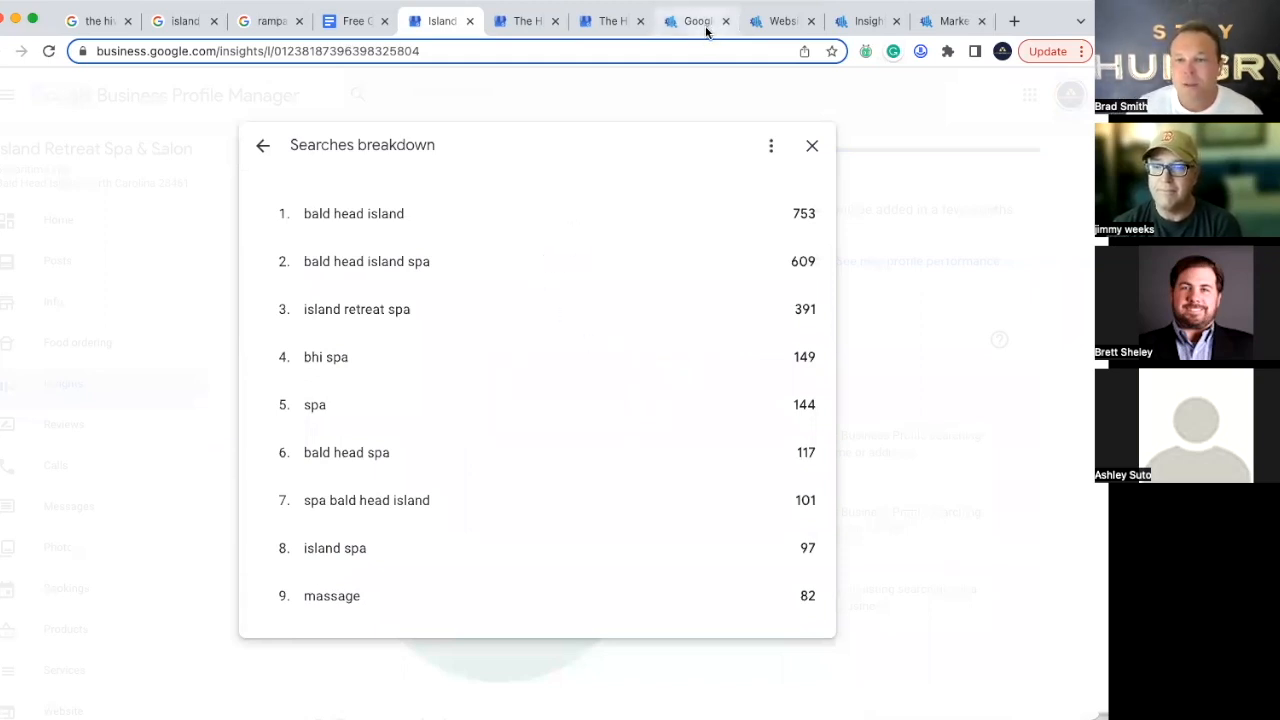
click(782, 20)
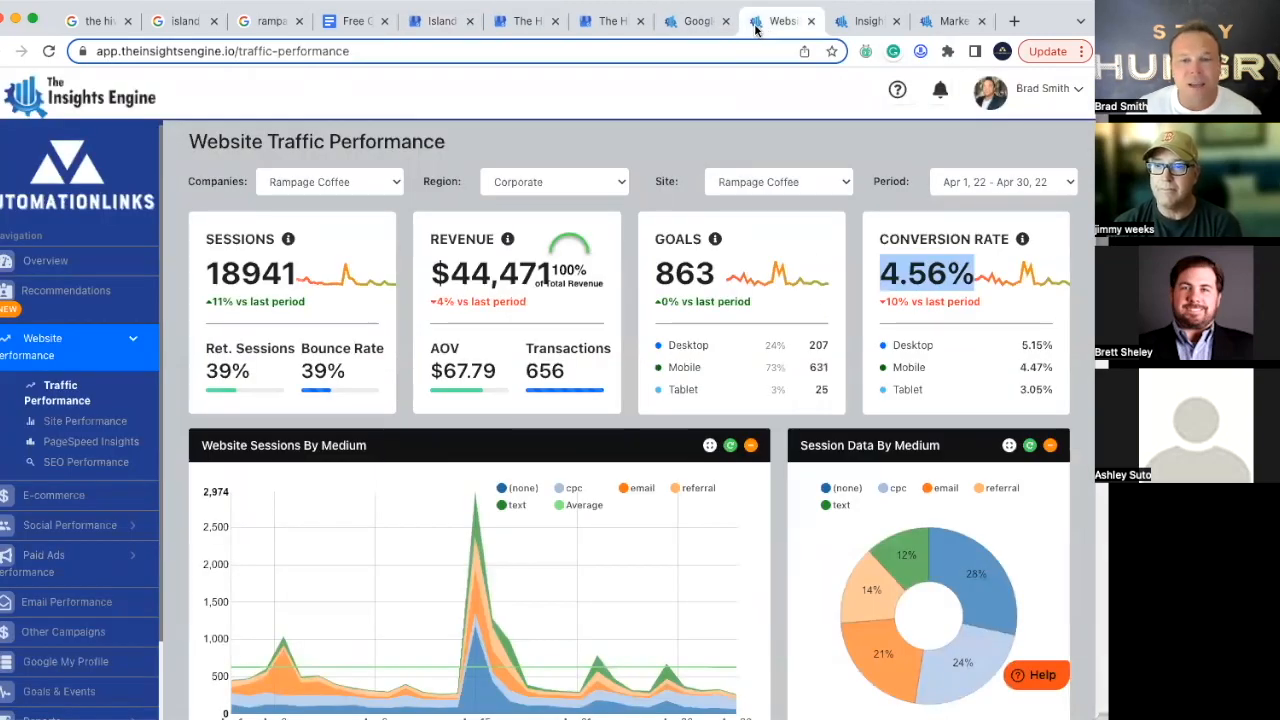
mouse_move(740, 136)
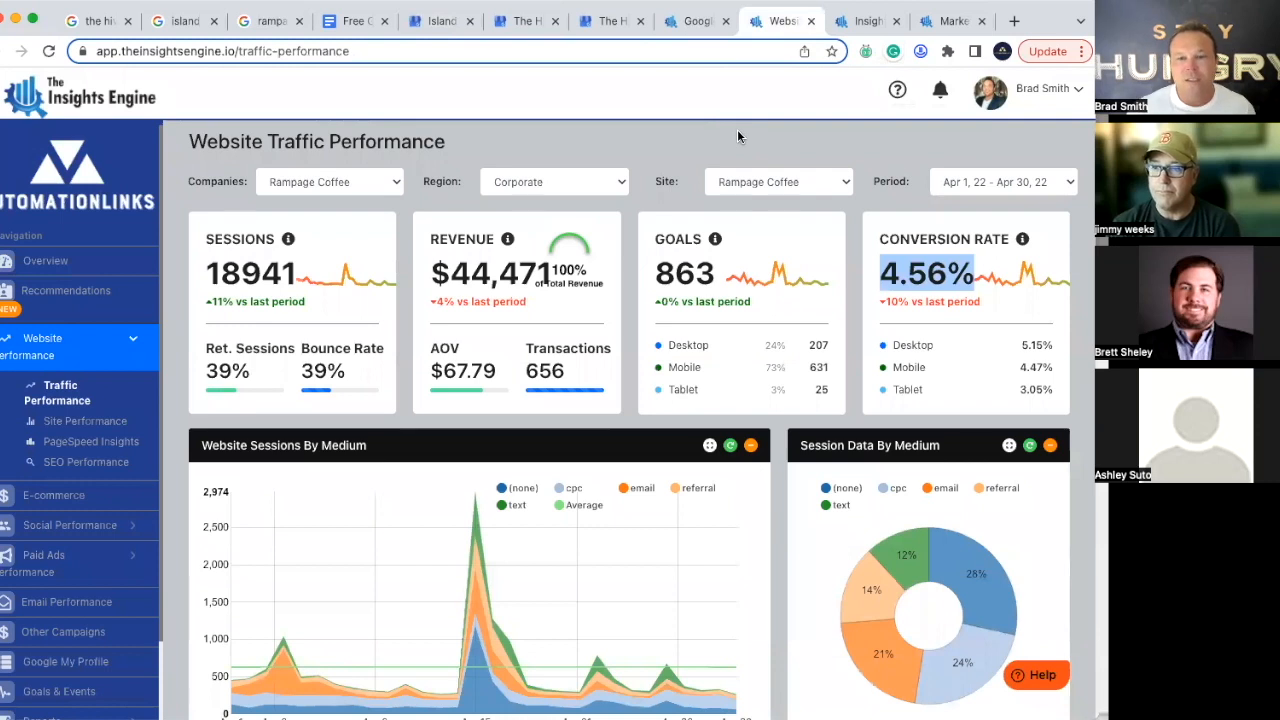
mouse_move(724, 126)
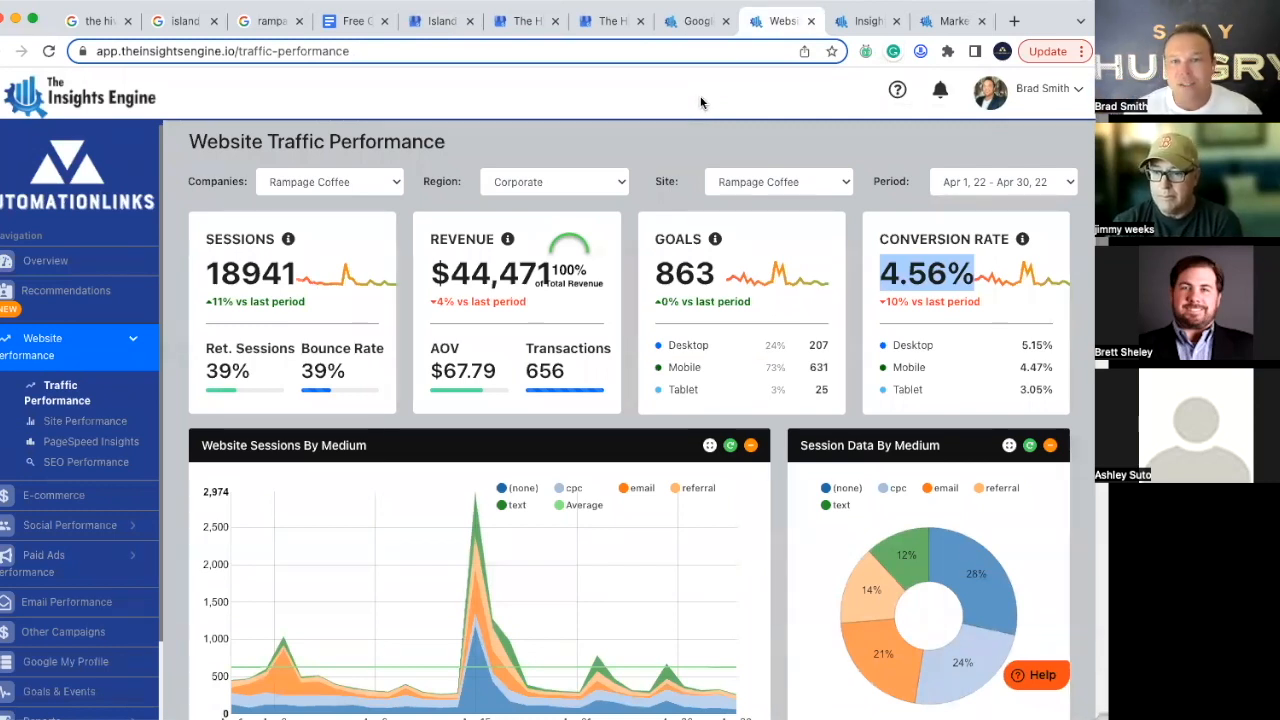
mouse_move(544, 180)
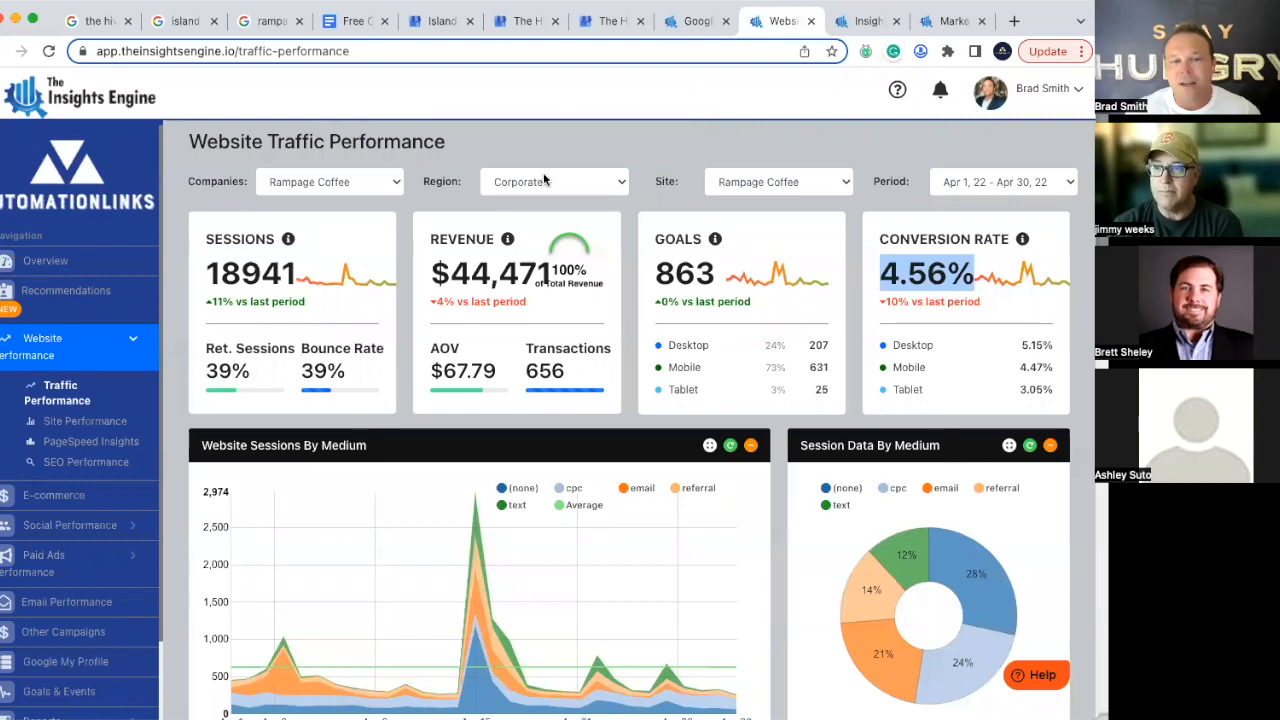
mouse_move(596, 100)
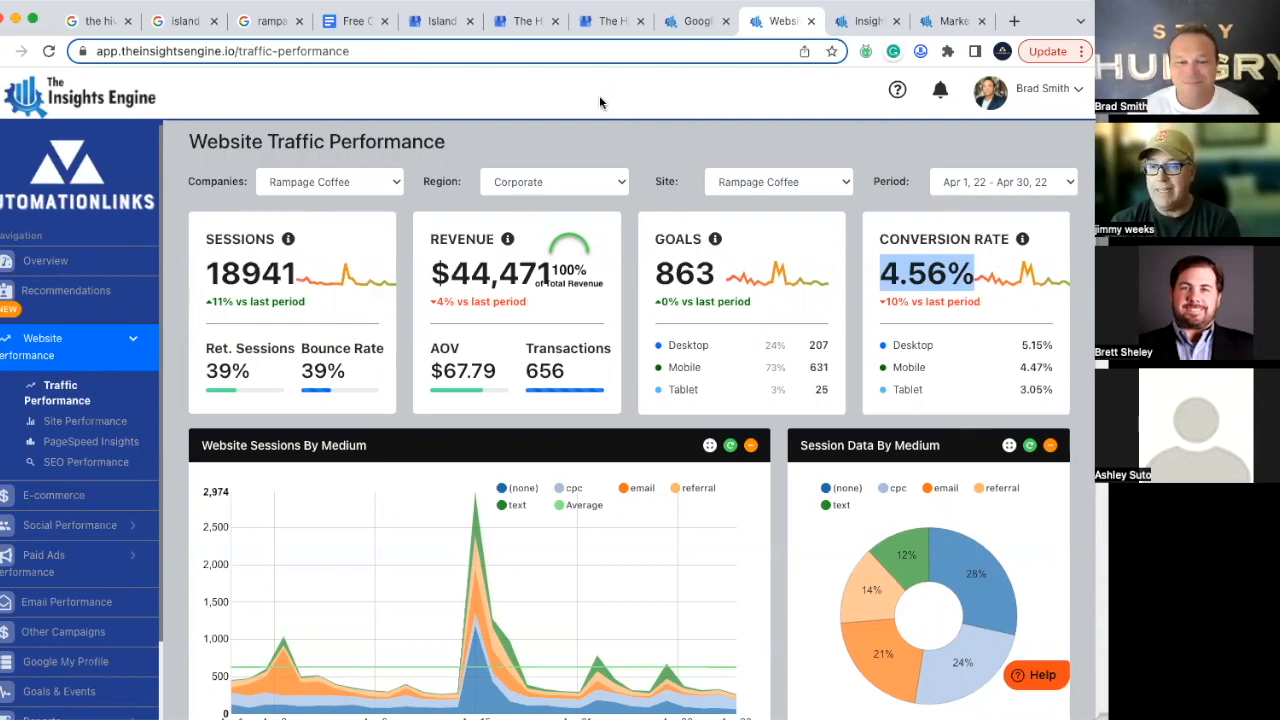
mouse_move(648, 124)
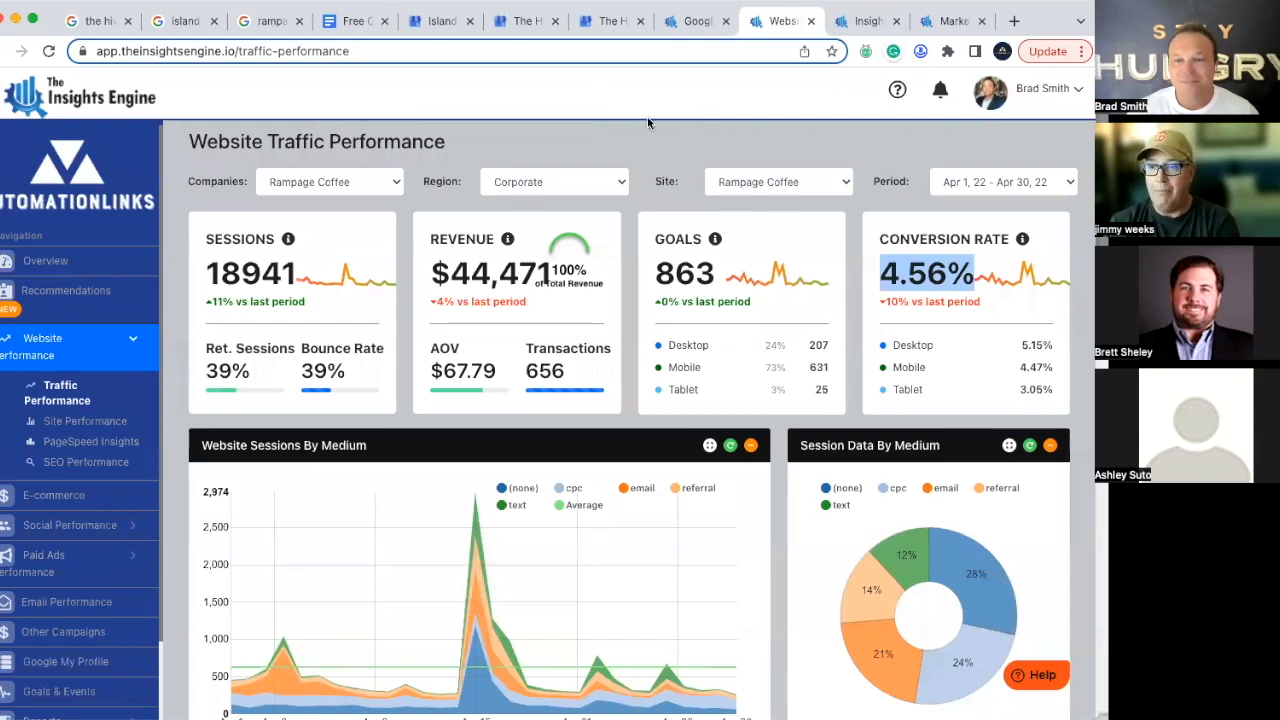
Step: Load Rampage Coffee's March 2022 traffic figures, then go to the Insights & Recommendations page
click(1002, 180)
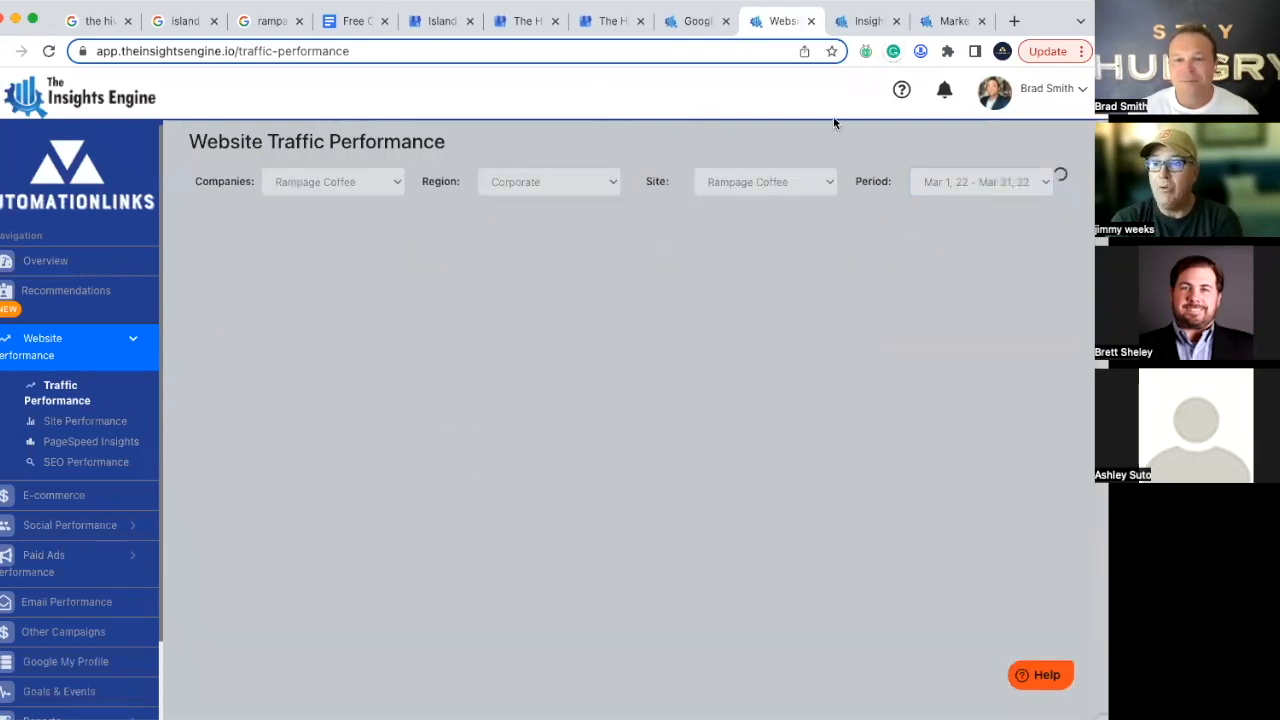
mouse_move(838, 104)
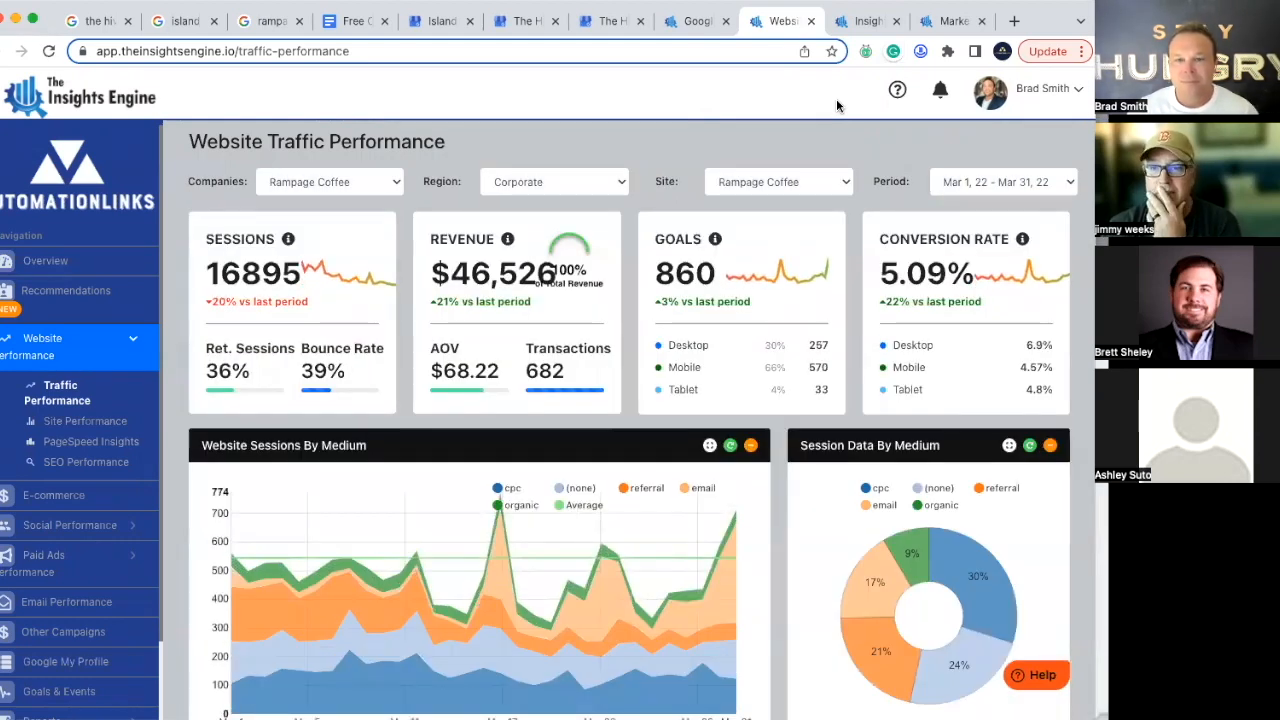
click(866, 20)
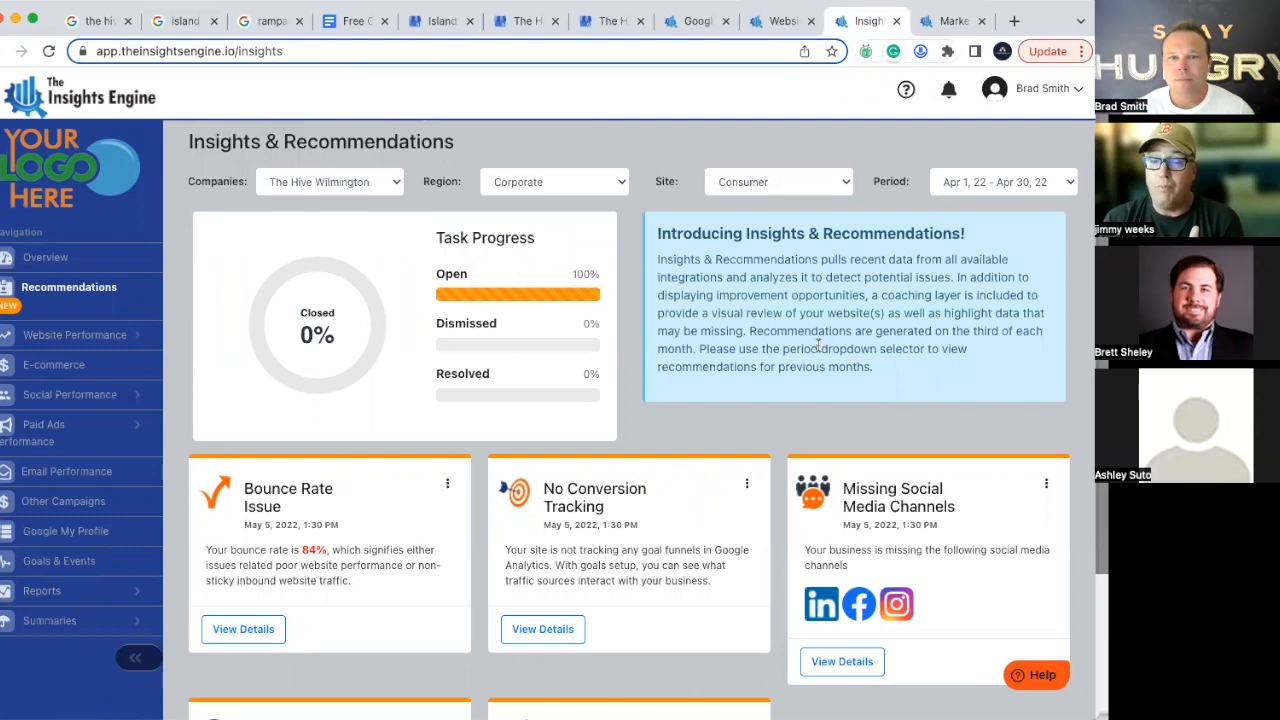
Step: Review the recommendation cards and expand the Website Performance report list in the sidebar
scroll(down, 3)
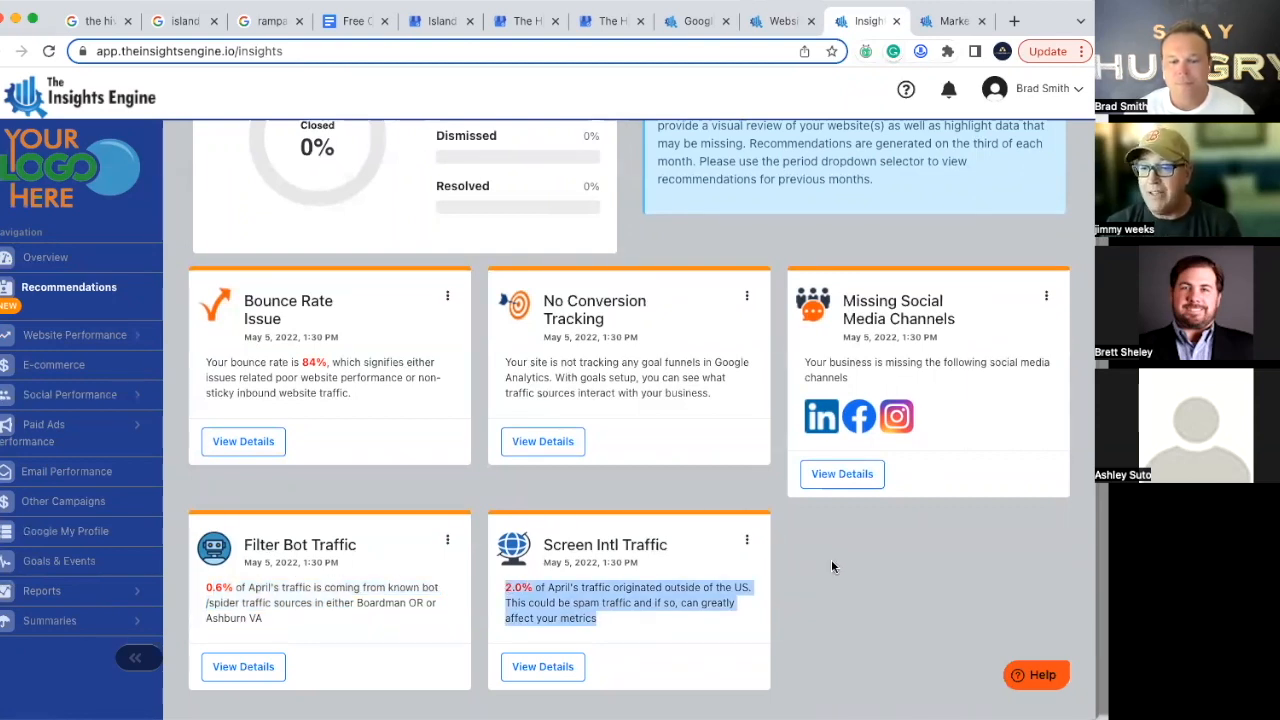
mouse_move(824, 572)
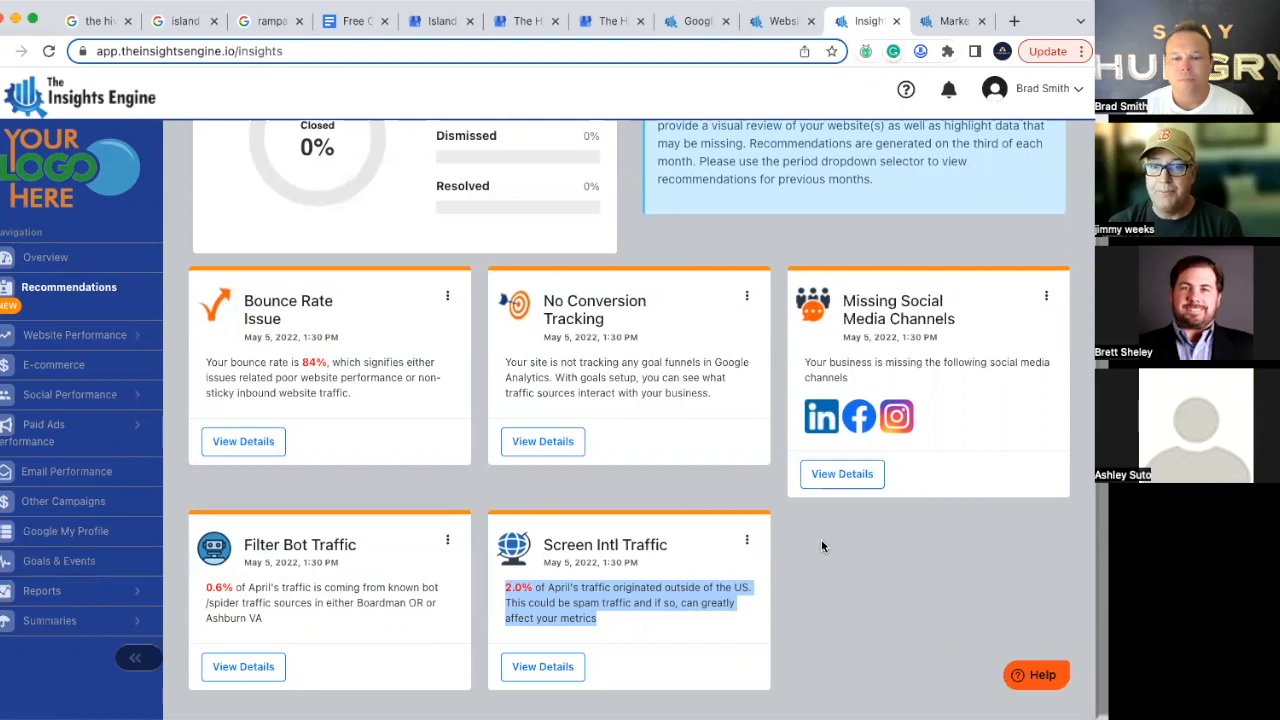
mouse_move(800, 548)
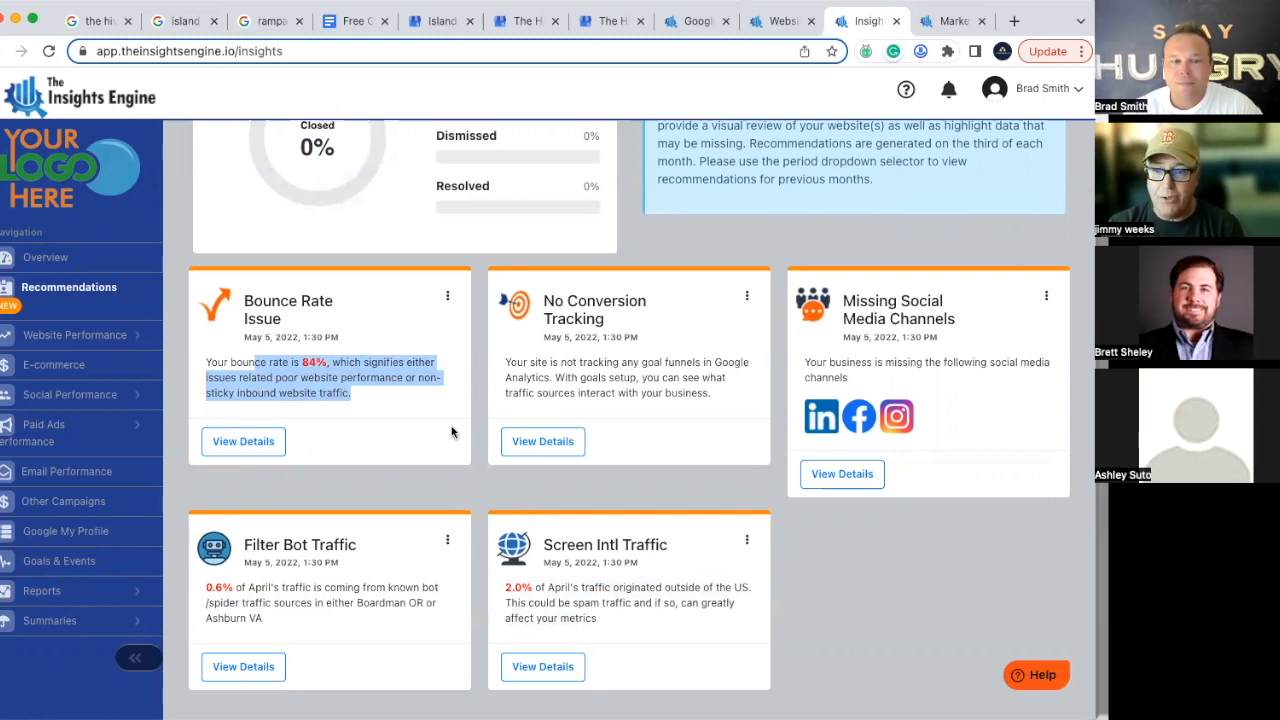
scroll(up, 3)
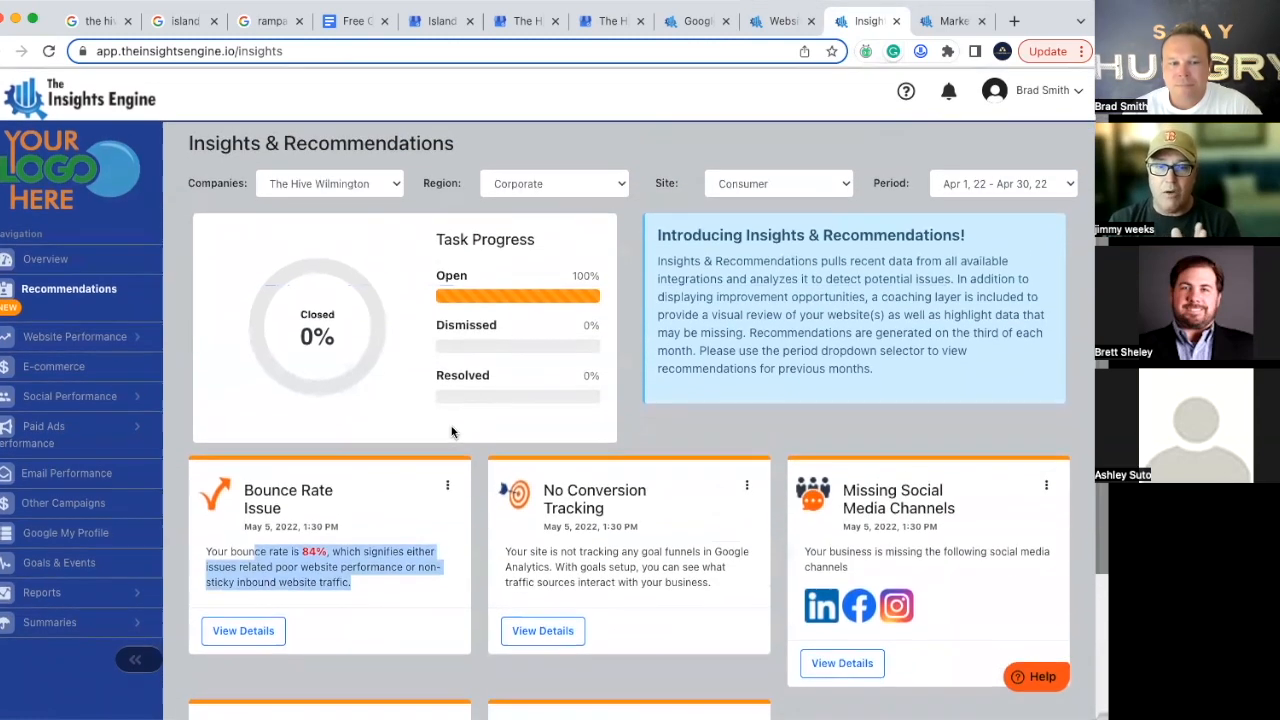
click(76, 336)
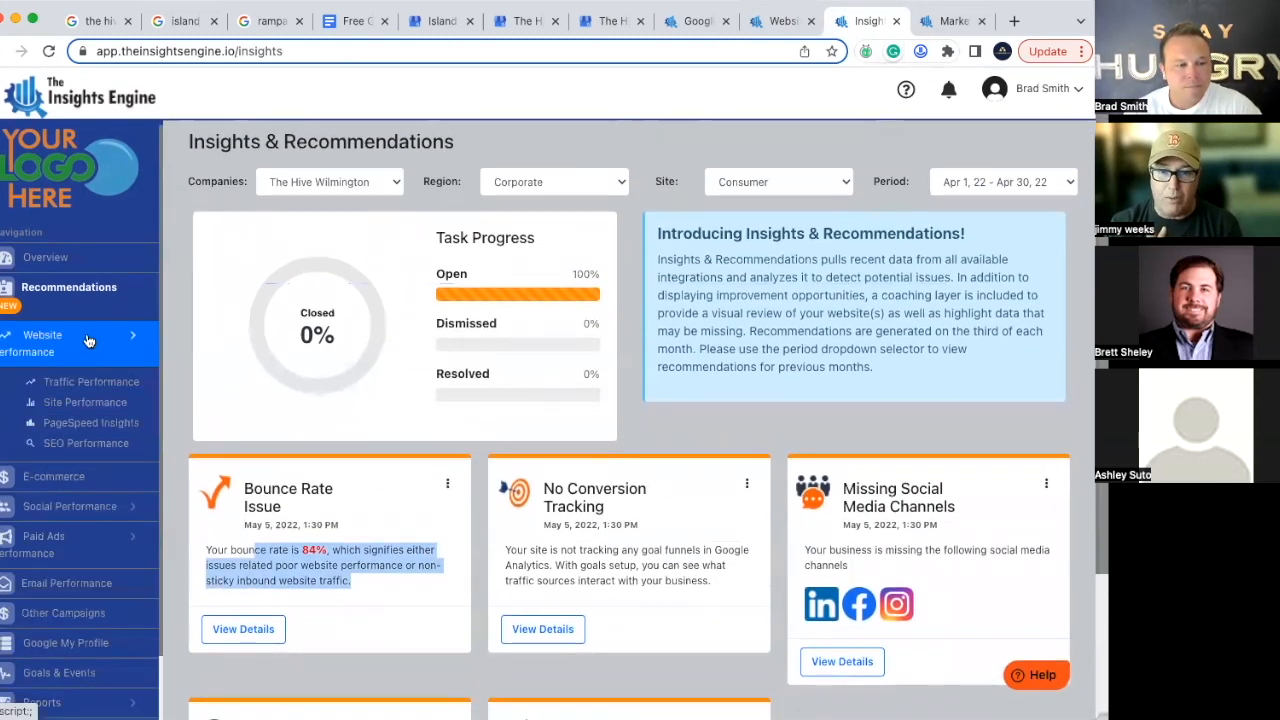
Step: Show the Website Traffic Performance report for The Hive Wilmington
click(72, 380)
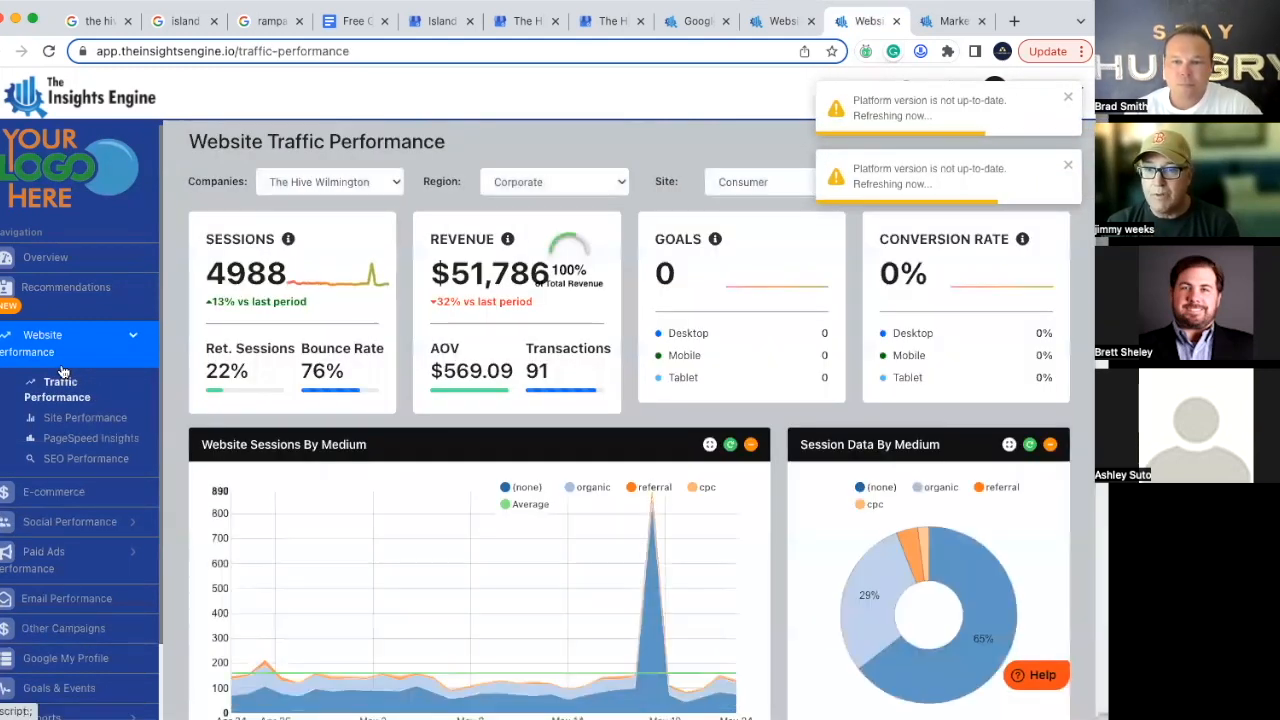
click(48, 52)
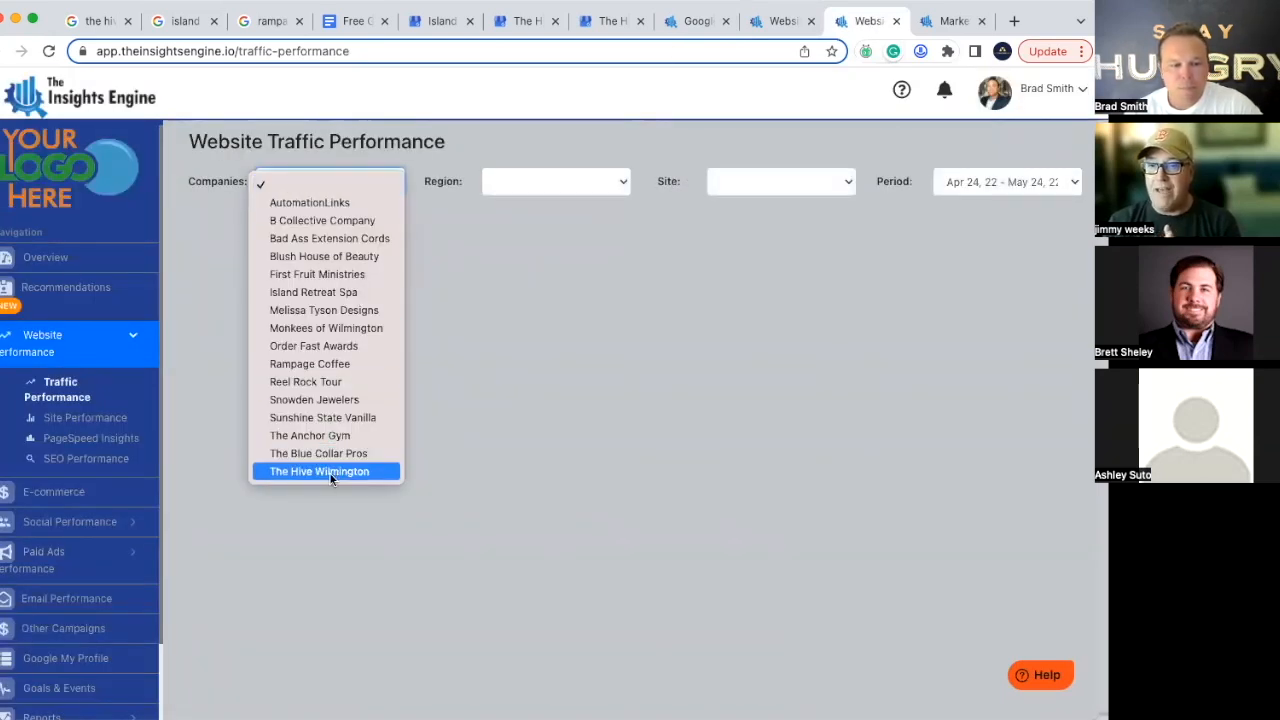
click(320, 472)
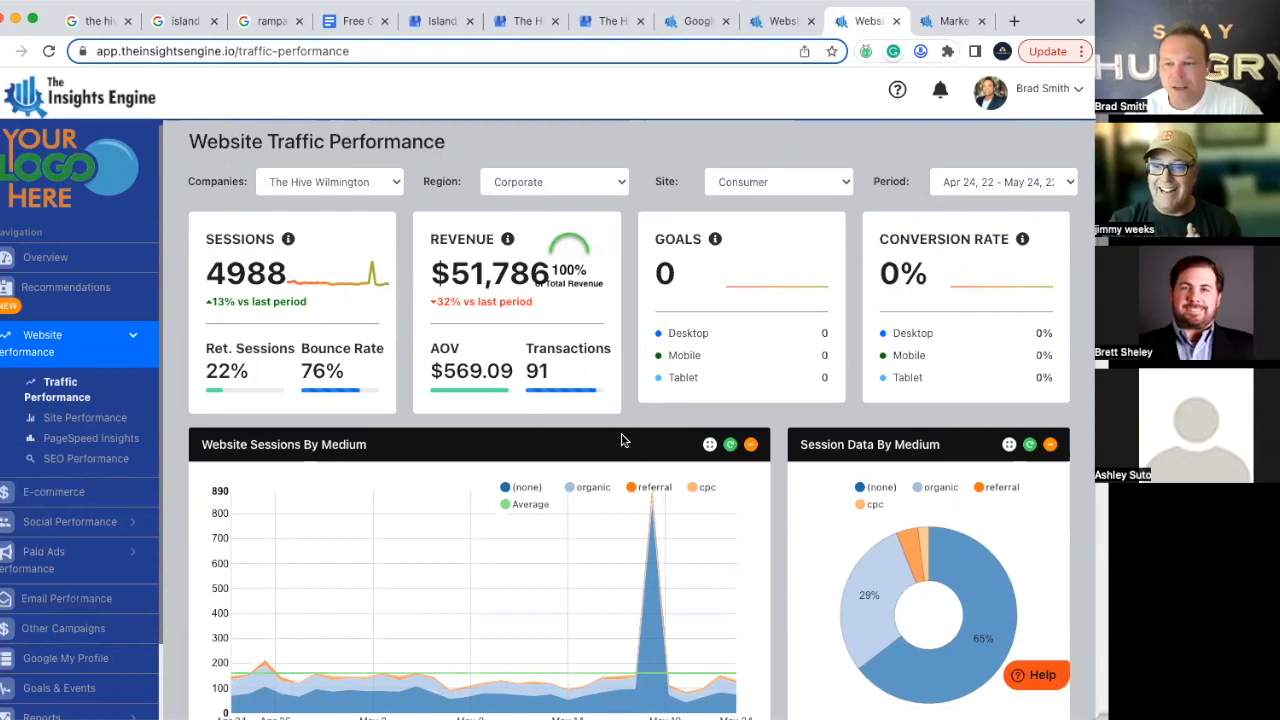
mouse_move(740, 424)
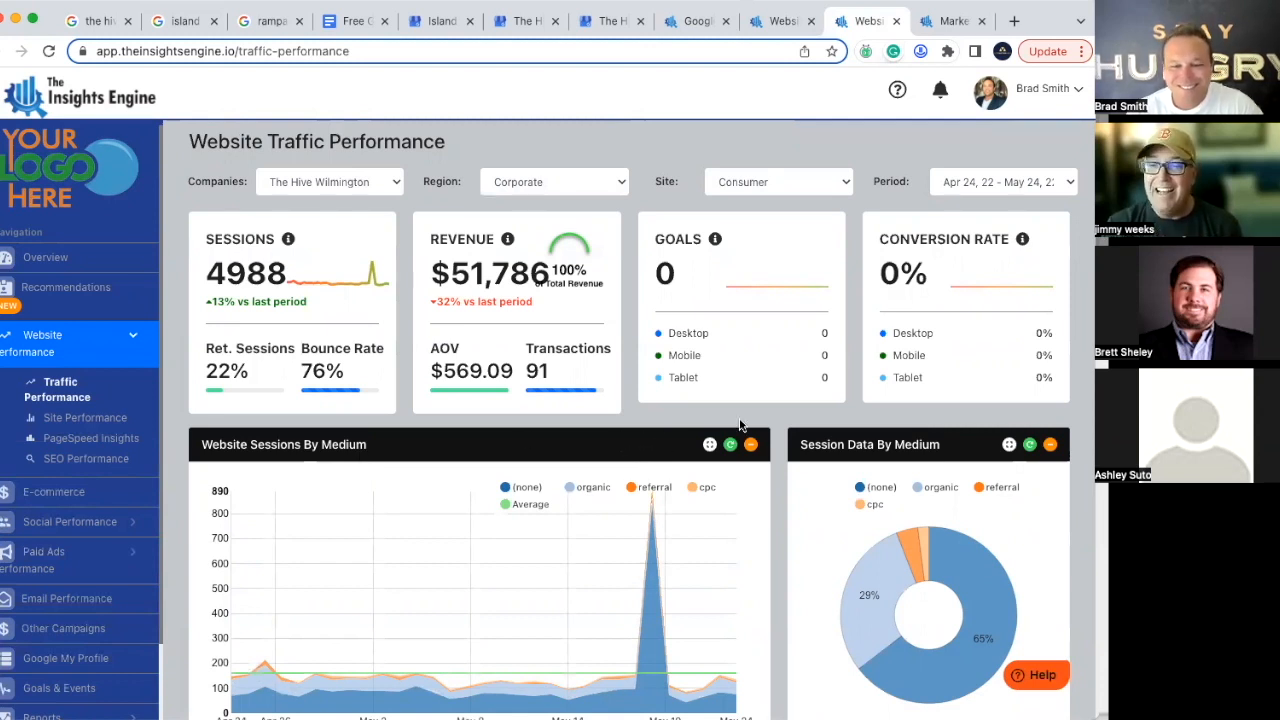
mouse_move(796, 432)
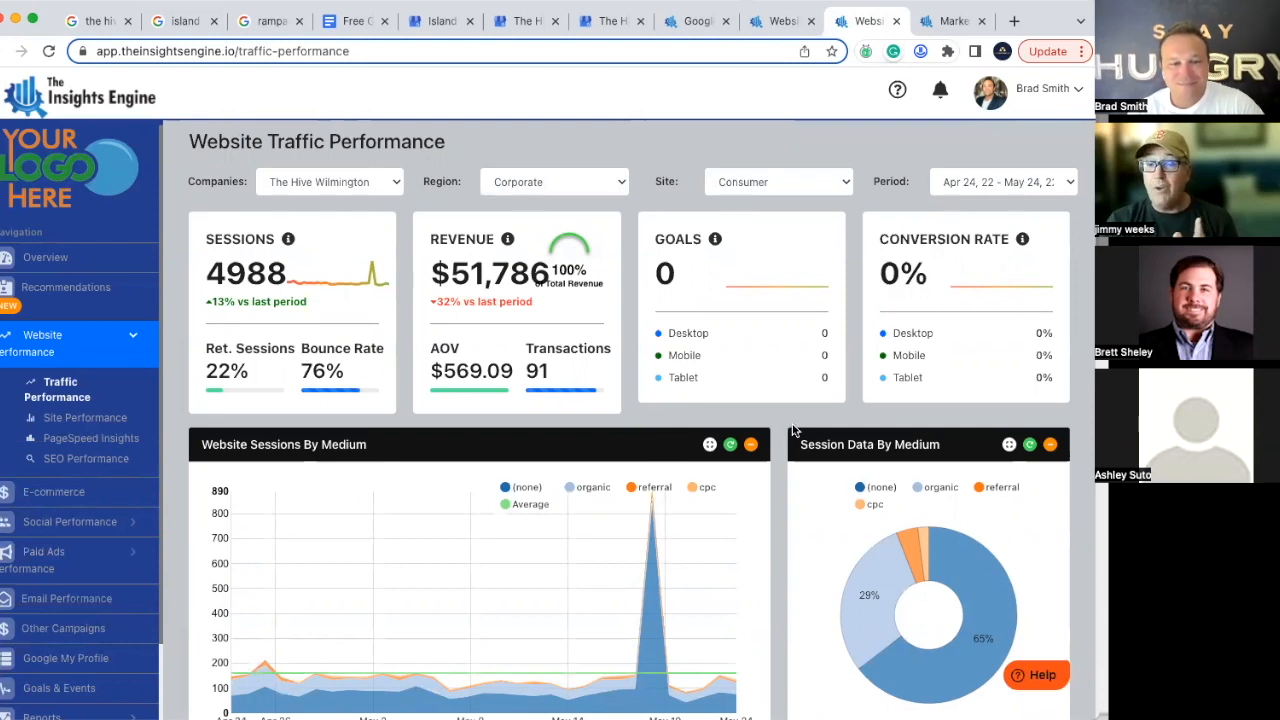
mouse_move(366, 280)
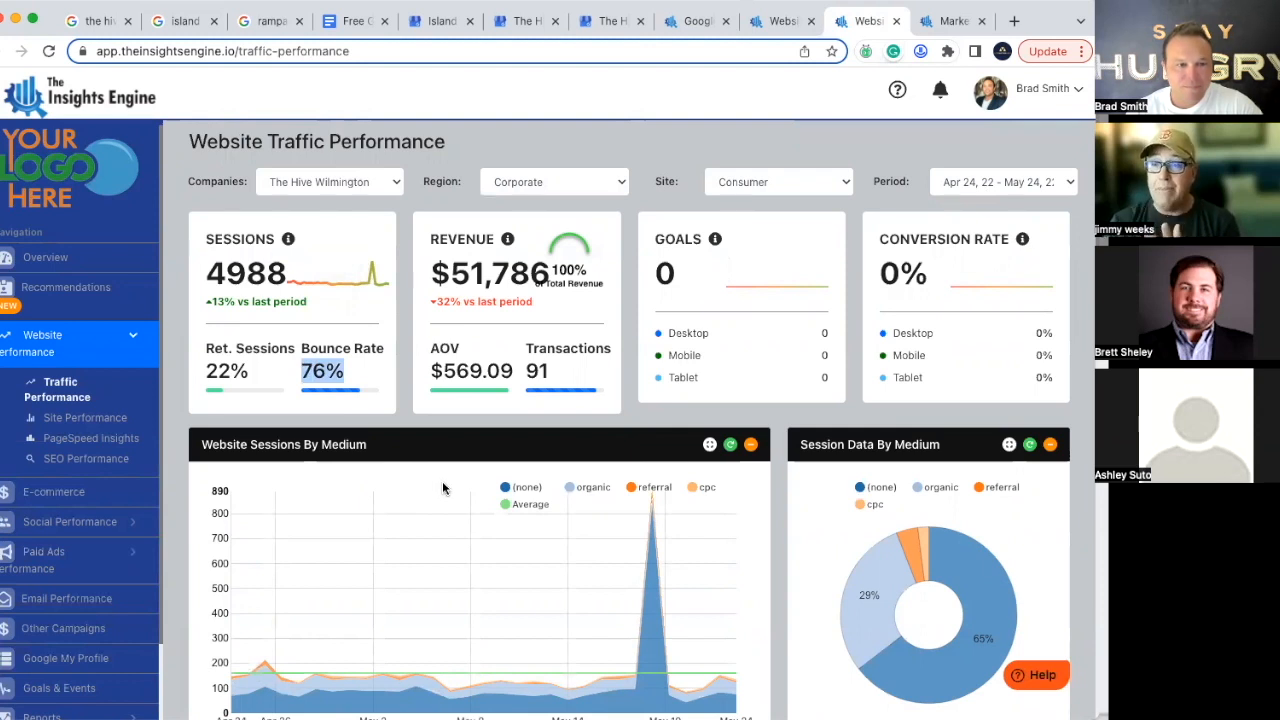
Step: Review the session table, then go to The Hive Wilmington's Overview dashboard
scroll(down, 3)
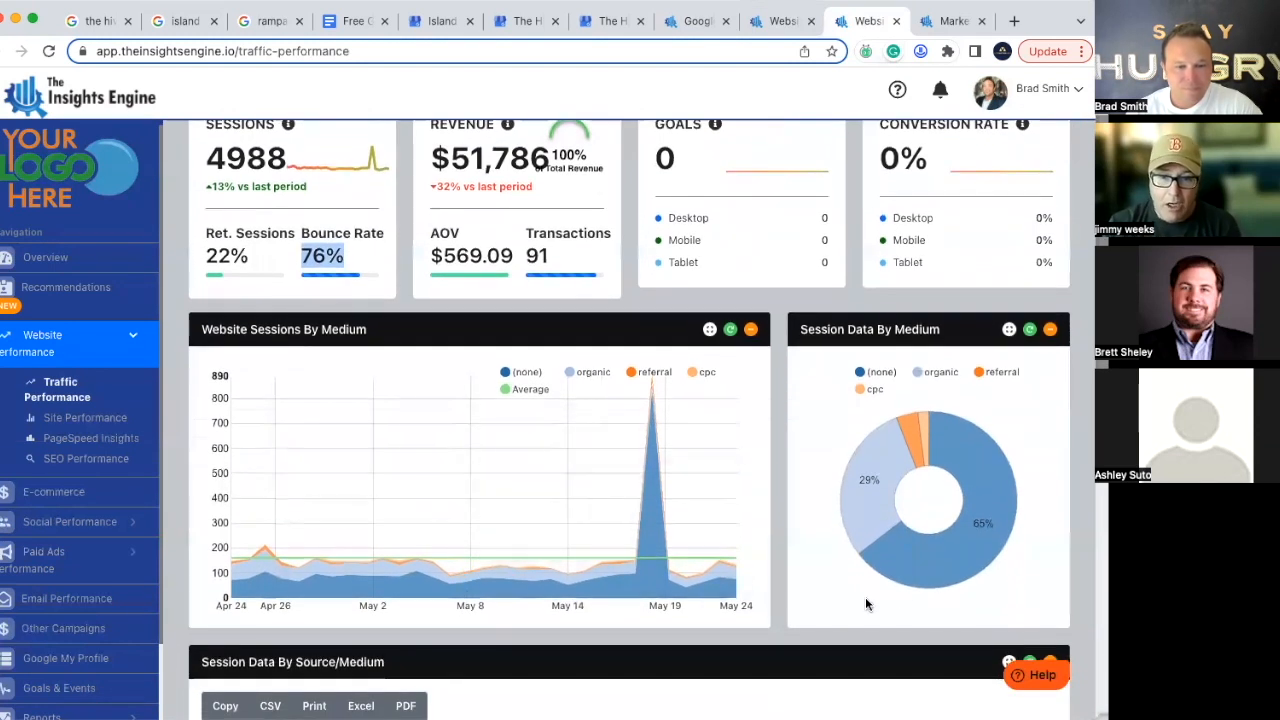
scroll(down, 3)
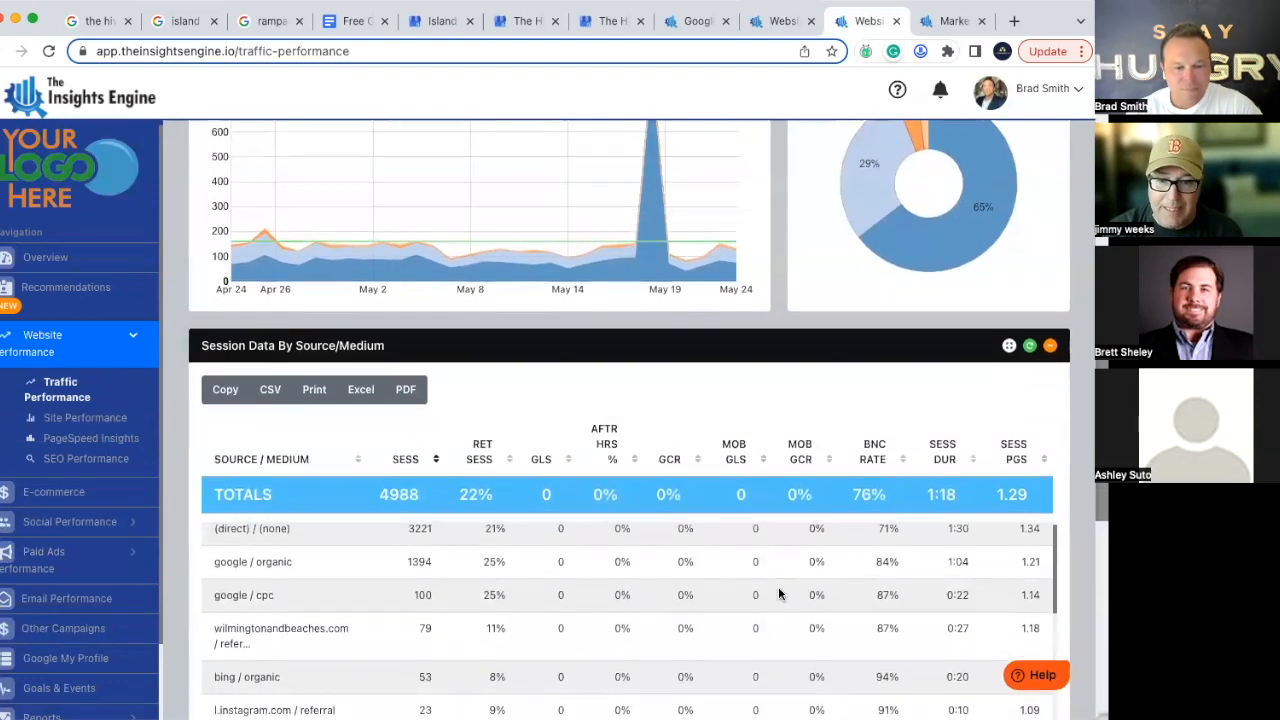
click(90, 430)
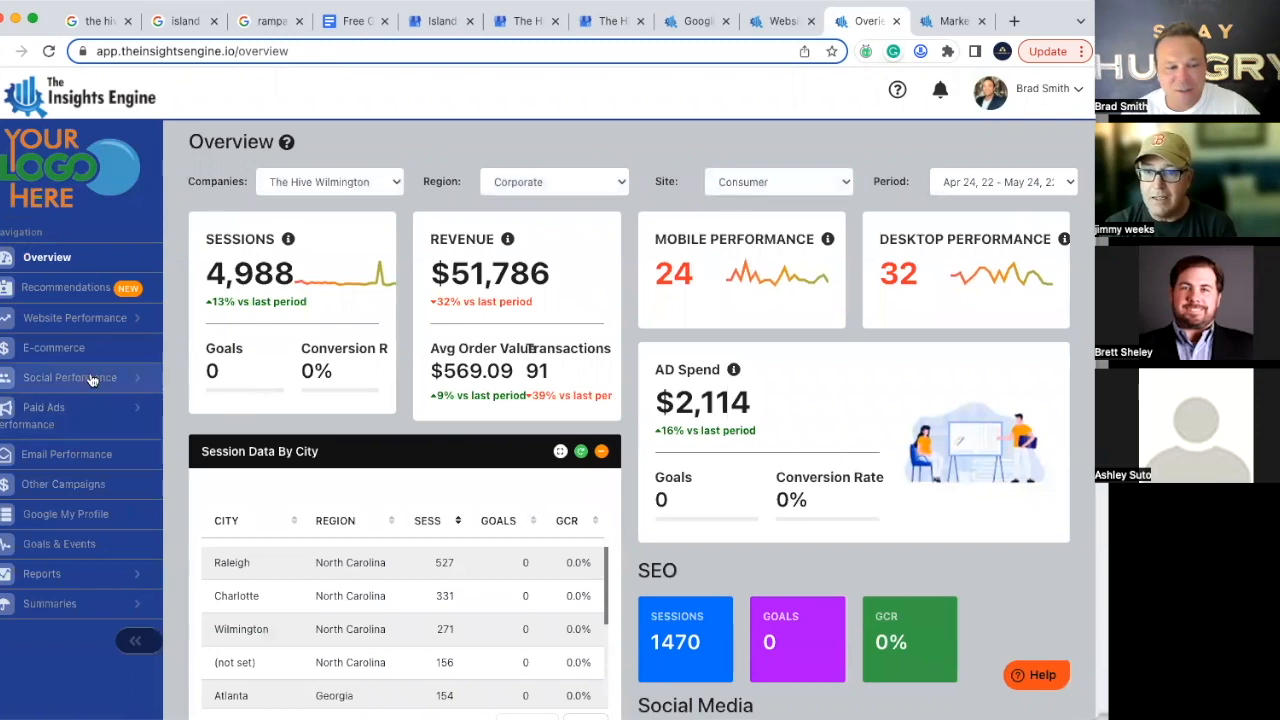
Step: Set the Overview dashboard period to Mar 1–Mar 31, 22
click(74, 318)
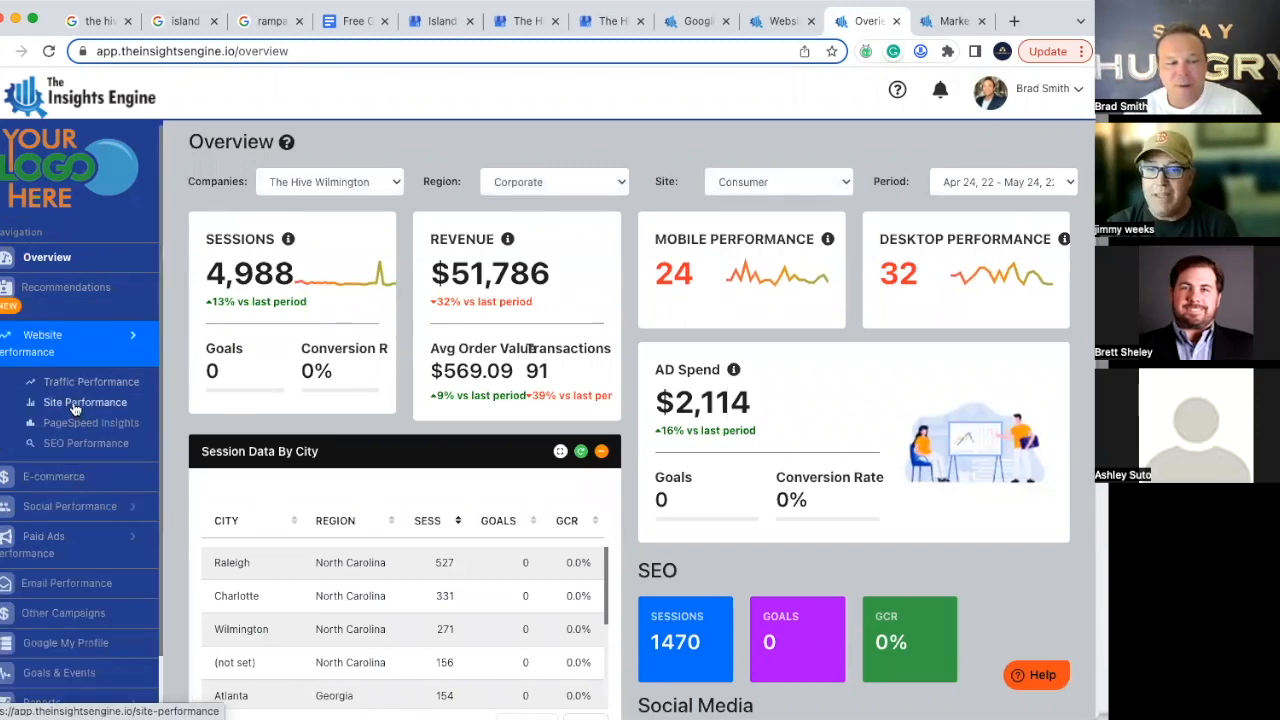
click(72, 430)
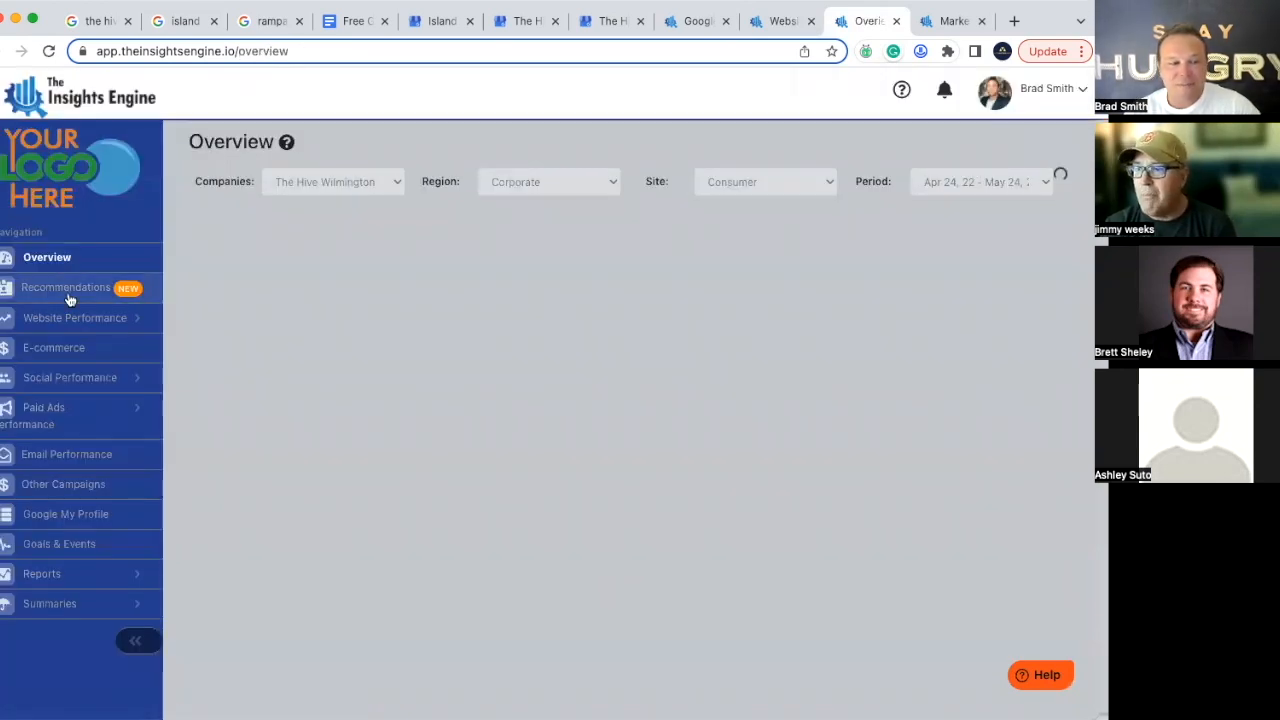
click(74, 316)
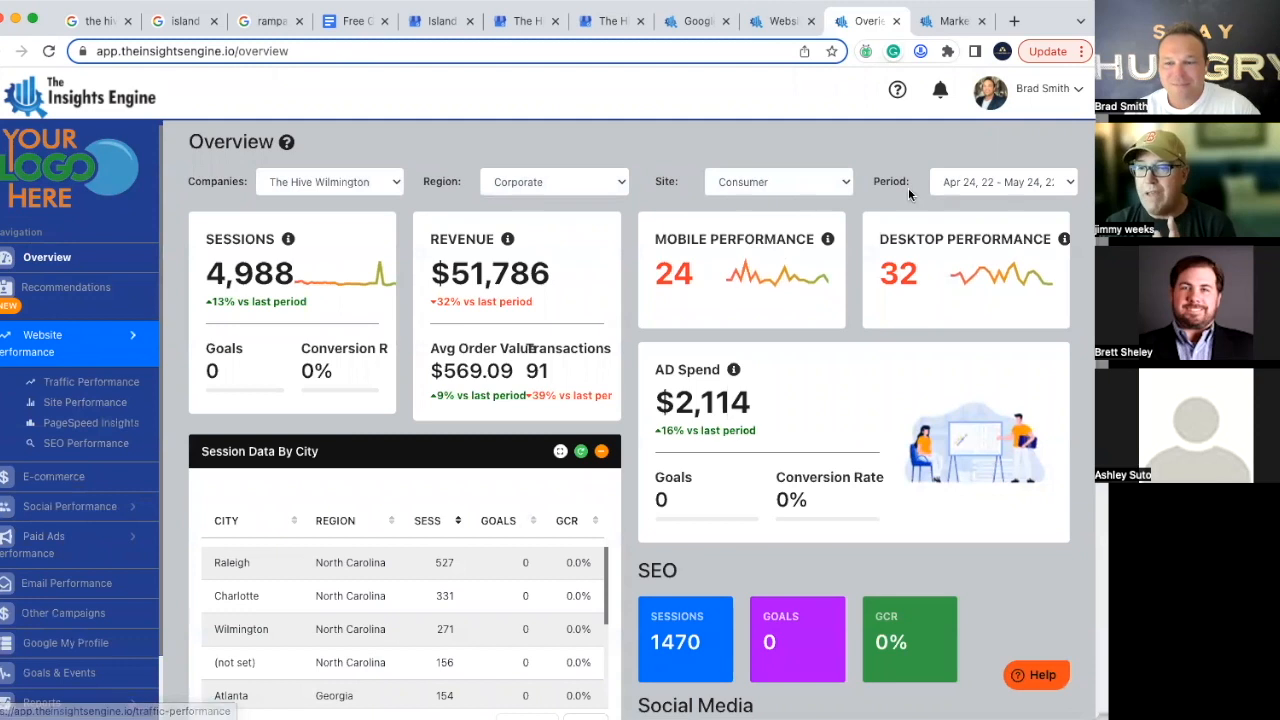
click(1000, 180)
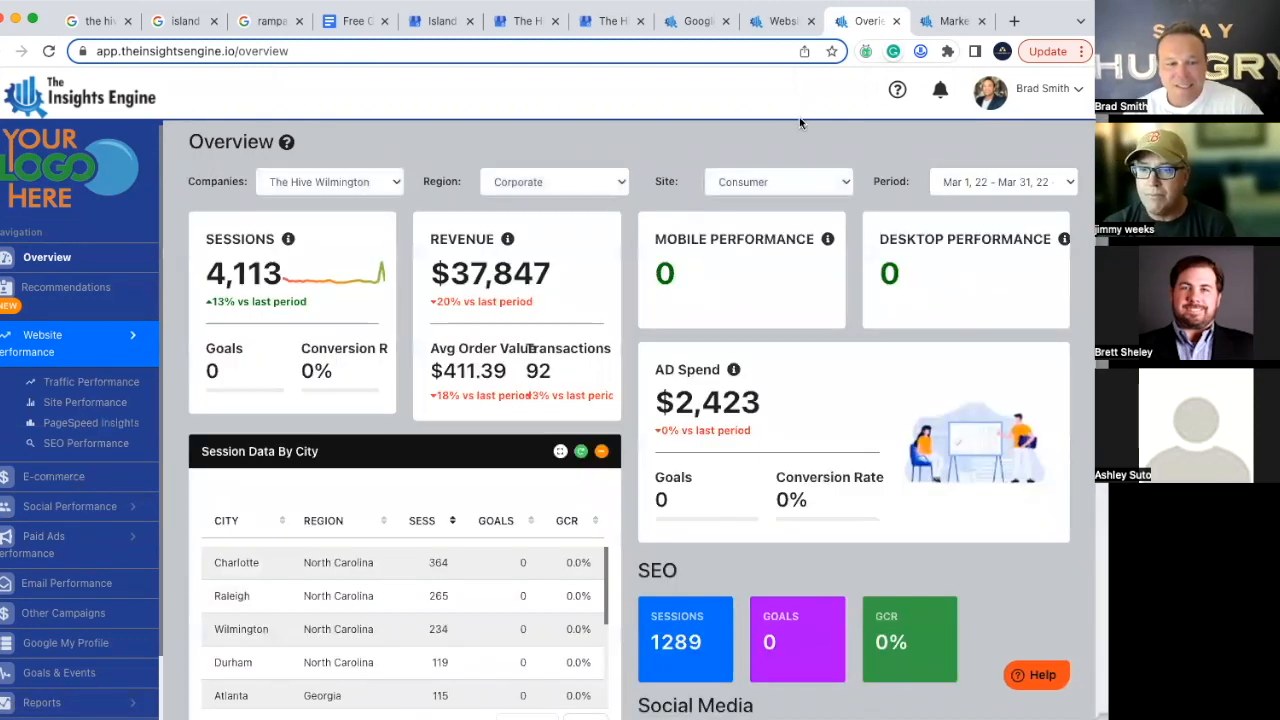
Step: Review the March overview, then bring up Rampage Coffee's Website Traffic Performance report
scroll(down, 3)
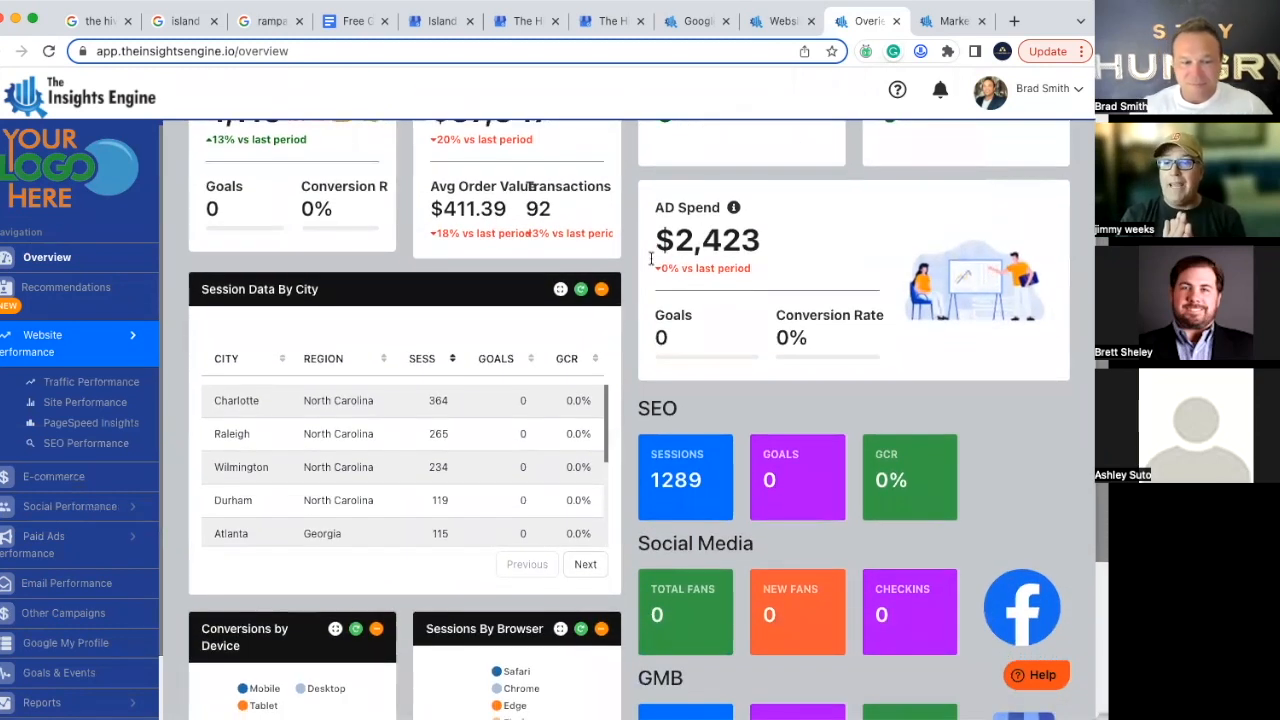
scroll(down, 3)
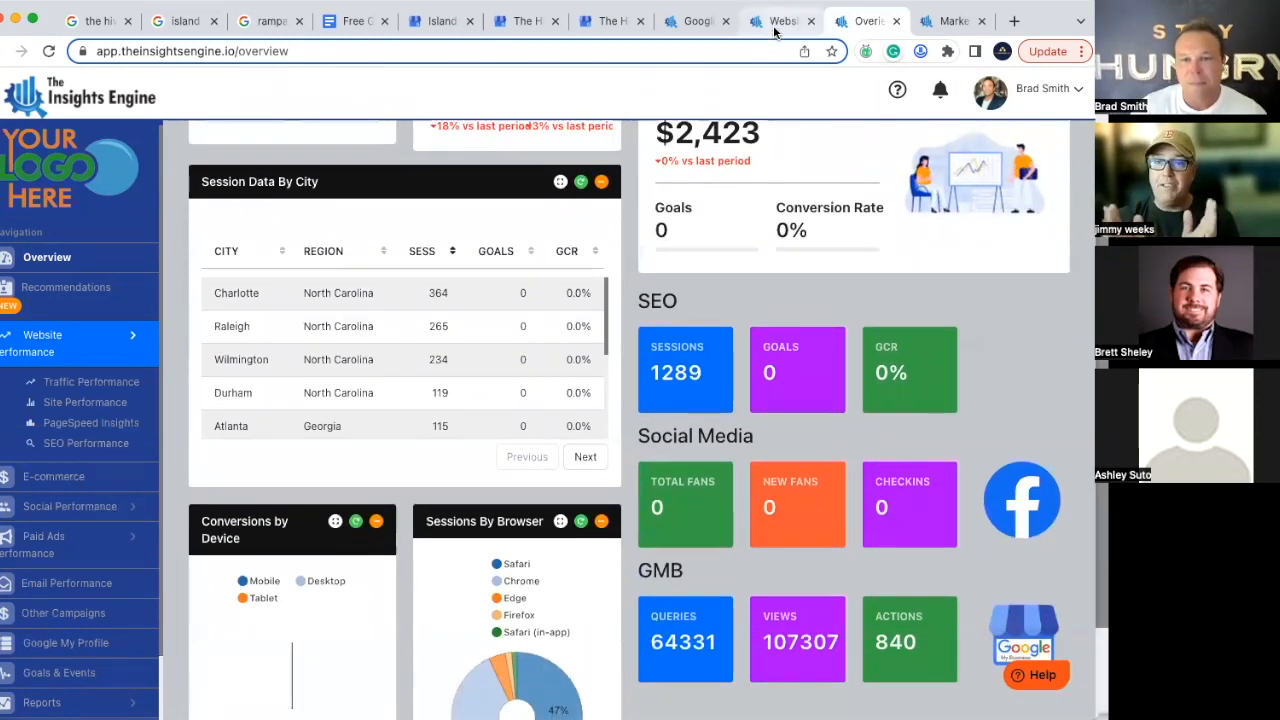
click(88, 390)
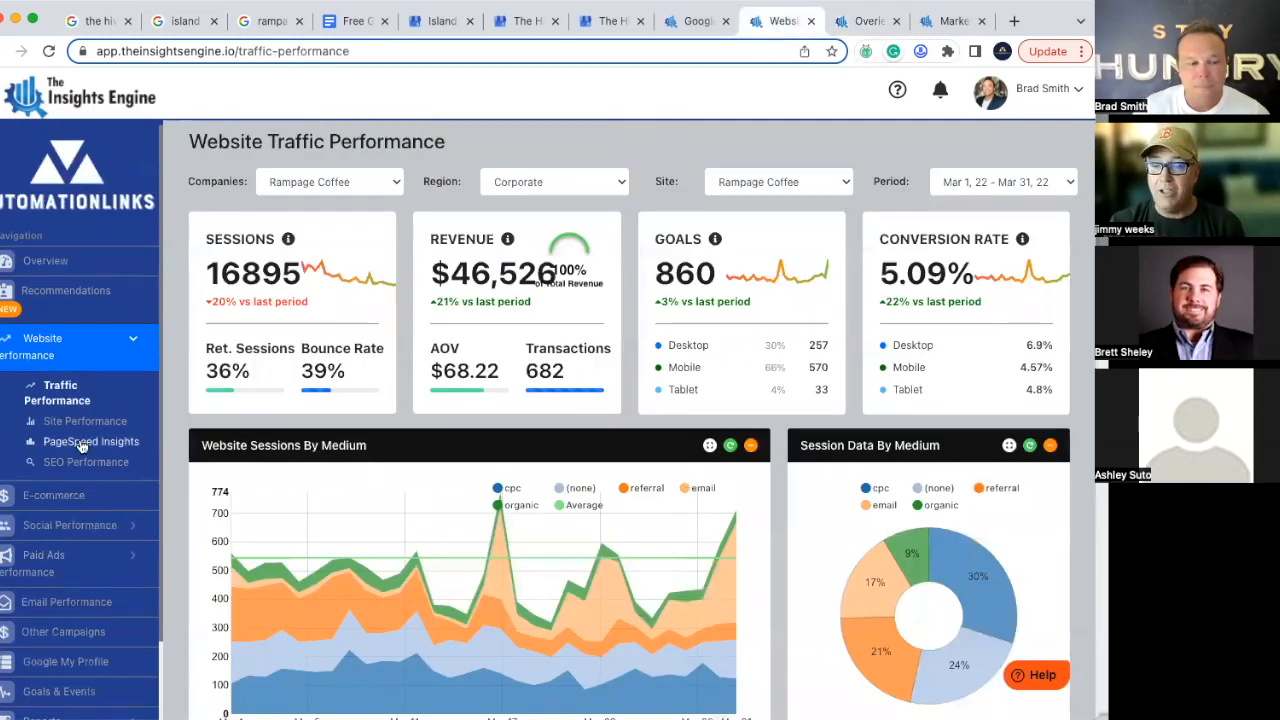
Step: Look at PageSpeed Insights, then set the SEO Performance report period to March 2022
click(72, 432)
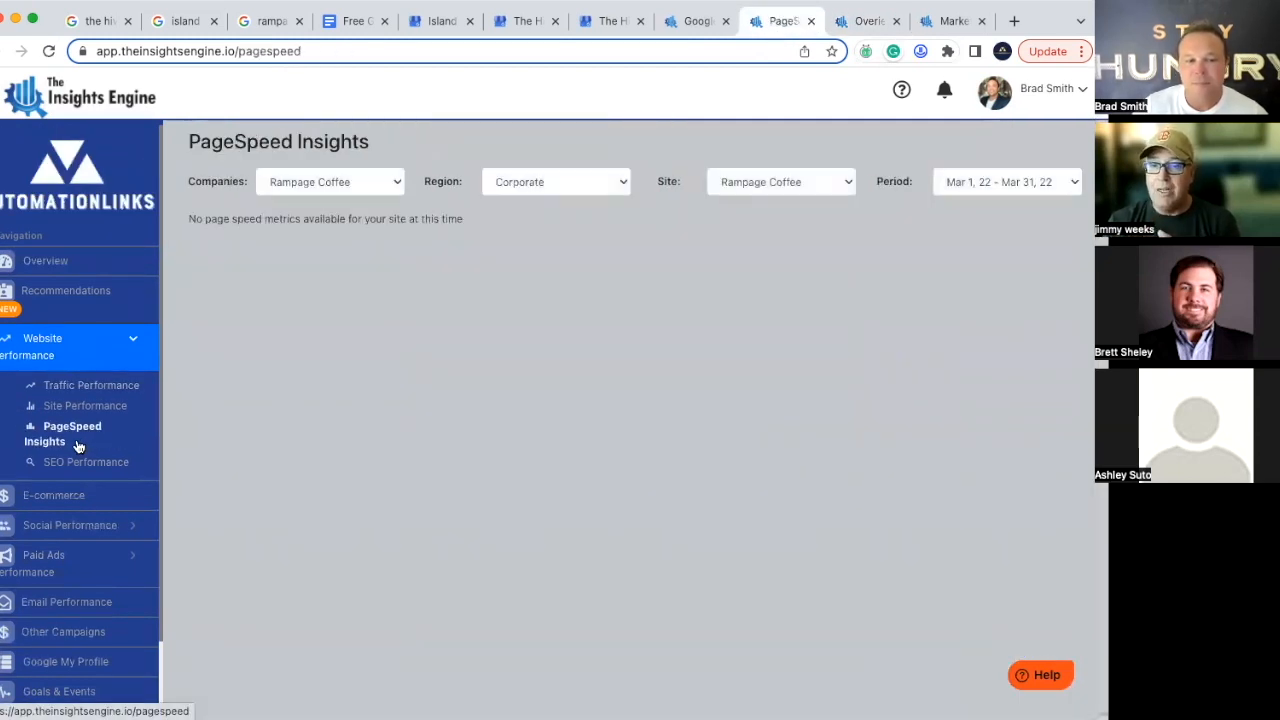
scroll(down, 3)
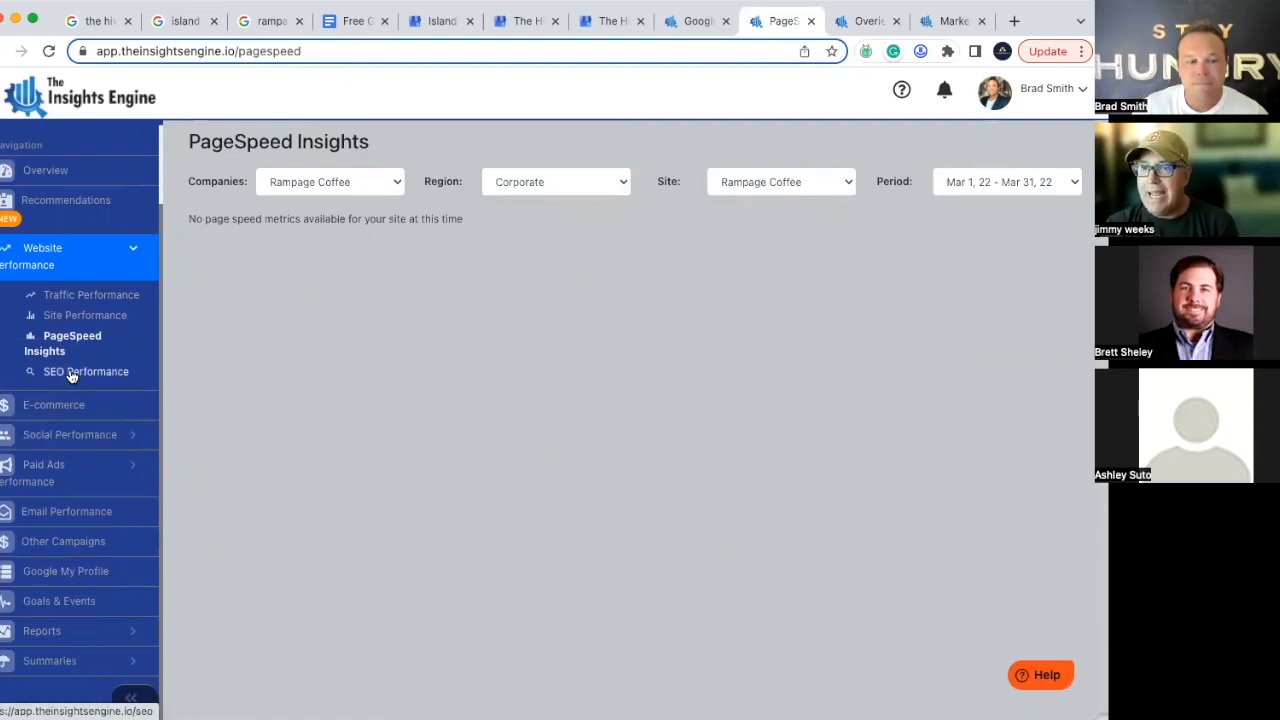
click(86, 370)
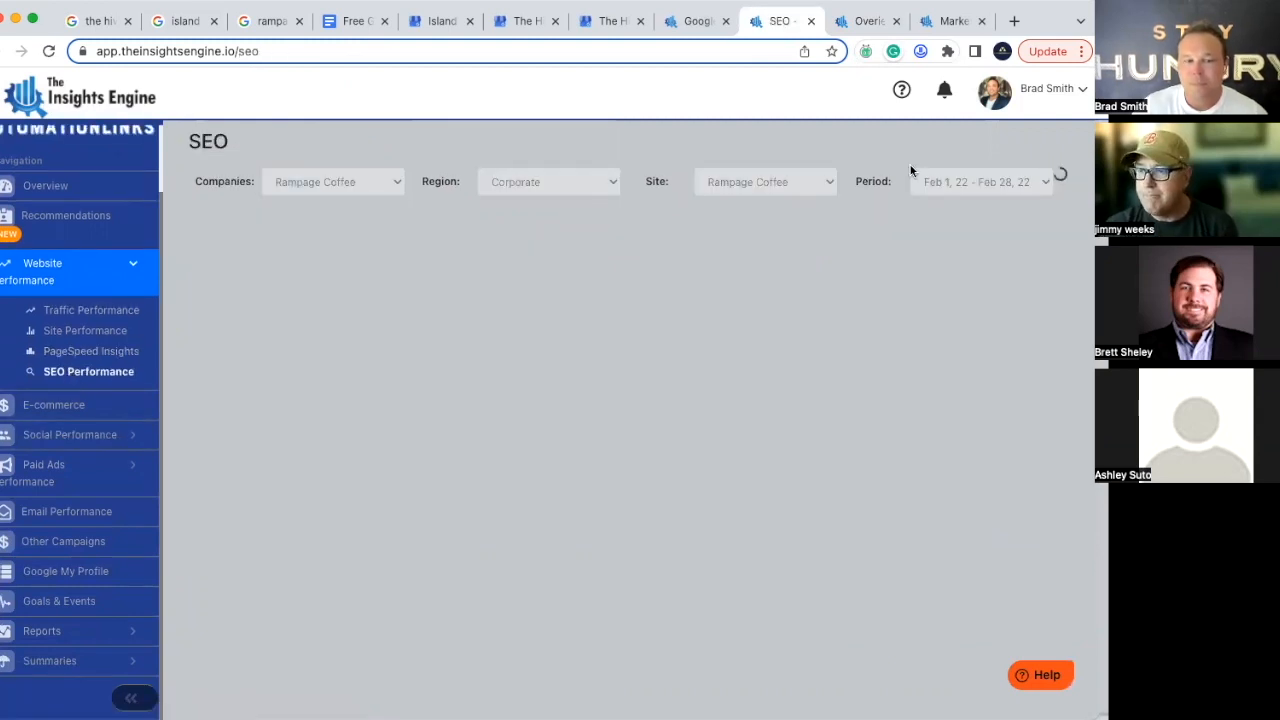
click(980, 180)
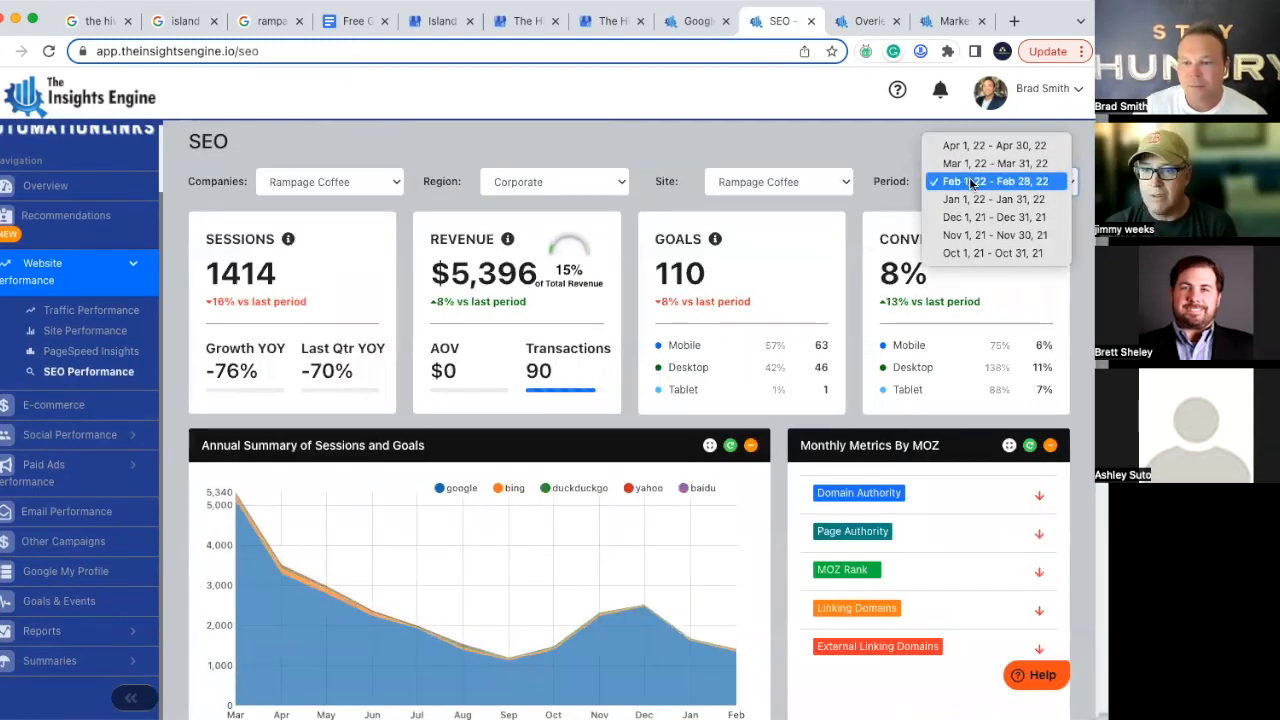
click(992, 164)
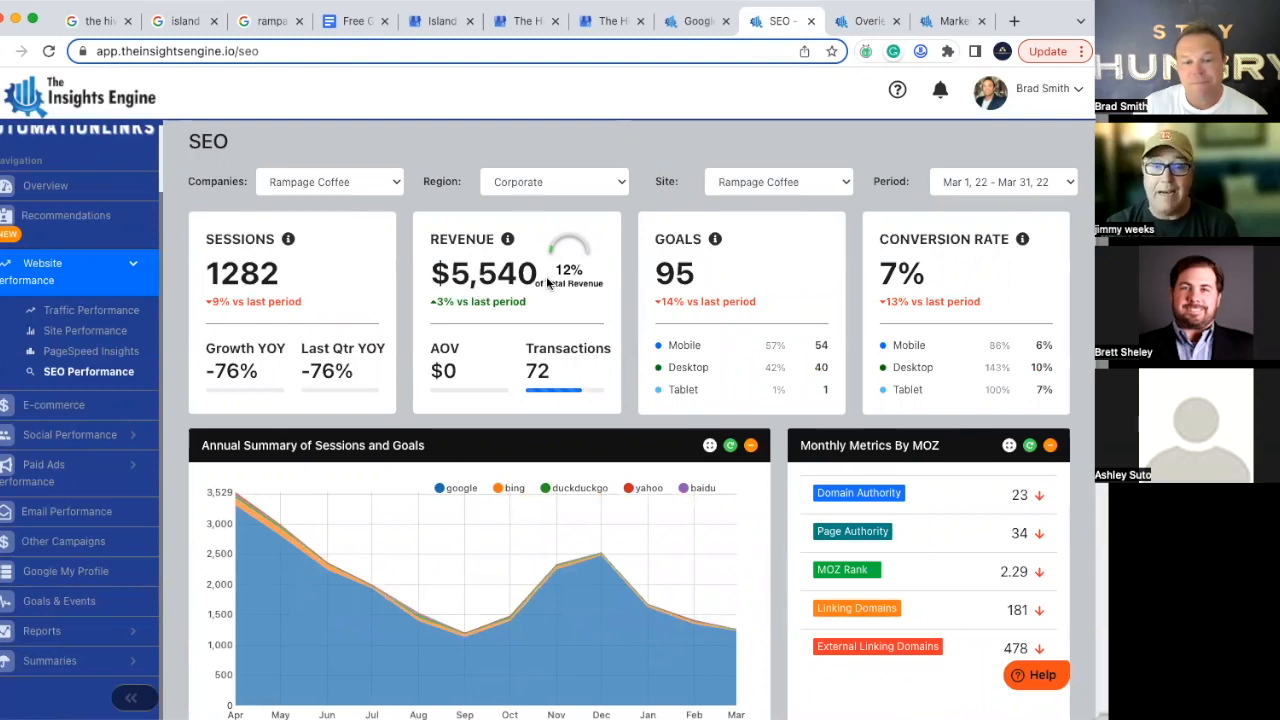
mouse_move(638, 358)
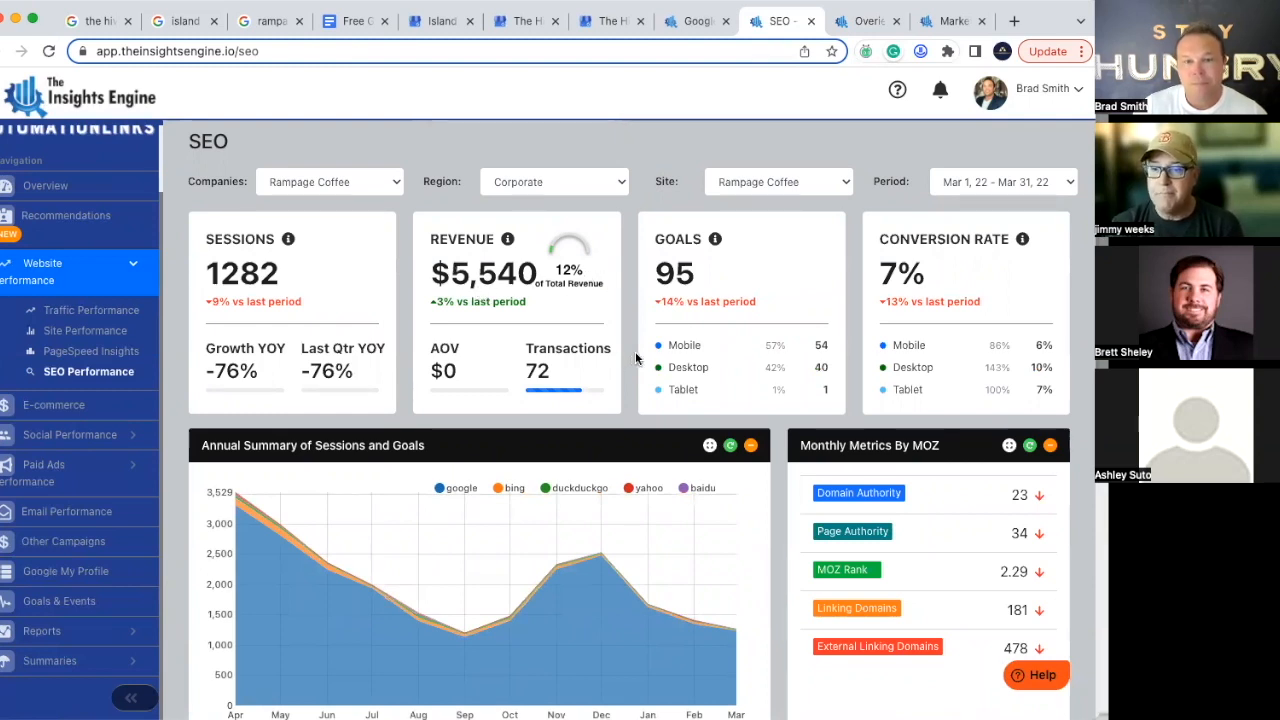
Step: Return to Overview and bring up the April 2022 Website Traffic Performance report
scroll(down, 3)
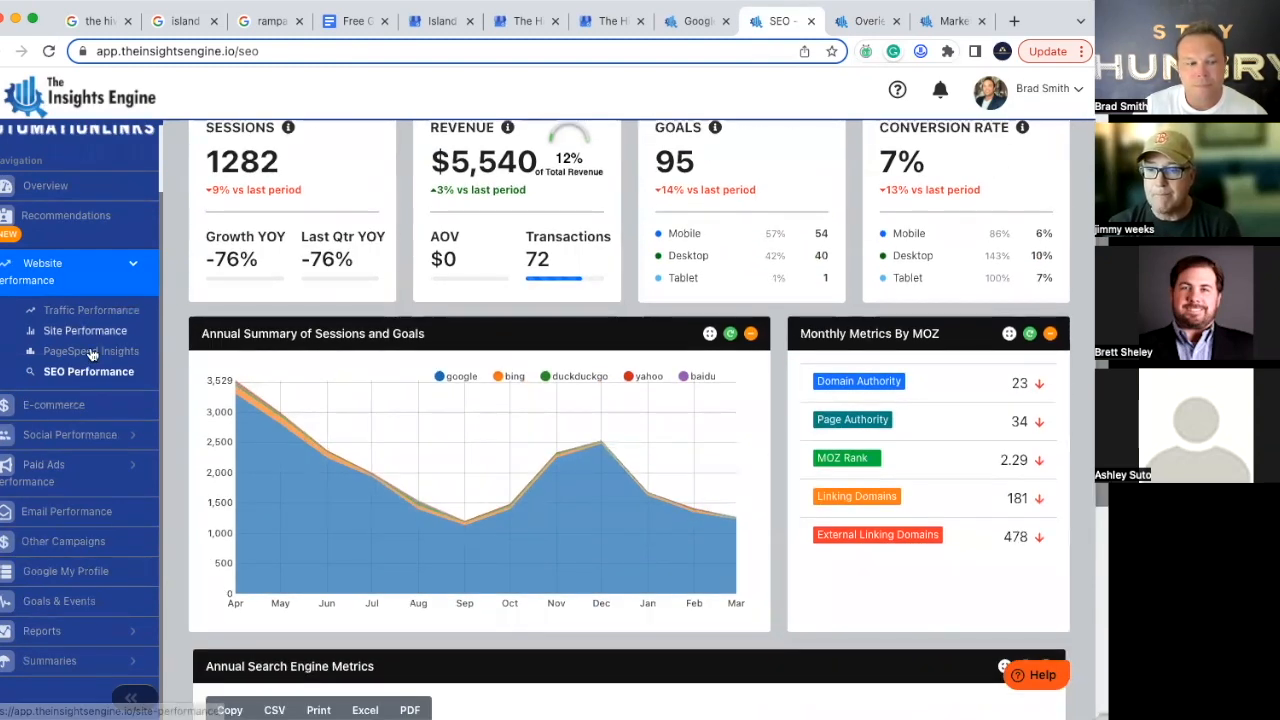
click(92, 352)
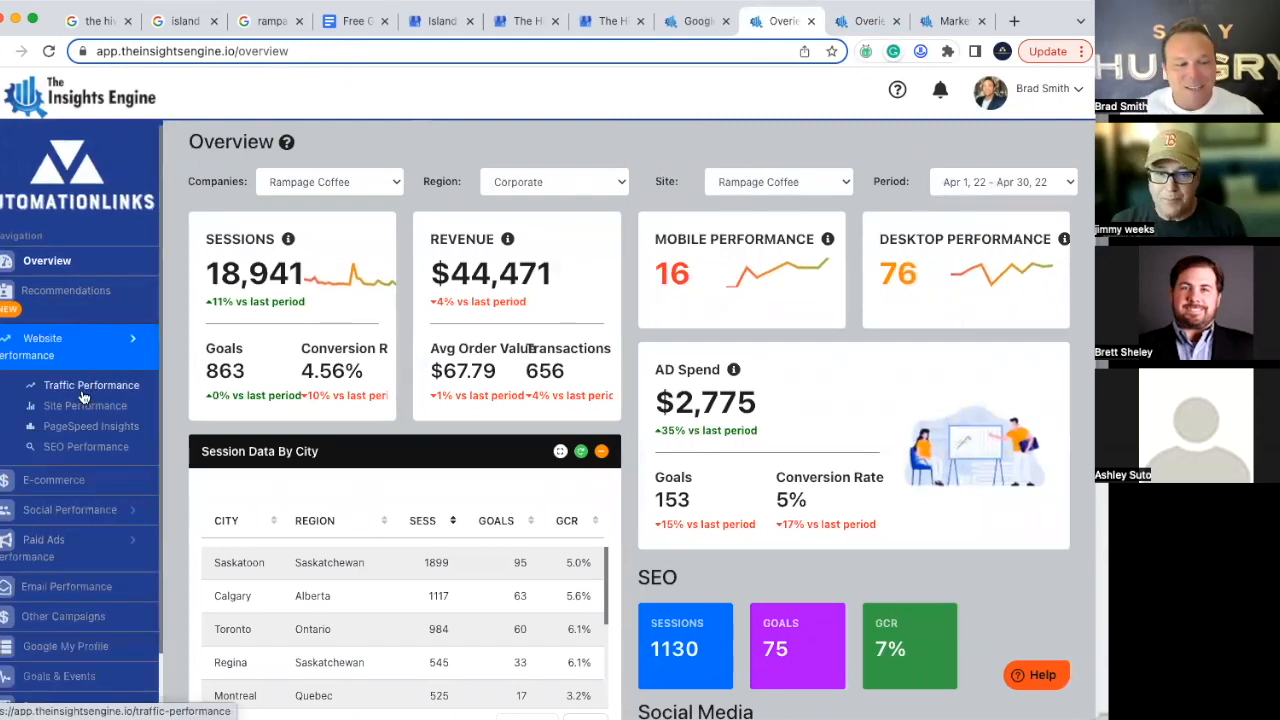
click(92, 384)
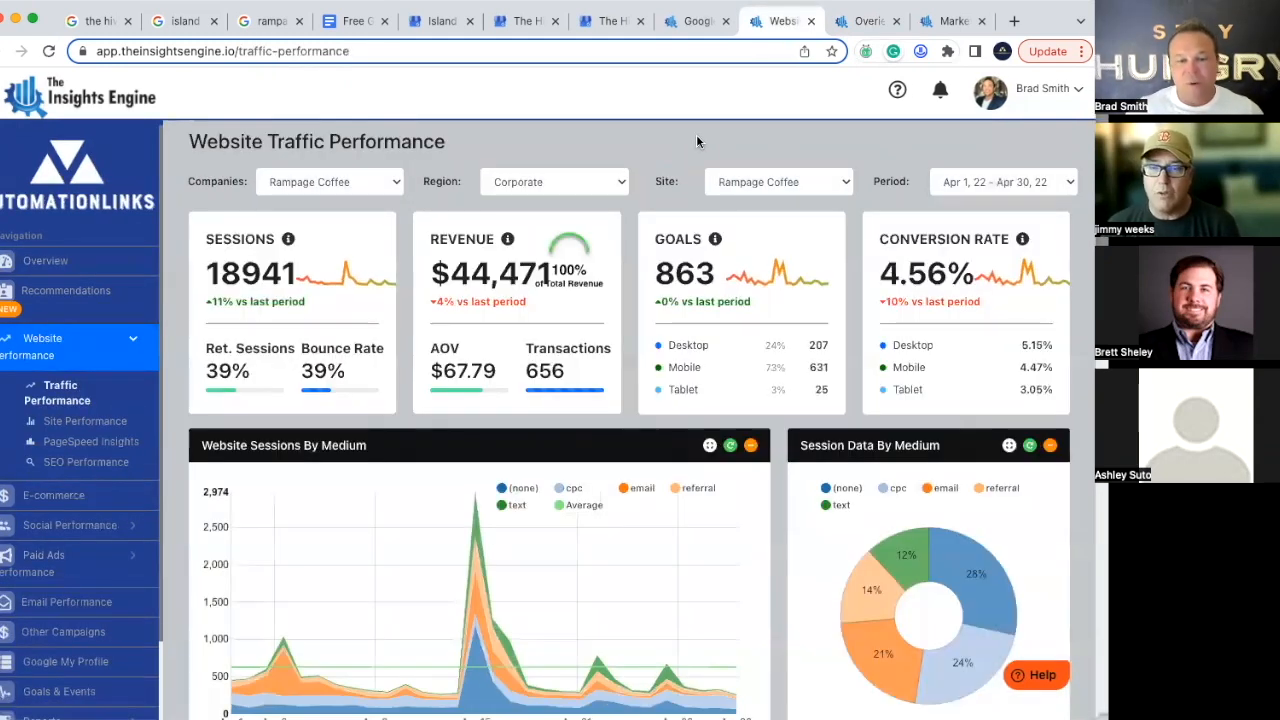
Step: Show Rampage Coffee's March 2022 SEO report: 1,282 sessions, $5,540 revenue, 95 goals
scroll(down, 3)
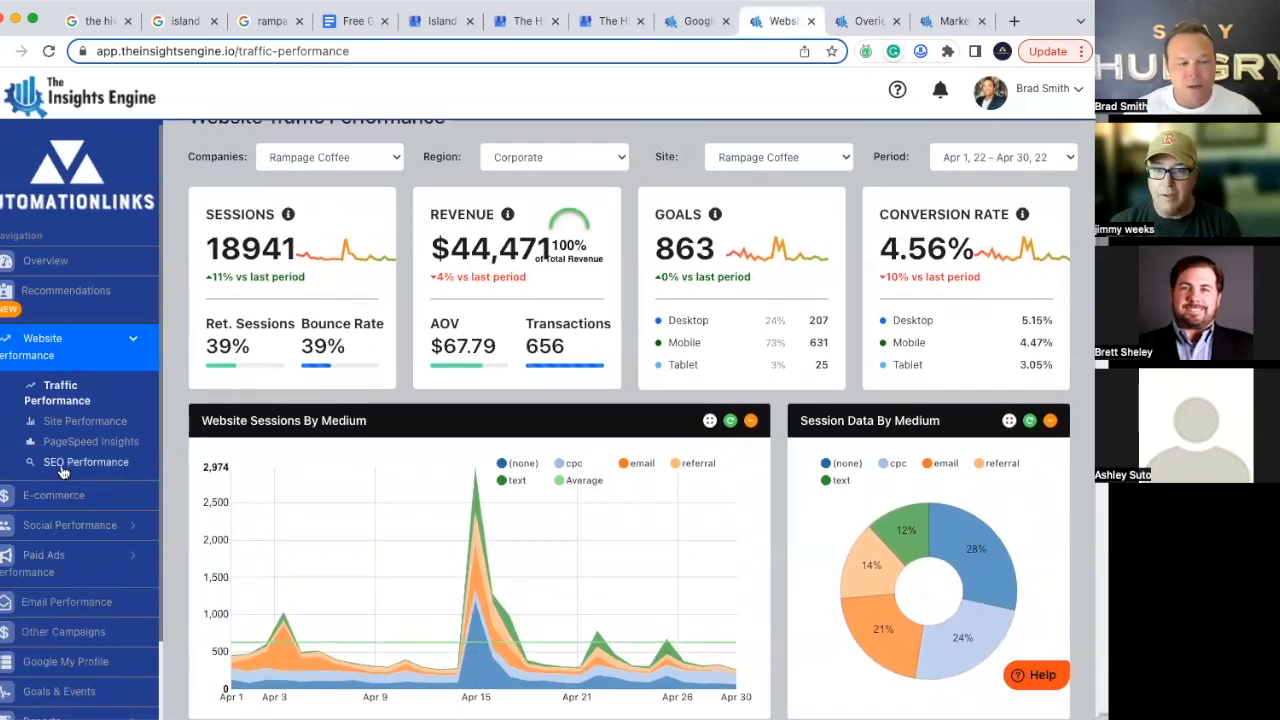
click(86, 460)
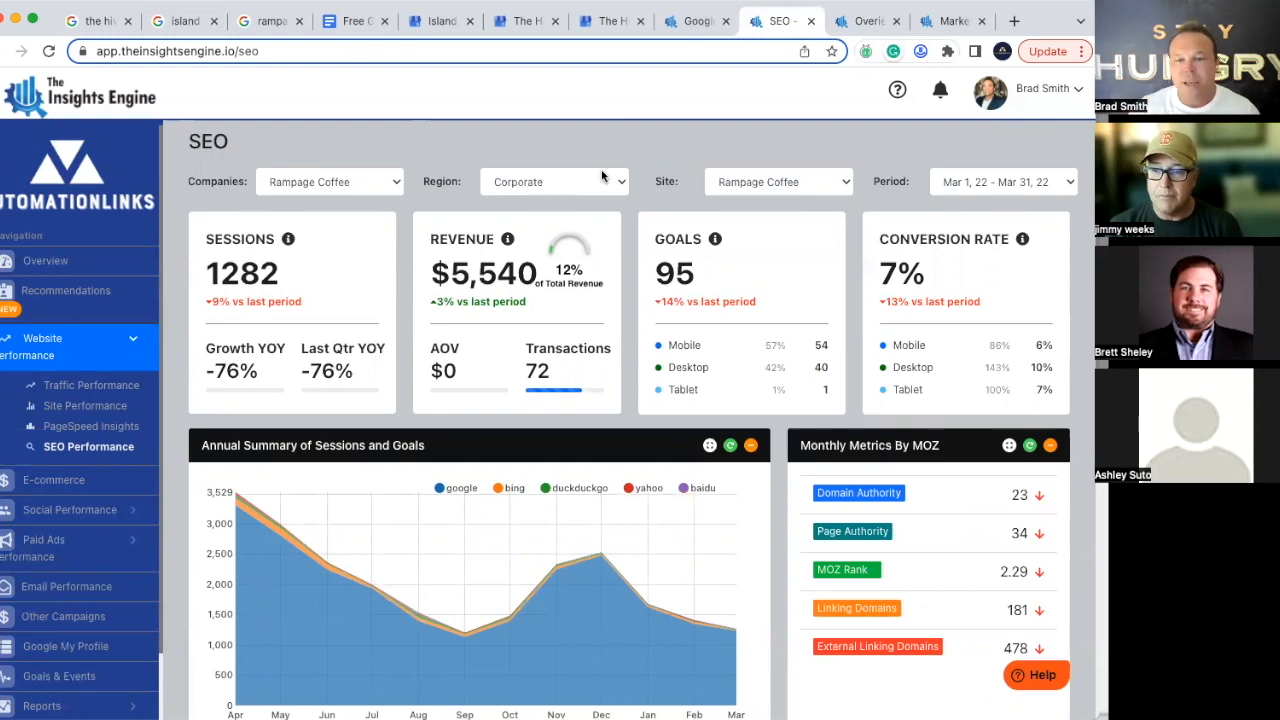
mouse_move(84, 318)
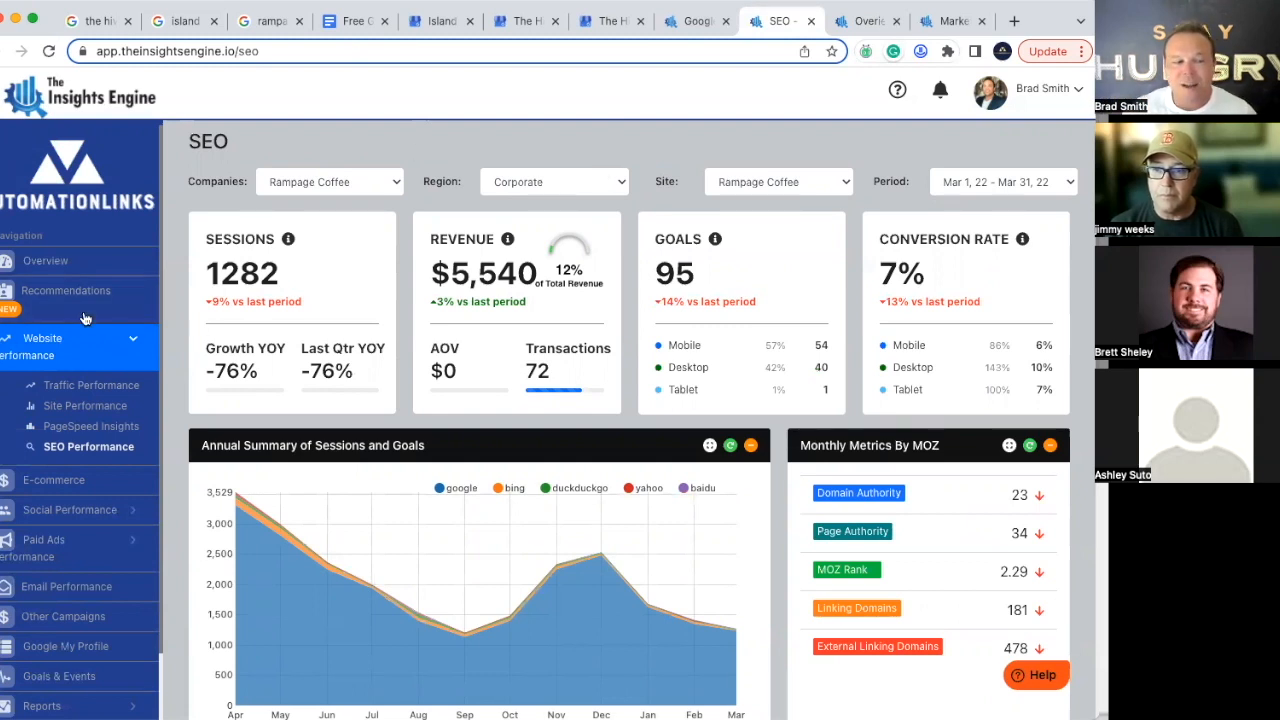
mouse_move(638, 156)
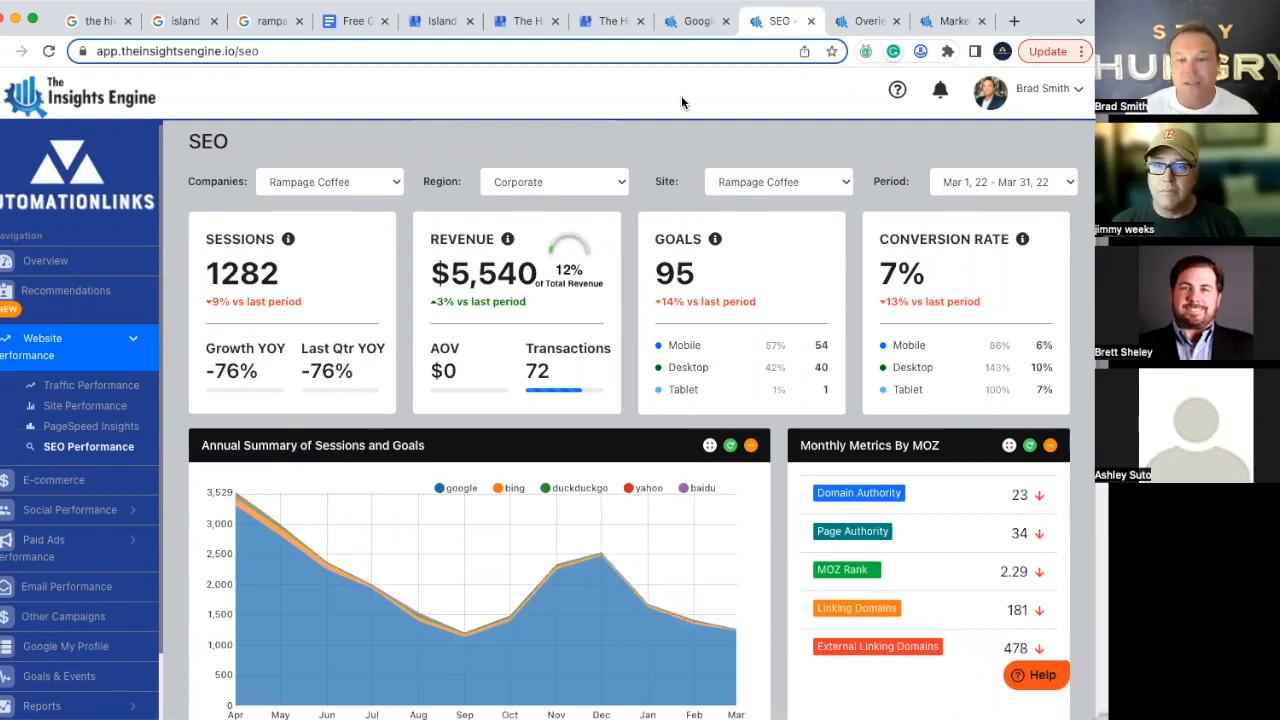
mouse_move(680, 252)
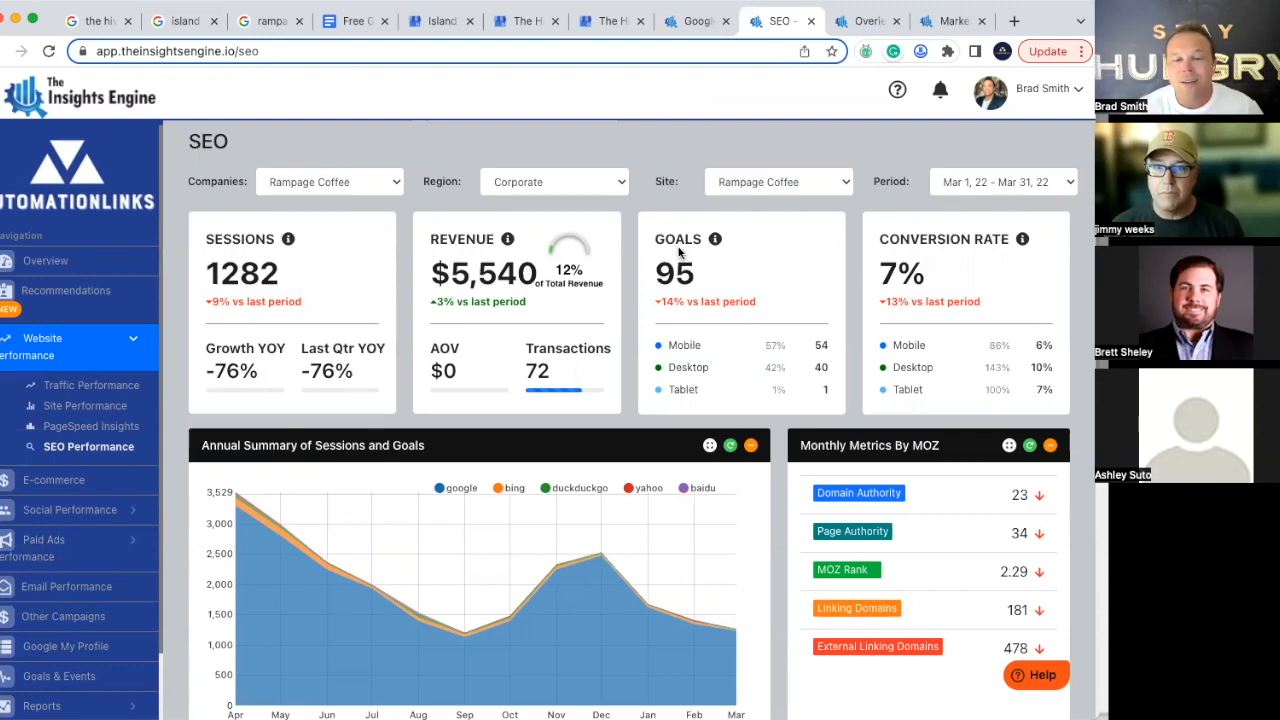
mouse_move(256, 256)
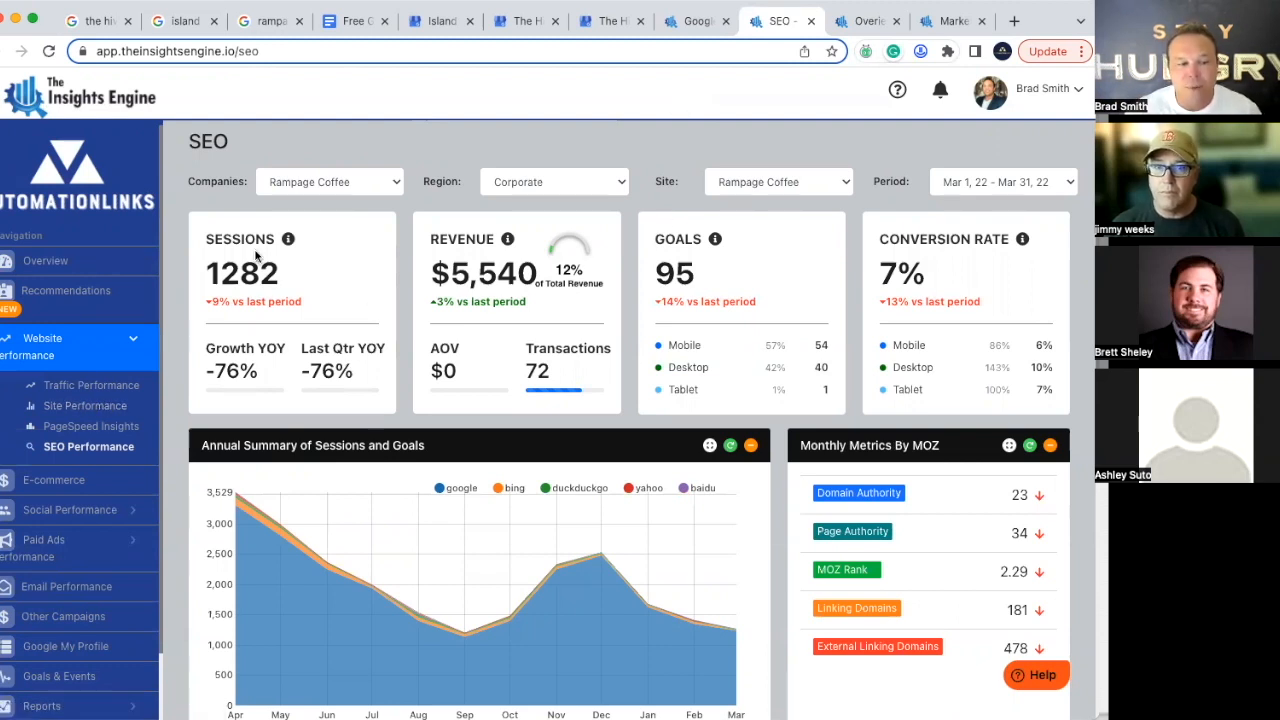
mouse_move(256, 258)
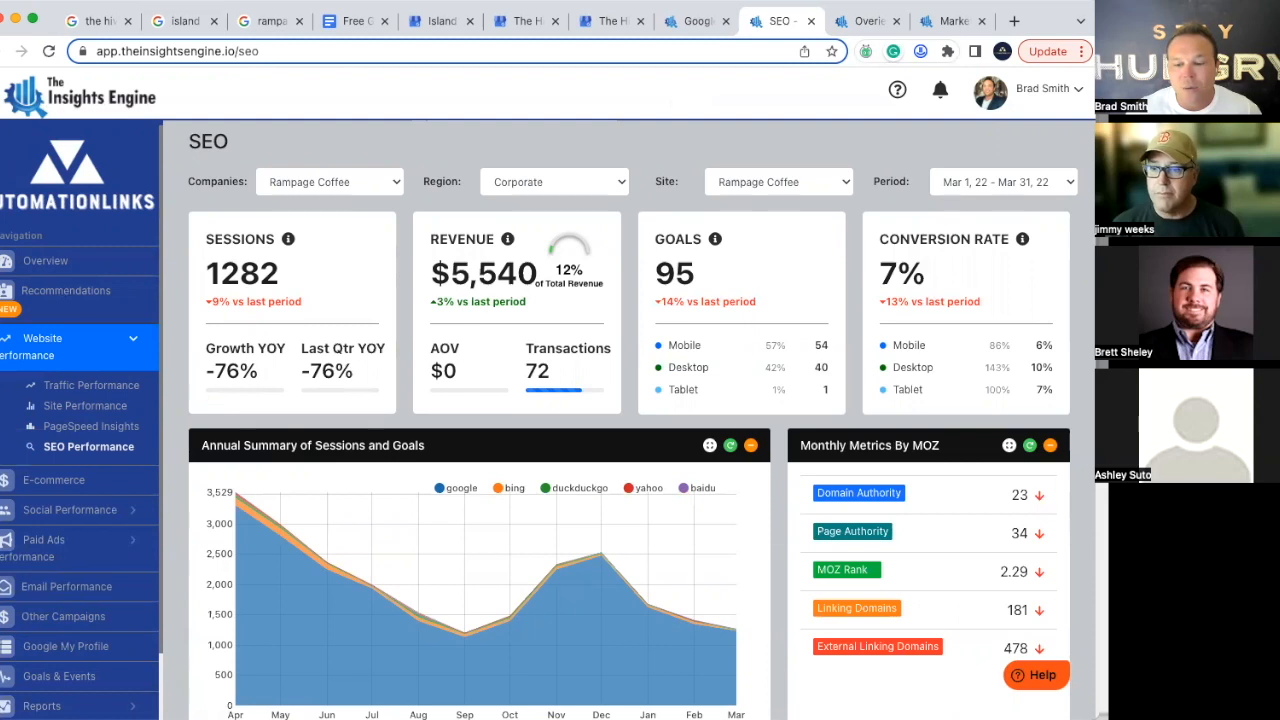
scroll(down, 3)
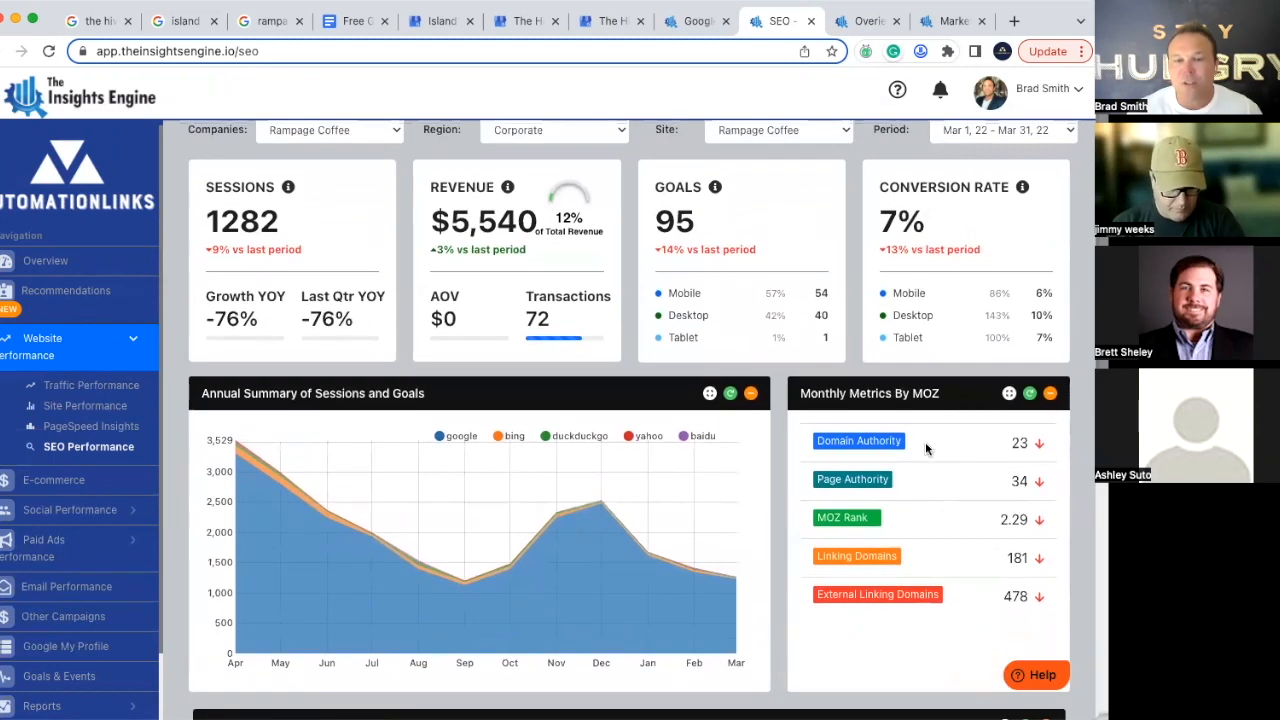
mouse_move(800, 512)
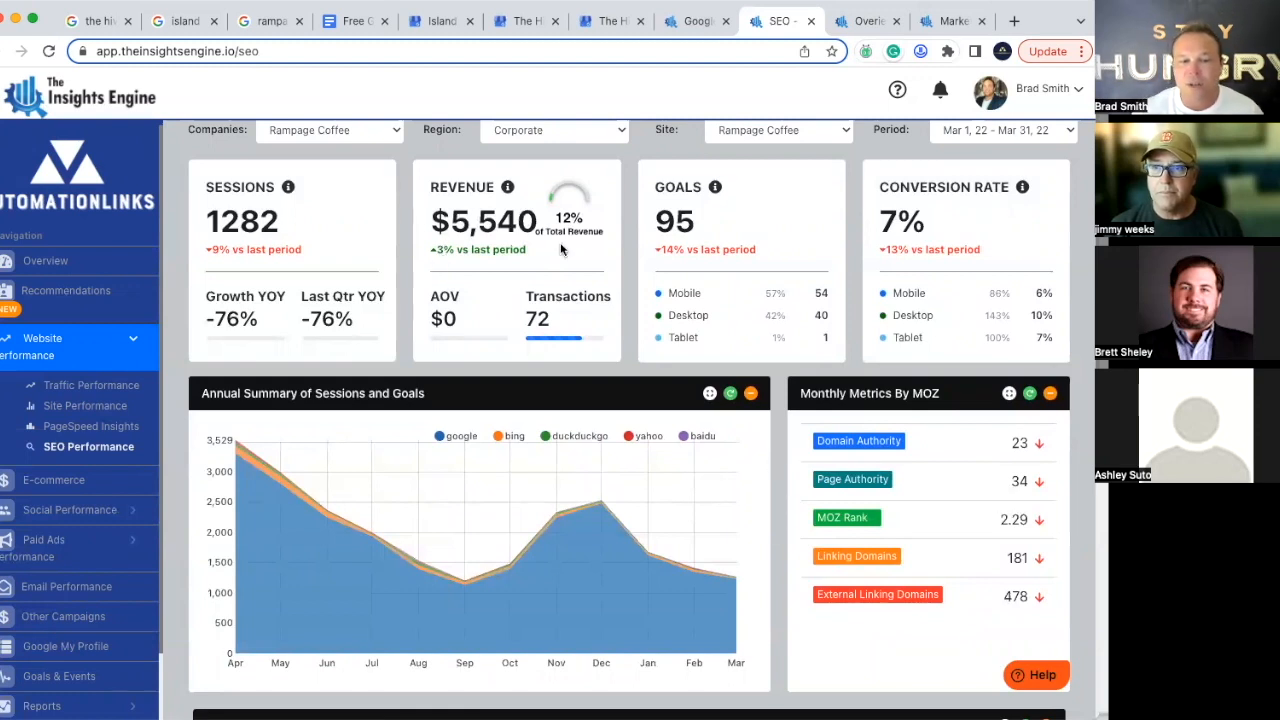
mouse_move(656, 244)
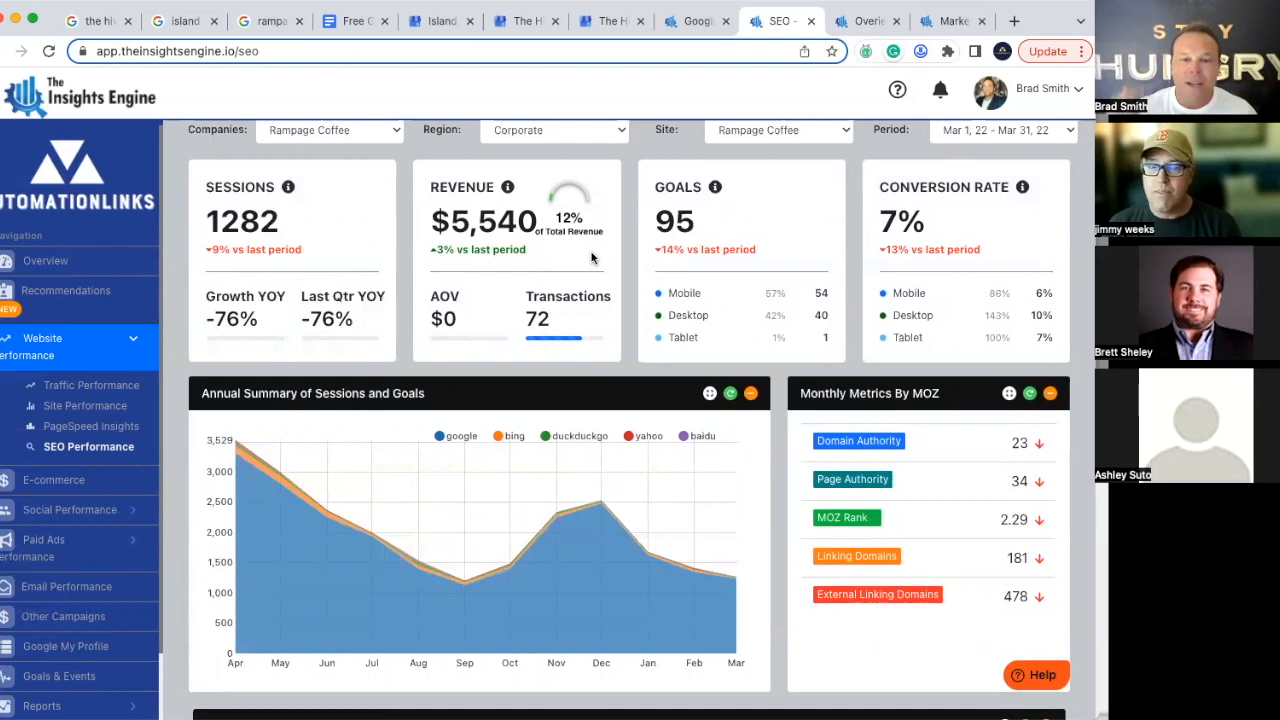
mouse_move(136, 218)
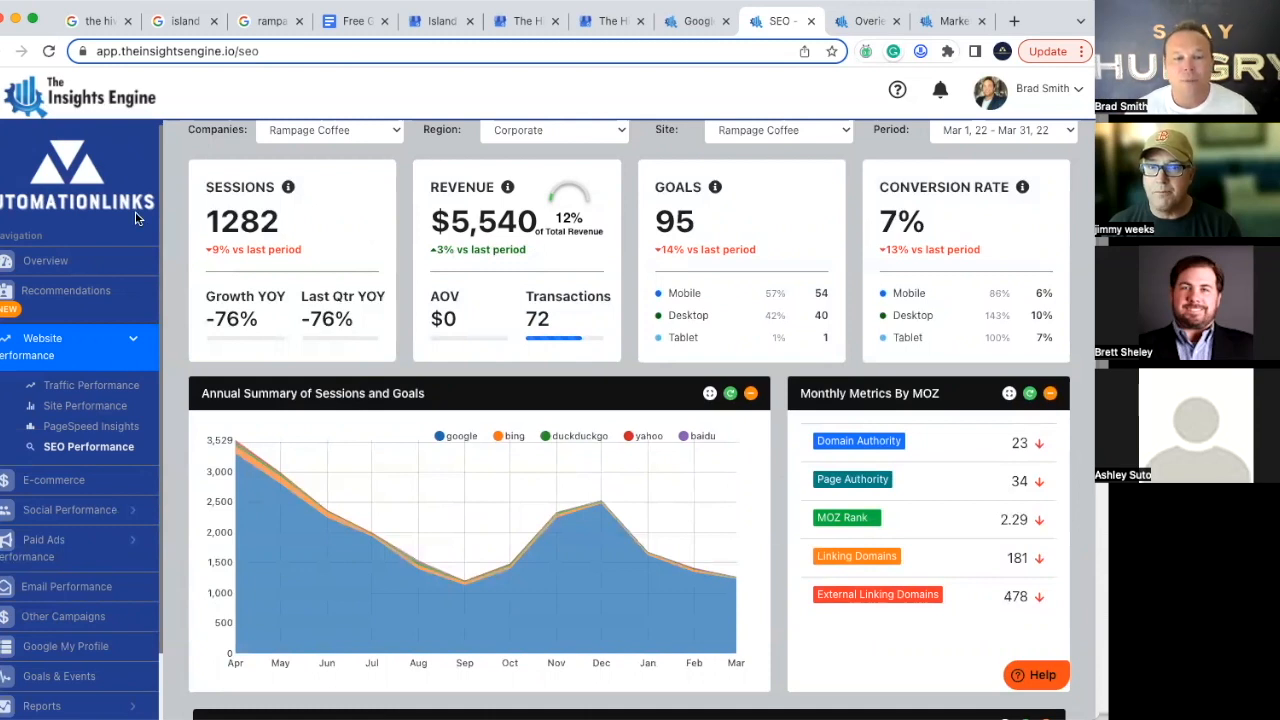
mouse_move(624, 204)
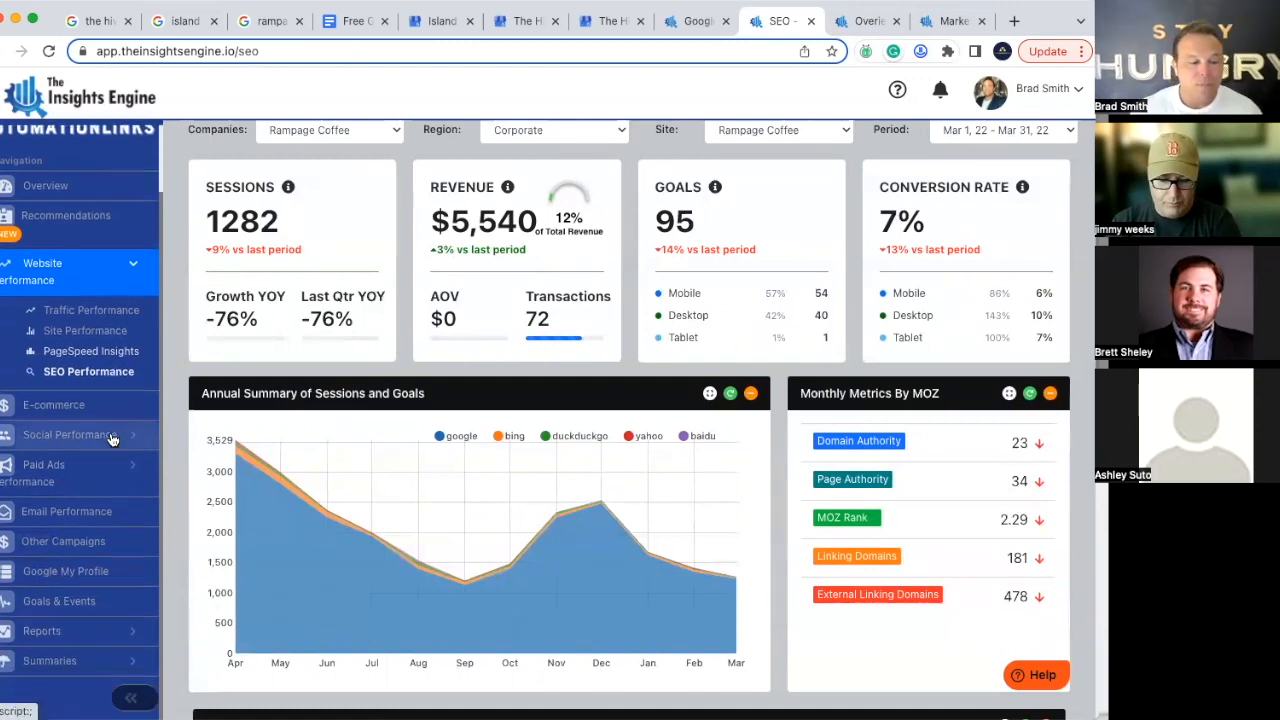
Step: View the Google My Profile report (366 actions), then switch to the Rampage Coffee Google search results
click(64, 572)
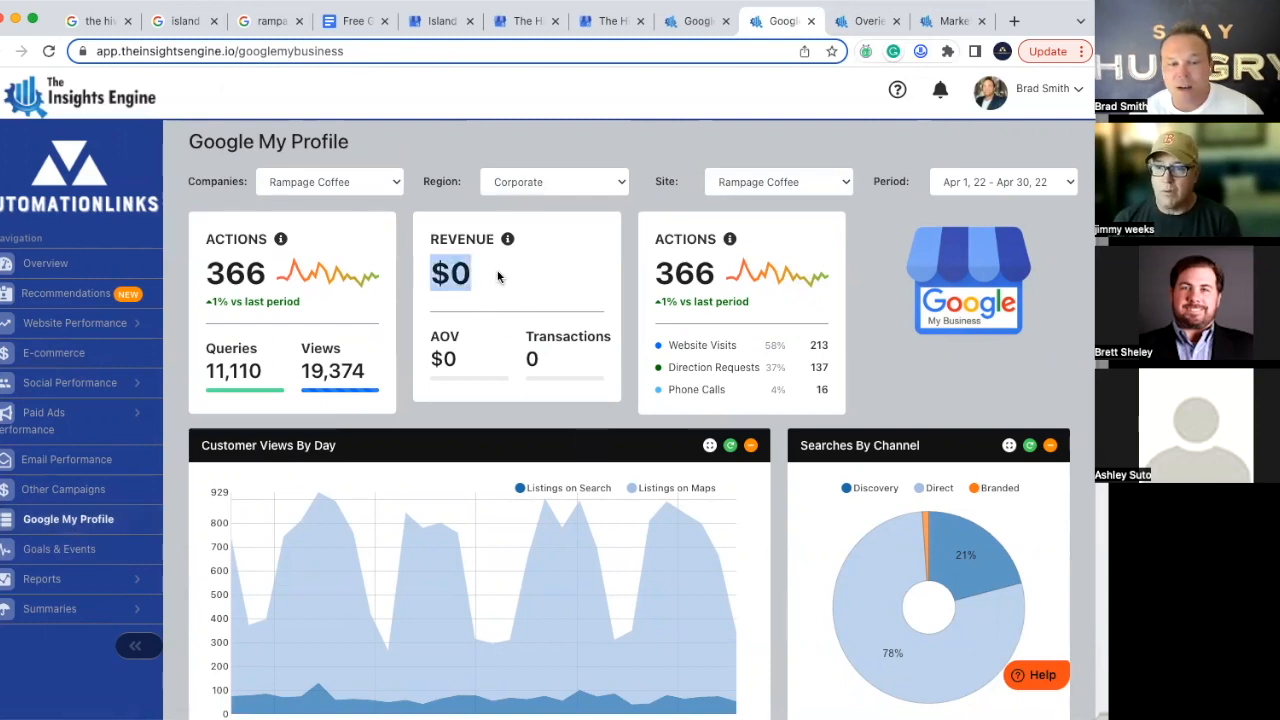
click(268, 20)
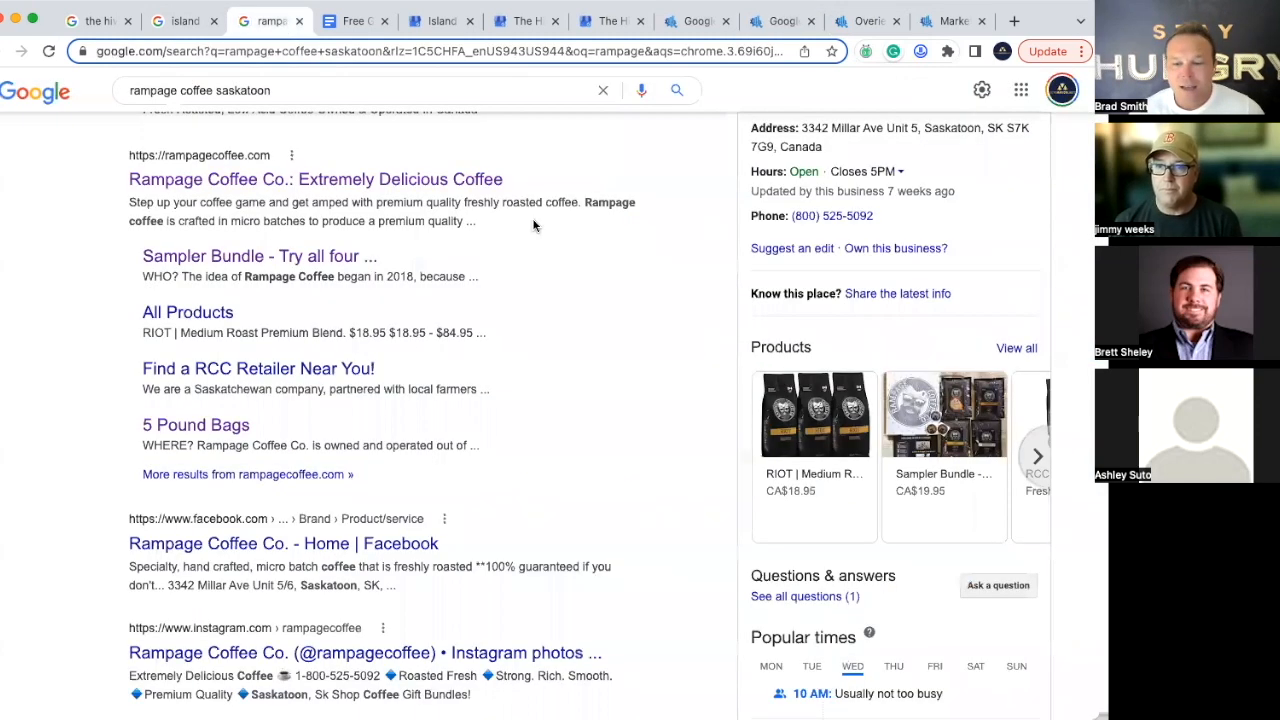
Step: Review the Rampage Coffee search results and knowledge panel, then return to the Google My Profile dashboard
scroll(up, 3)
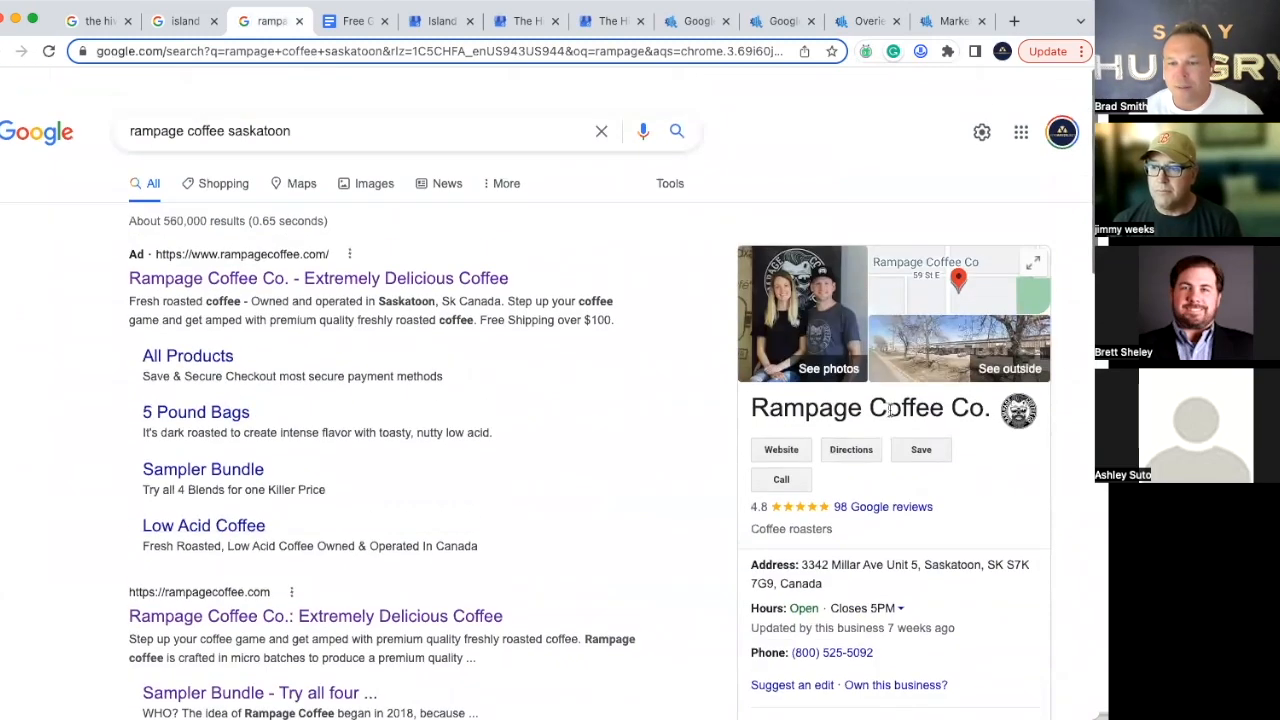
scroll(down, 3)
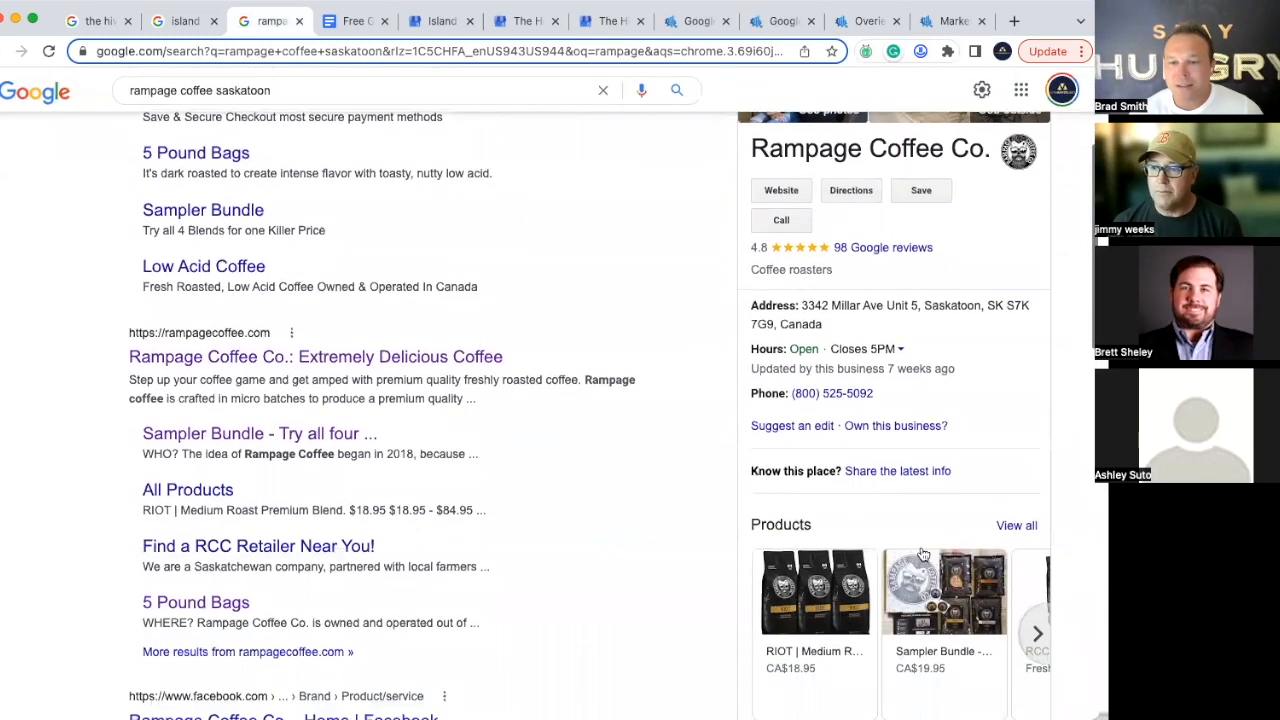
scroll(down, 3)
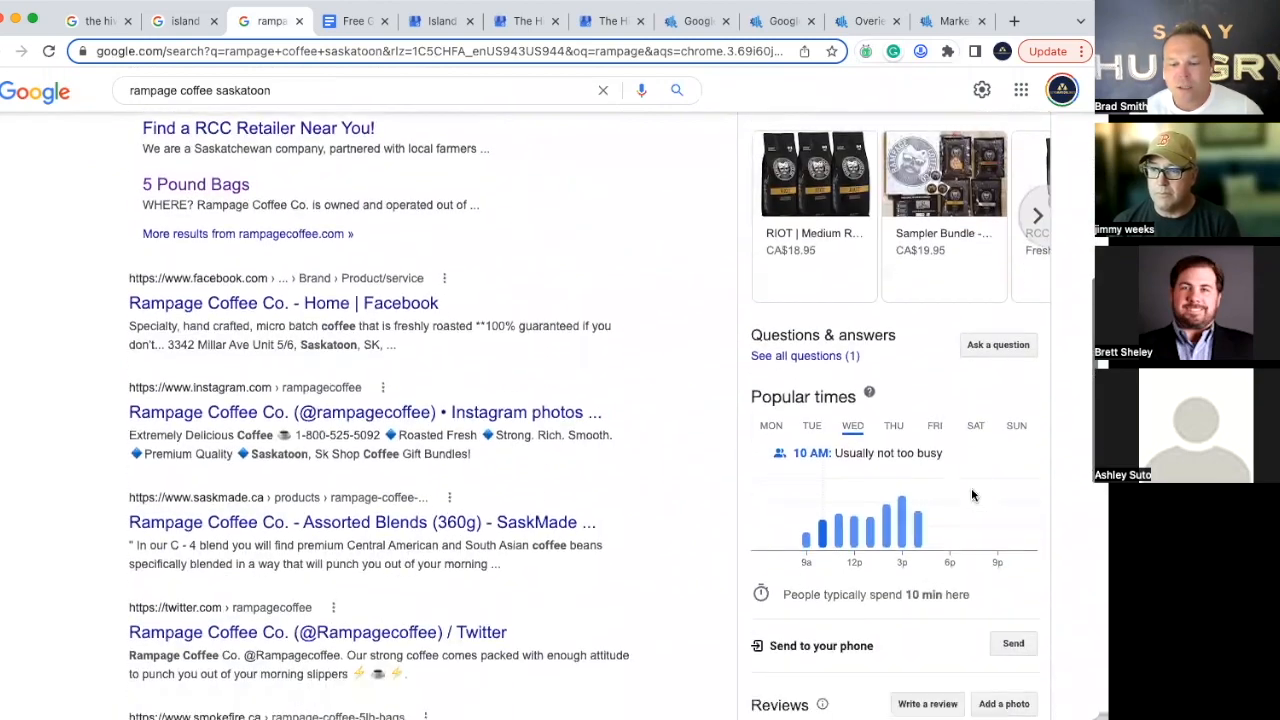
scroll(down, 3)
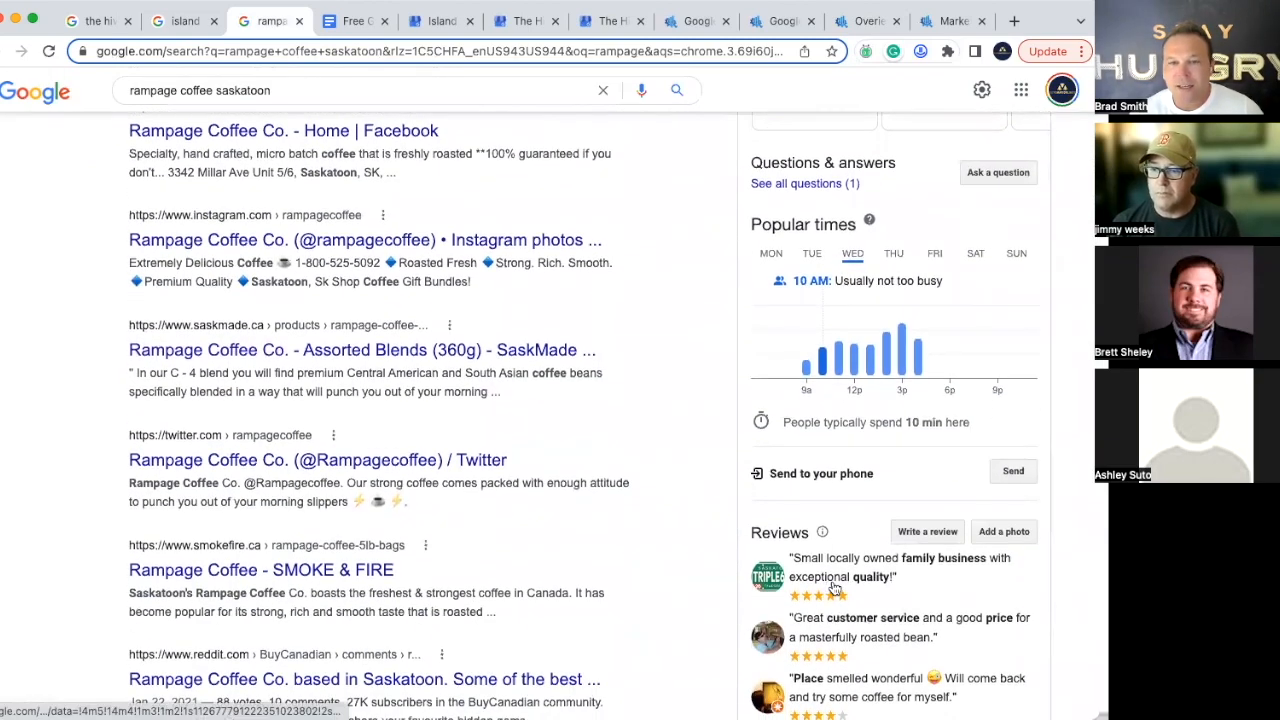
scroll(up, 3)
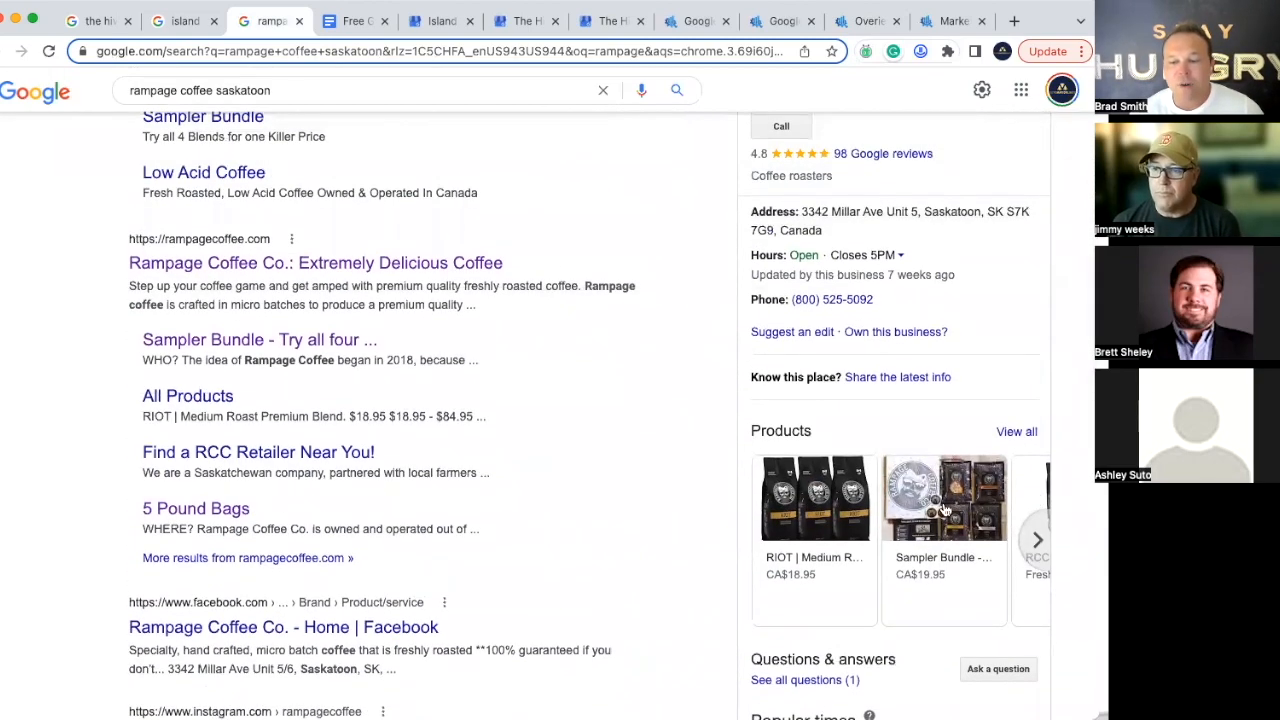
click(1036, 540)
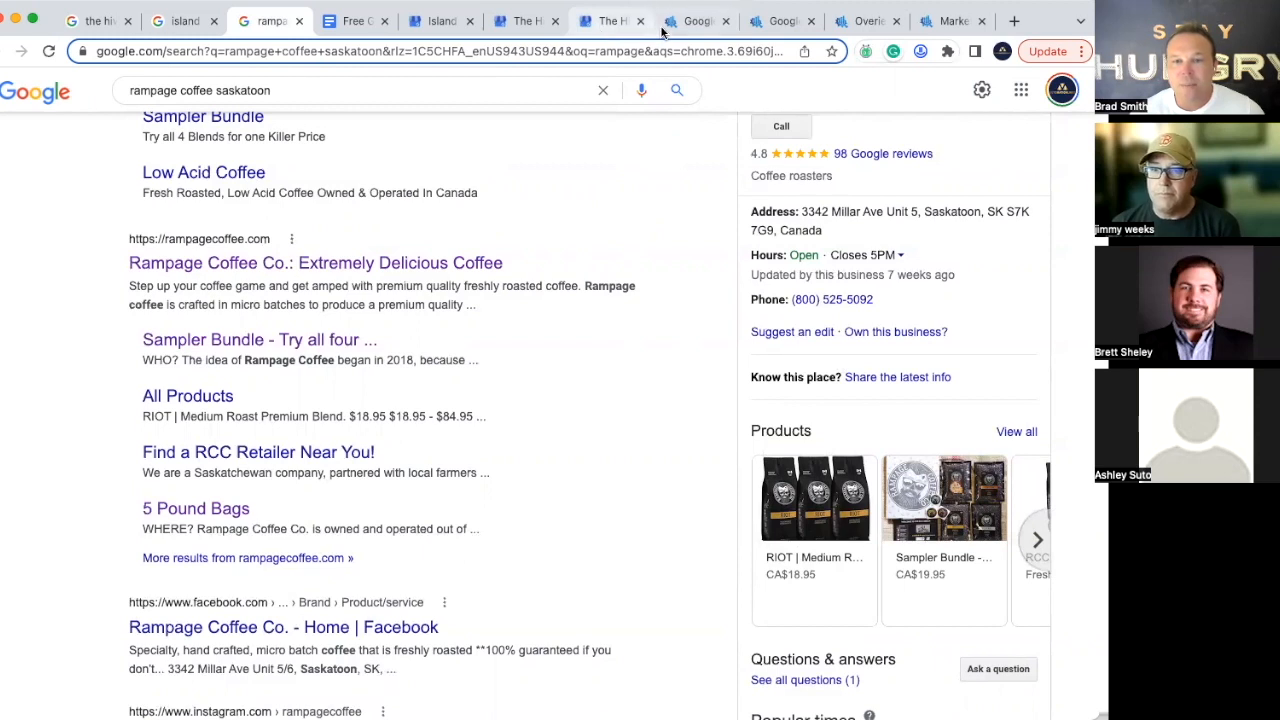
click(782, 20)
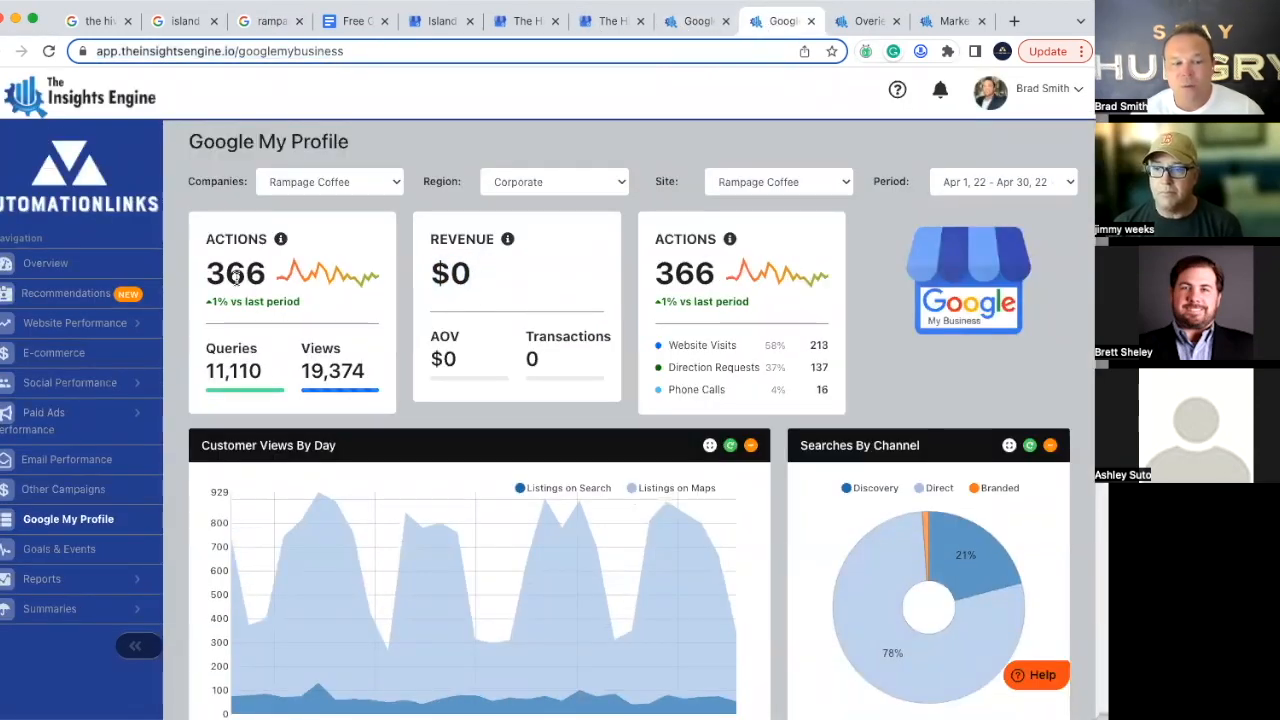
Step: Highlight the 366 actions figure, review the charts, then go to Rampage Coffee's Overview dashboard
double_click(332, 370)
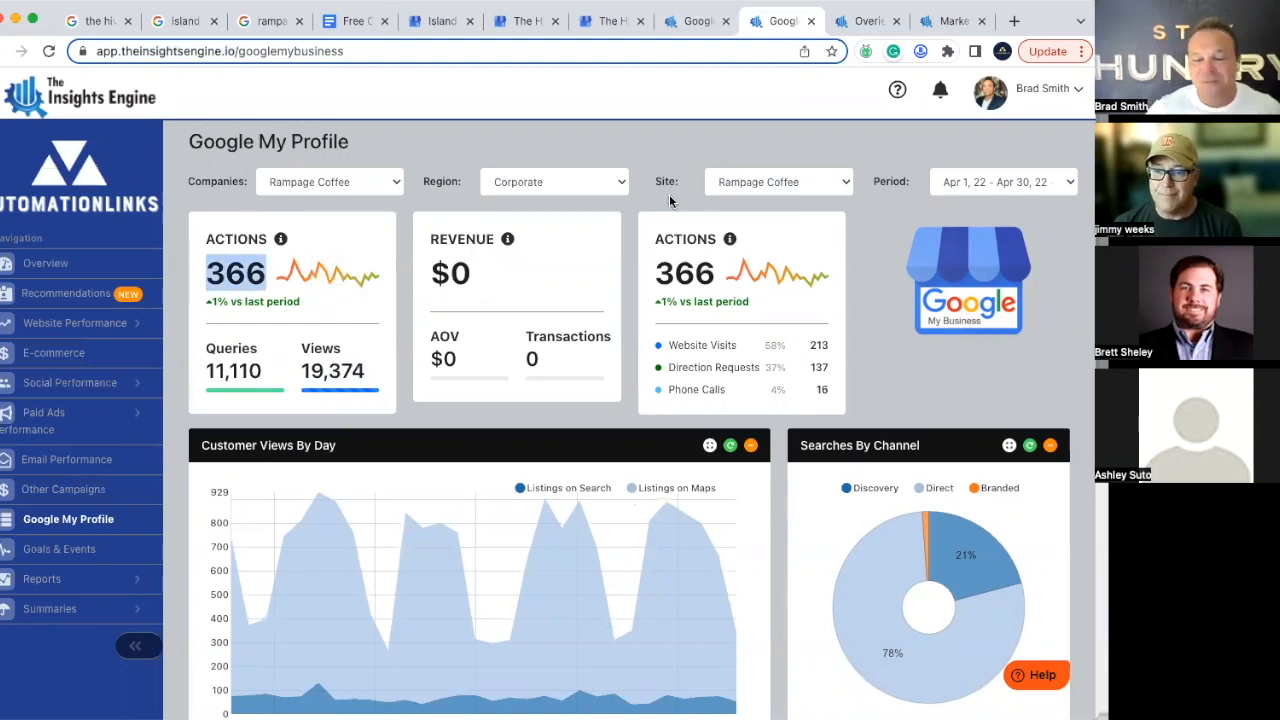
scroll(down, 3)
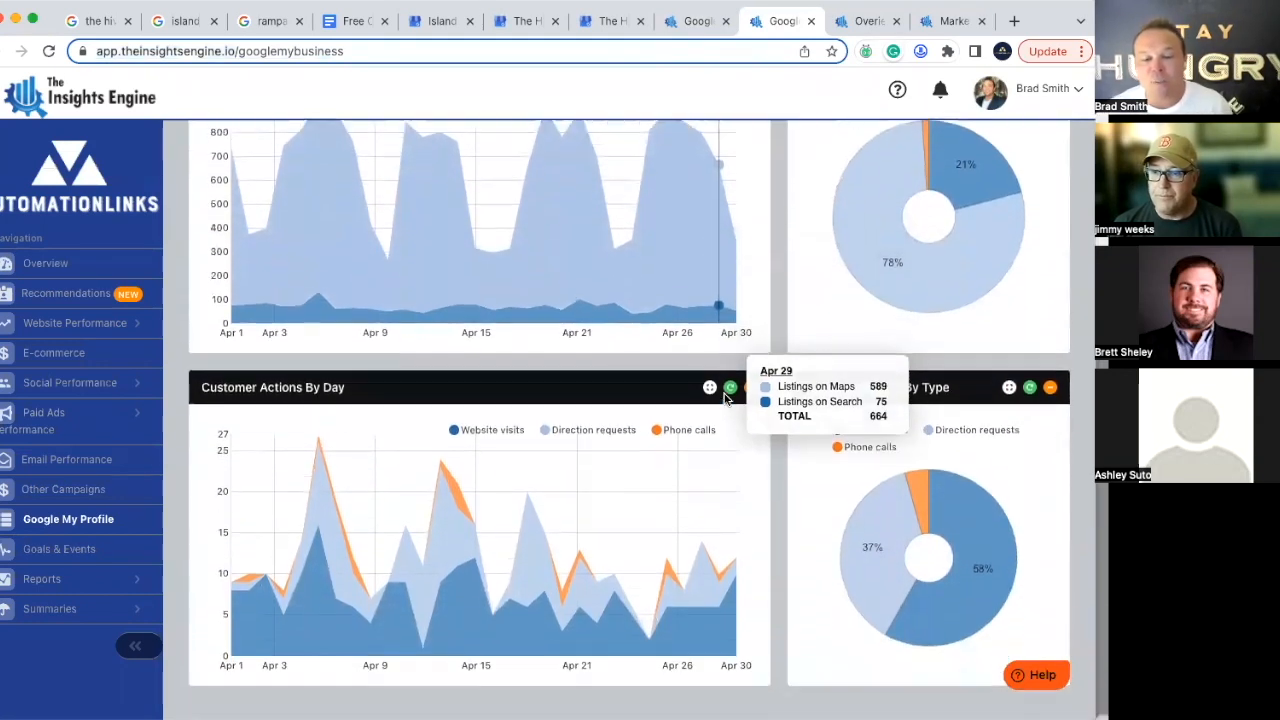
scroll(up, 3)
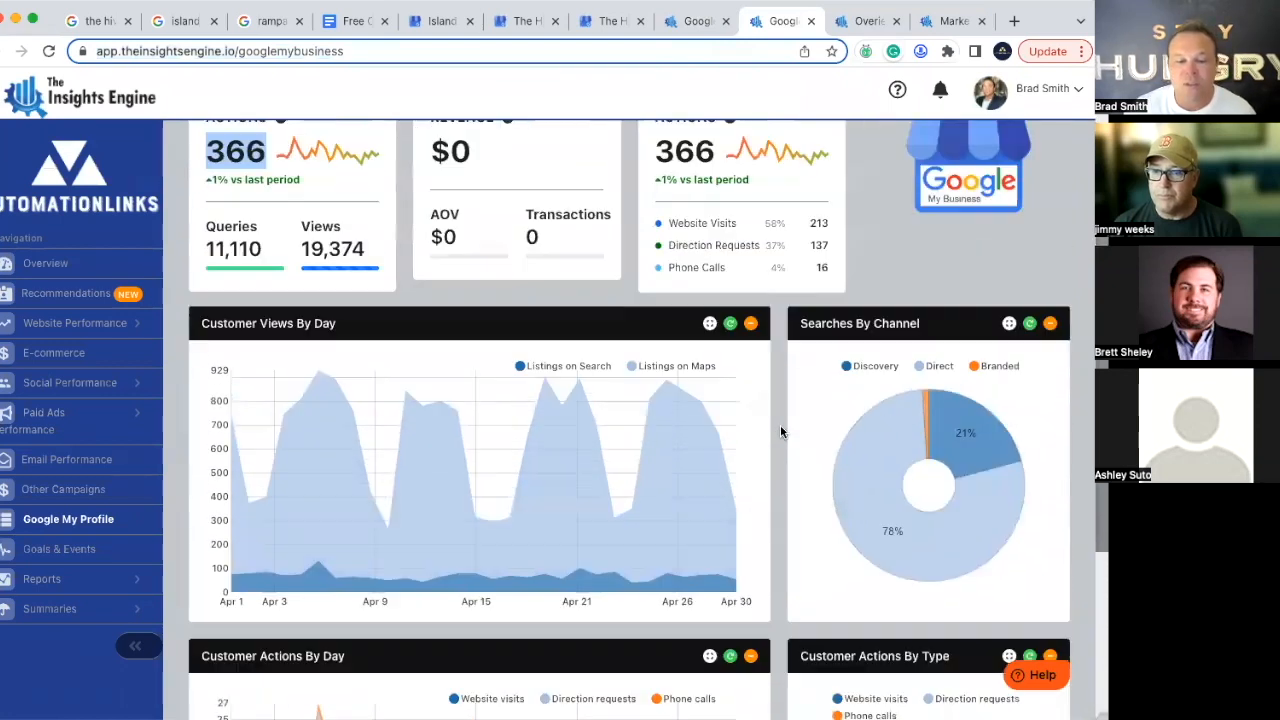
scroll(up, 3)
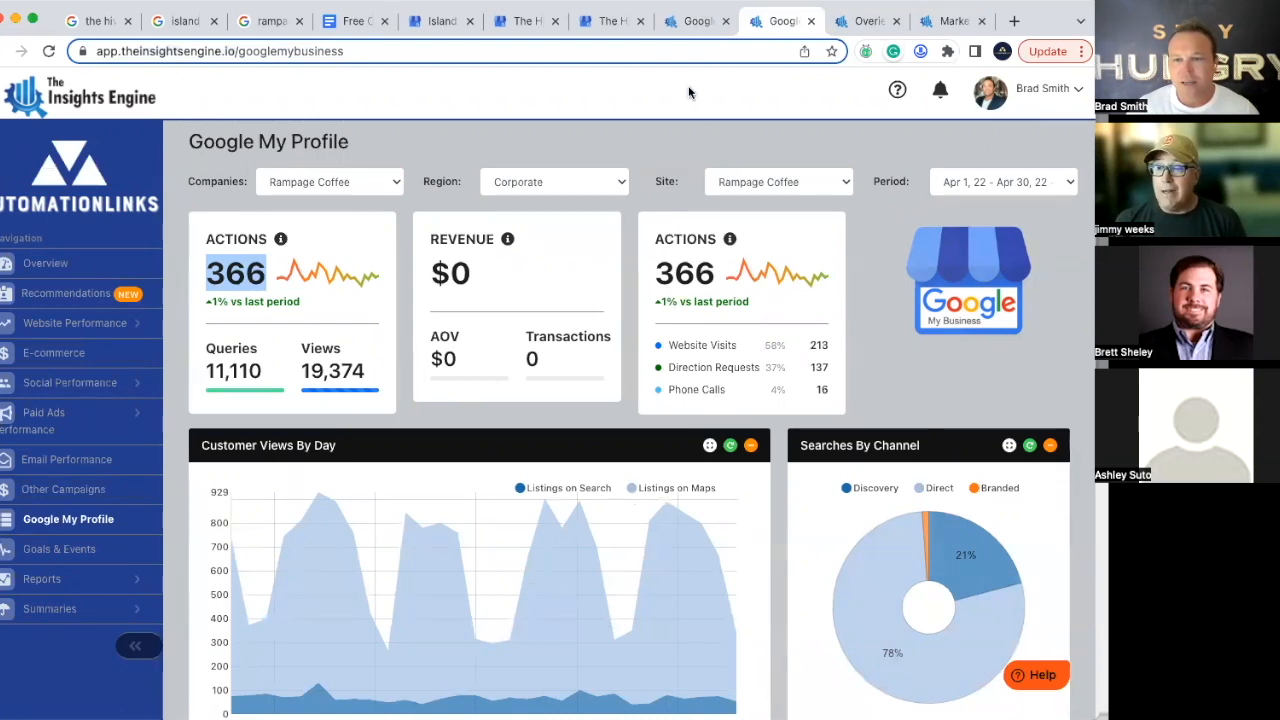
mouse_move(672, 100)
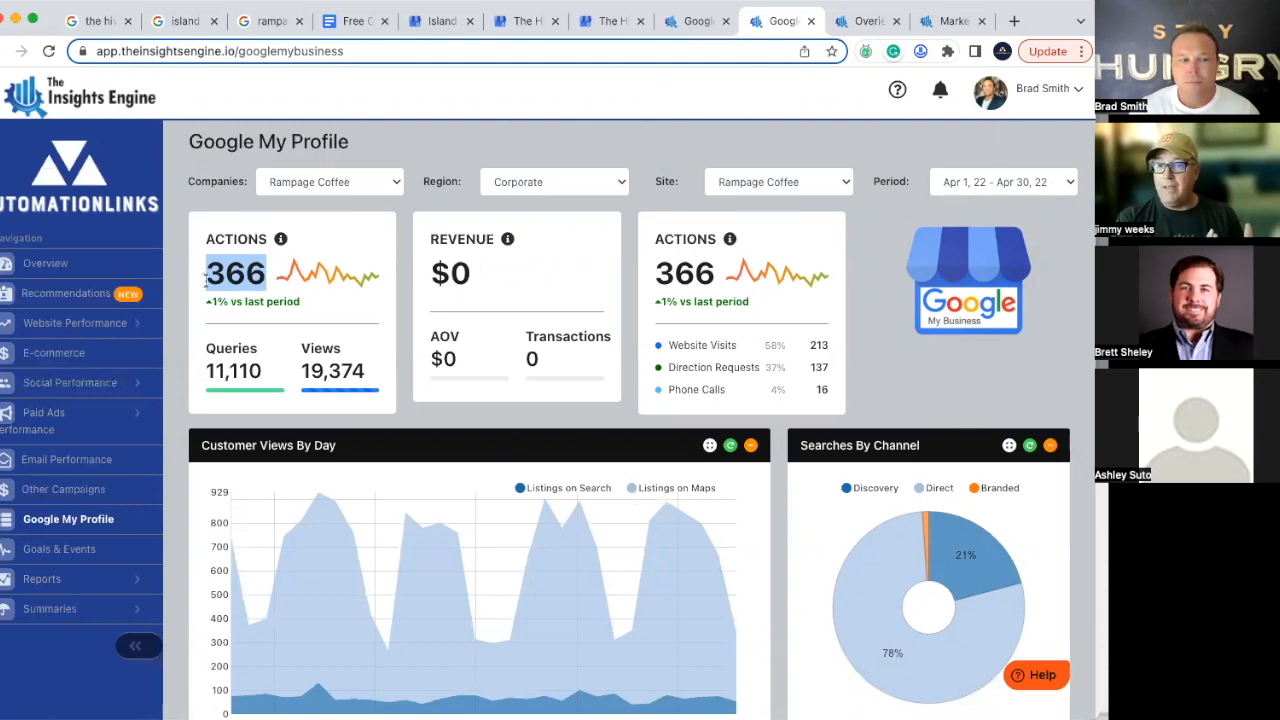
click(48, 262)
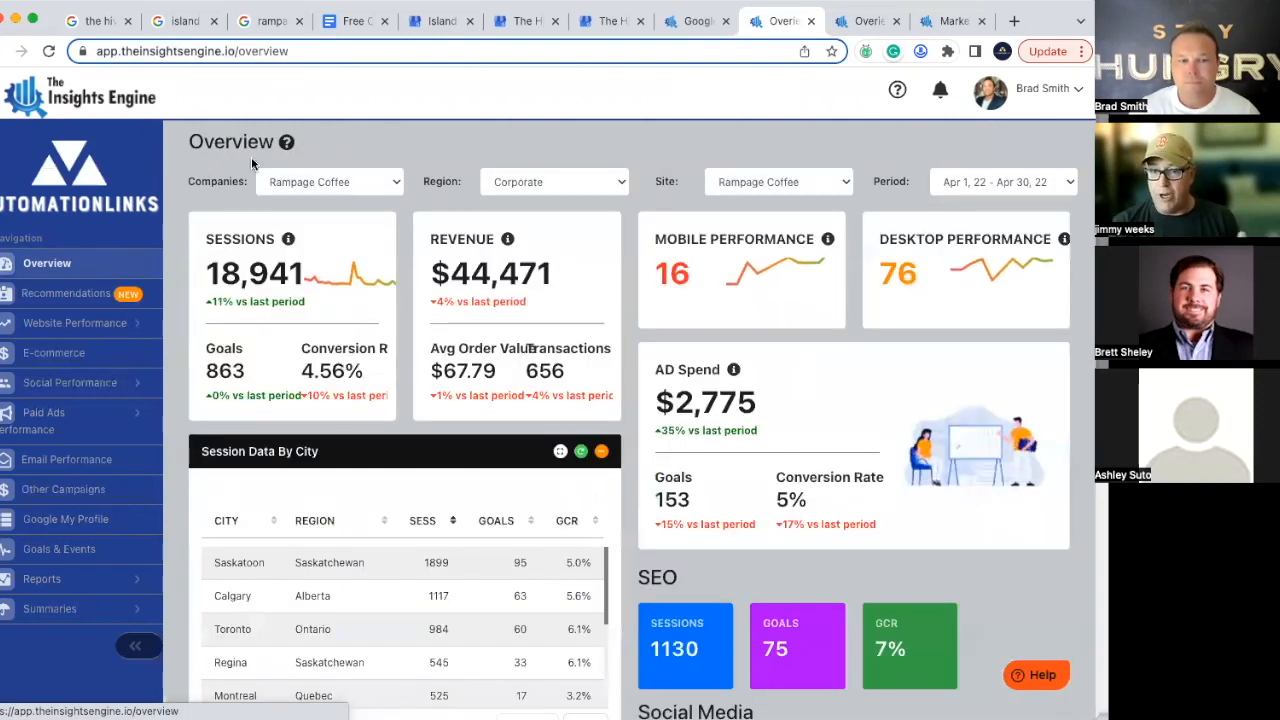
Step: Compare March against April Overview figures, then switch to the workshop worksheet in Google Docs
click(1000, 180)
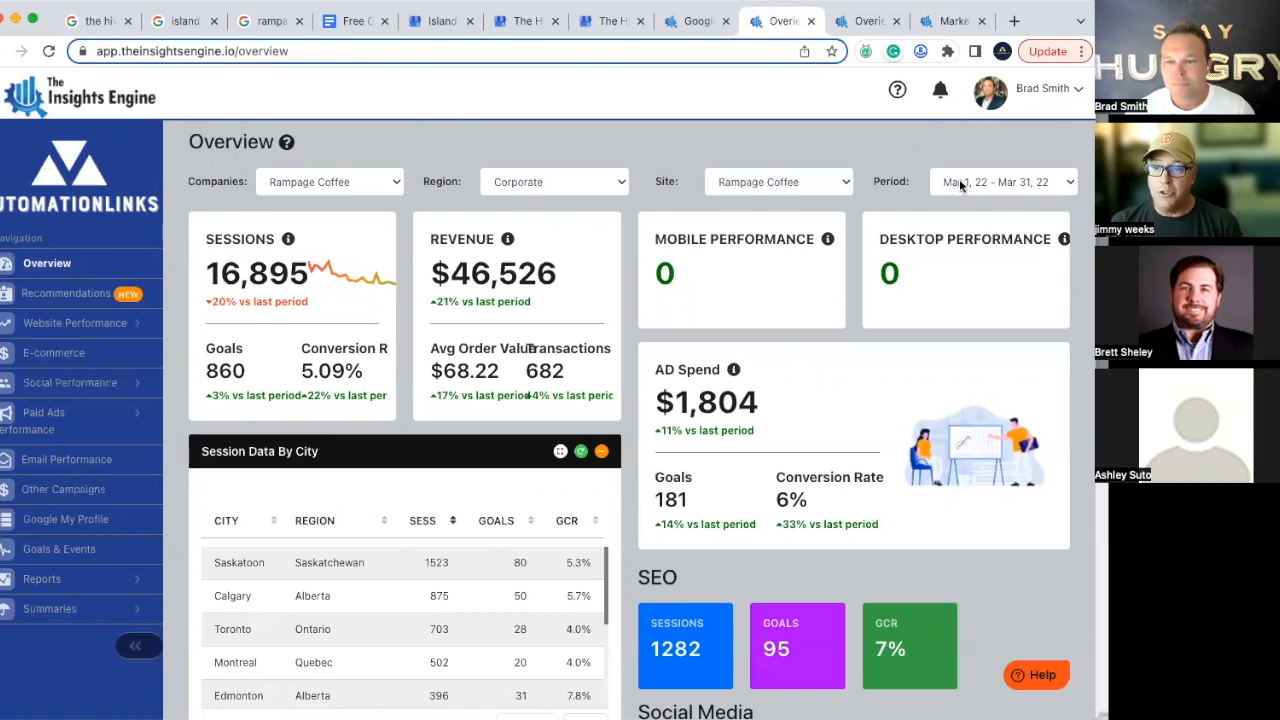
click(1004, 180)
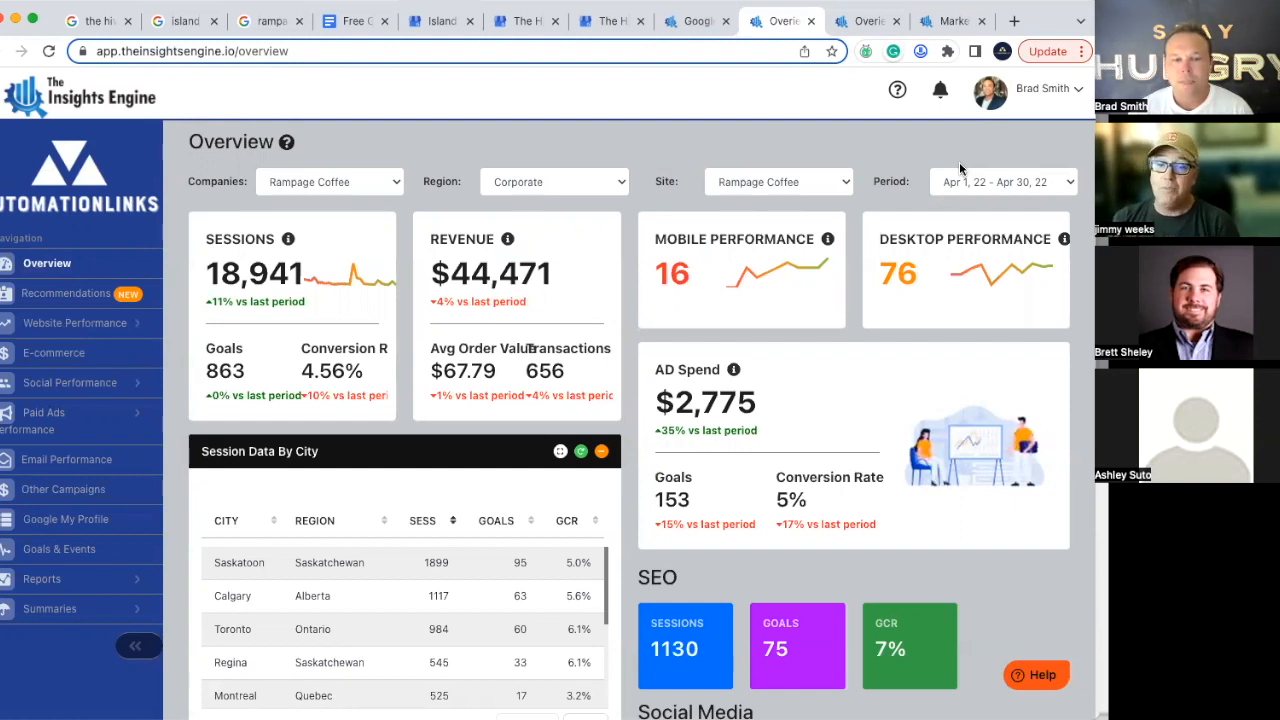
mouse_move(916, 128)
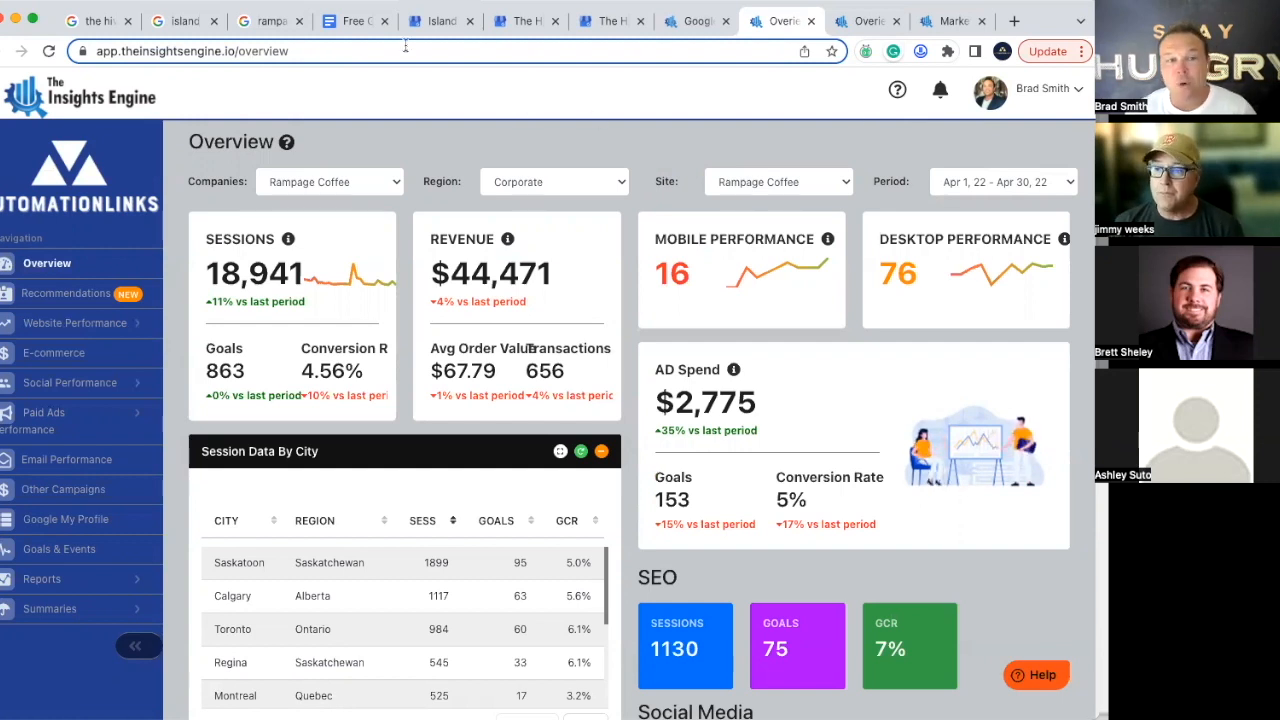
click(352, 20)
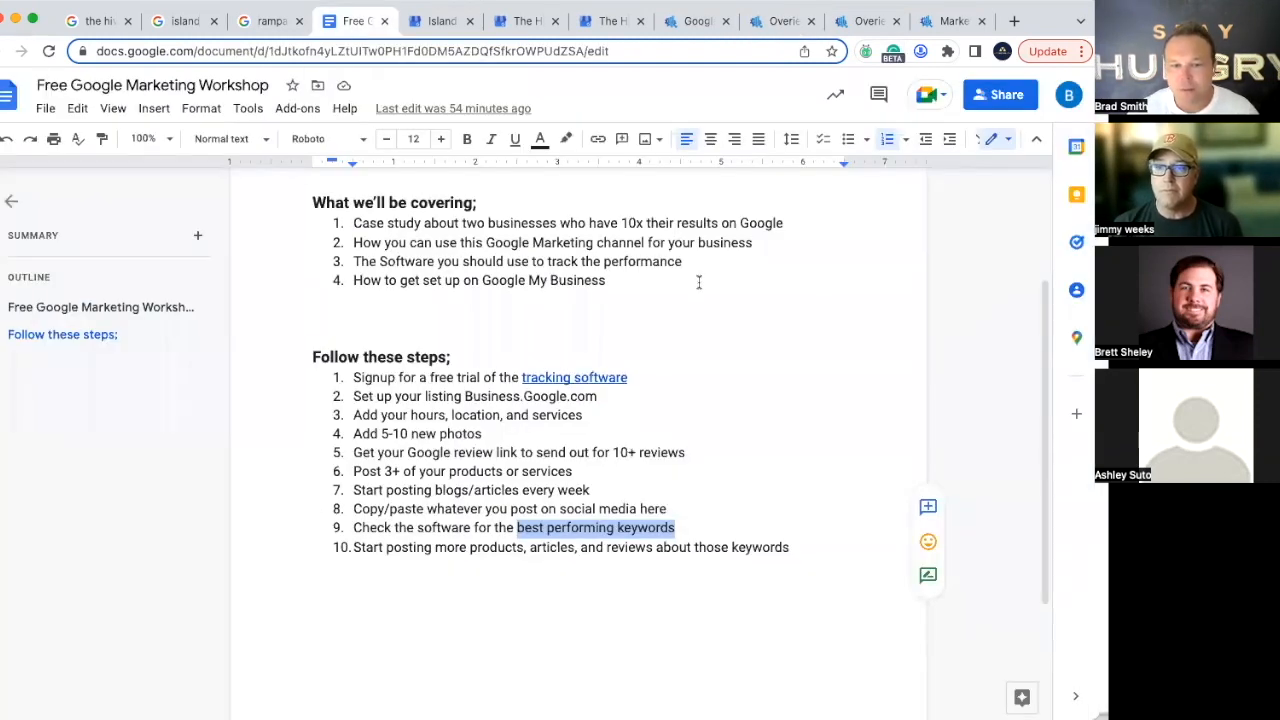
scroll(up, 3)
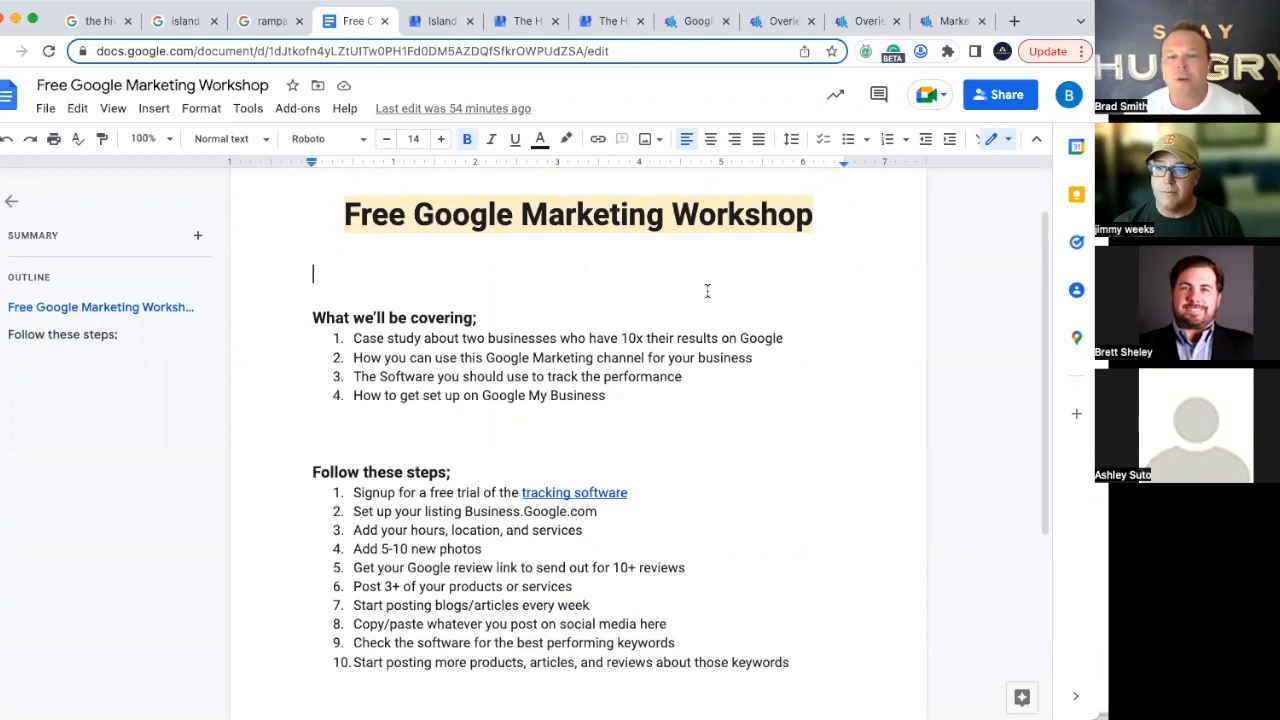
mouse_move(710, 316)
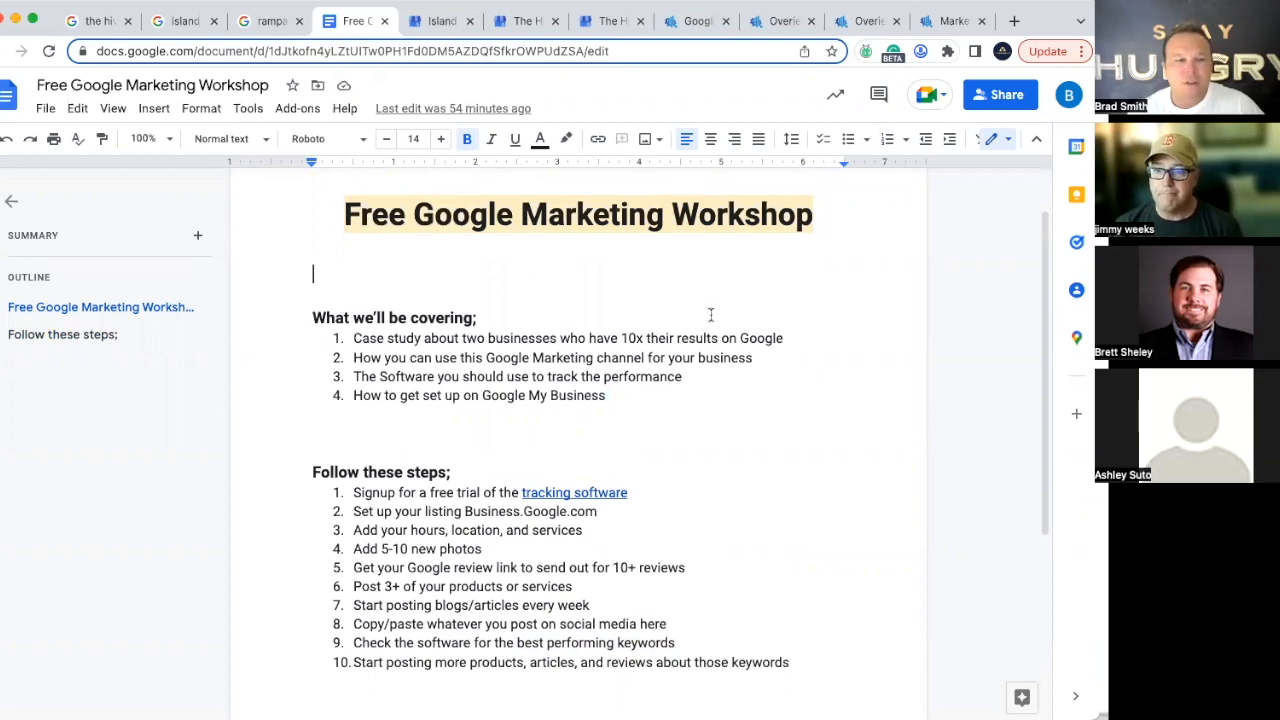
mouse_move(716, 320)
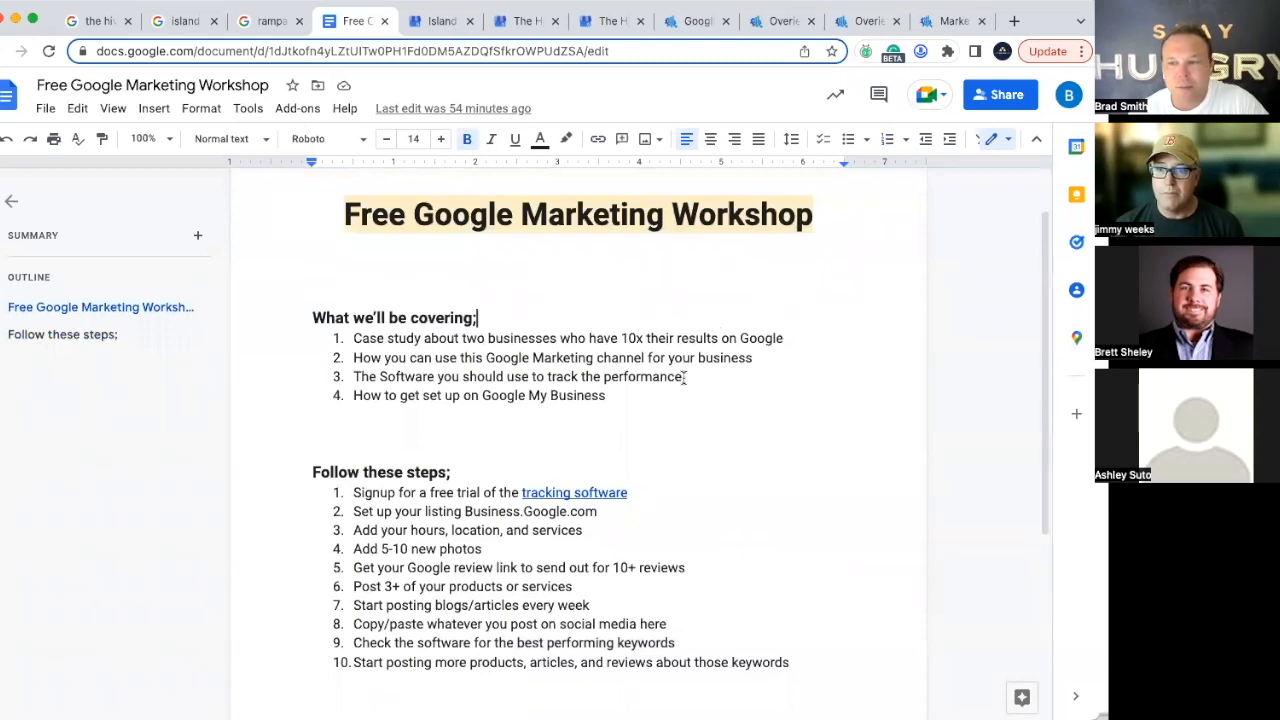
scroll(down, 3)
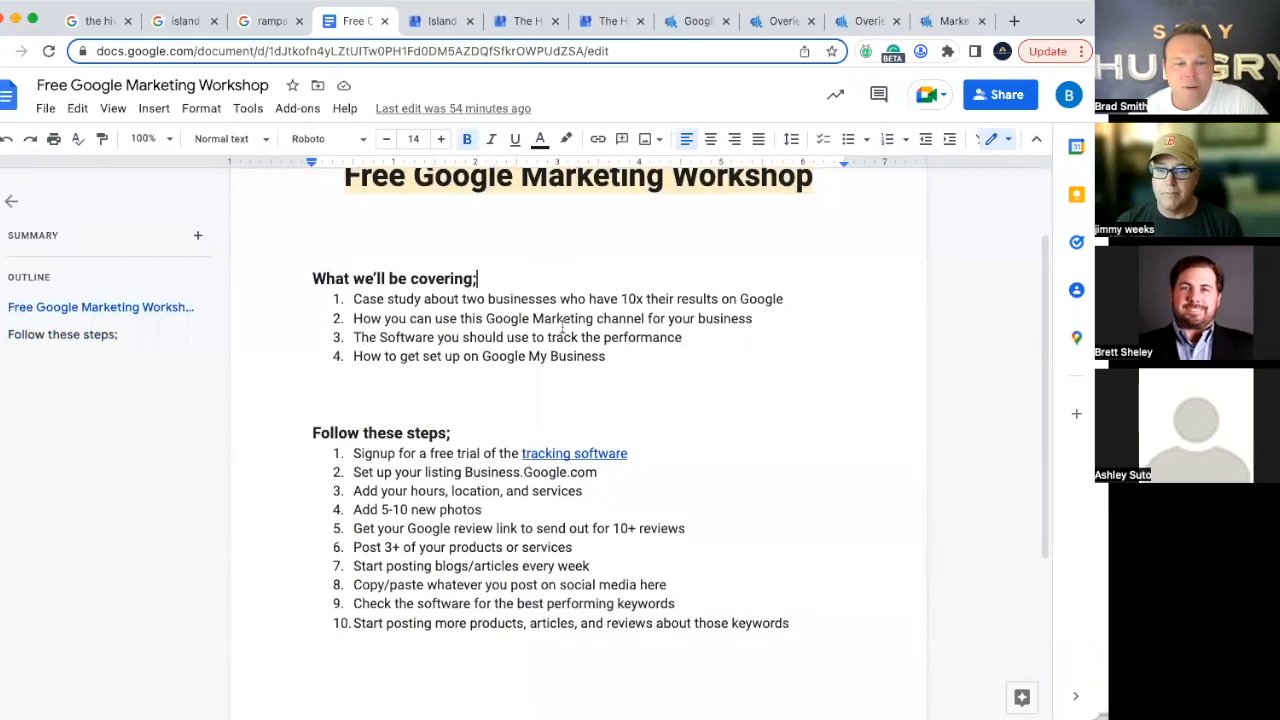
scroll(down, 3)
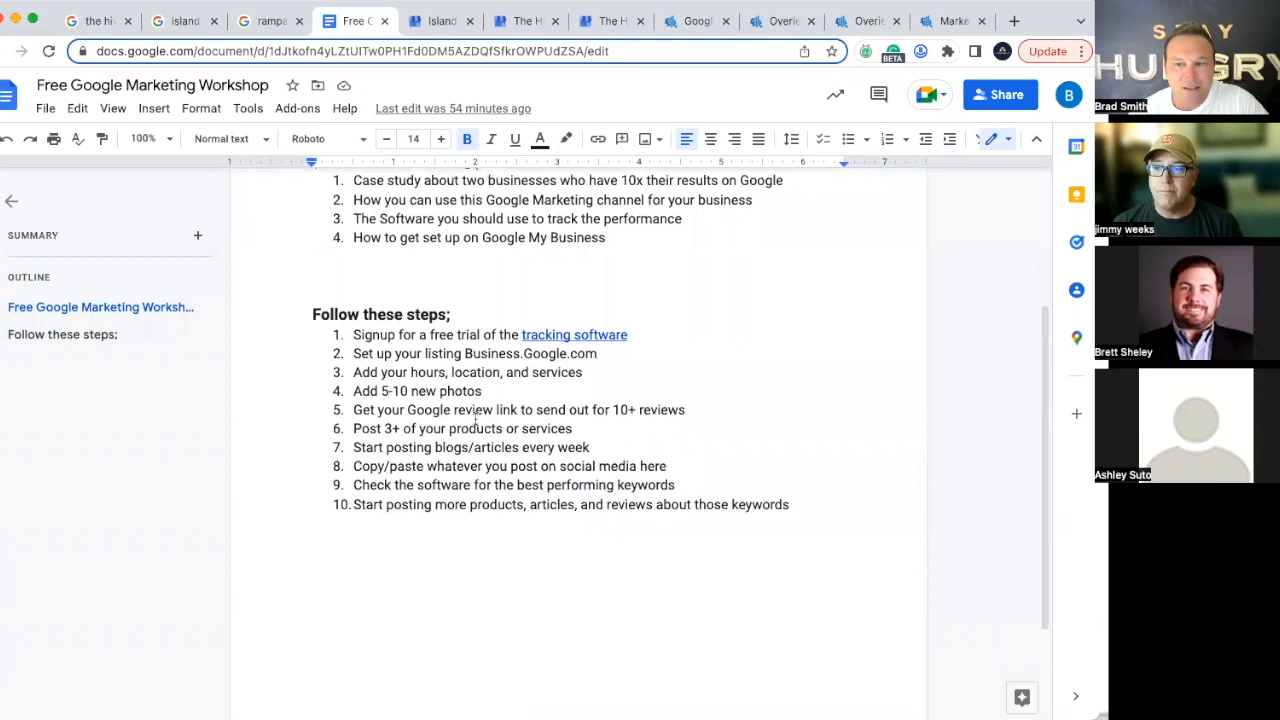
click(790, 504)
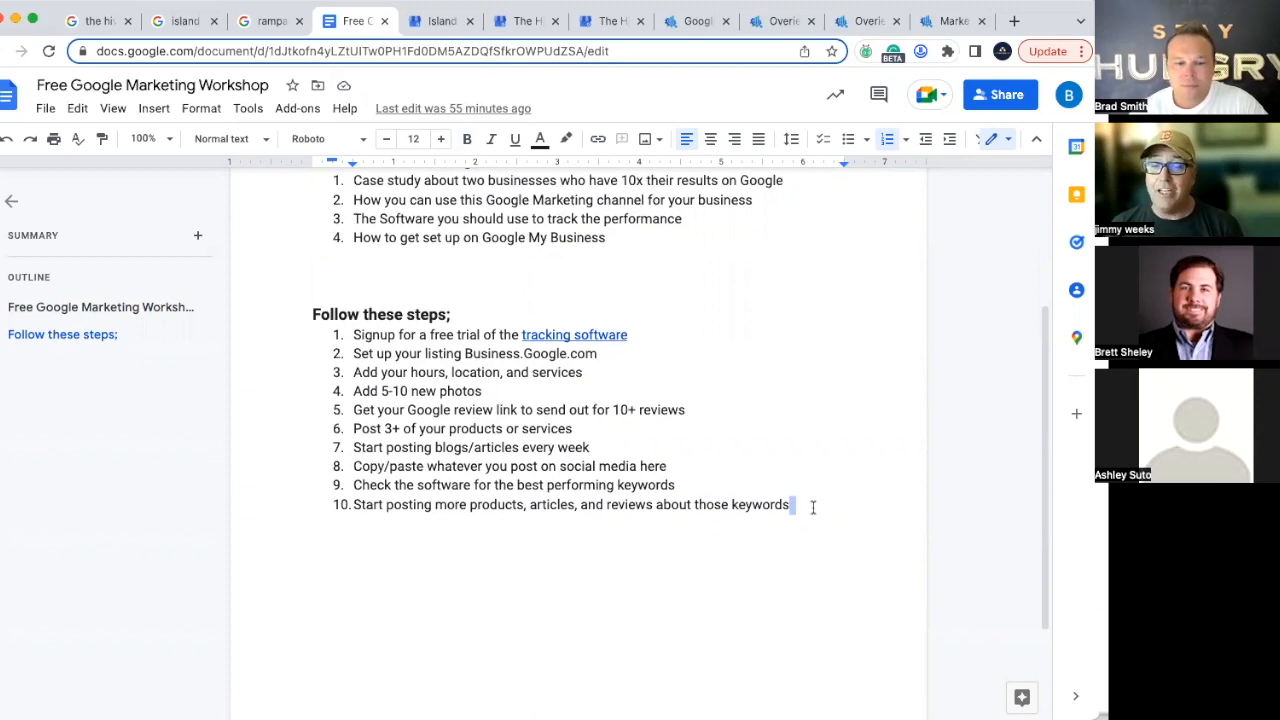
Step: Insert step 7 'Add coupon codes to your posting' after the posting-products step, making eleven steps
click(592, 448)
text(Add coupon)
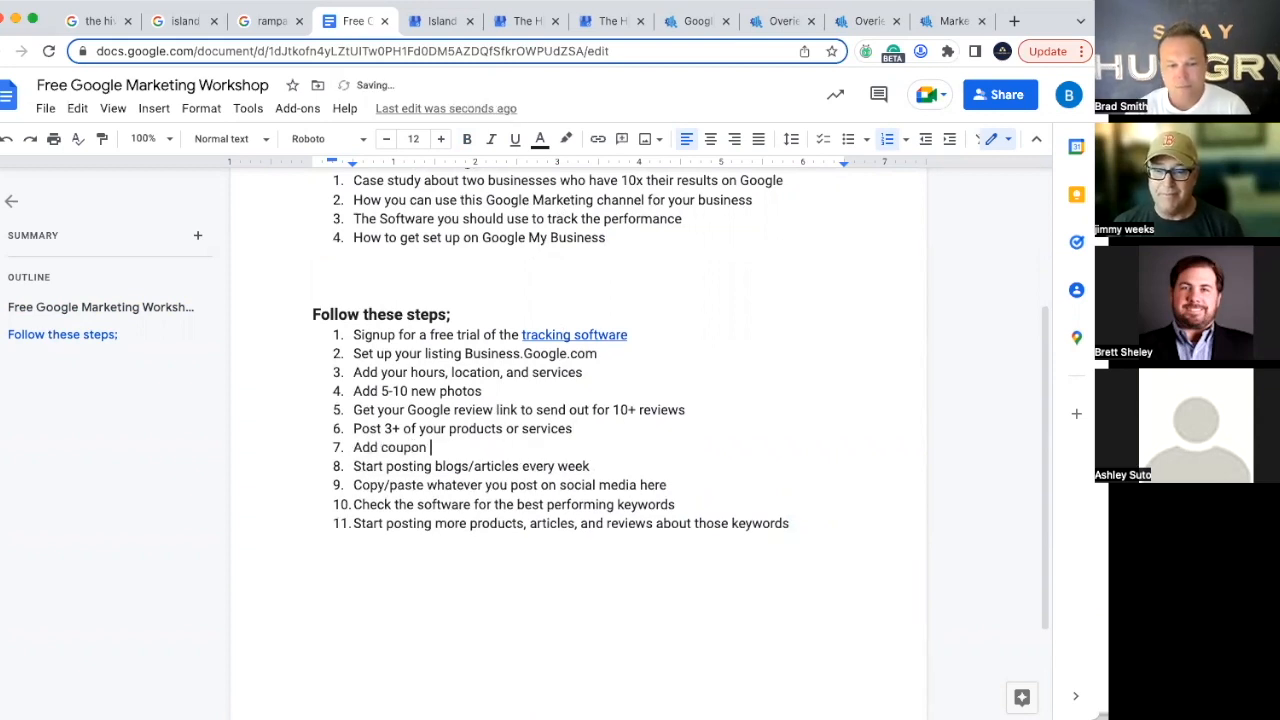
text(codes to your posti)
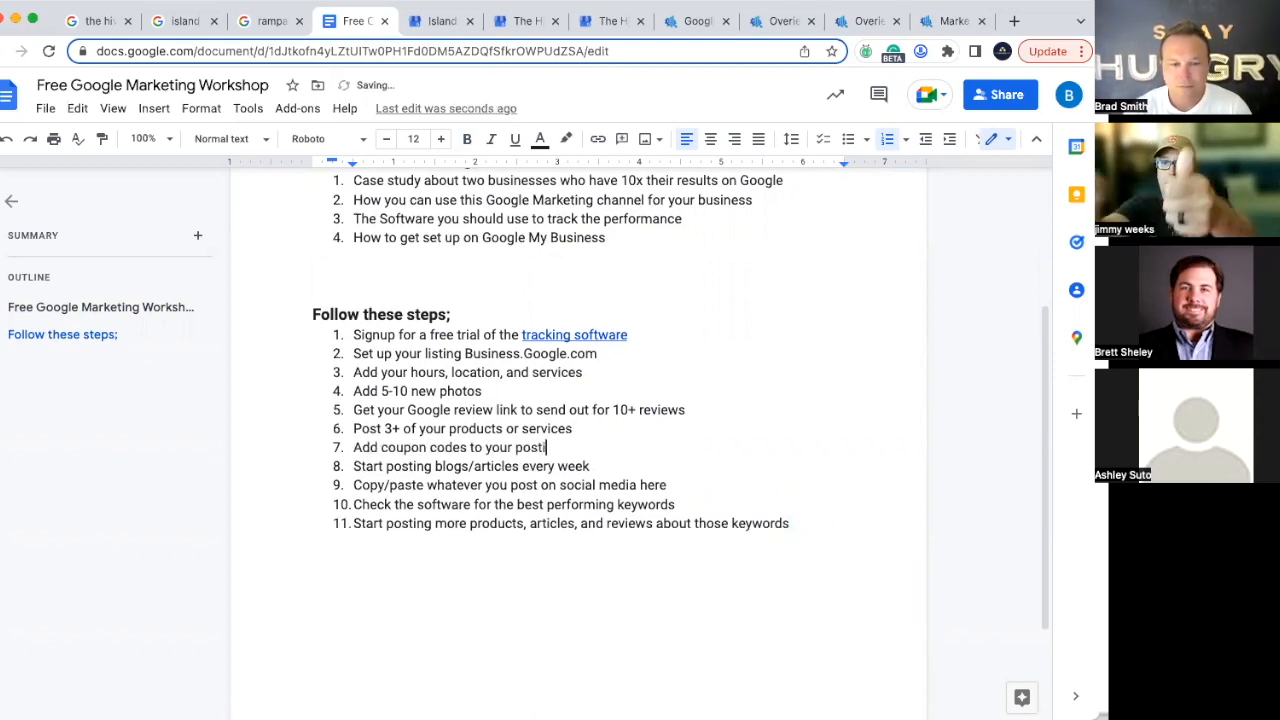
text(ng)
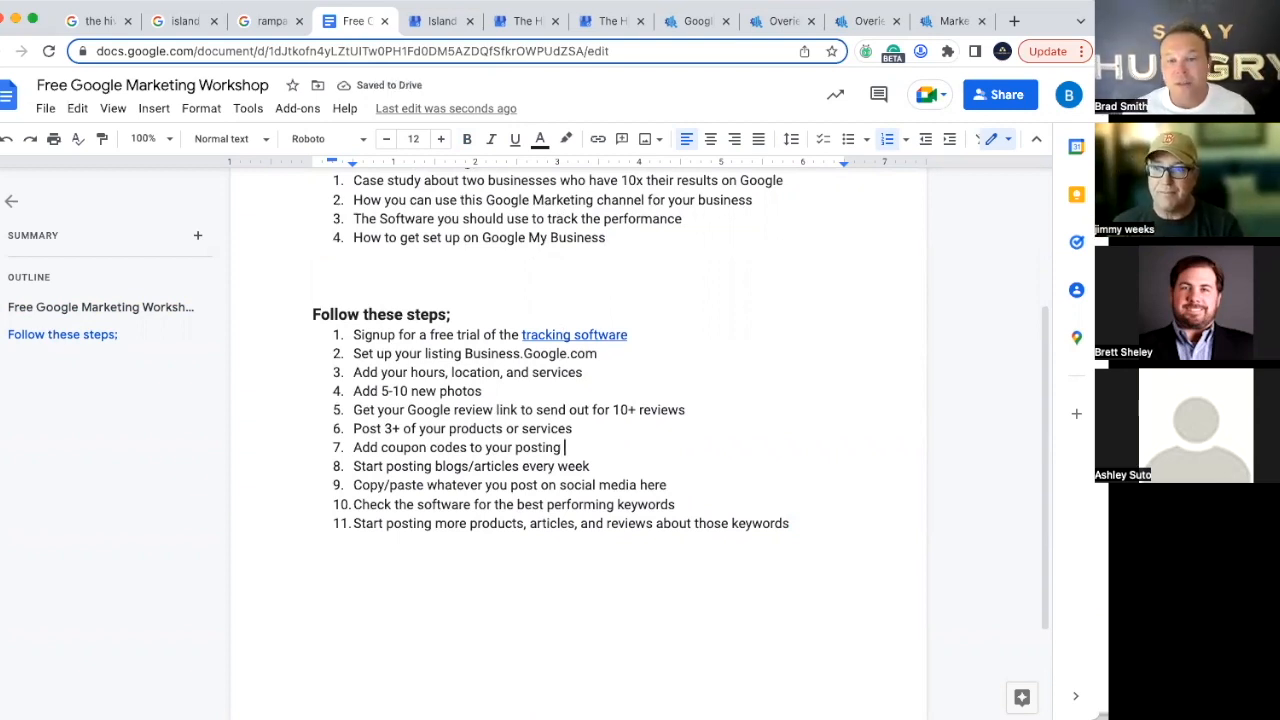
scroll(up, 3)
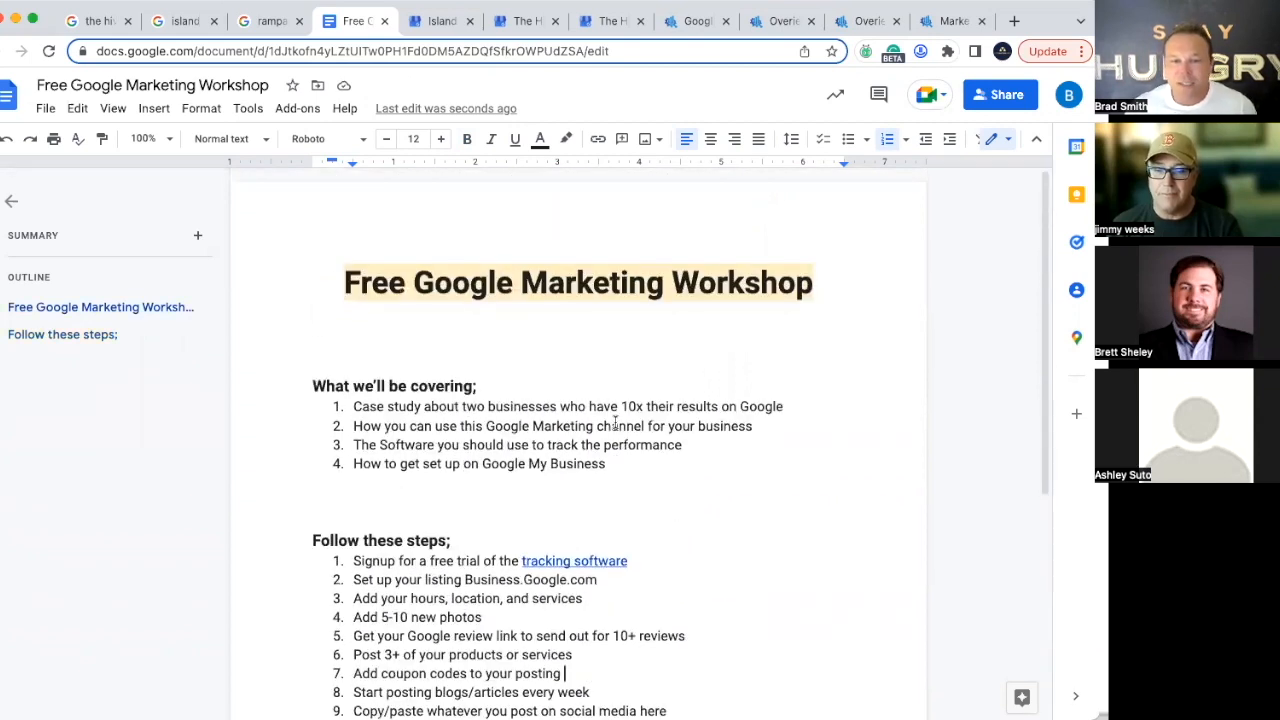